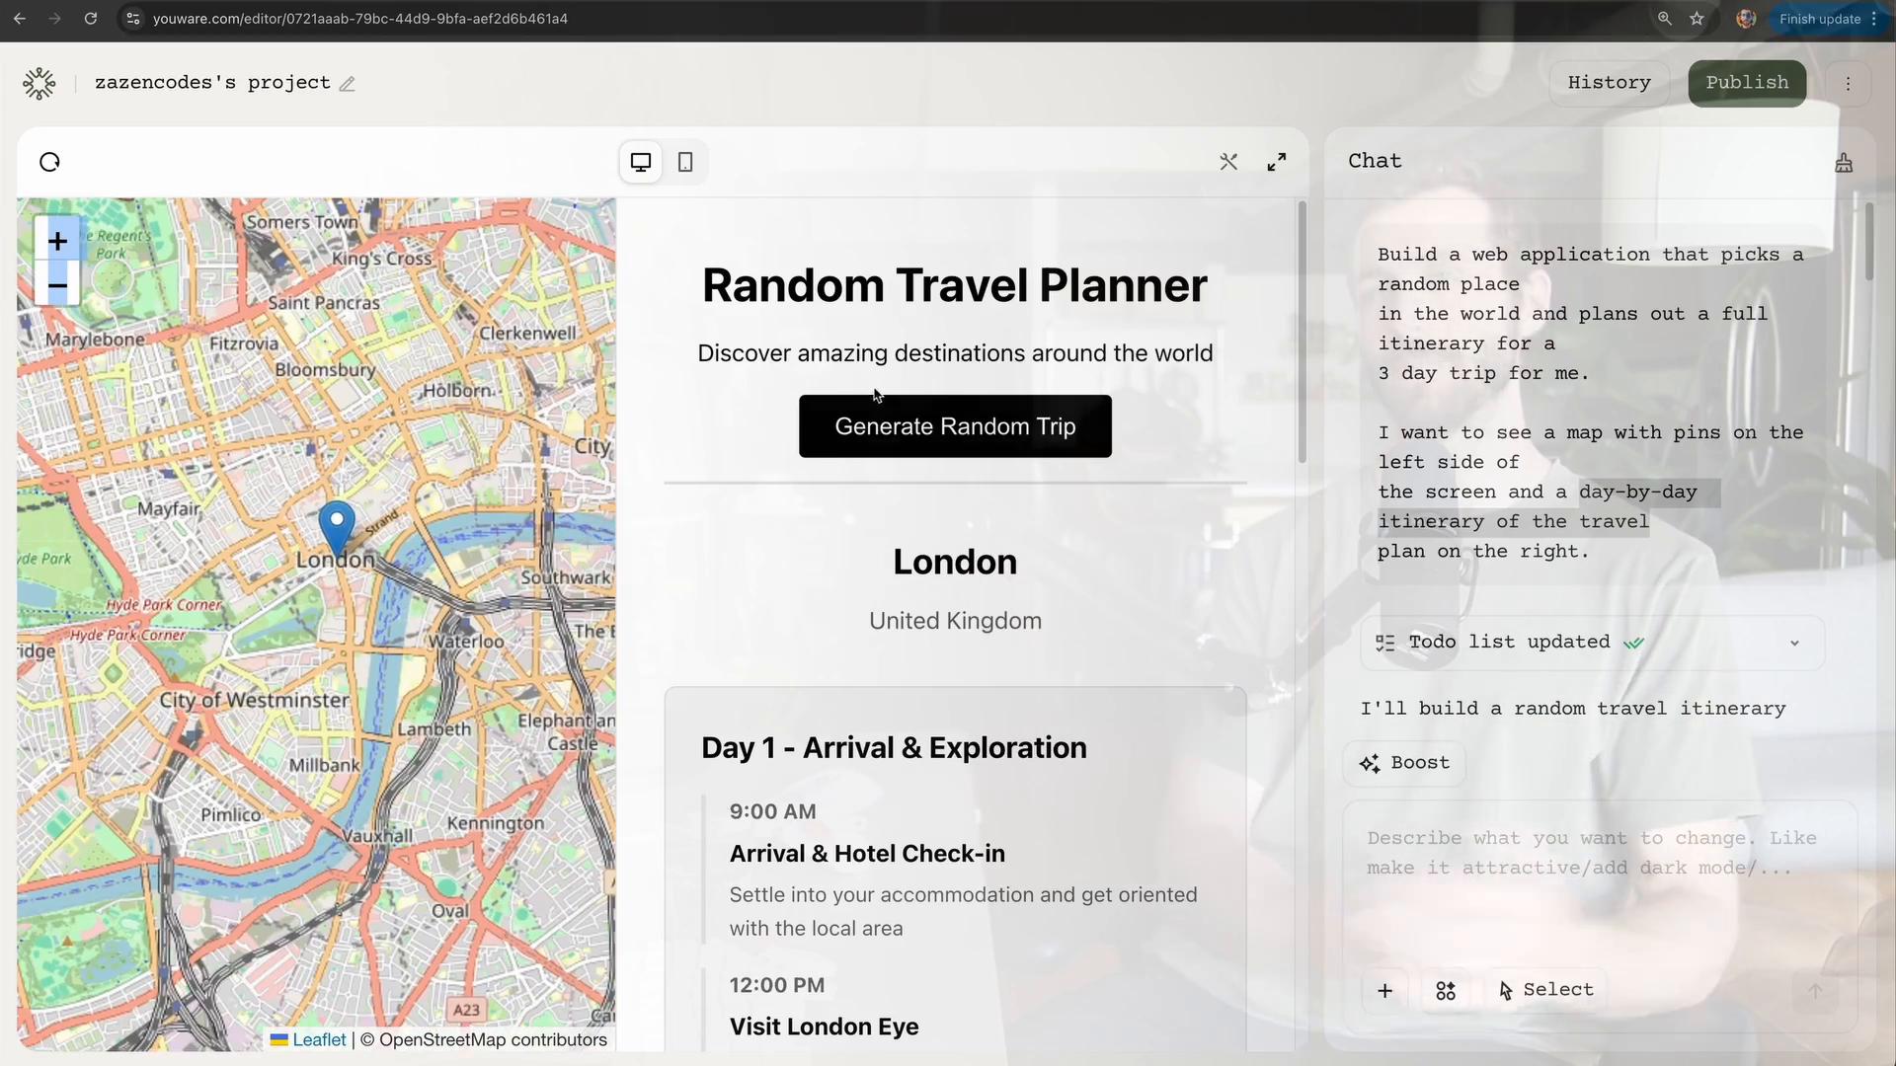
Step: Fill in hiking, food interests and Moderate budget, then generate the 3-day itinerary
left_click(954, 427)
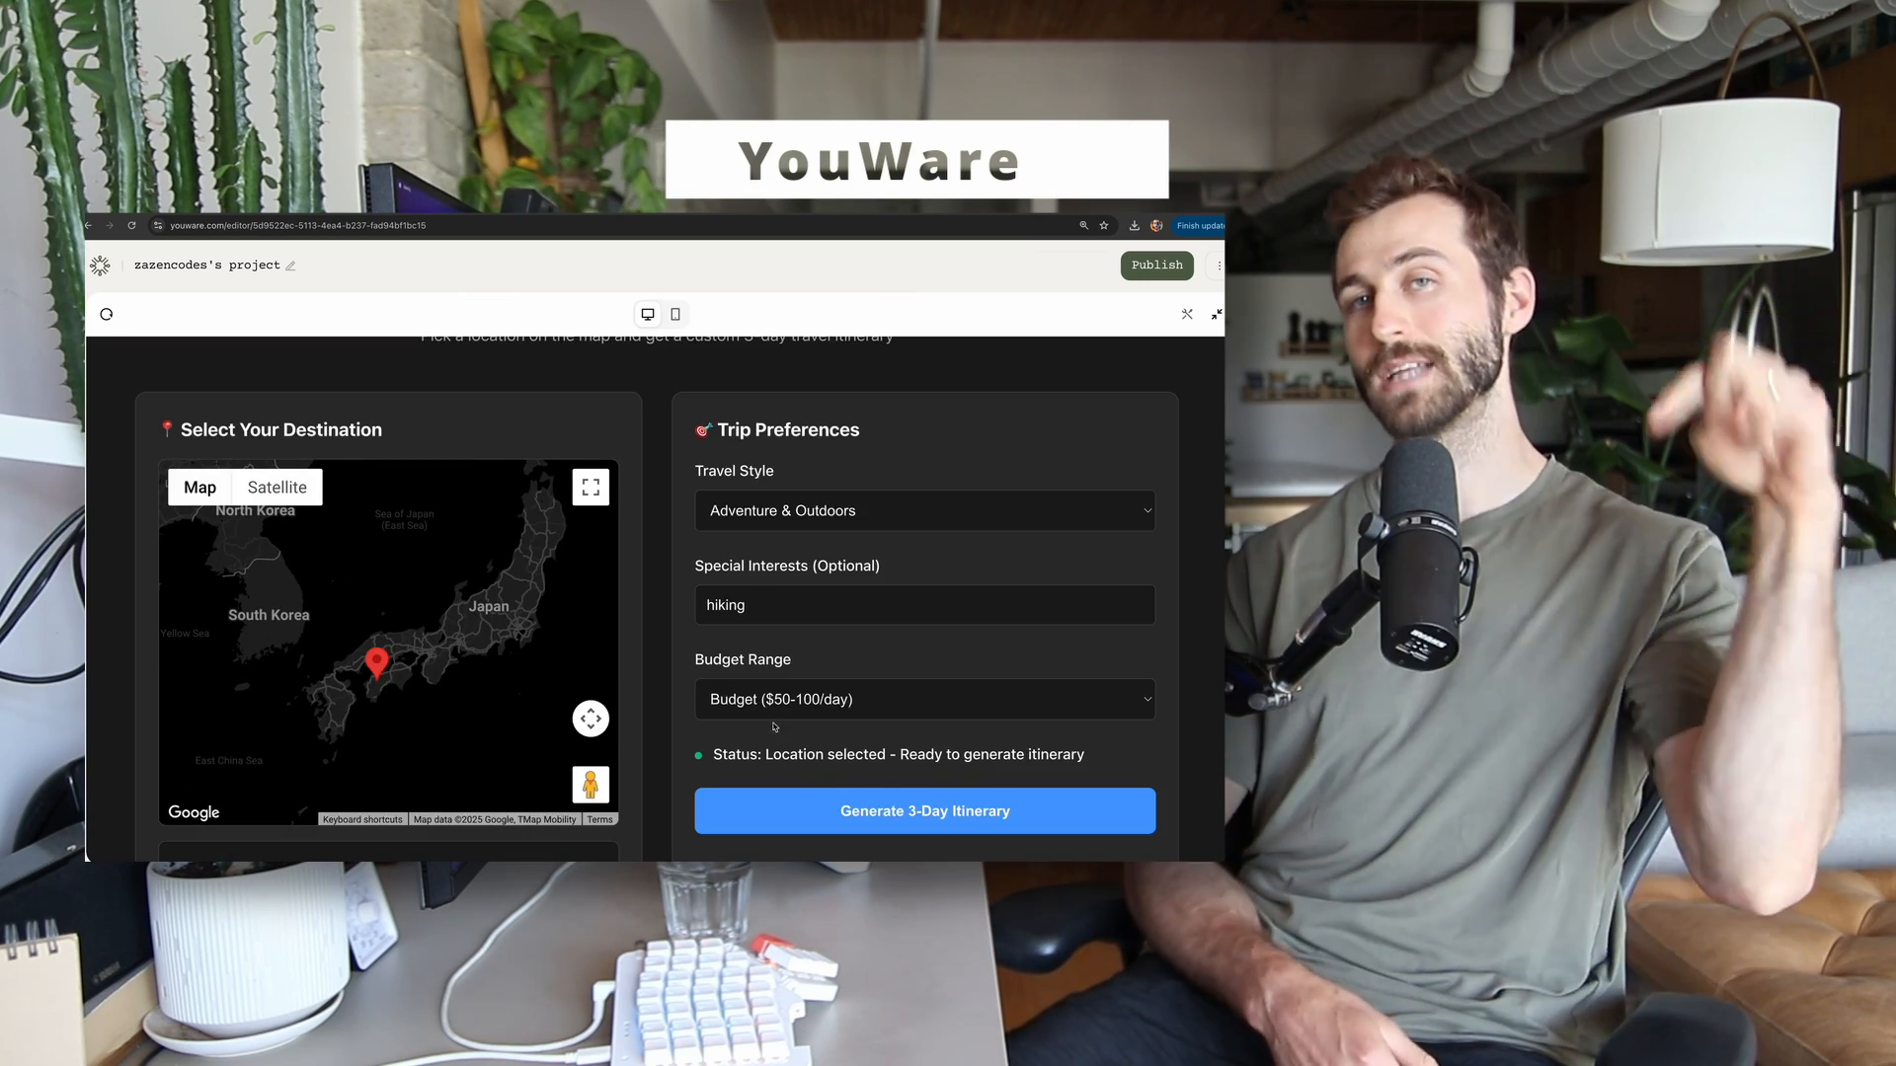
left_click(922, 810)
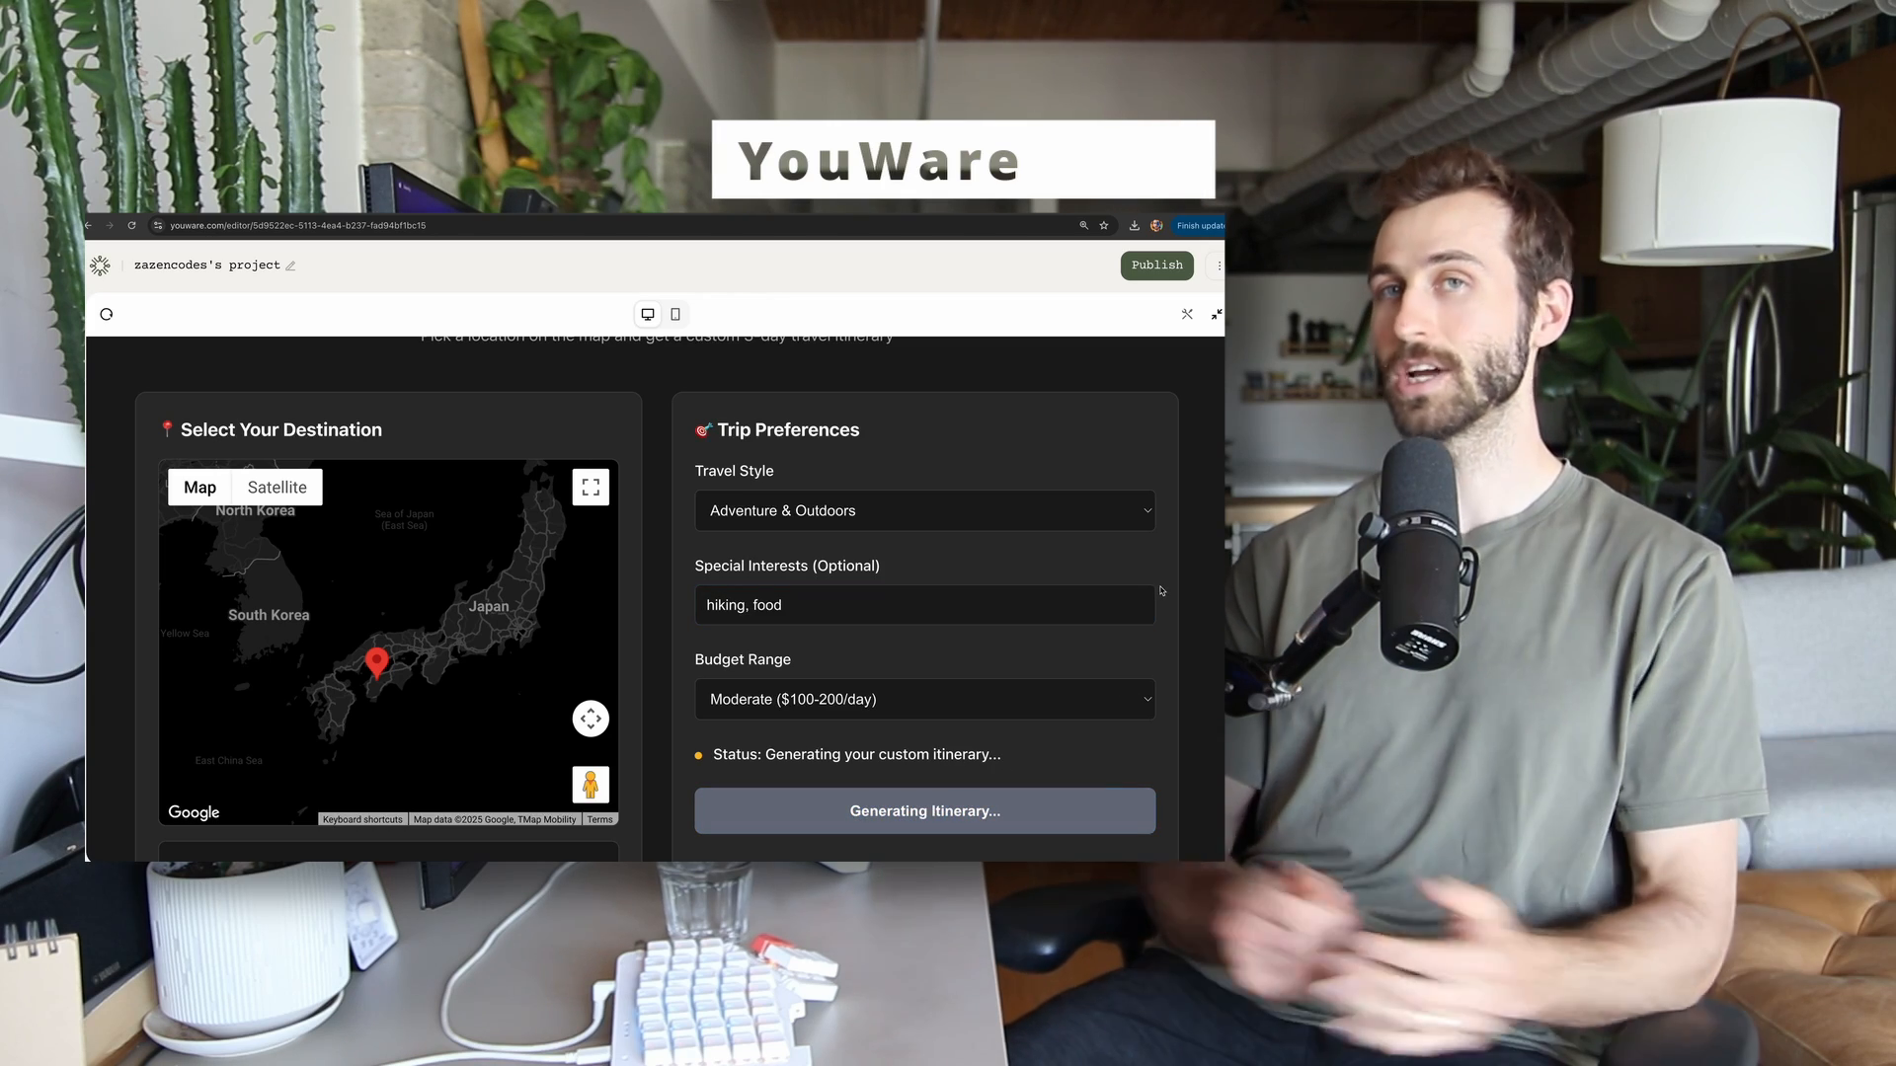
scroll("down", 3)
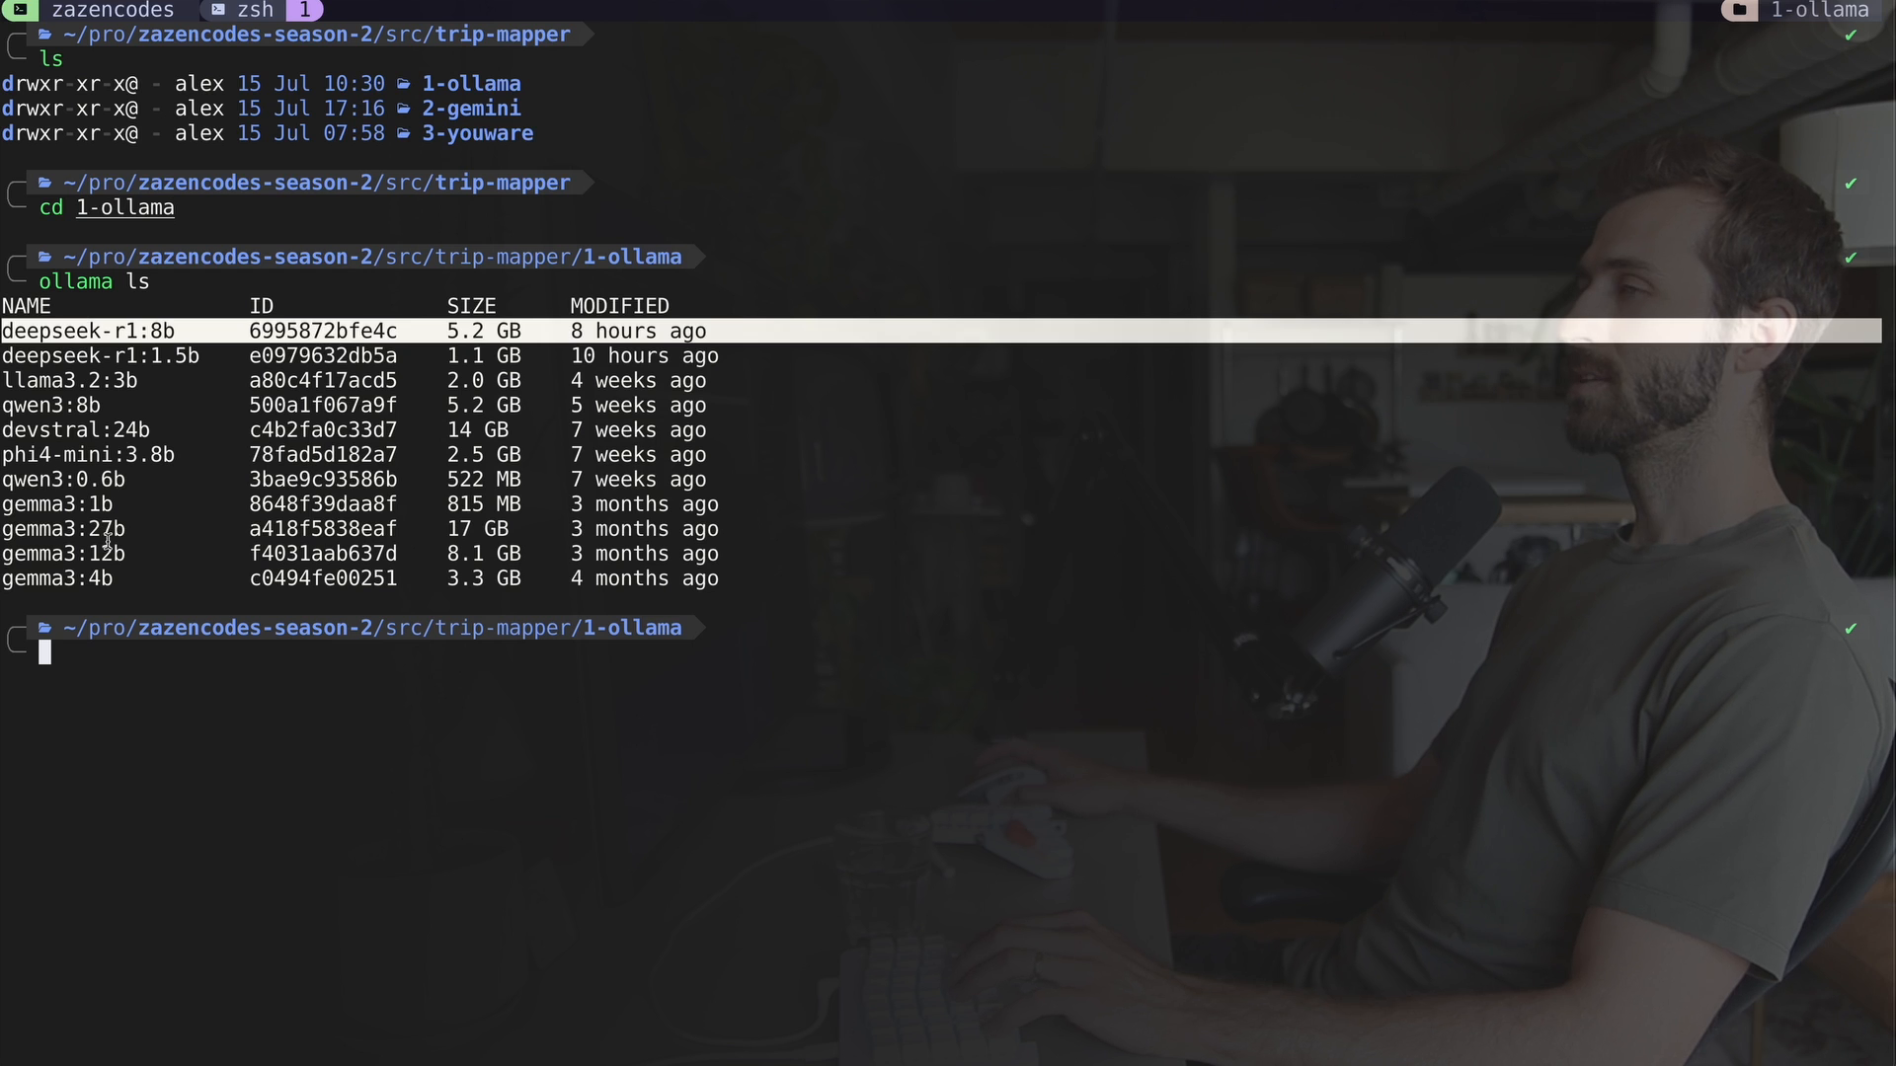
Step: Launch the code editor on the 1-ollama folder from the terminal
type("co")
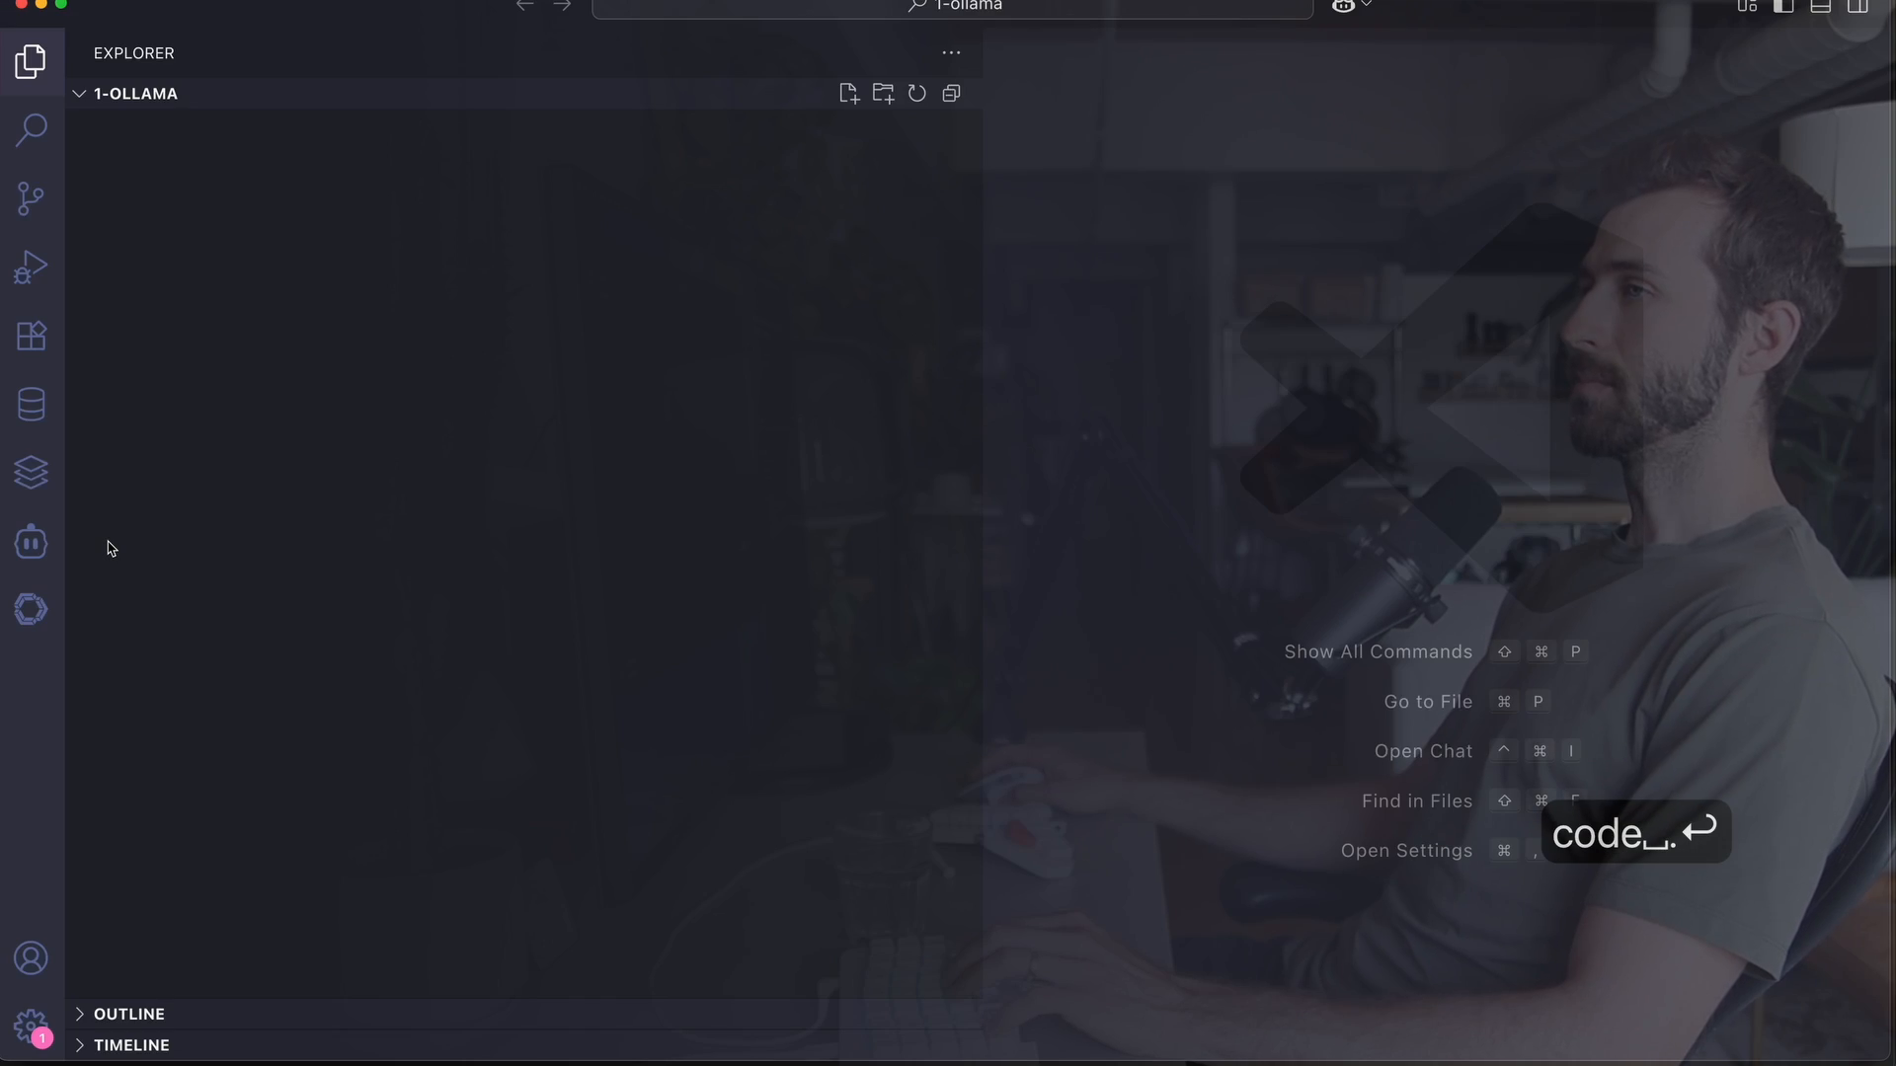
Step: Set Cline to Ollama's deepseek-r1:8b with 128000 context window and 1000000 ms timeout
left_click(30, 543)
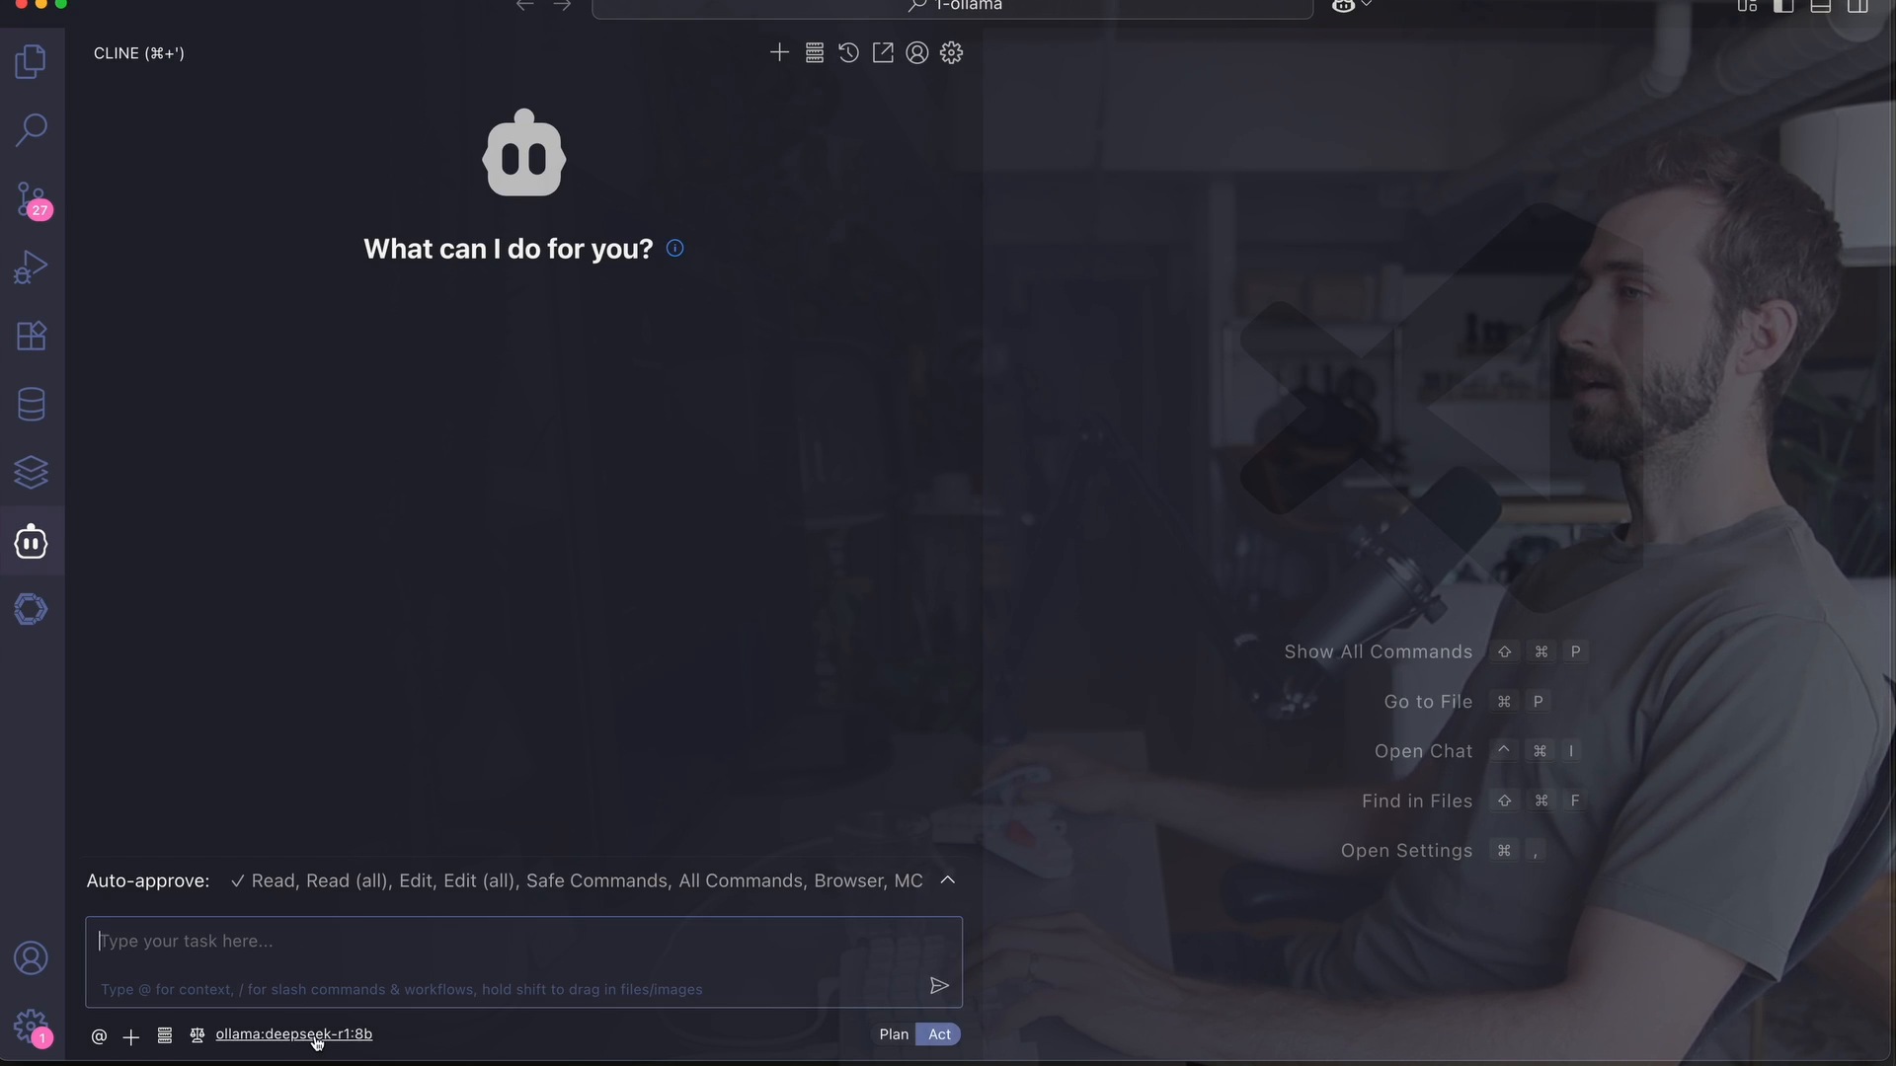
left_click(292, 1032)
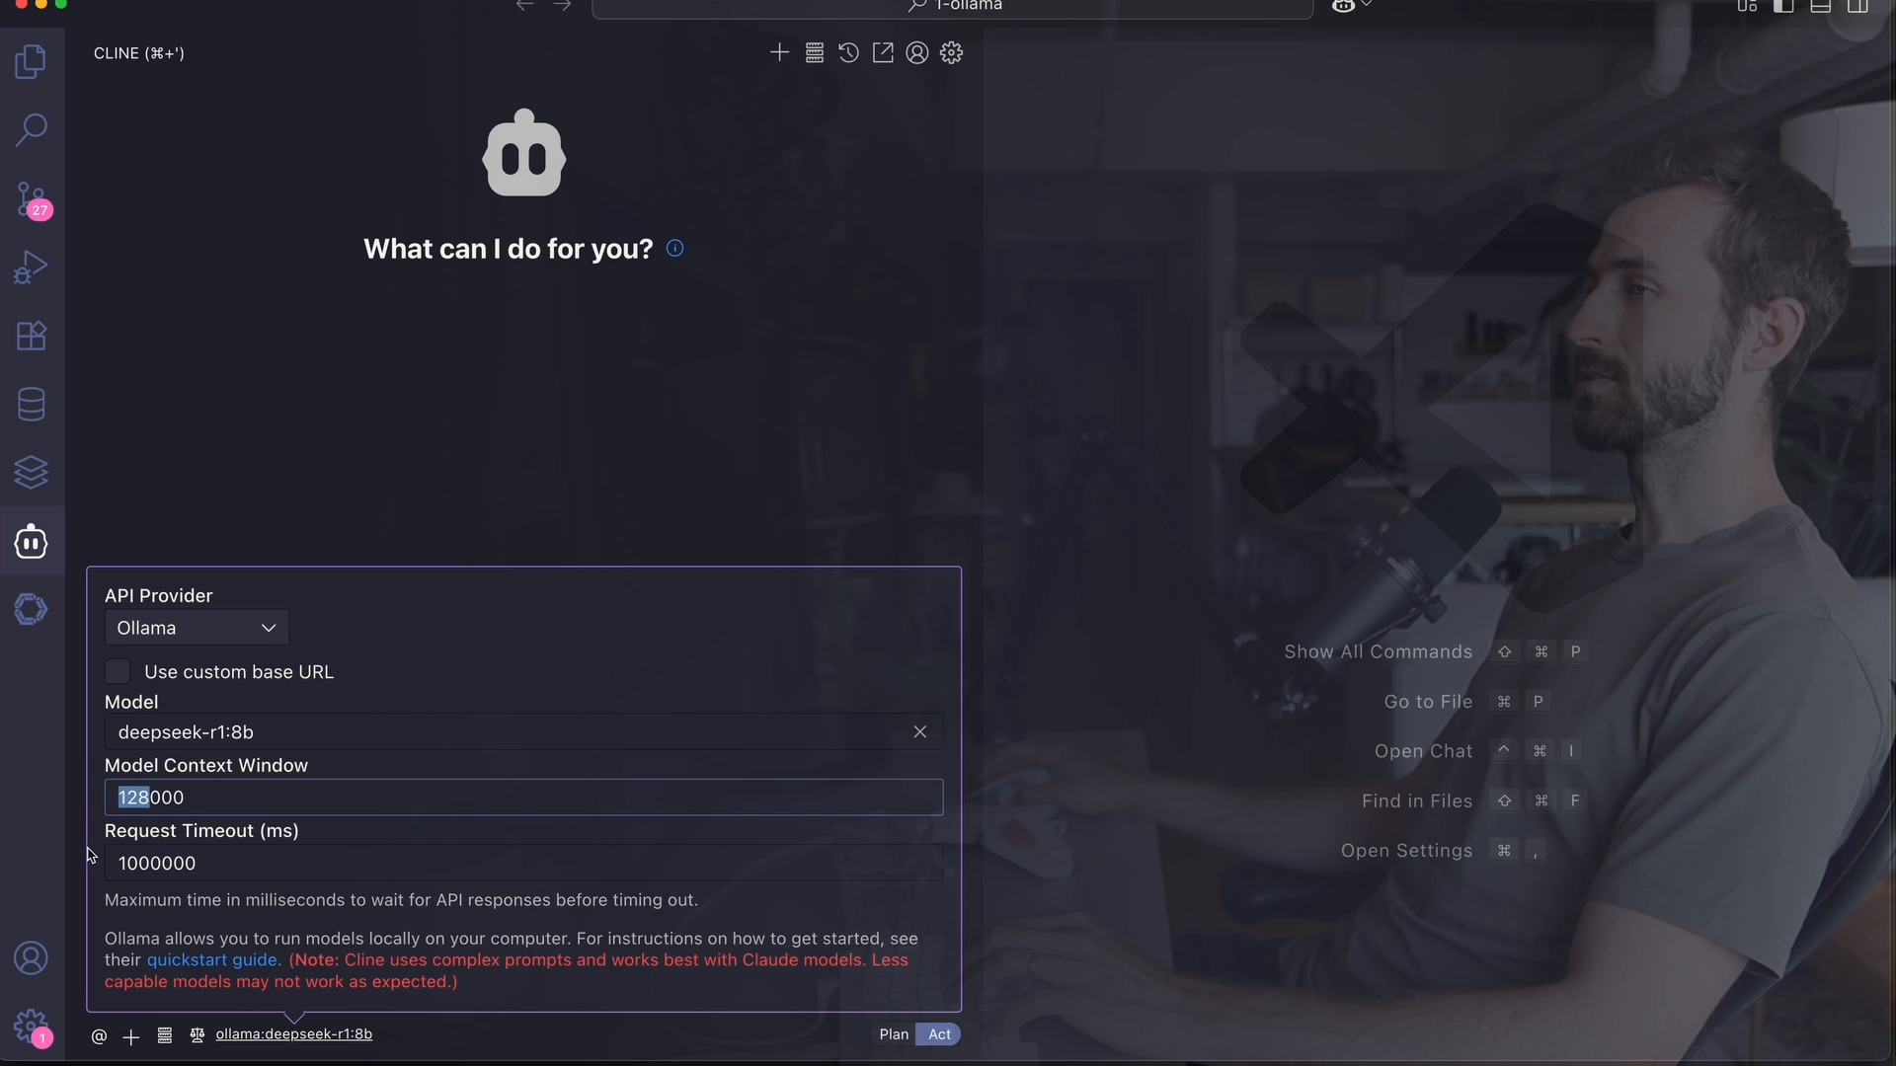
mouse_move(215, 792)
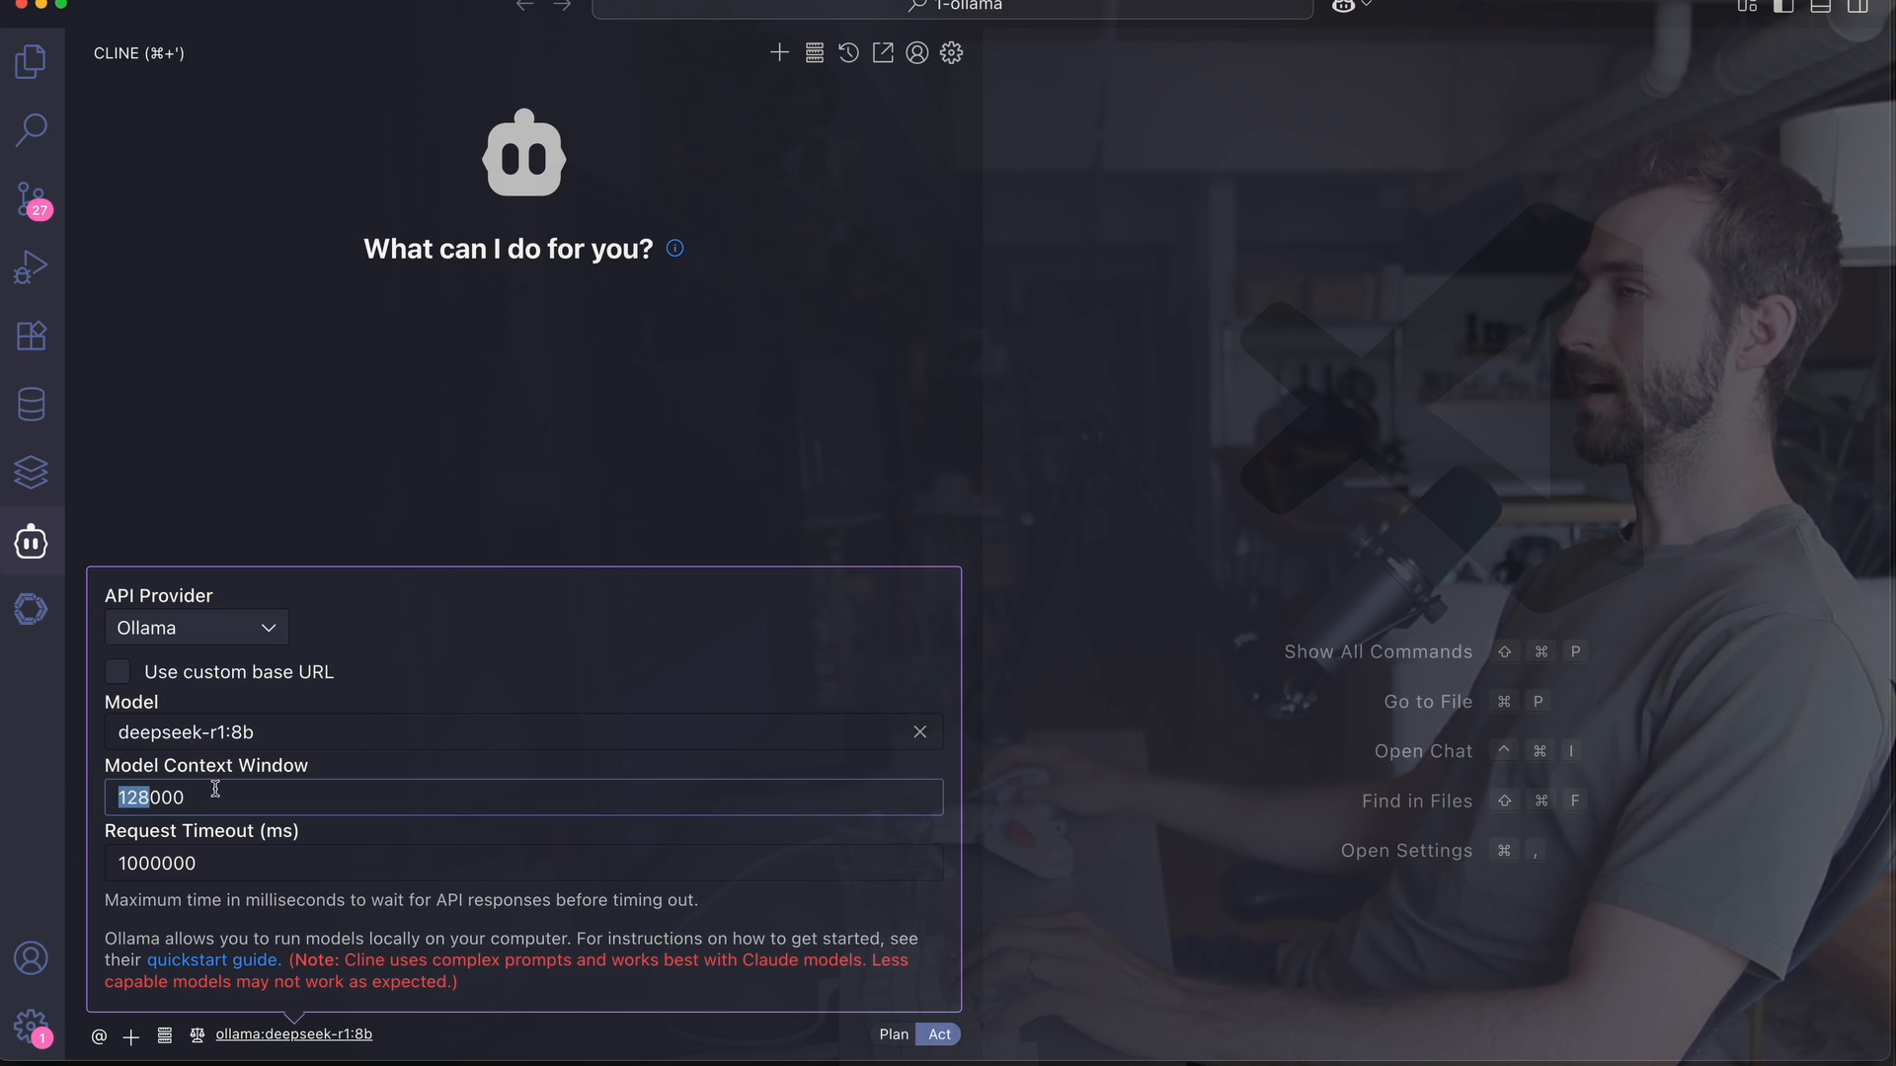
mouse_move(158, 863)
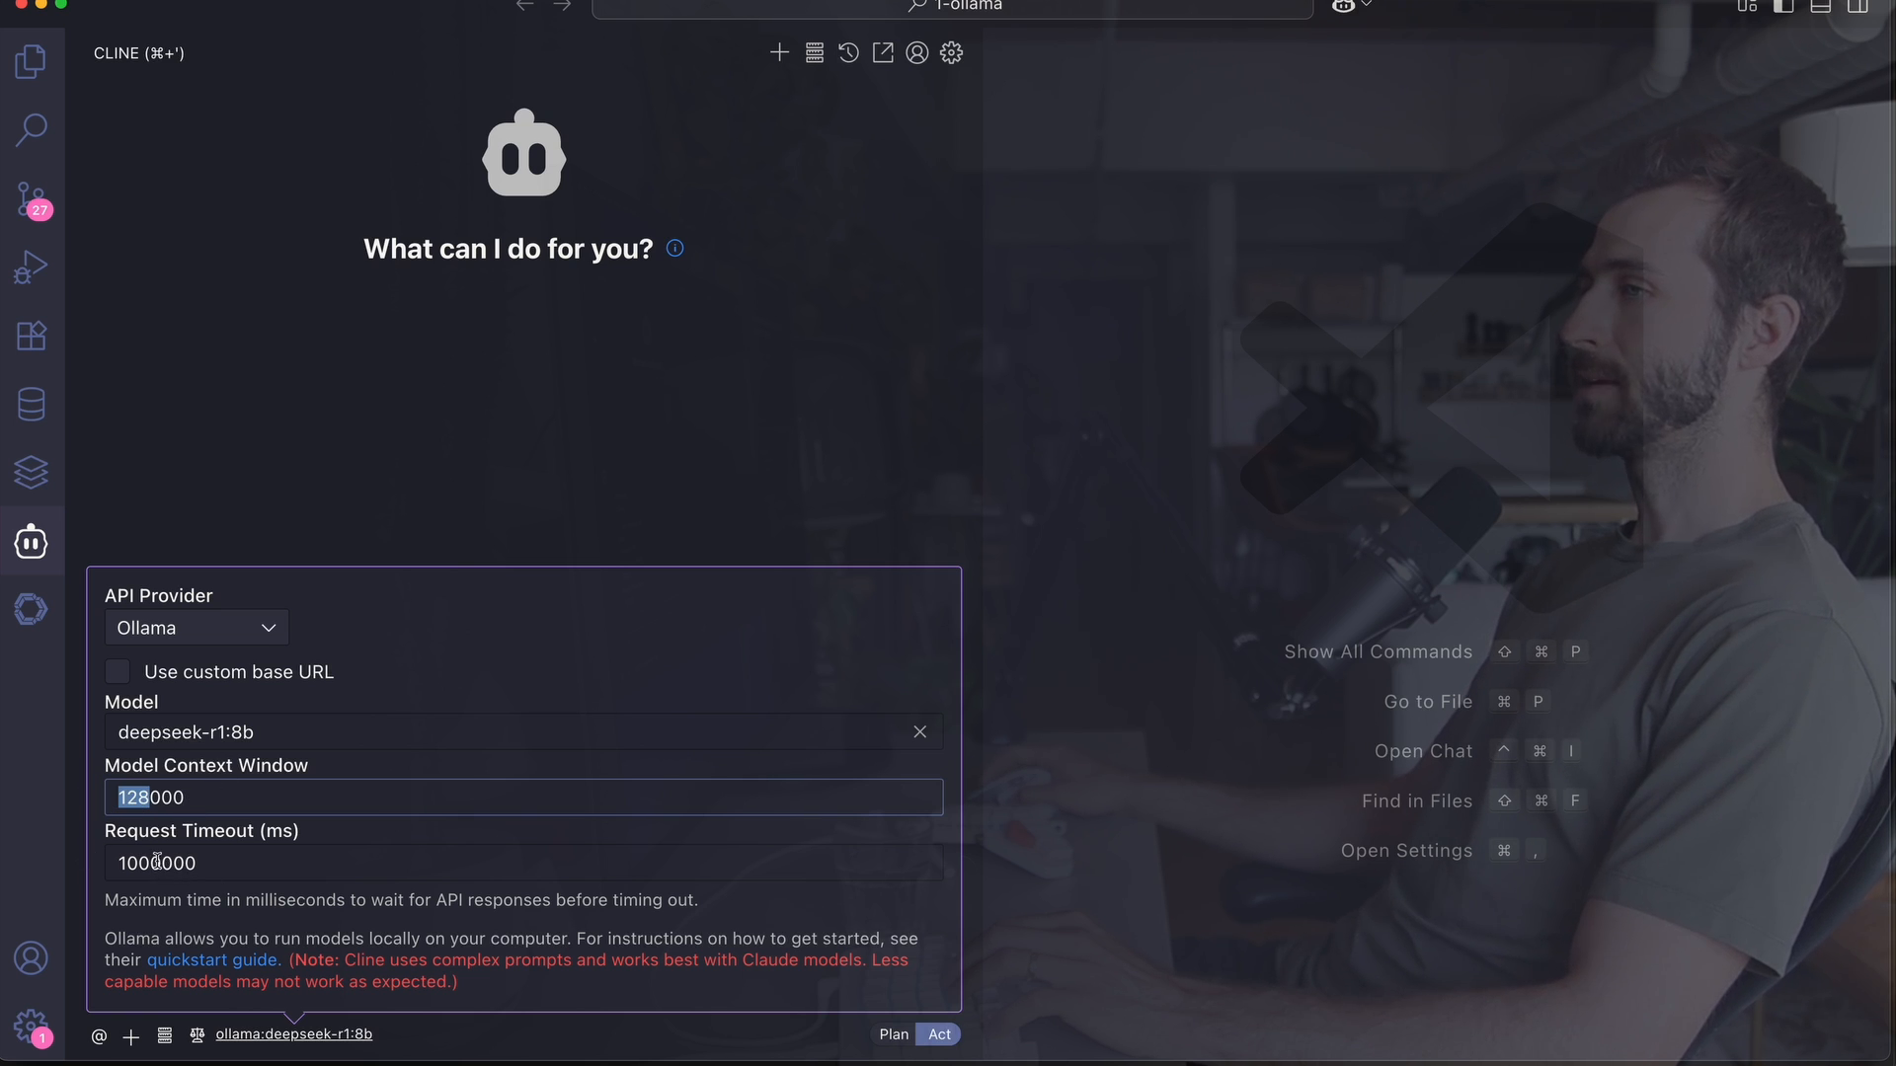
left_click(145, 863)
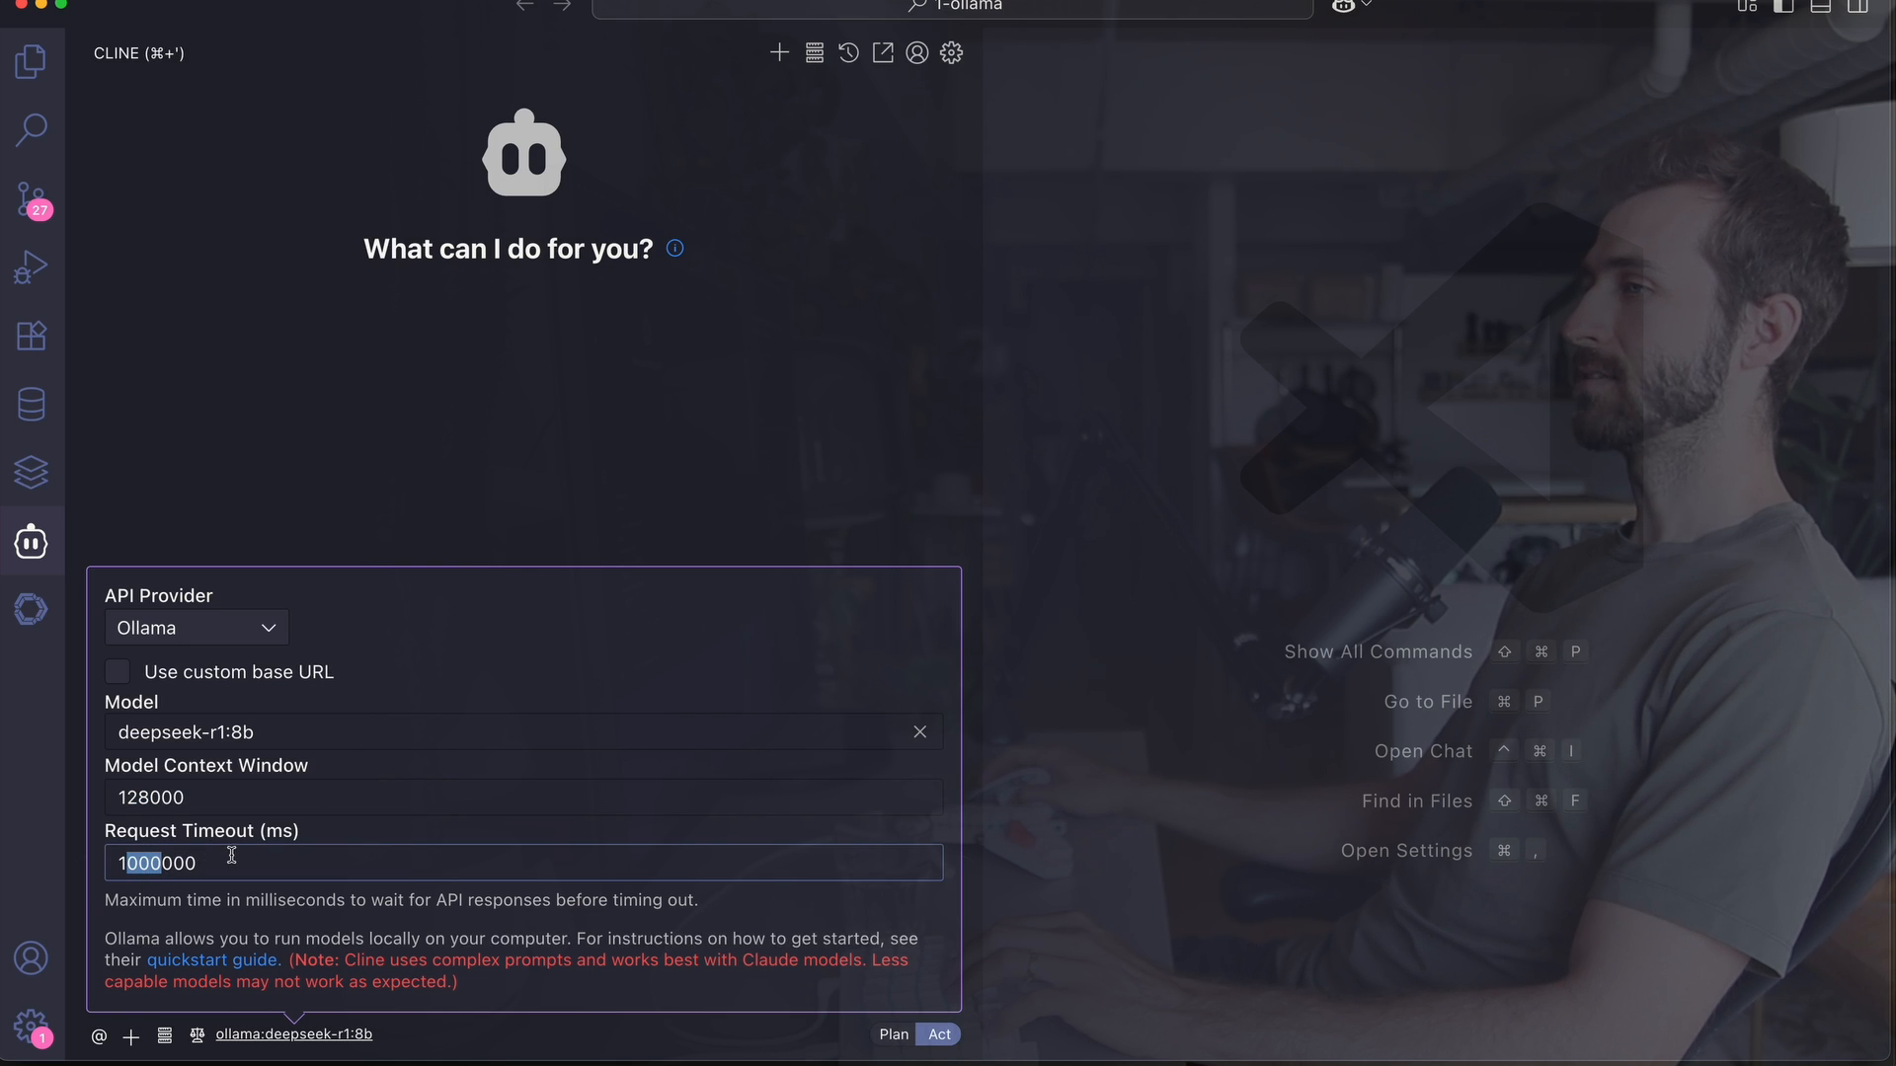
mouse_move(381, 981)
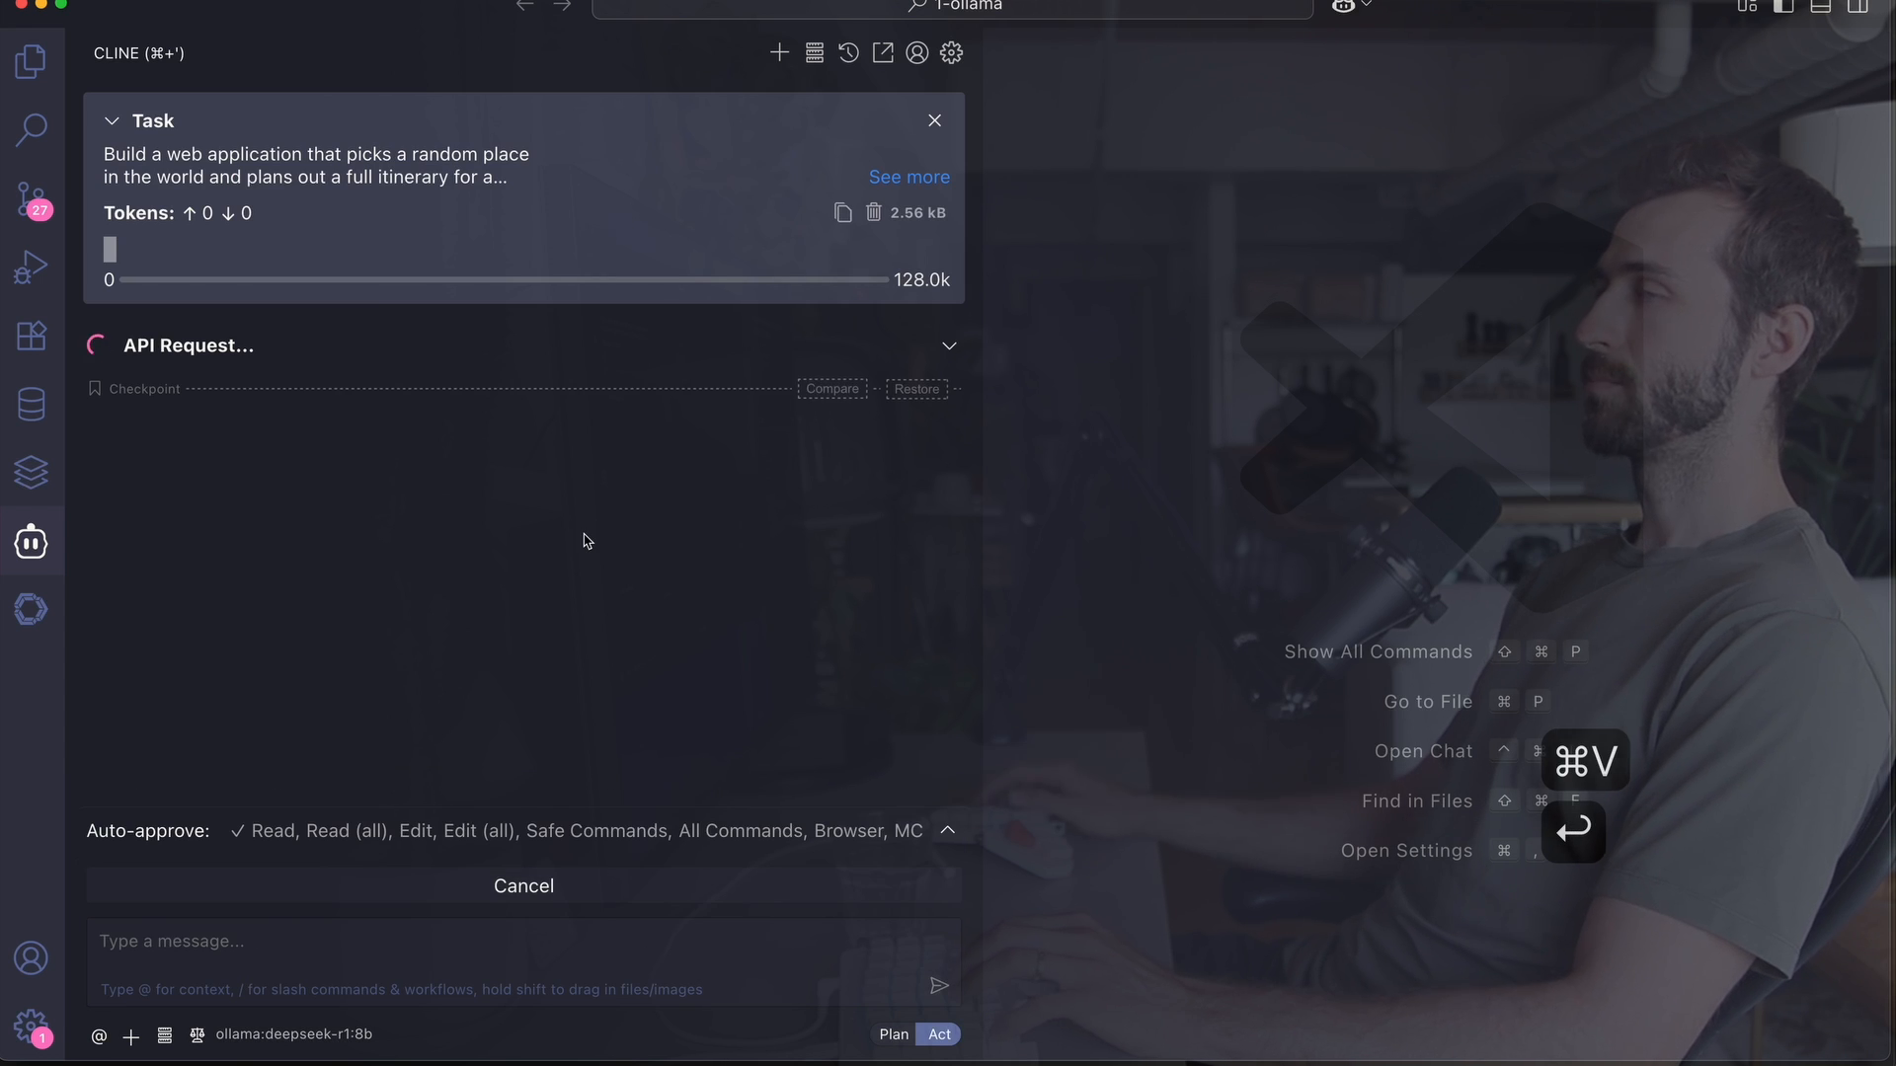
Step: Expand the submitted random-destination 3-day itinerary task description in Cline
left_click(909, 176)
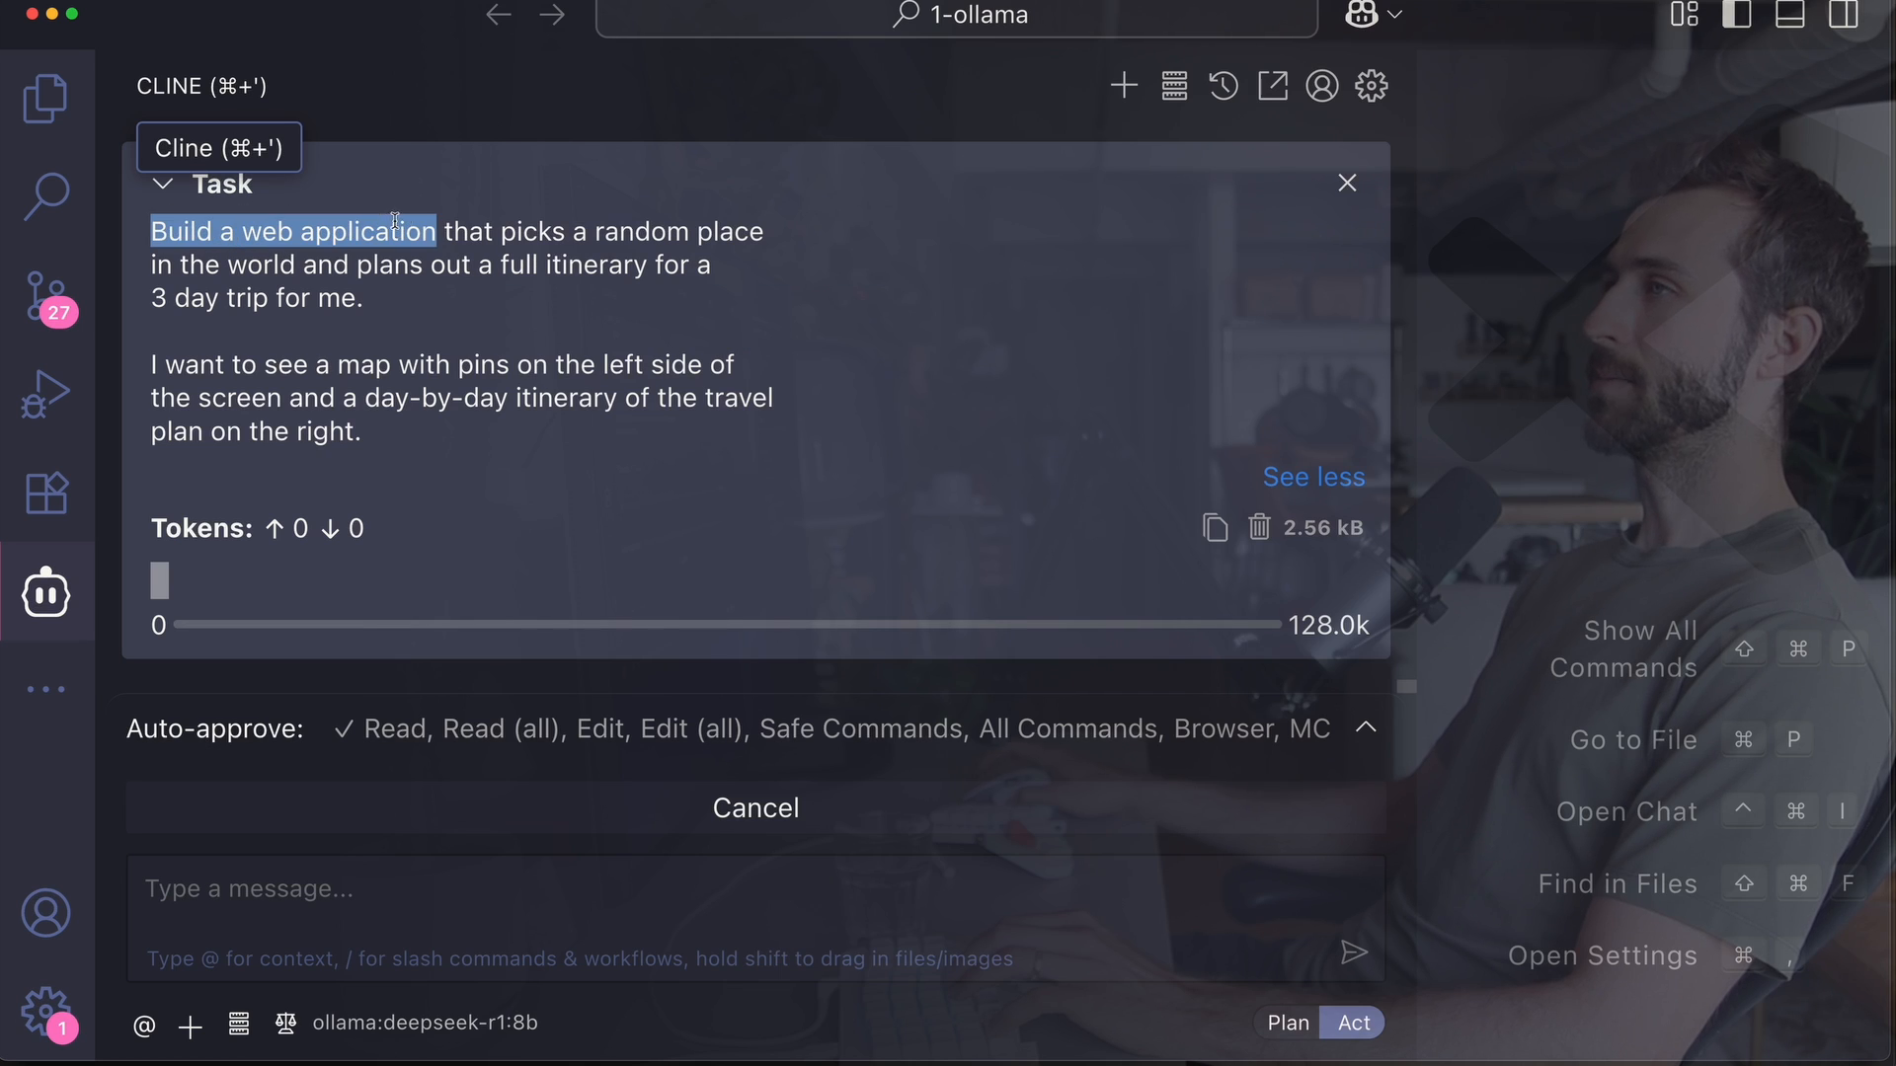
mouse_move(618, 233)
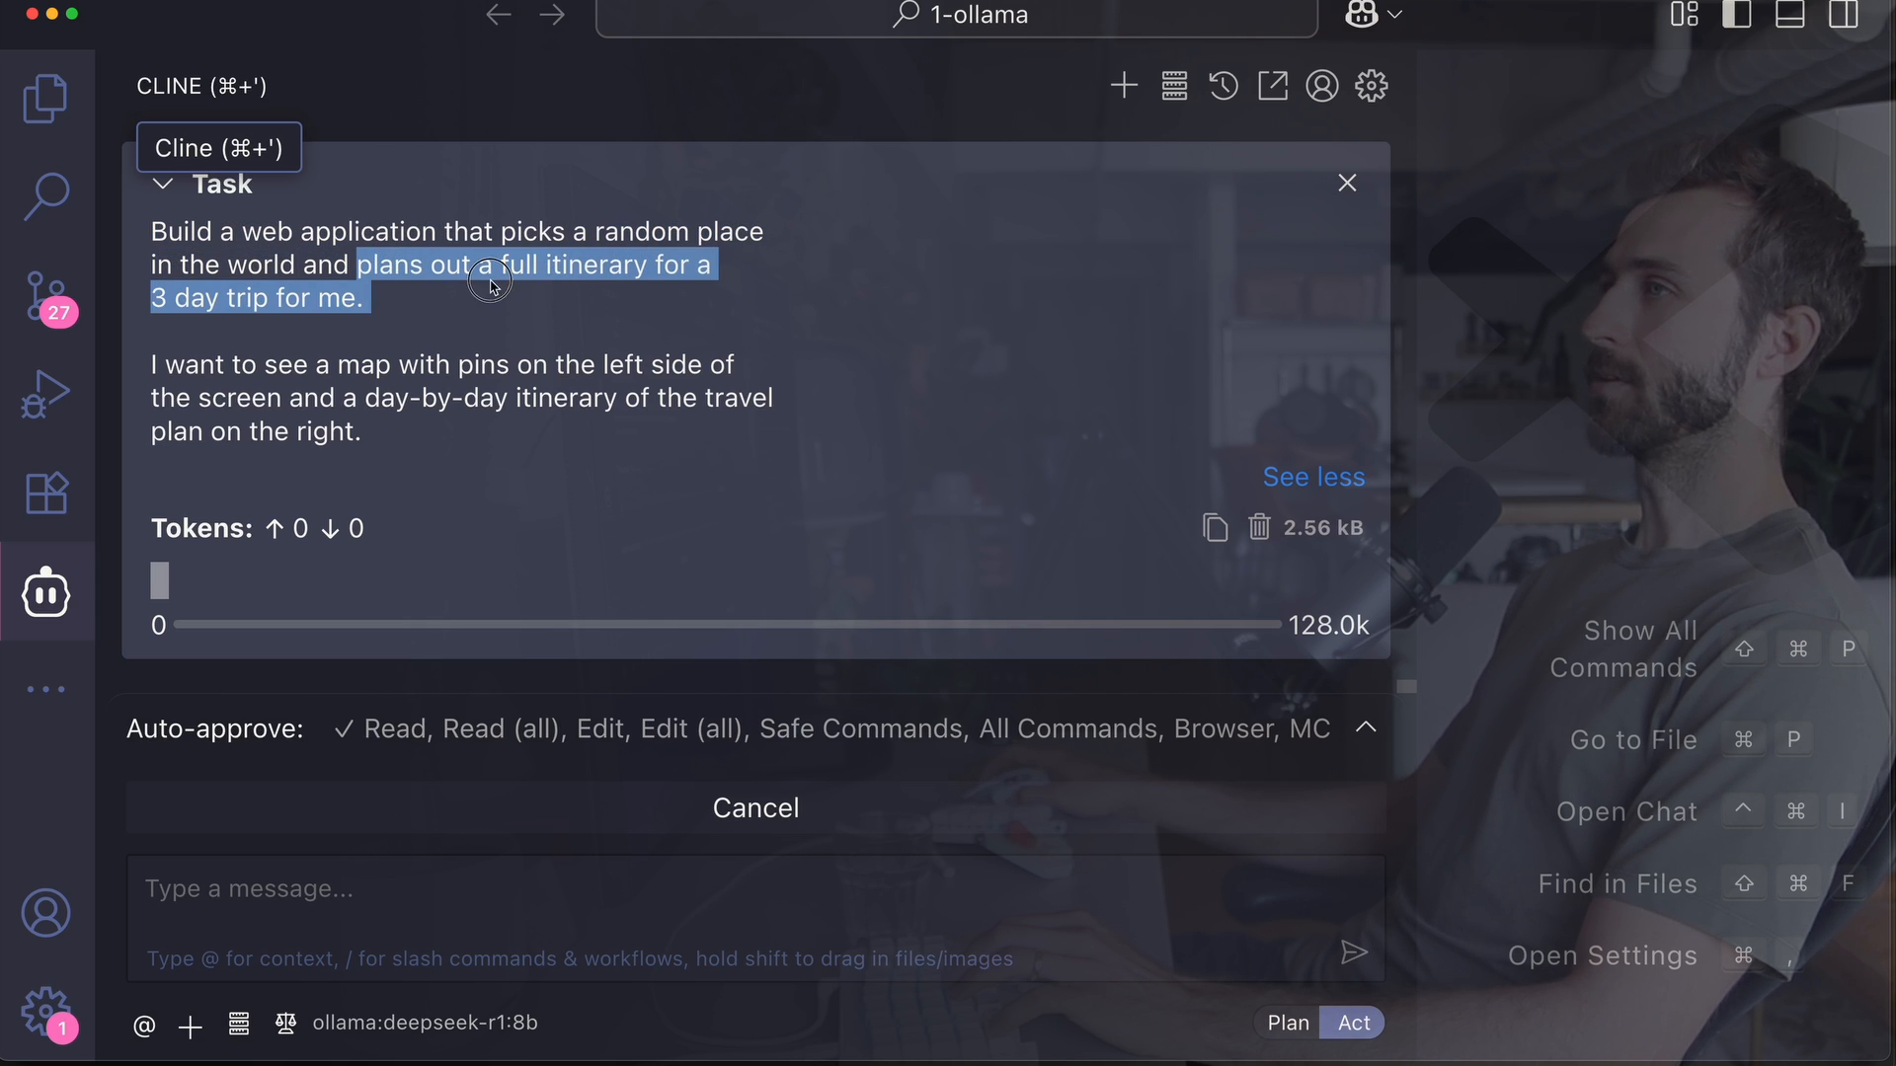
mouse_move(272, 352)
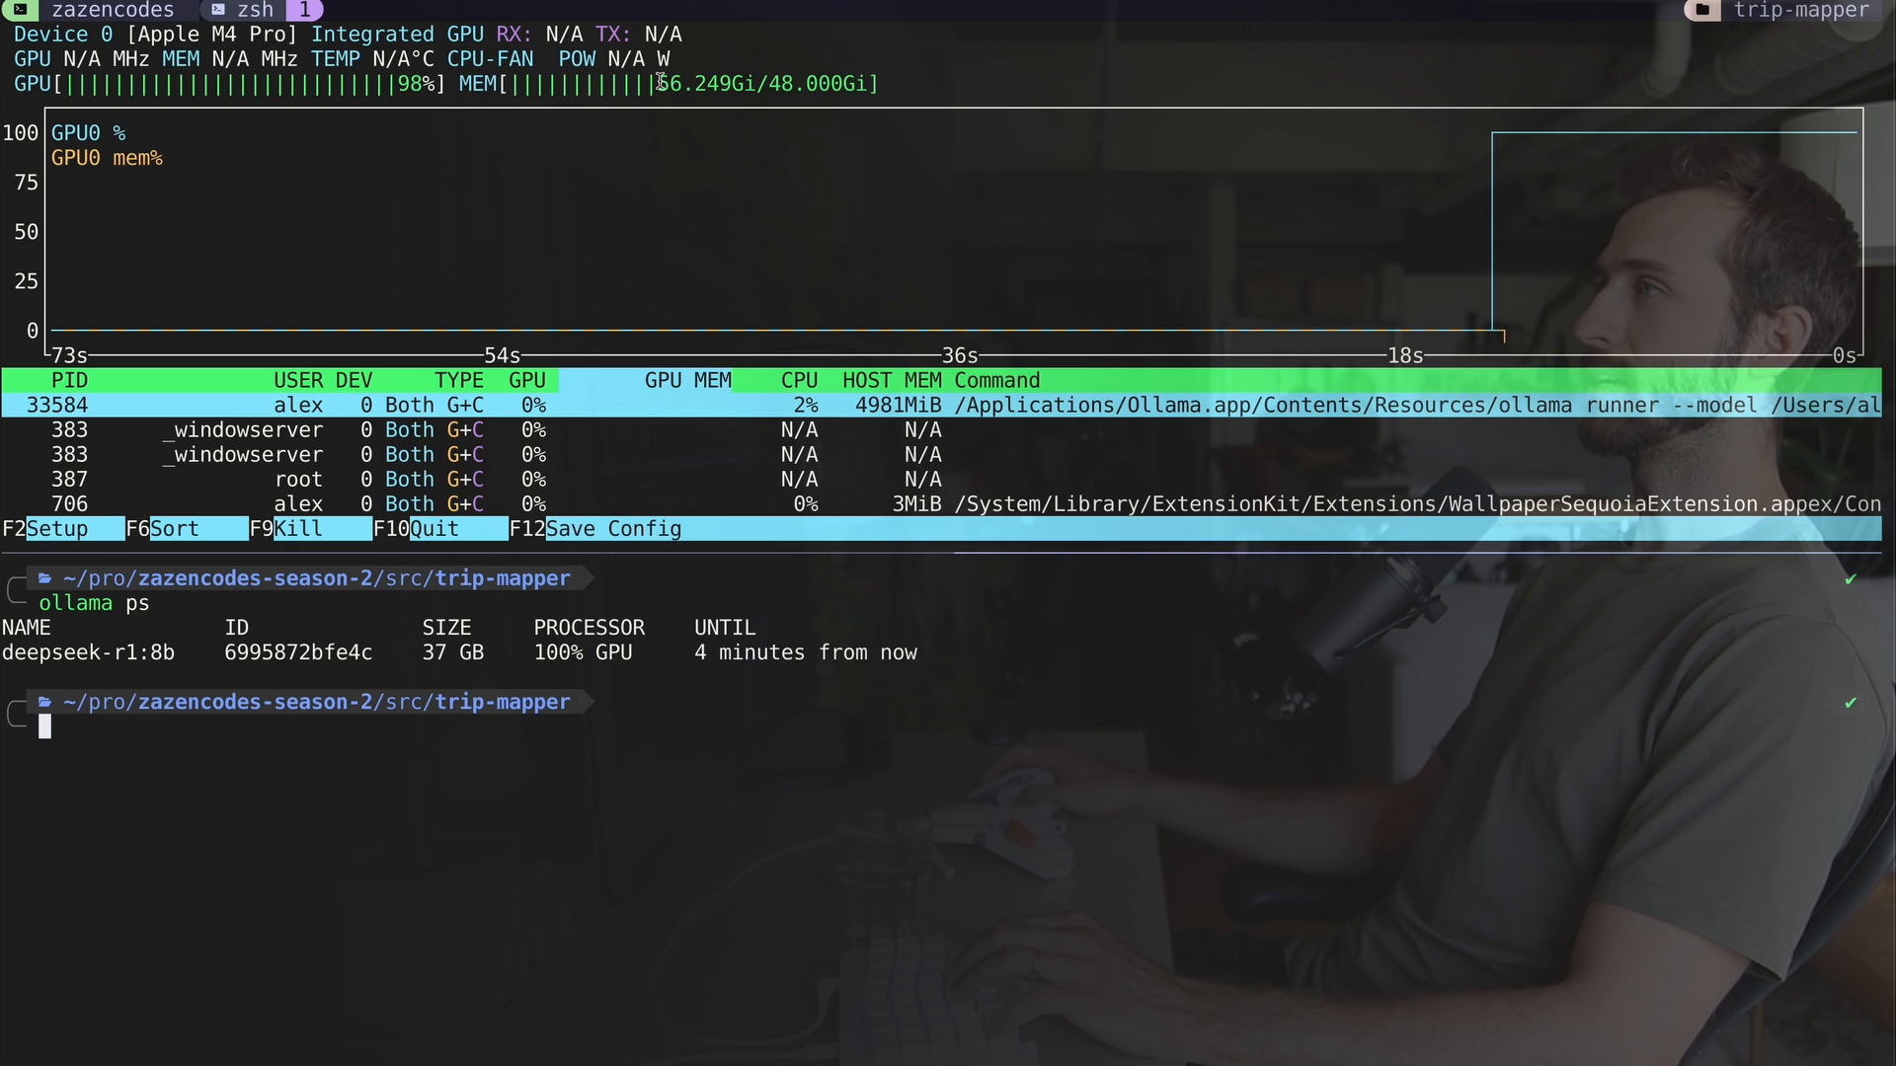
Step: Check GPU usage and the loaded deepseek-r1:8b model from the terminal
type("ho")
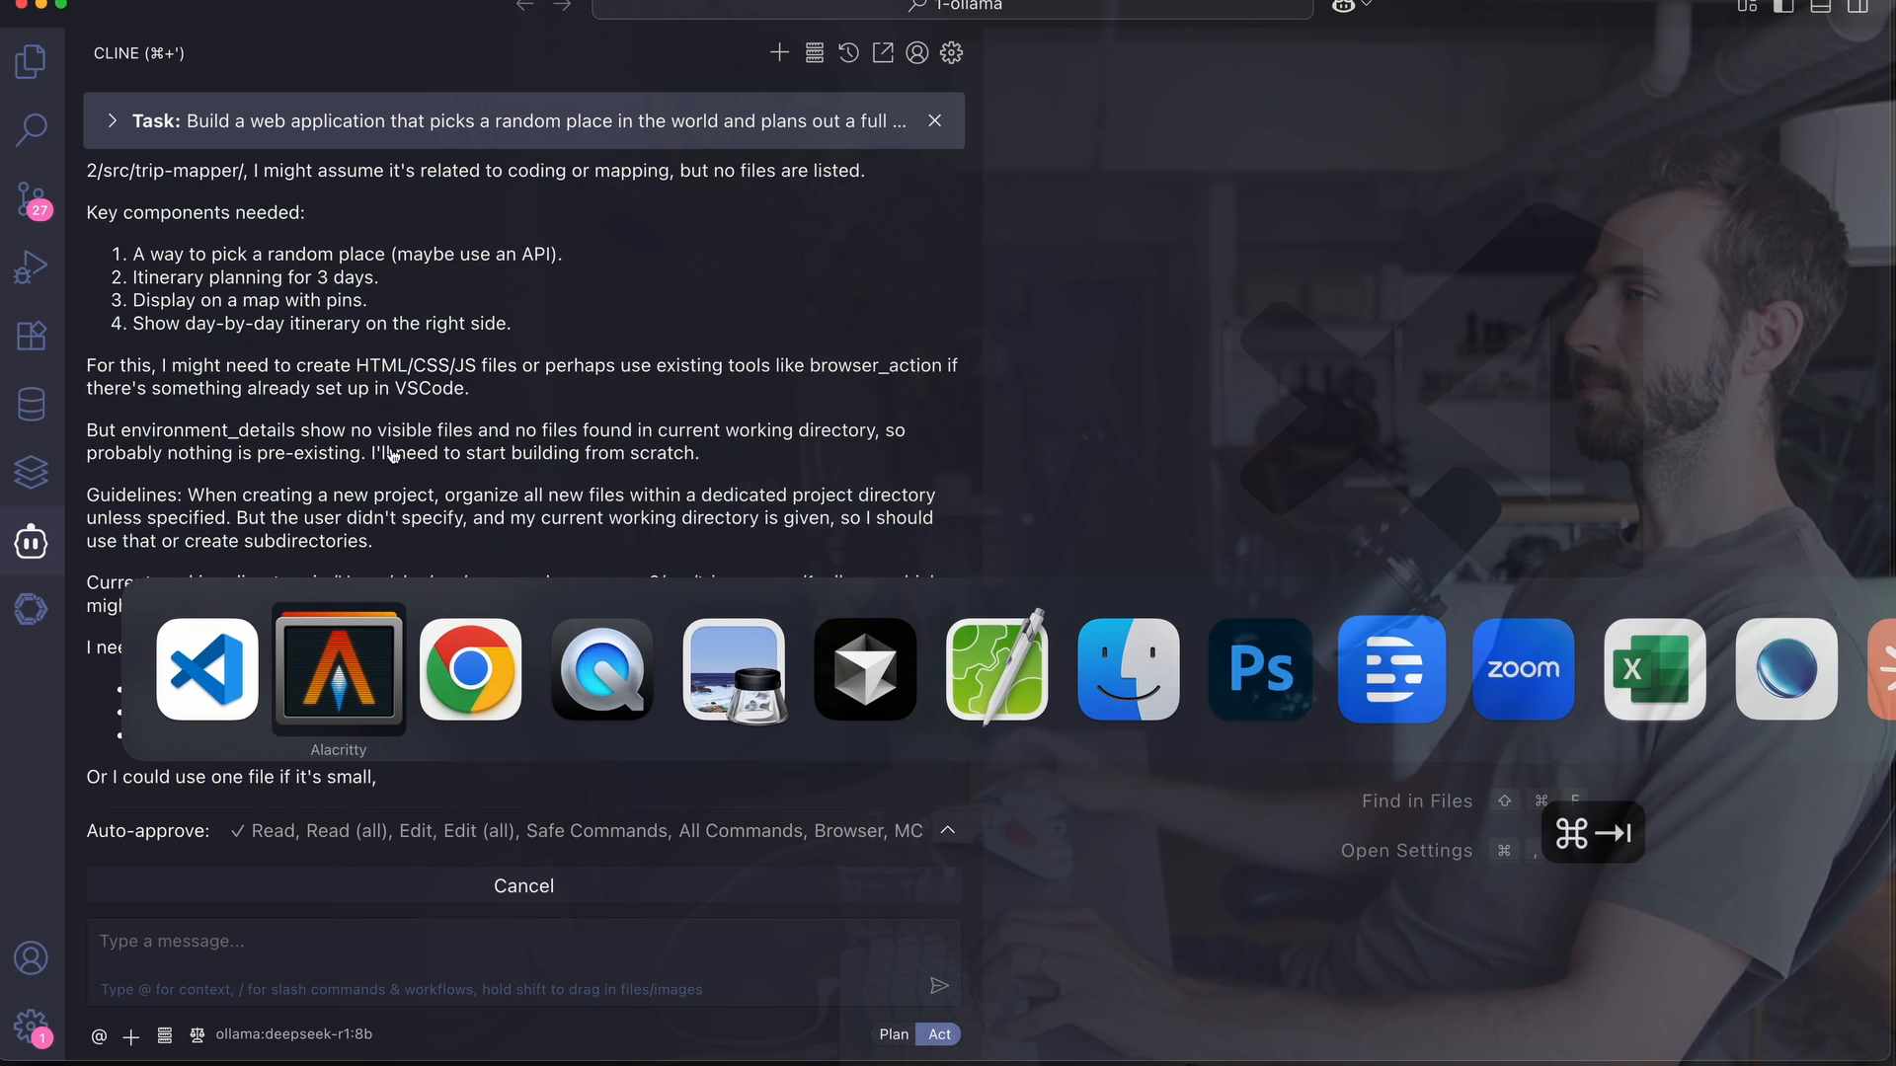
Step: Start Gemini in the 2-gemini folder and submit the trip itinerary app prompt
left_click(337, 670)
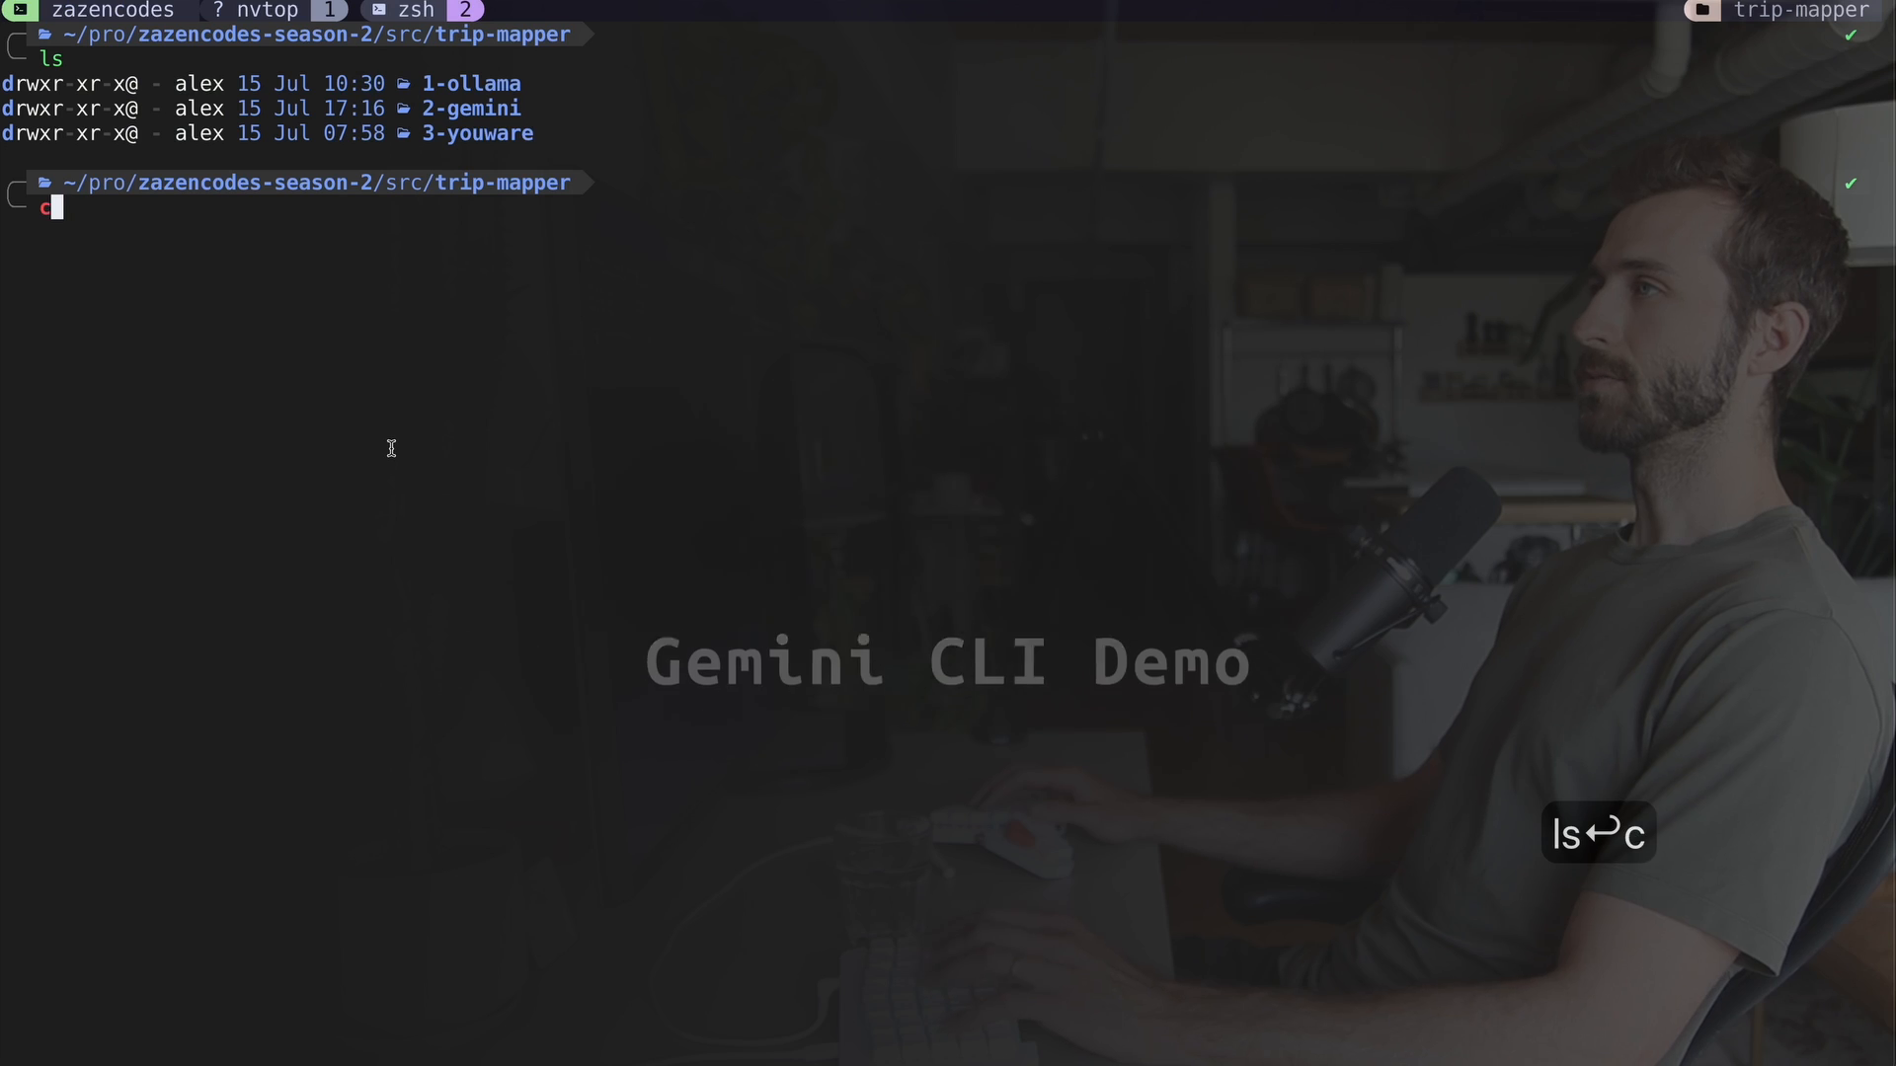
type("cd 2-gemini")
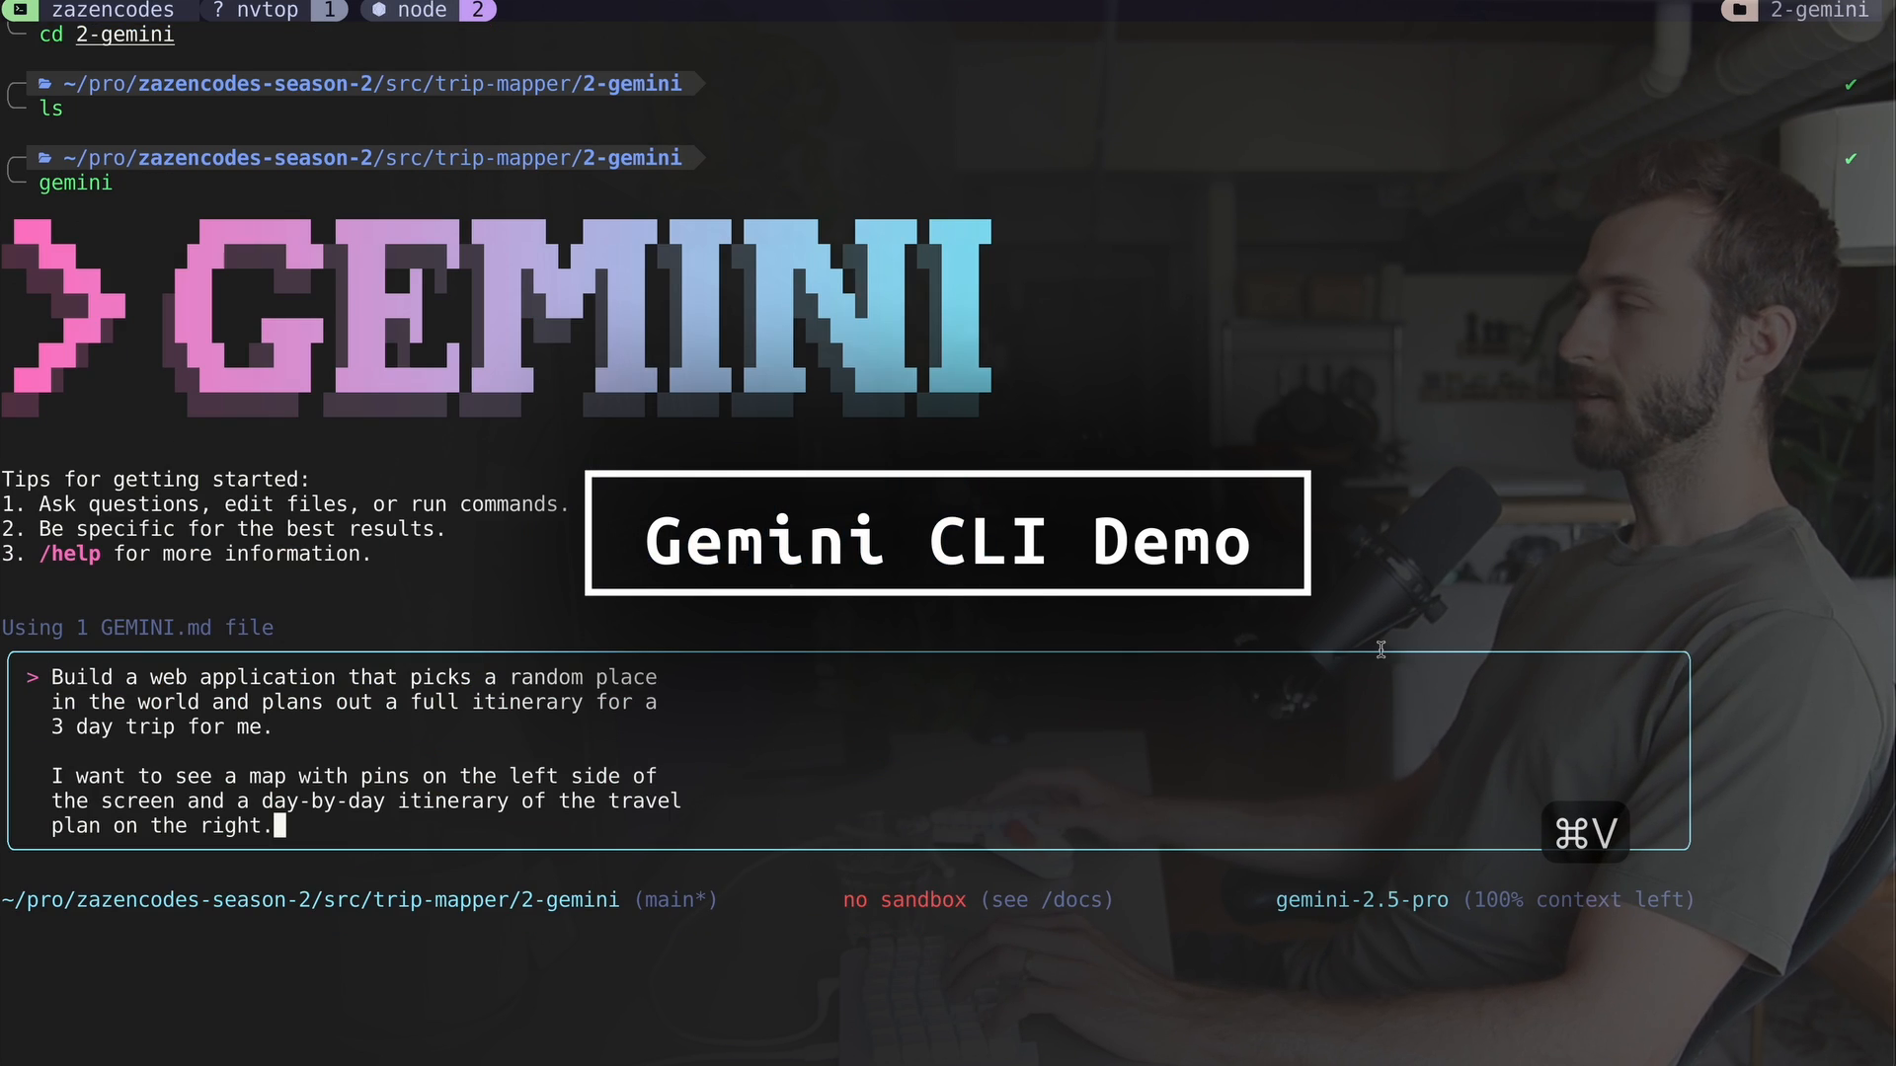
key("Return")
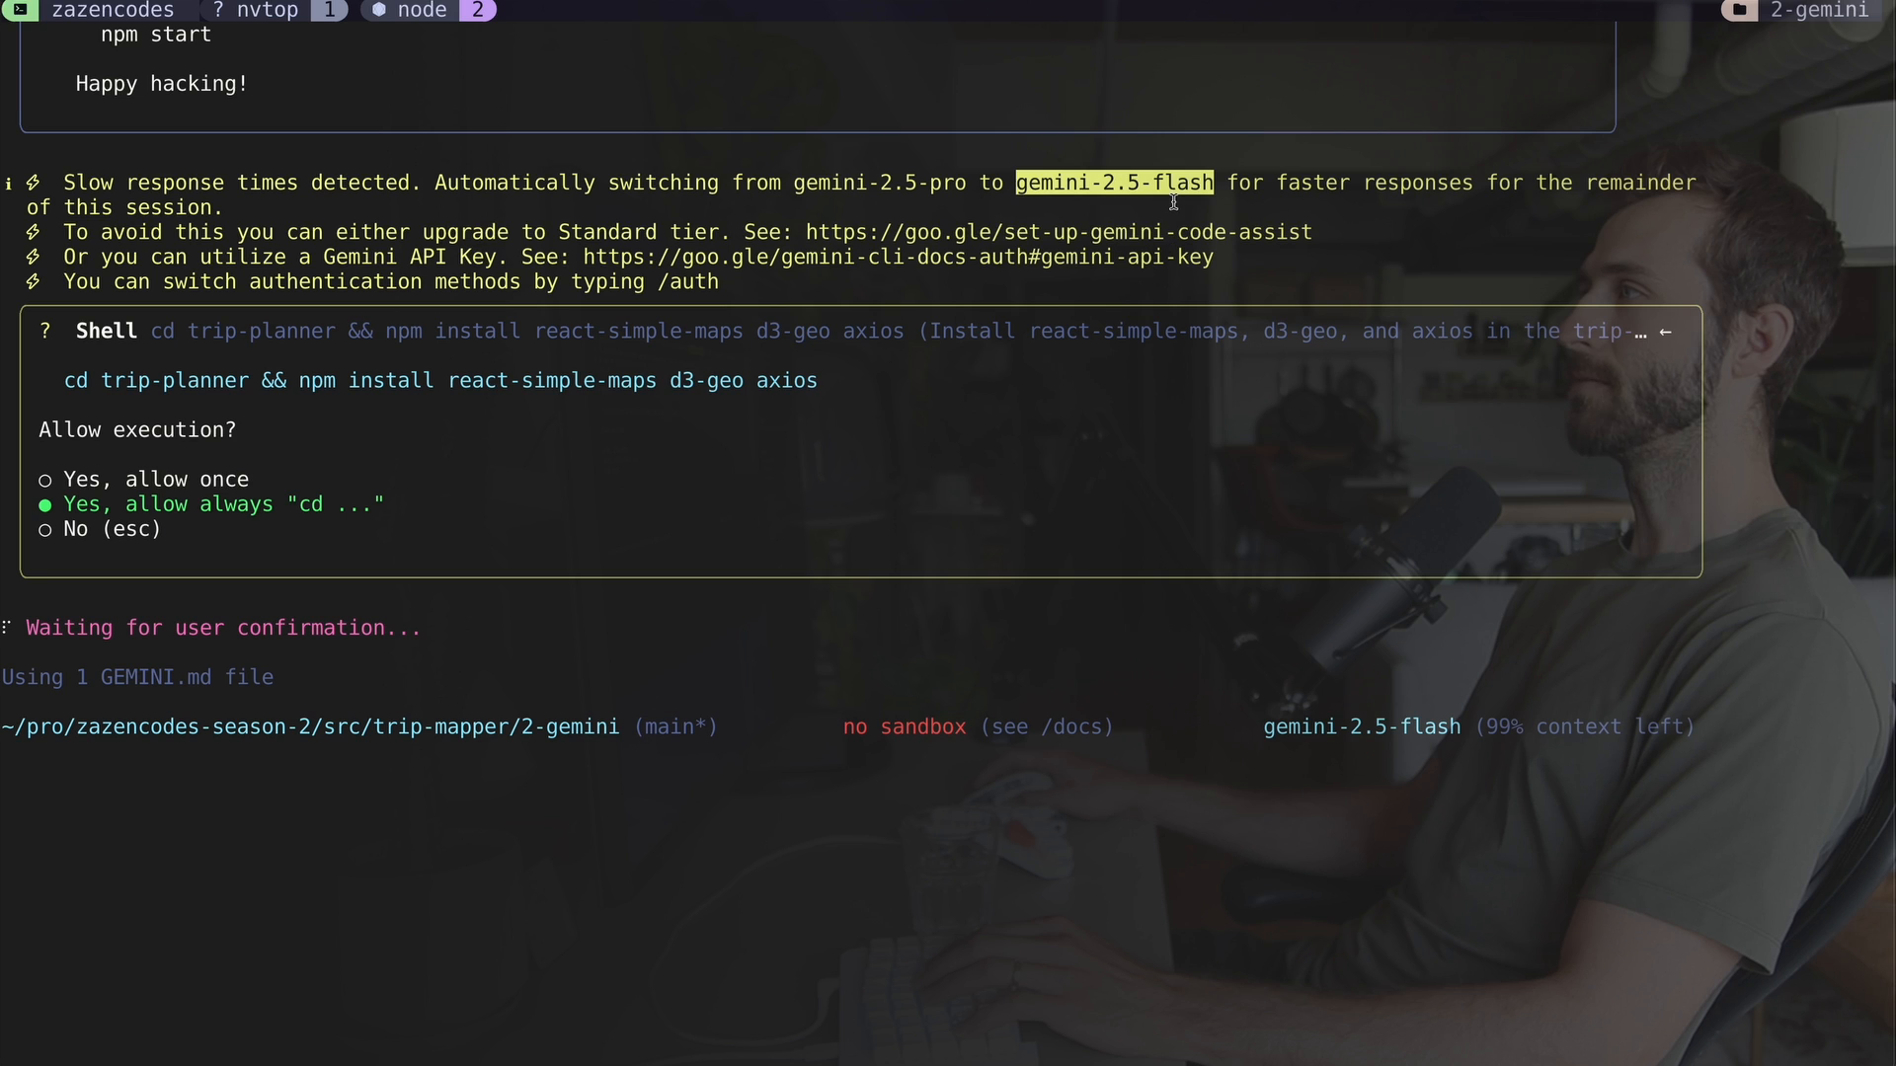
scroll("up", 3)
type("cd trip-planner/")
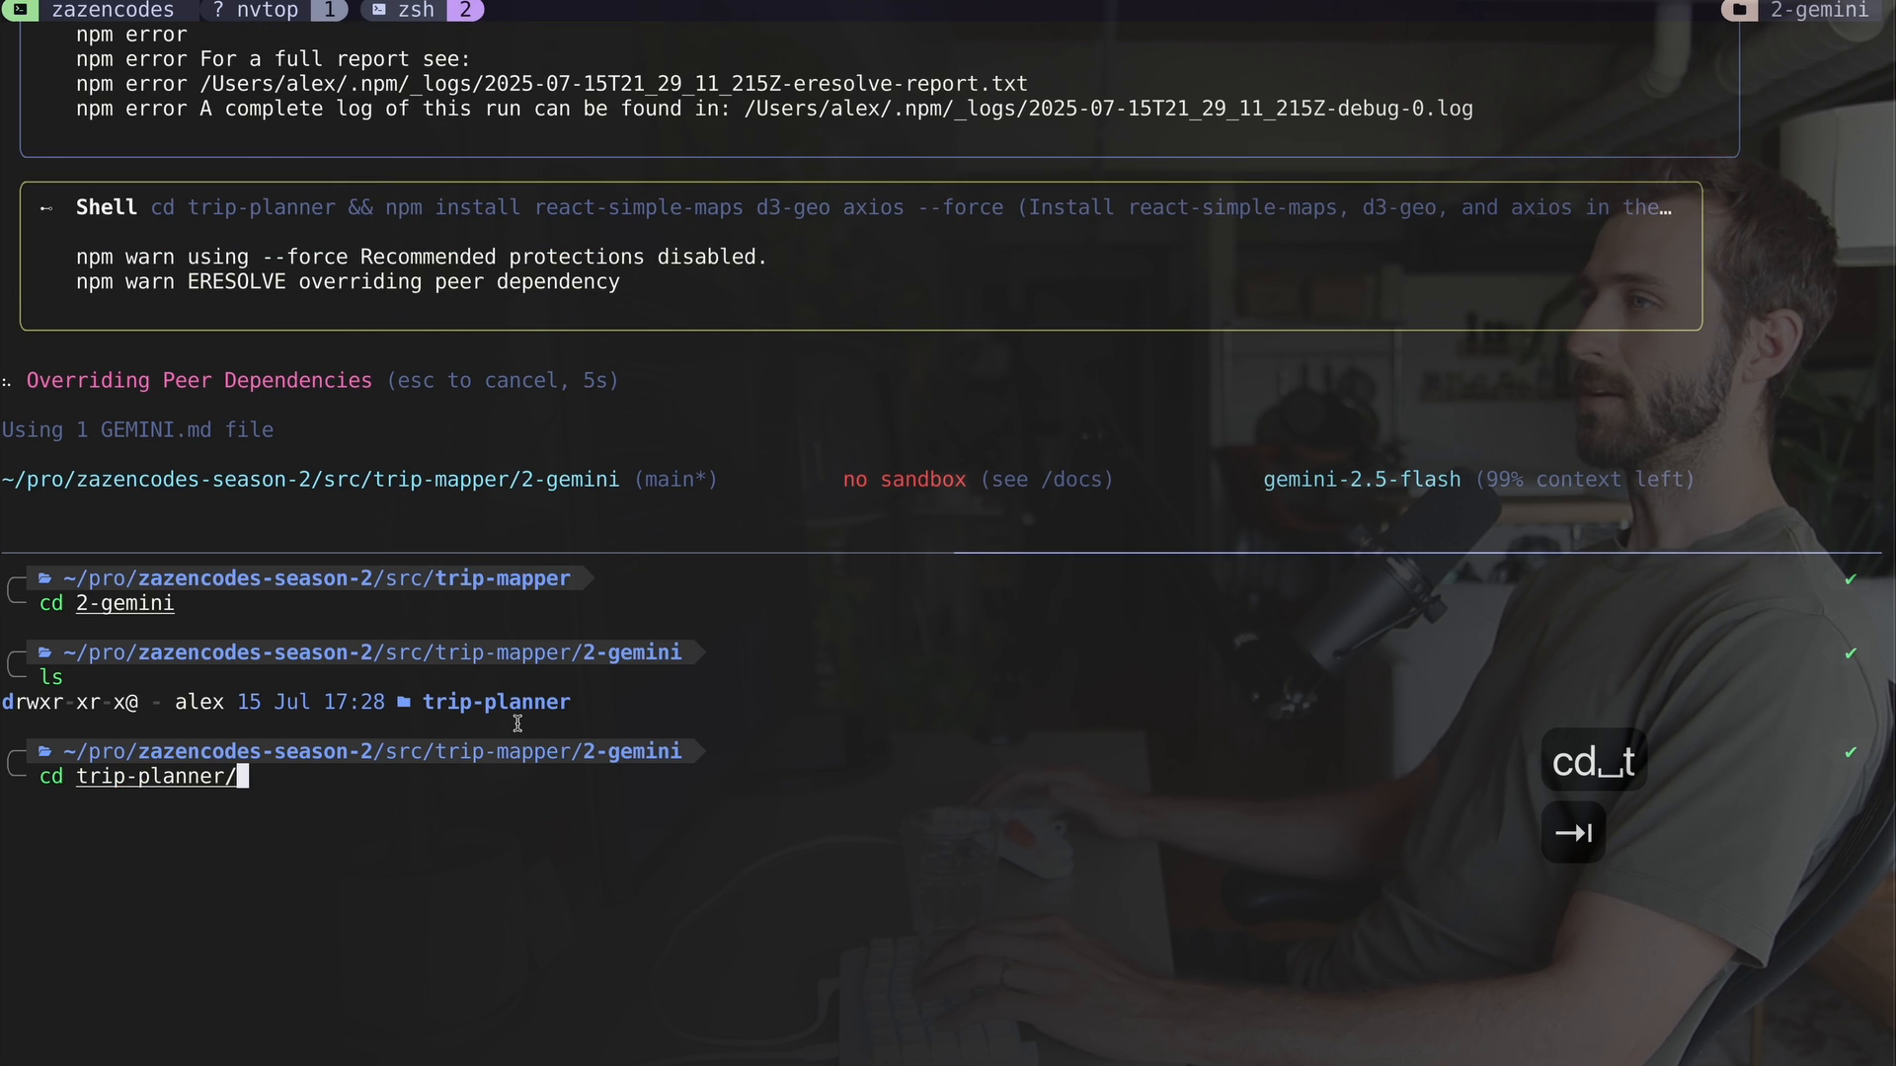
Step: Enter the newly scaffolded trip-planner project folder in a split pane
key("Return")
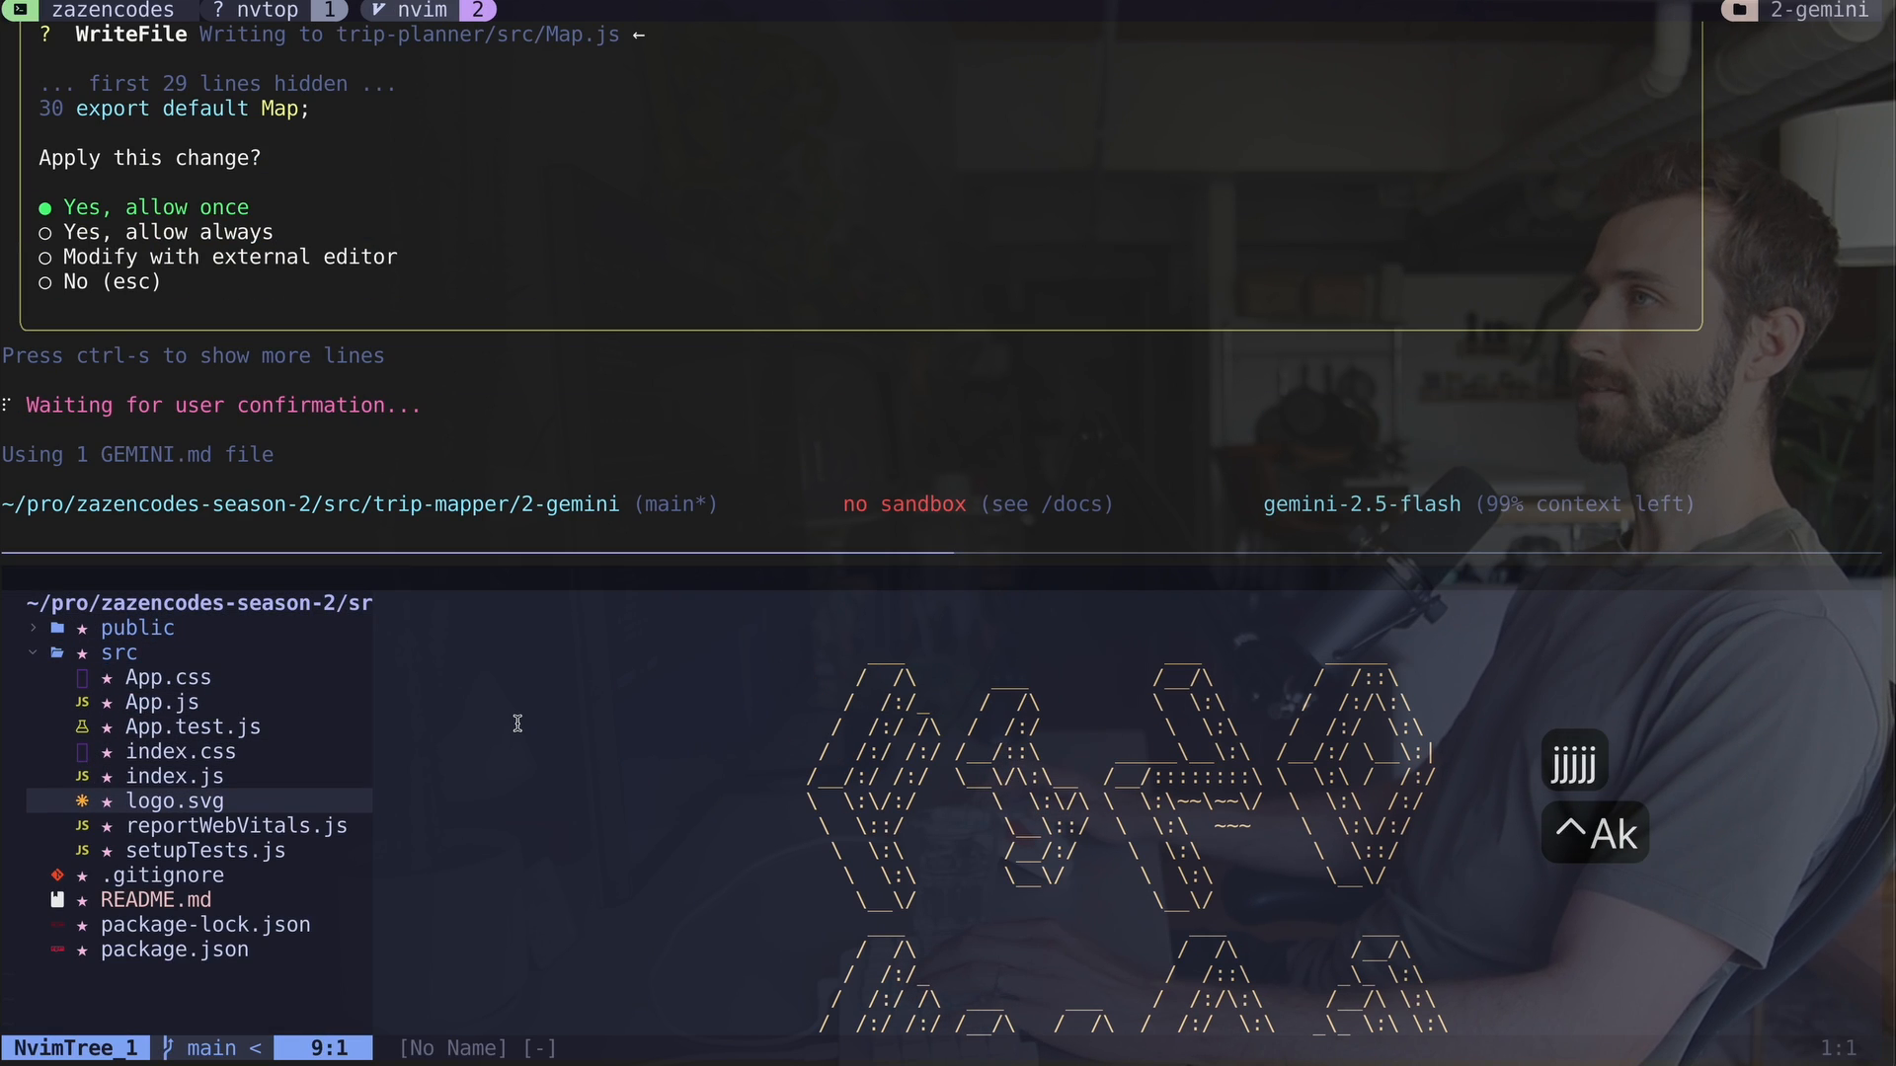
Step: Allow Gemini's Map.js write, then switch over to the code editor
key("Return")
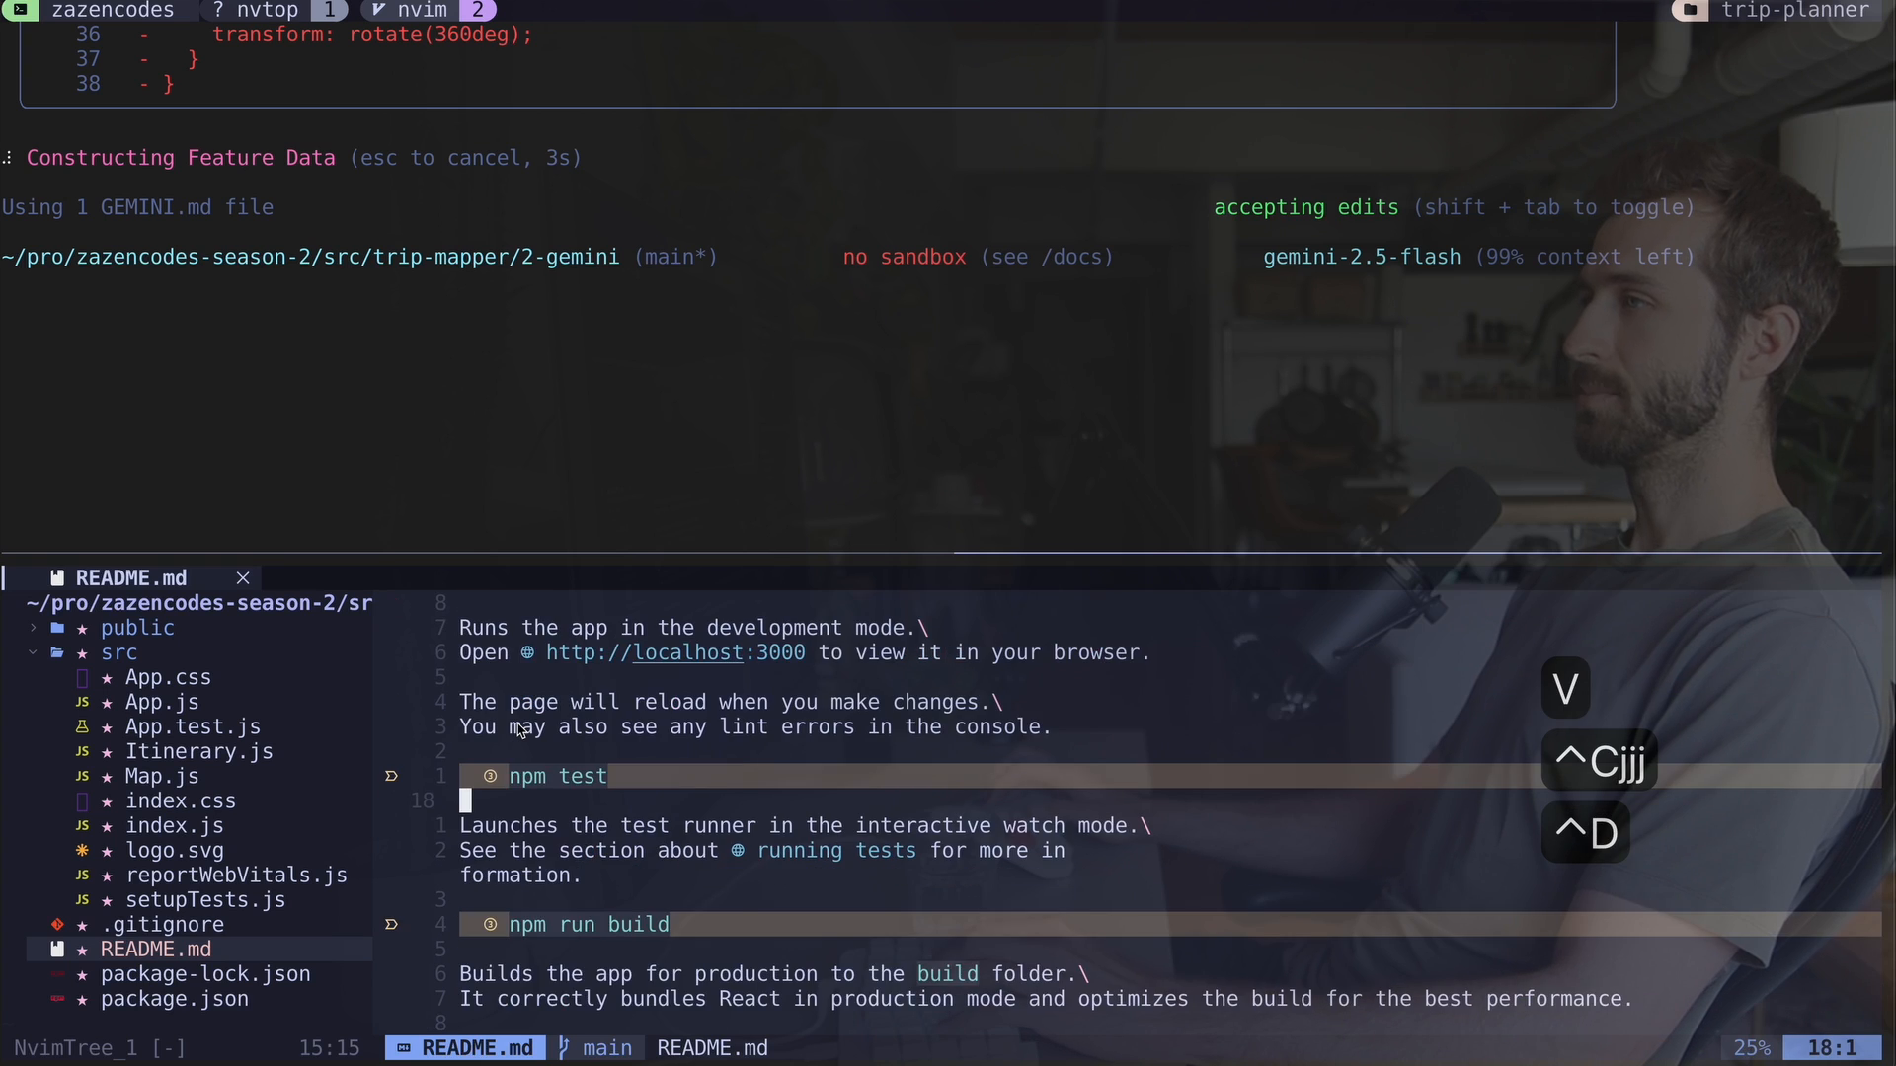
key("cmd+tab")
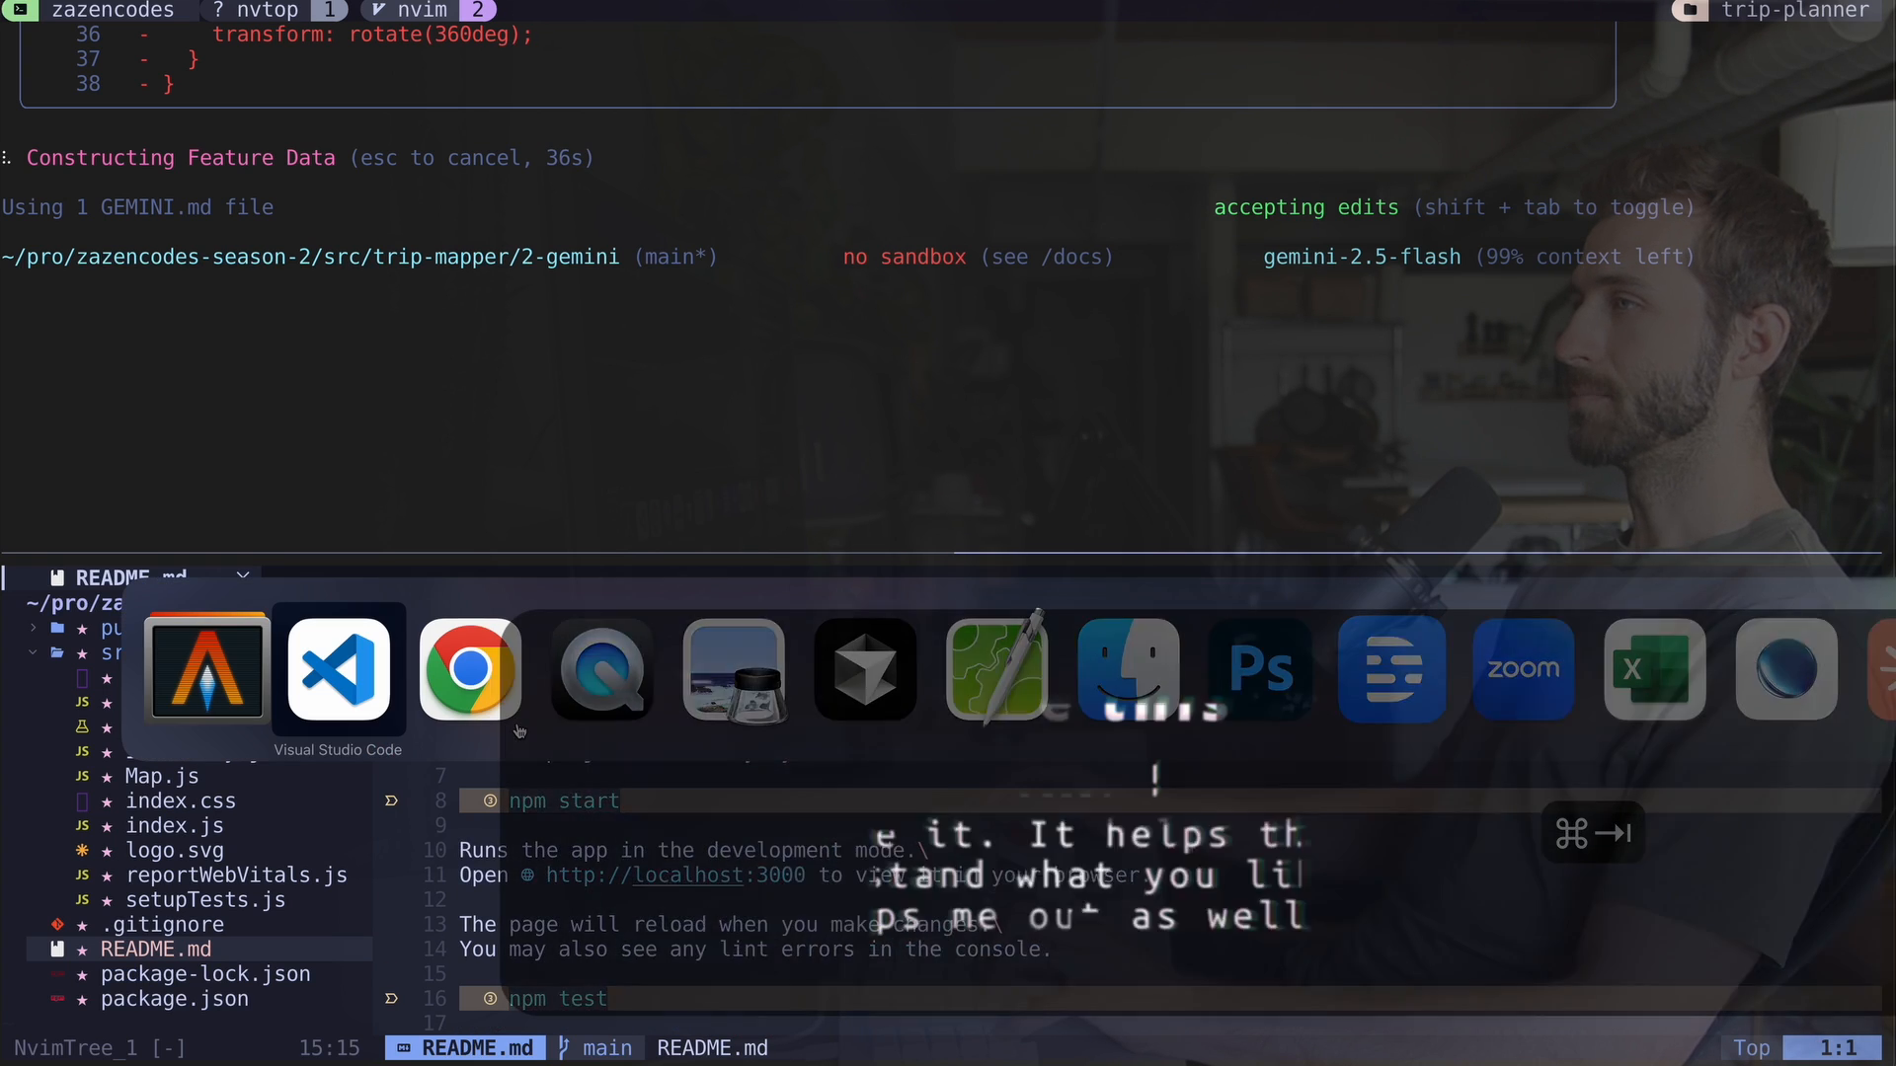
Step: Bring Visual Studio Code forward and review Cline's reasoning and project files
left_click(337, 669)
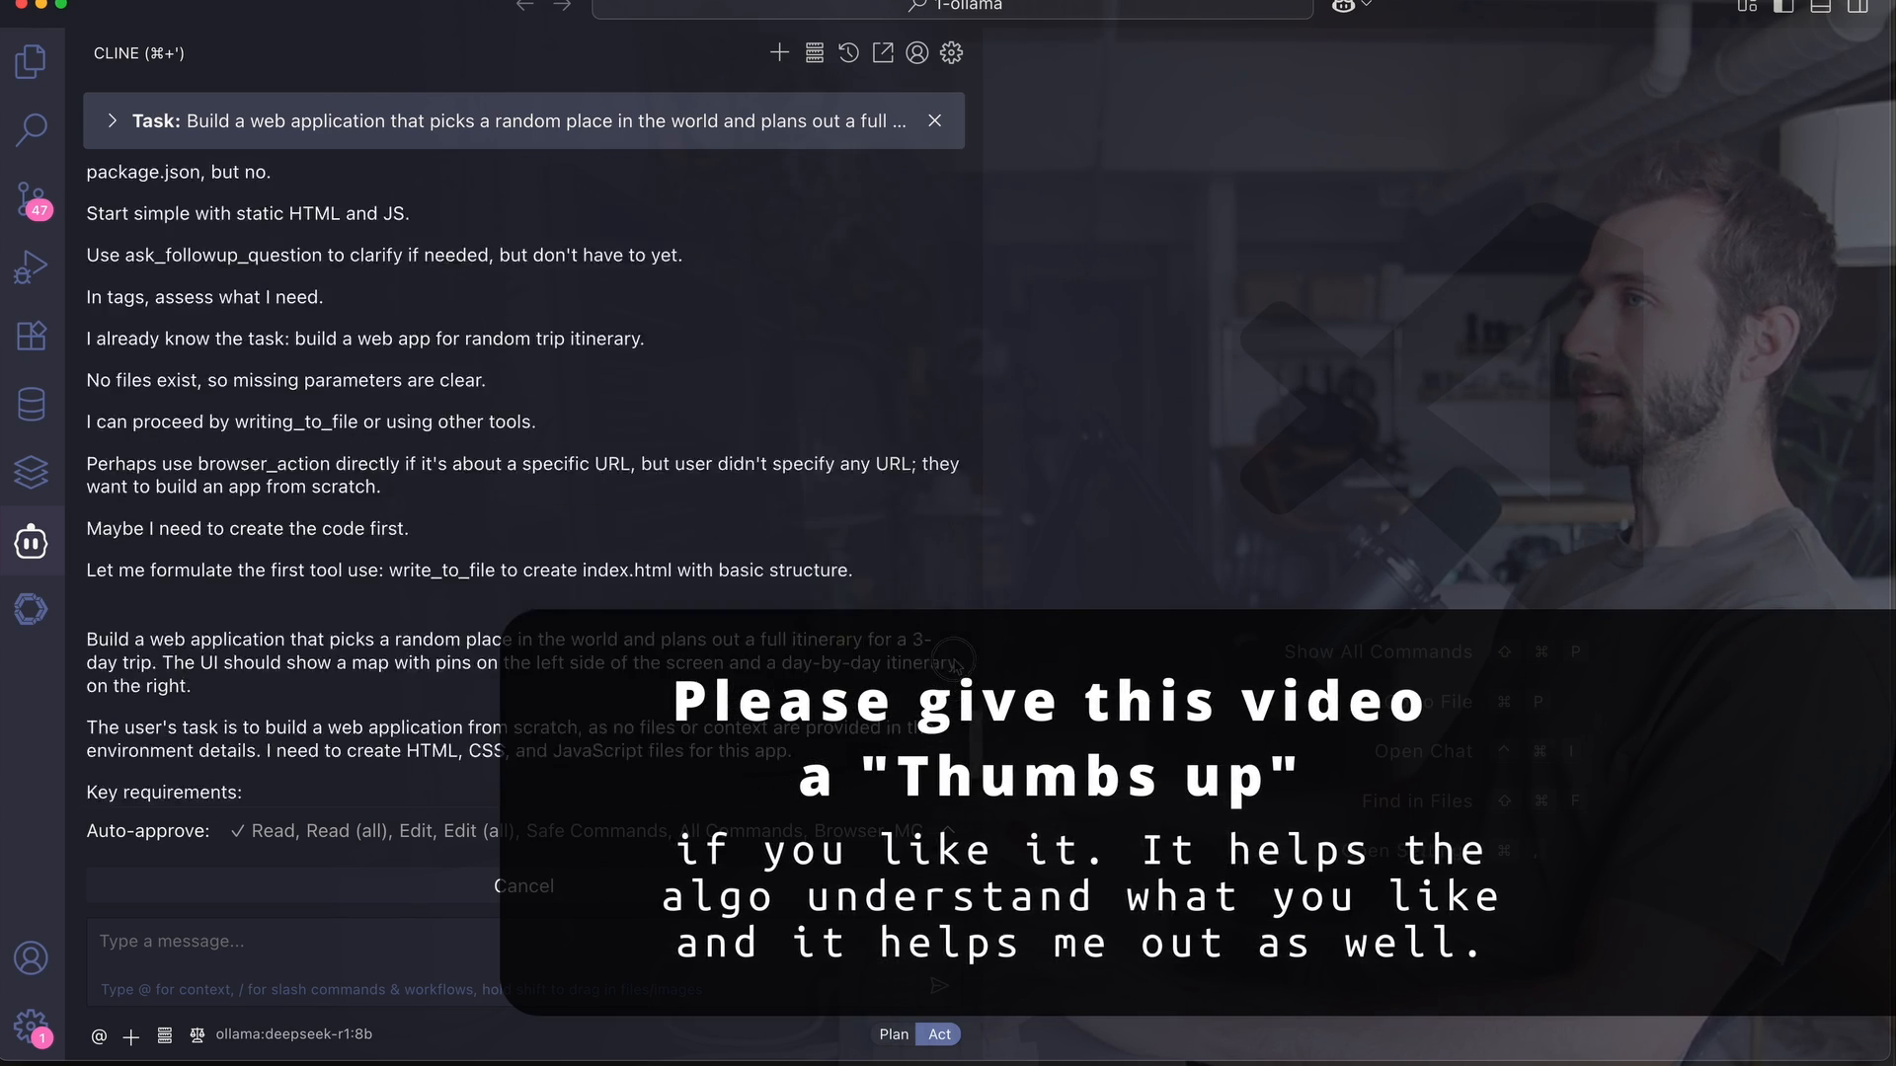
left_click(30, 62)
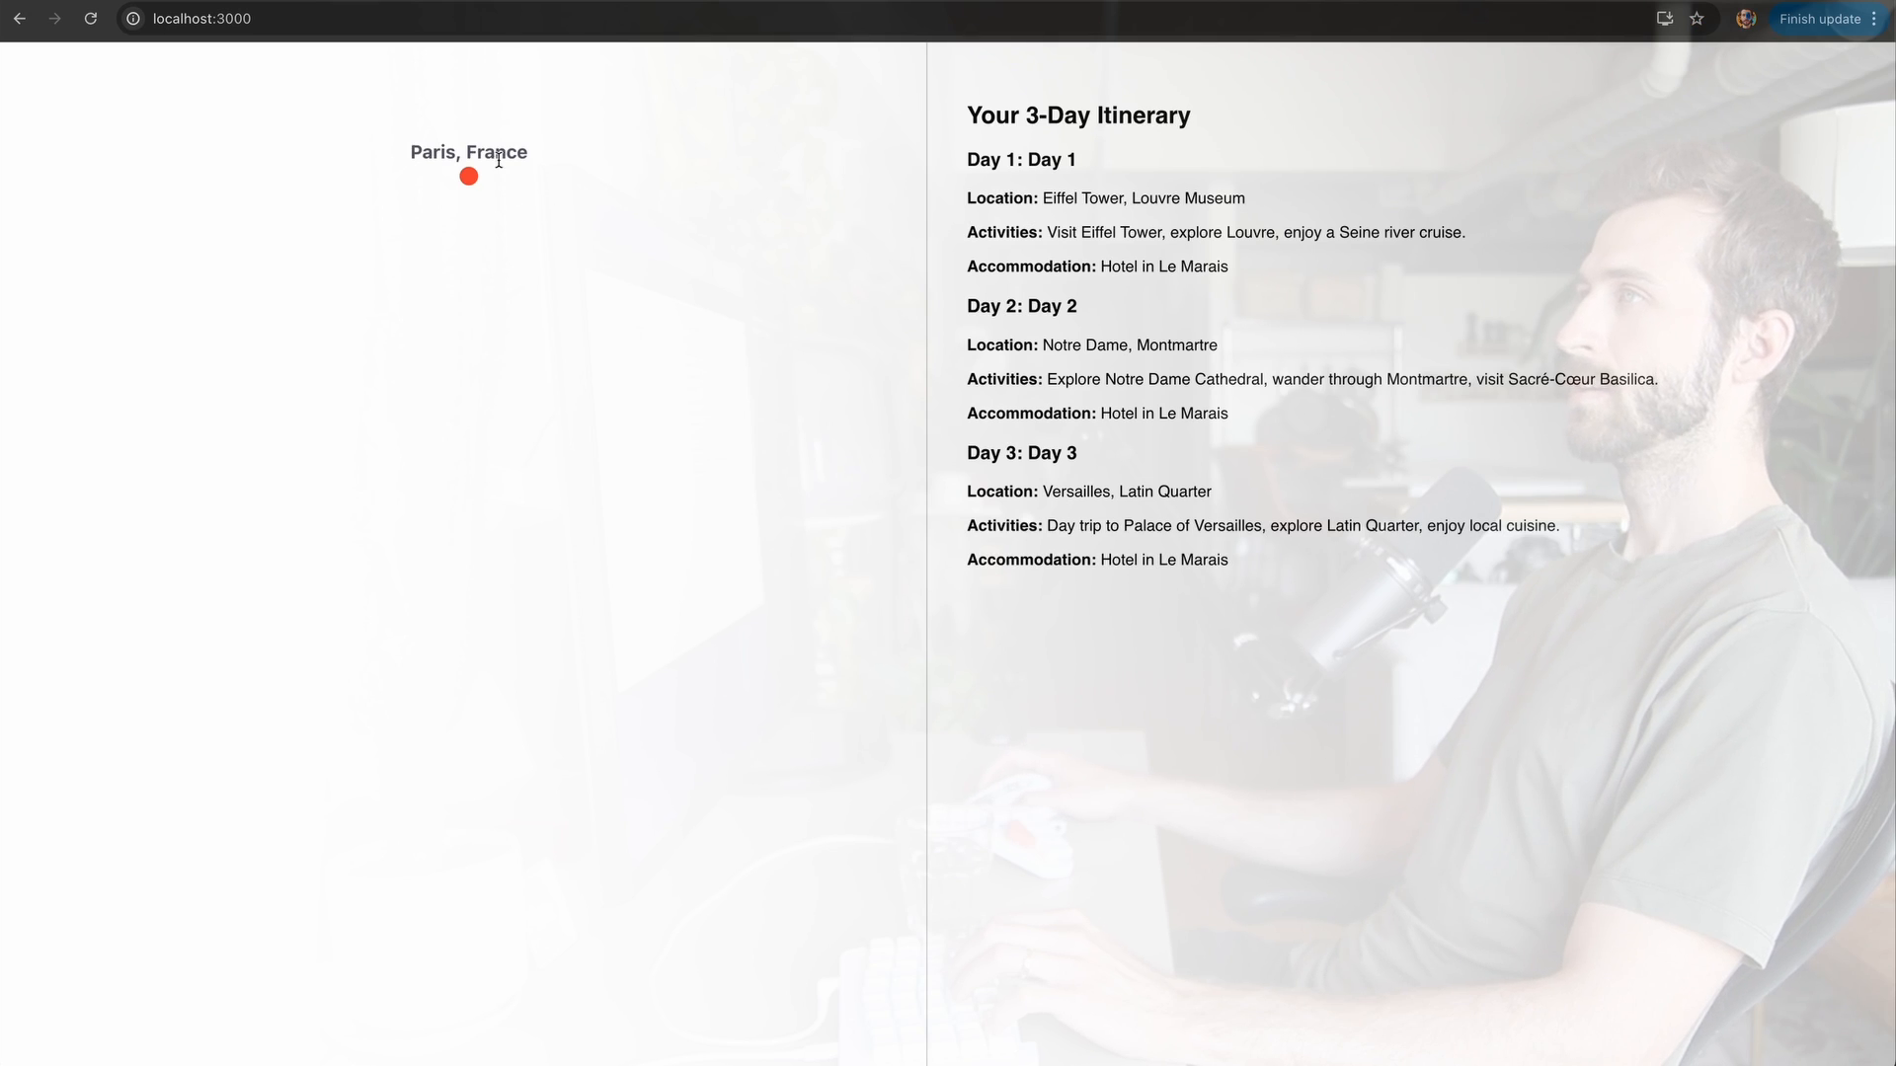
mouse_move(1205, 438)
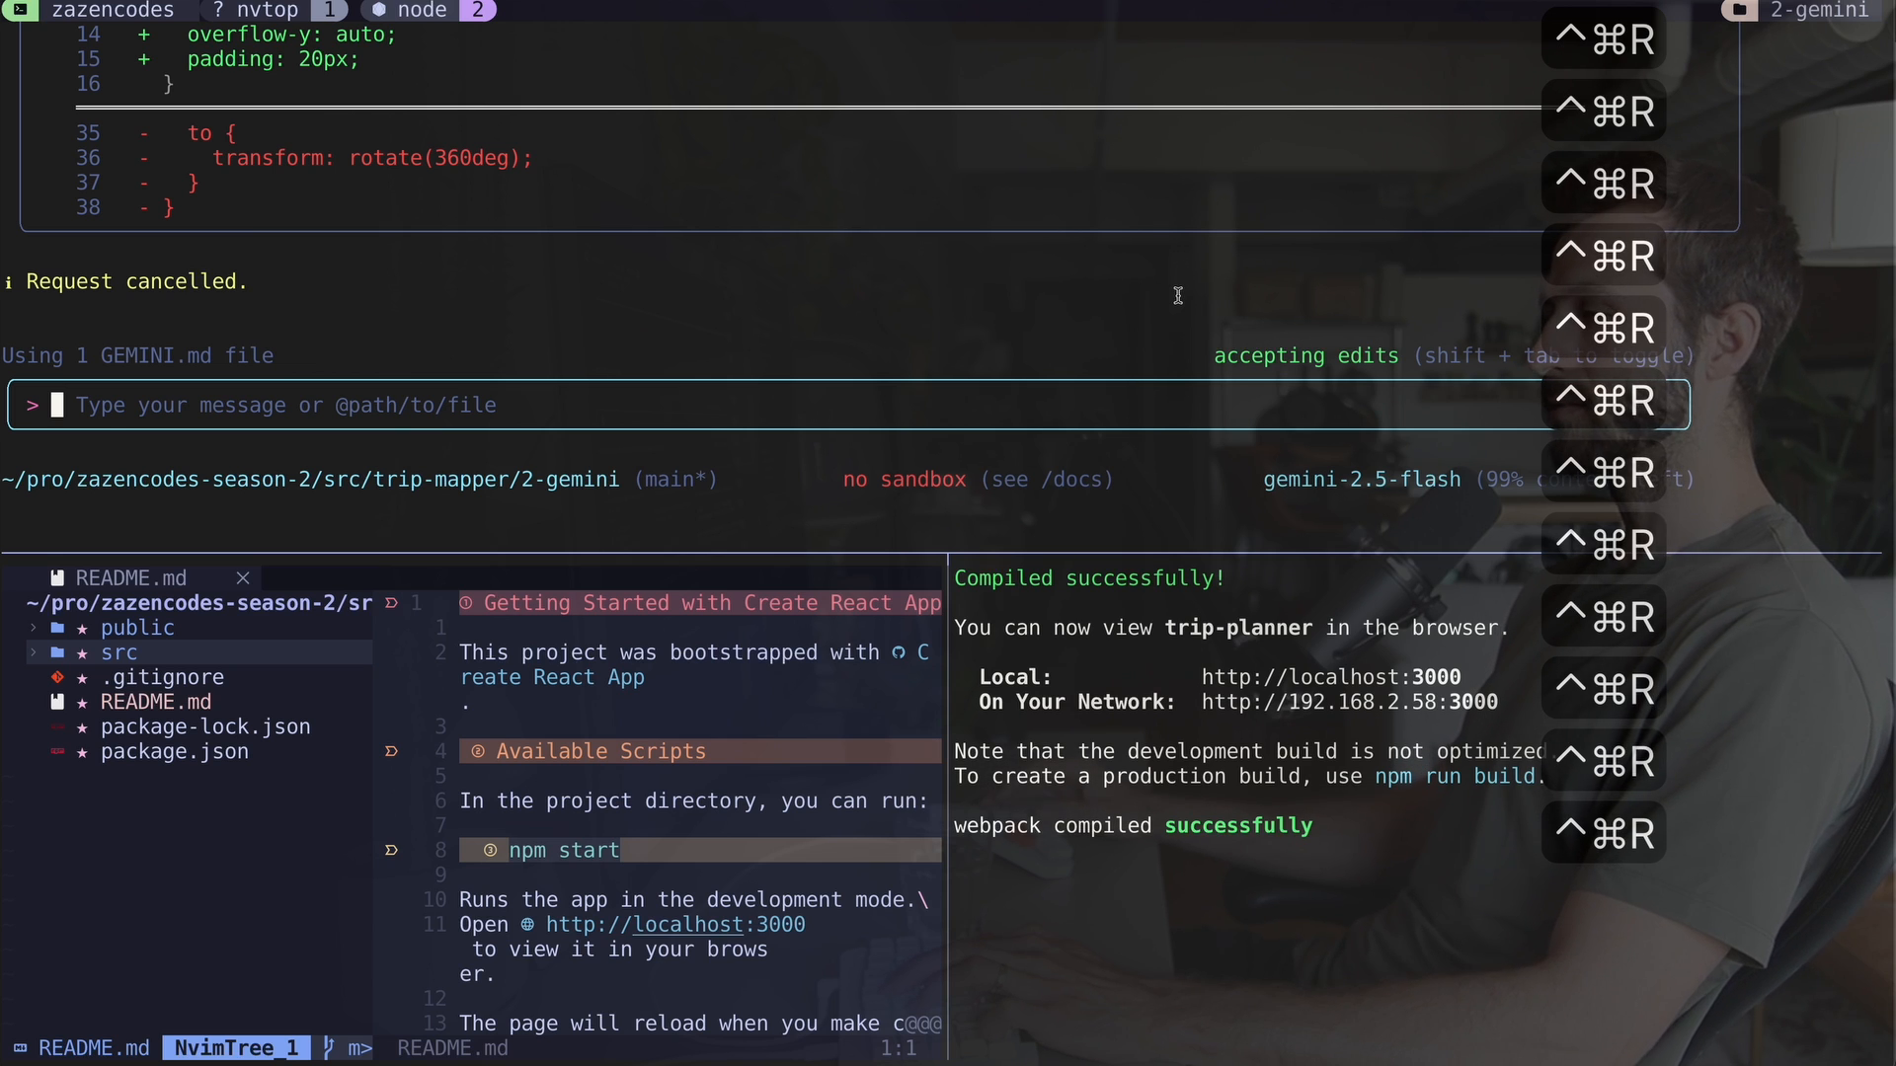
Step: Tell Gemini it got stuck and restate the trip planner task so it resumes
type("Looks like you got stuck somehow and stopped working. Can you pick up where you left off and complete this? \\")
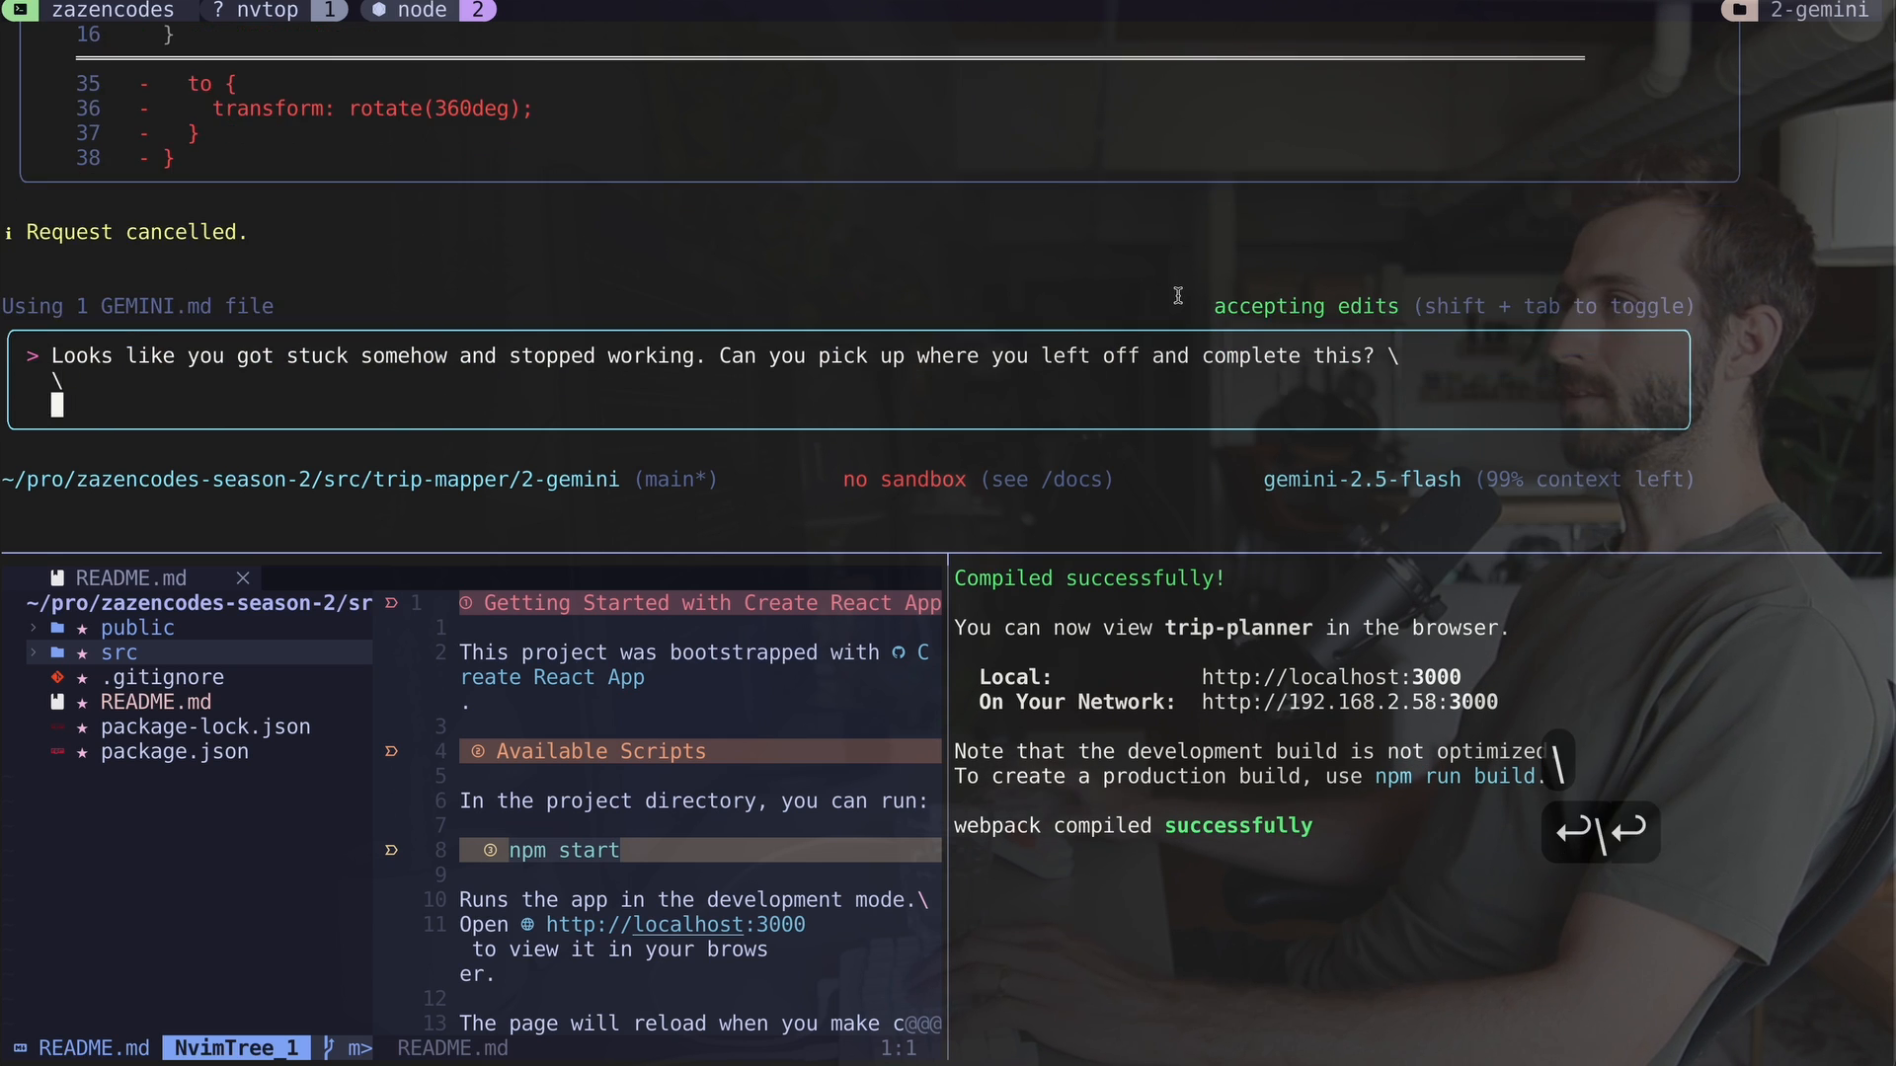
type("As a reminder, heres' the task:")
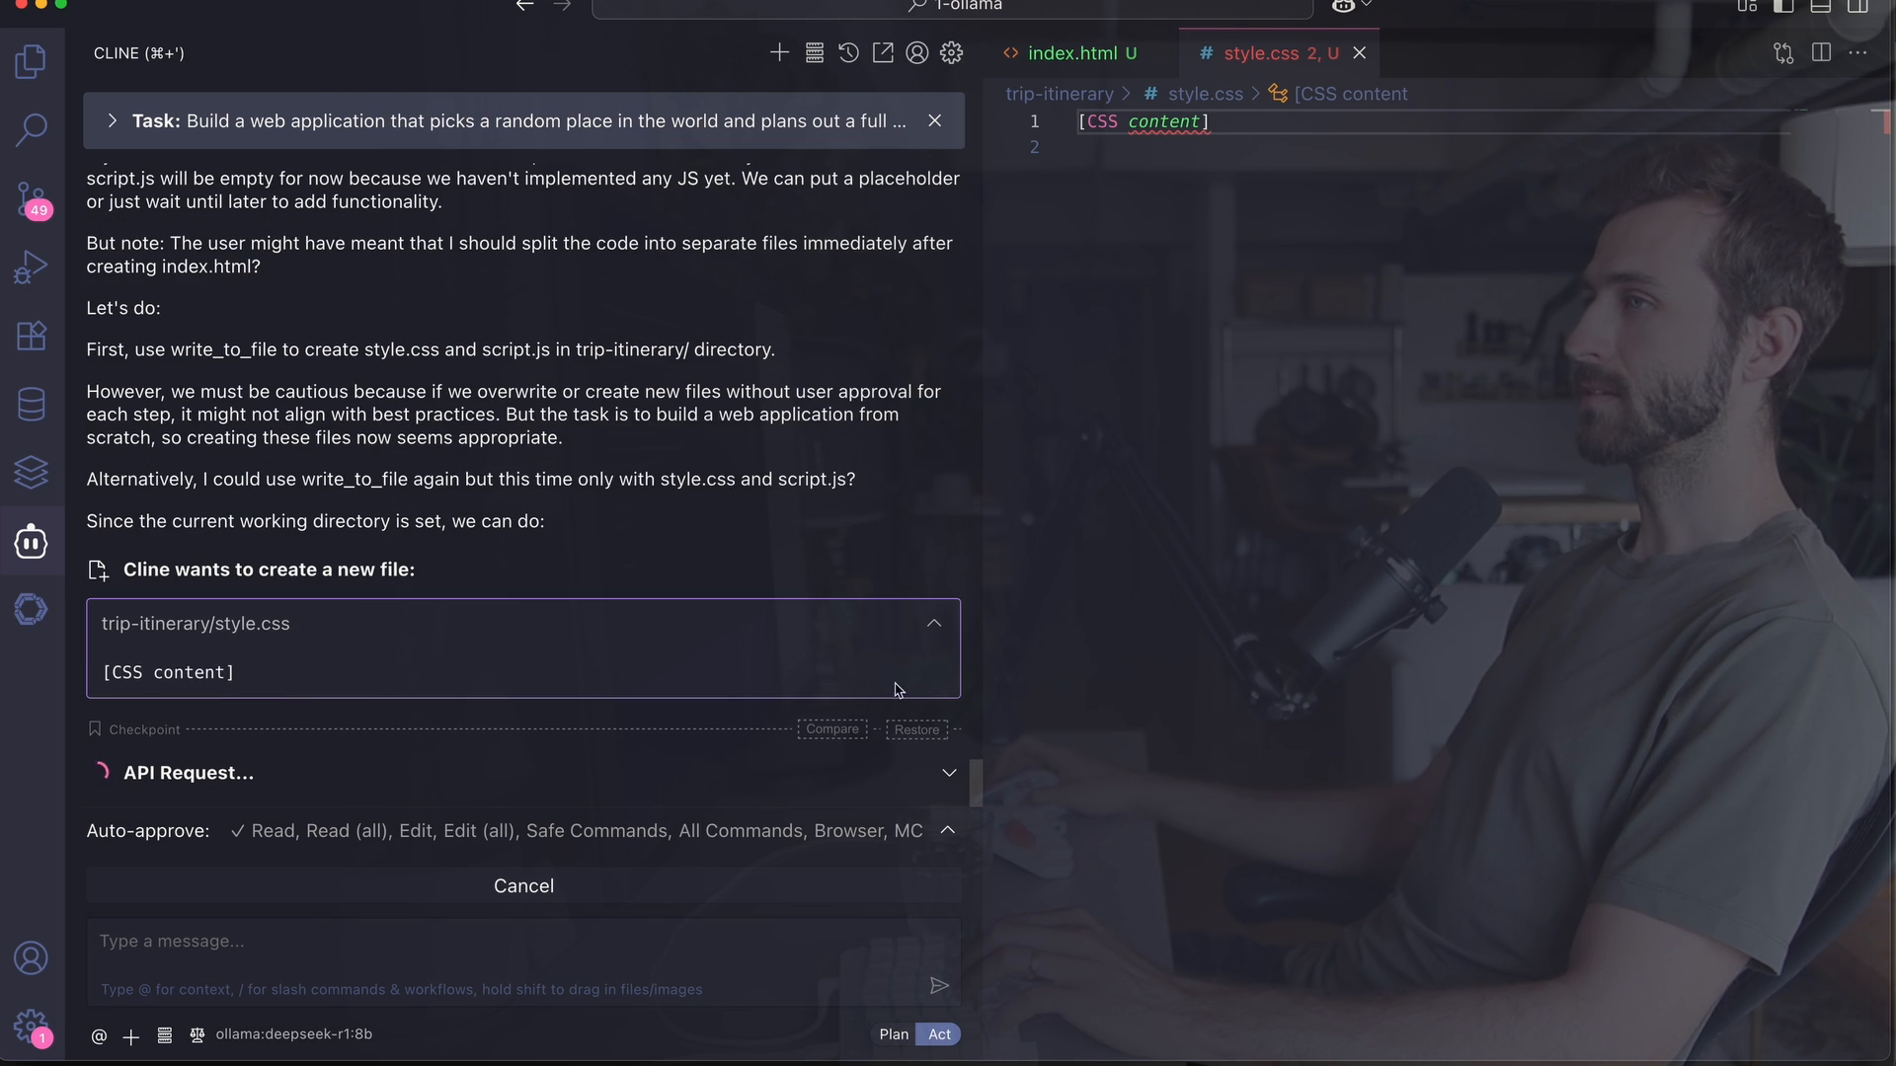
Step: Inspect the [CSS content] placeholder and scroll through the generated index.html in the Explorer
double_click(166, 672)
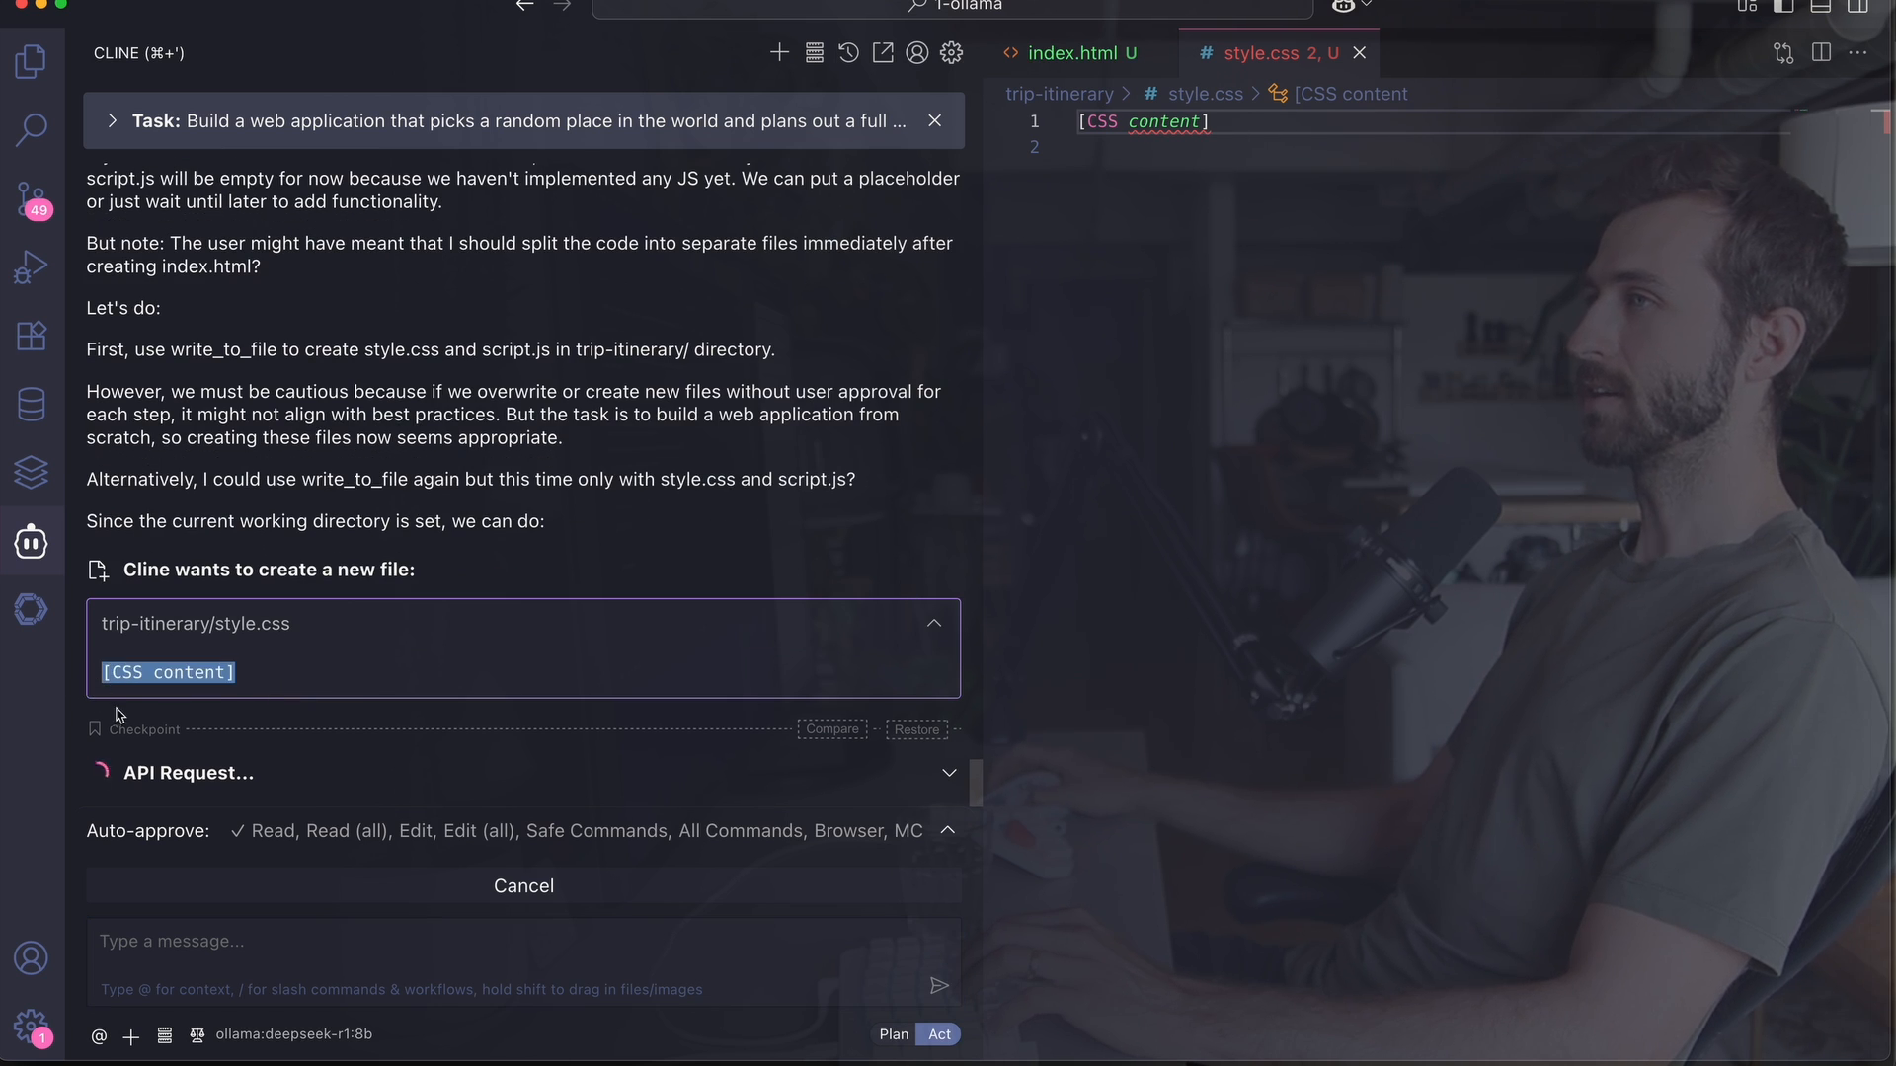
left_click(29, 61)
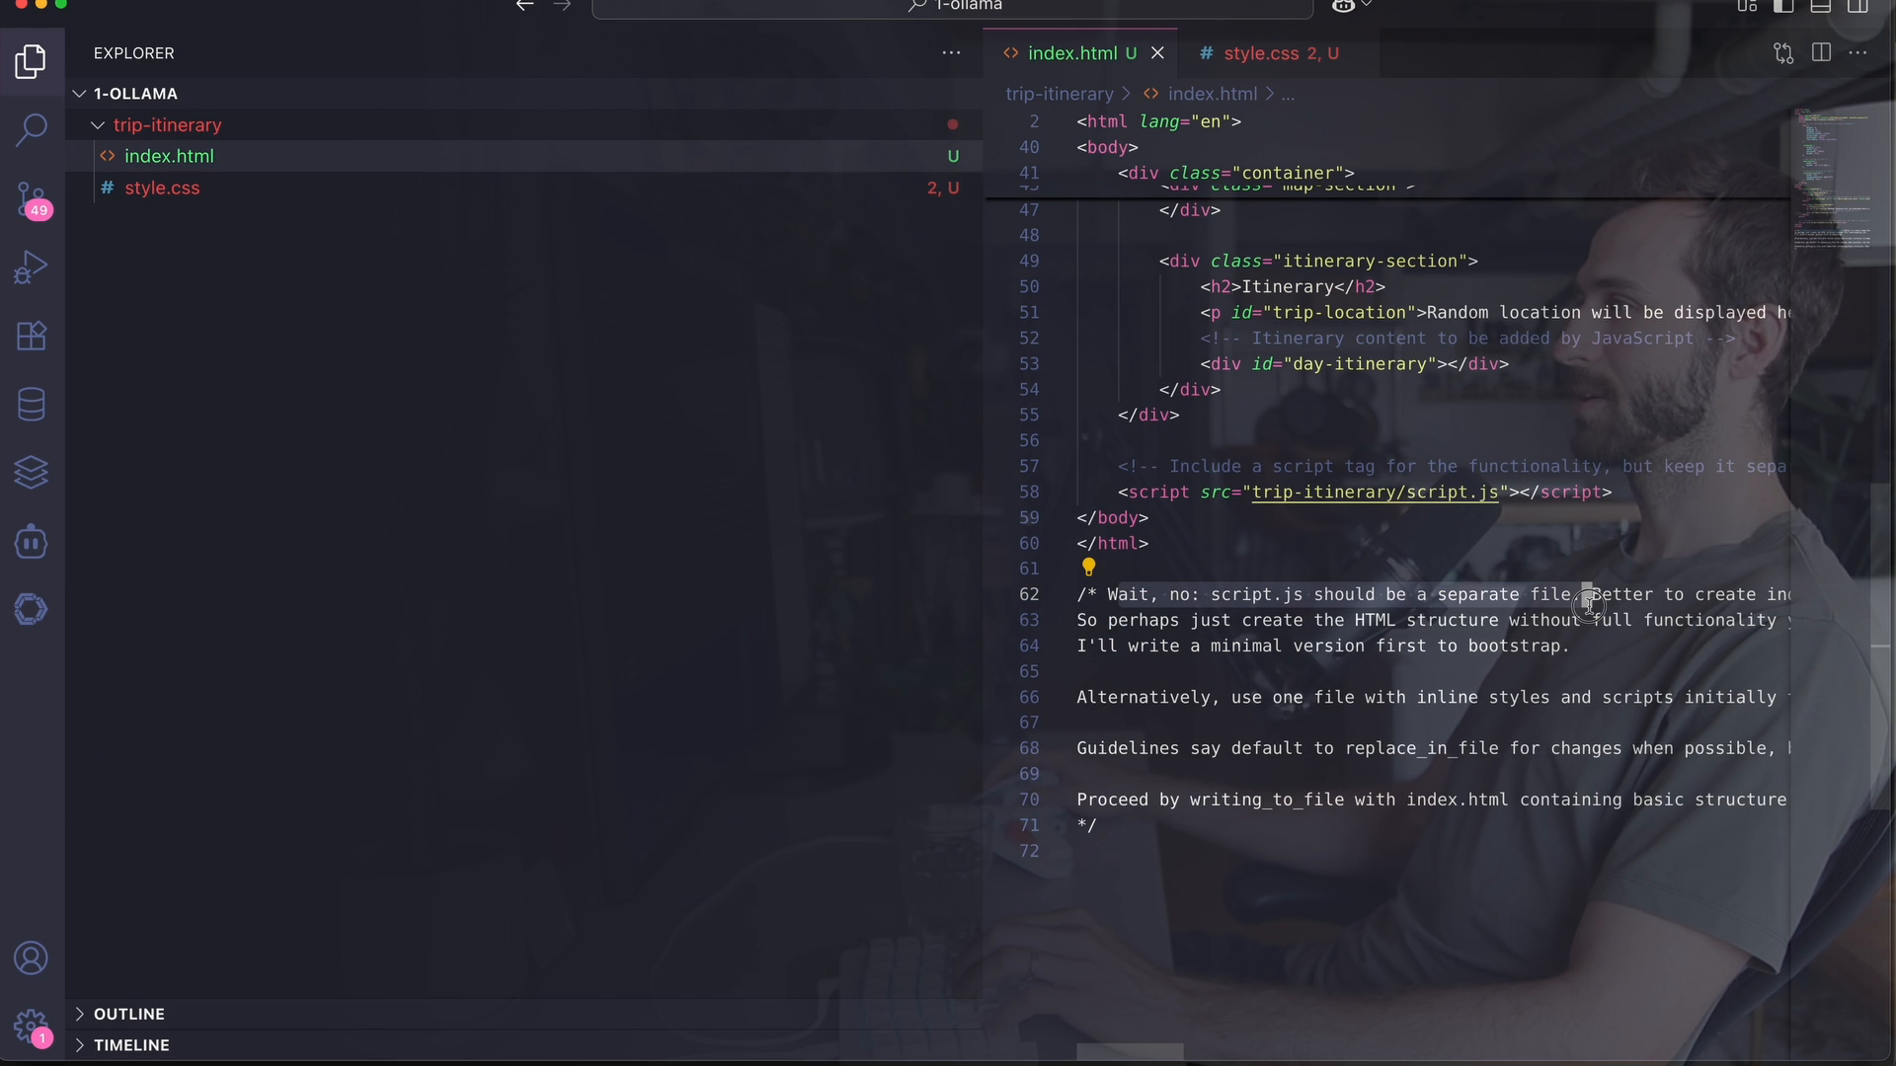
scroll("up", 3)
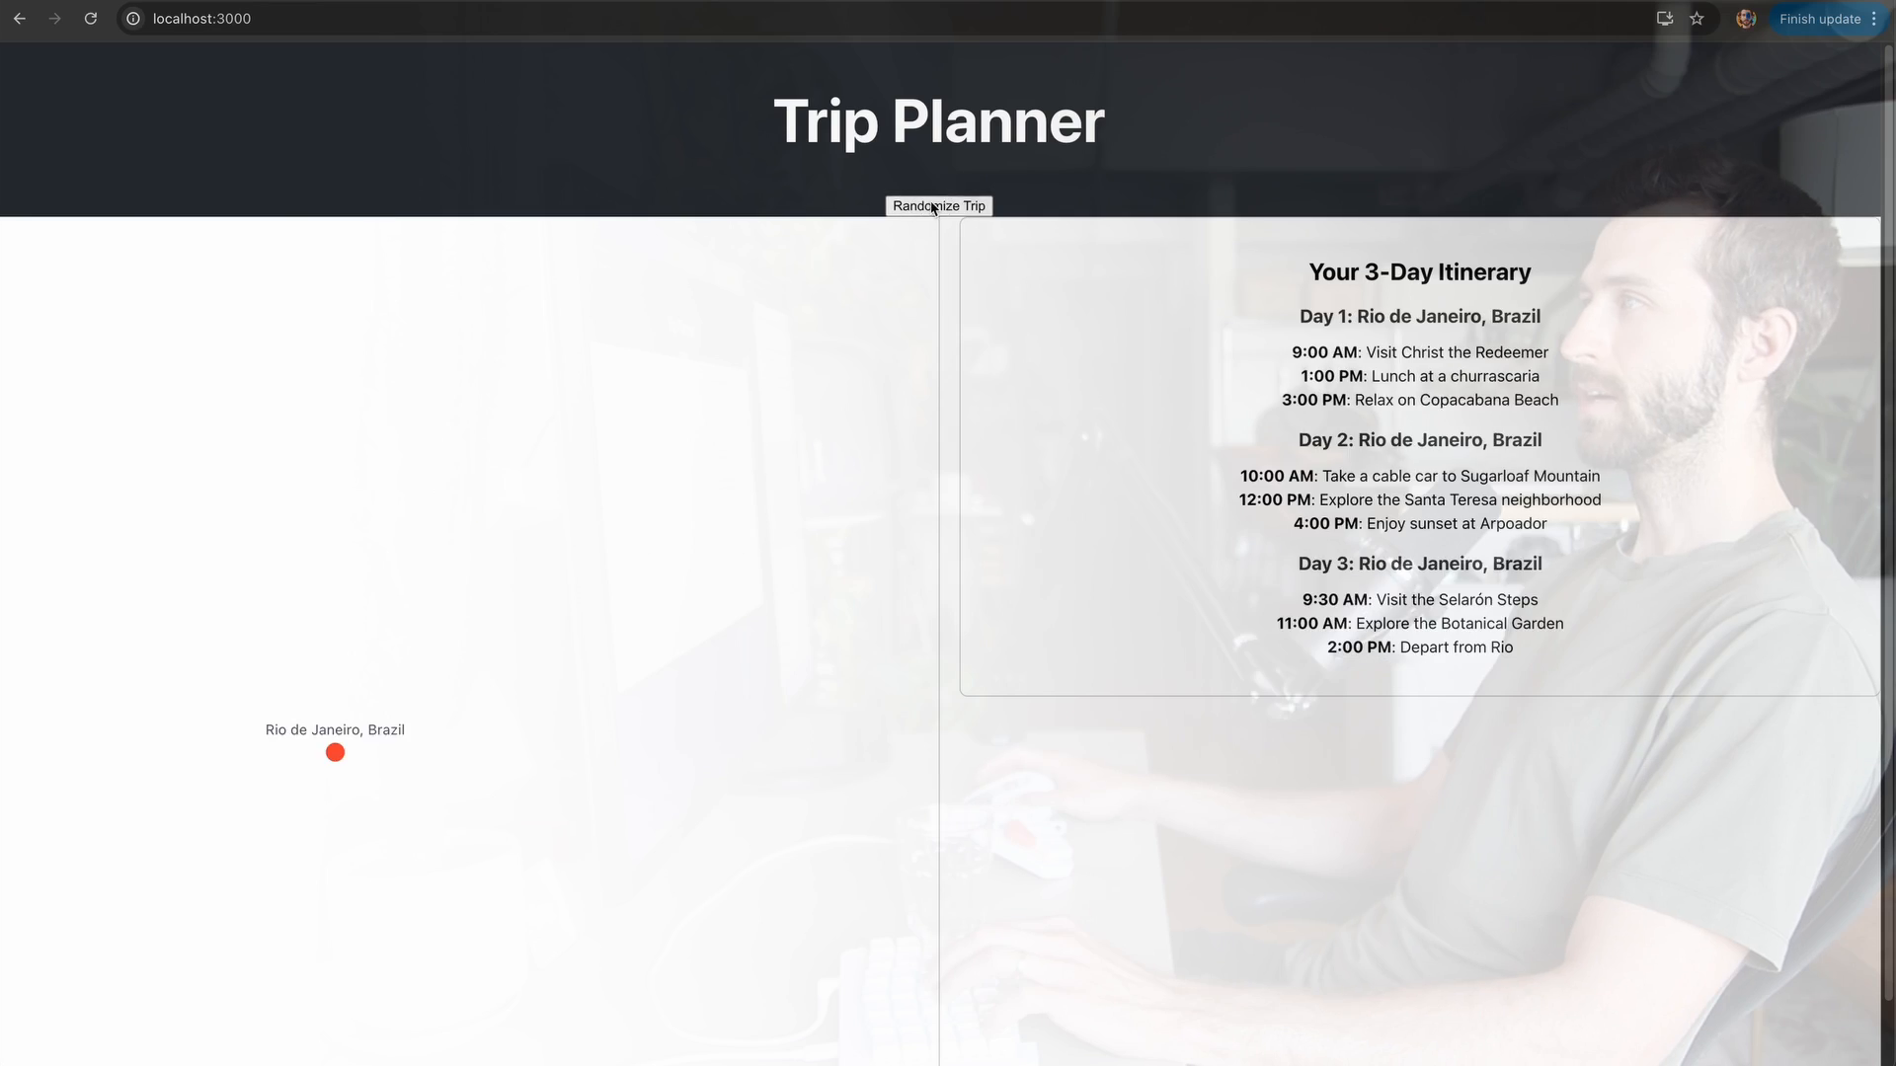
Step: Generate a new random trip in the Trip Planner on localhost:3000
left_click(936, 205)
type("There's no map! I want to see a world map of")
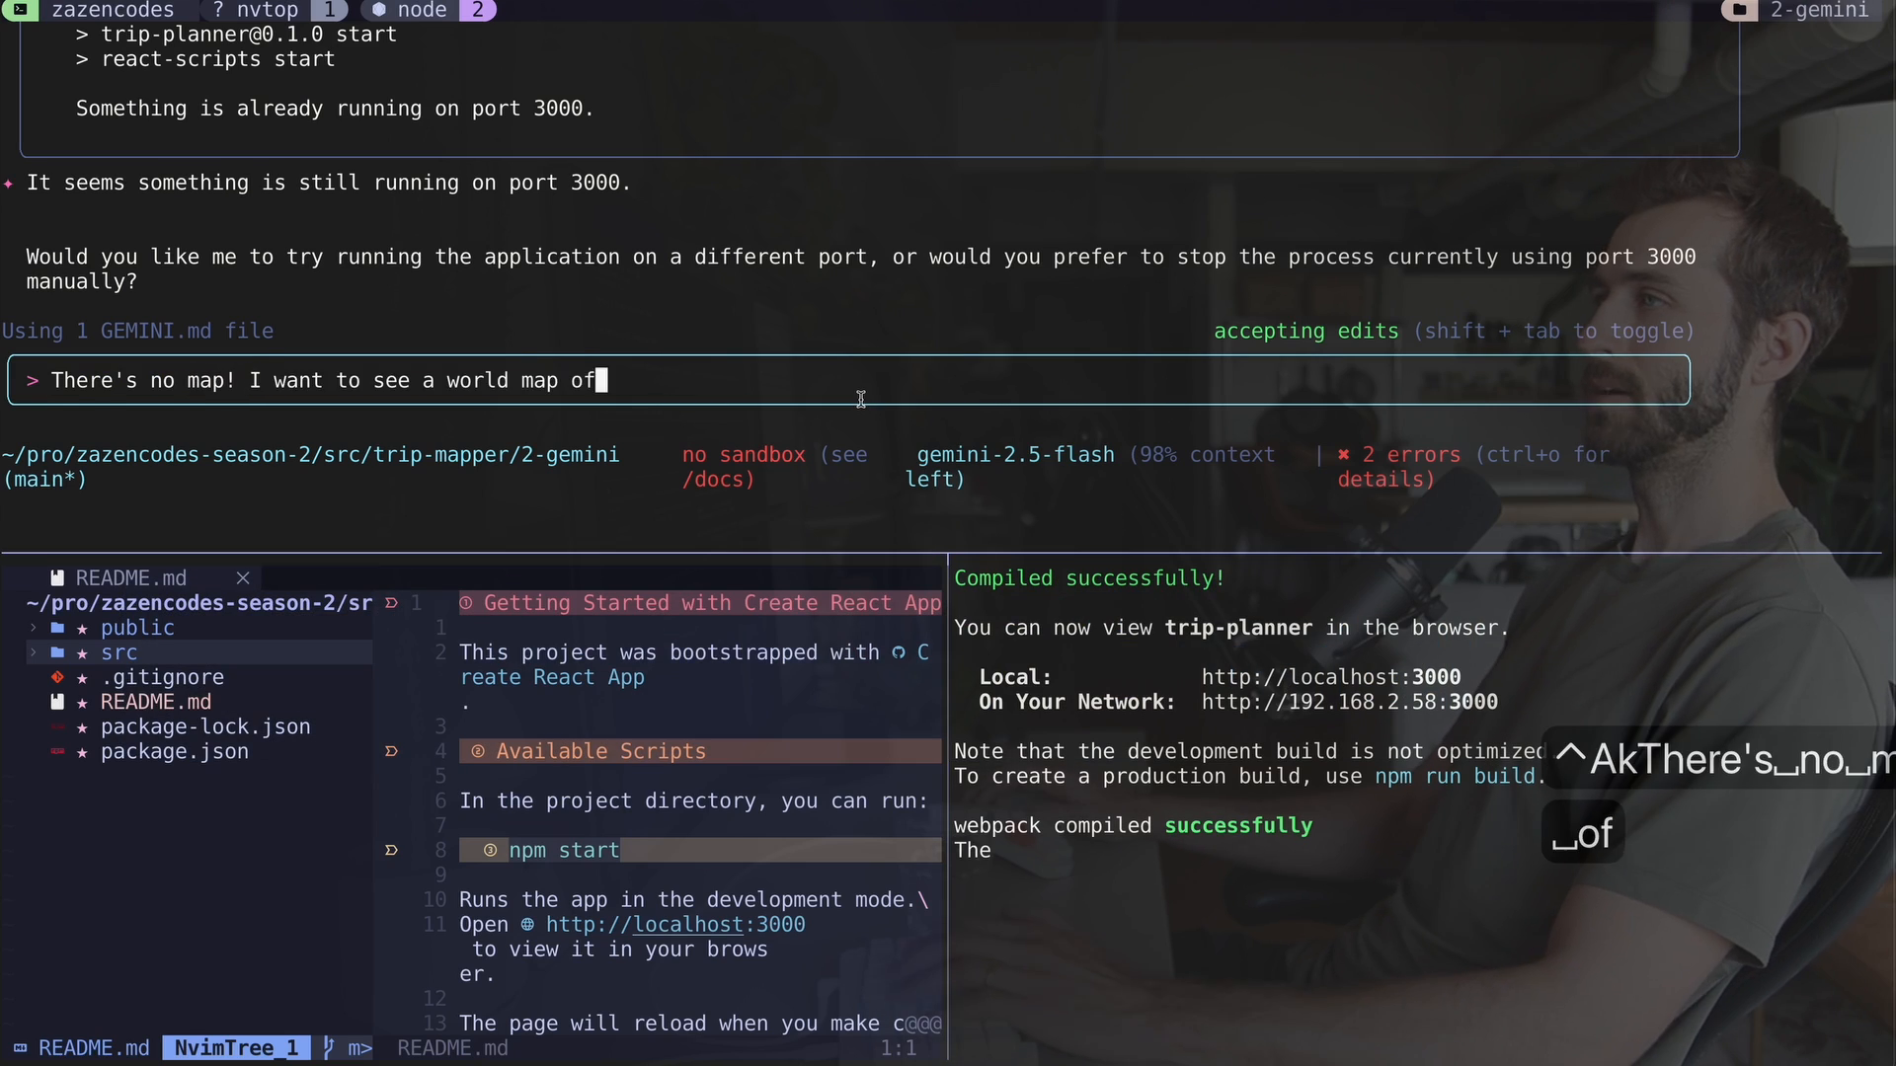
Step: Send the world-map request, then reply 'Yes use 3001' to run the planner on port 3001
key("Return")
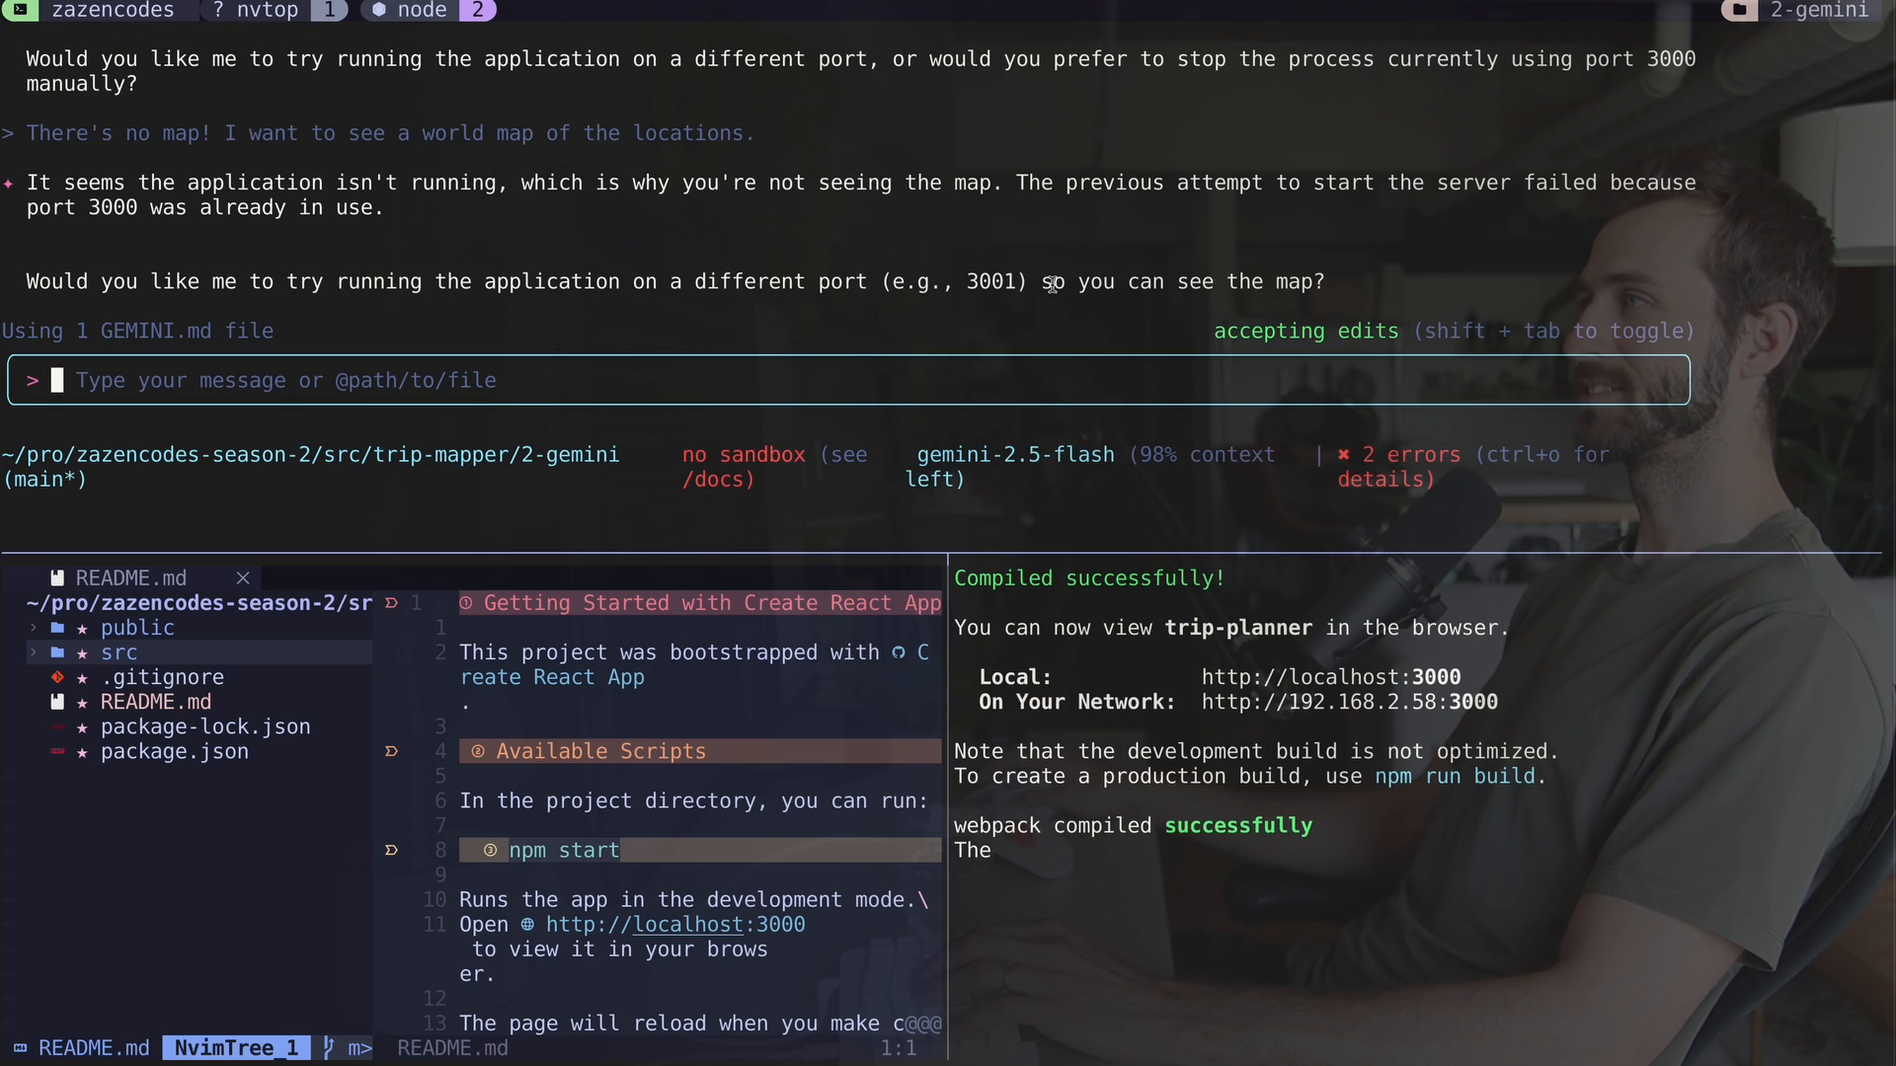
type("Ye")
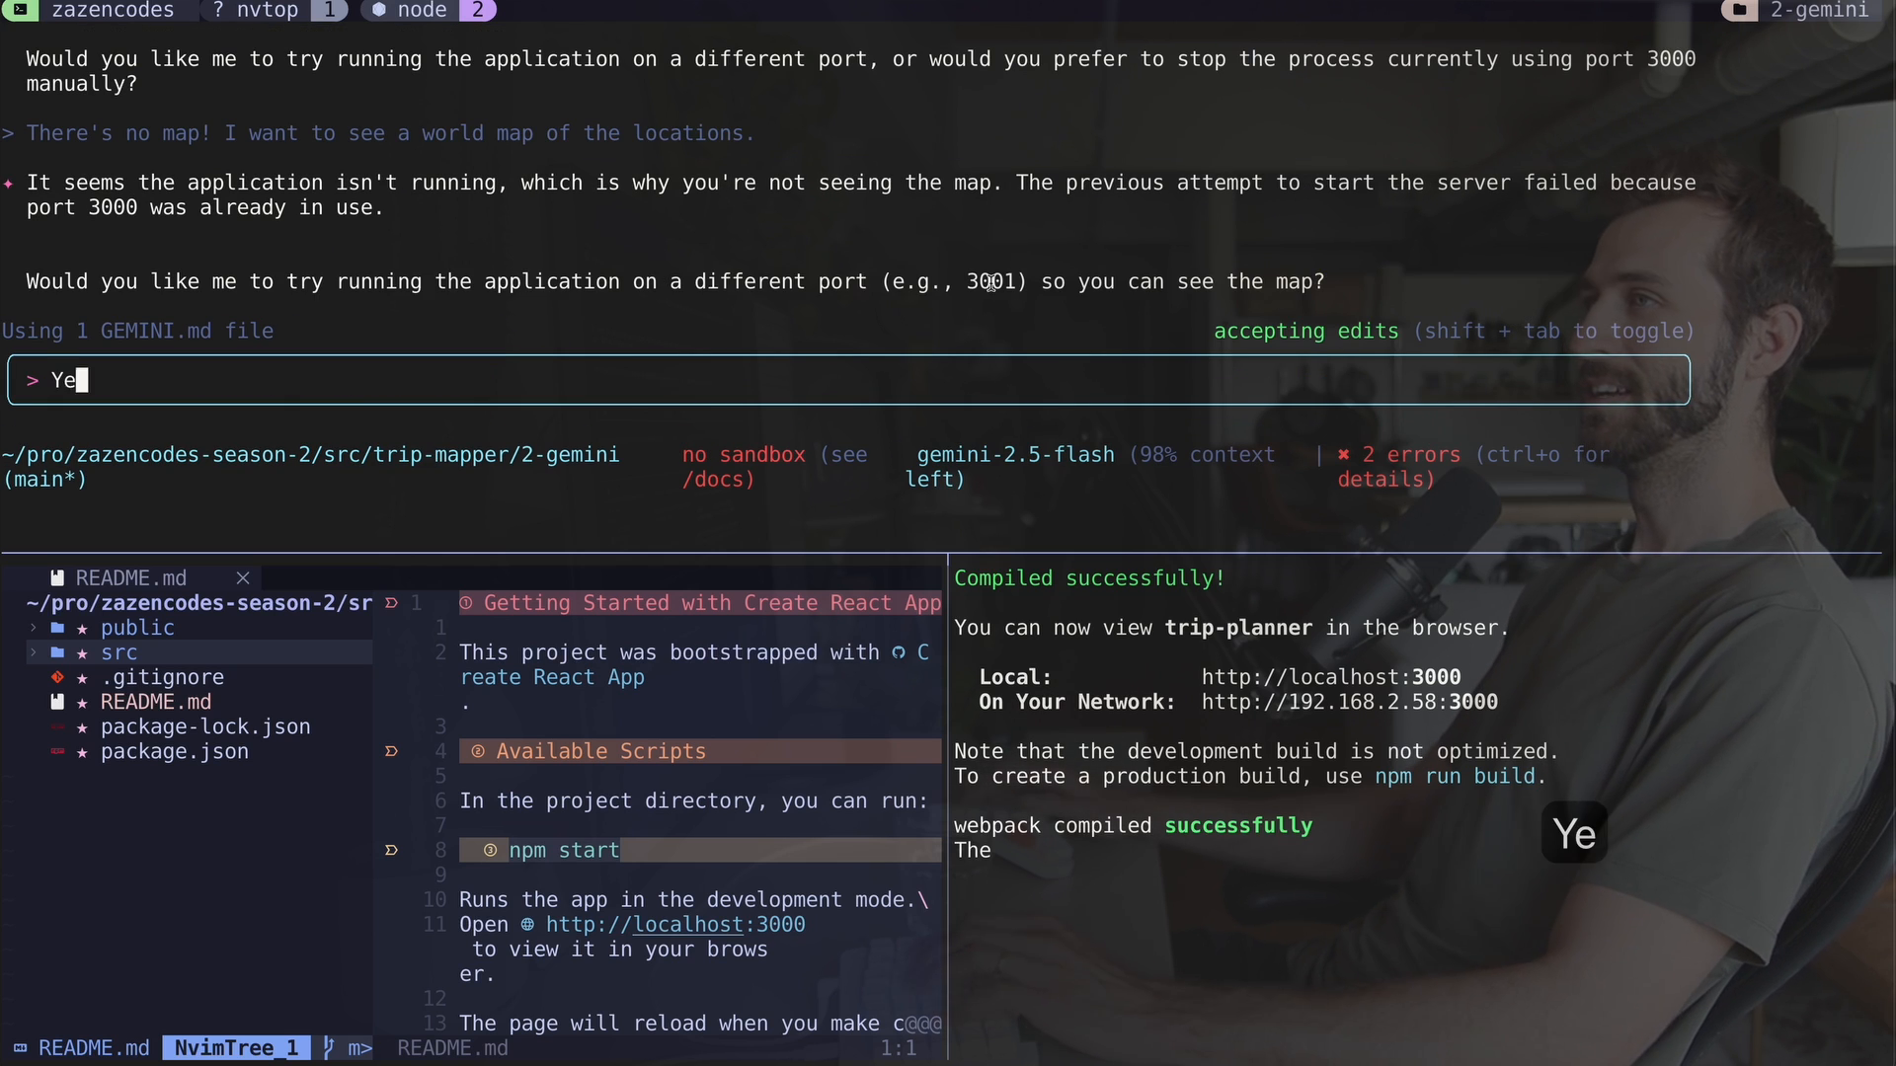
type("s use 2")
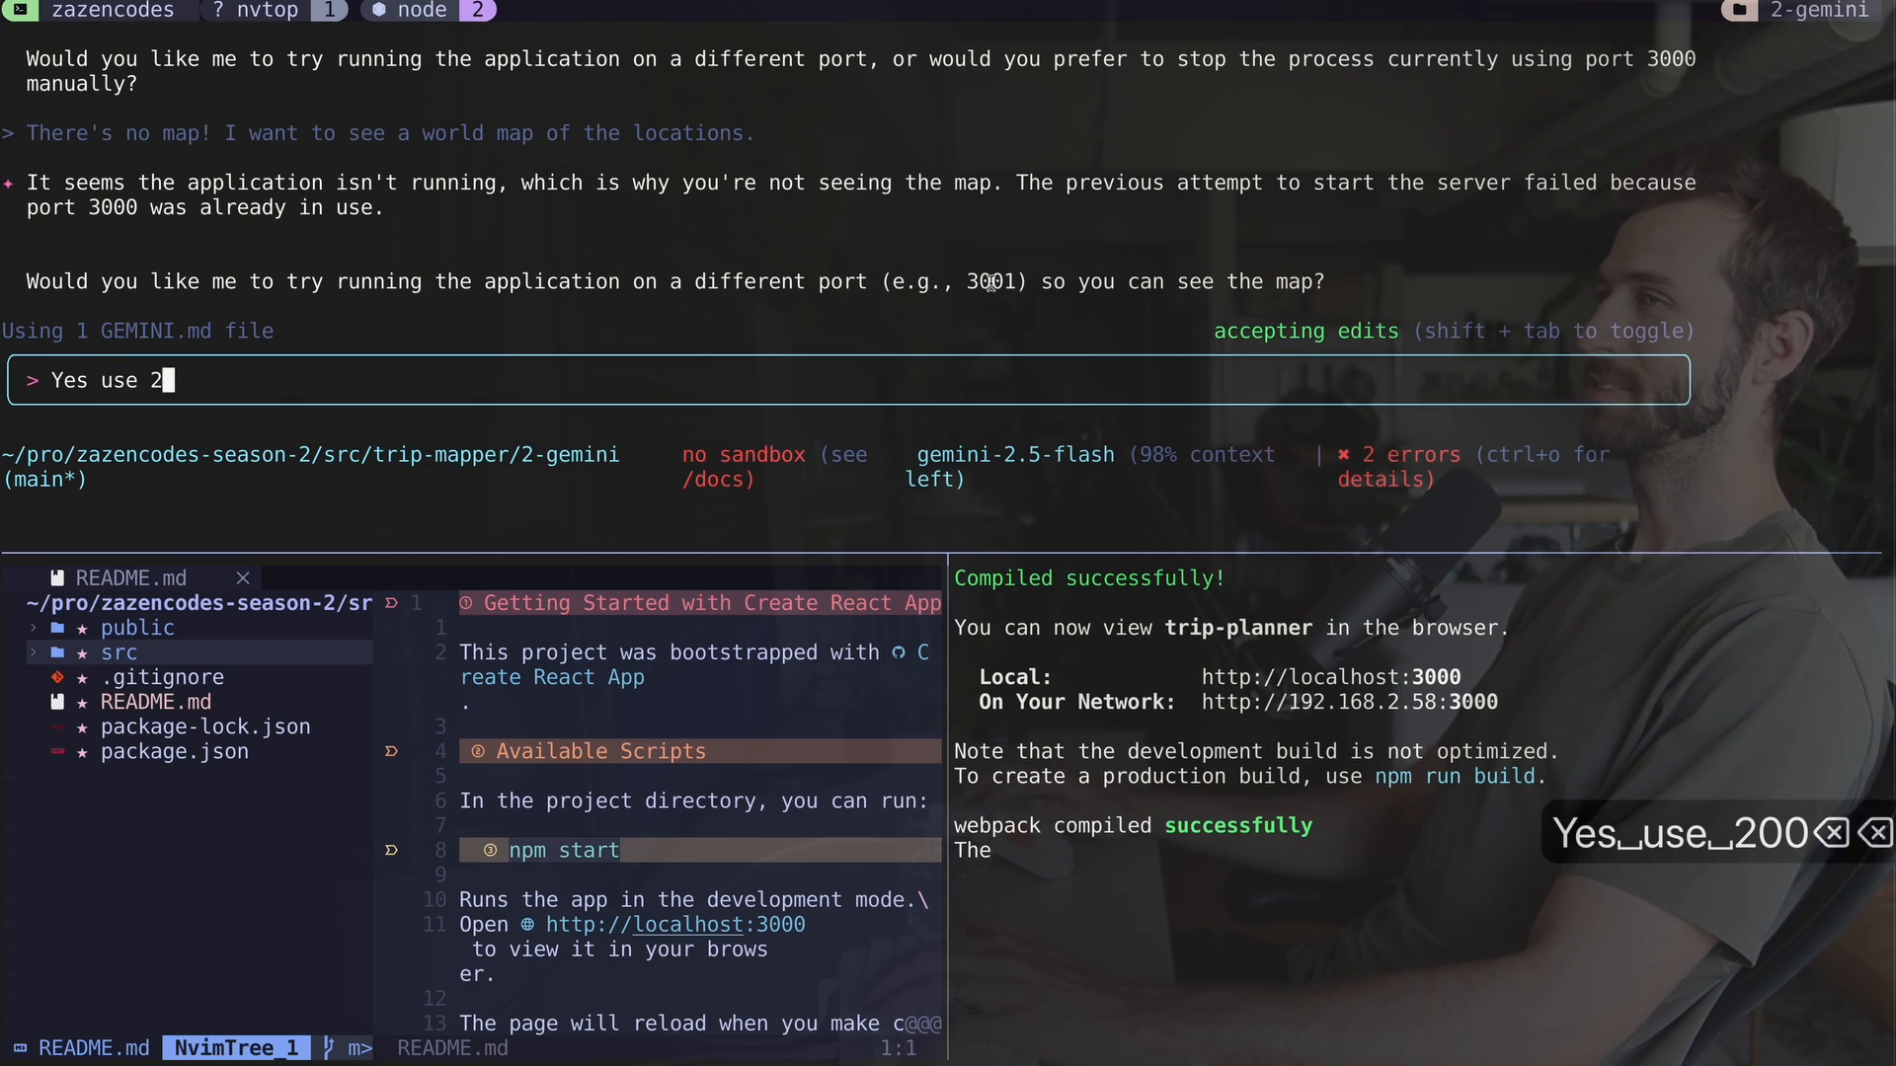
type("3001.")
key("Return")
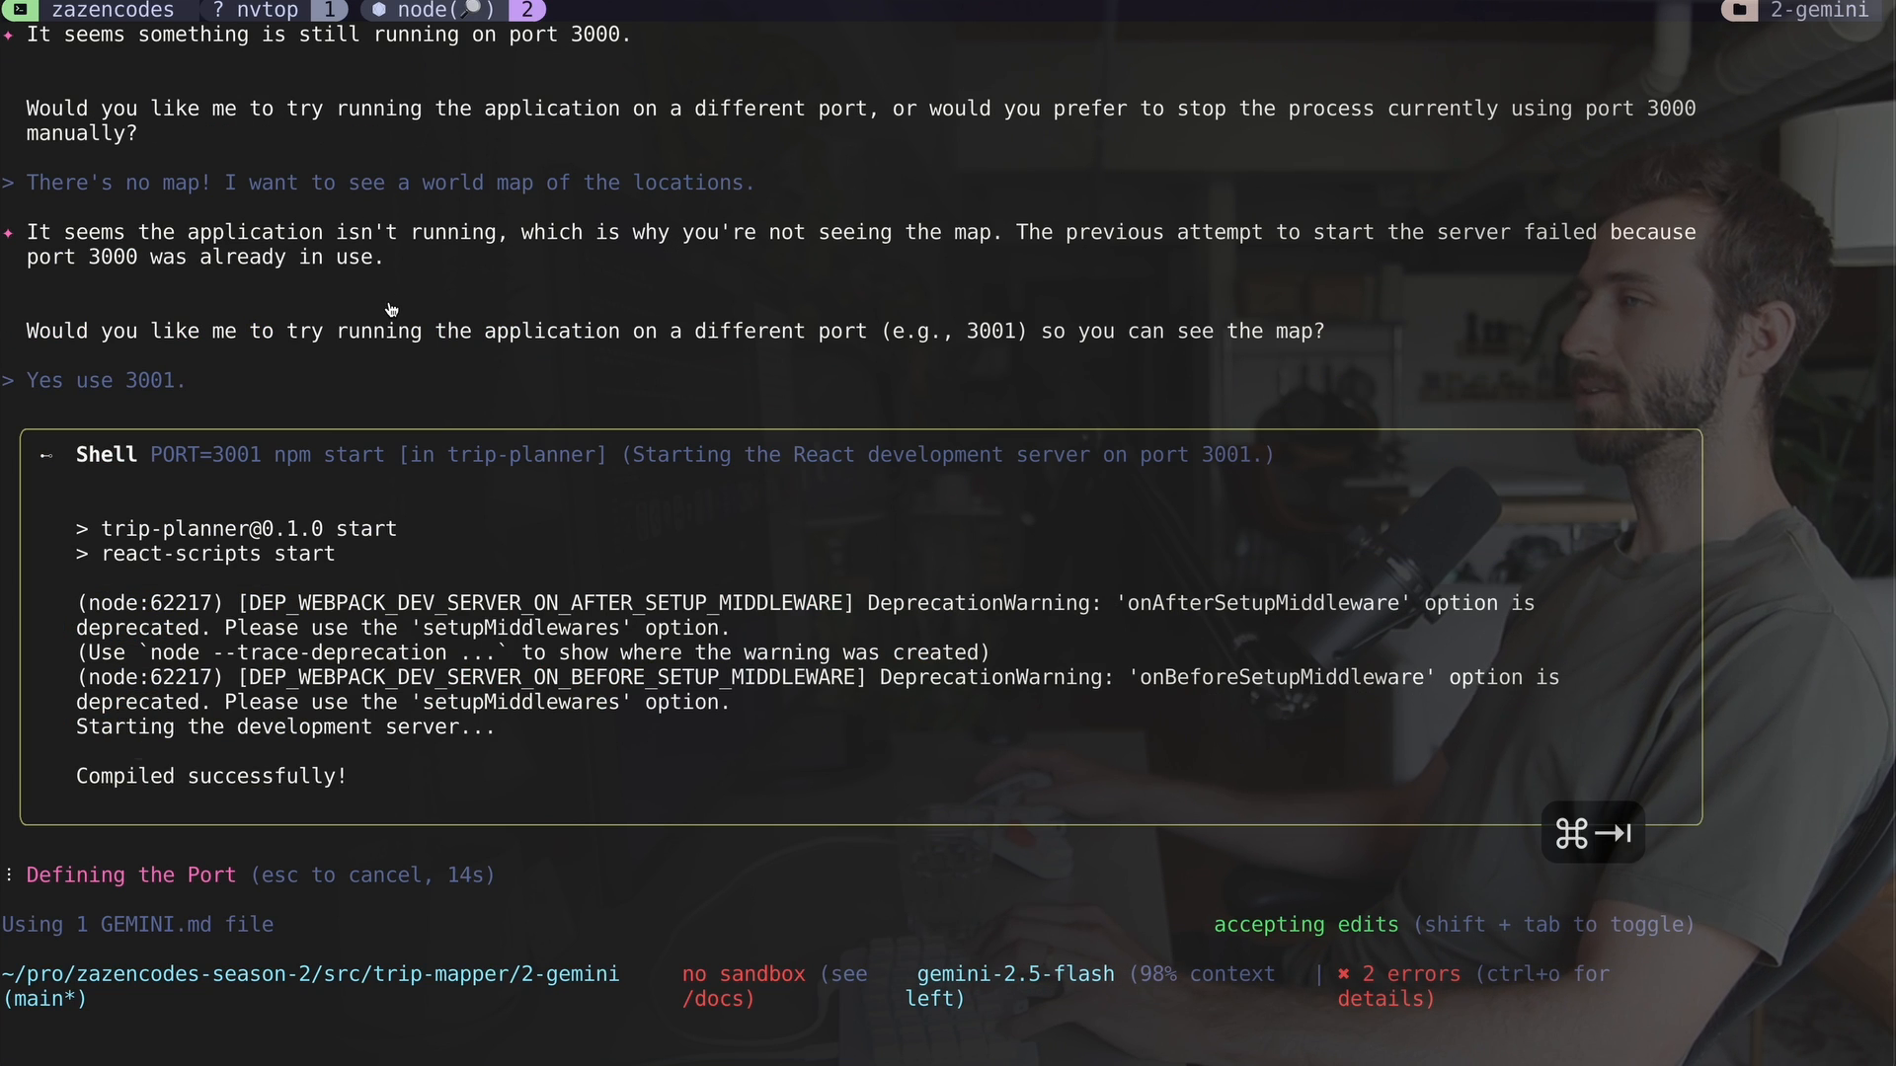
Step: Switch from the terminal over to Google Chrome
key("cmd+tab")
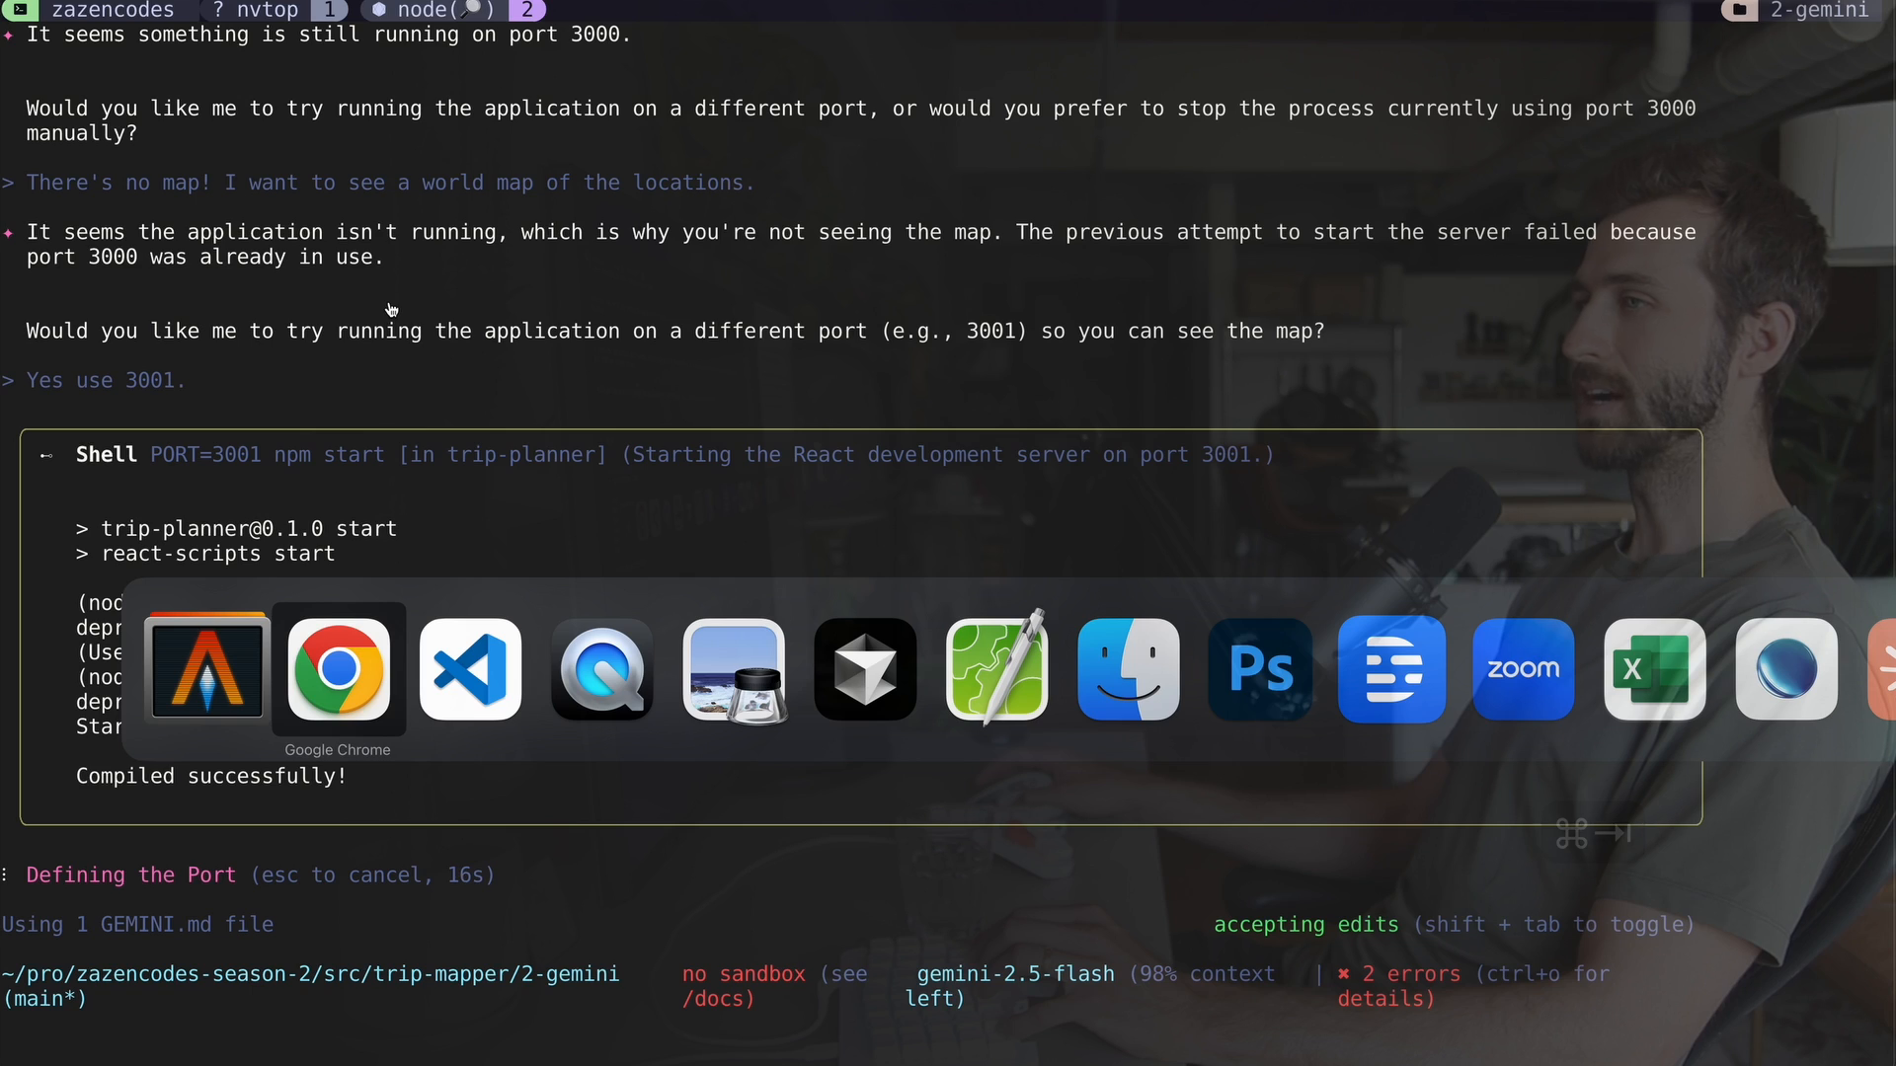
left_click(337, 669)
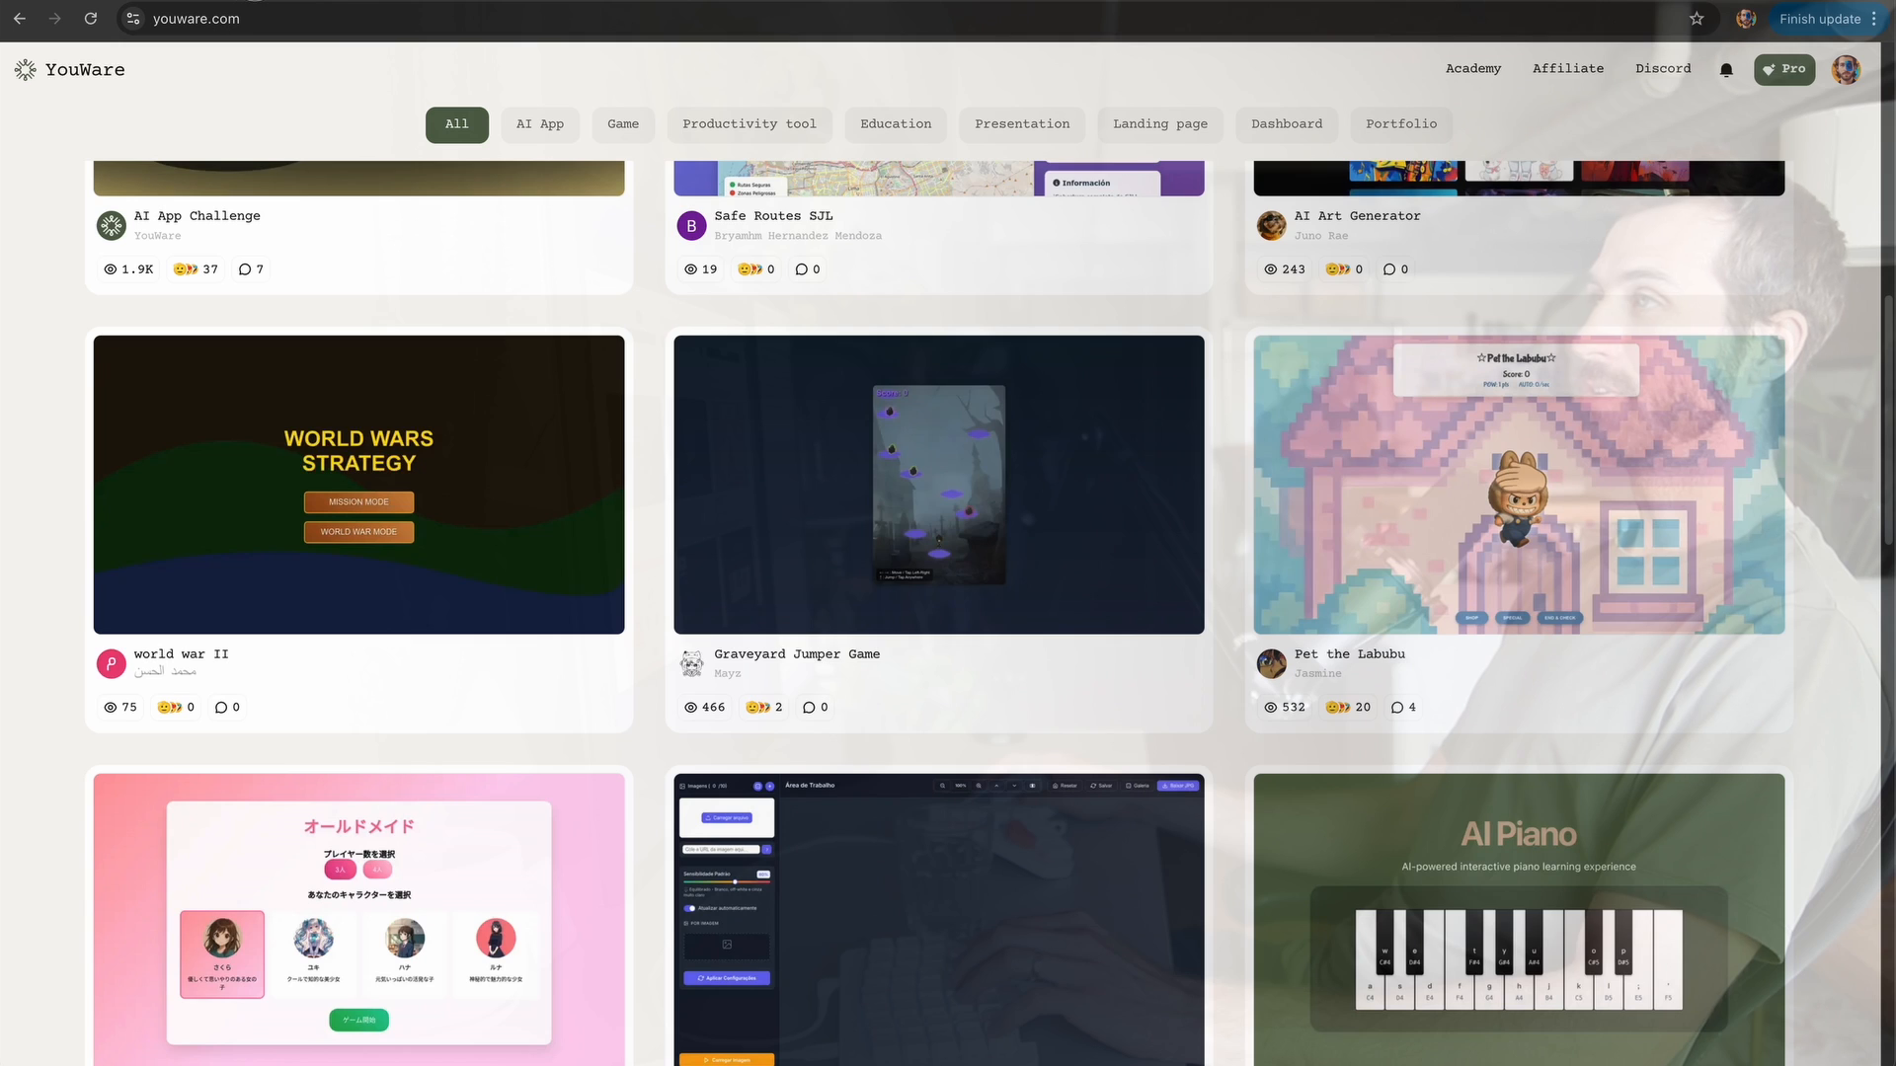
Step: Browse YouWare's Trending Projects and open the AI Piano project
scroll("up", 3)
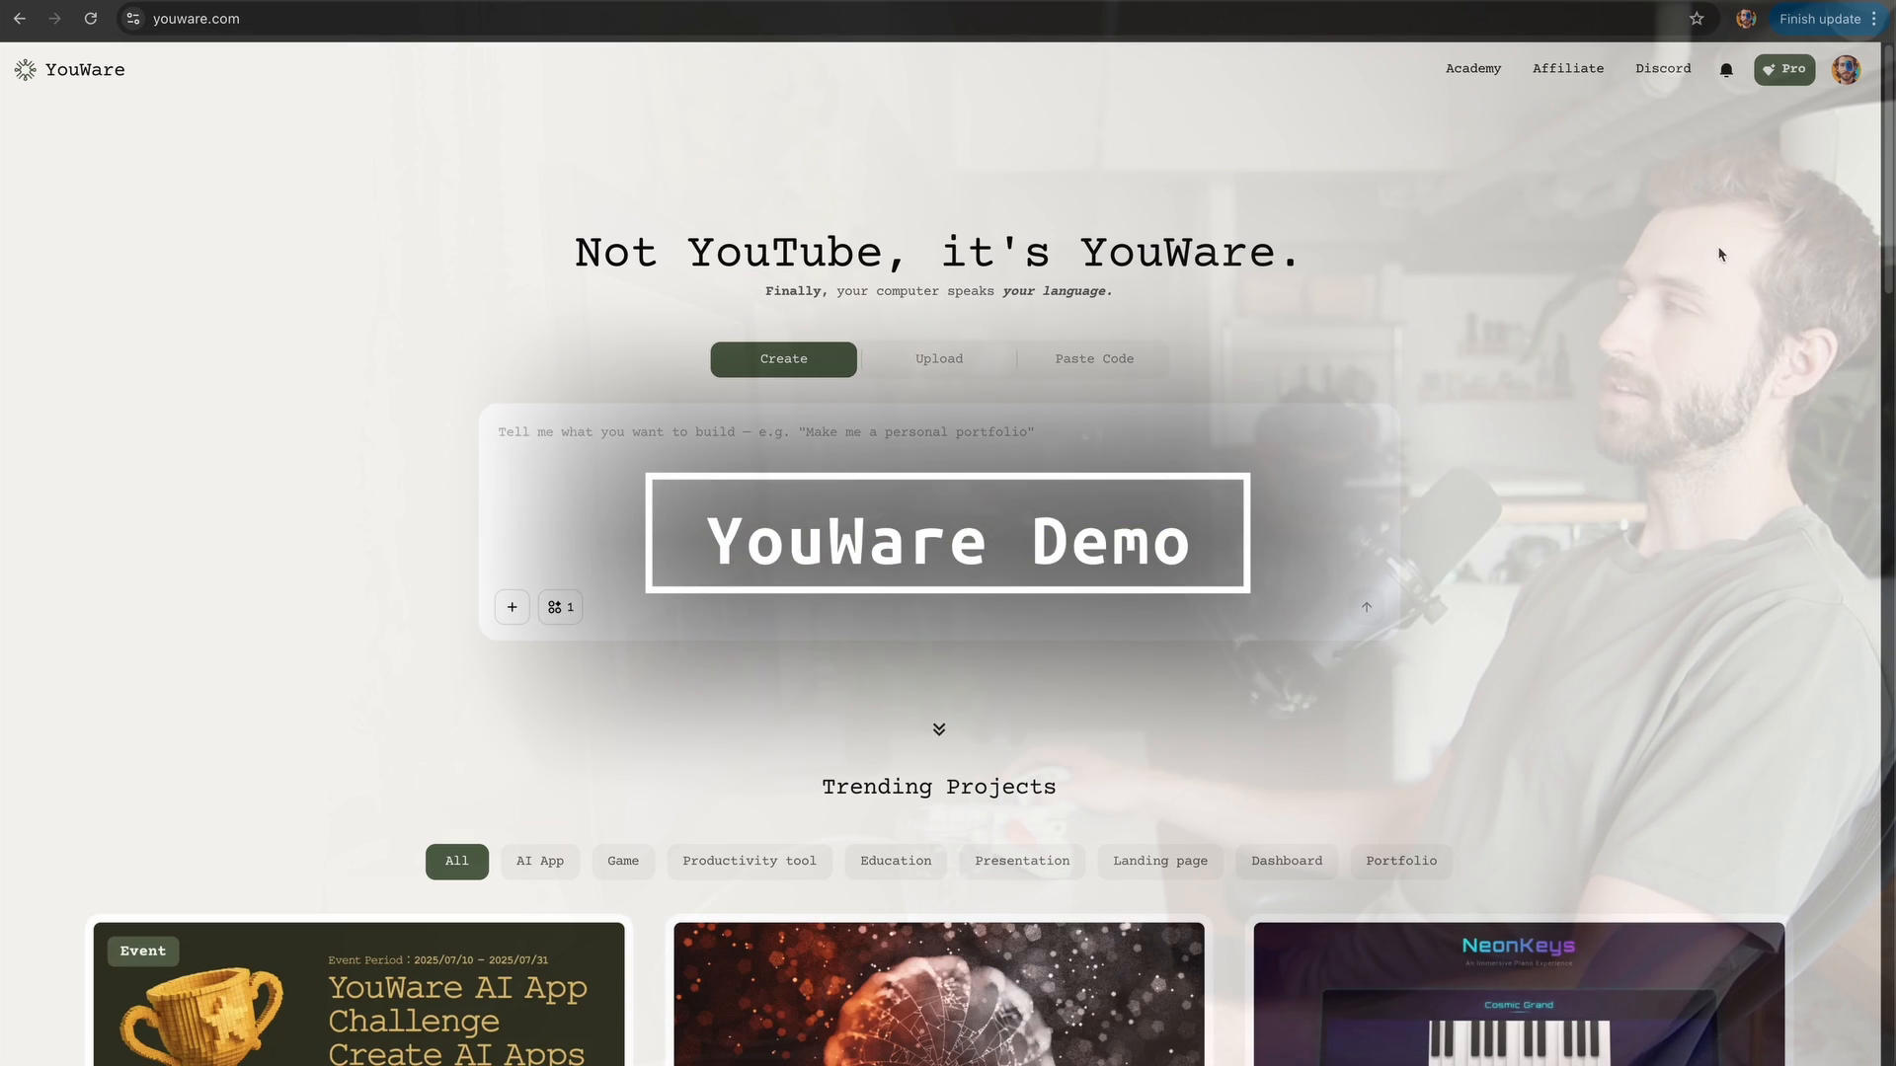
scroll("down", 3)
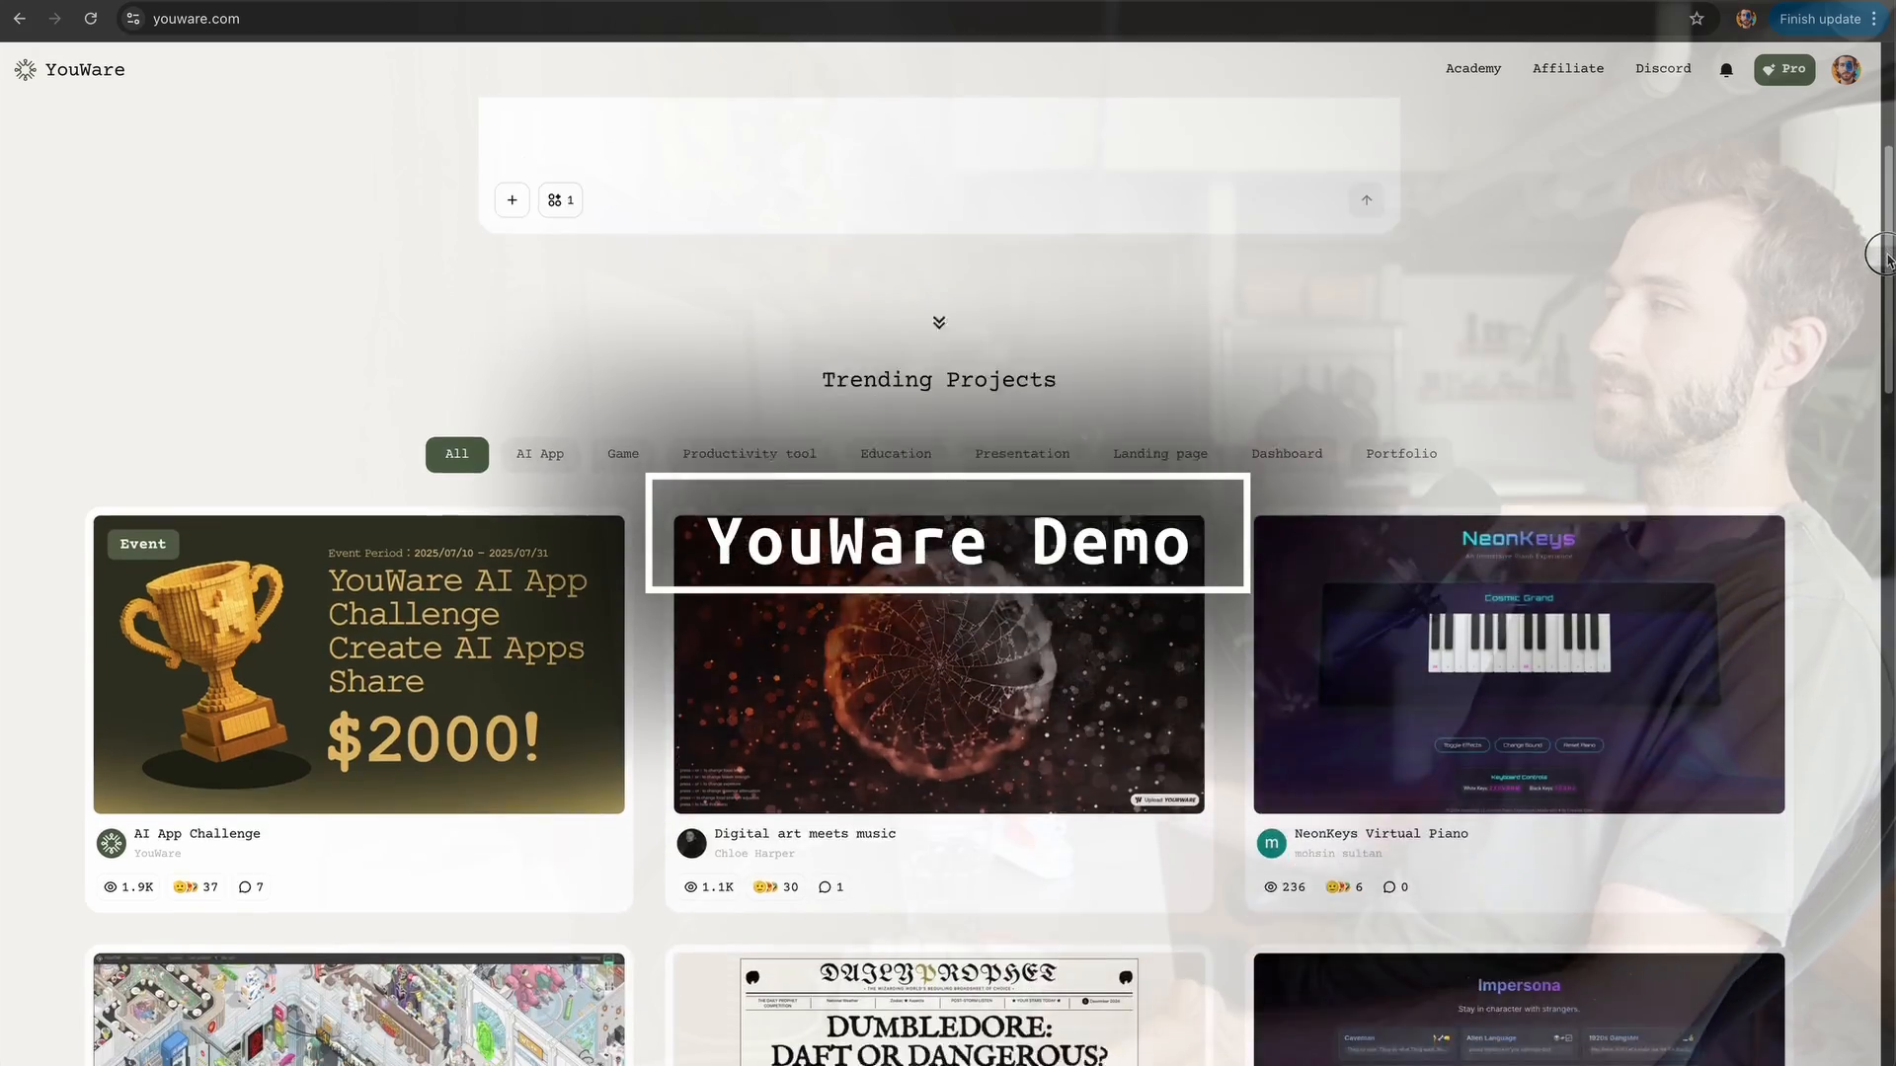
scroll("down", 3)
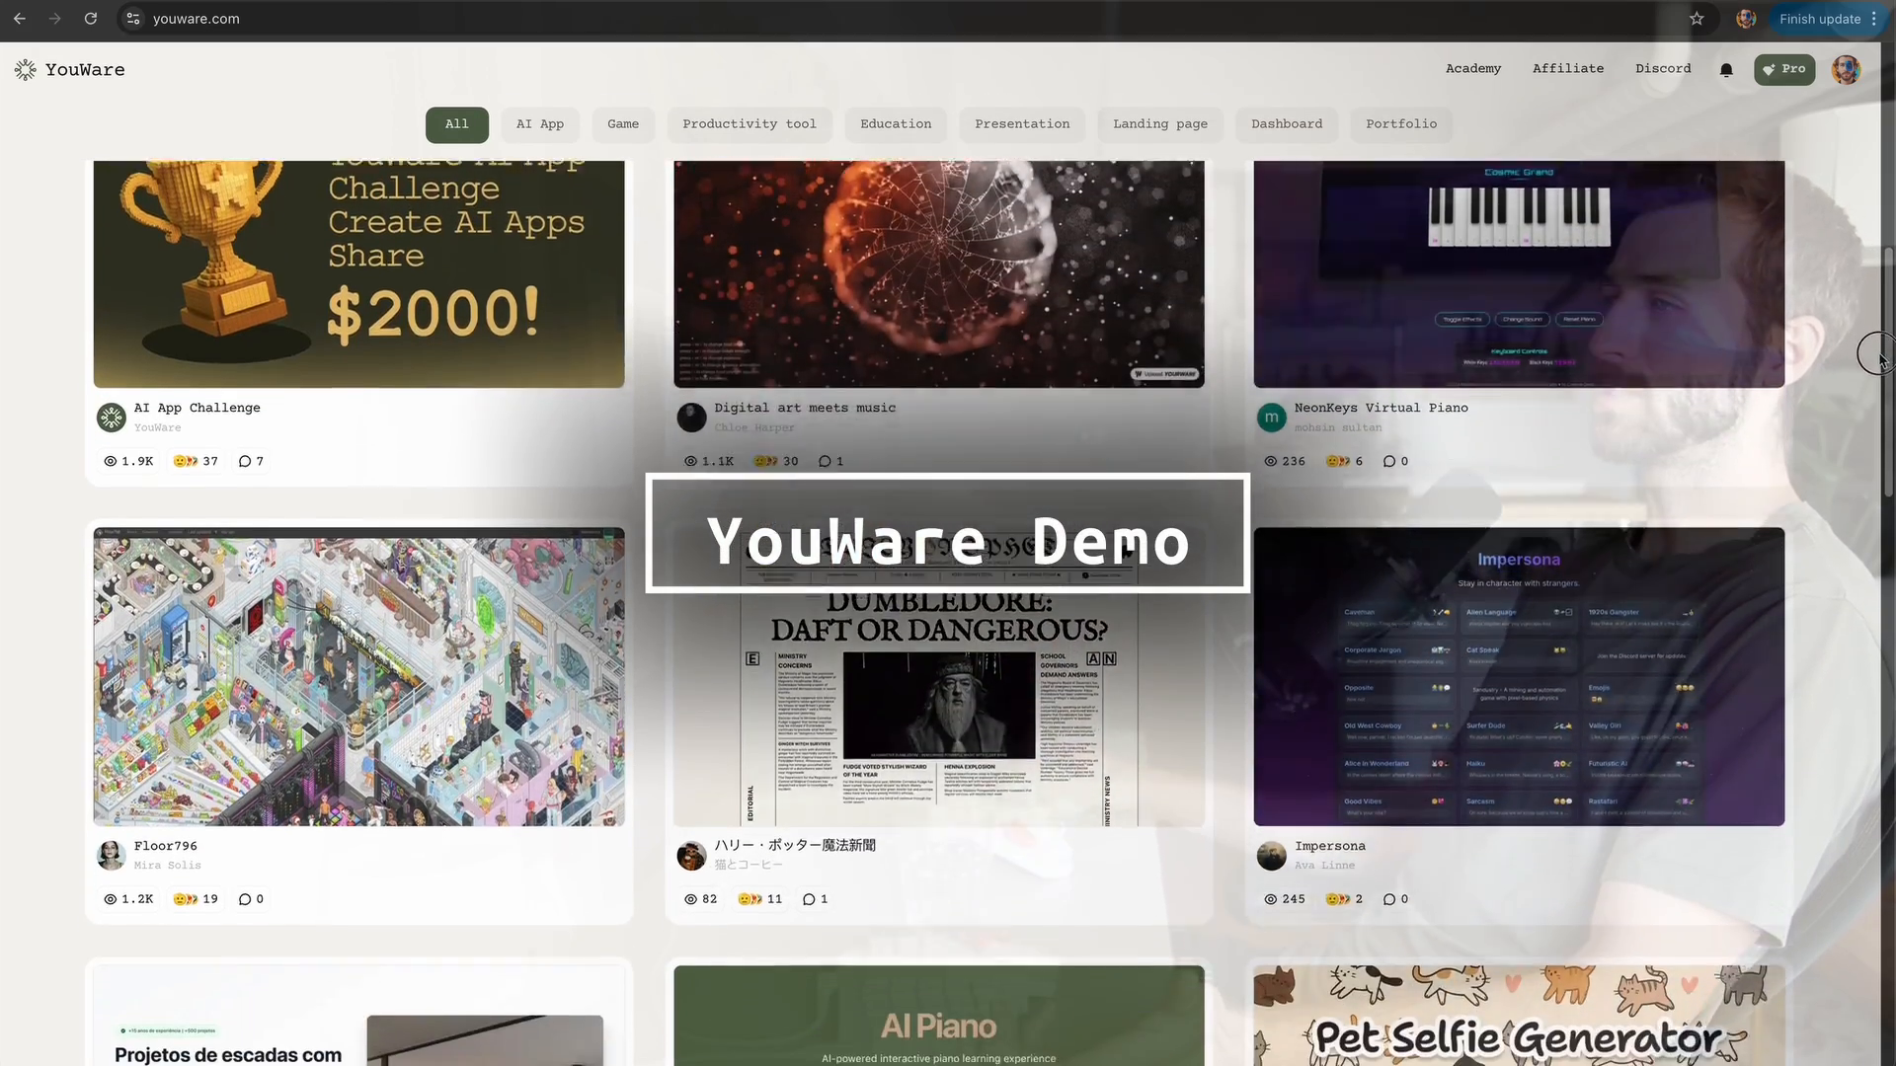
scroll("down", 3)
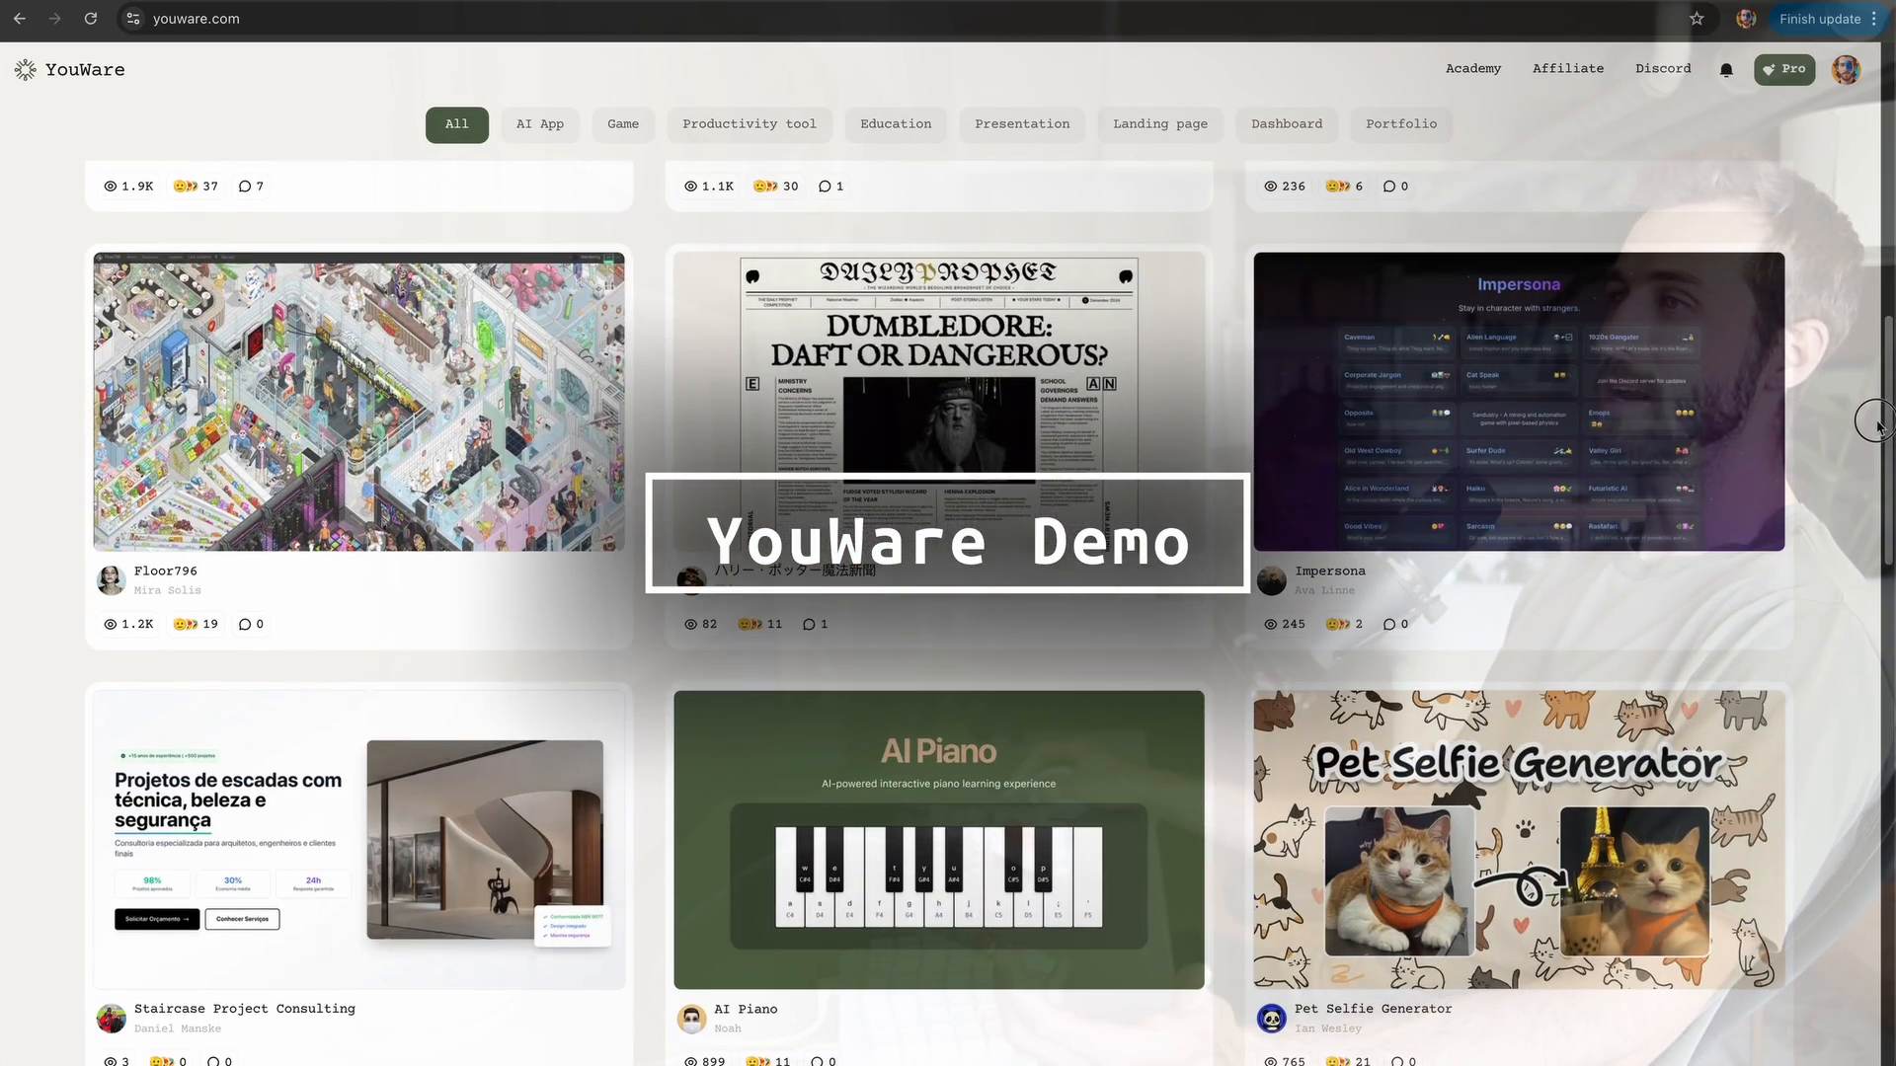
left_click(360, 401)
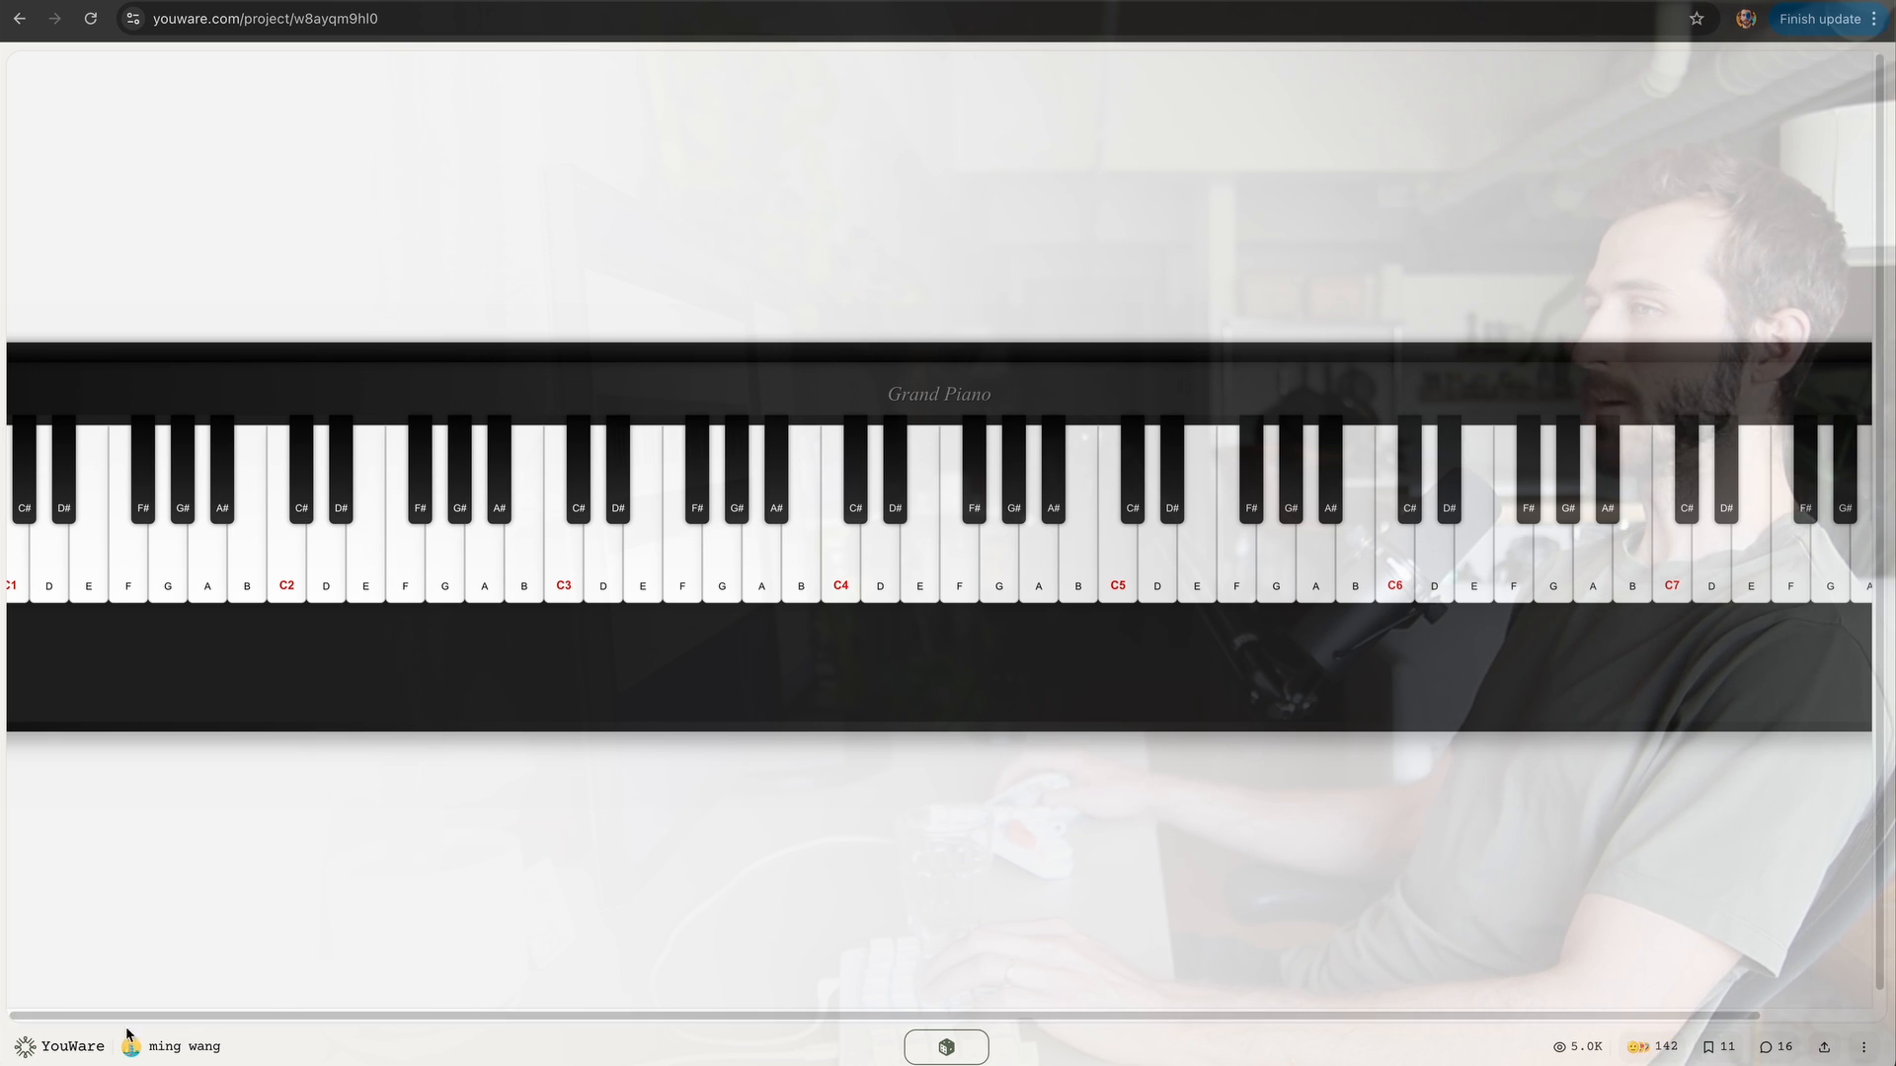
Step: Return to the YouWare home page and review the MCP Tool overview before writing the prompt
left_click(20, 18)
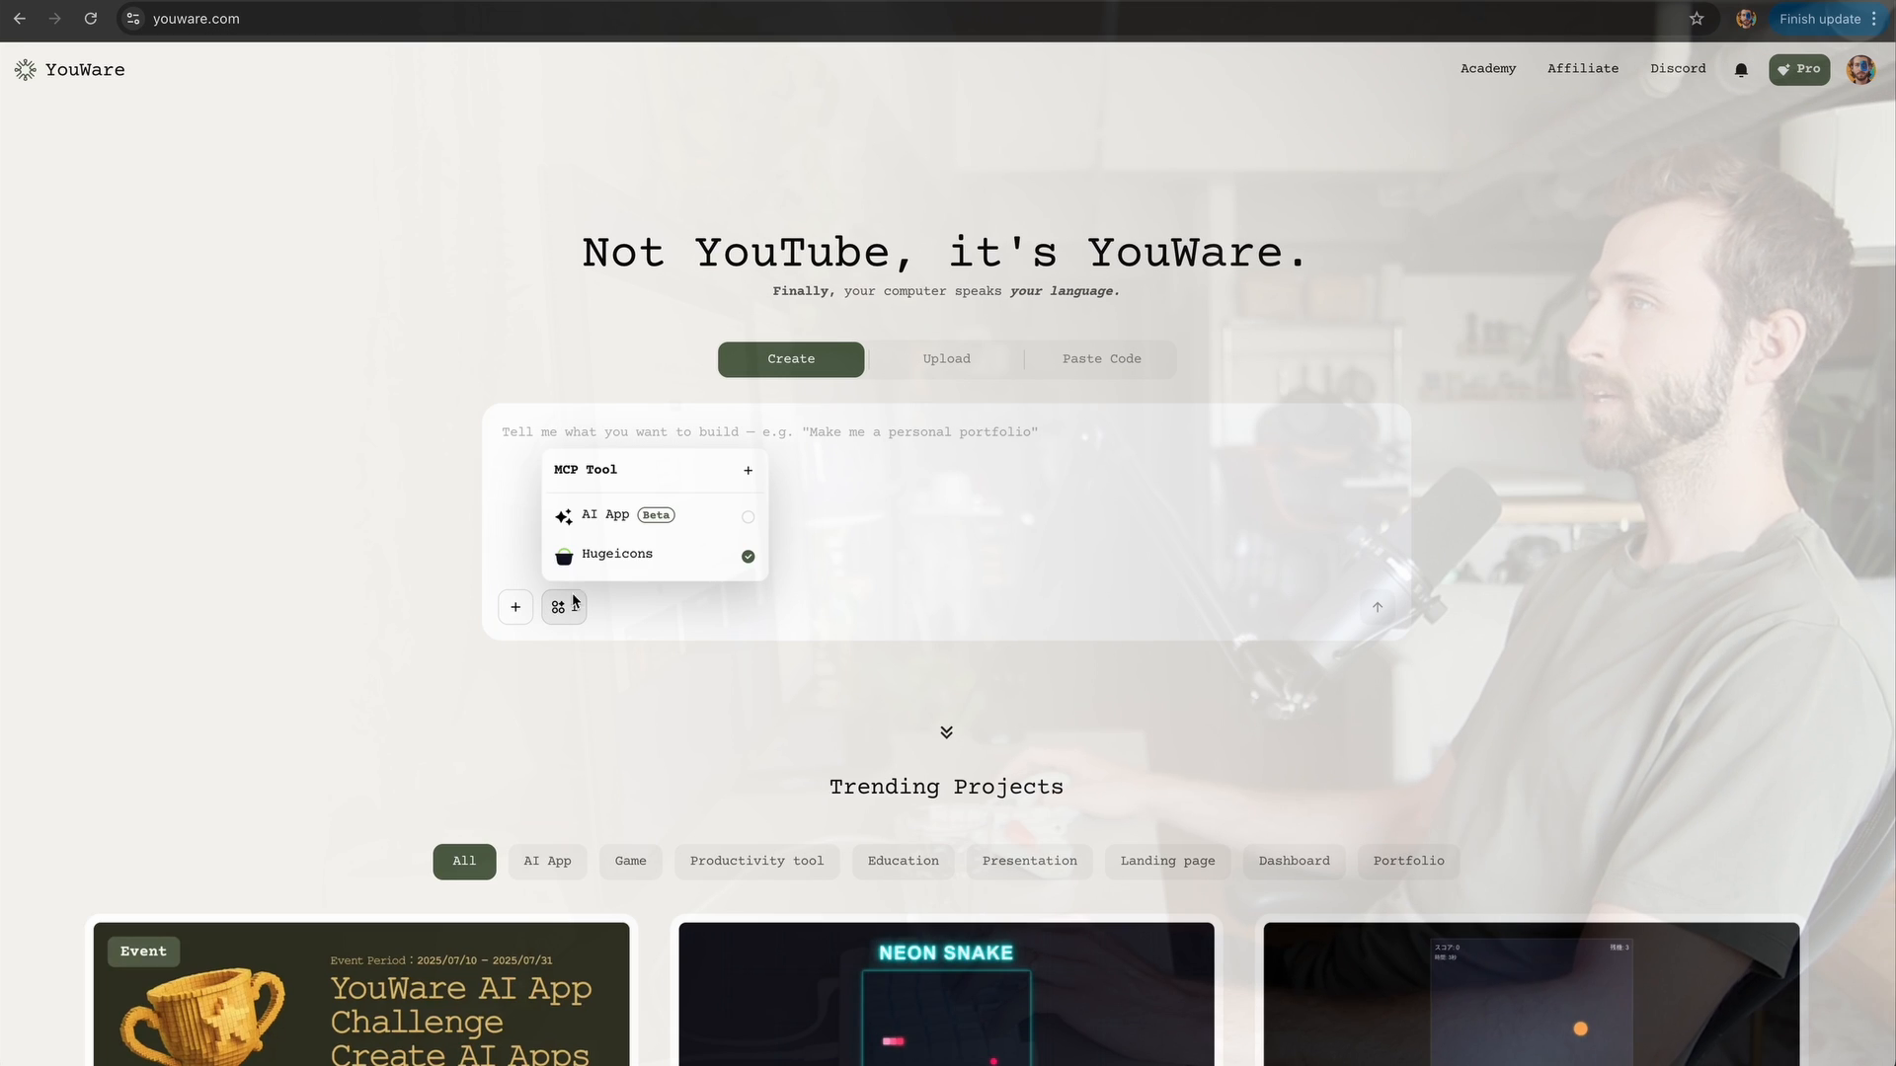
left_click(514, 607)
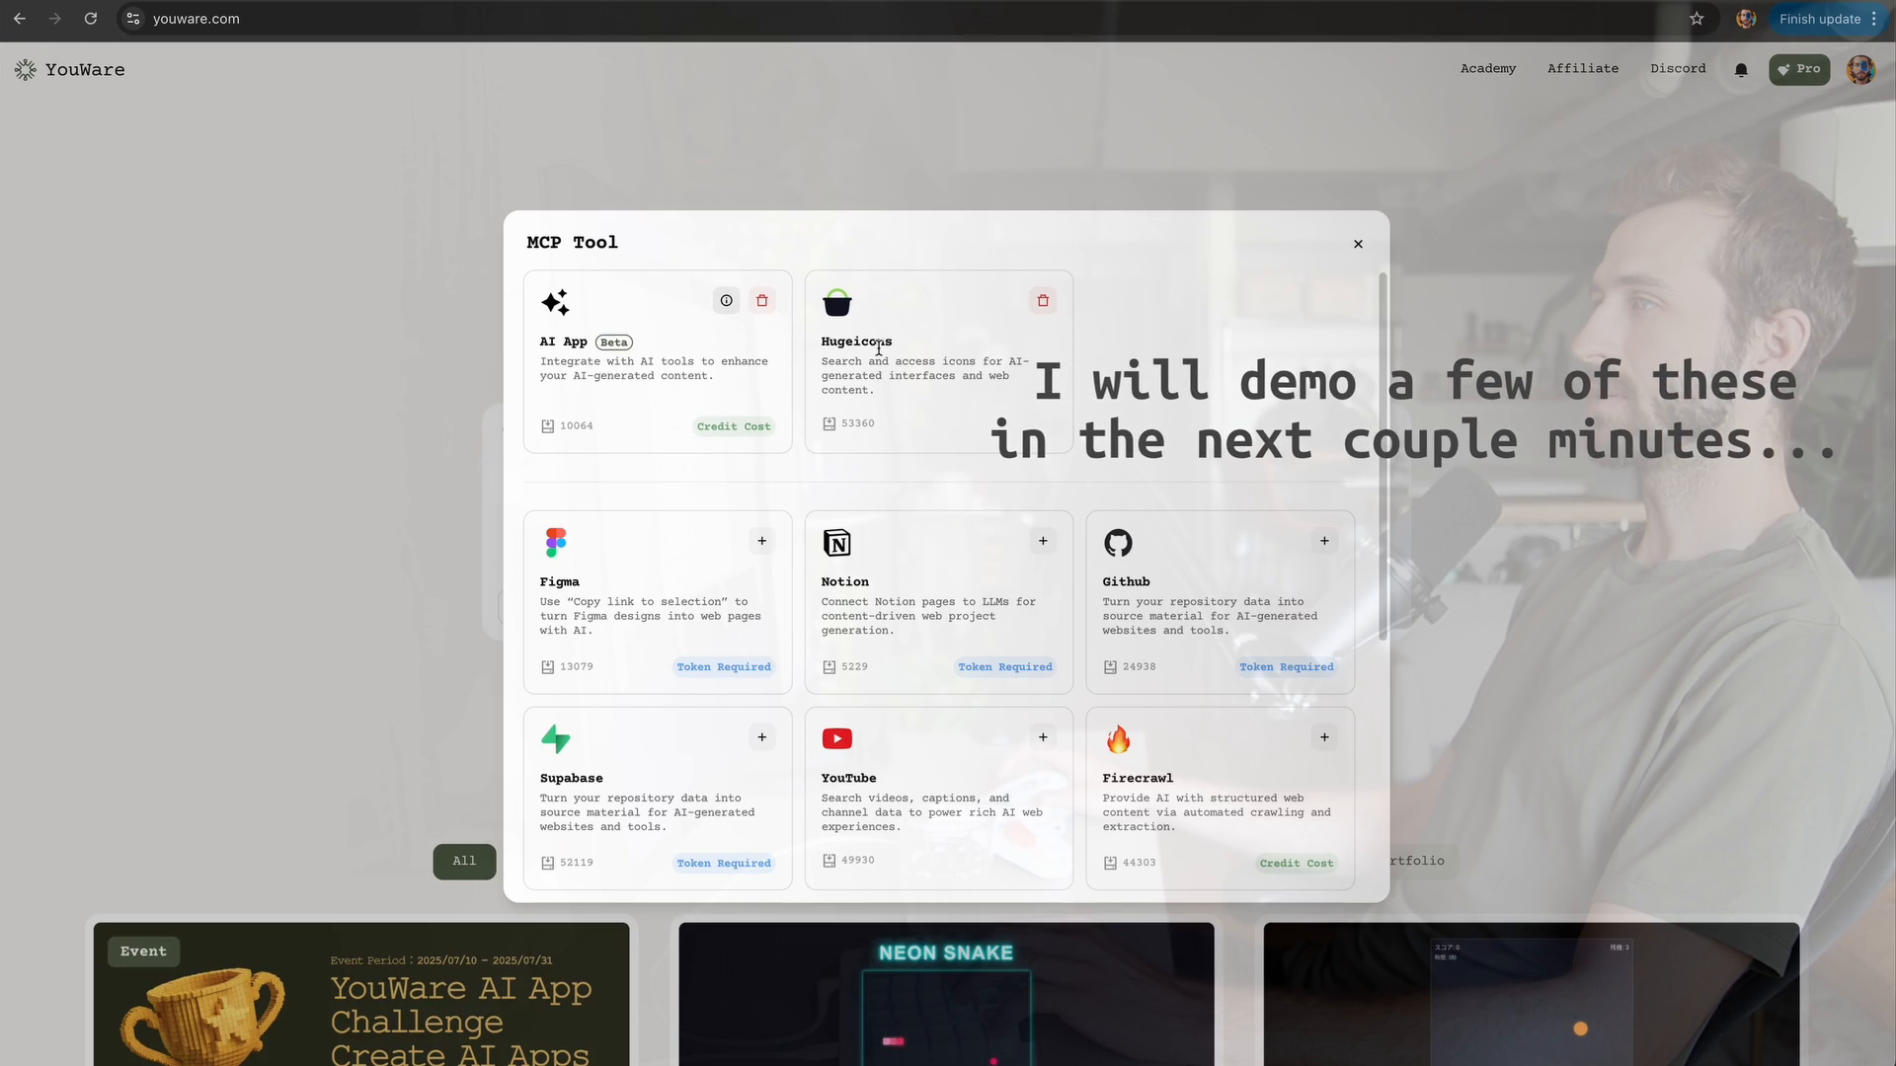
left_click(1356, 242)
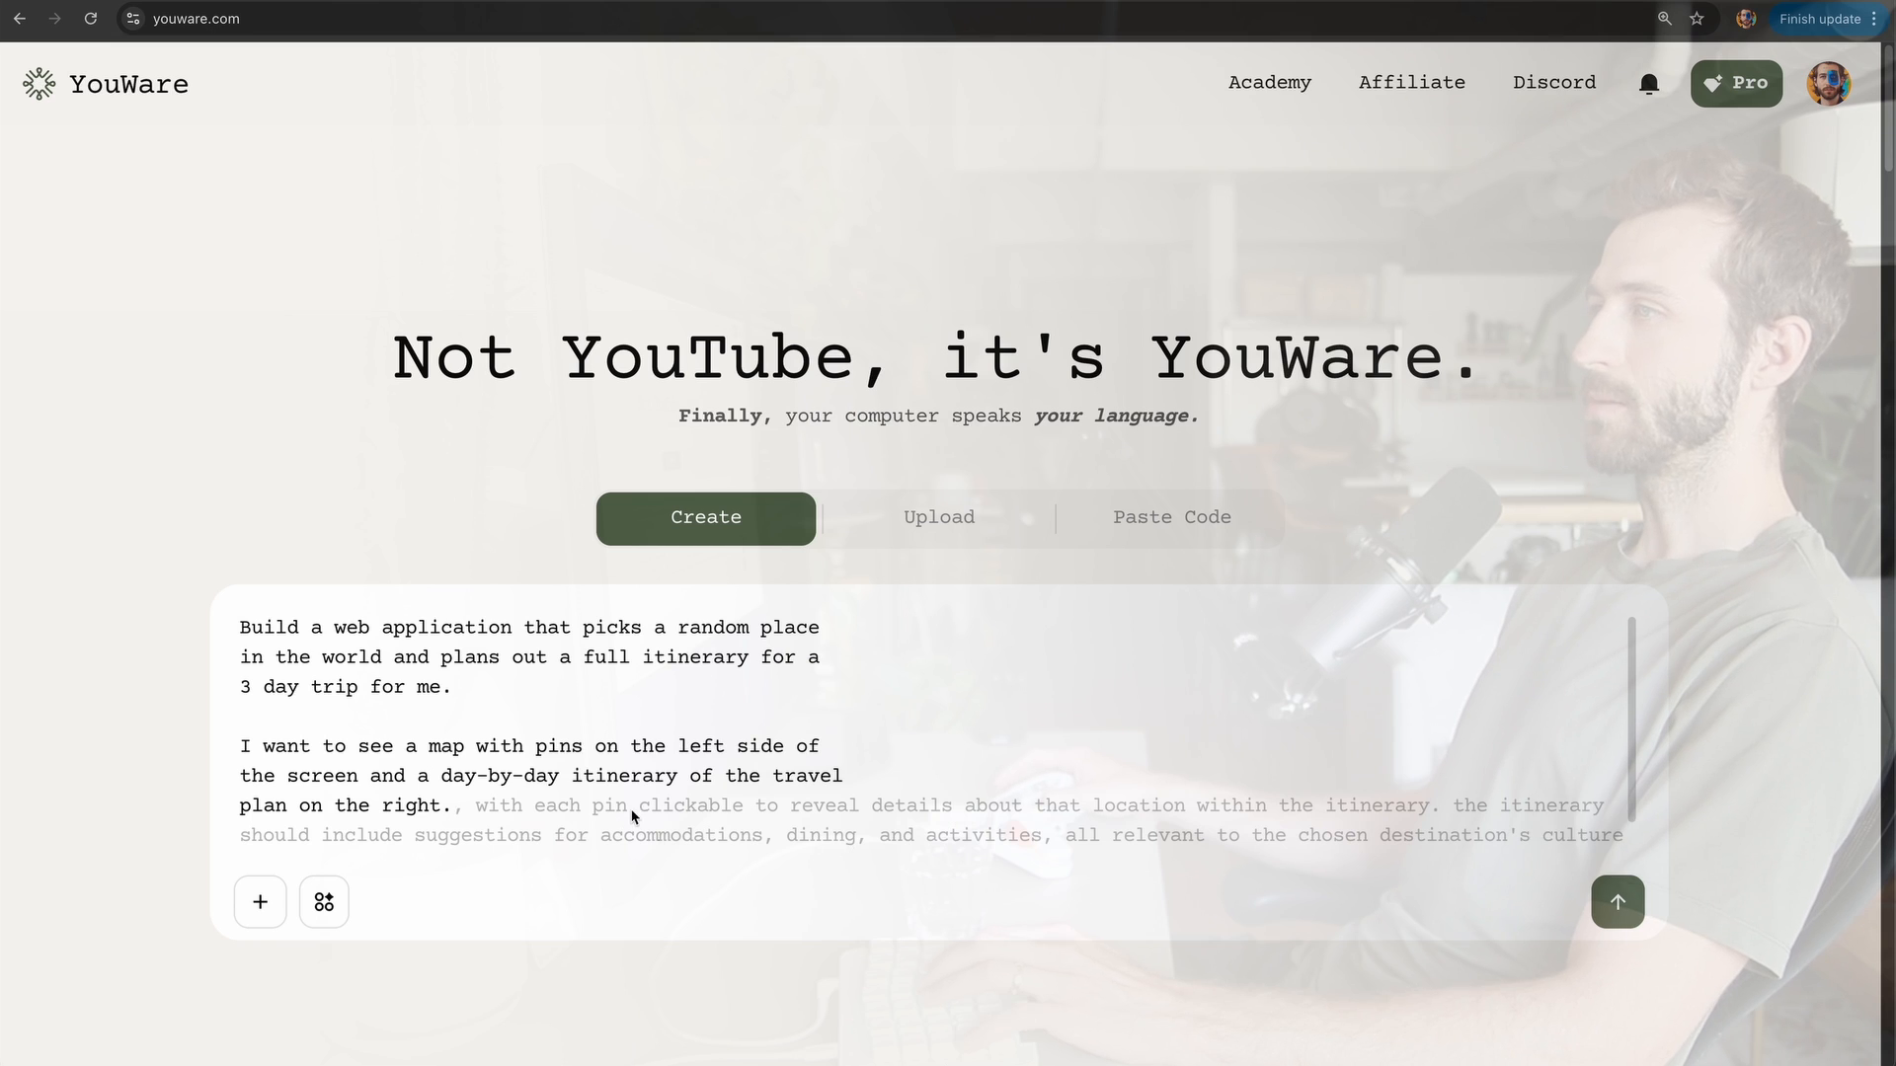
mouse_move(1464, 796)
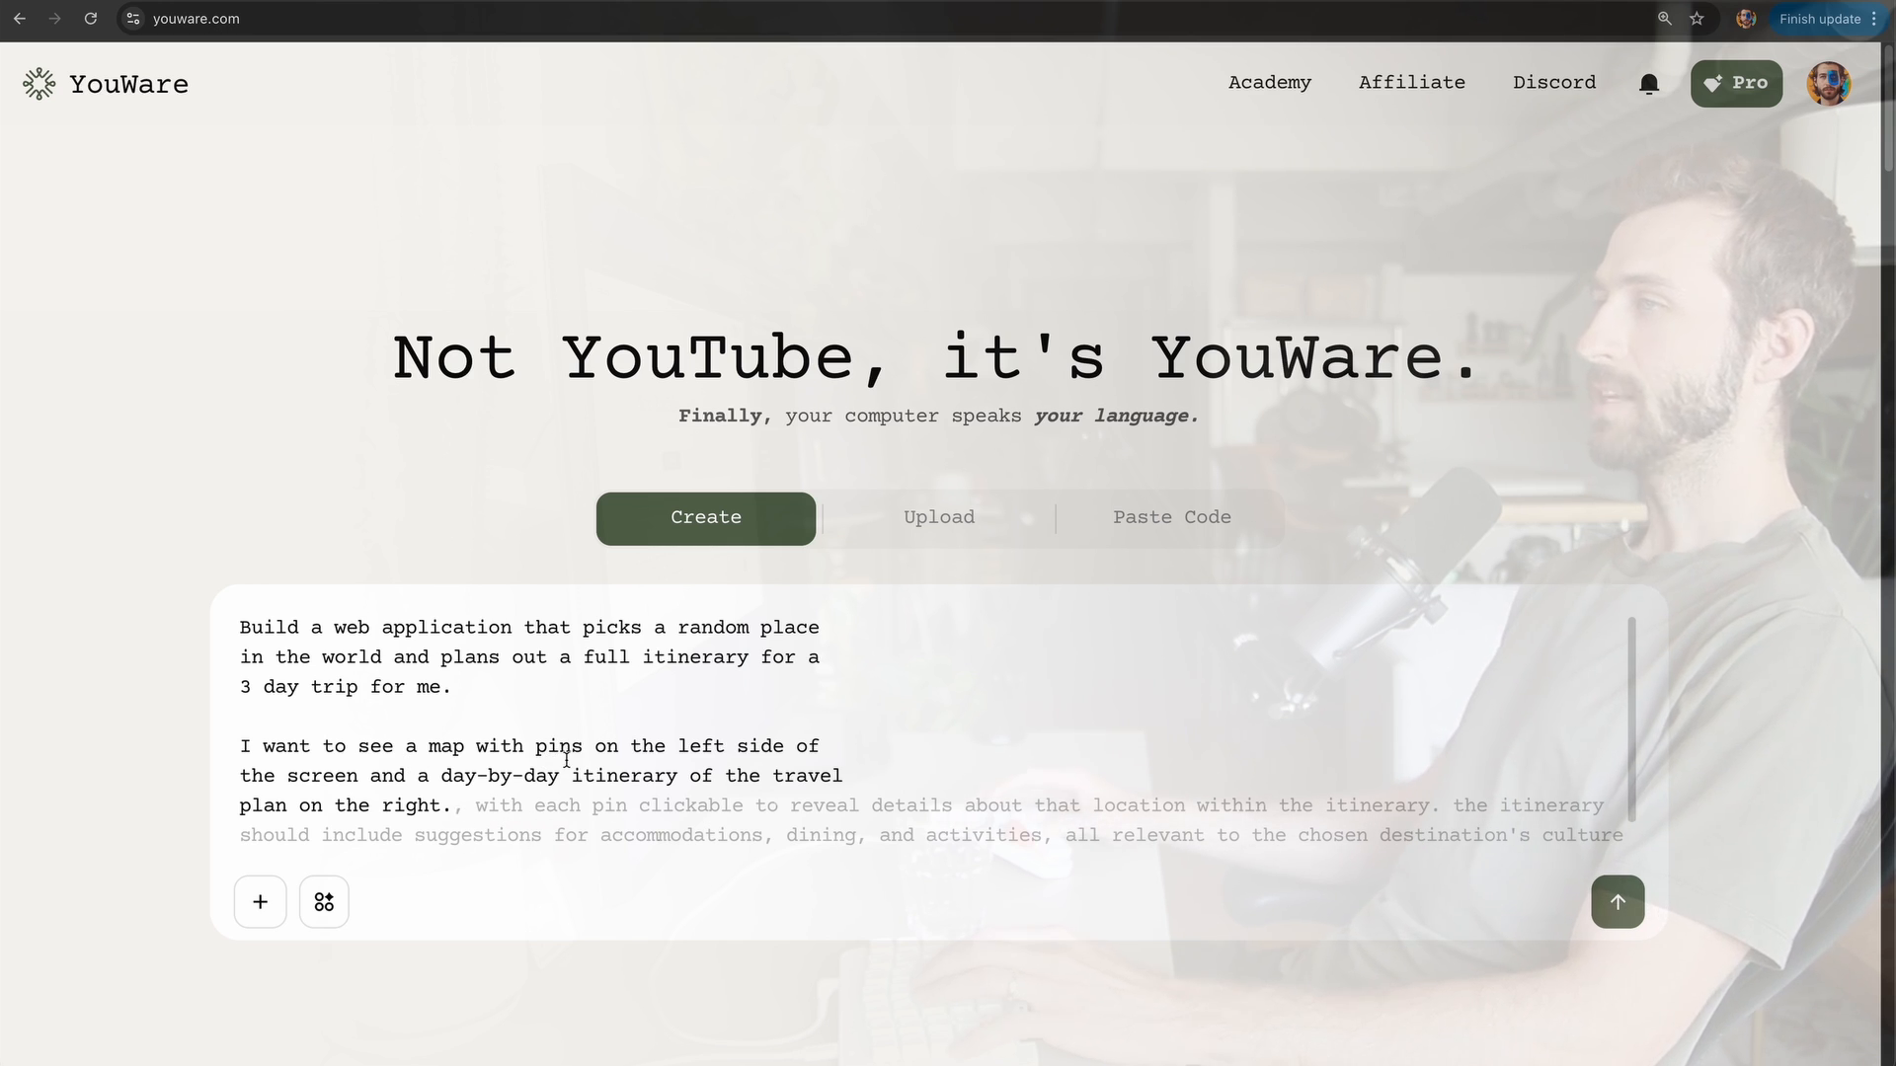
scroll("down", 3)
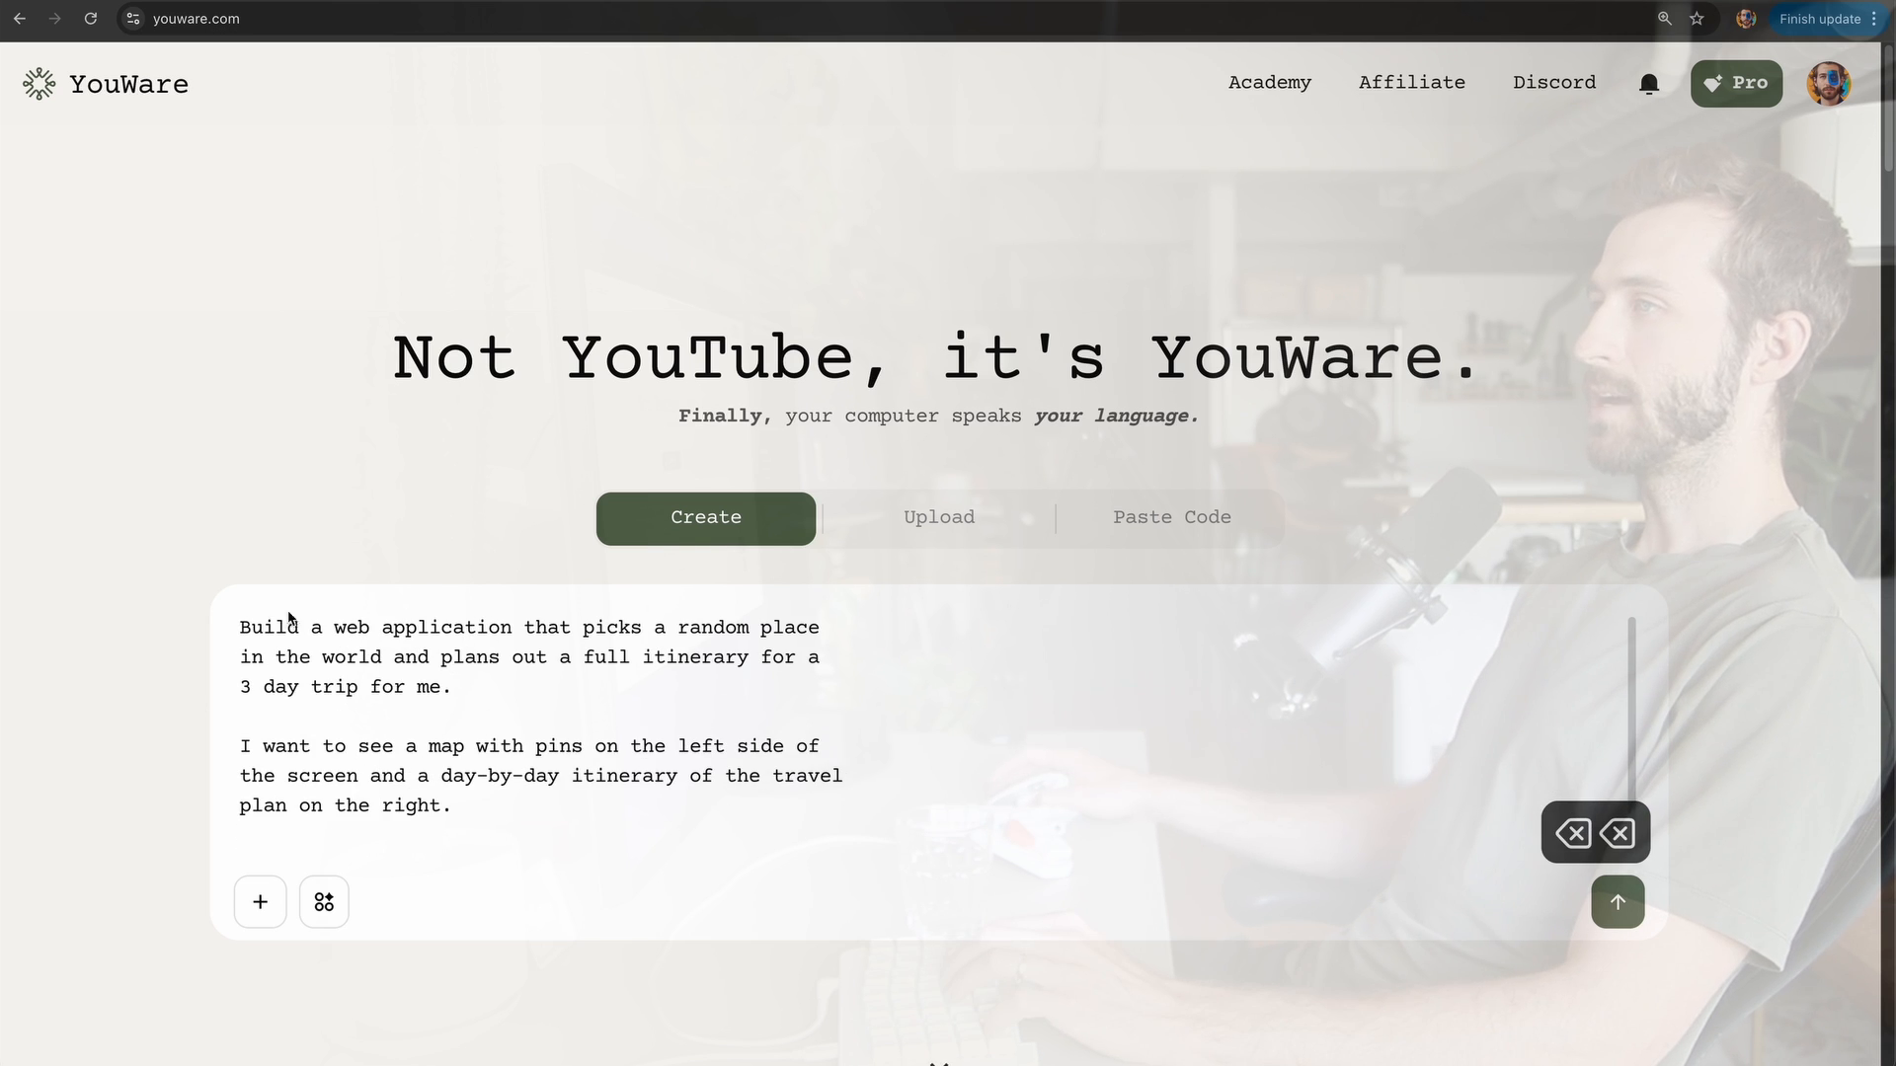
Step: Submit the travel itinerary prompt and follow the Random Travel Planner build progress
left_click(1617, 900)
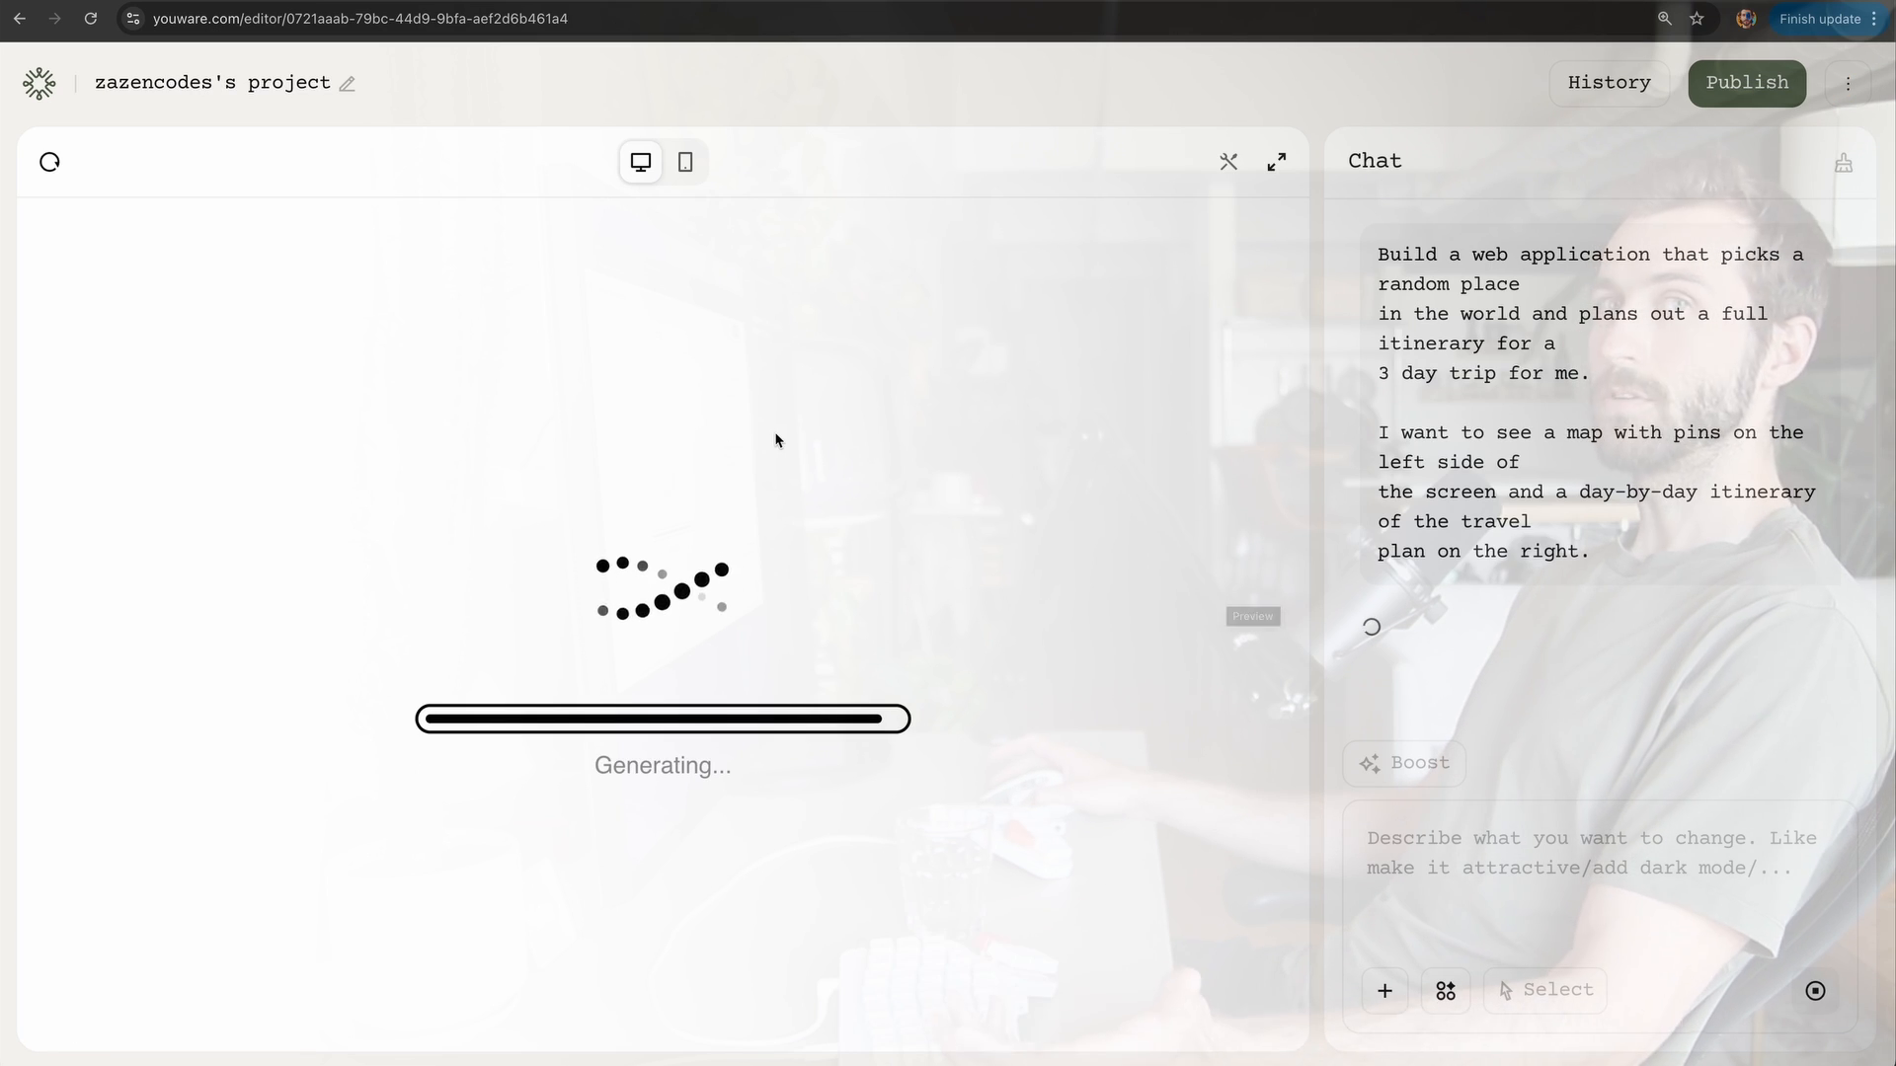
mouse_move(1033, 543)
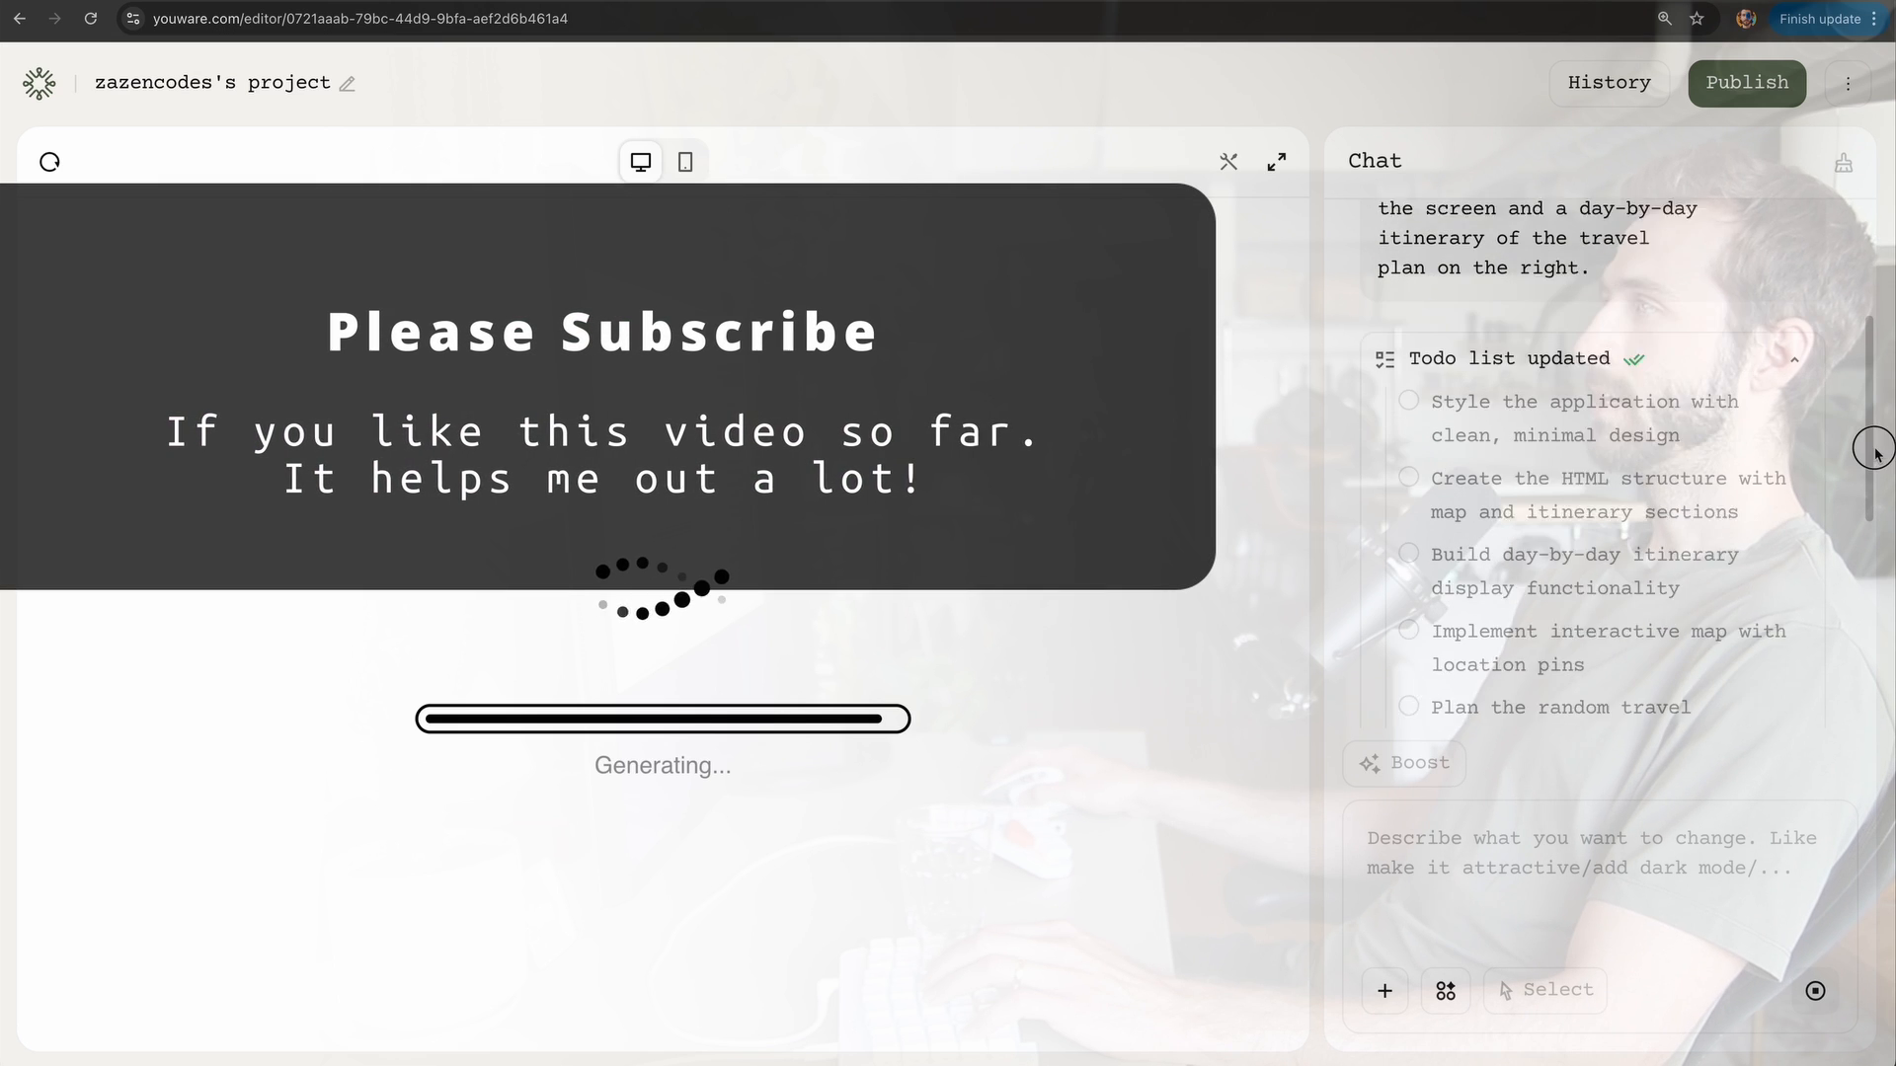
scroll("down", 3)
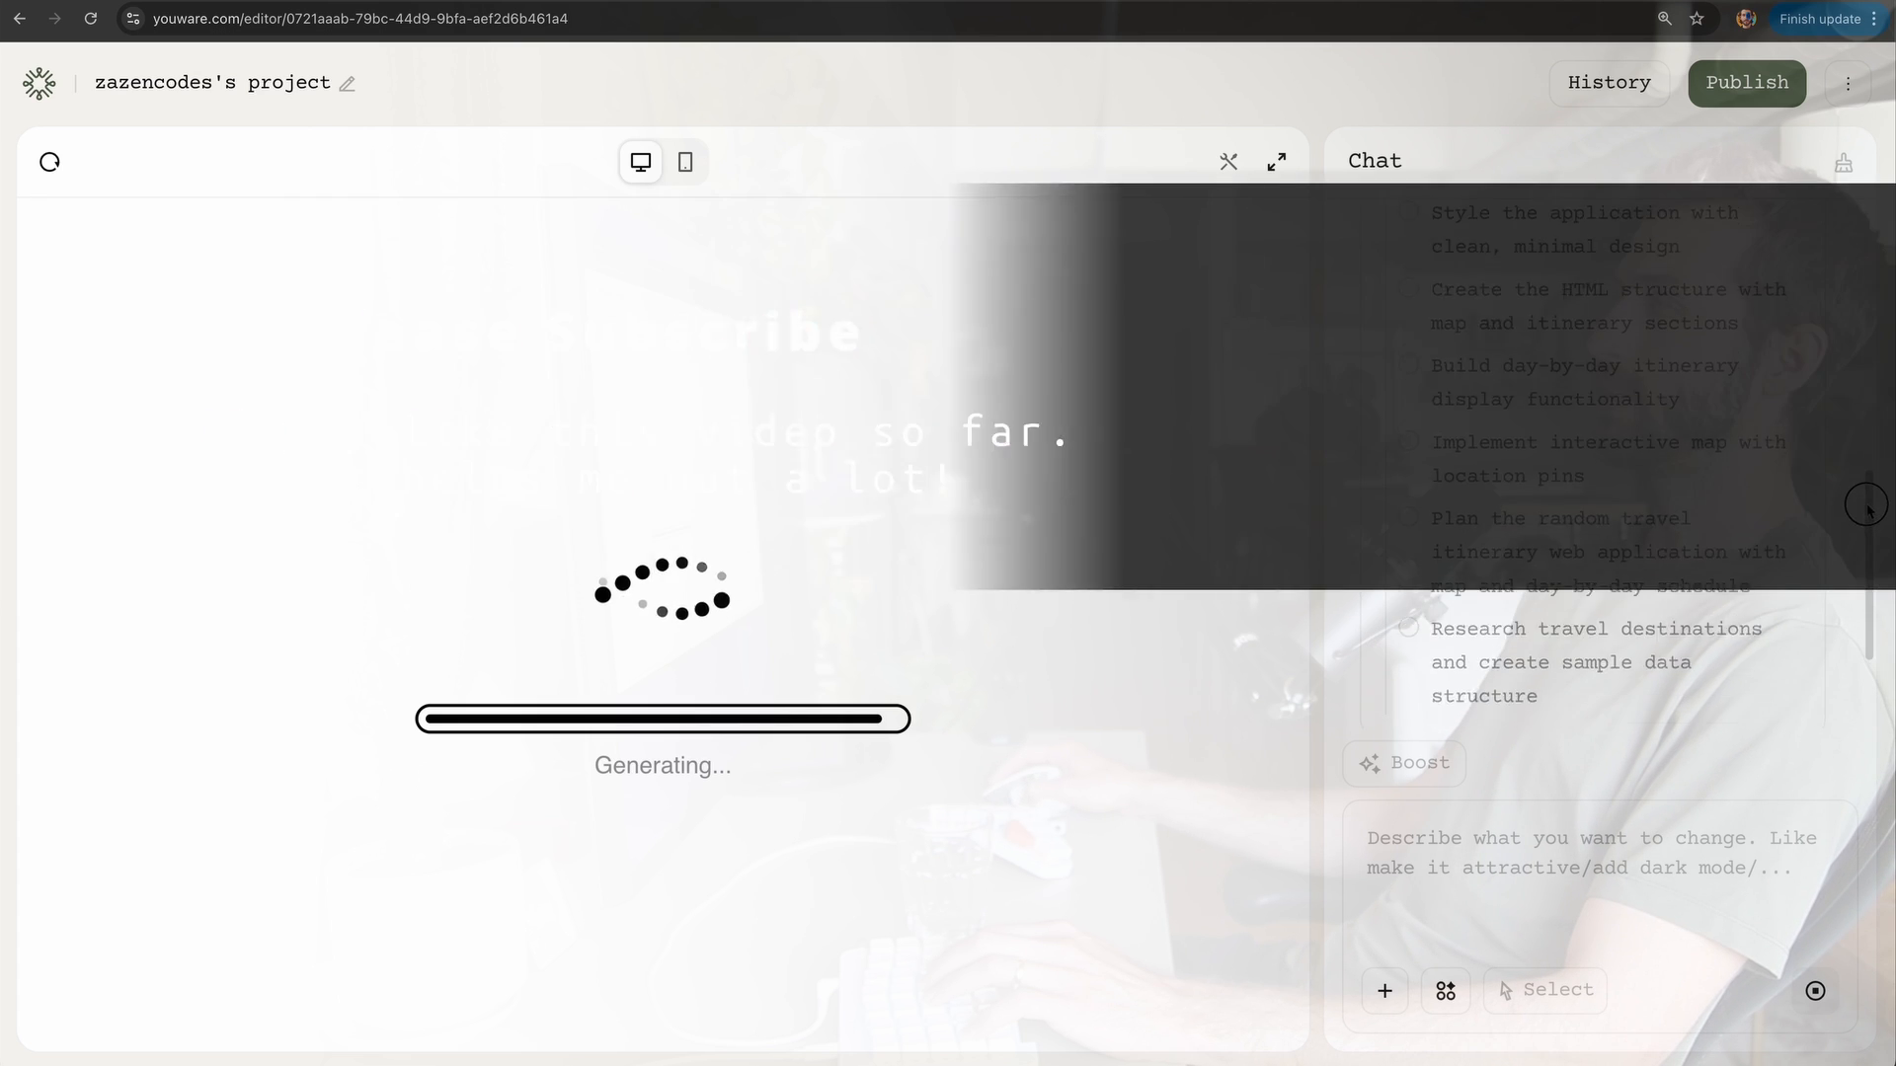
scroll("up", 3)
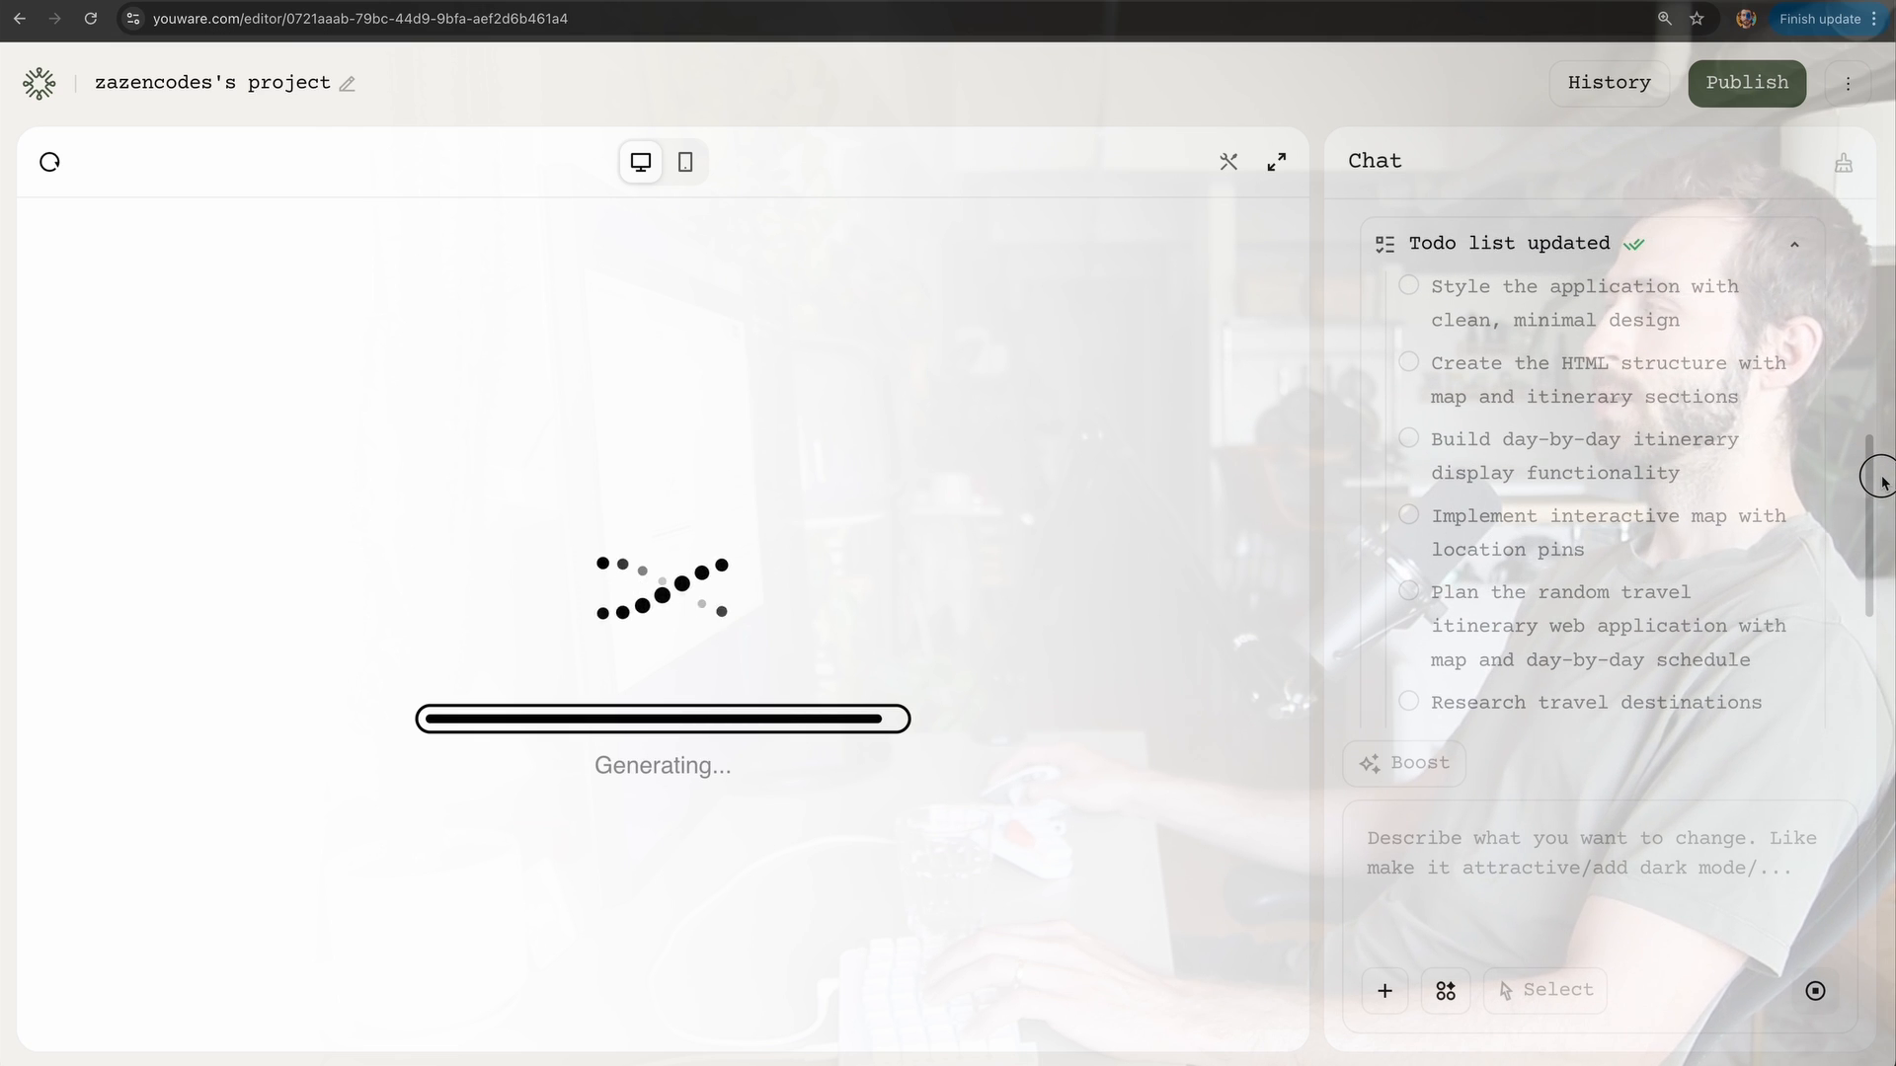
mouse_move(650, 752)
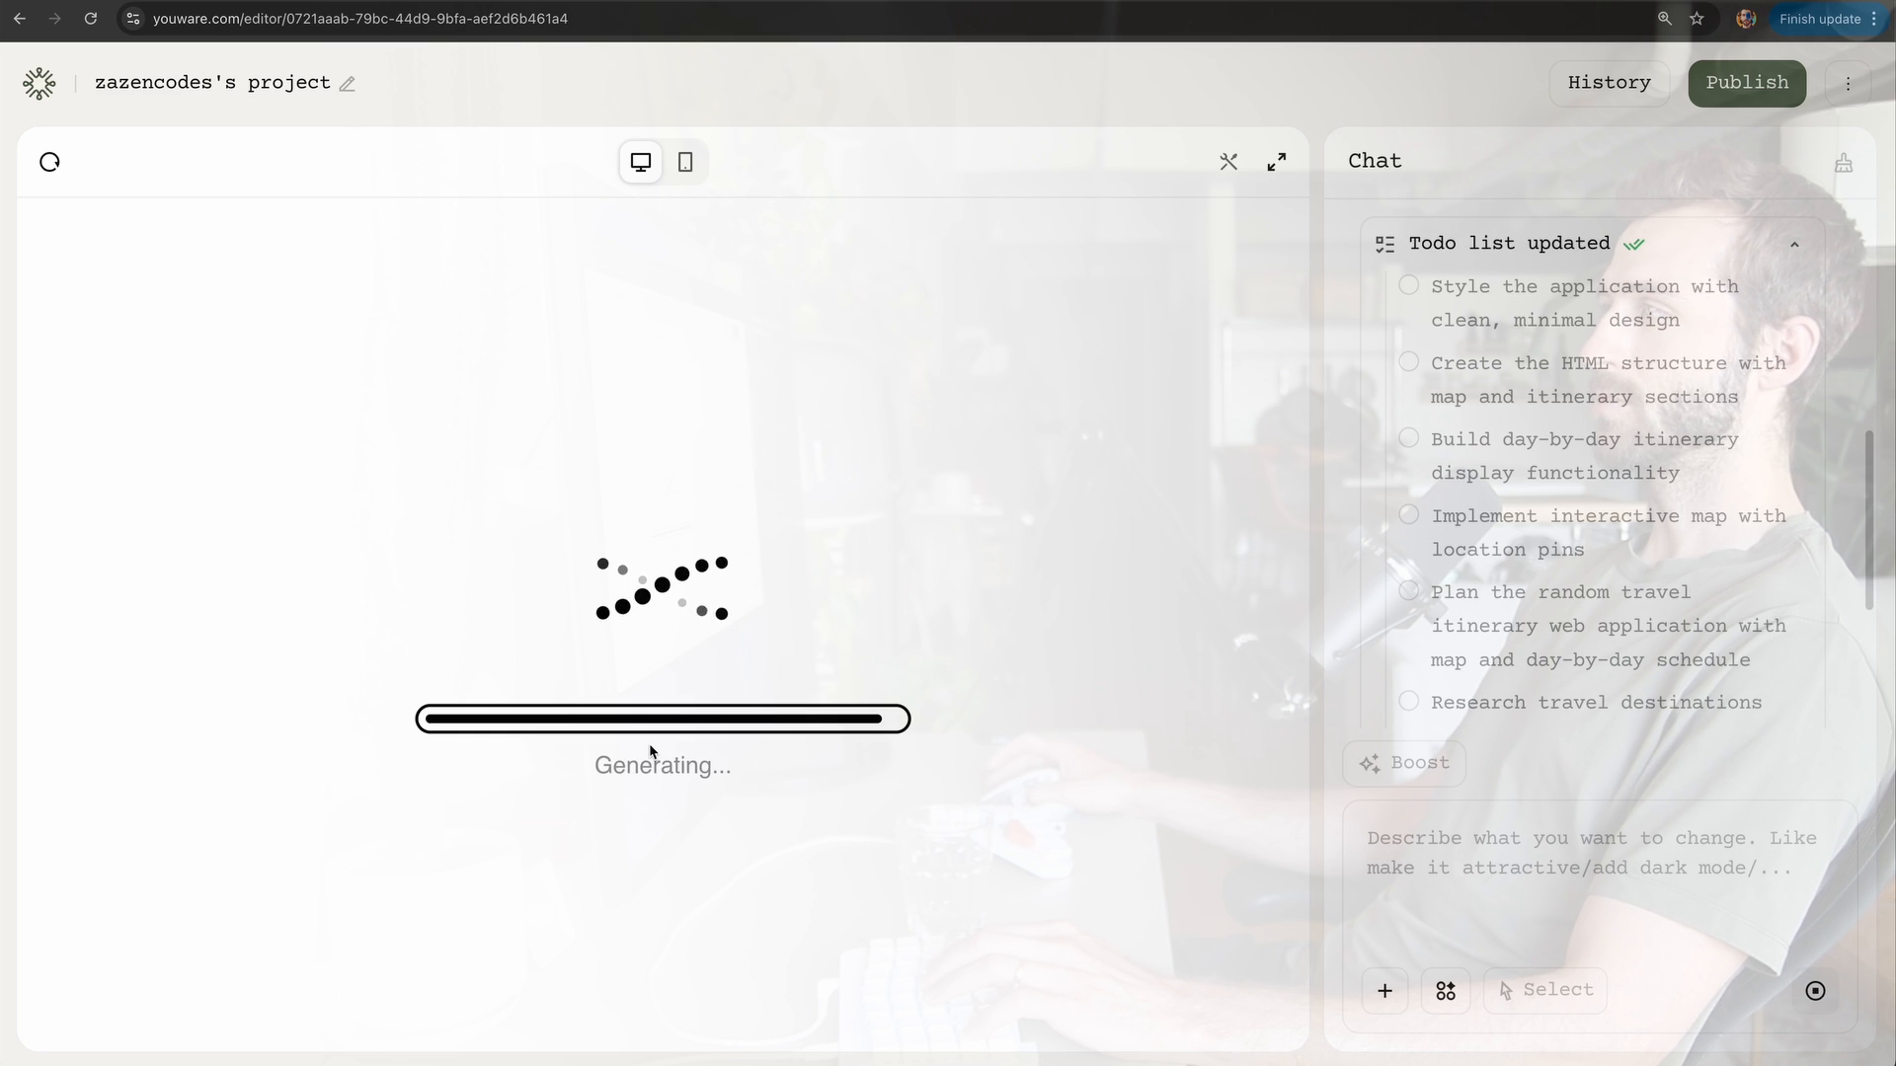
mouse_move(1677, 354)
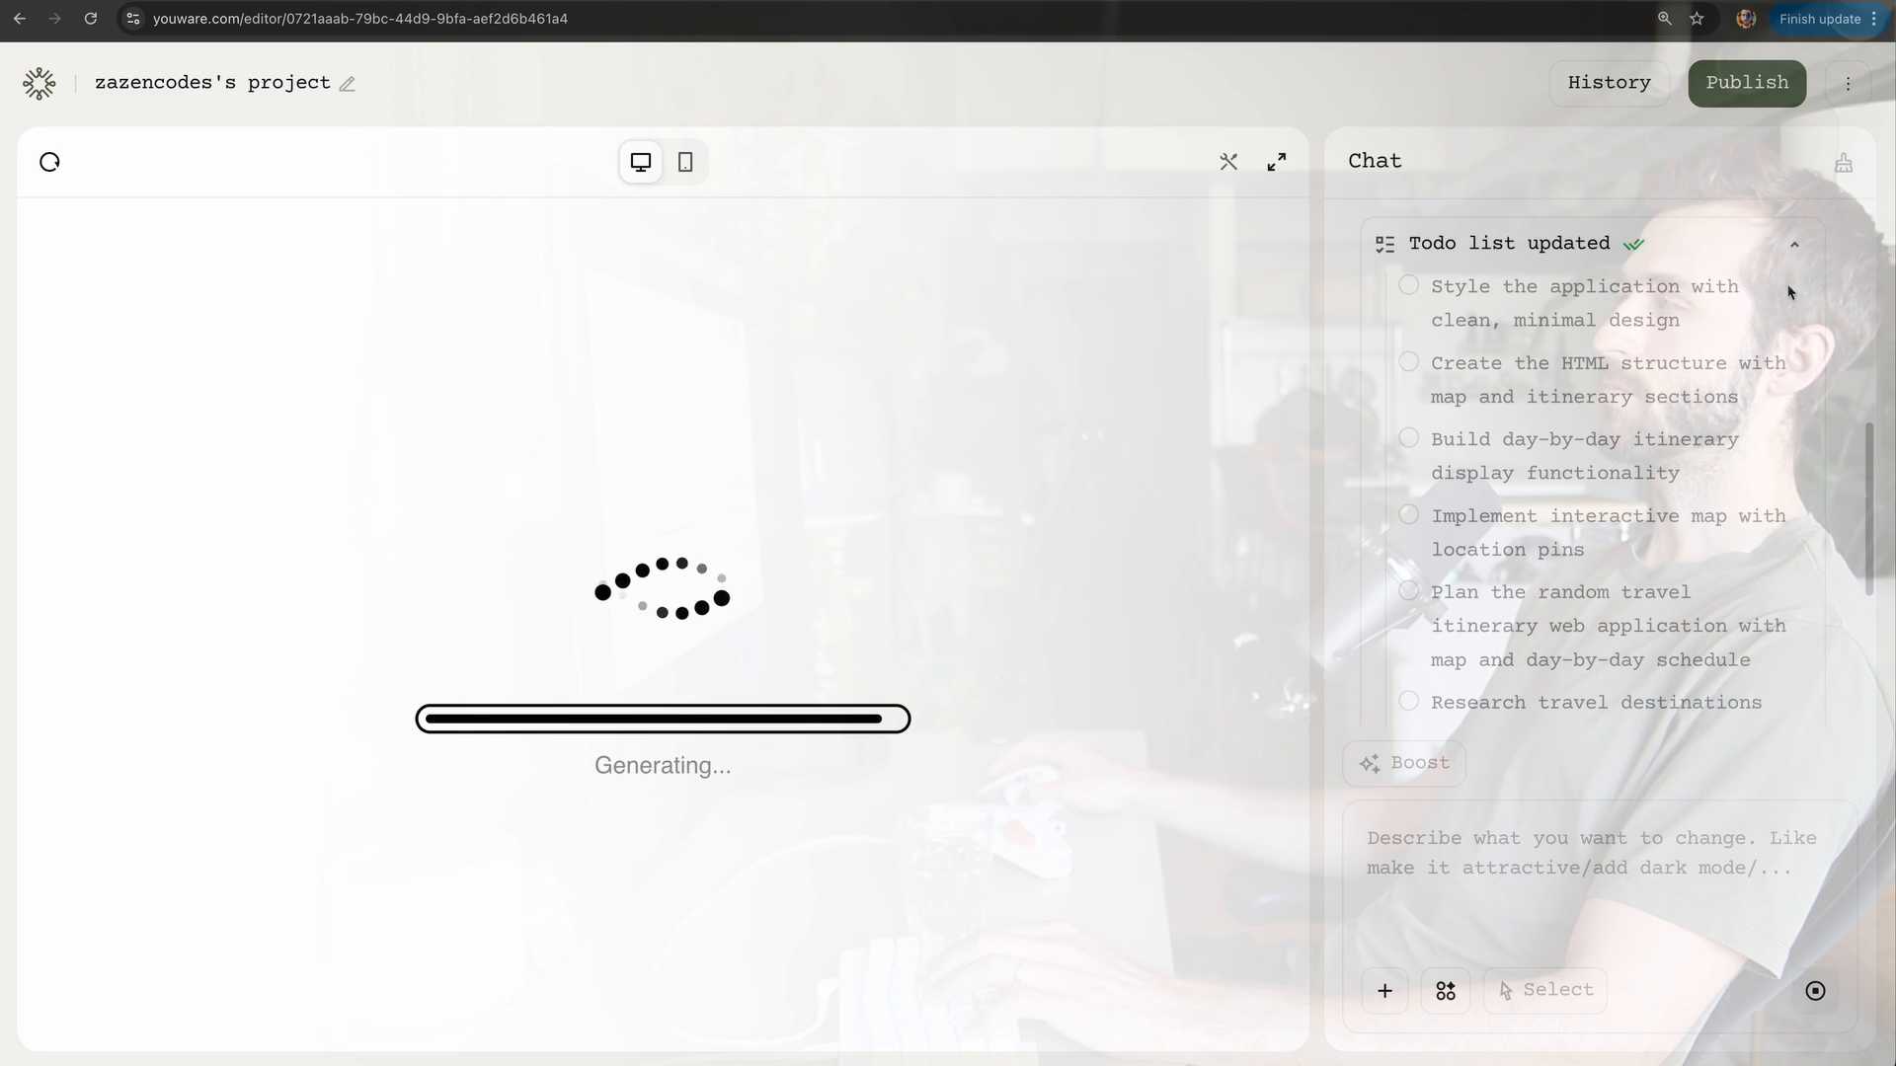
mouse_move(1868, 462)
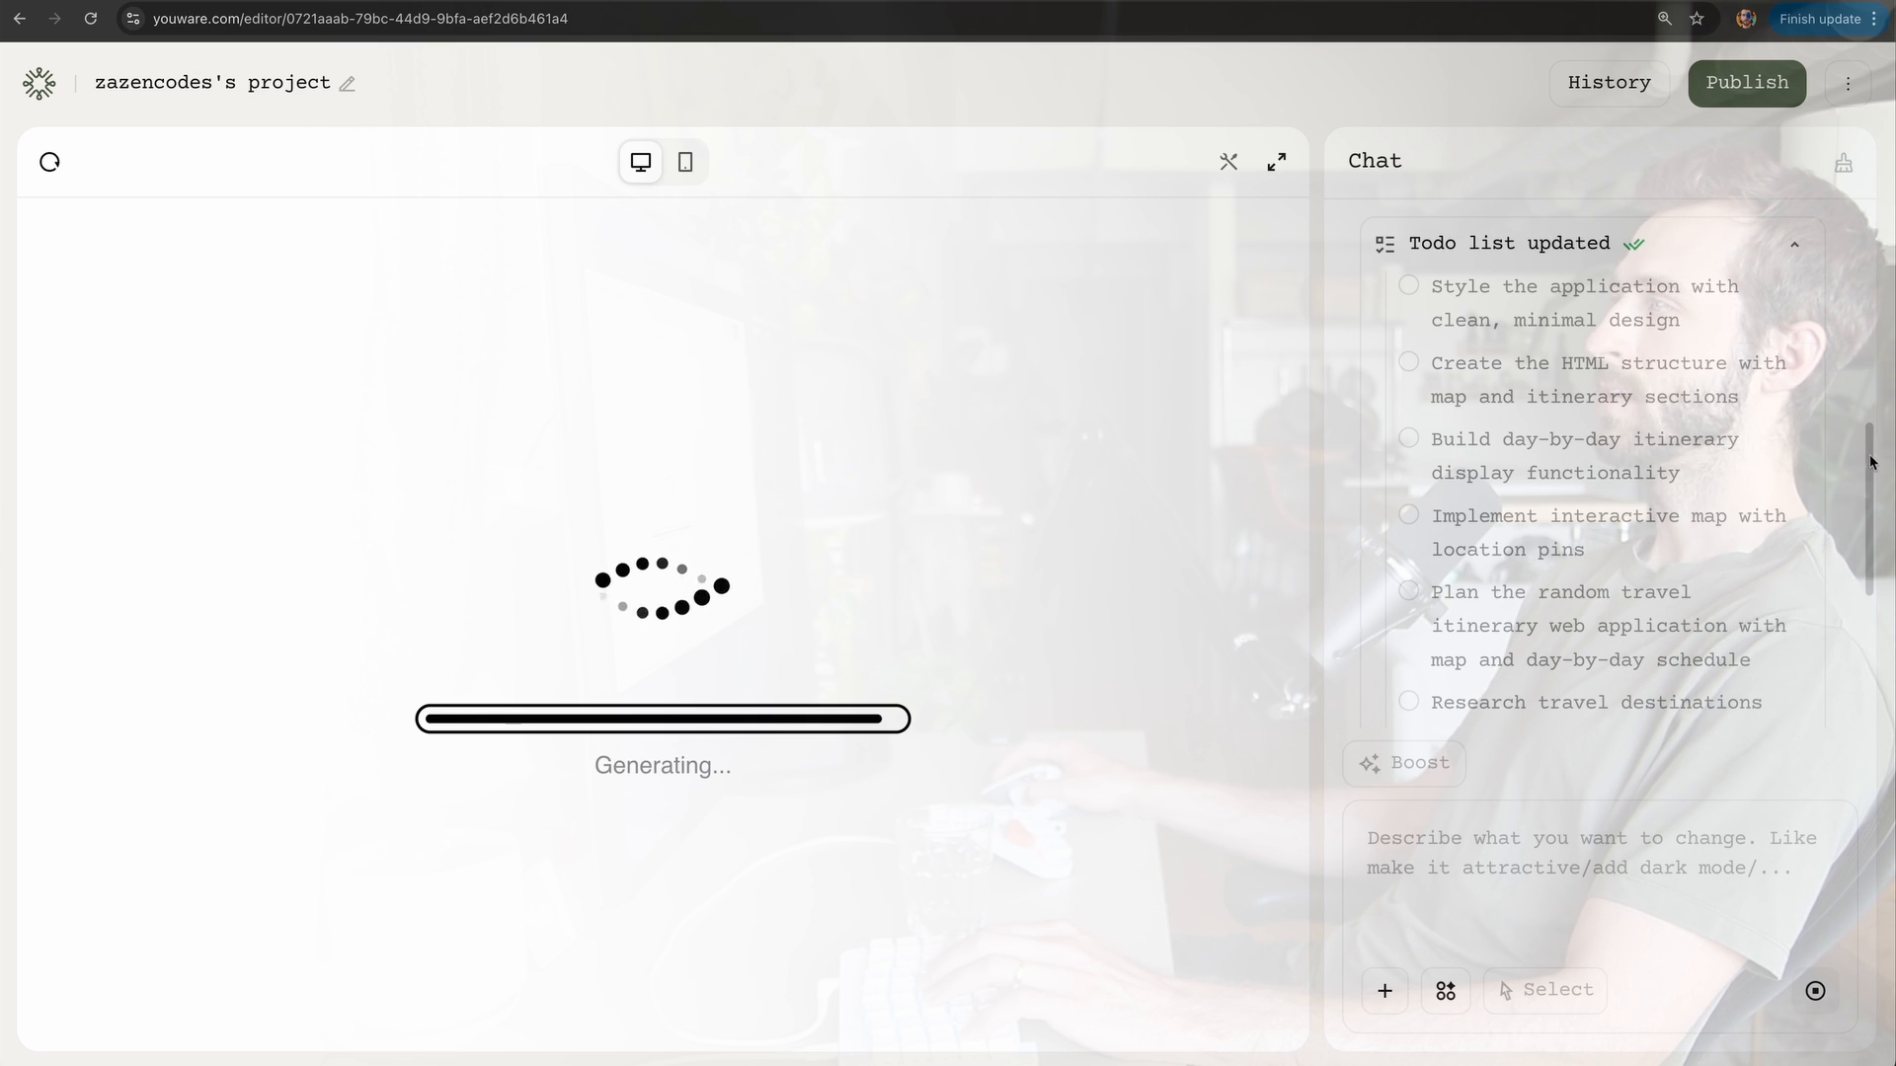
scroll("down", 3)
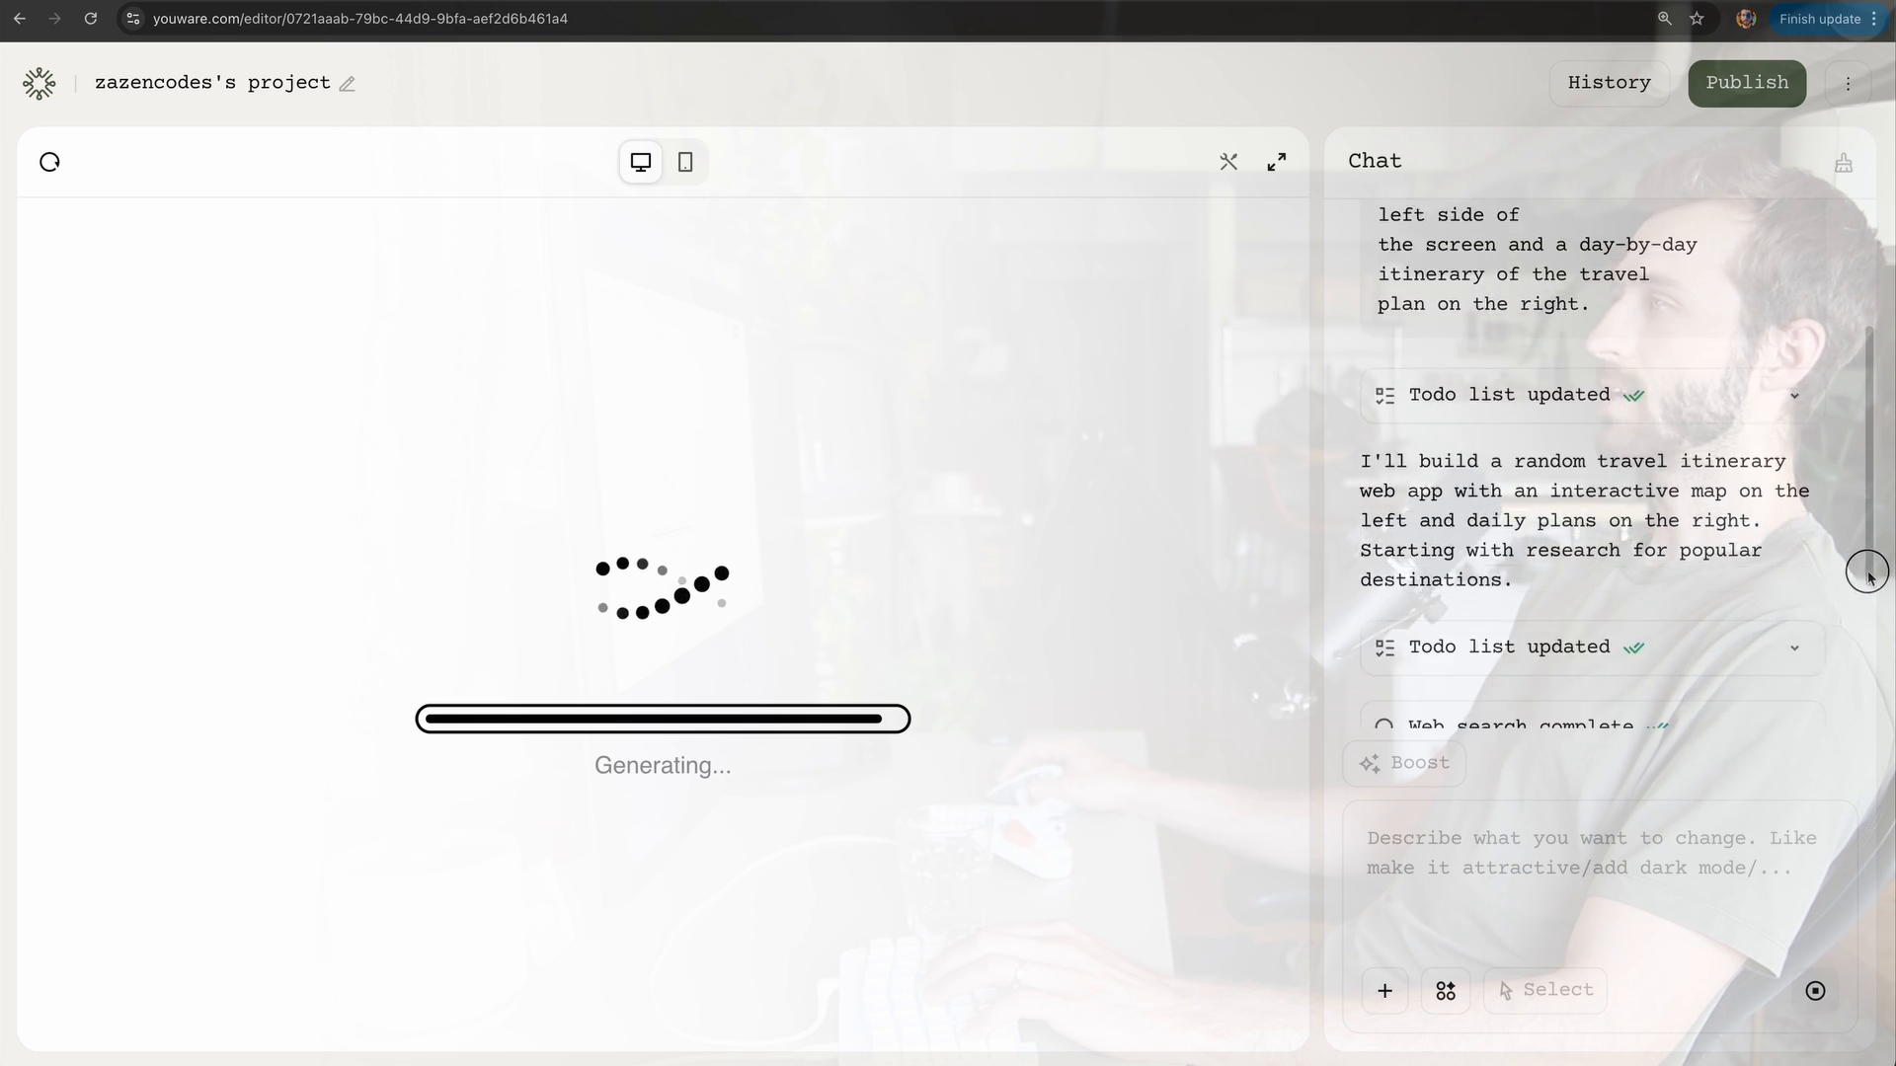
scroll("down", 3)
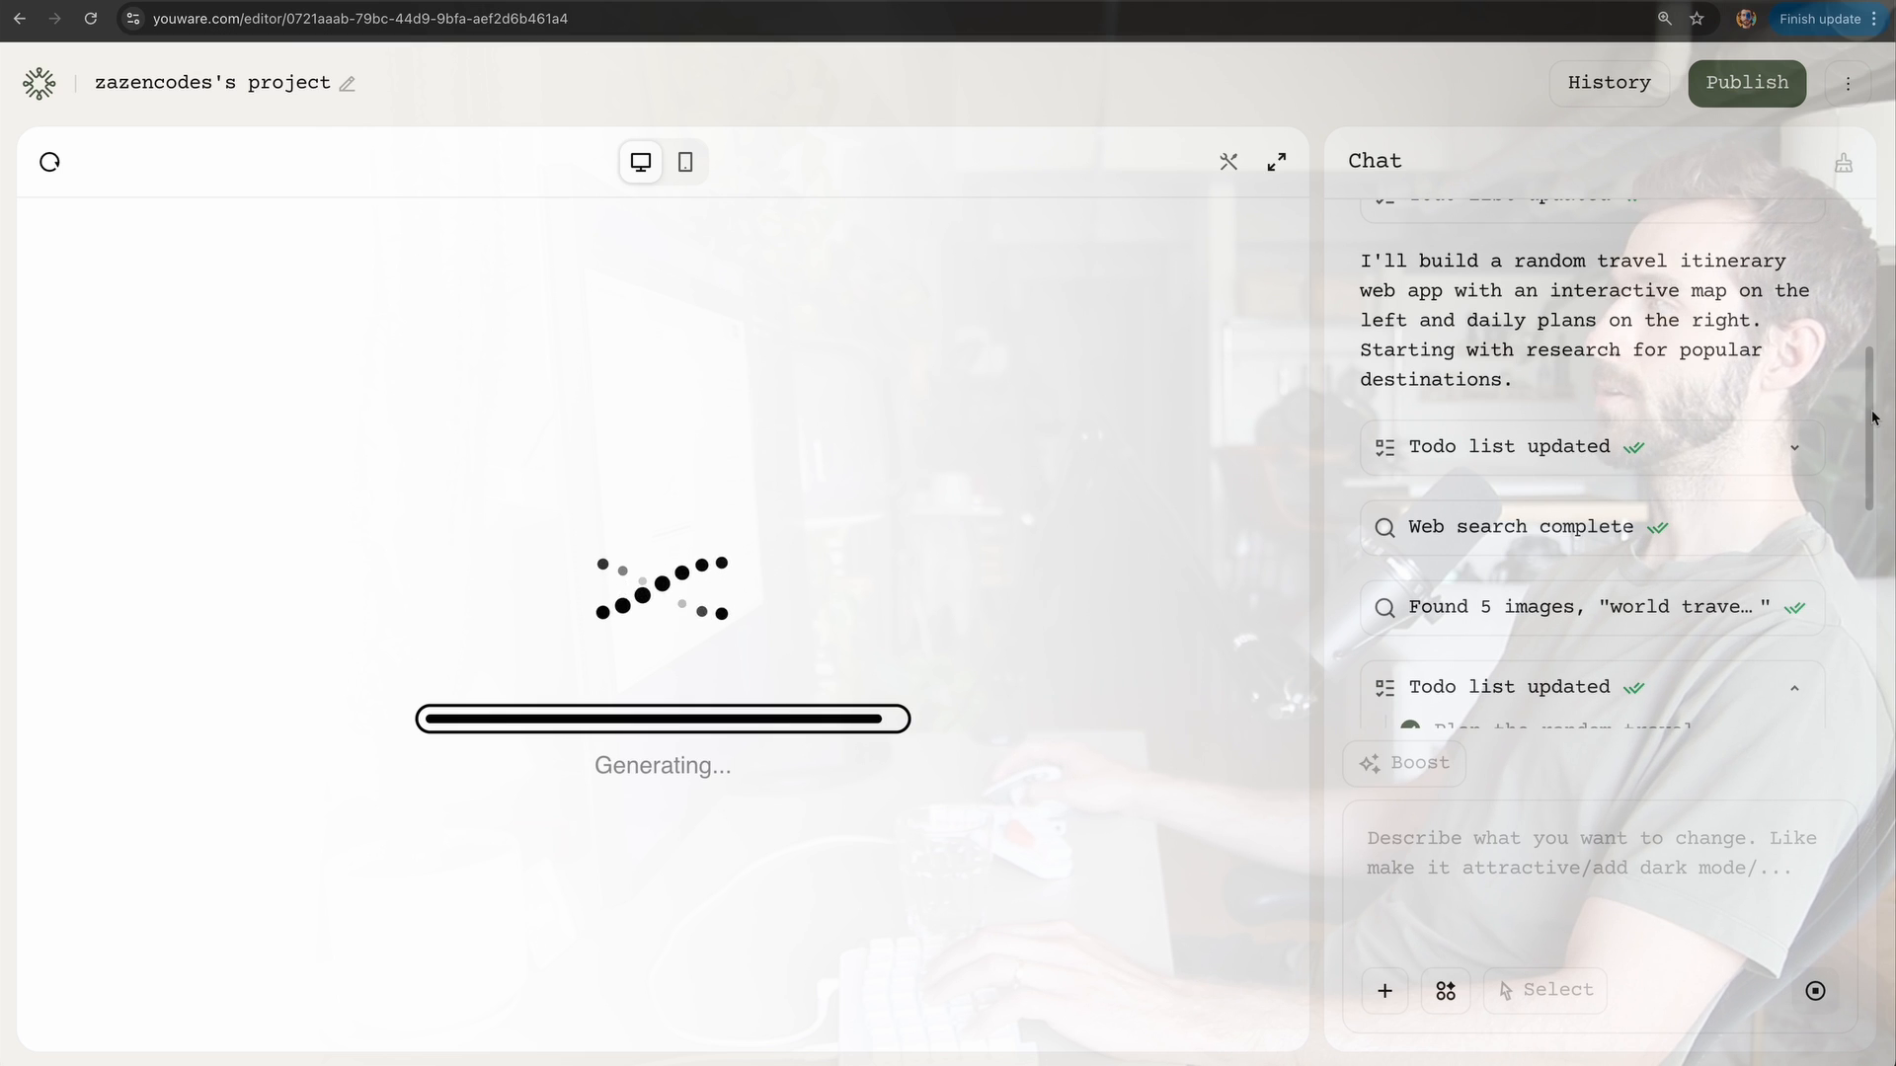
scroll("down", 3)
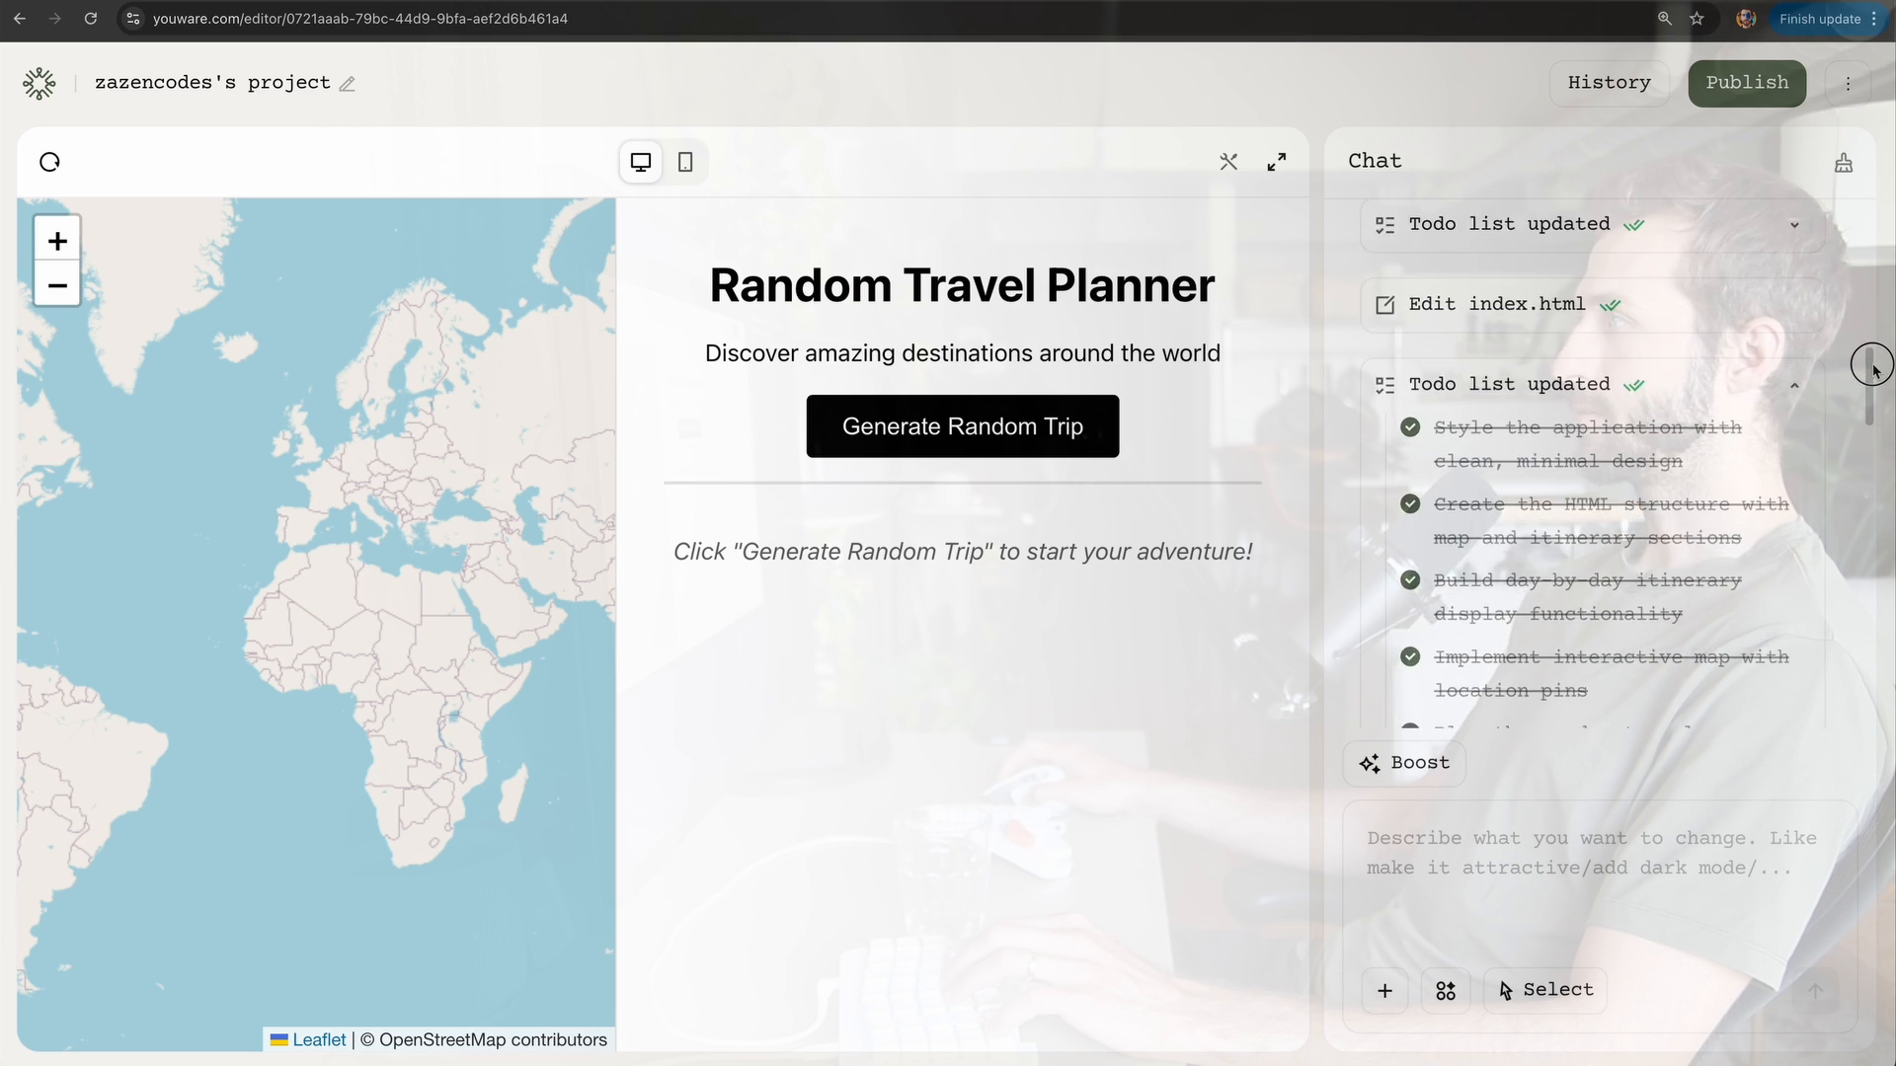
Step: Generate several random trips in the preview, including New York, London, Bangkok and Rome
scroll("up", 3)
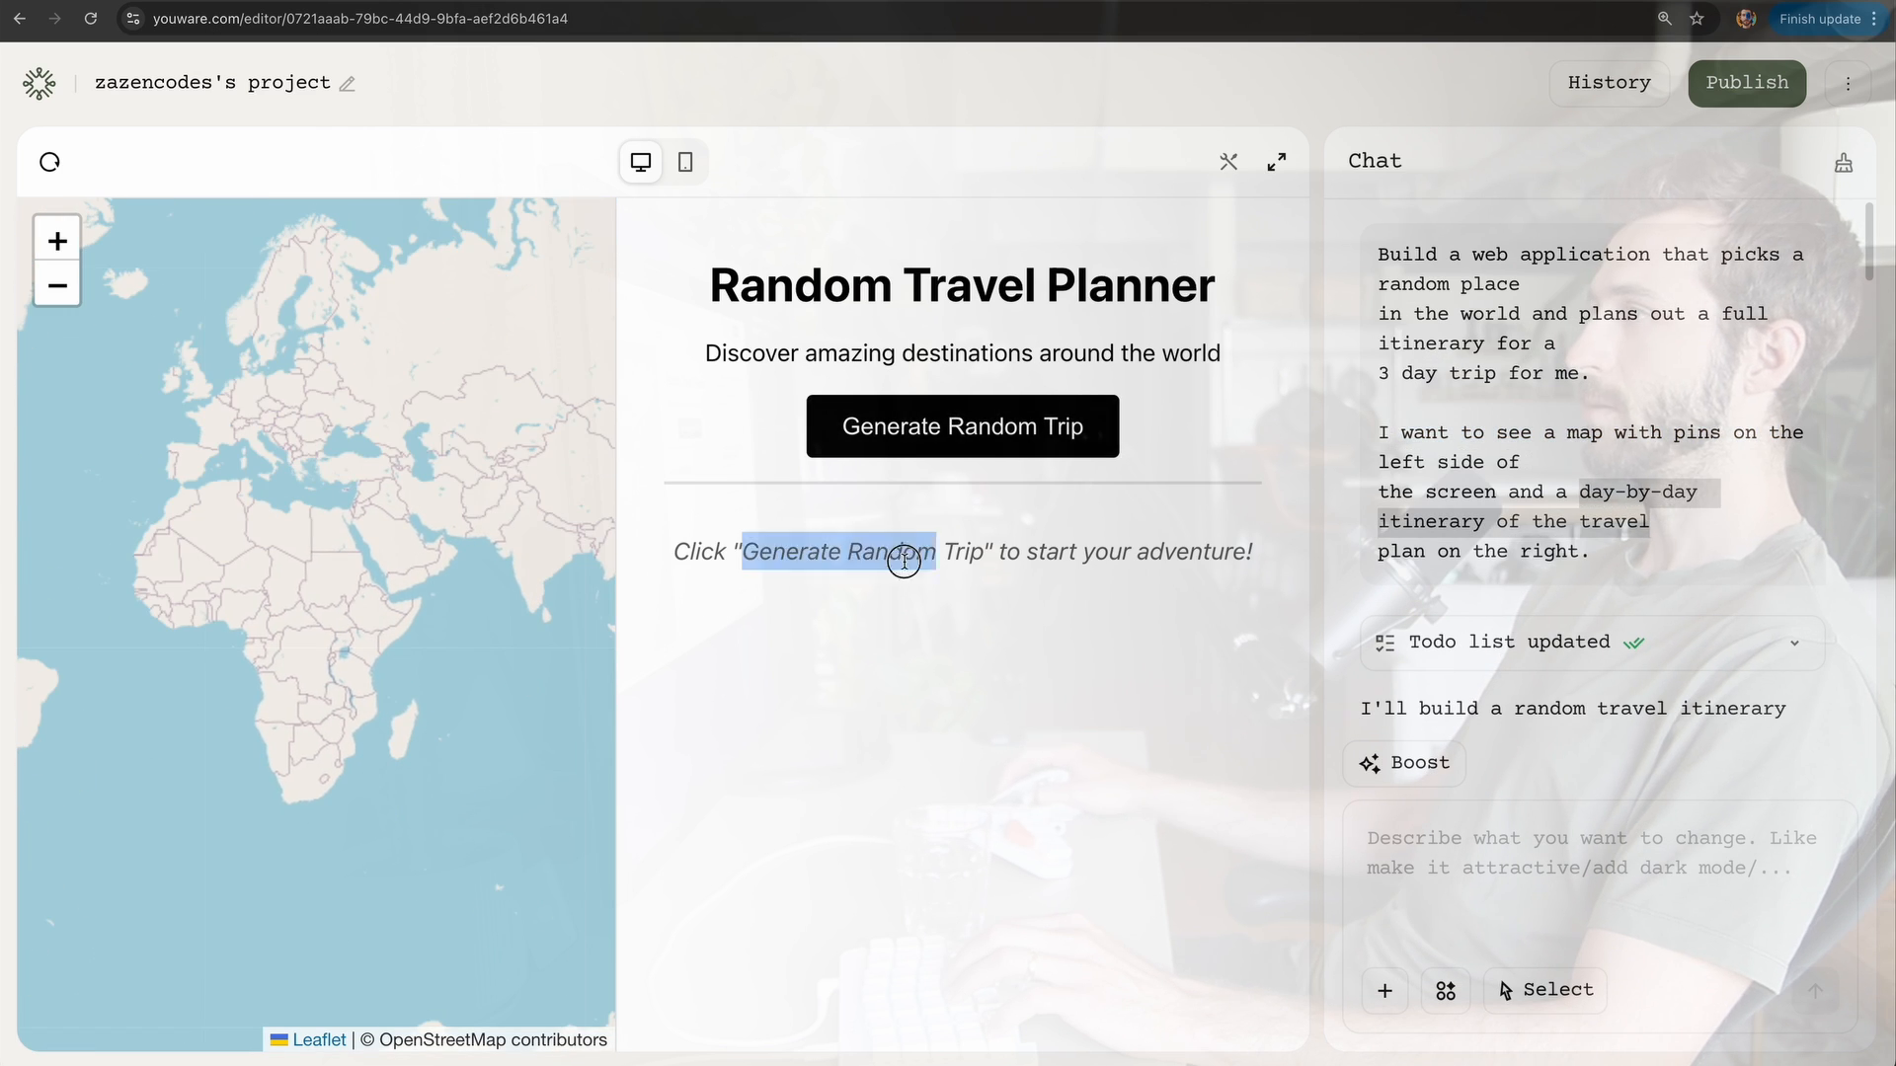
left_click(959, 427)
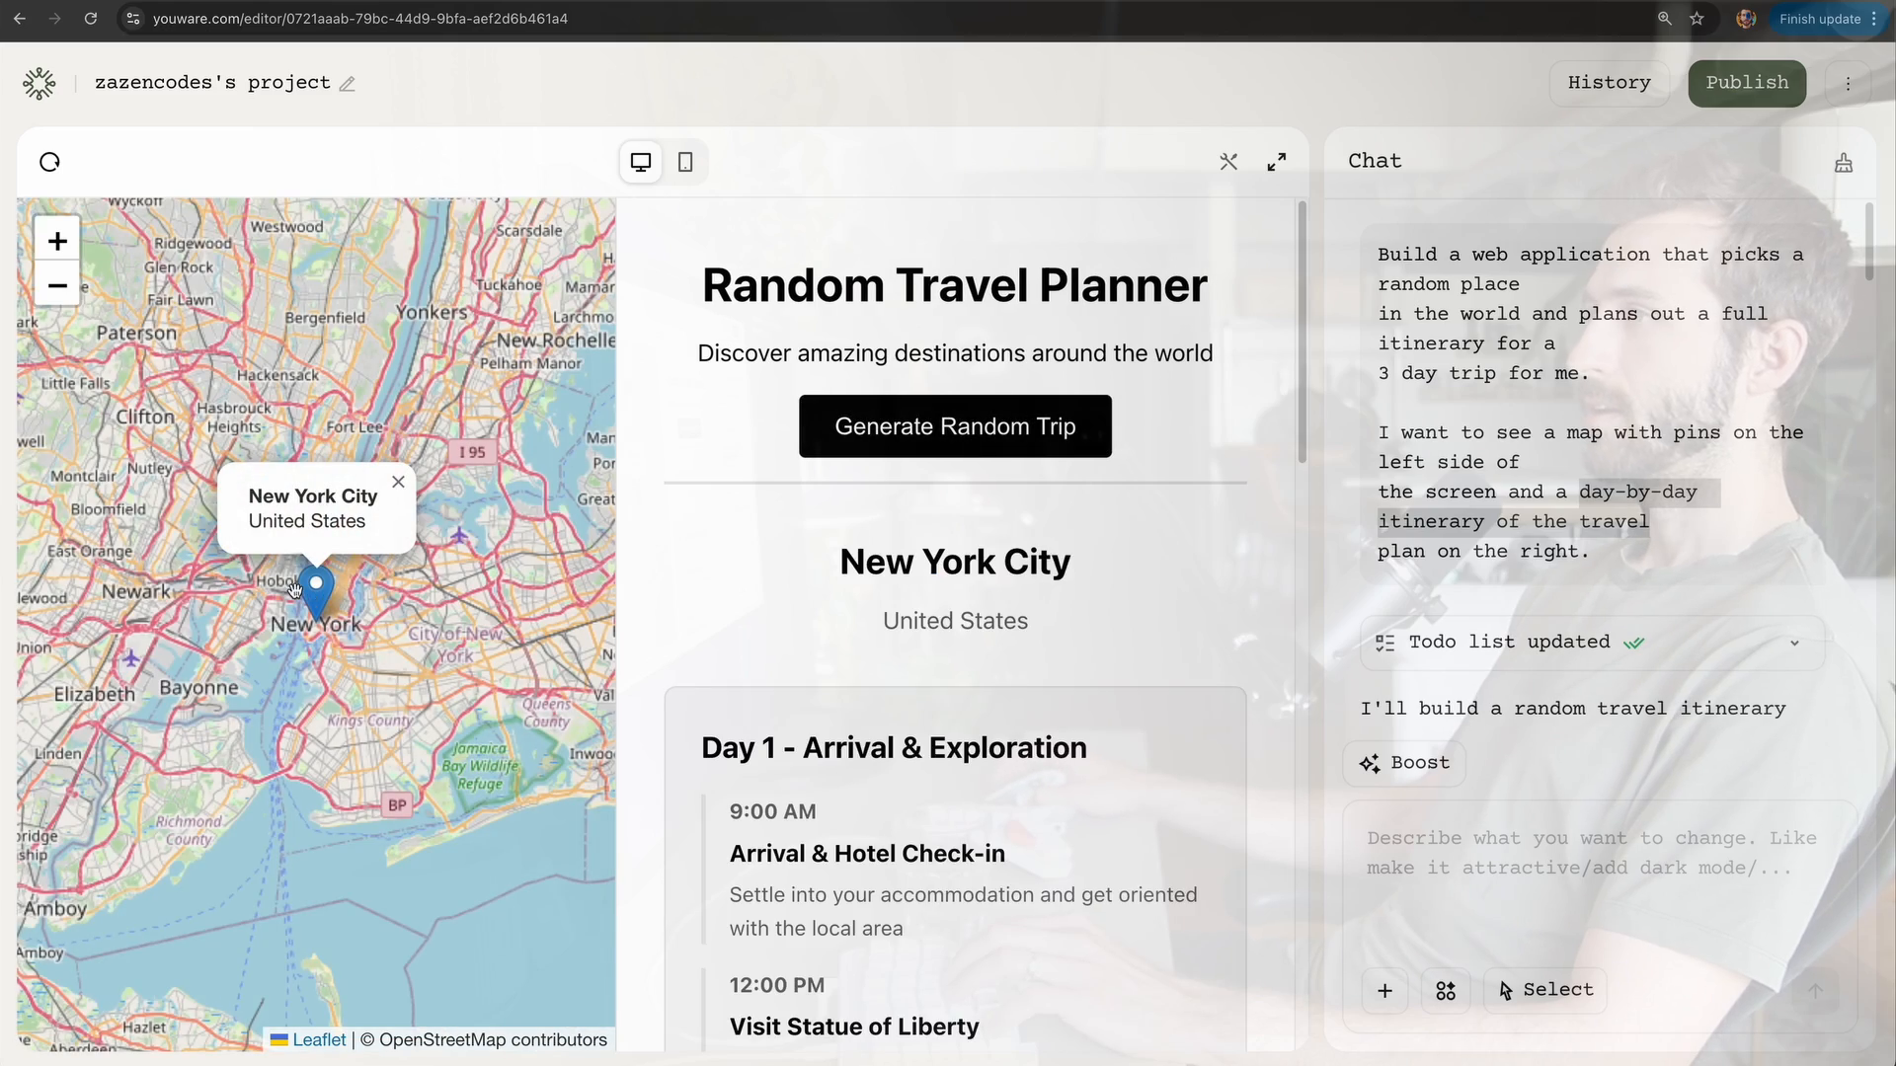
left_click(55, 239)
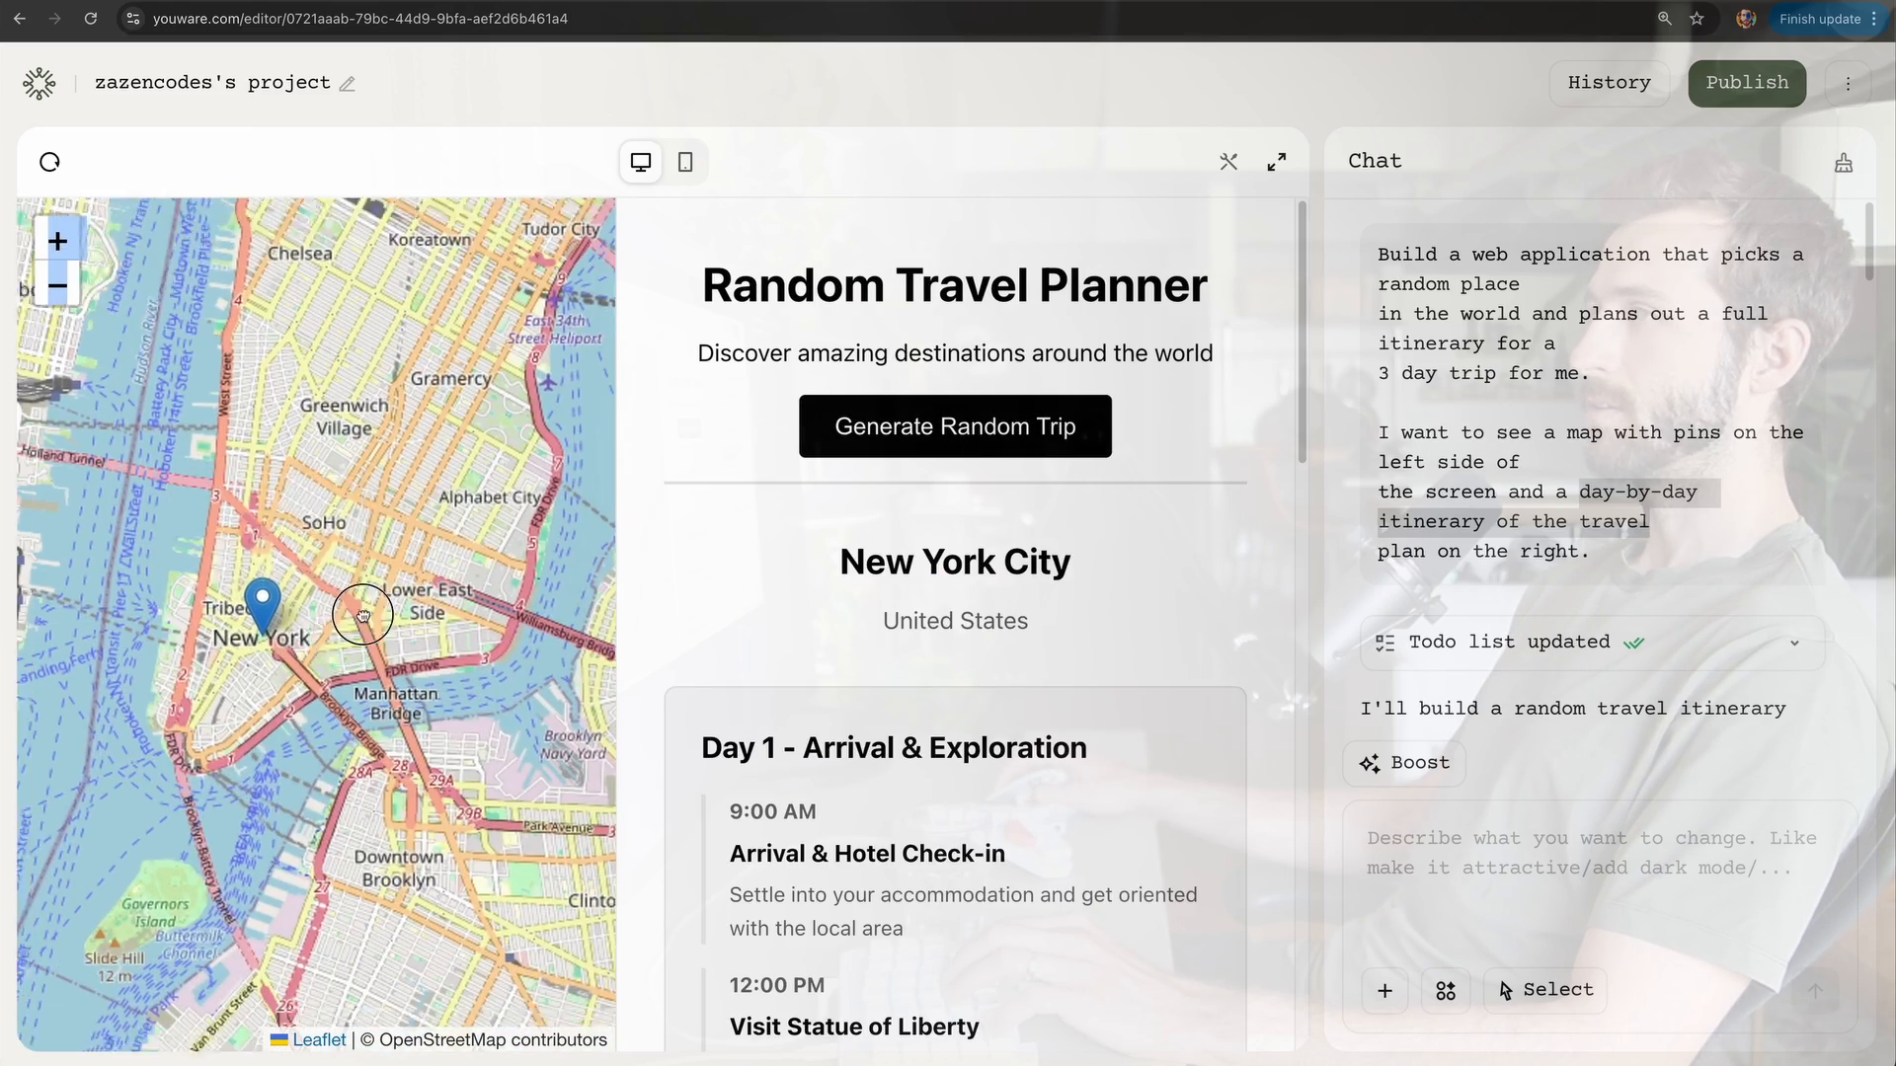
left_click(954, 427)
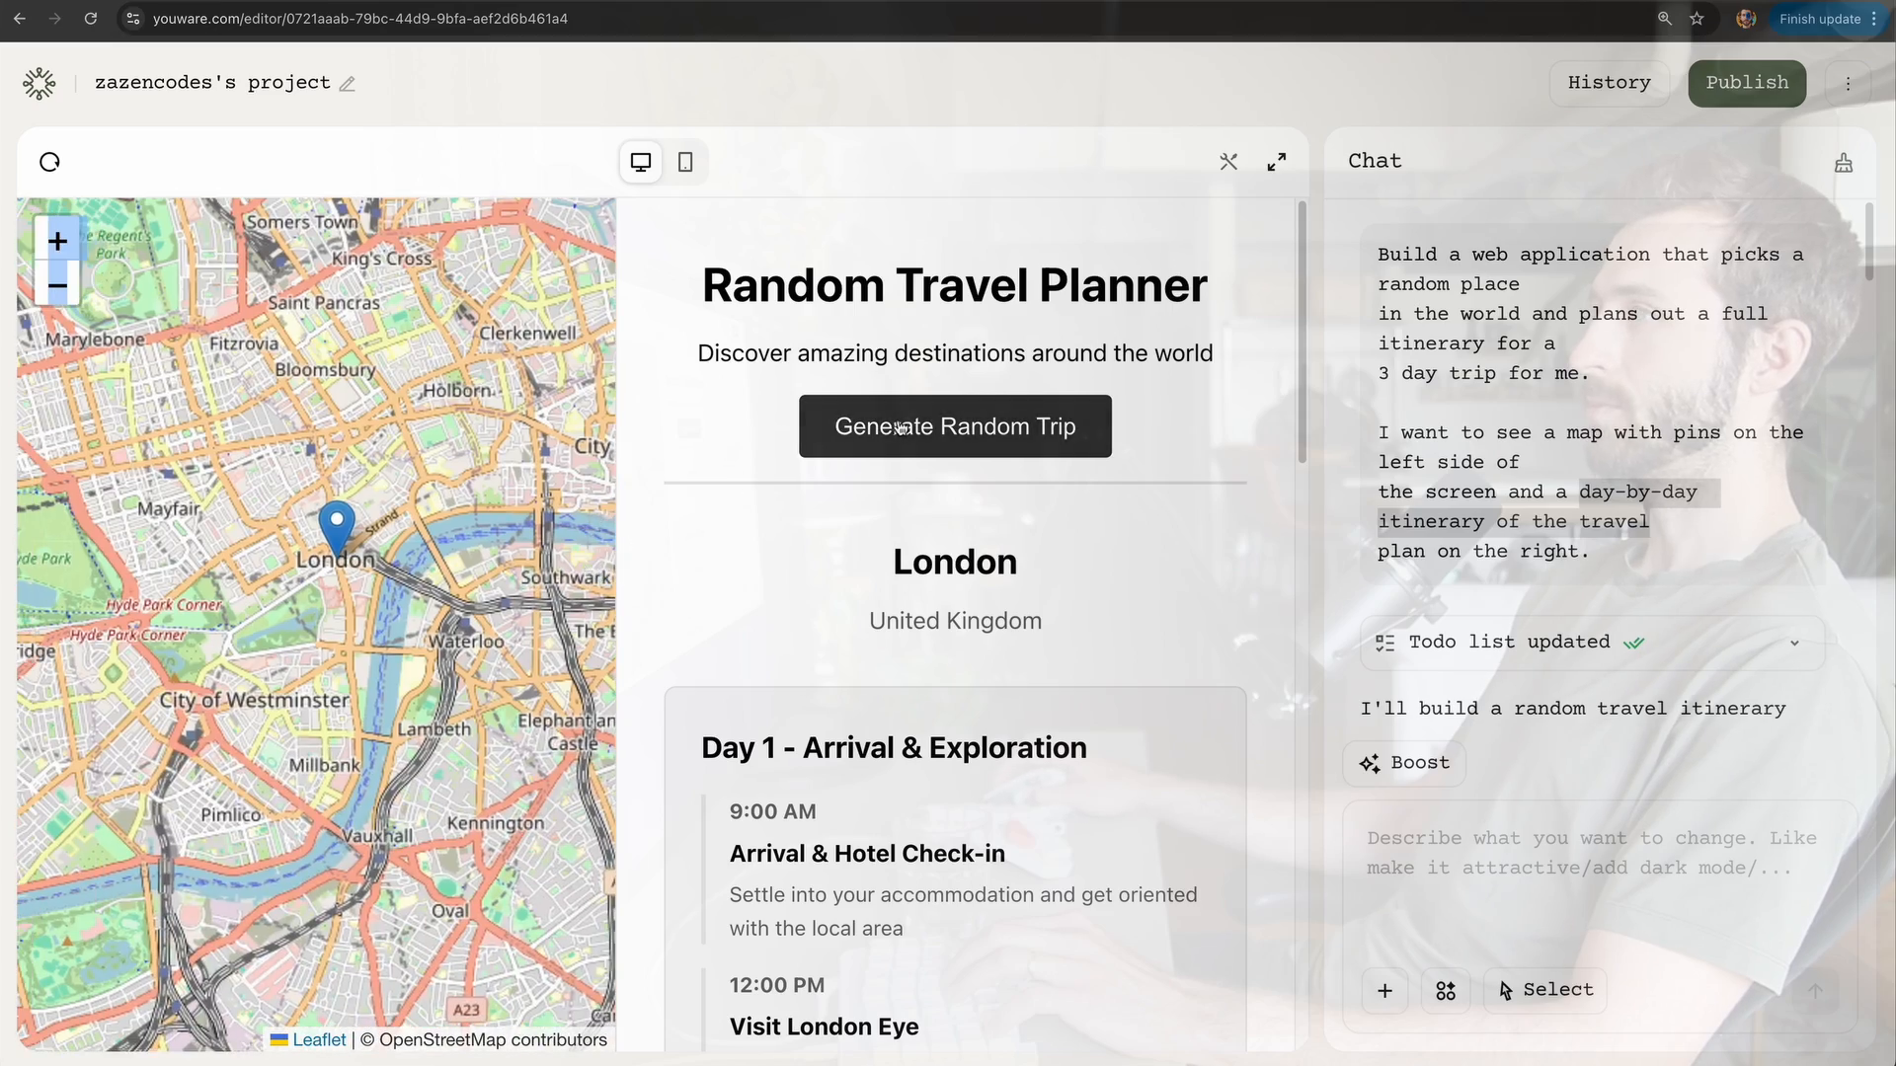
left_click(954, 426)
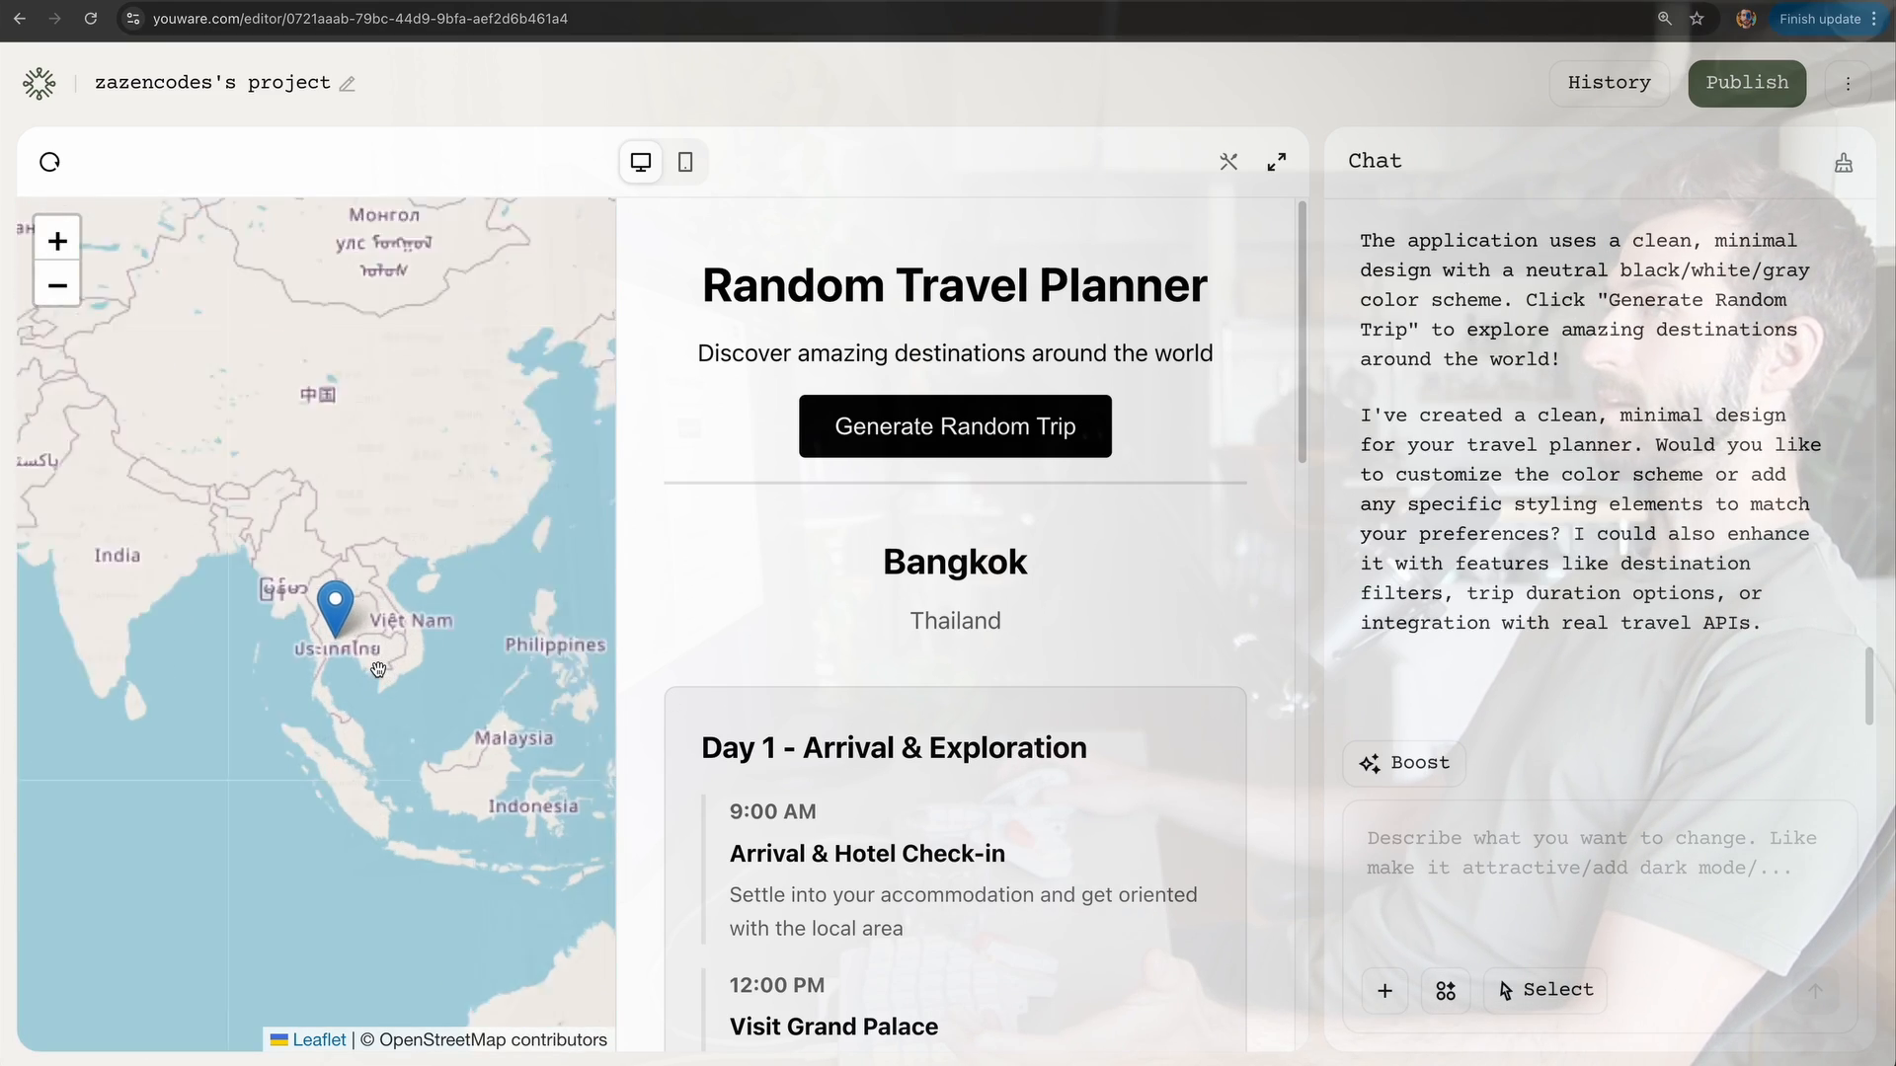
left_click(954, 426)
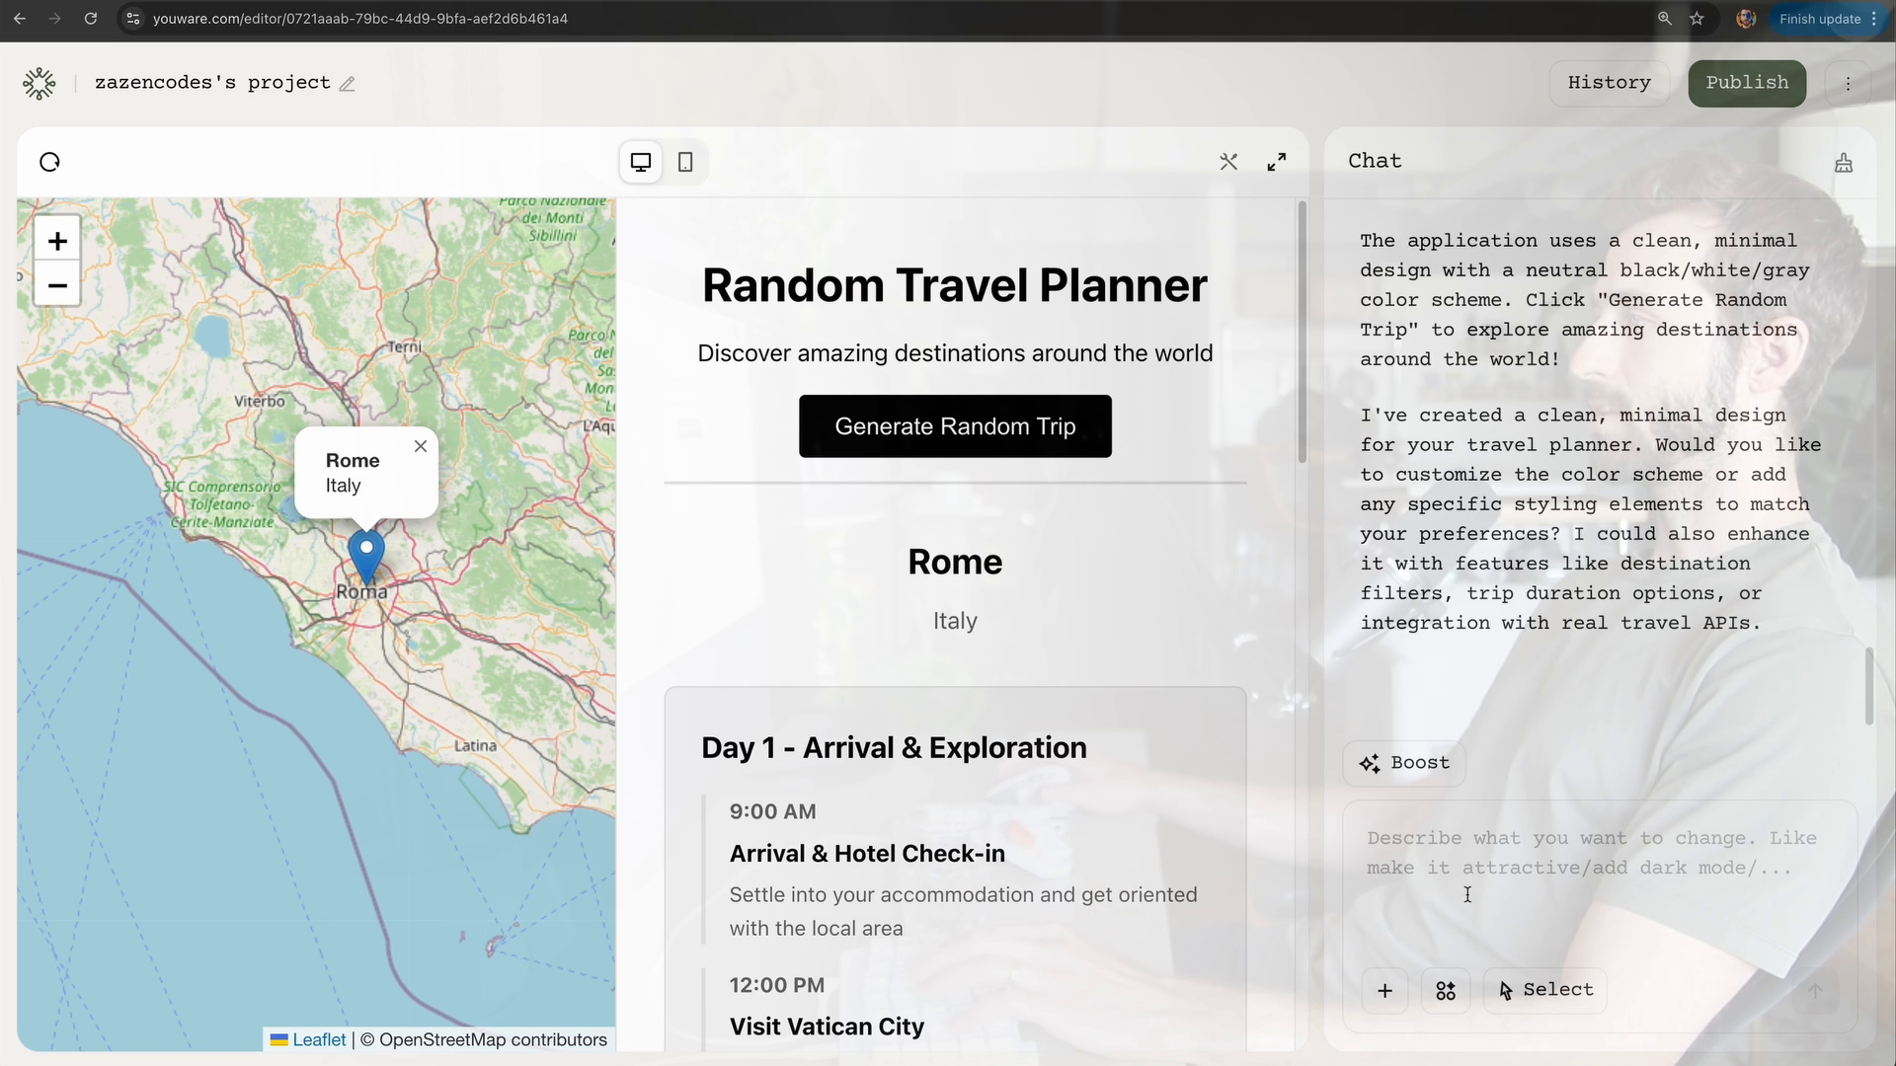
Step: Scroll through the three-day Rome itinerary and start a new chat request
scroll("down", 3)
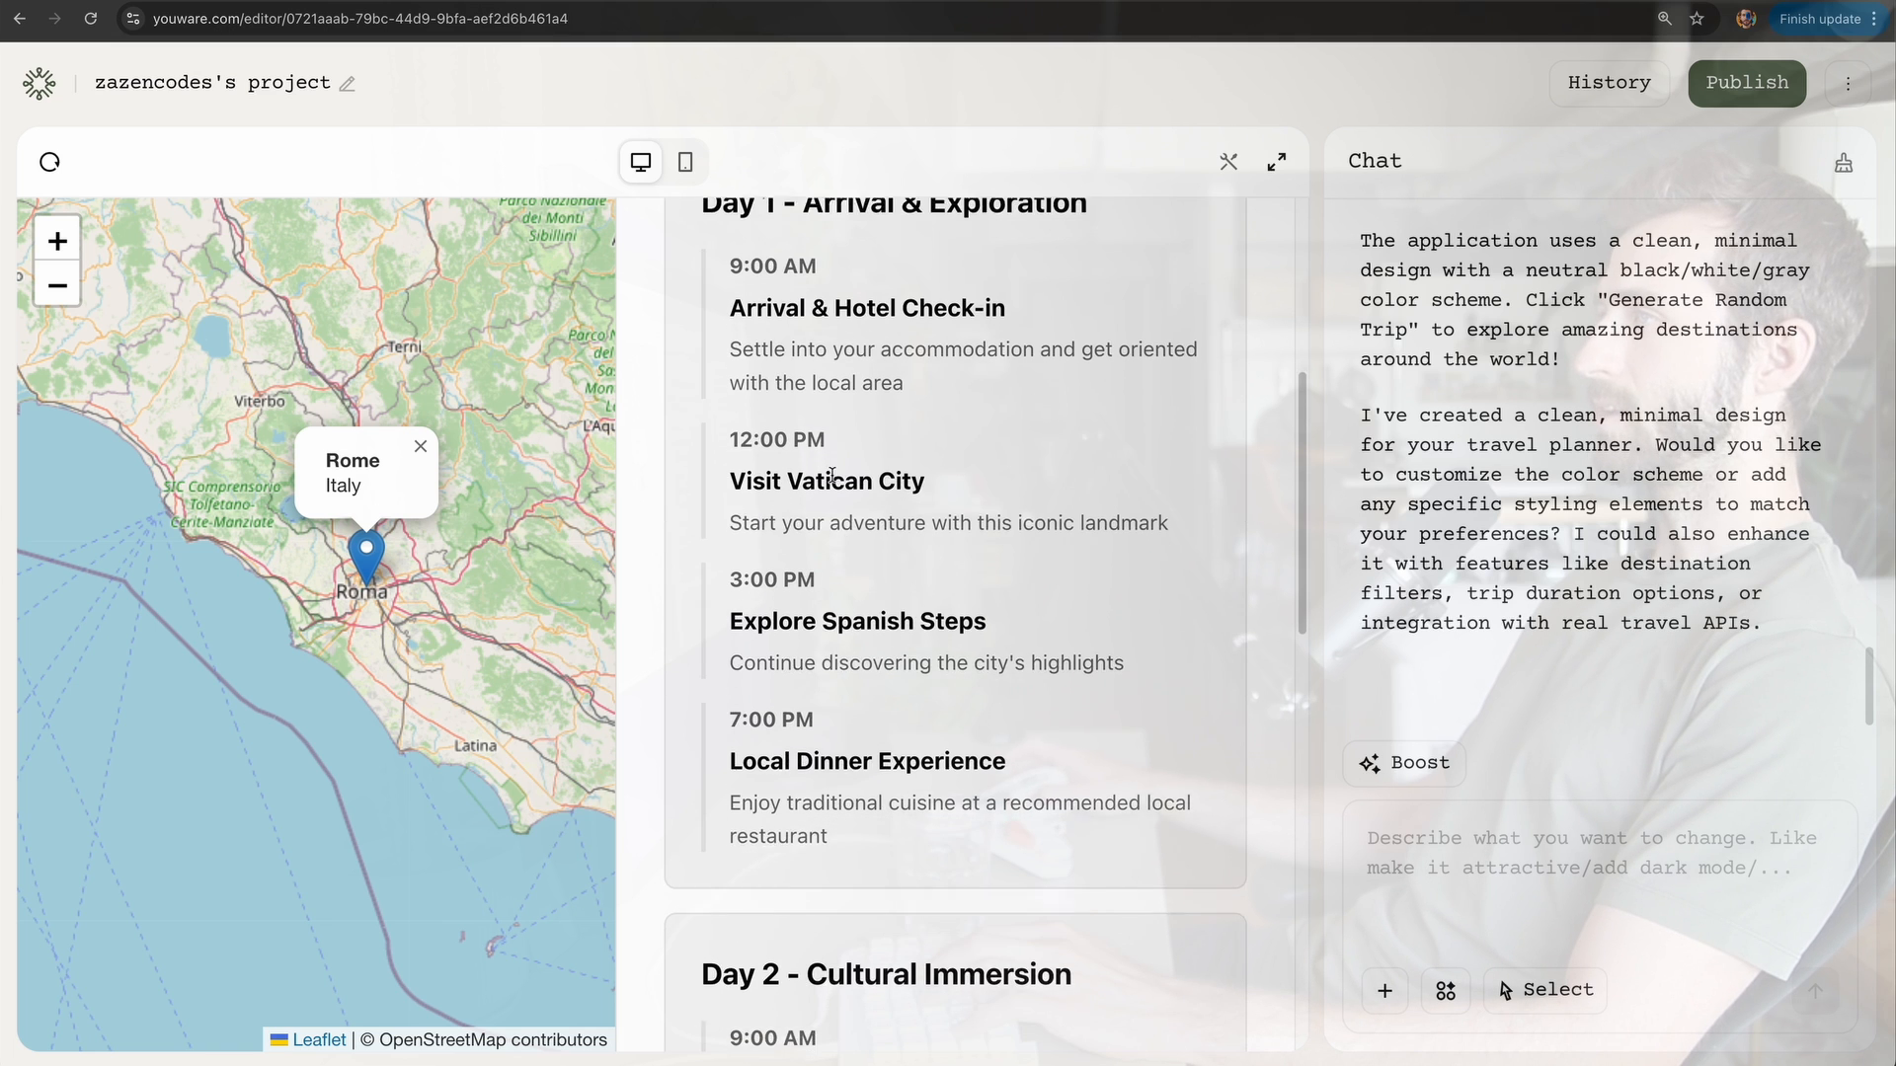
scroll("down", 3)
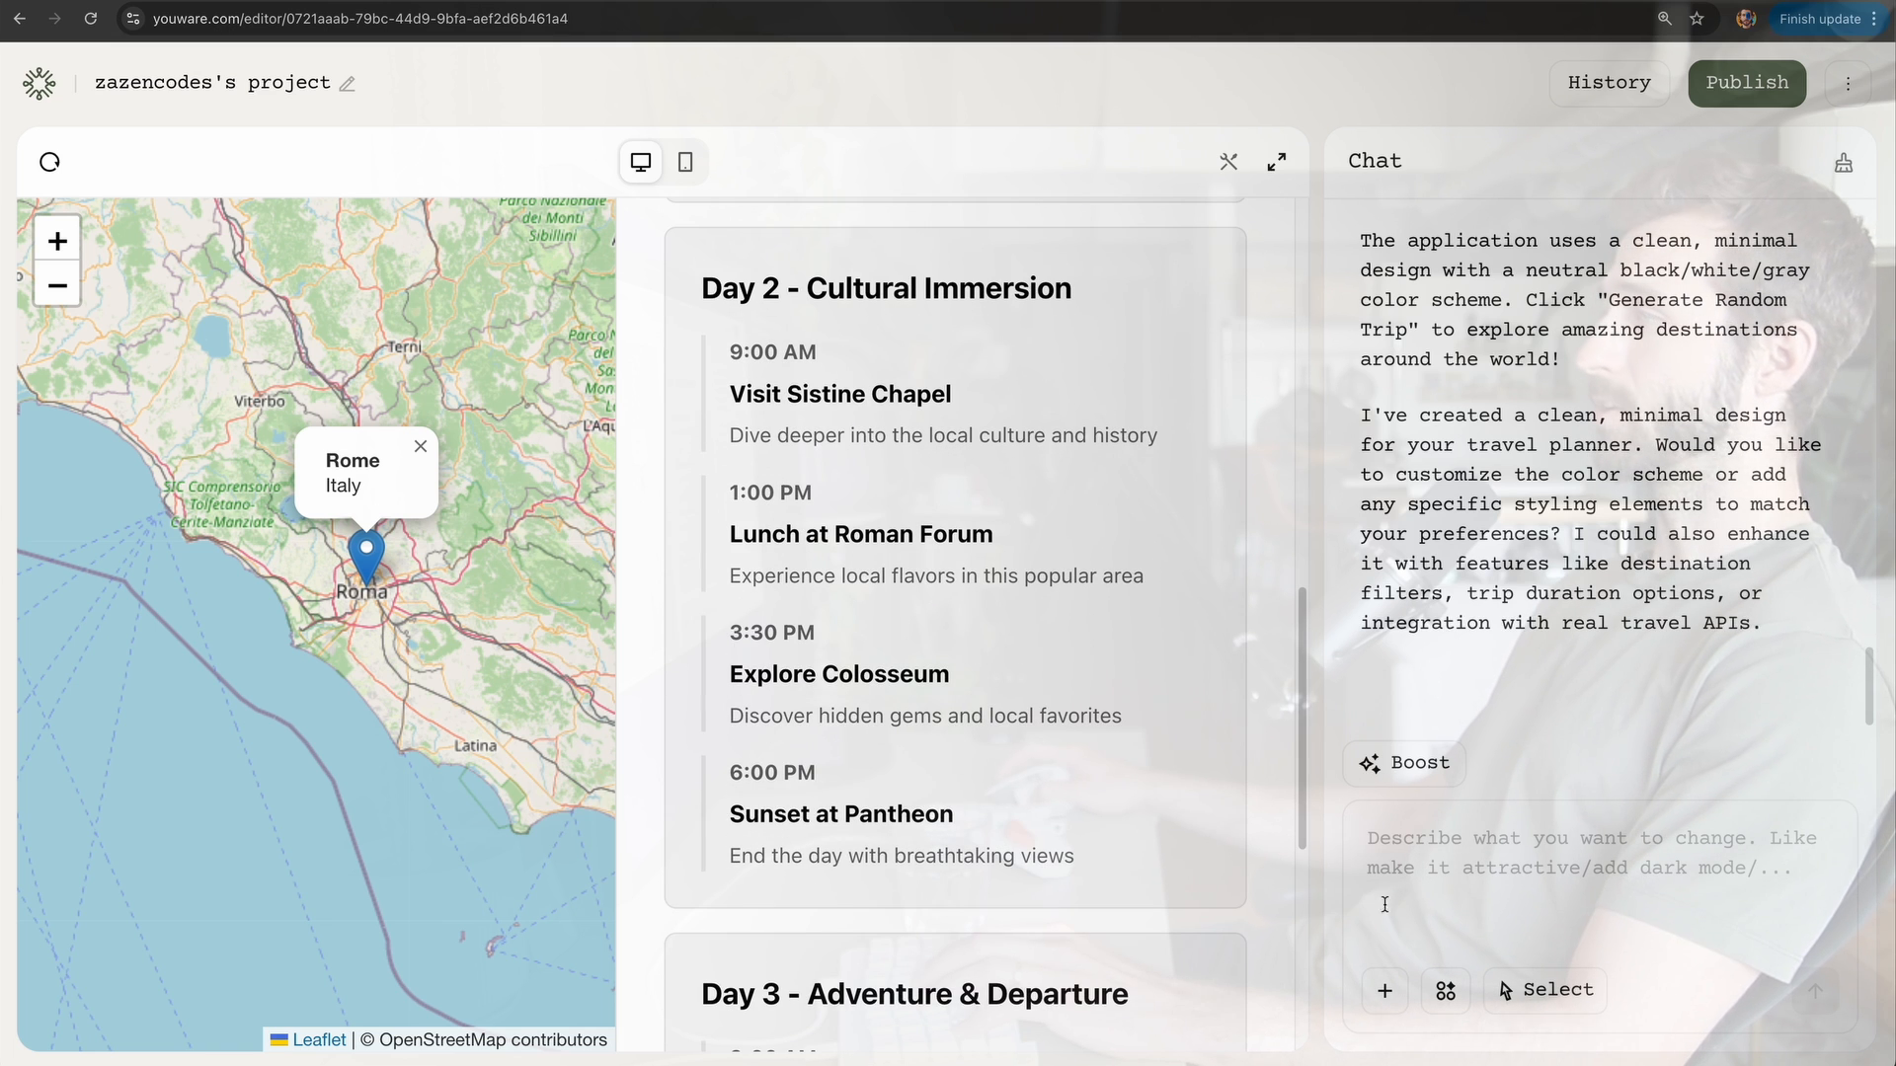
left_click(1446, 989)
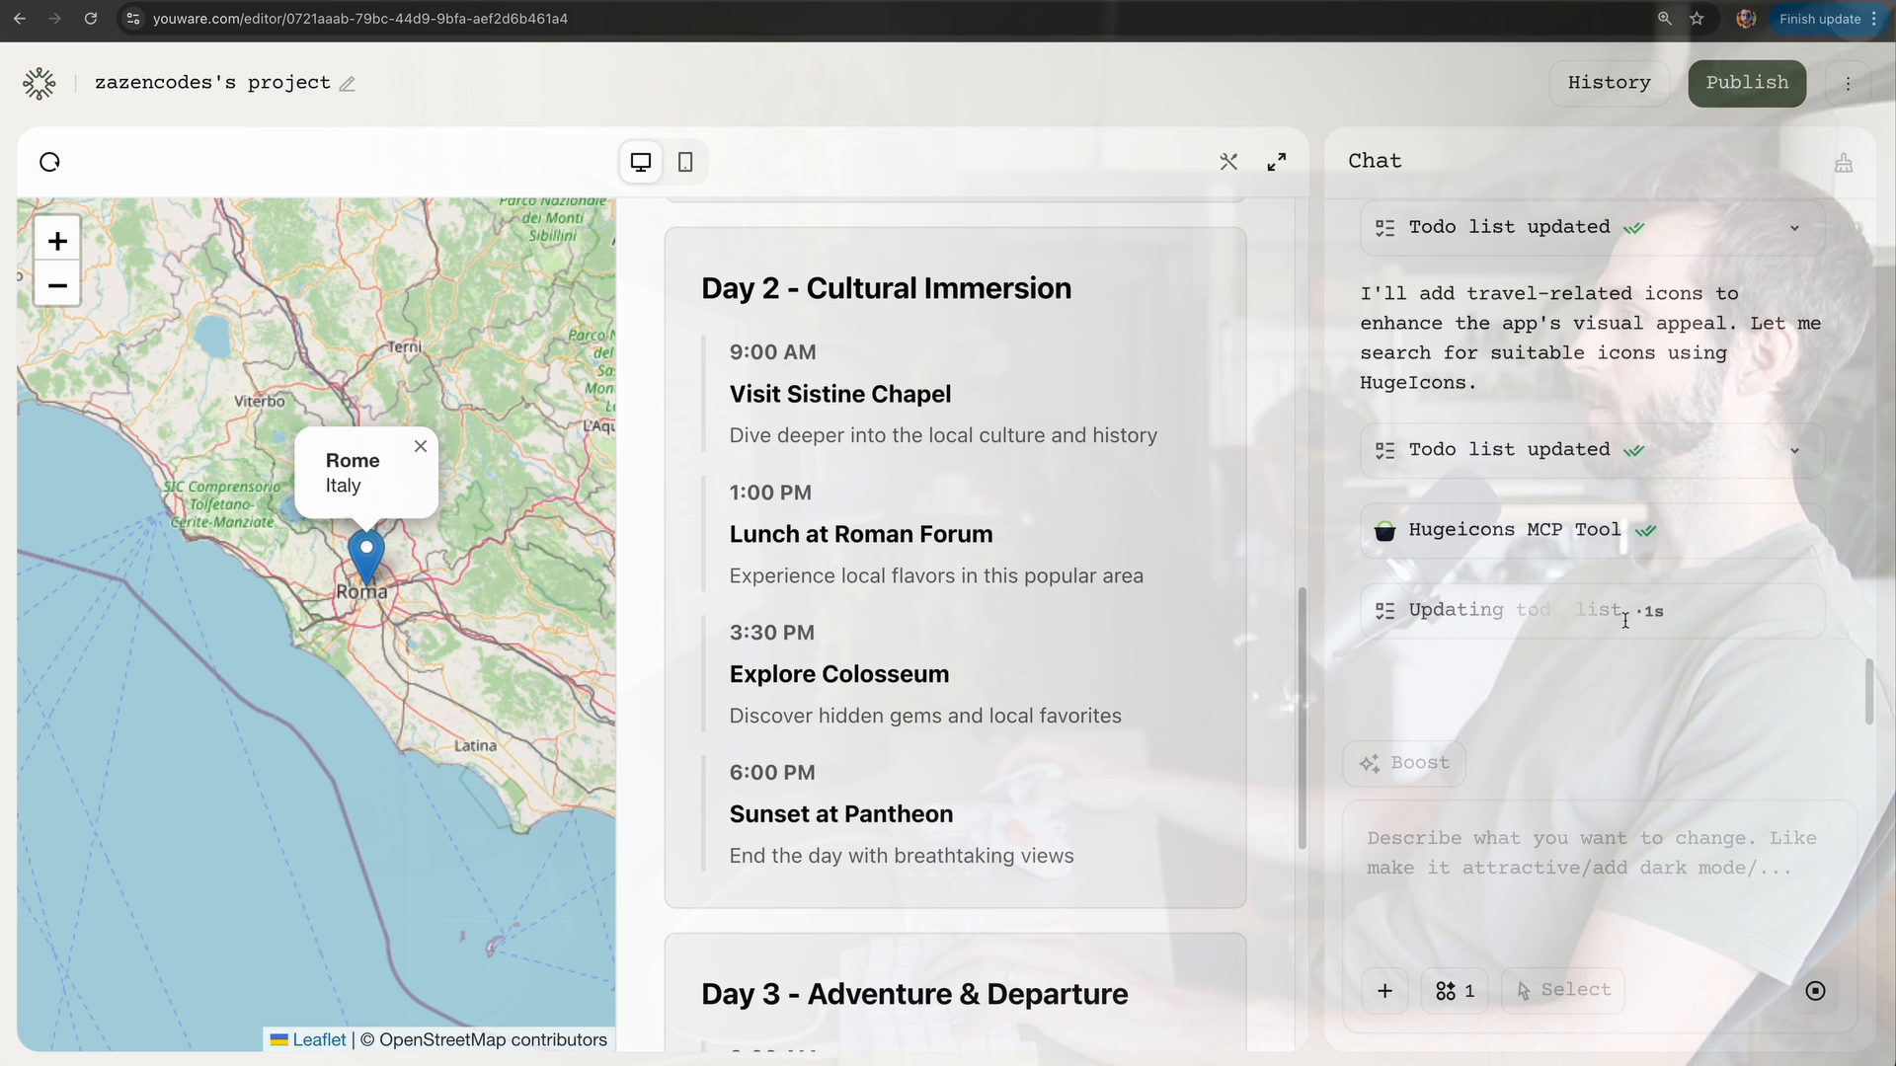
Step: Follow the agent as it runs the Hugeicons MCP tool and adds travel icons
scroll("down", 3)
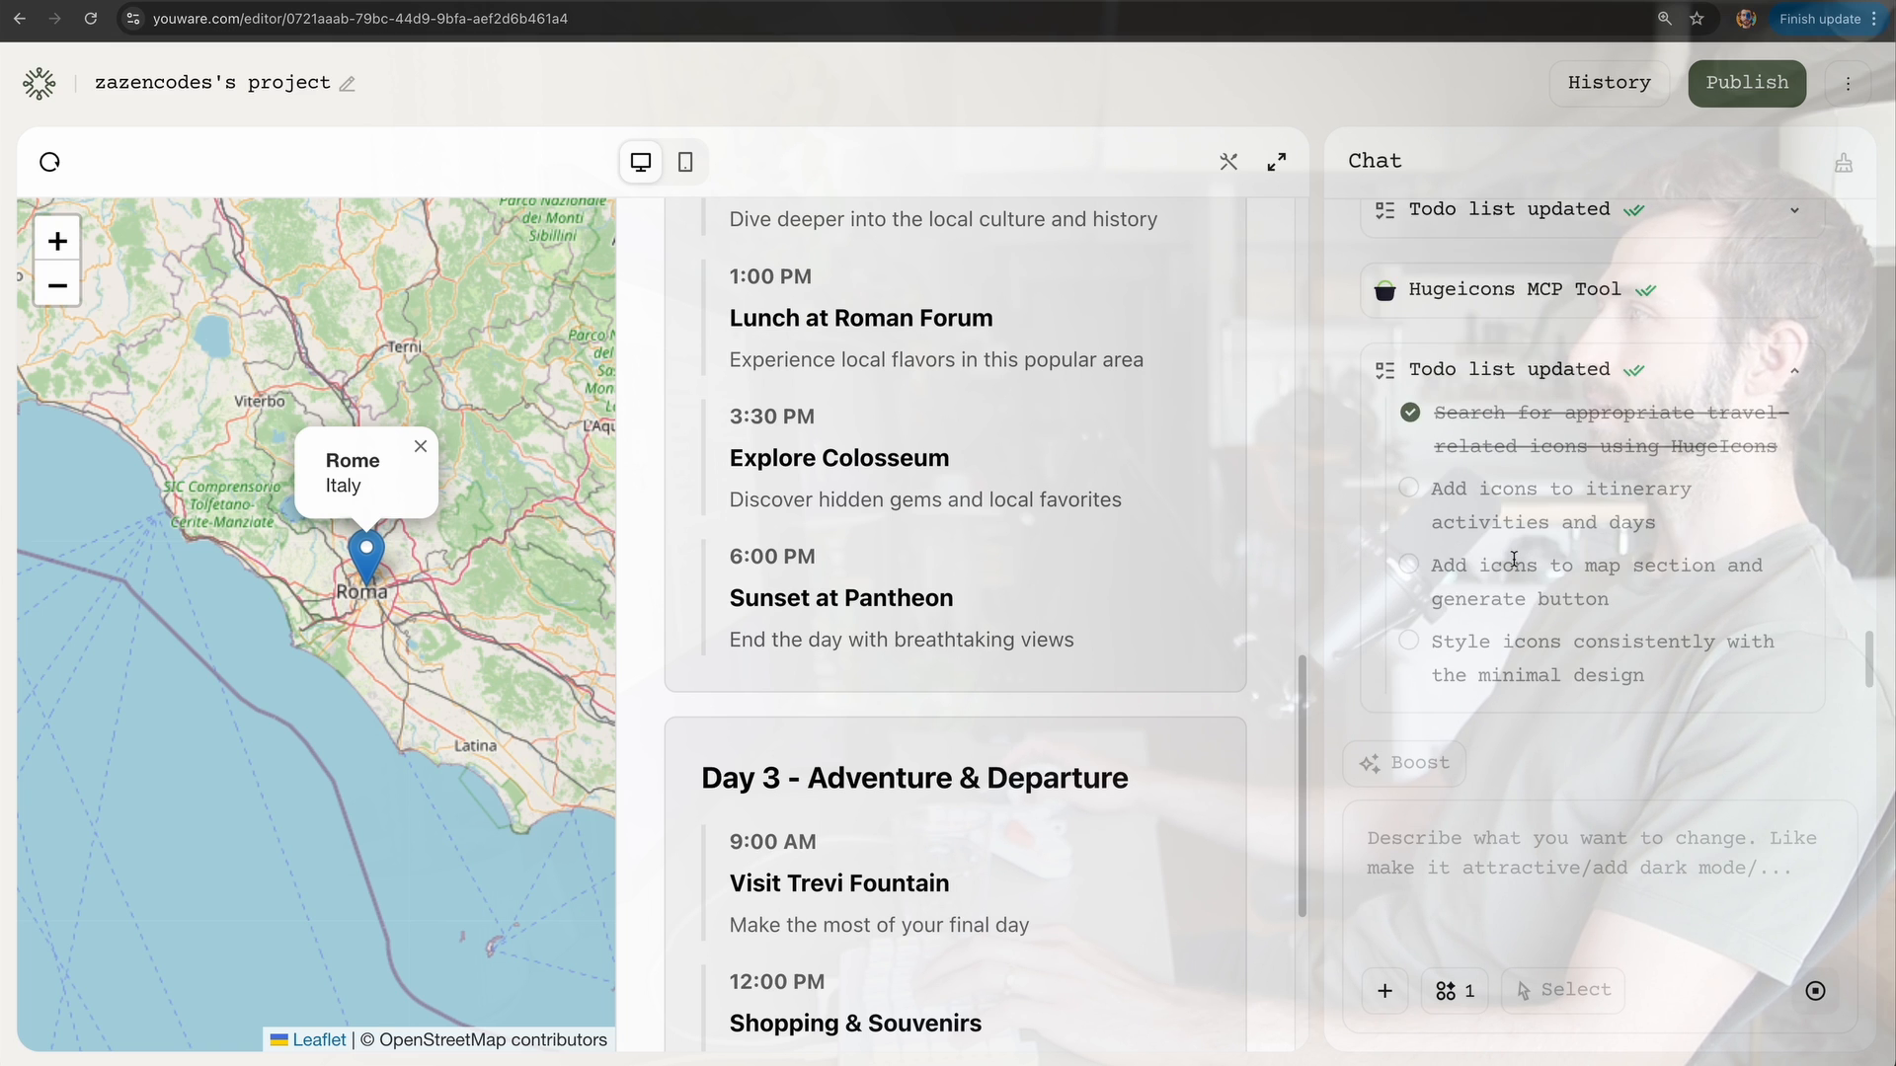
scroll("down", 3)
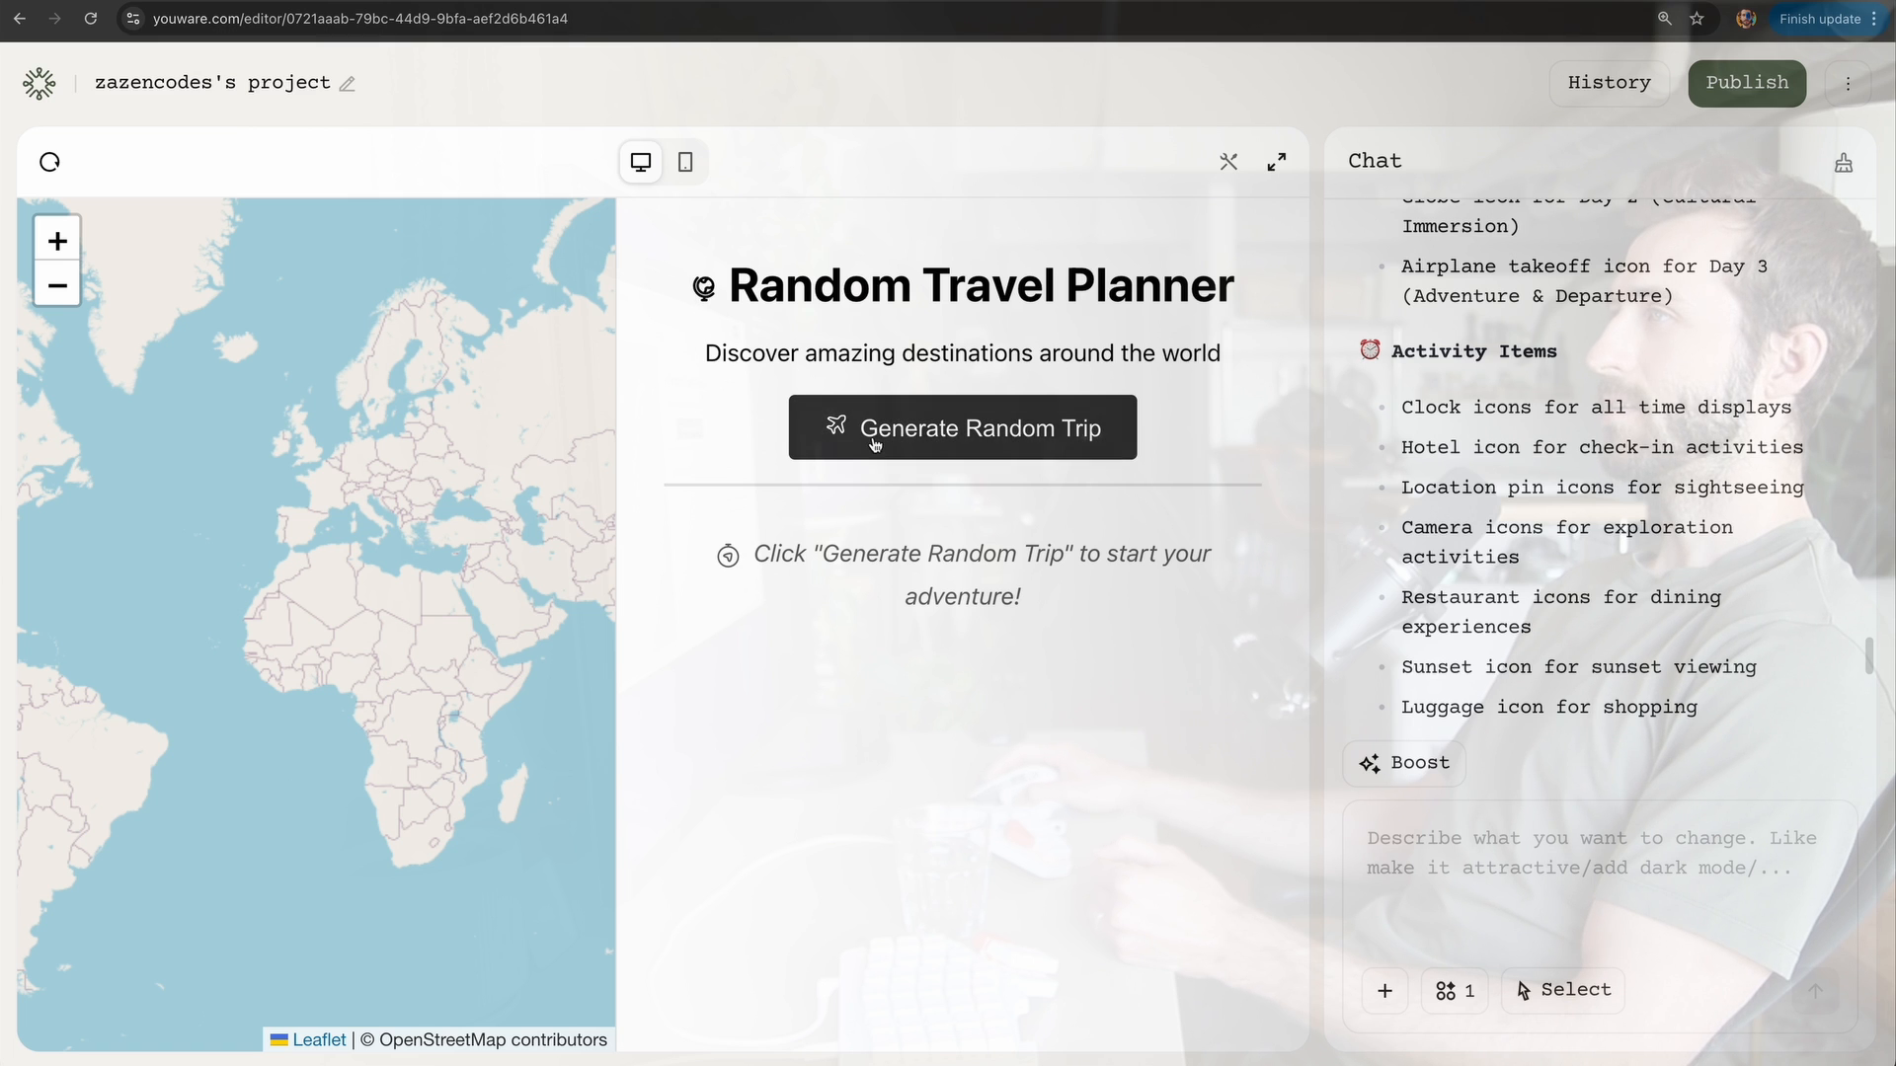
Step: Generate a few random trips with the new icons, ending on a Sydney itinerary
left_click(962, 426)
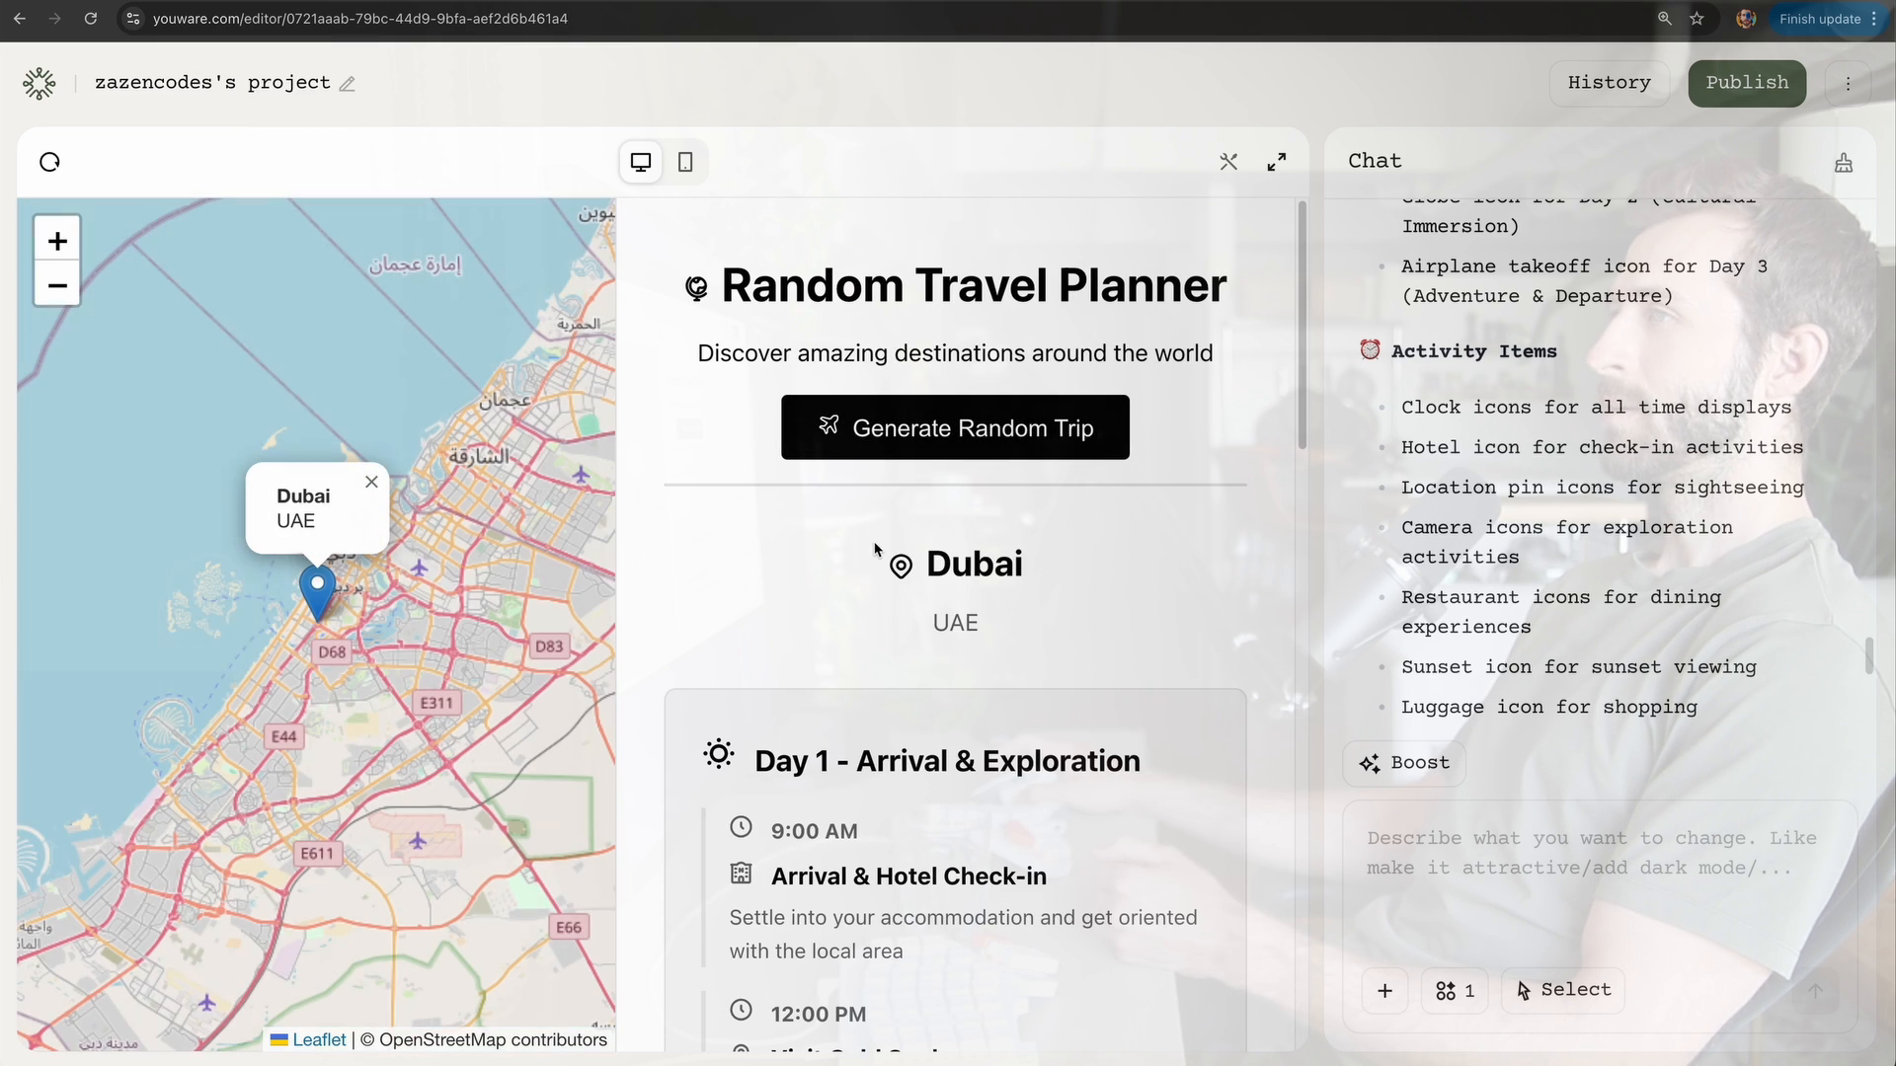
scroll("down", 3)
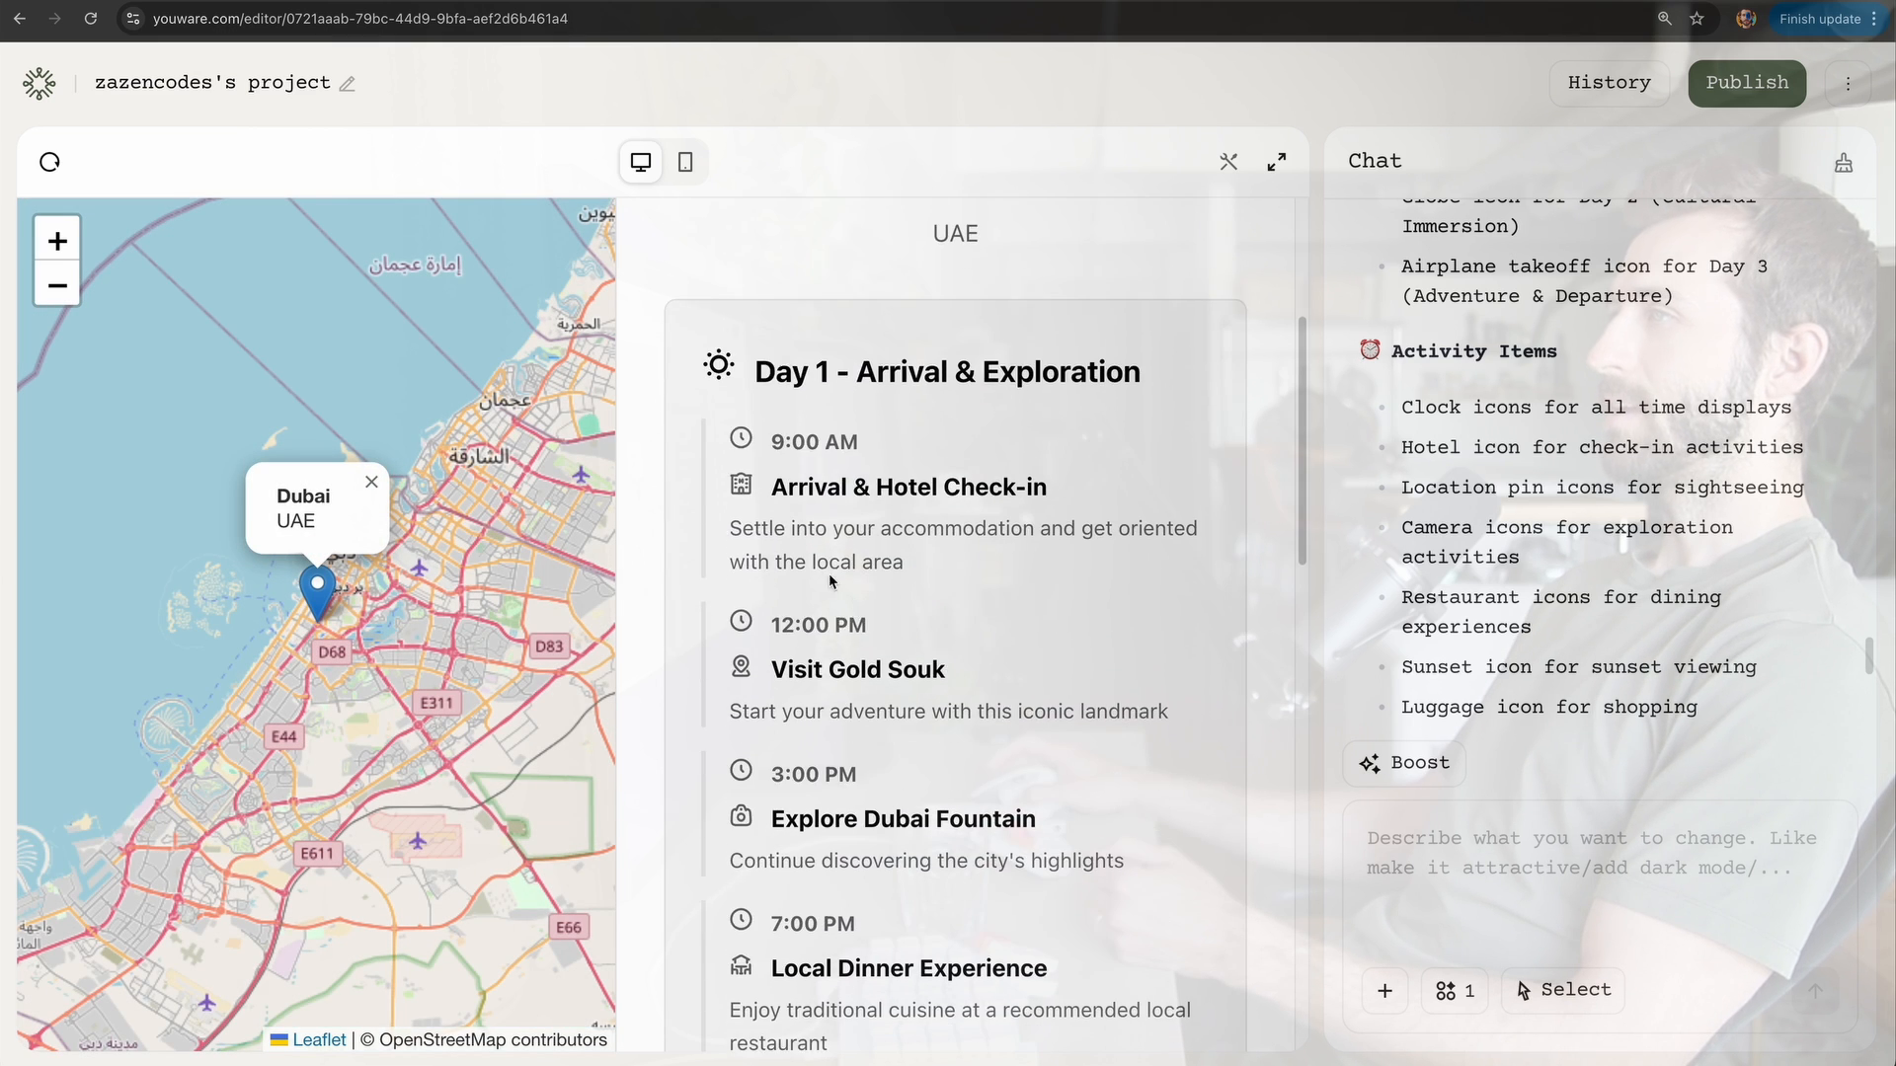
scroll("down", 3)
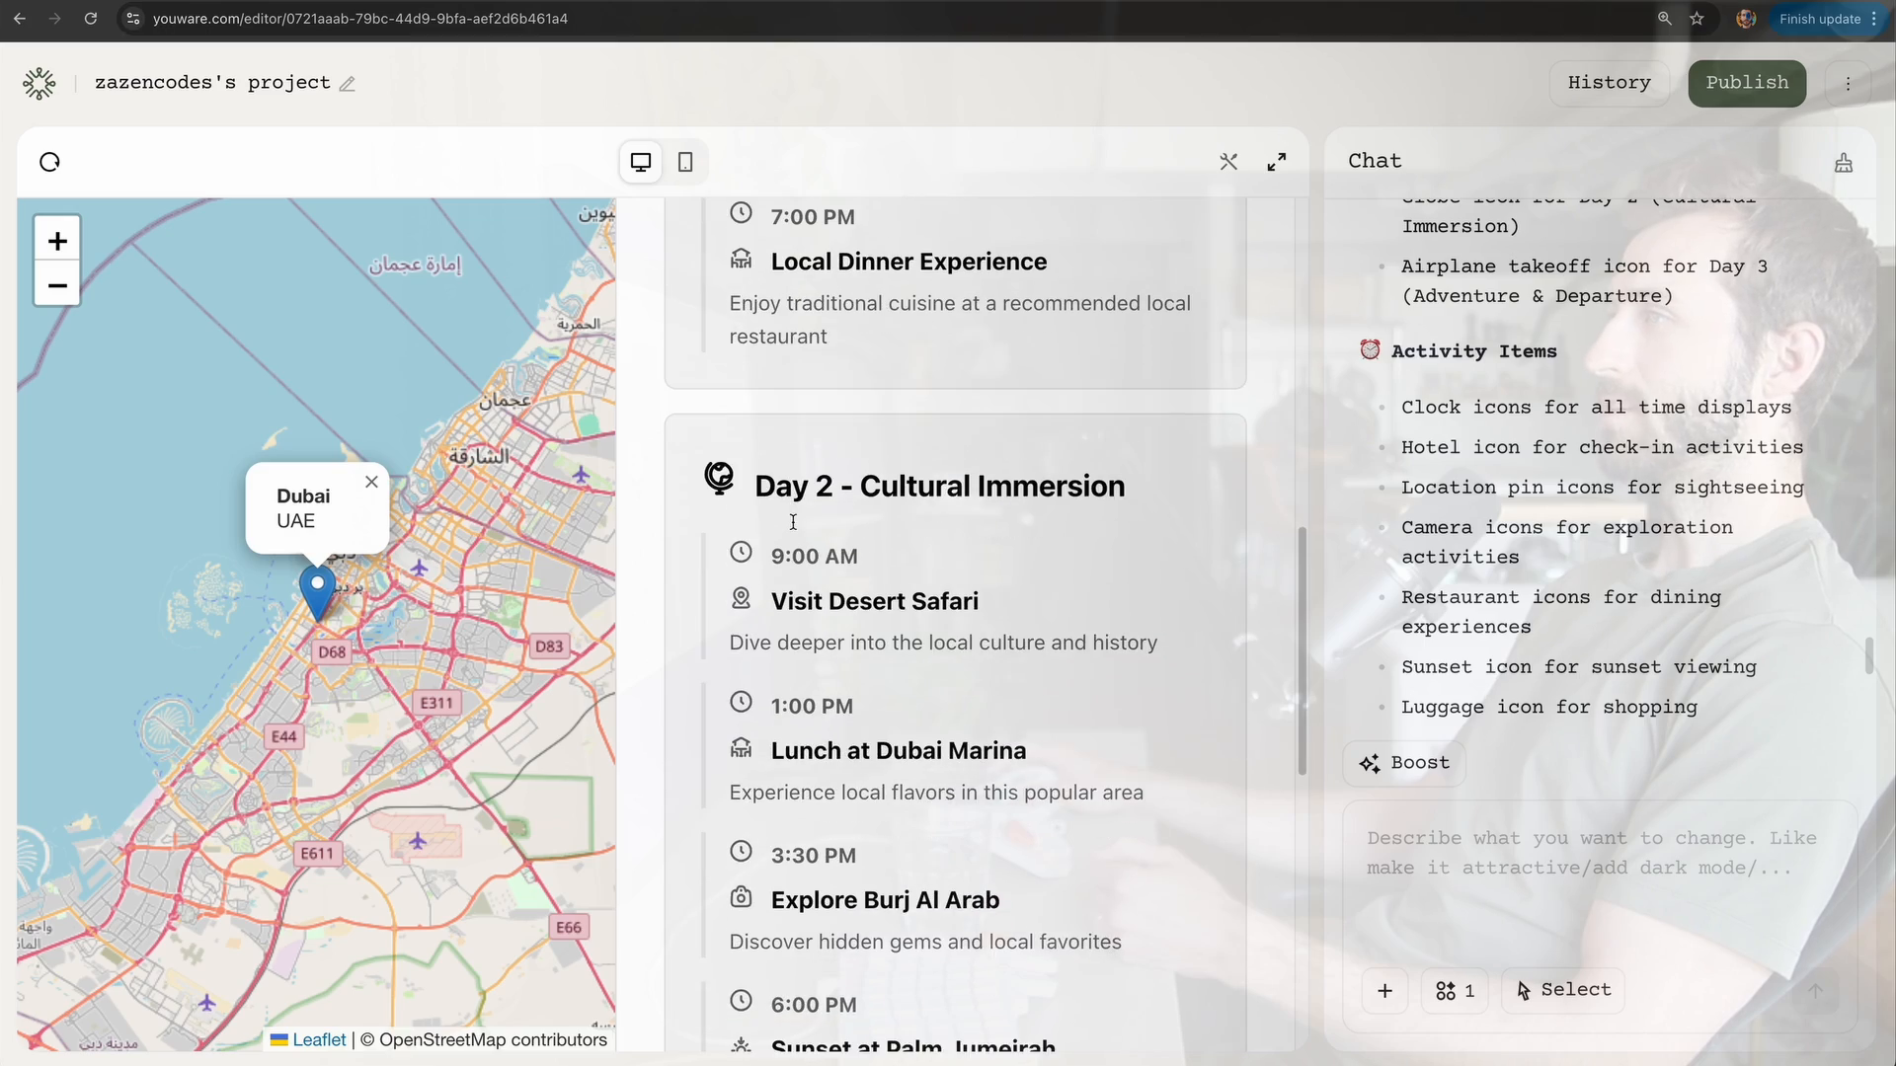
left_click(954, 427)
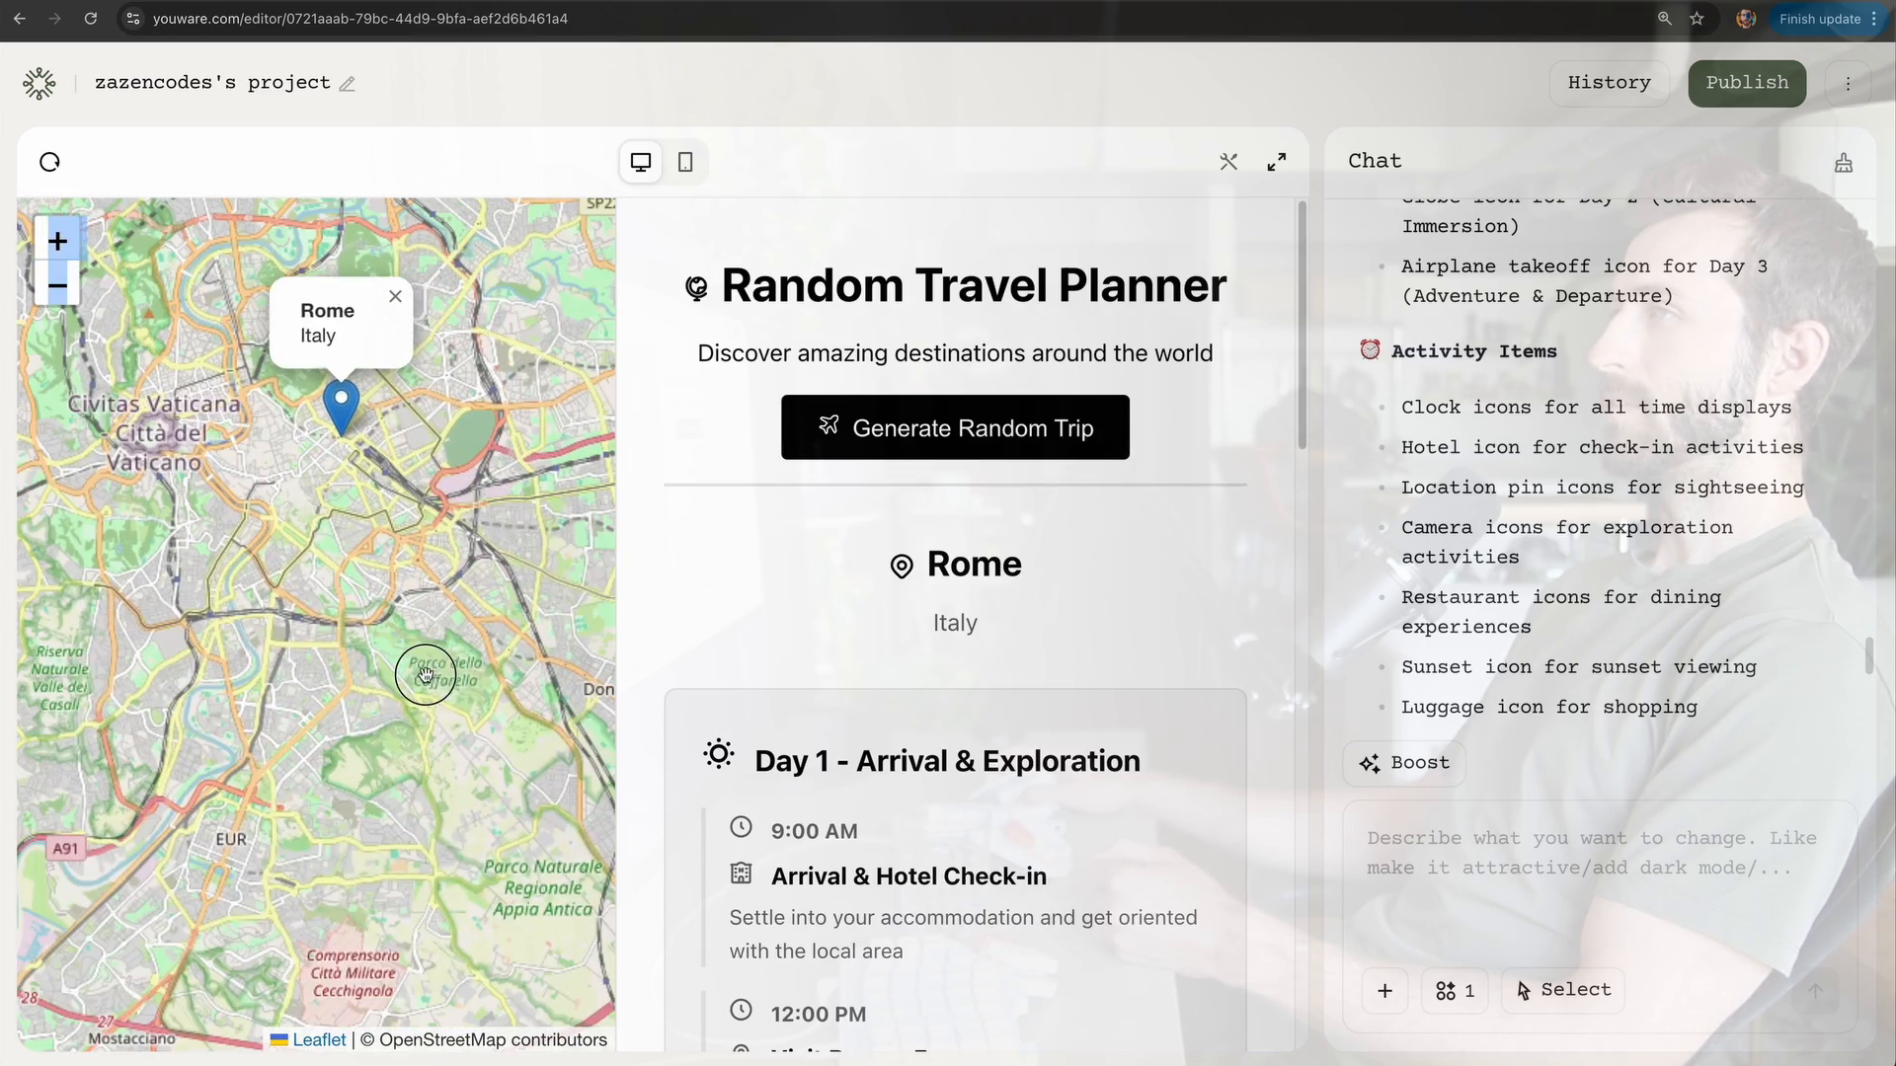
left_click(954, 426)
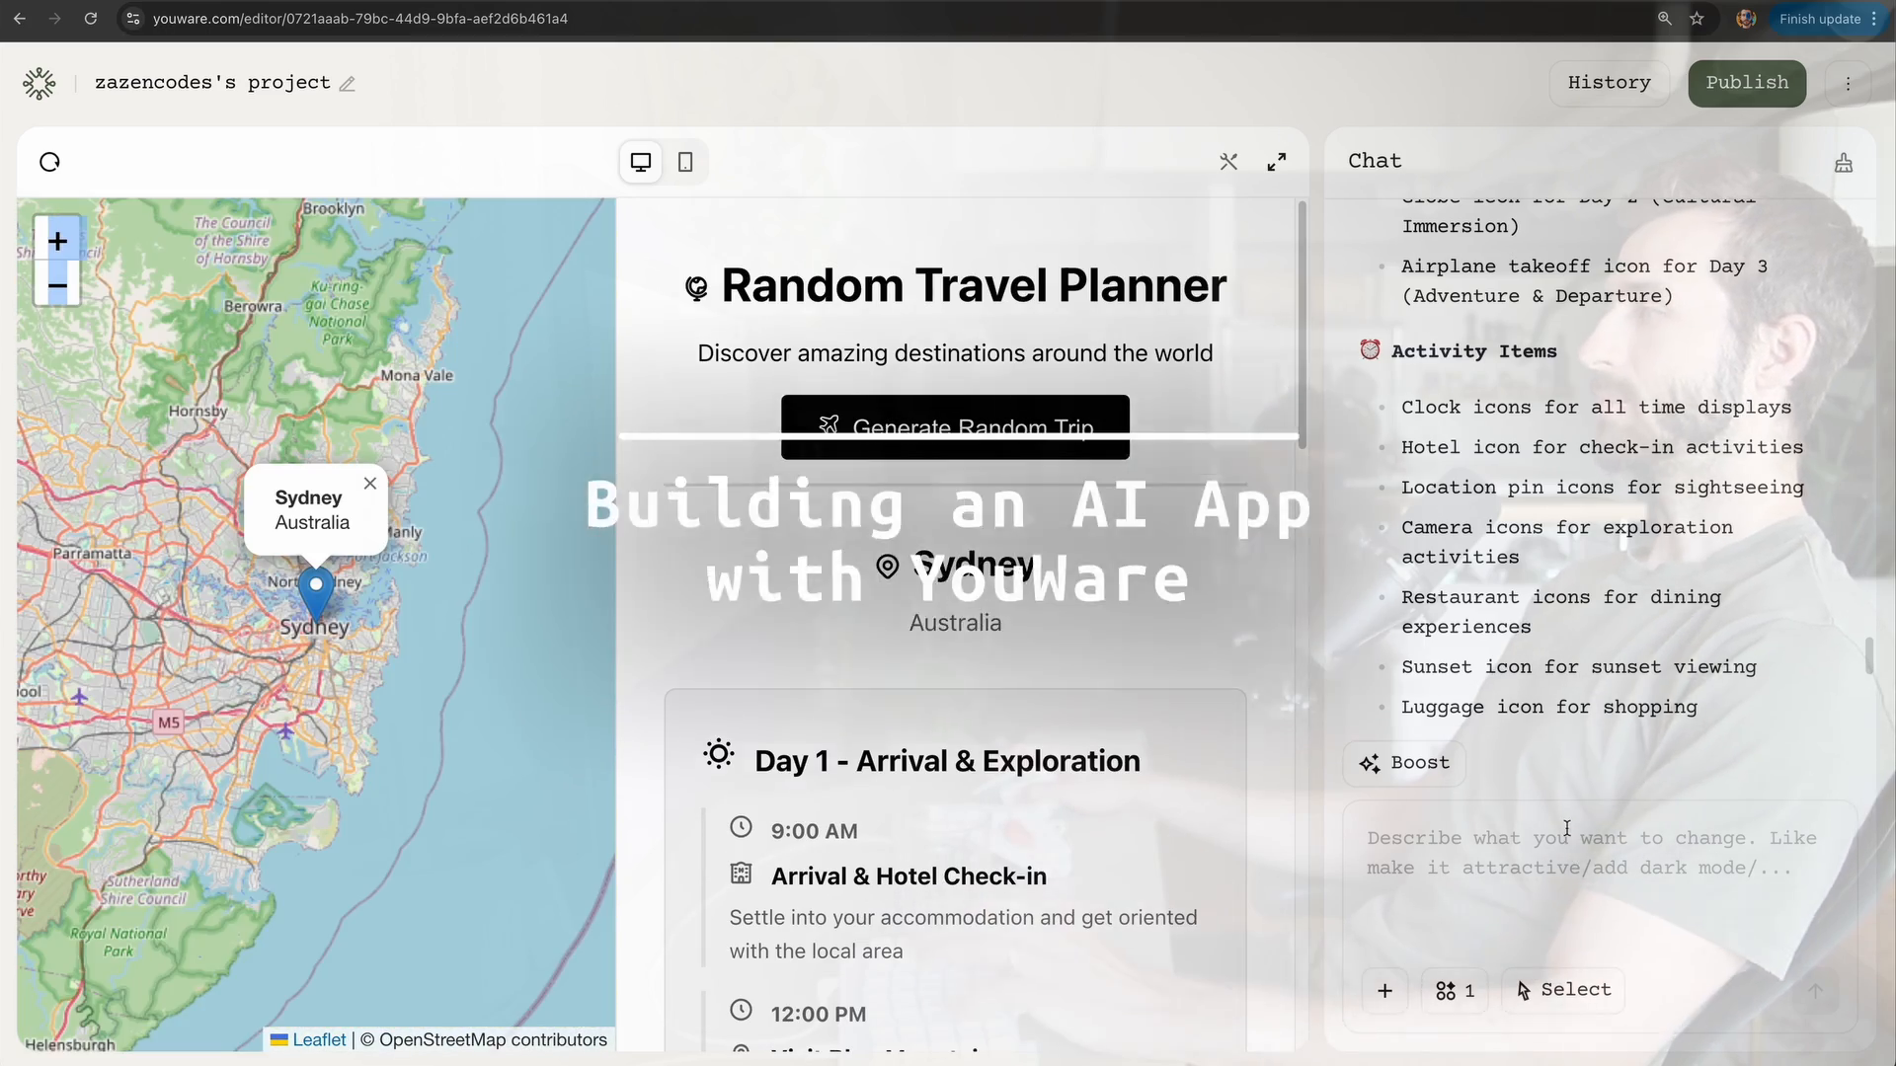
Step: Enable the AI App MCP tool and send 'Make this into an AI app so that we provide truly random and unique' plans
left_click(1456, 989)
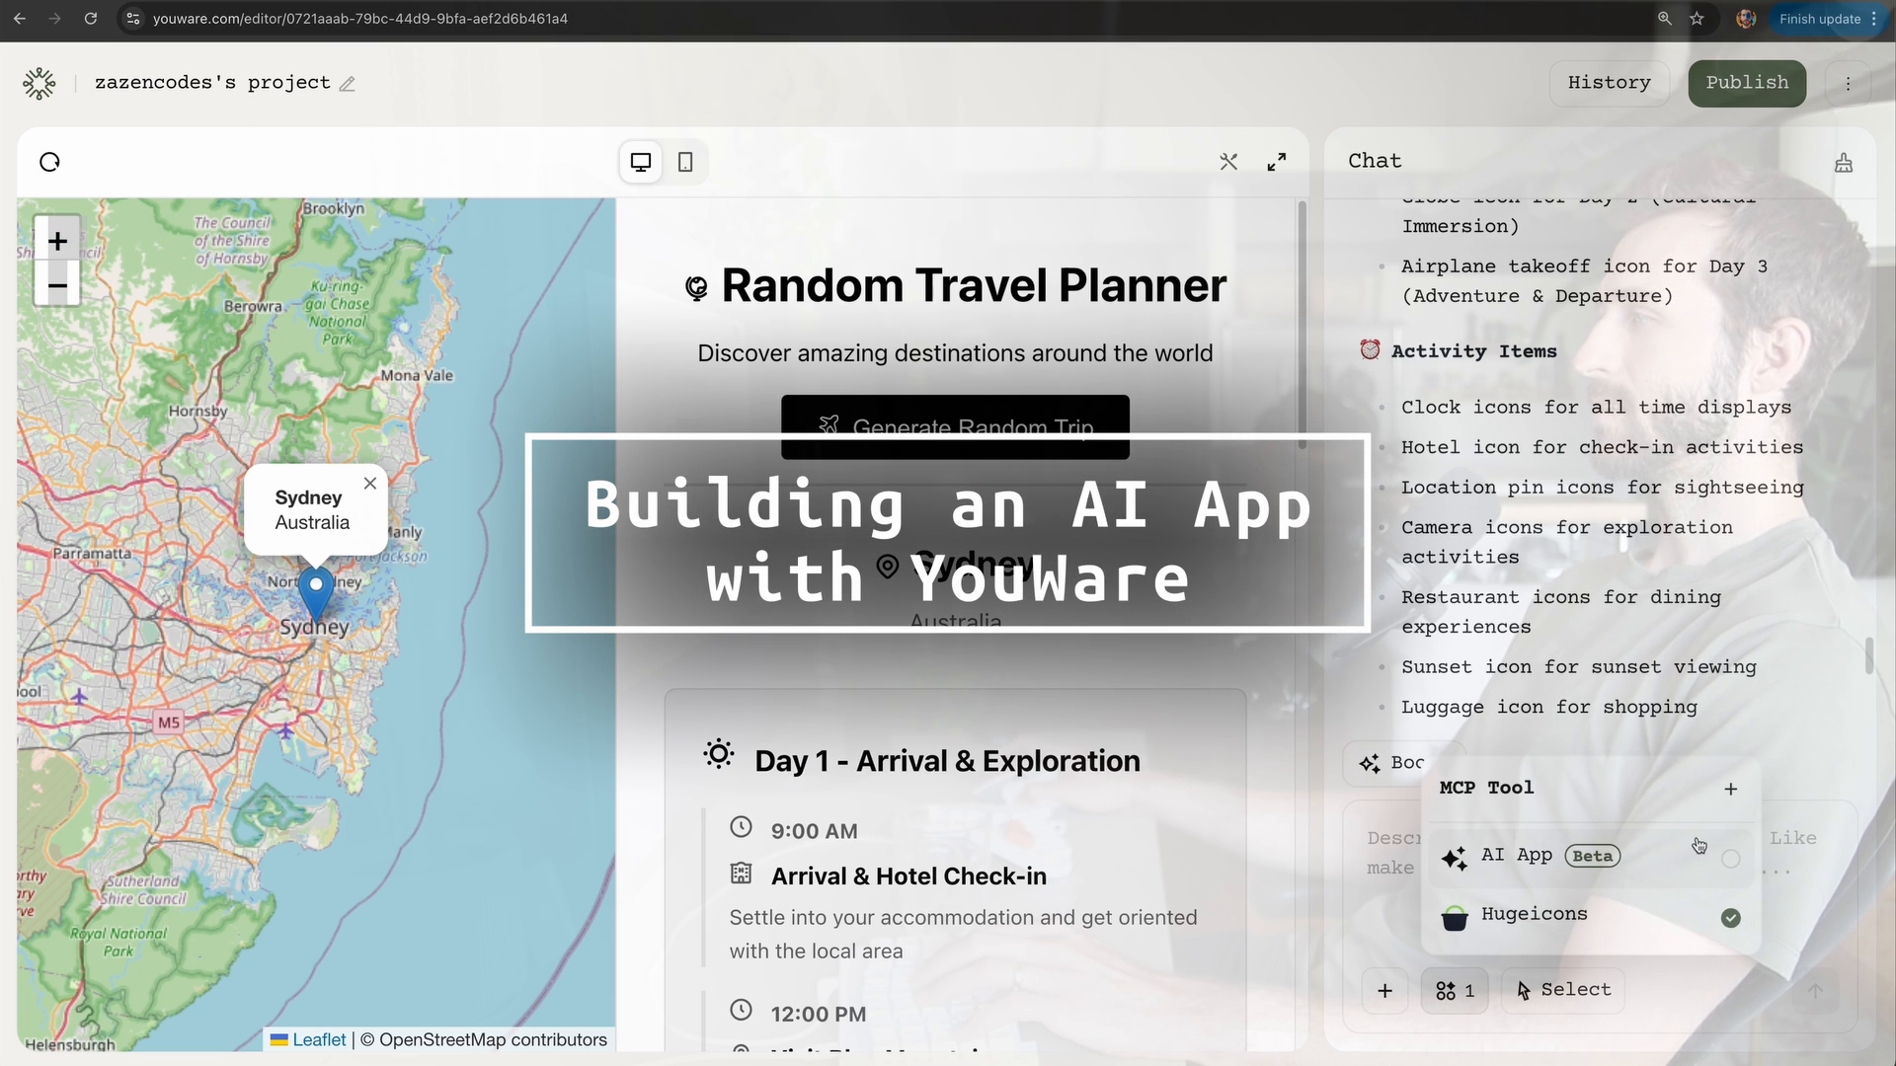
left_click(1728, 859)
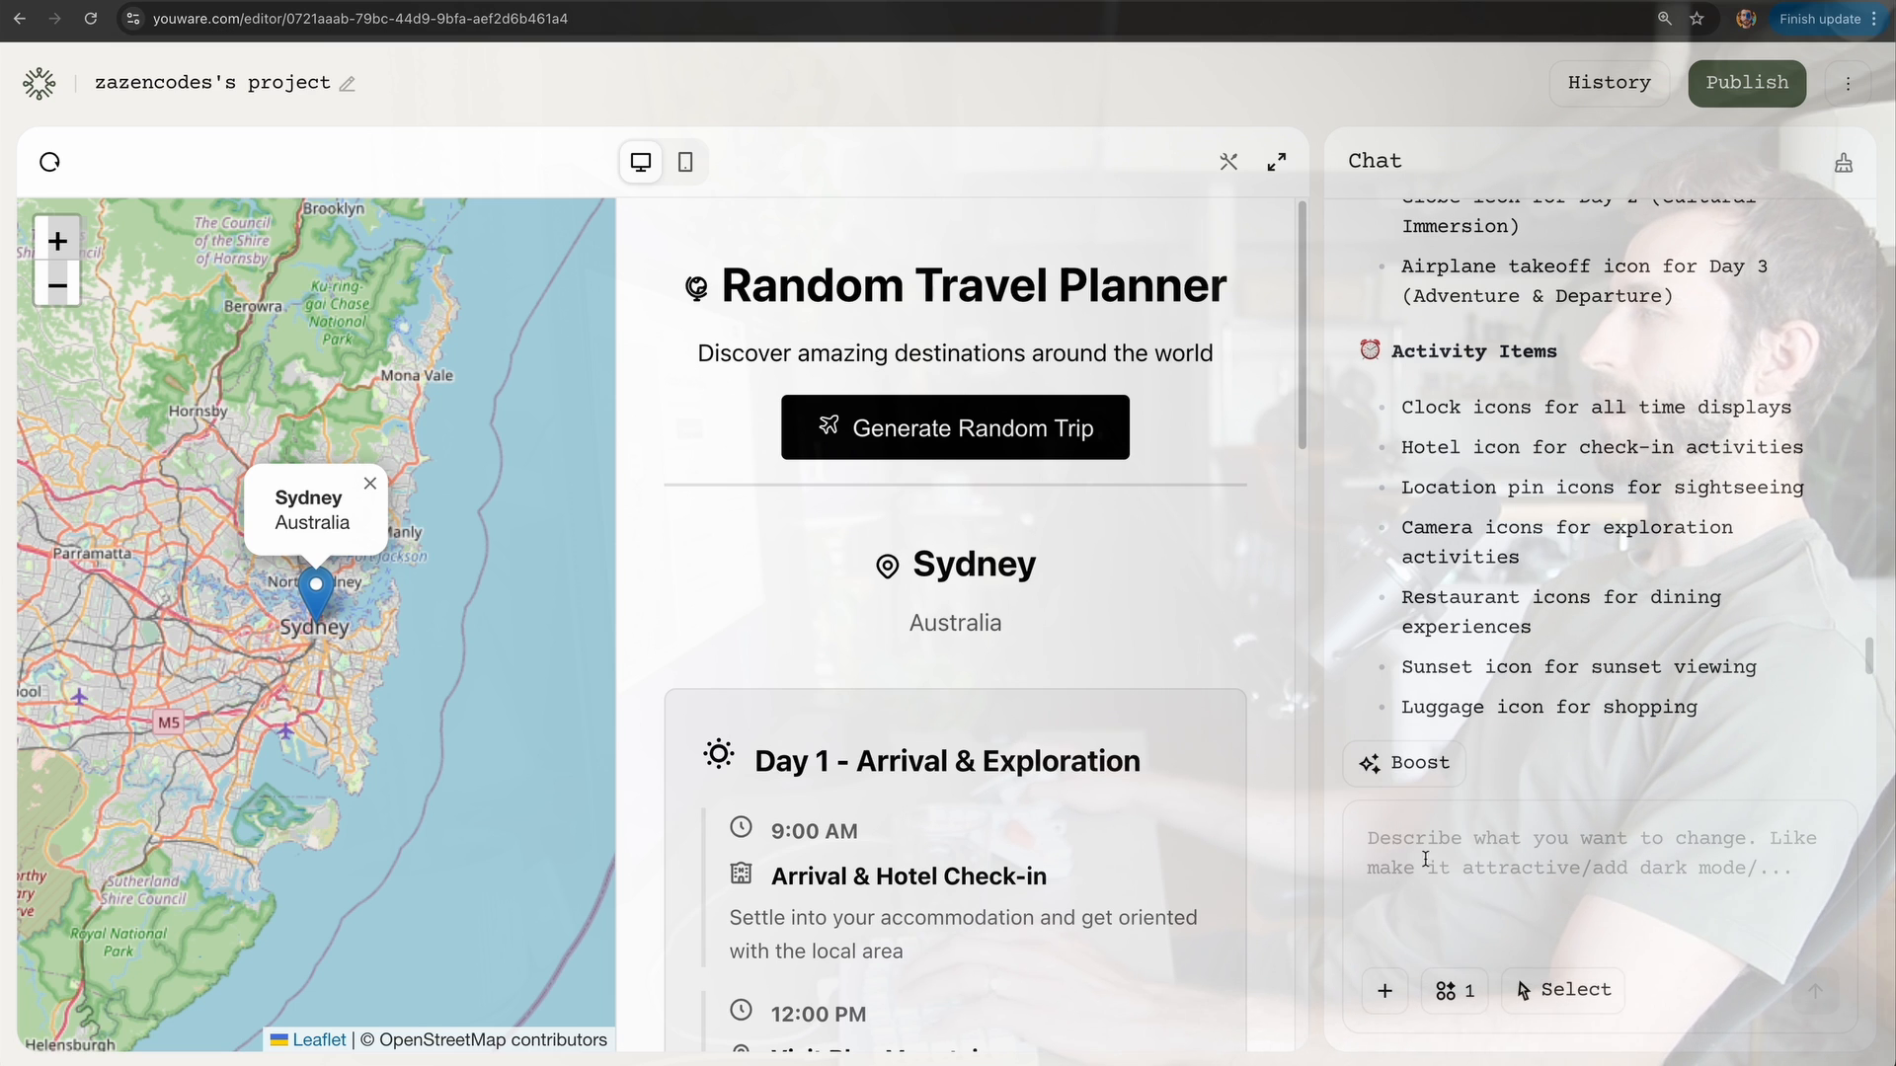
type("M")
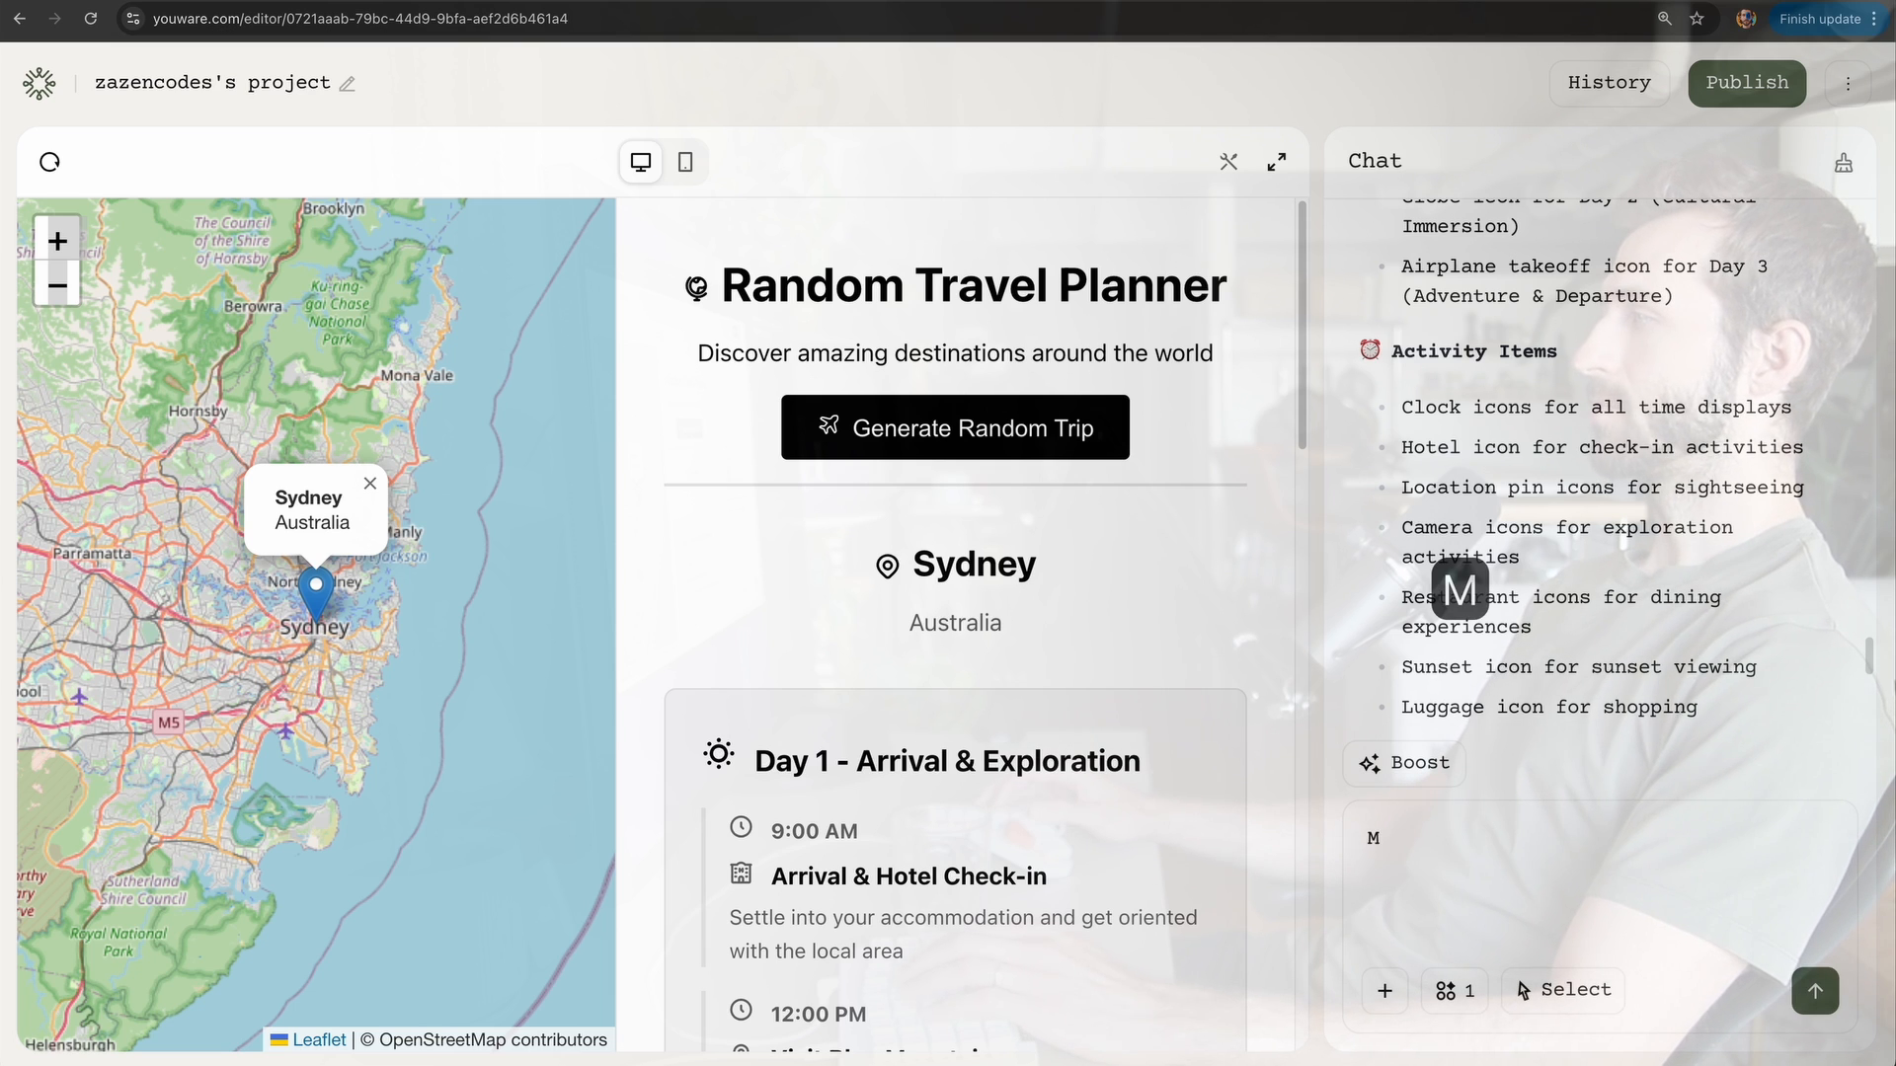
type("Make this into an")
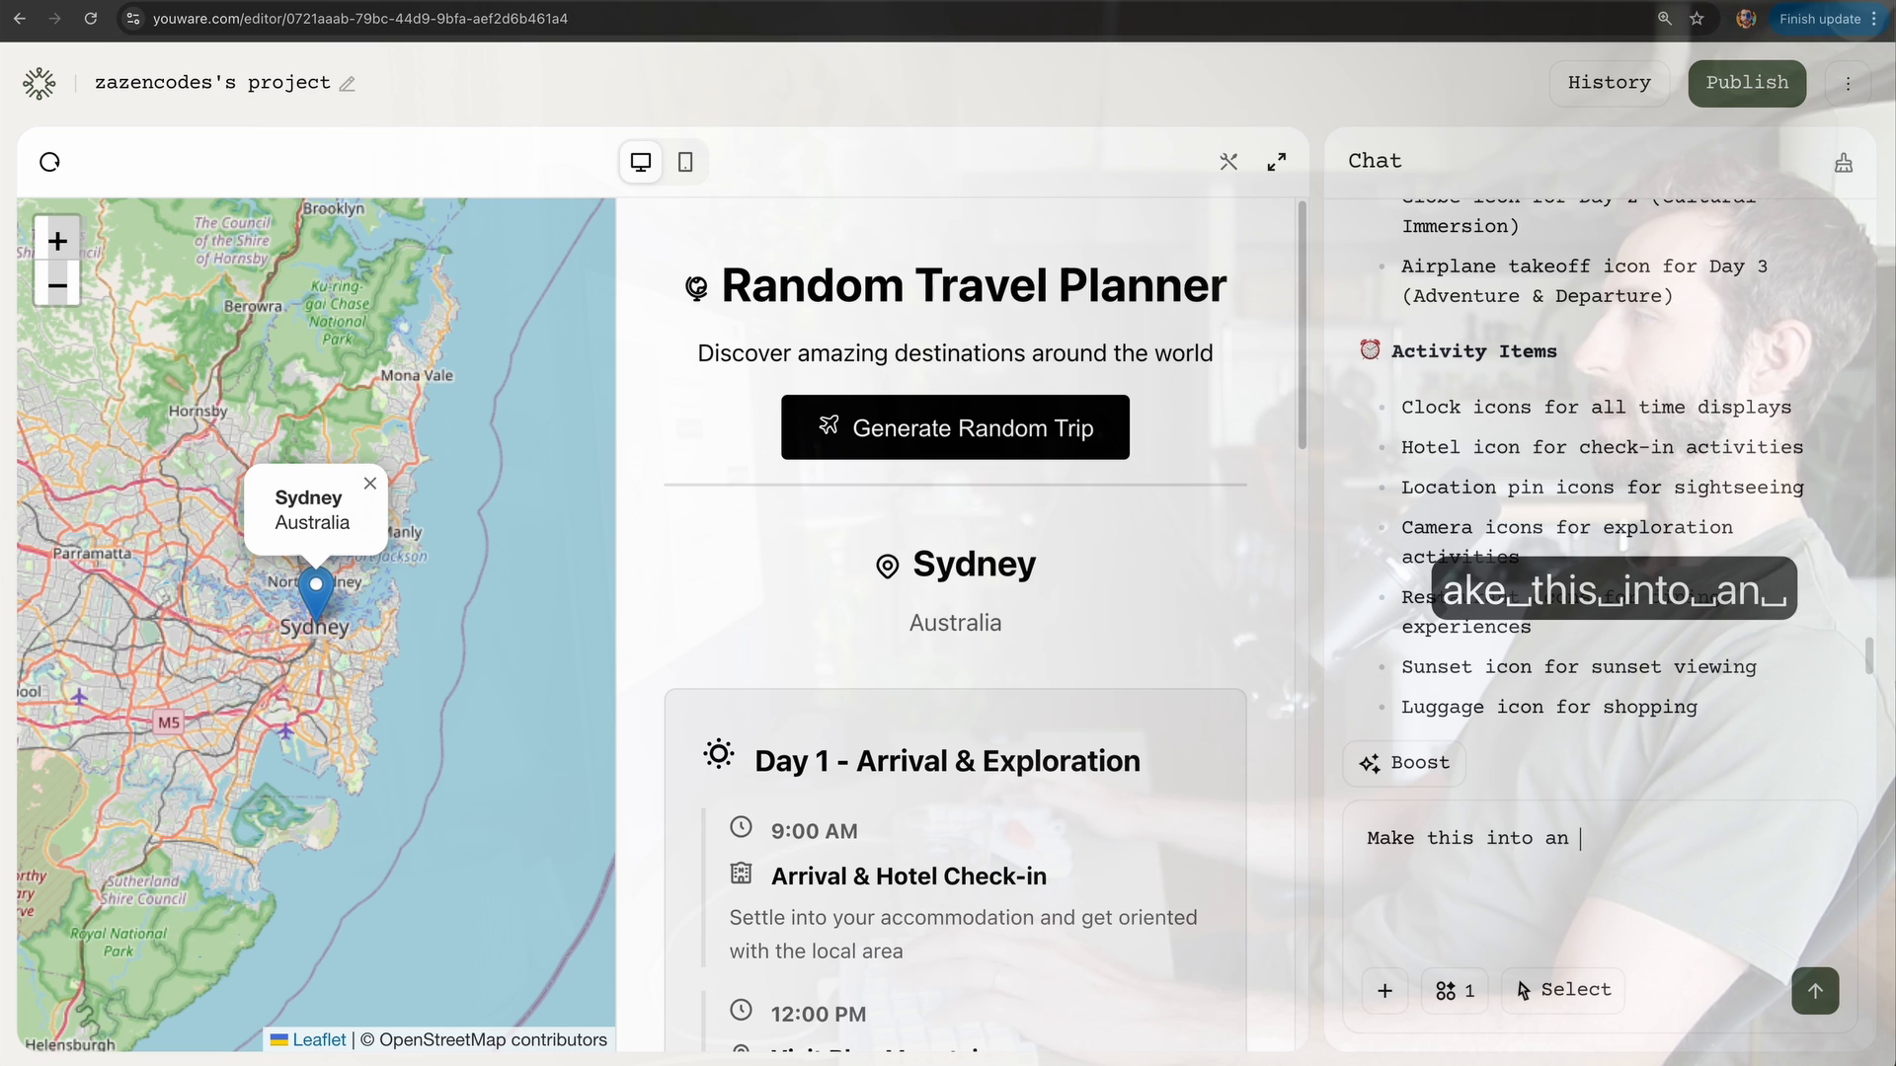
type("AI app so that we provide truly ran")
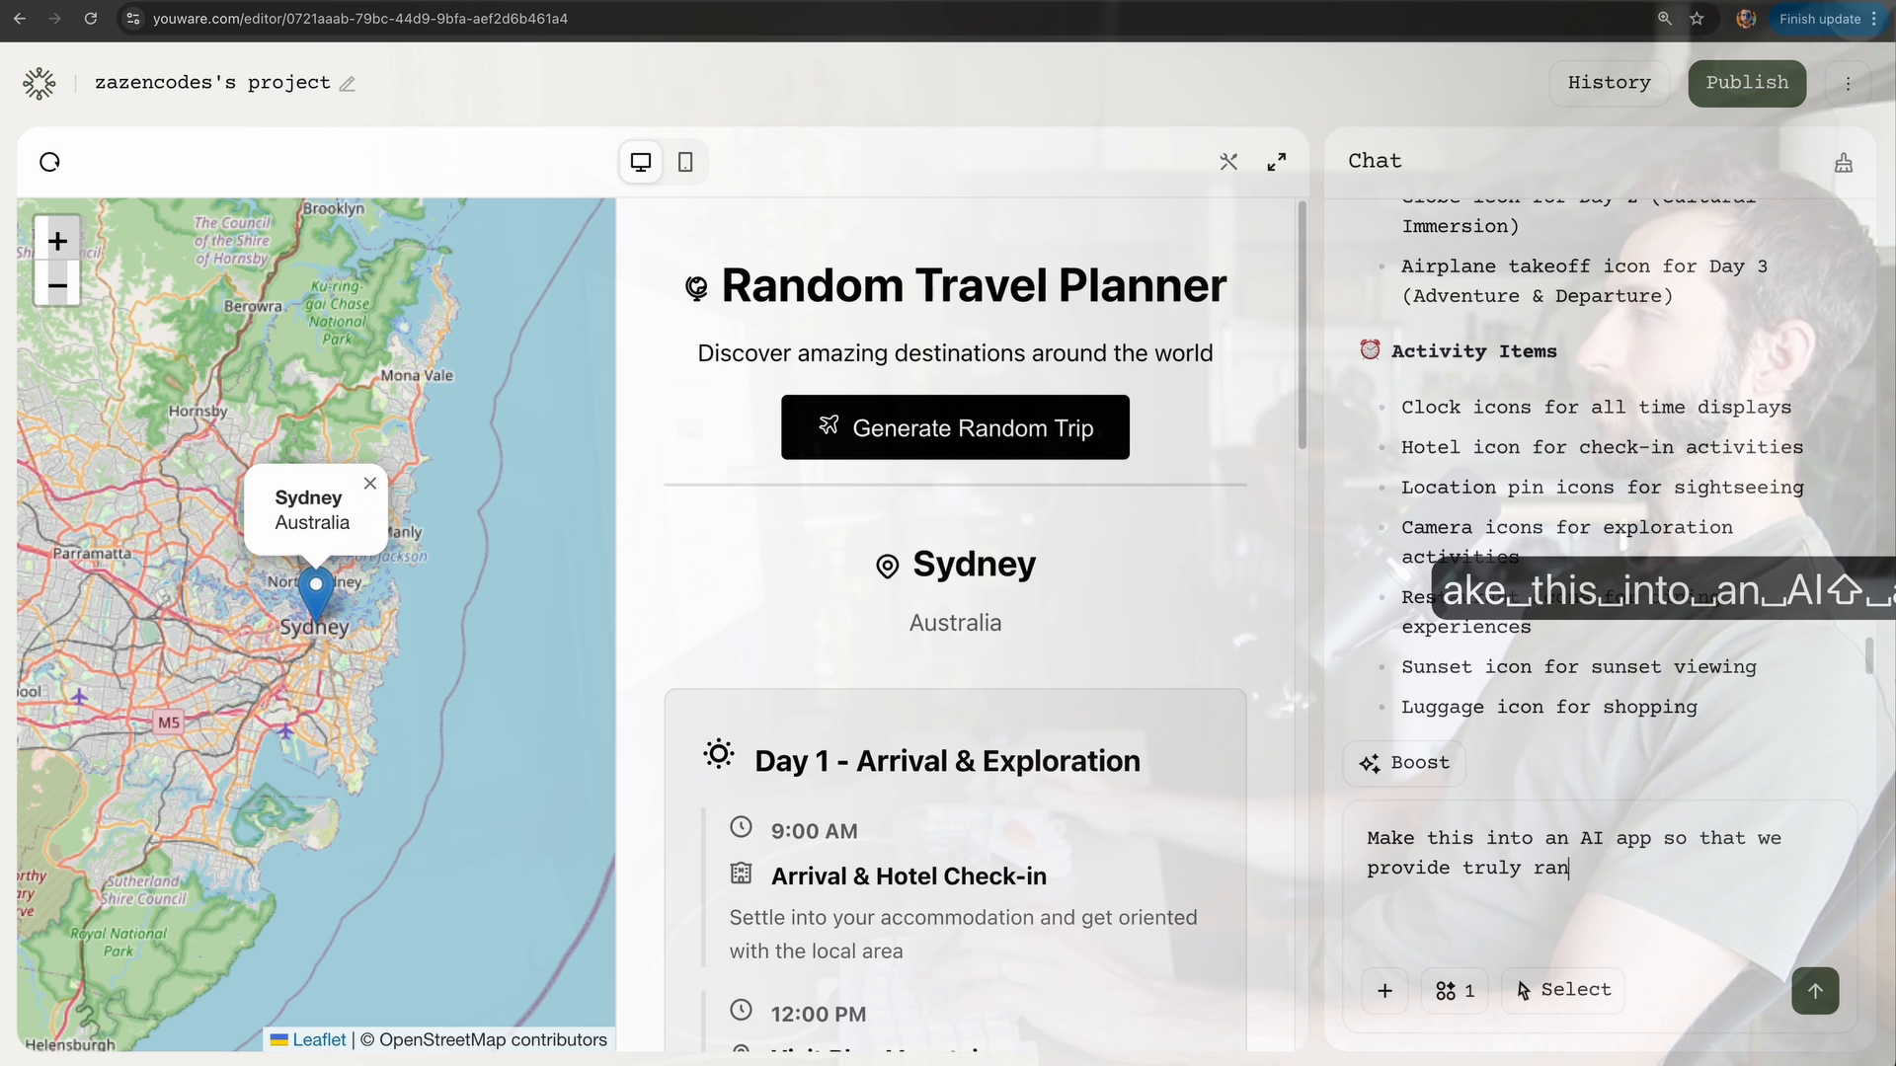
type("dom and unique")
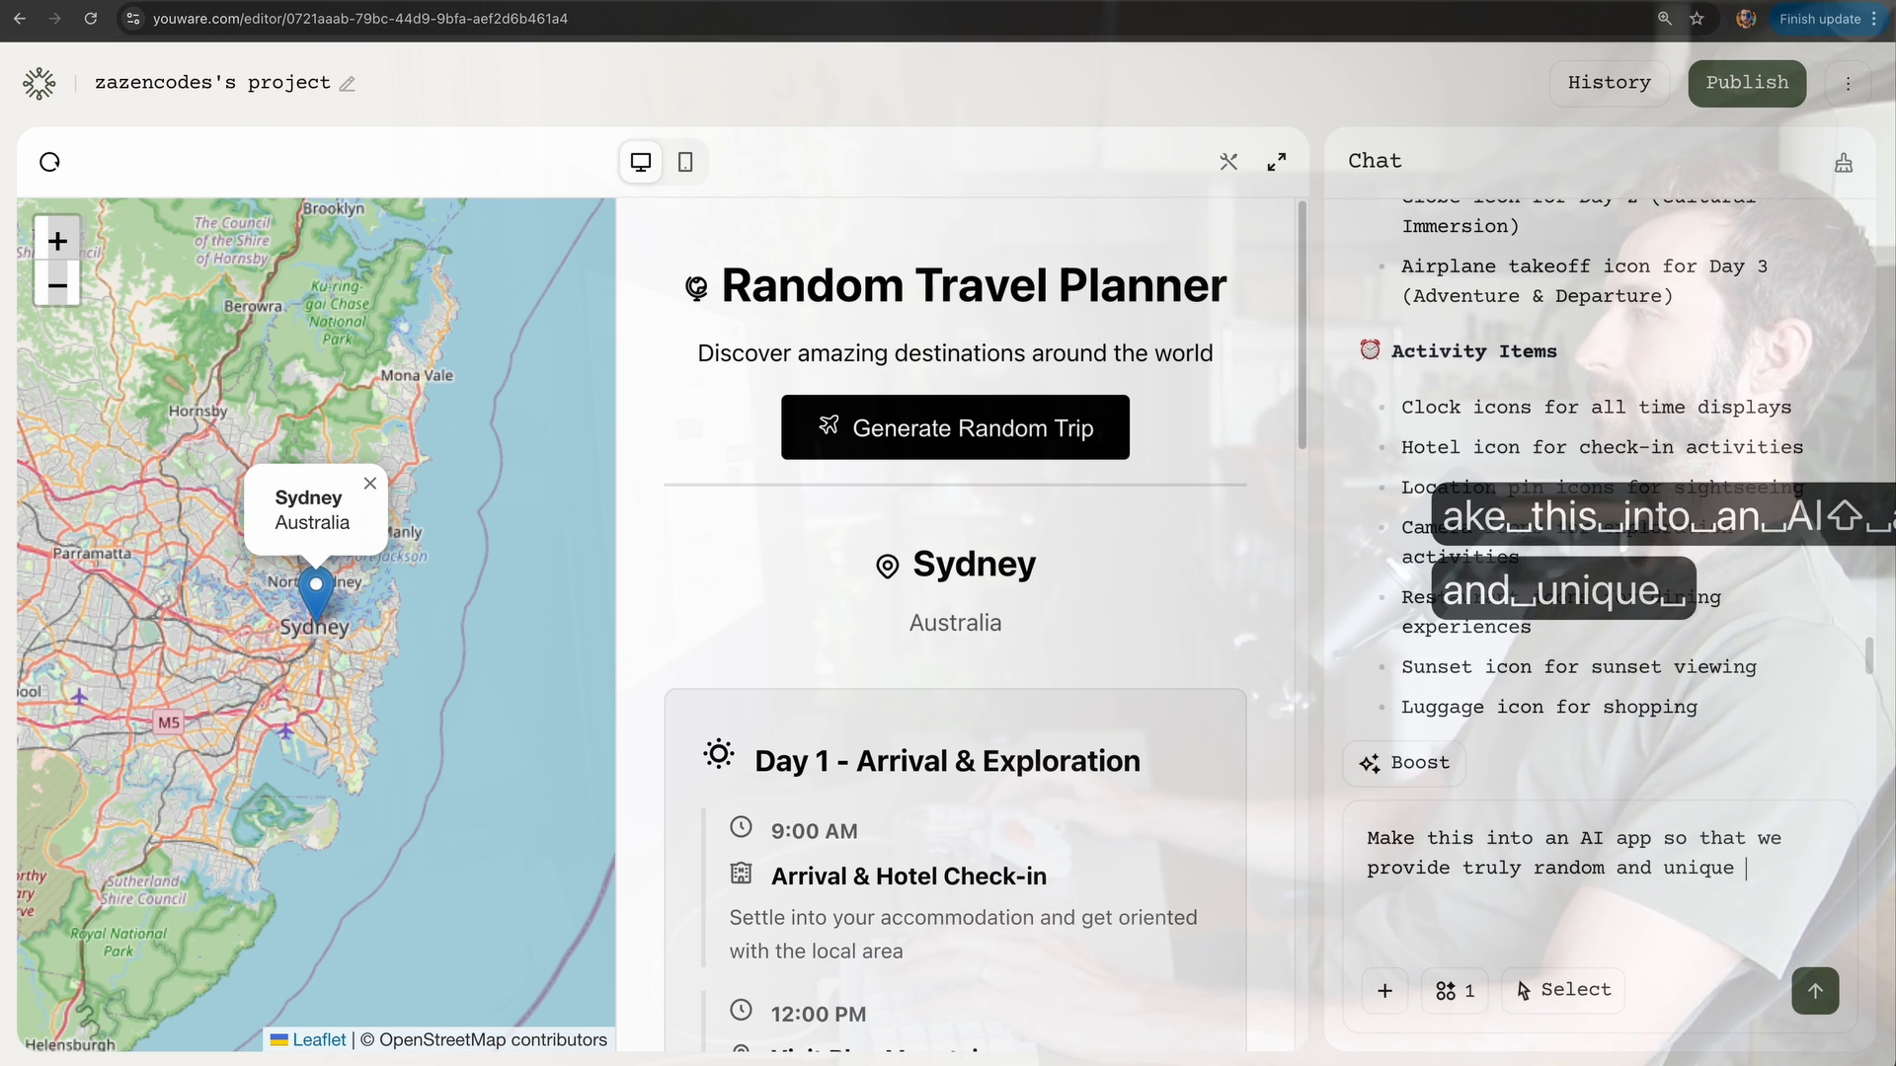
left_click(1813, 991)
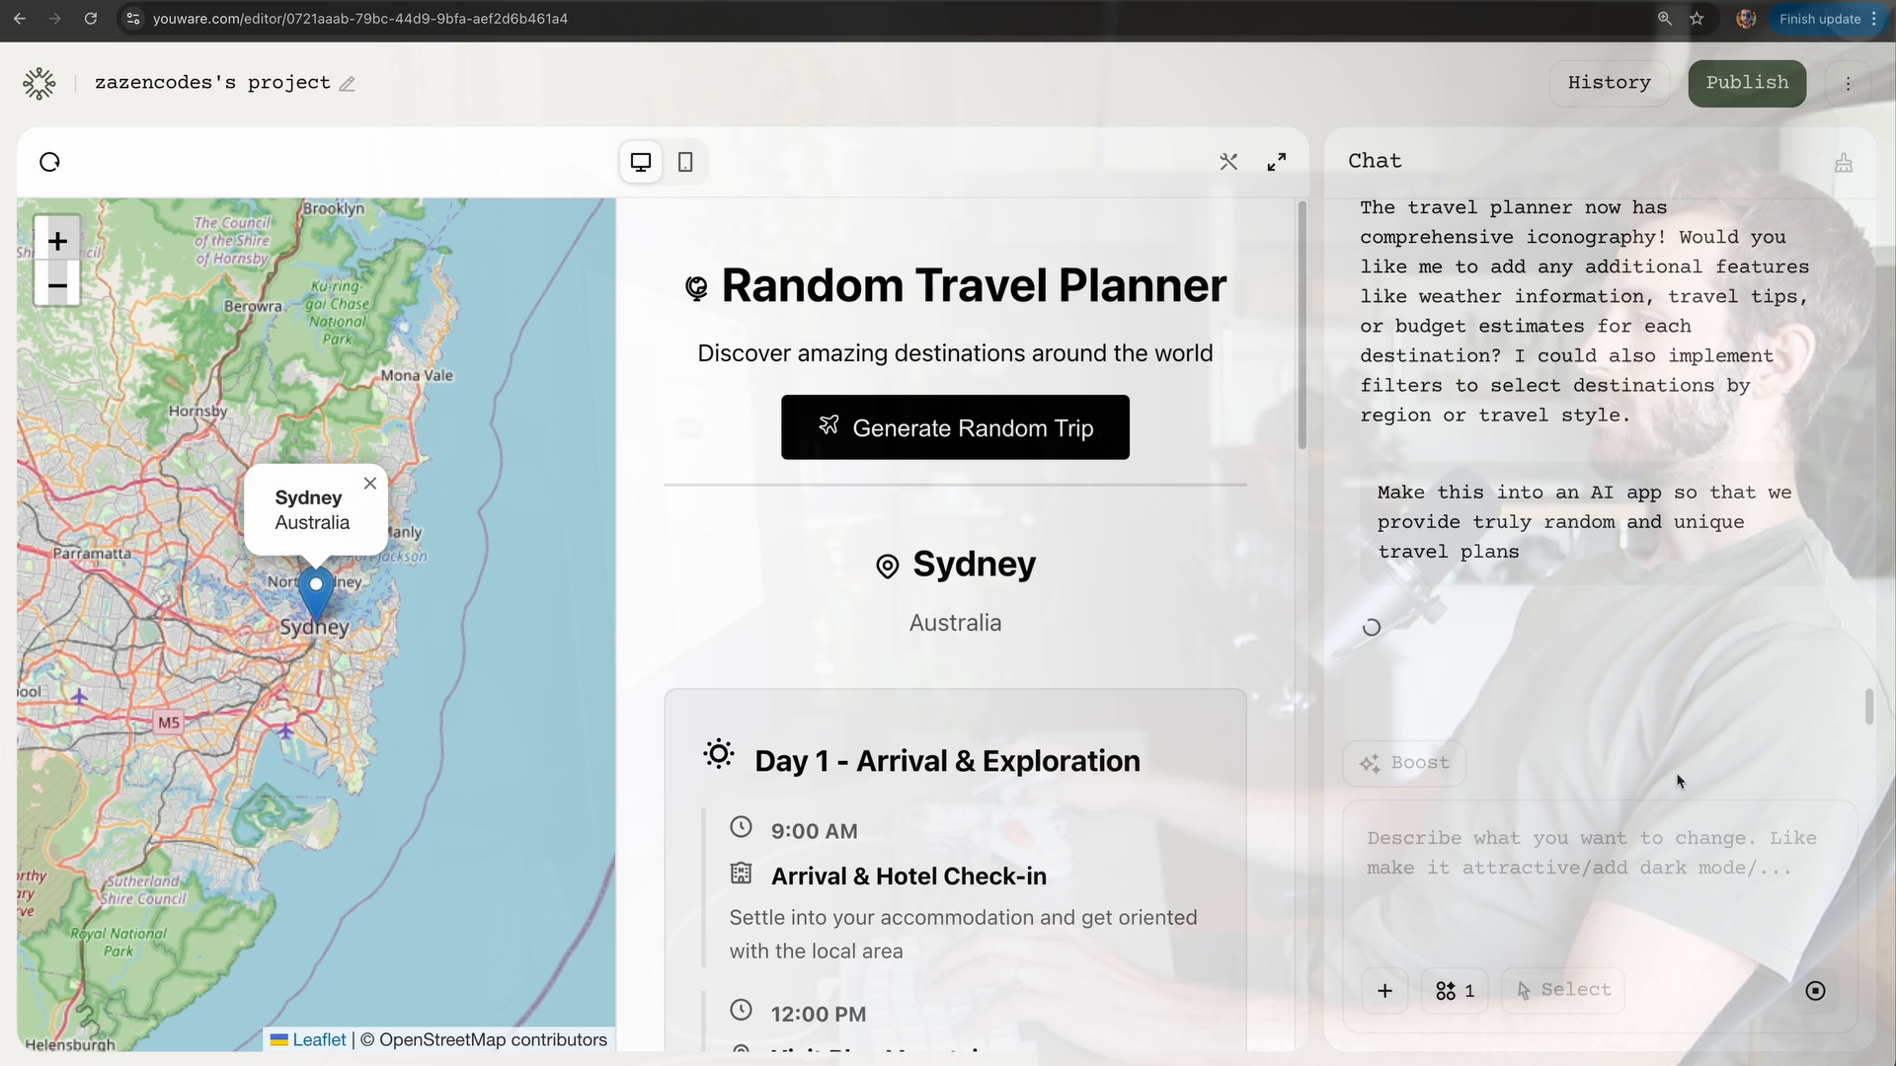
Step: Follow the agent's AI App integration todo list as it converts the planner
left_click(1452, 989)
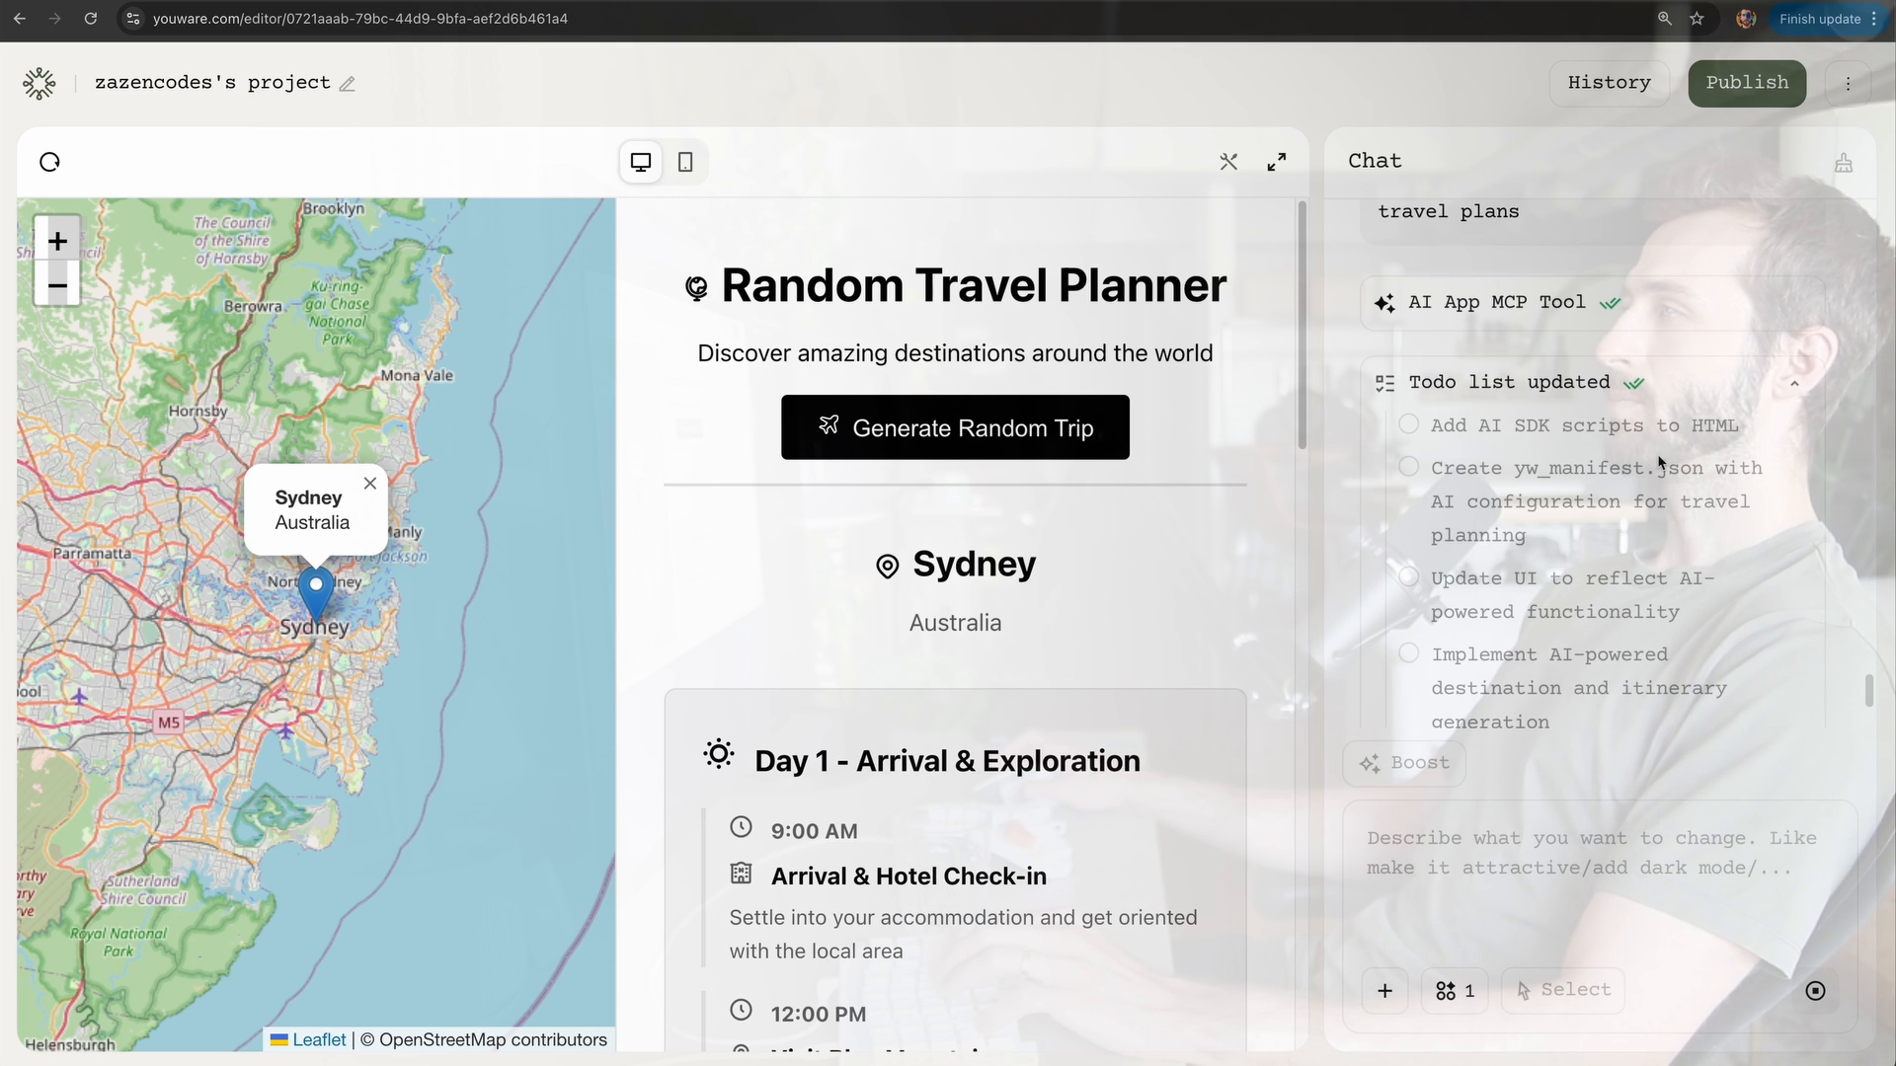
scroll("down", 3)
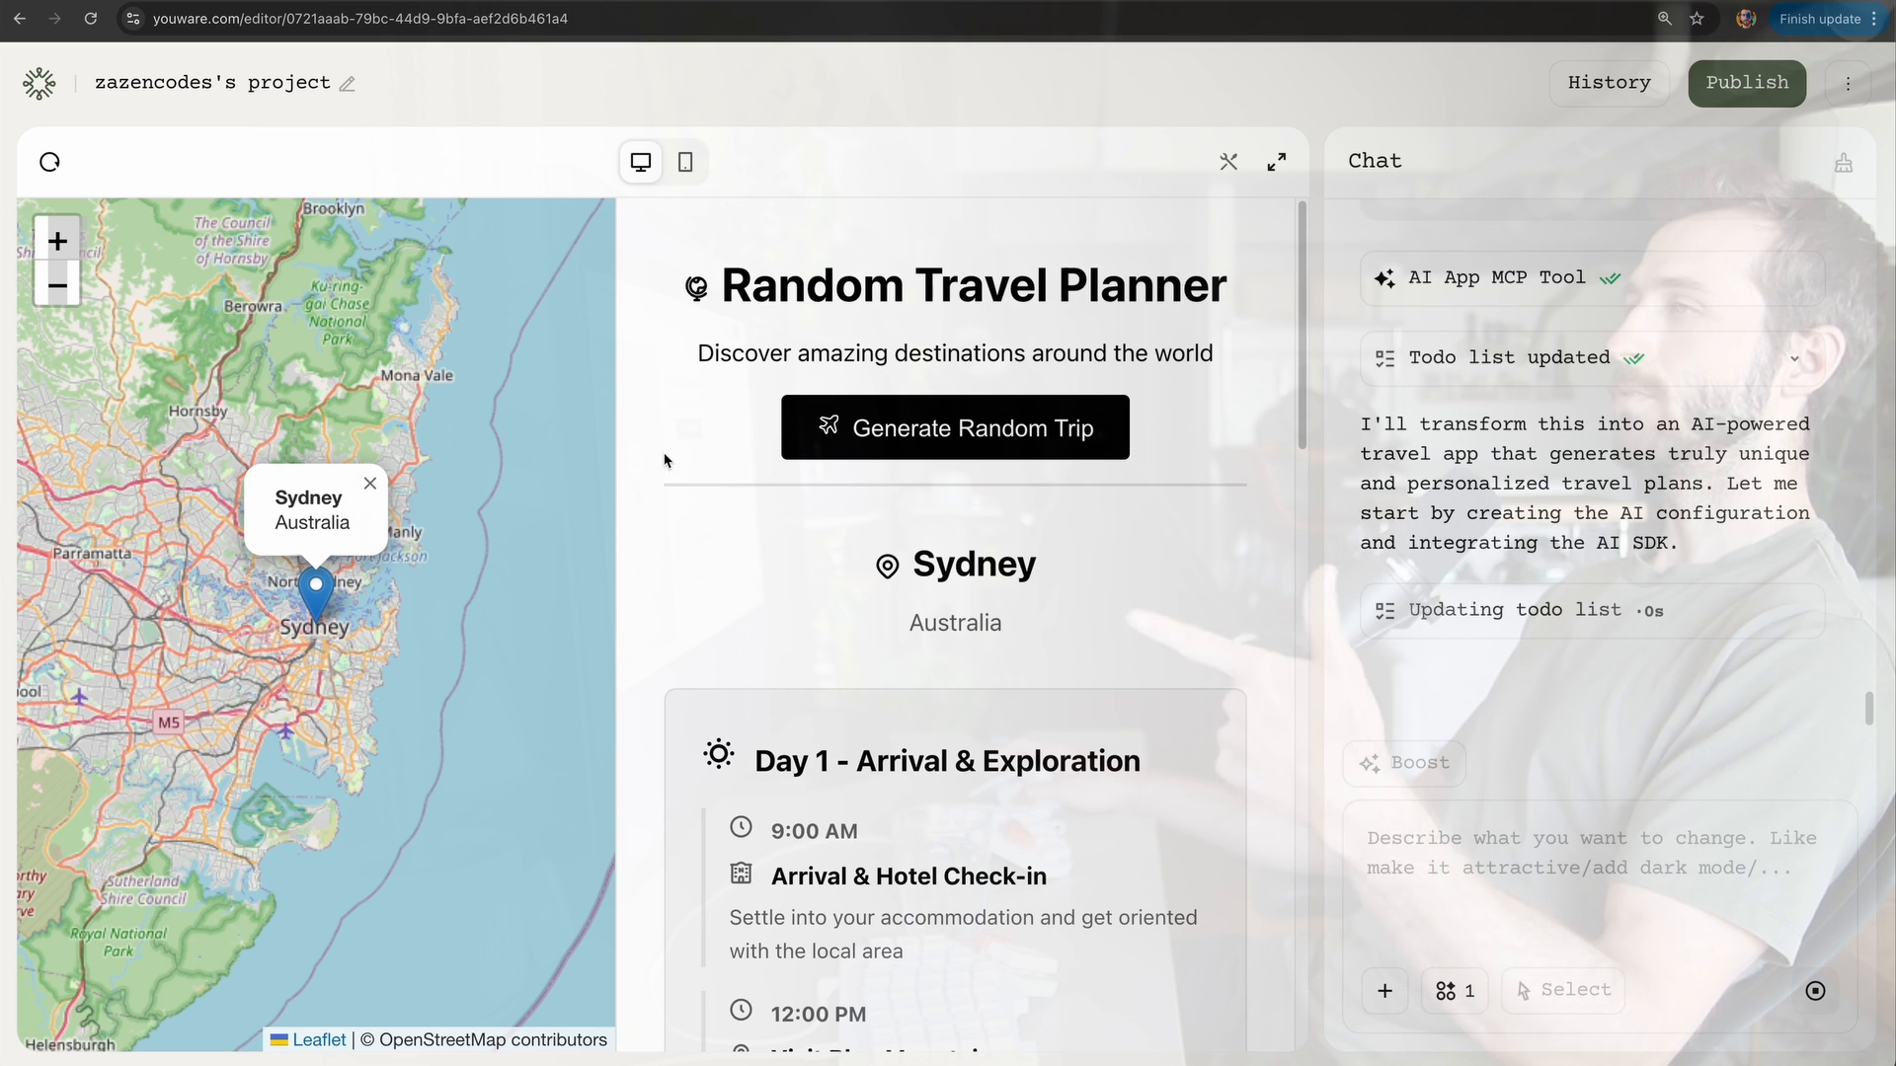
mouse_move(316, 595)
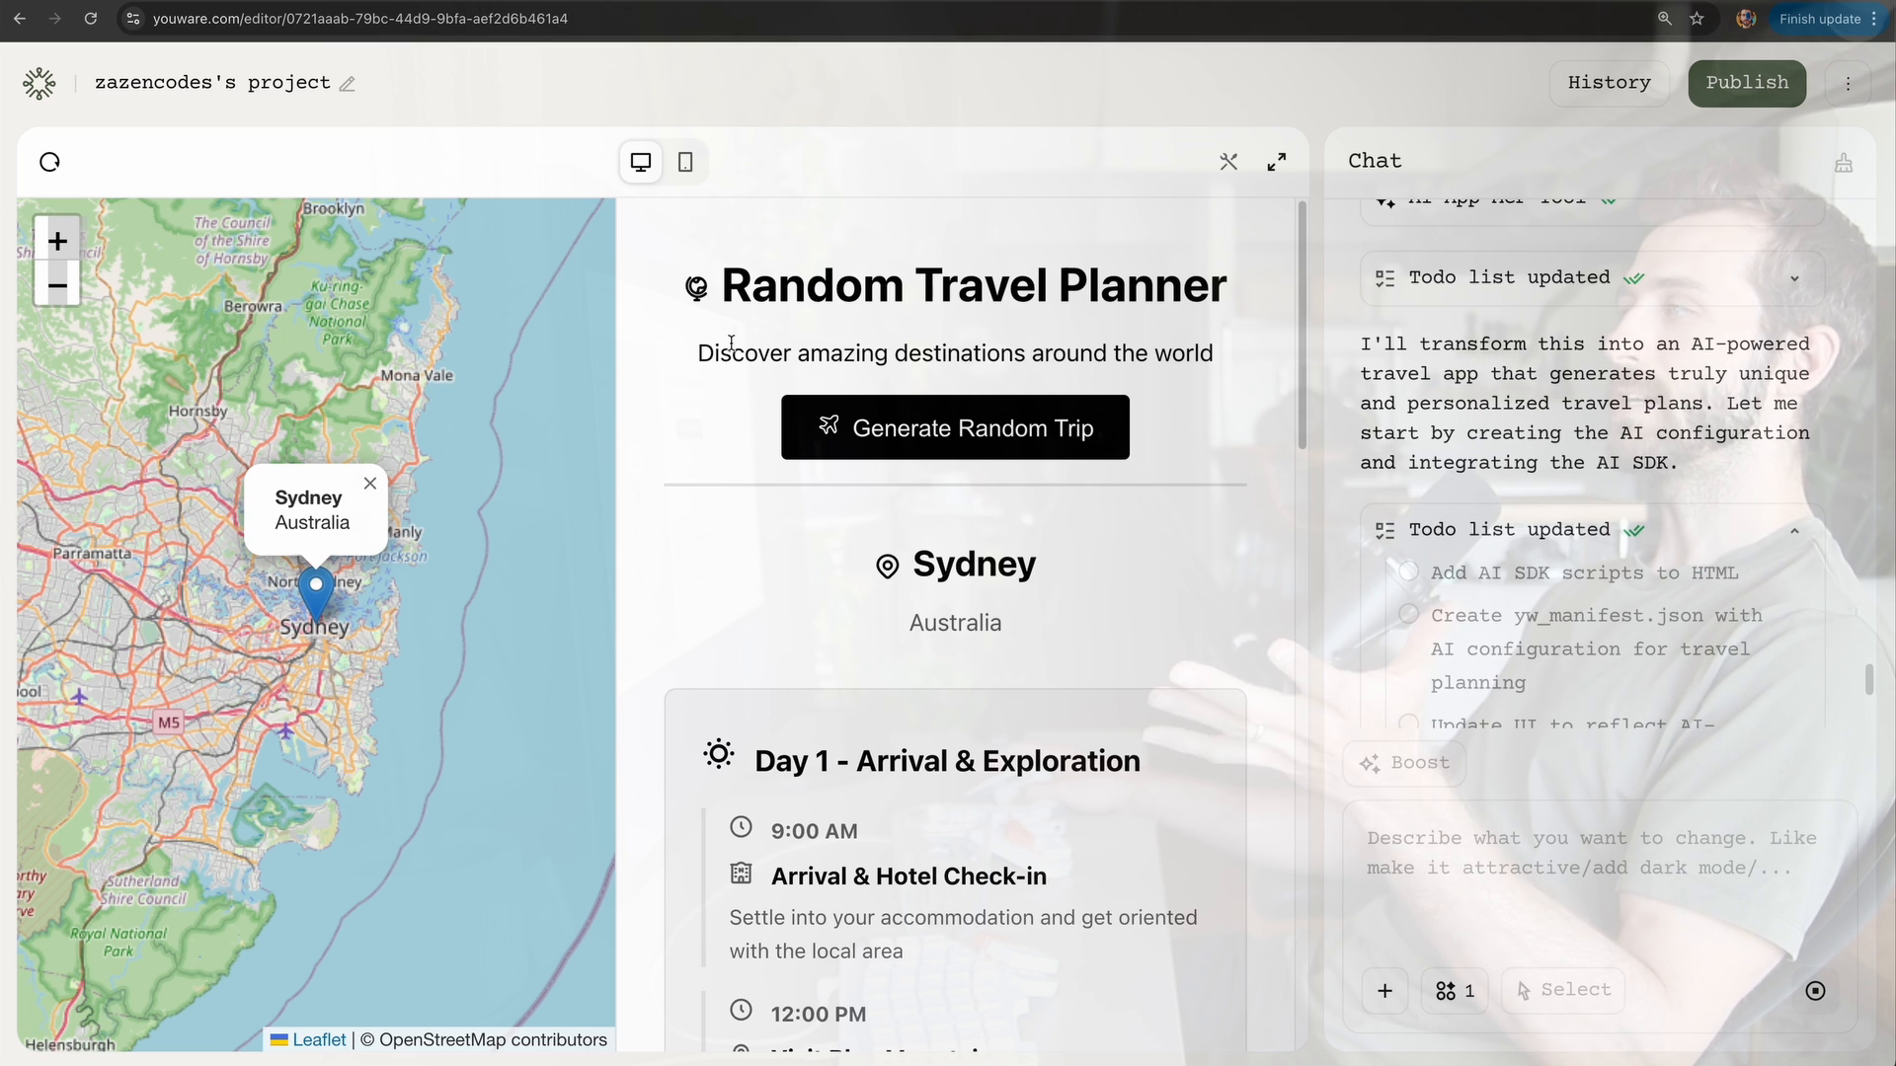
scroll("down", 3)
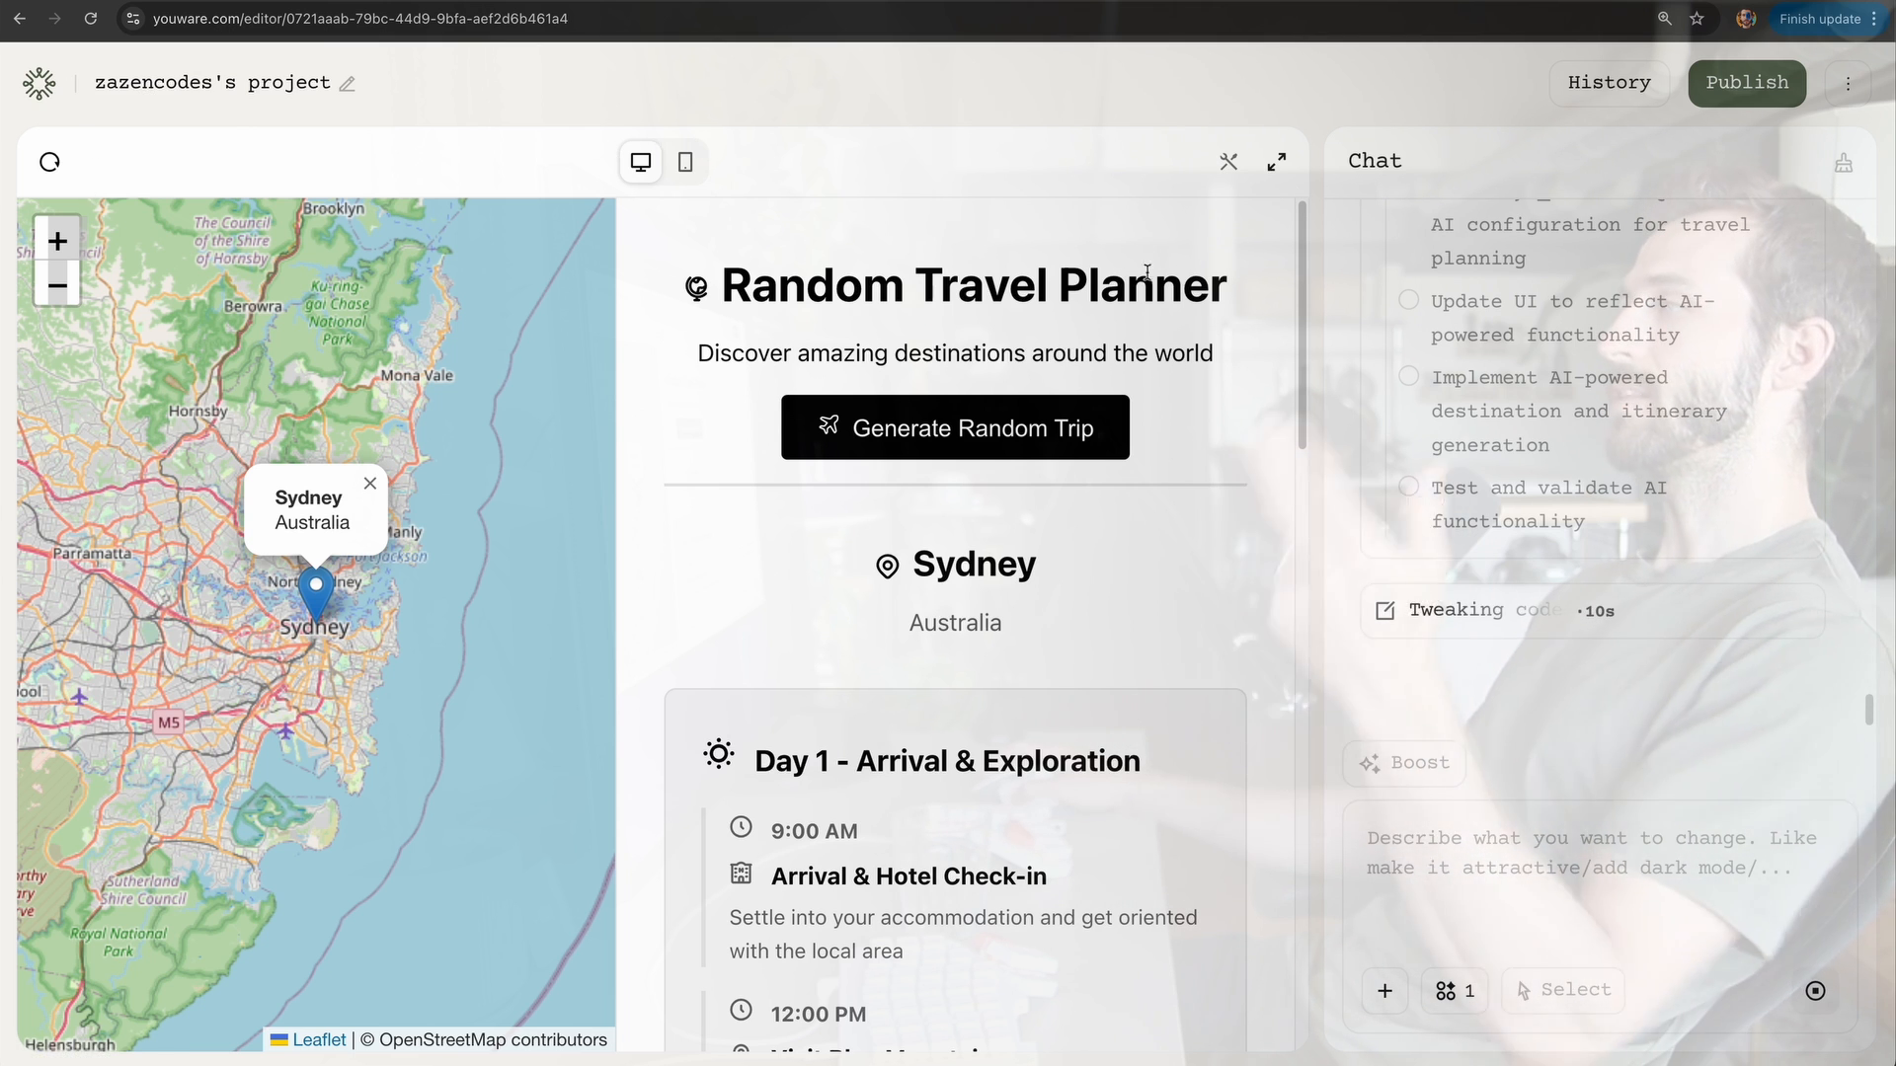
mouse_move(433, 551)
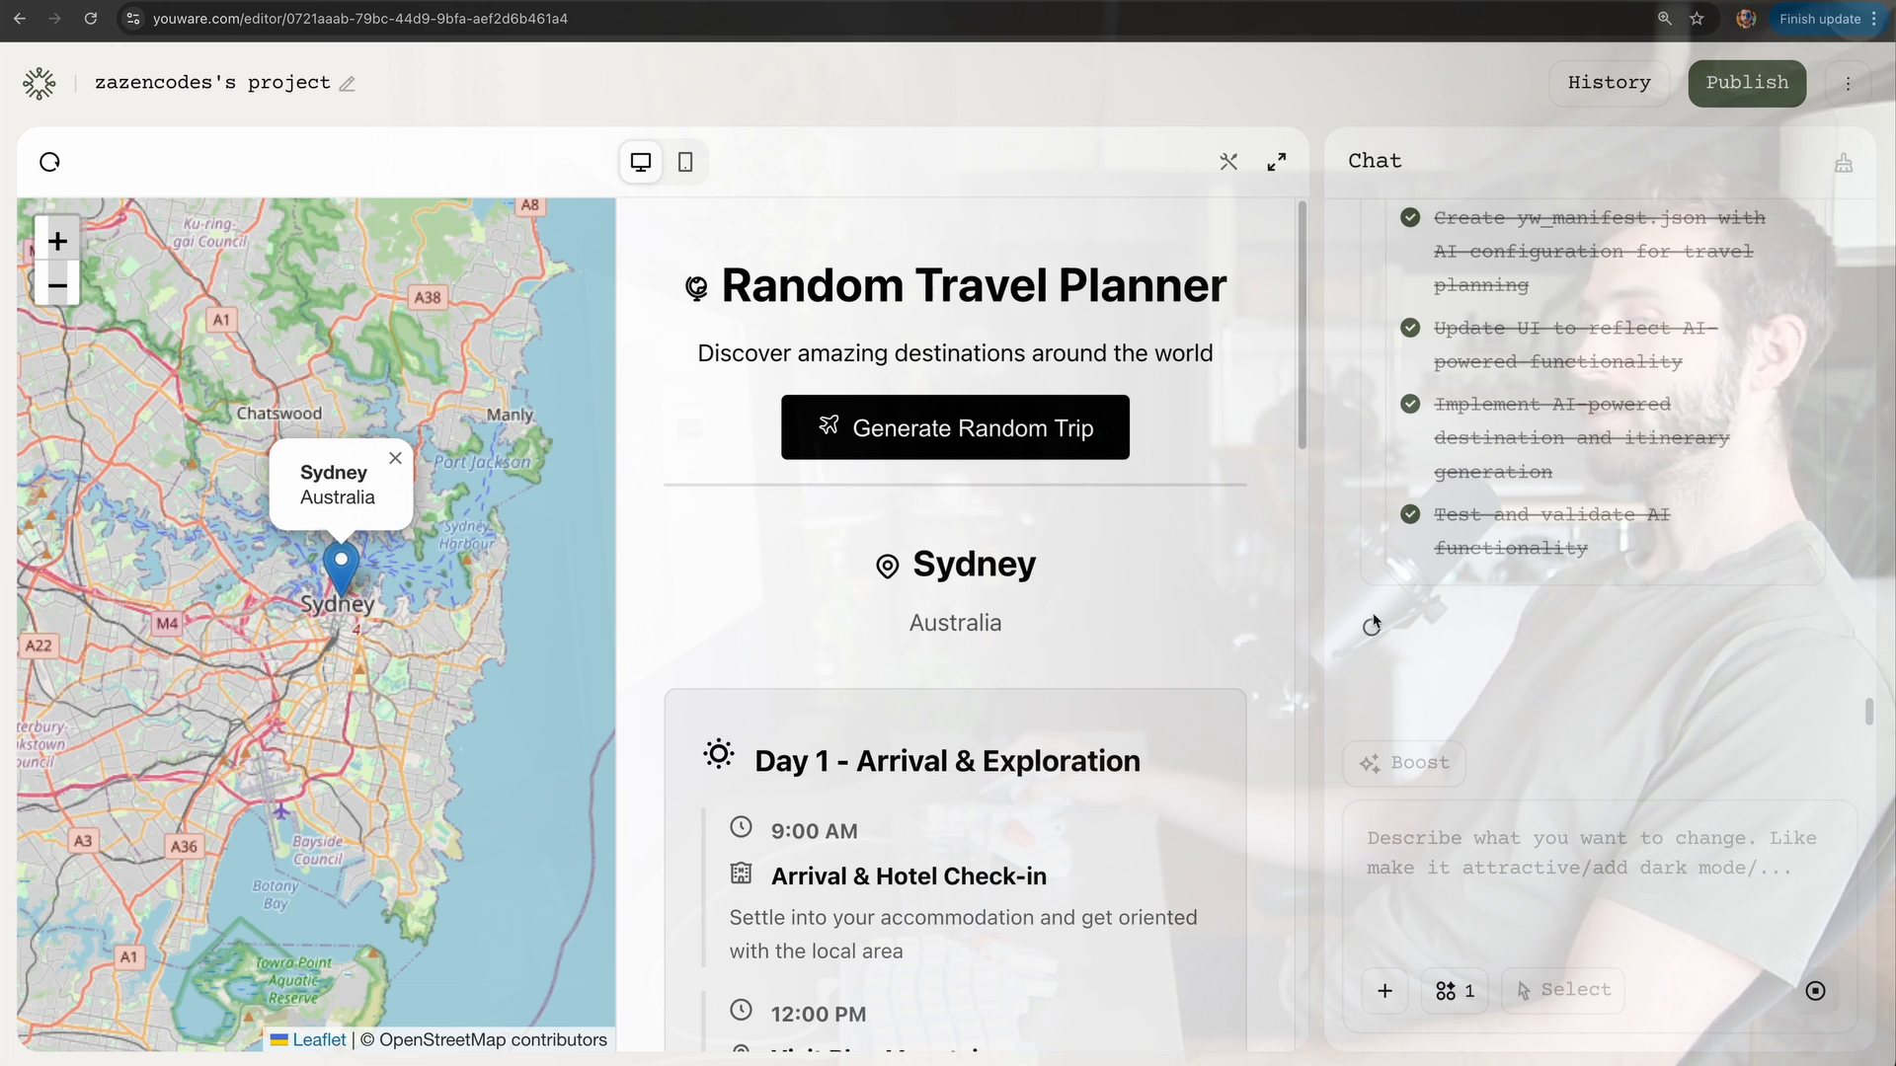
mouse_move(1414, 723)
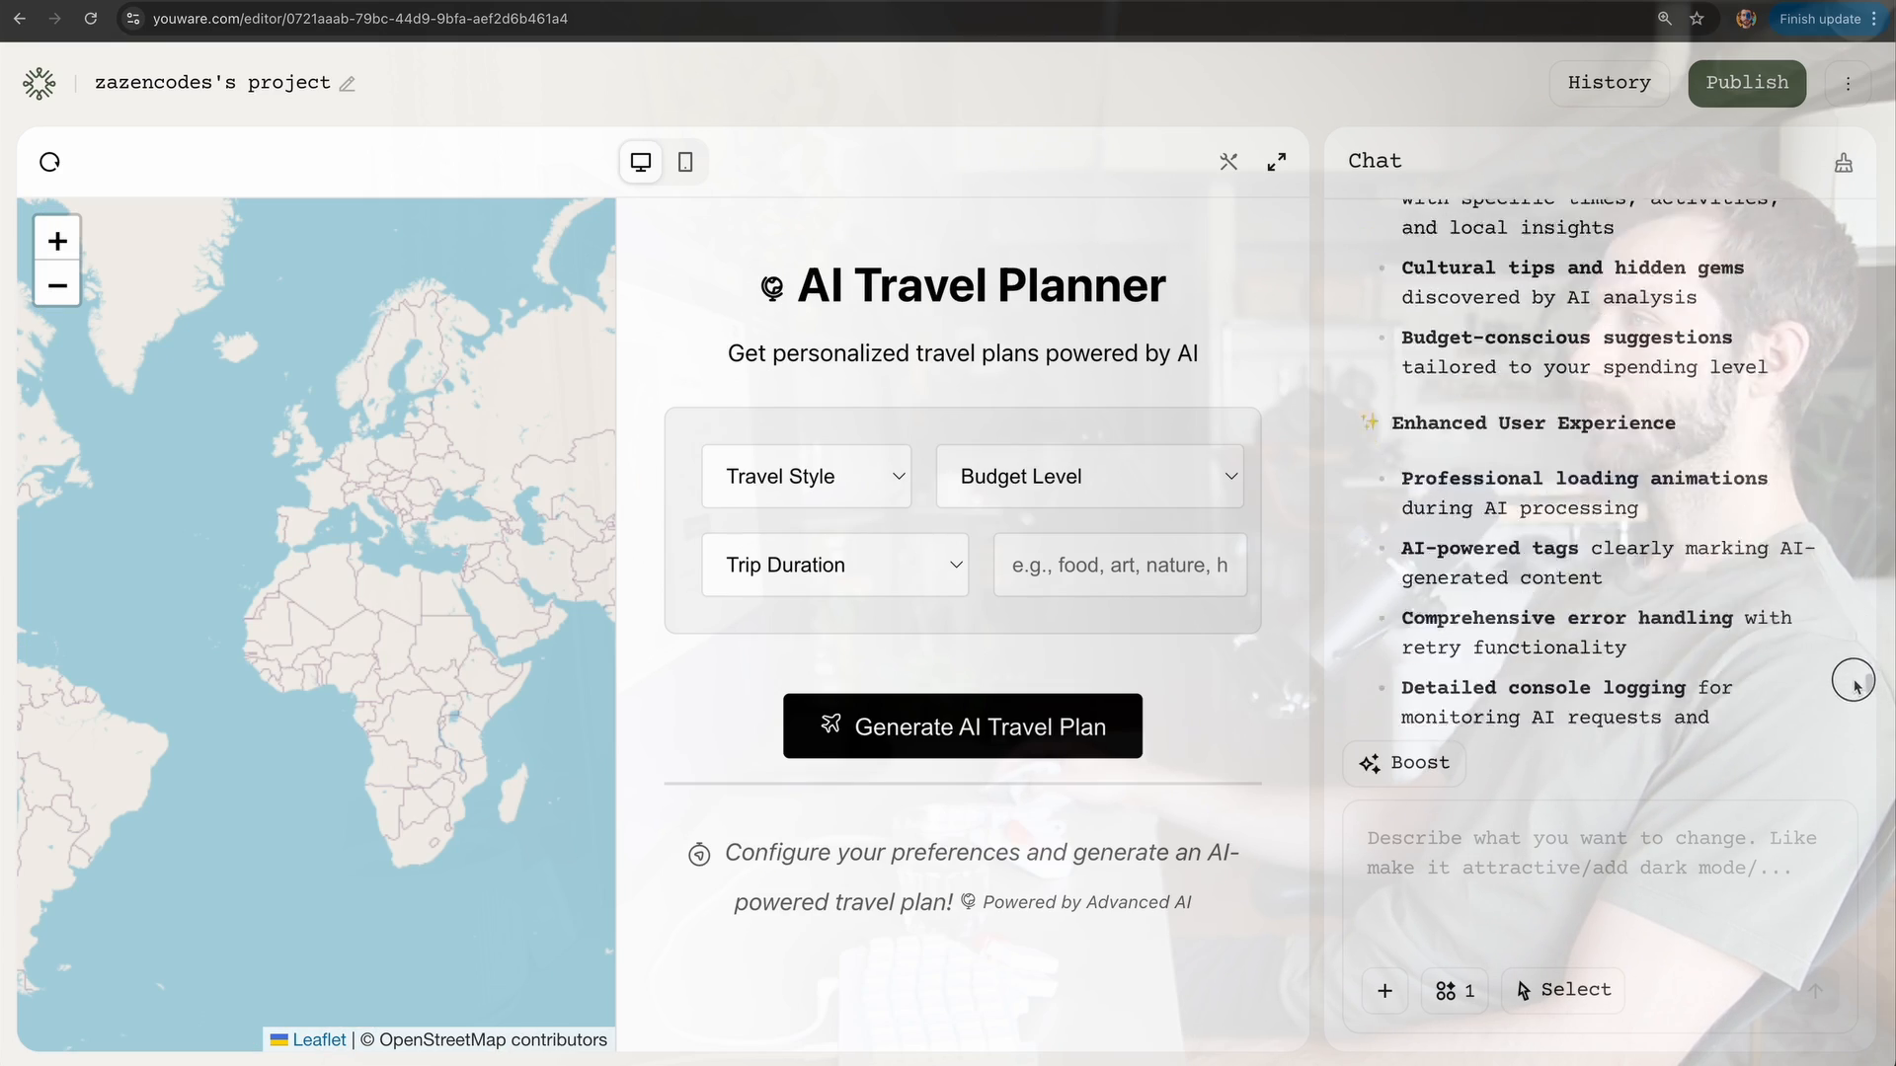
Step: Set Travel Style to Adventure and review the generated Queenstown hiking itinerary
left_click(803, 476)
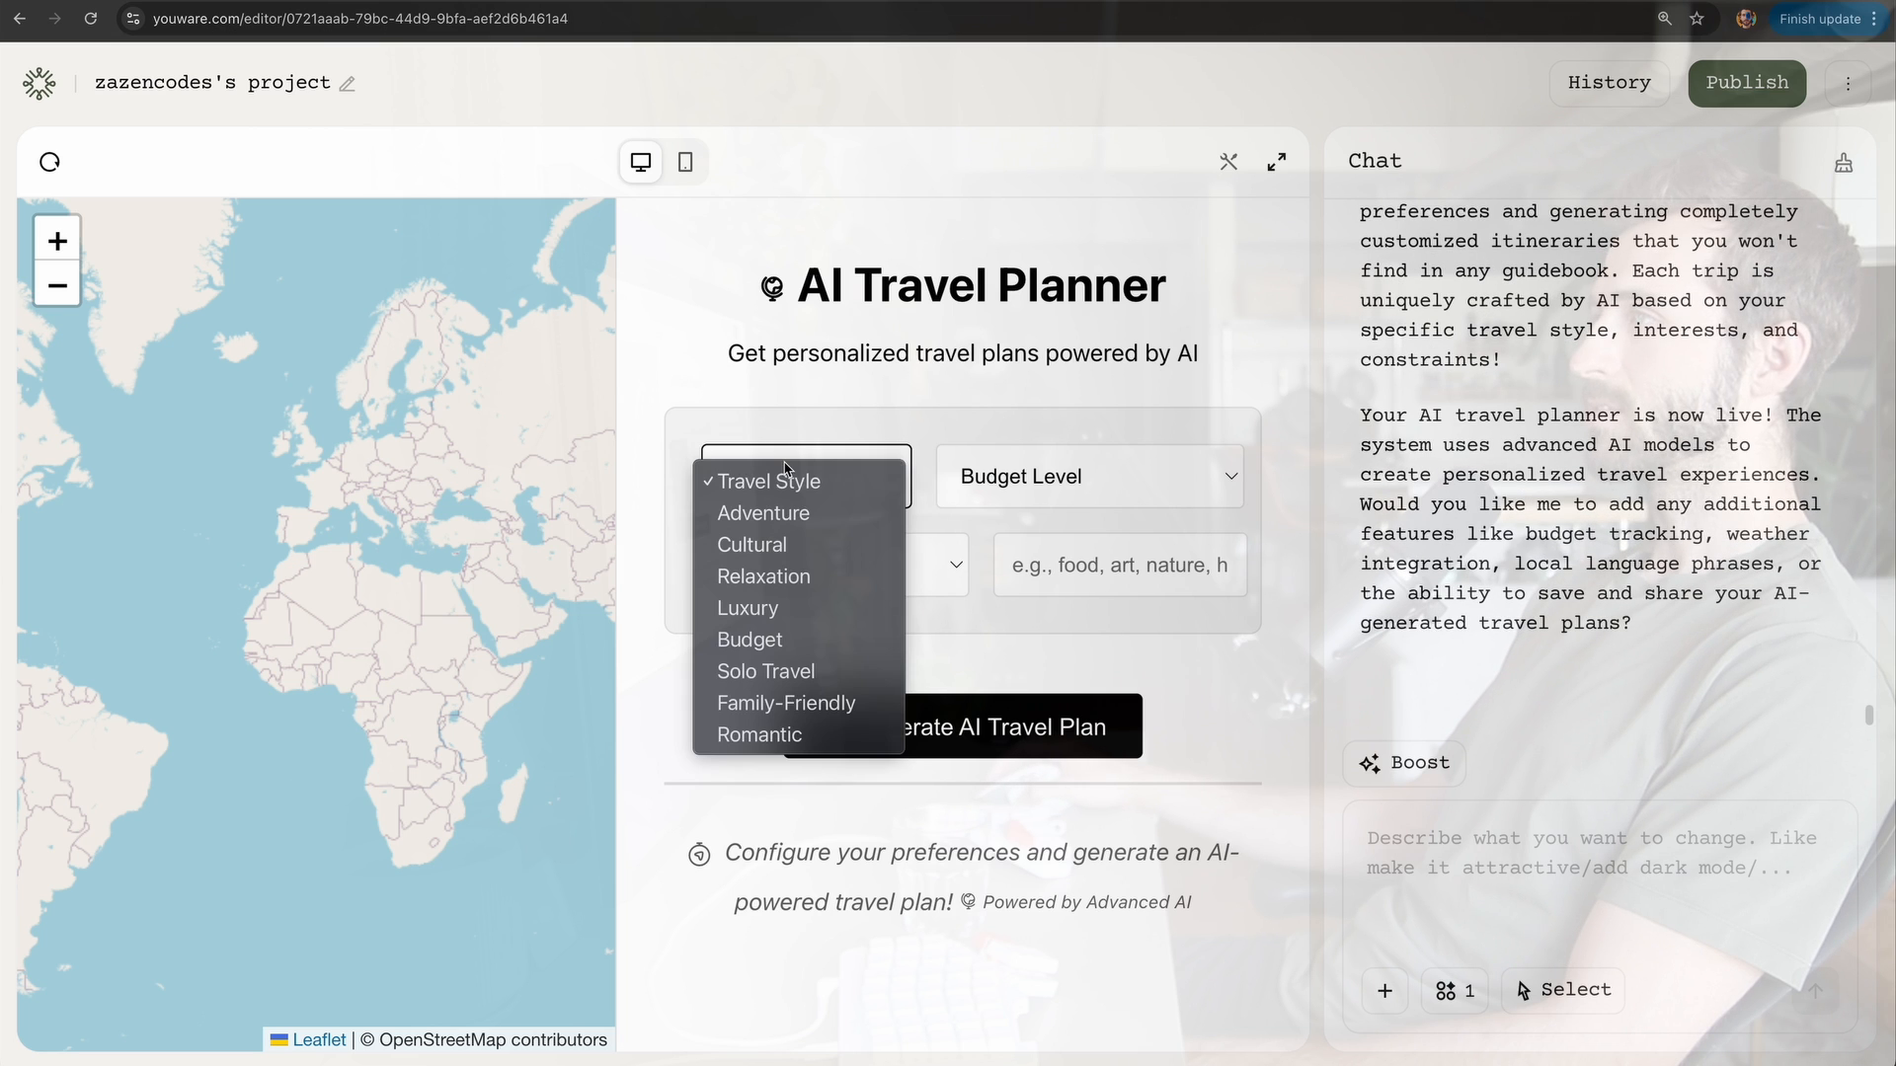
left_click(762, 511)
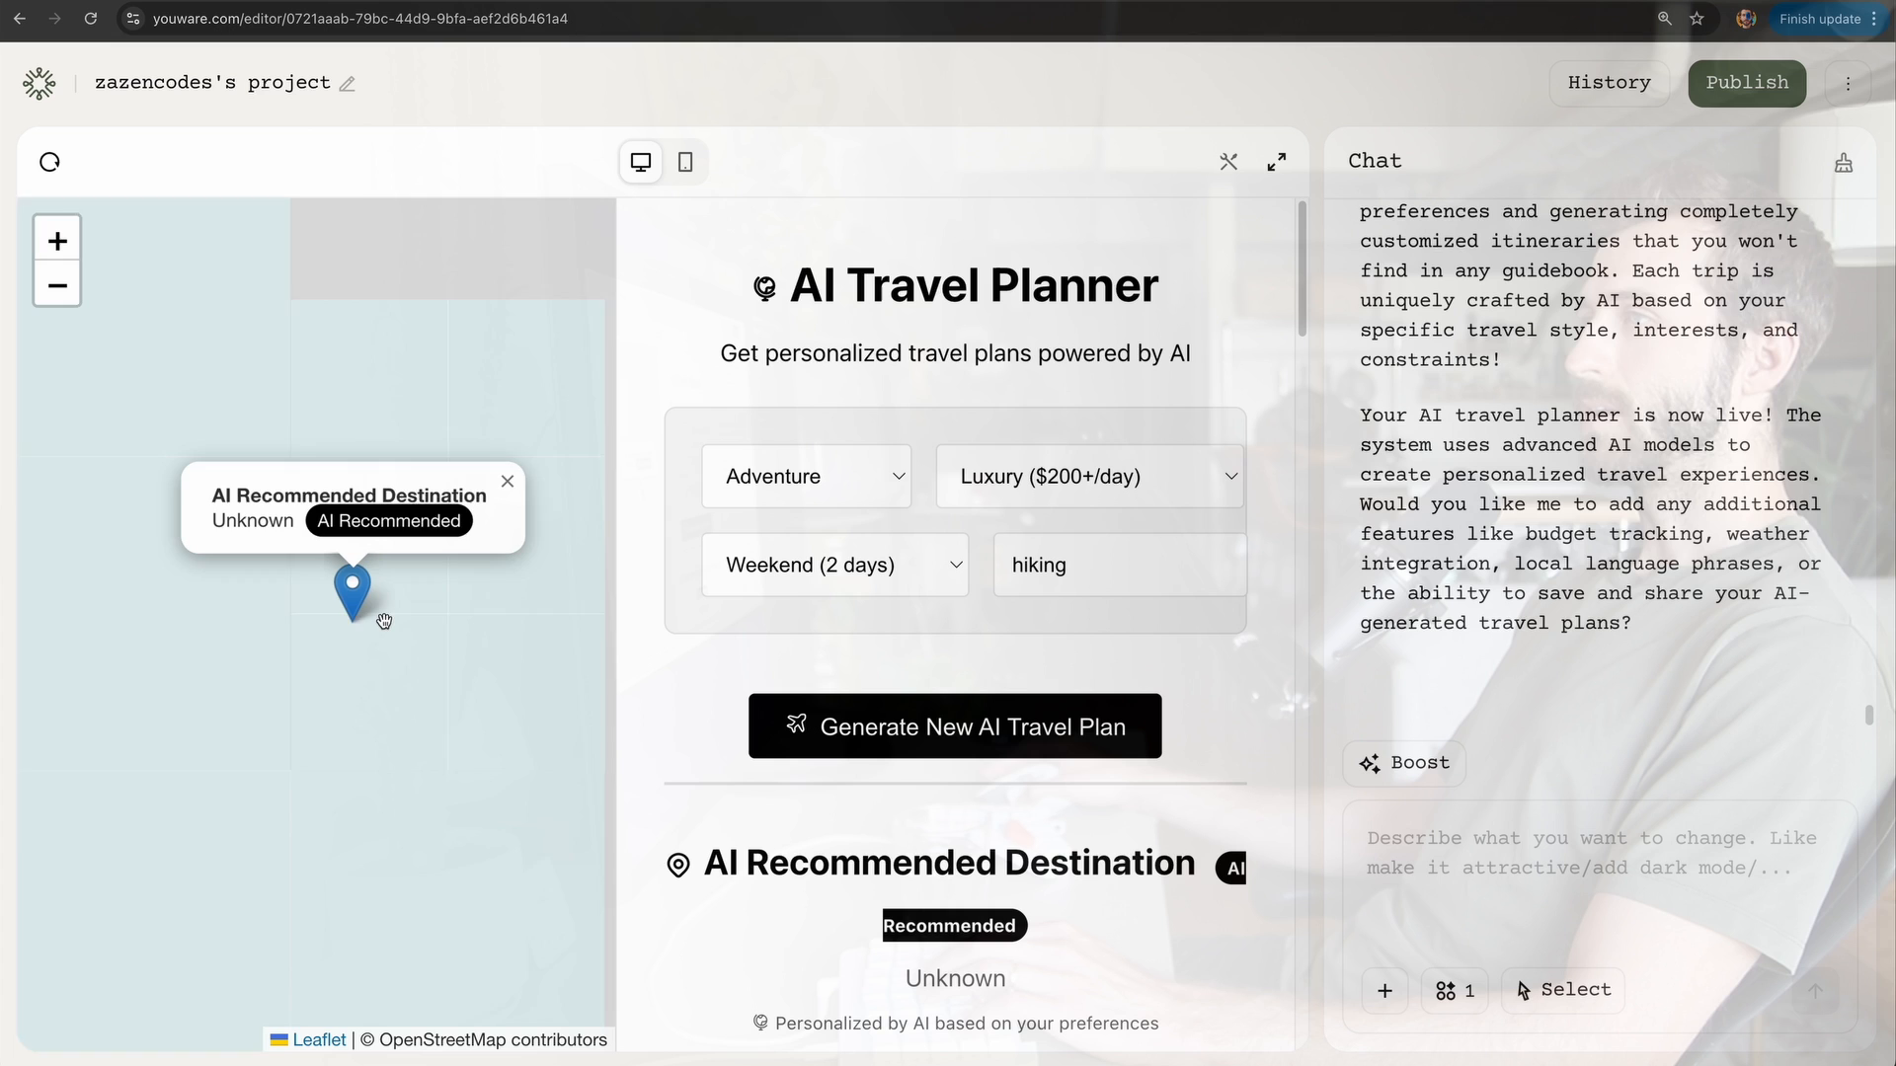
scroll("down", 3)
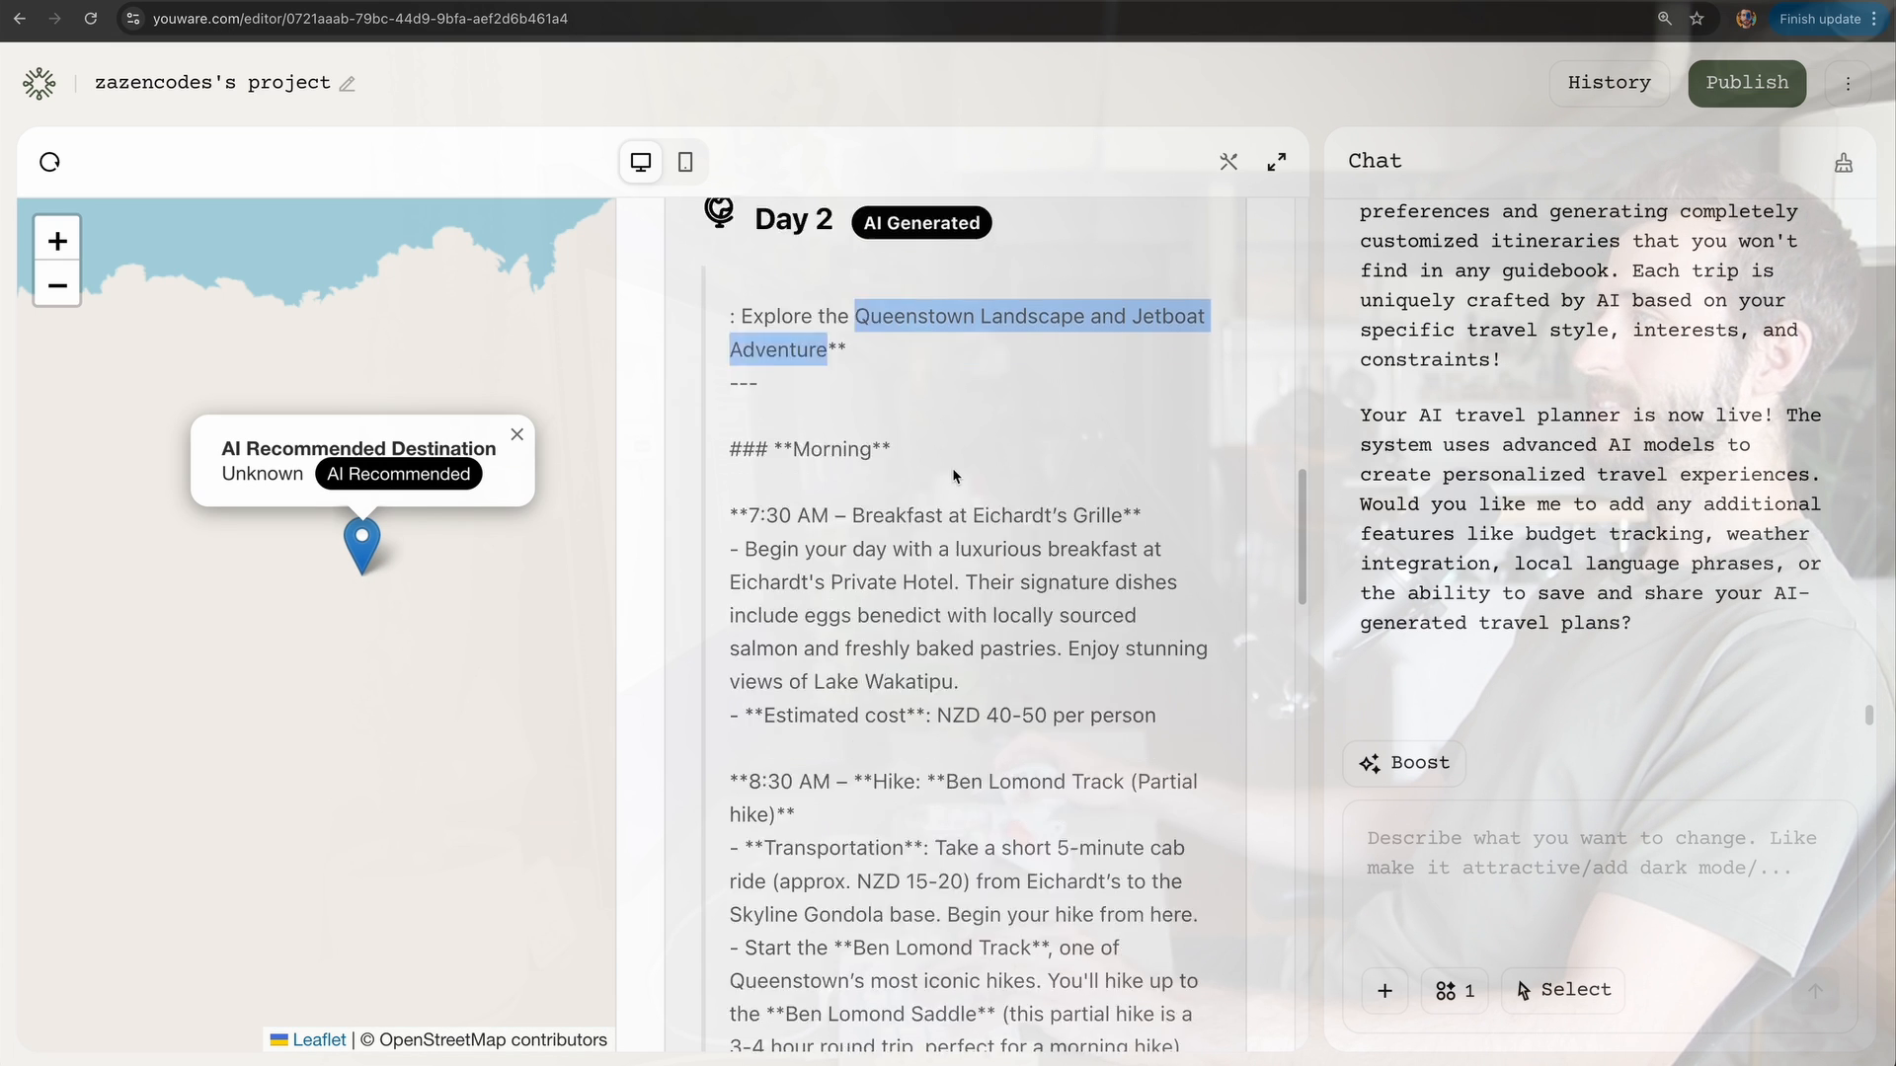
scroll("down", 3)
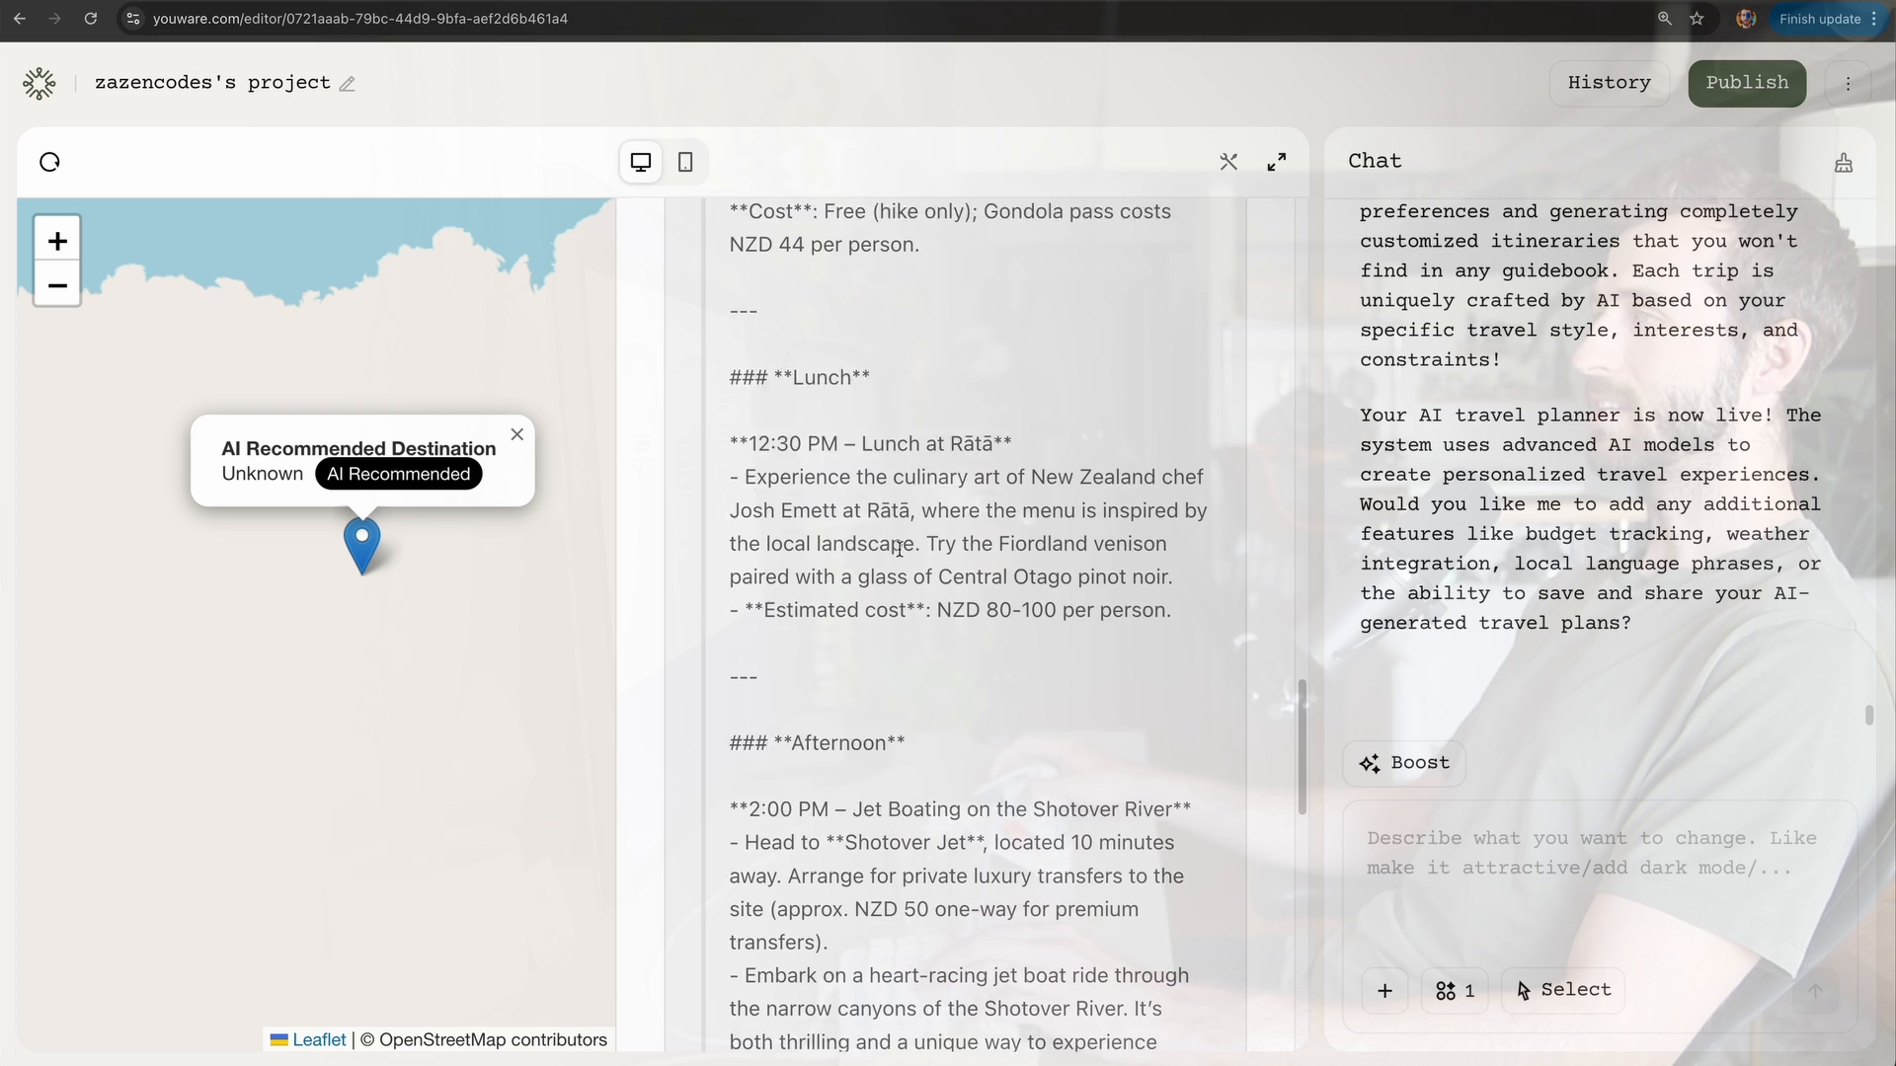
scroll("down", 3)
type("The map coordinates")
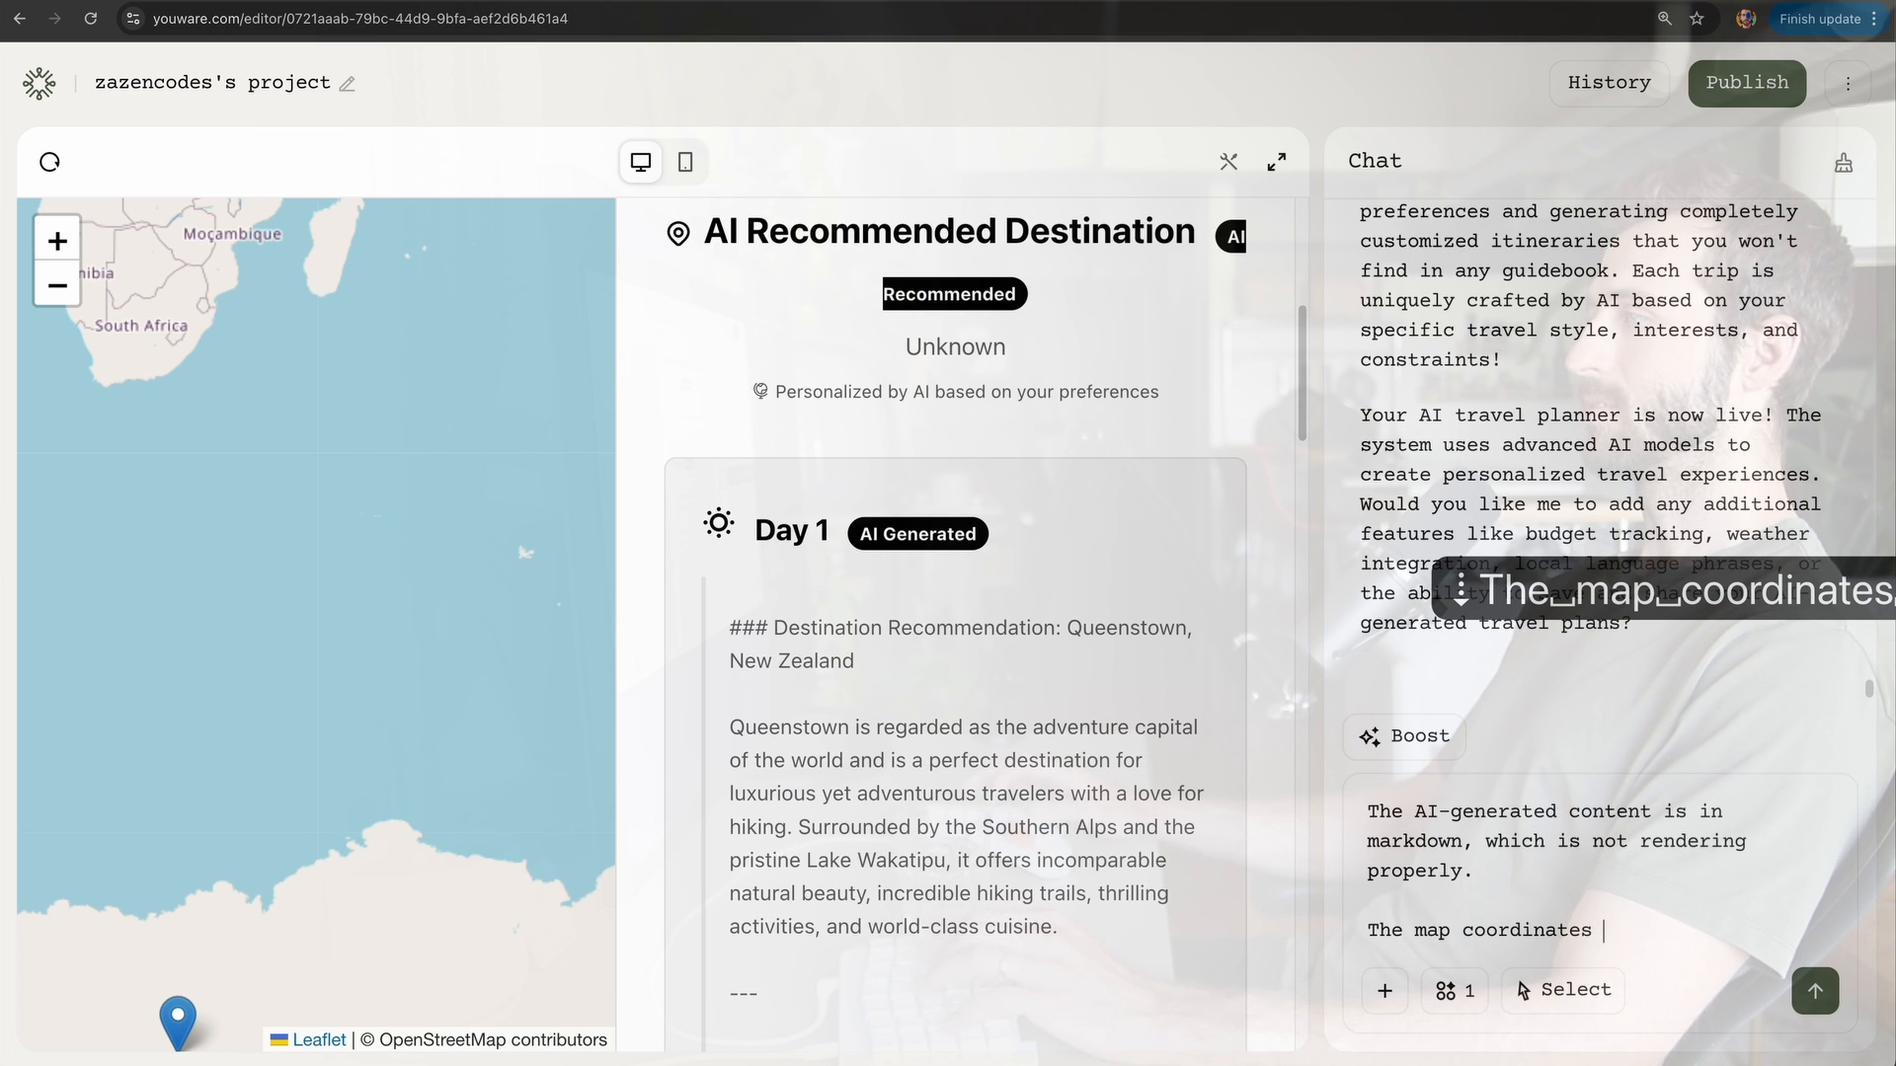
Step: Ask the agent for dark mode, rendered markdown and corrected map coordinates
type("don't seem to be aligning with the location. Double check that those work ok.")
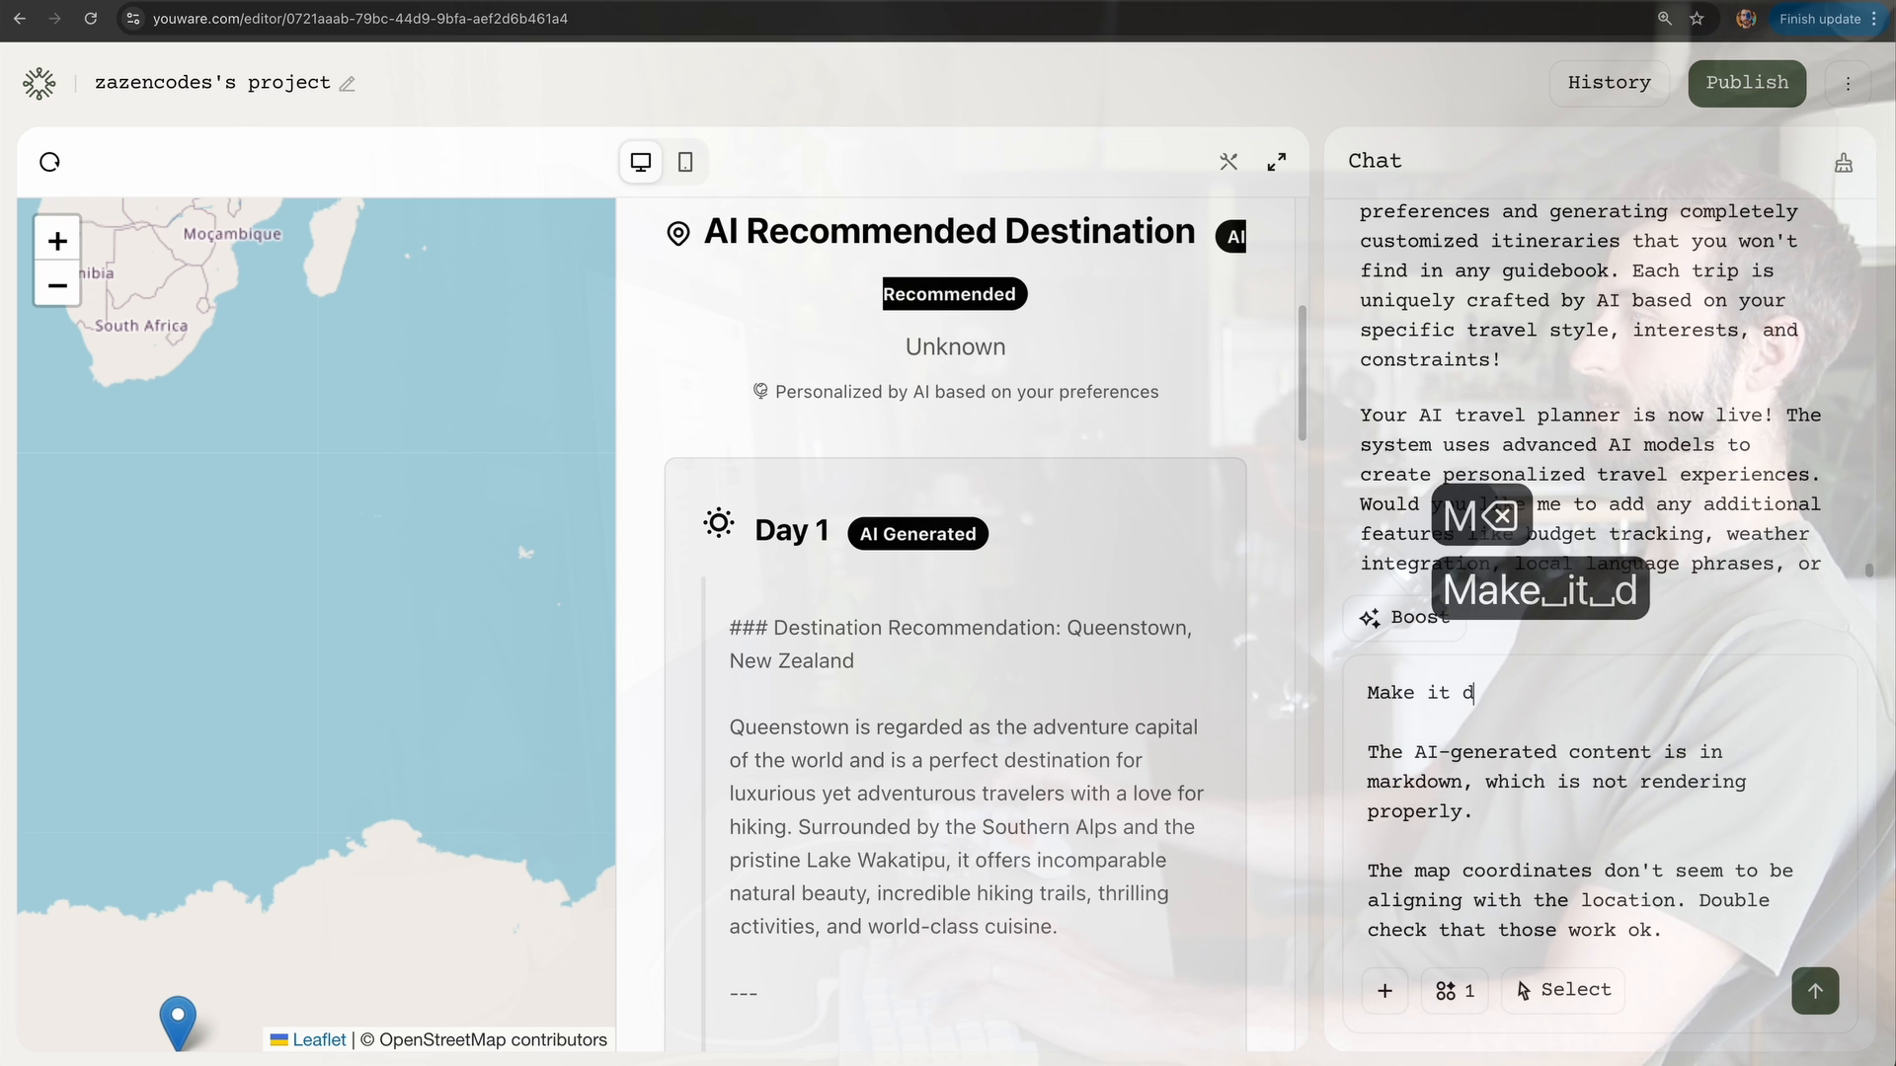
left_click(1813, 991)
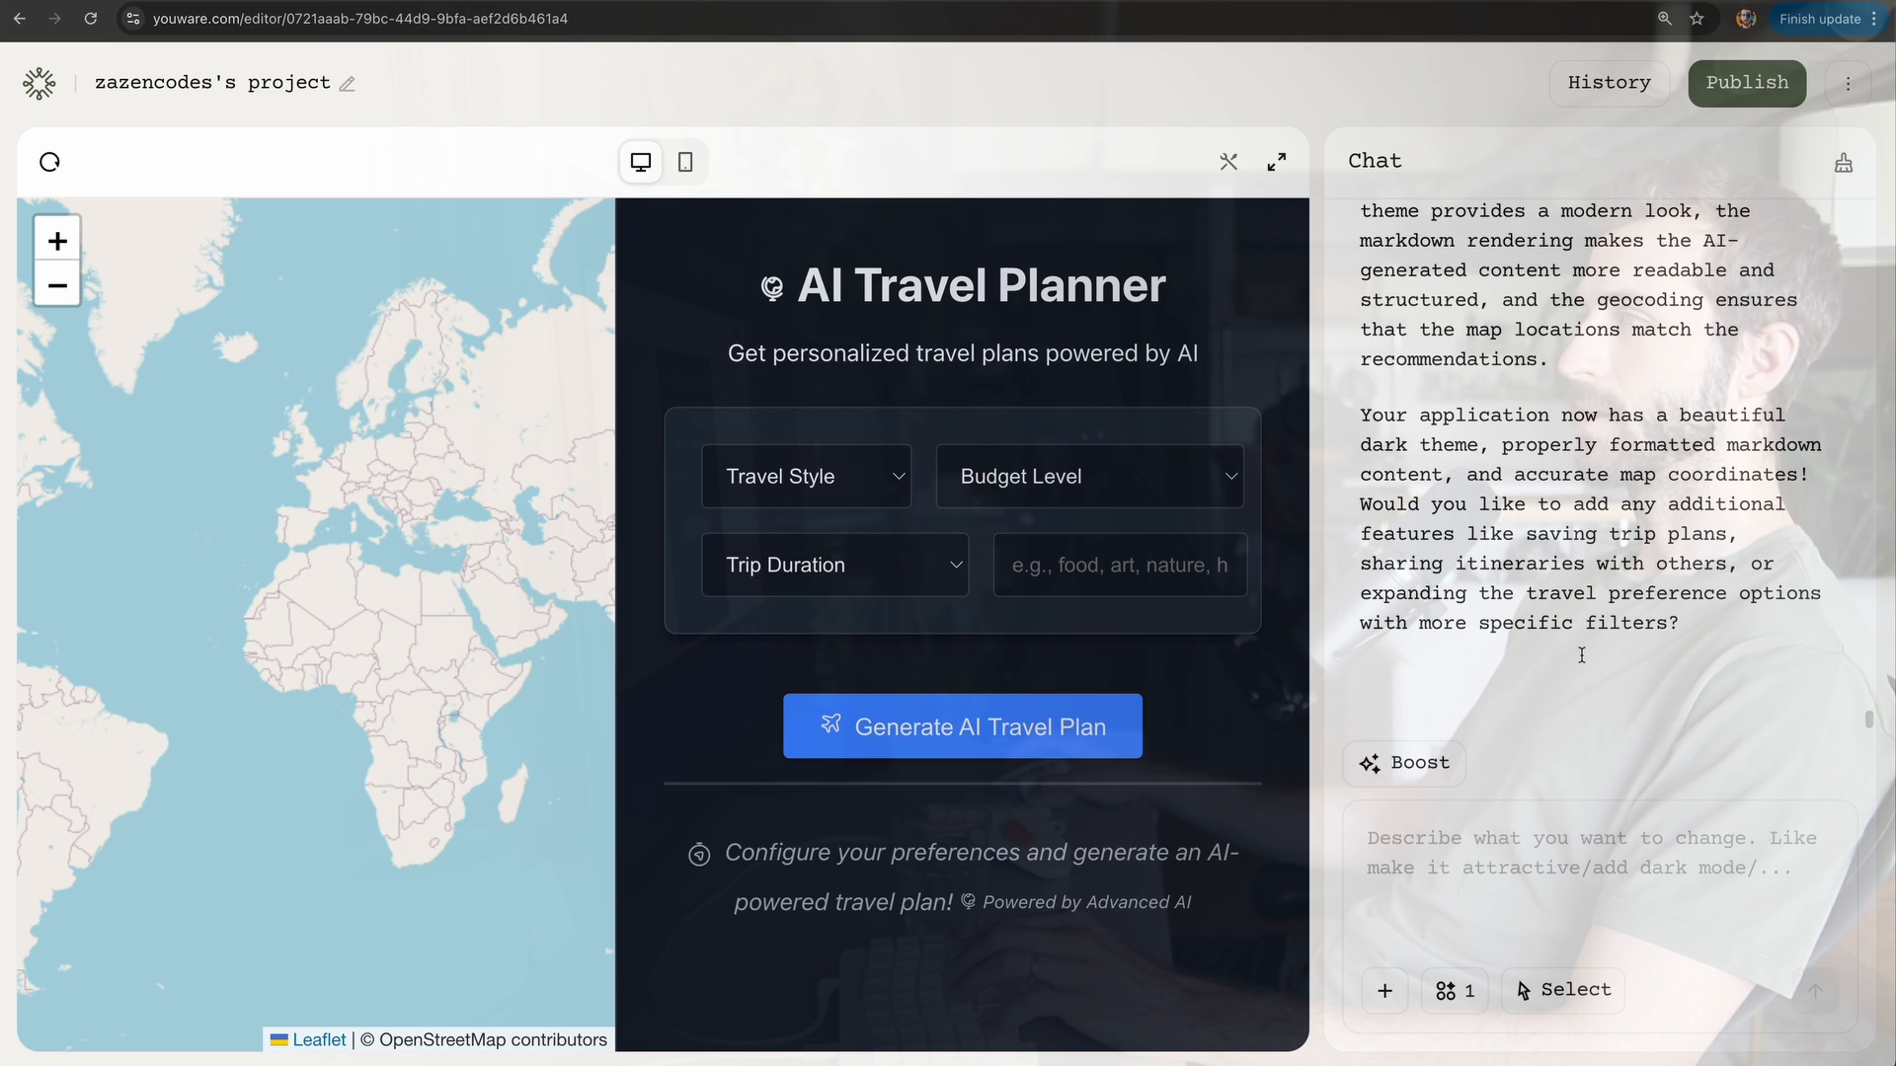
Step: Generate a cultural, mid-range, three-day plan and look over its result
left_click(961, 727)
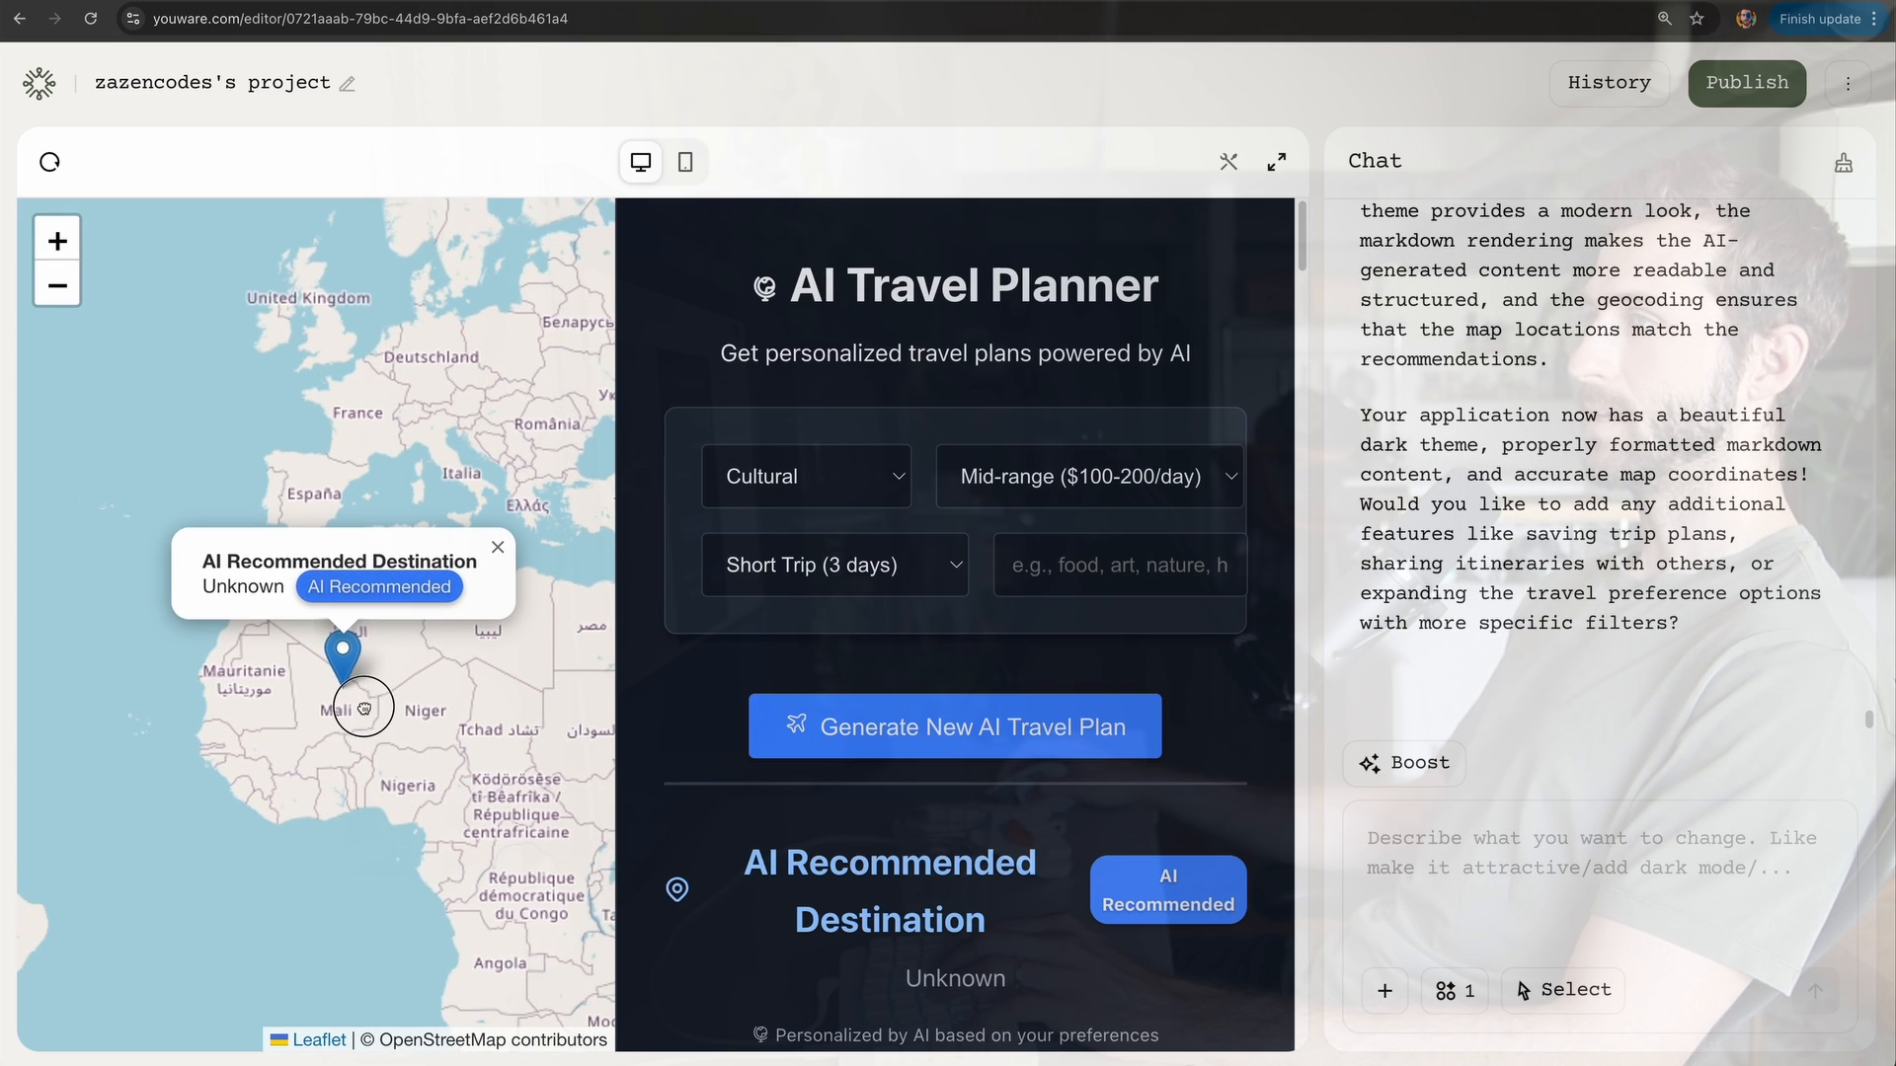
scroll("down", 3)
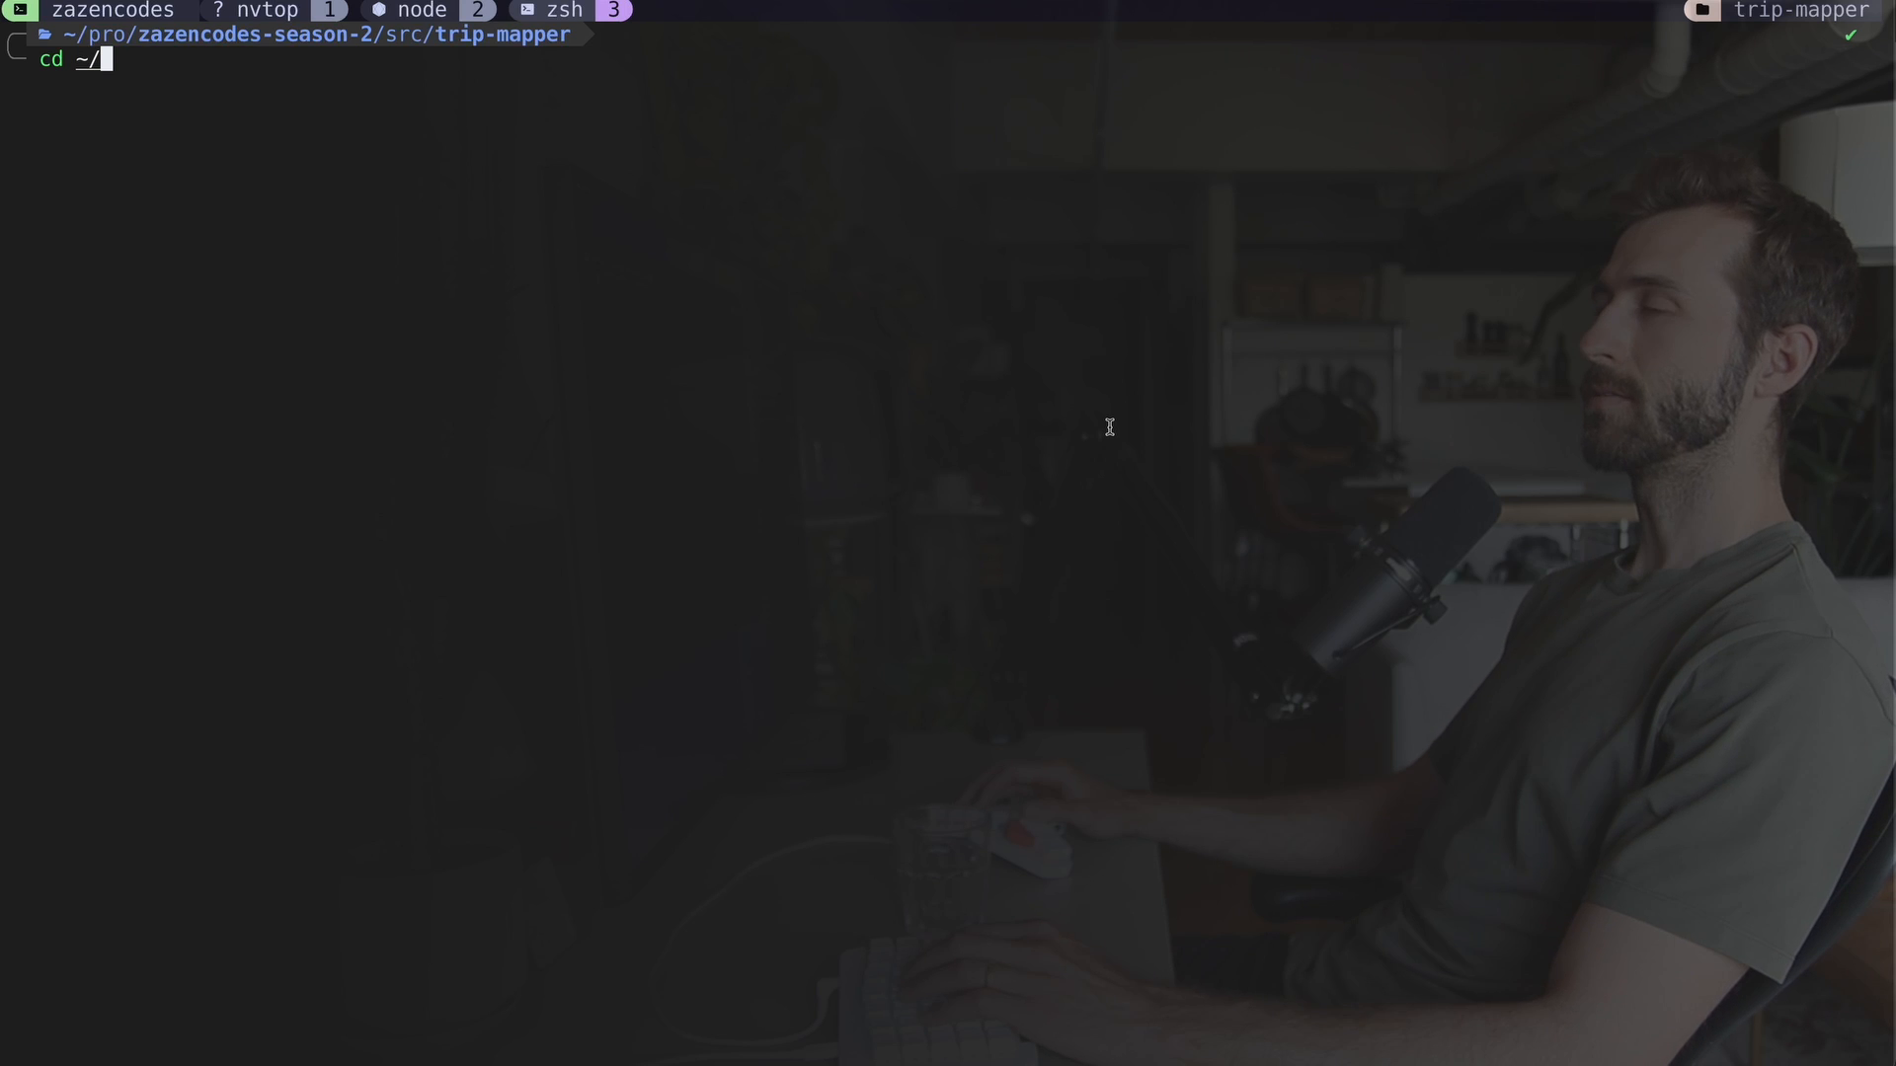
Step: Go to ~/Downloads/source_code, view index.html in nvim and select the AI SDK script lines
type("Downloads/")
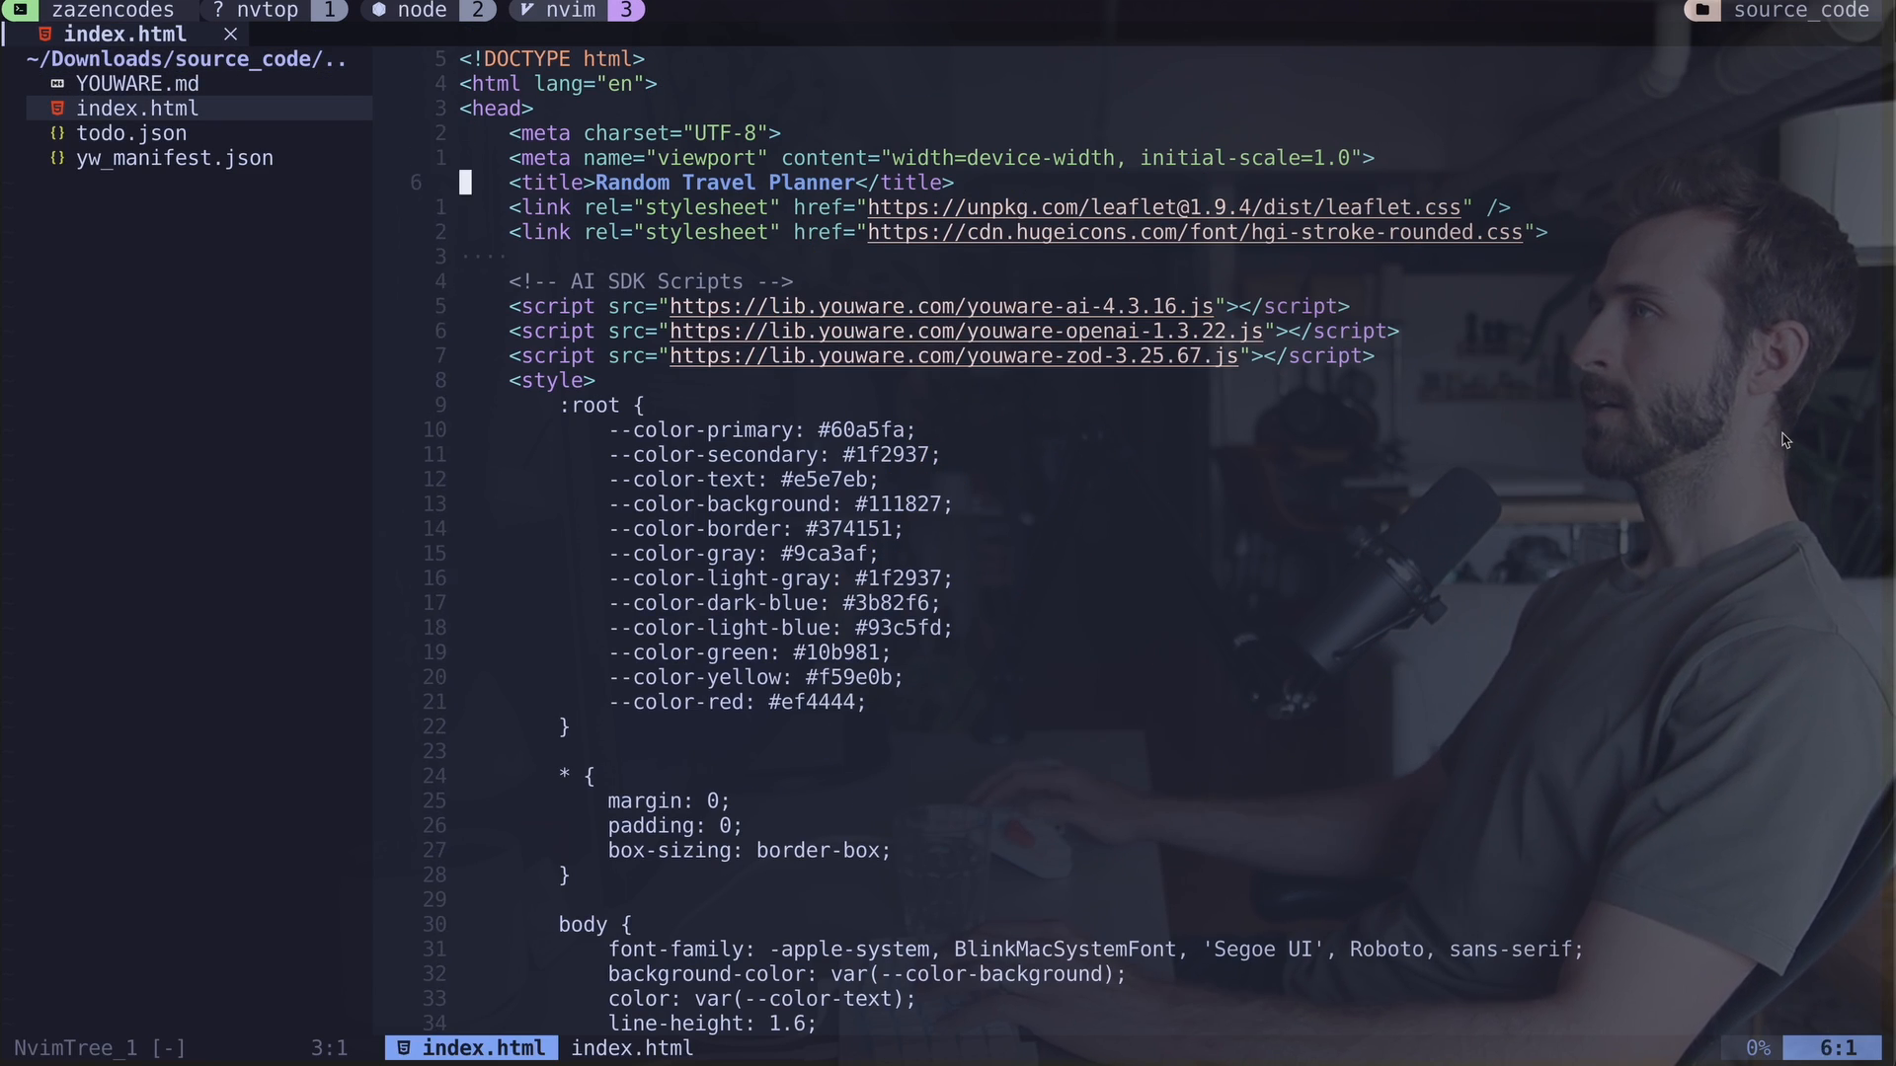
key("V")
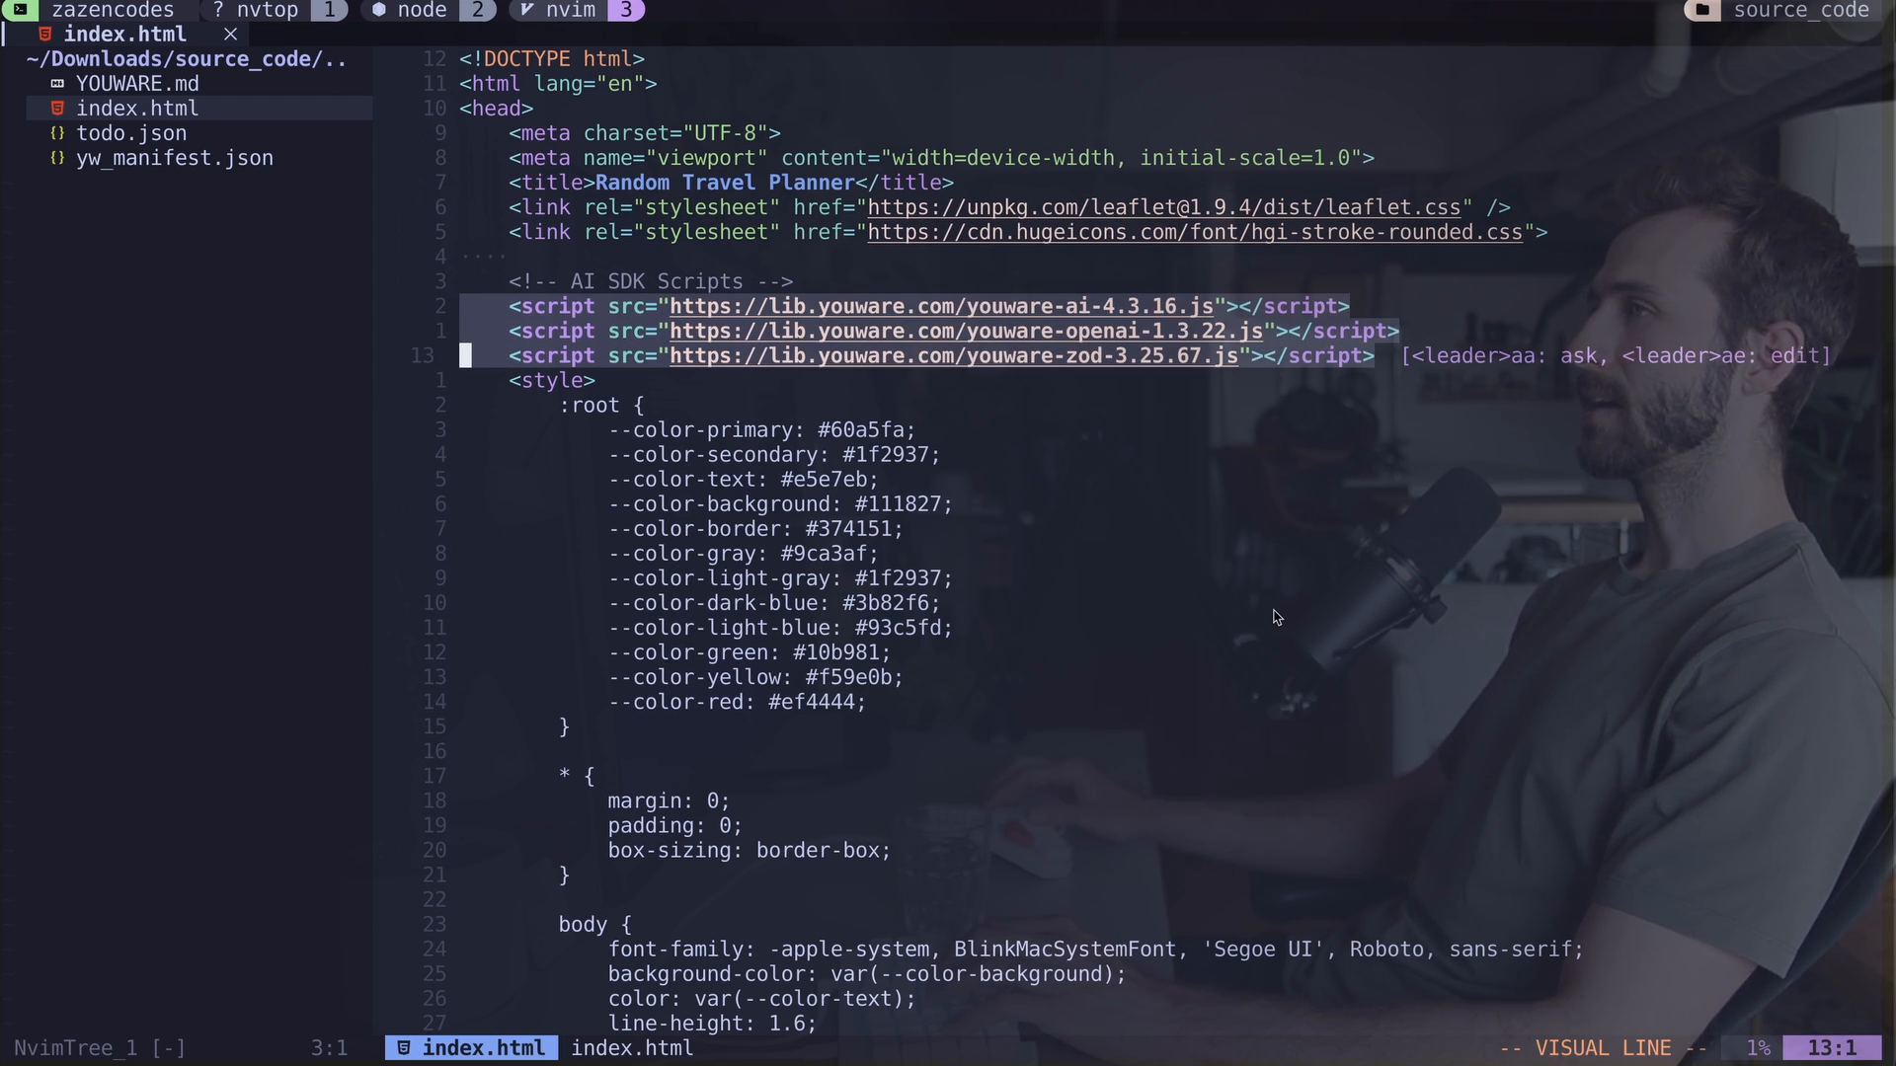
key("k")
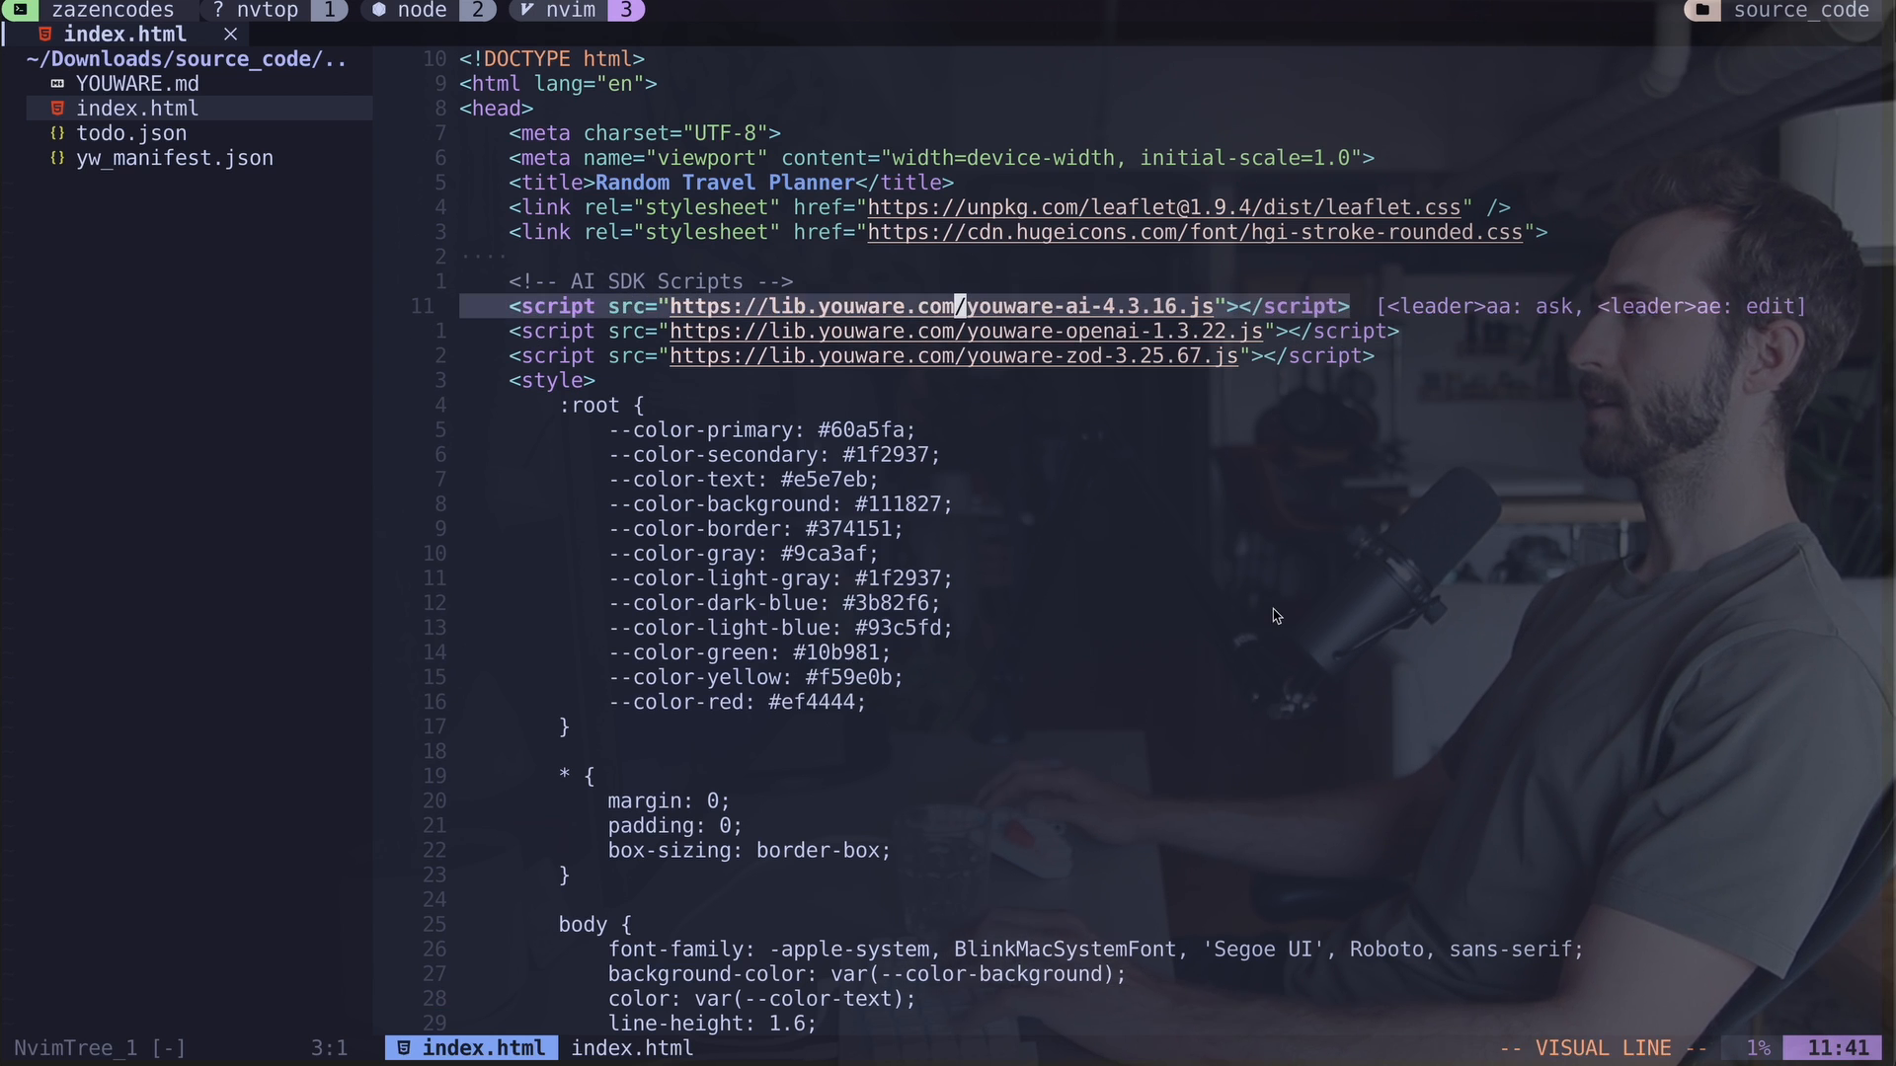
scroll("down", 3)
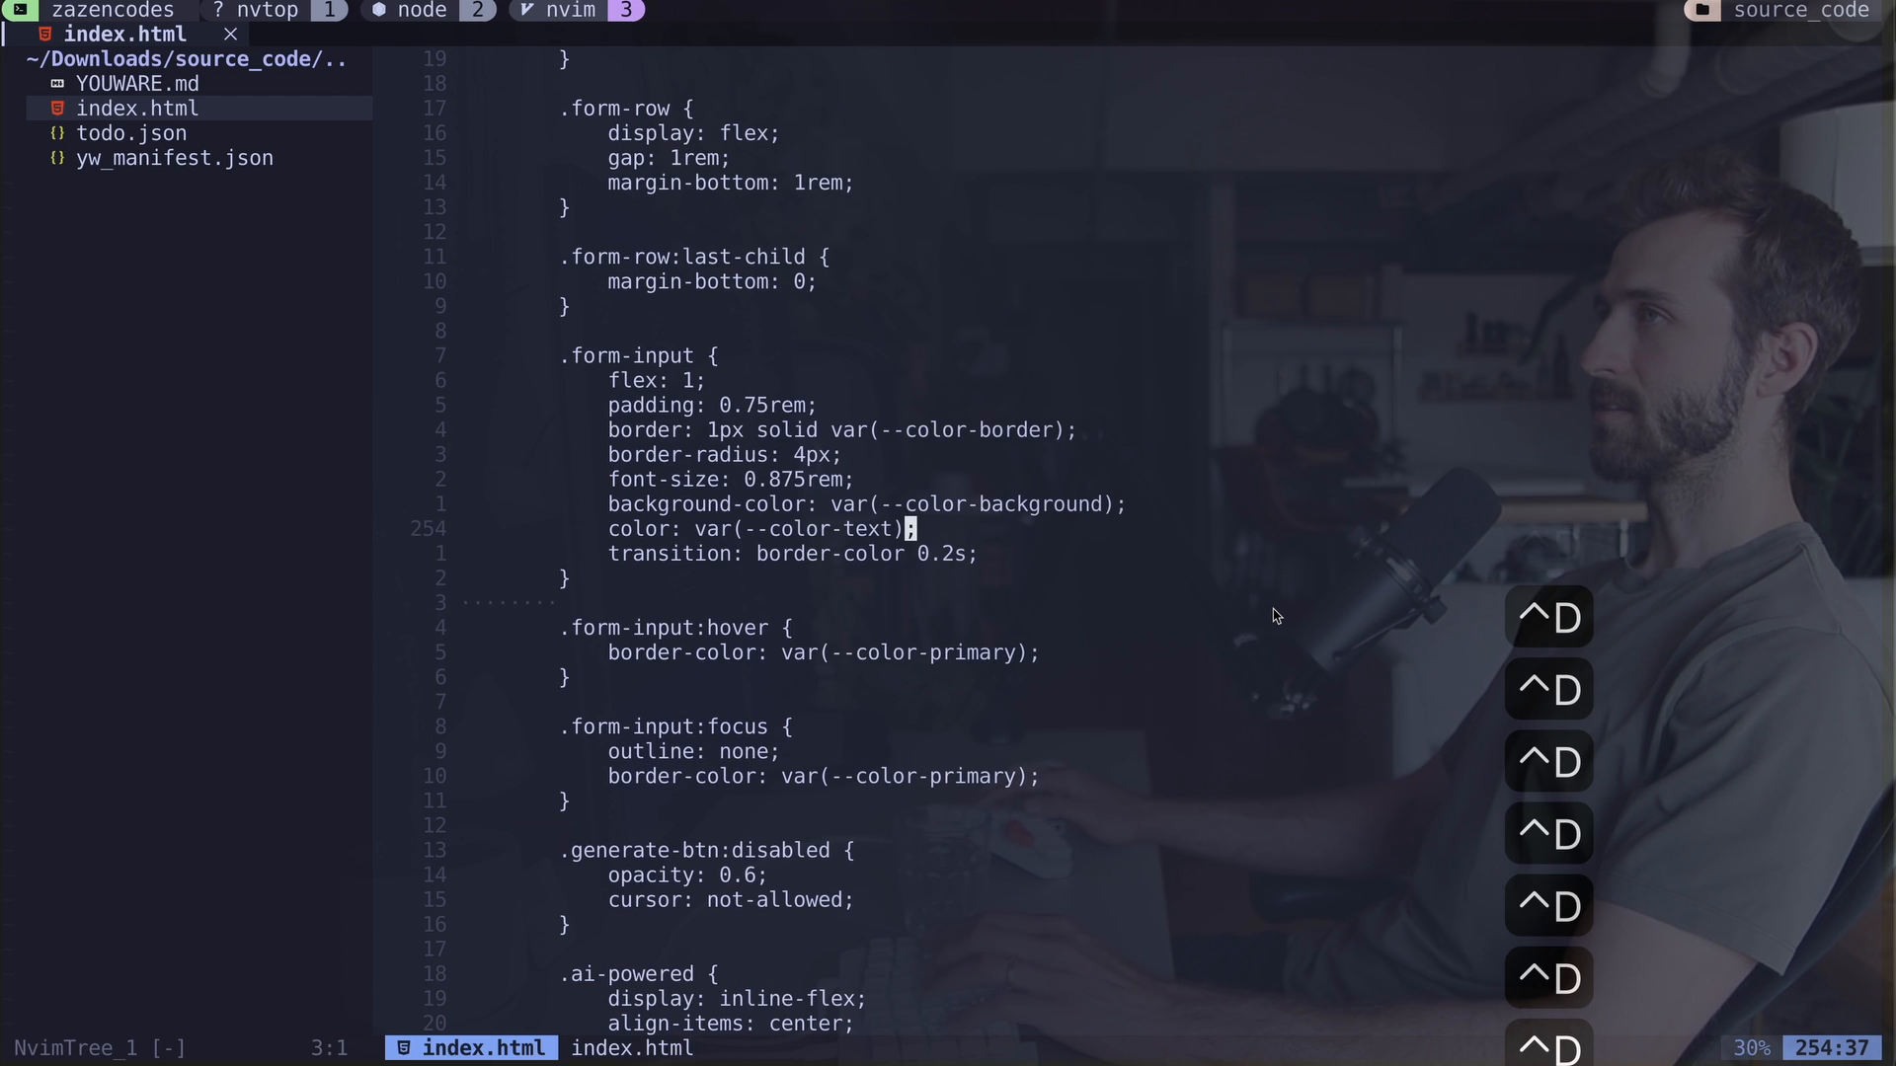
scroll("down", 3)
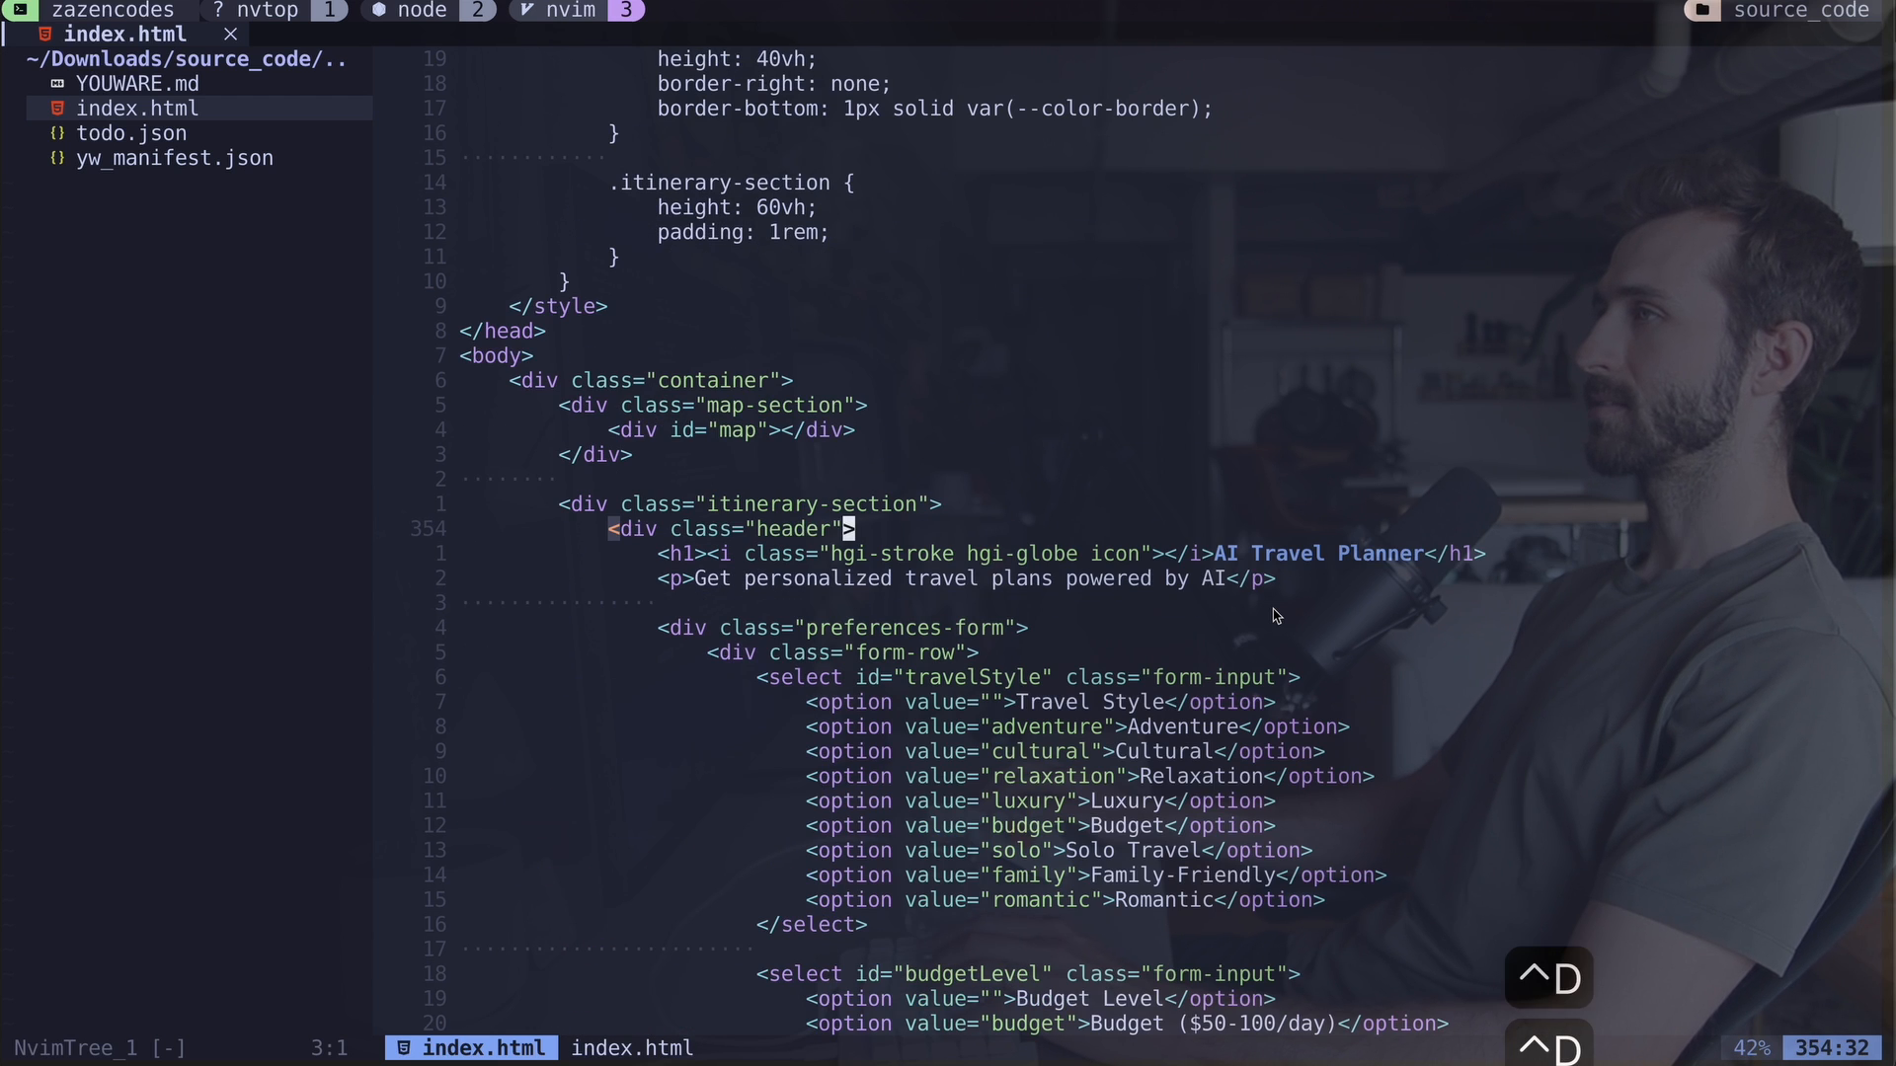
scroll("down", 3)
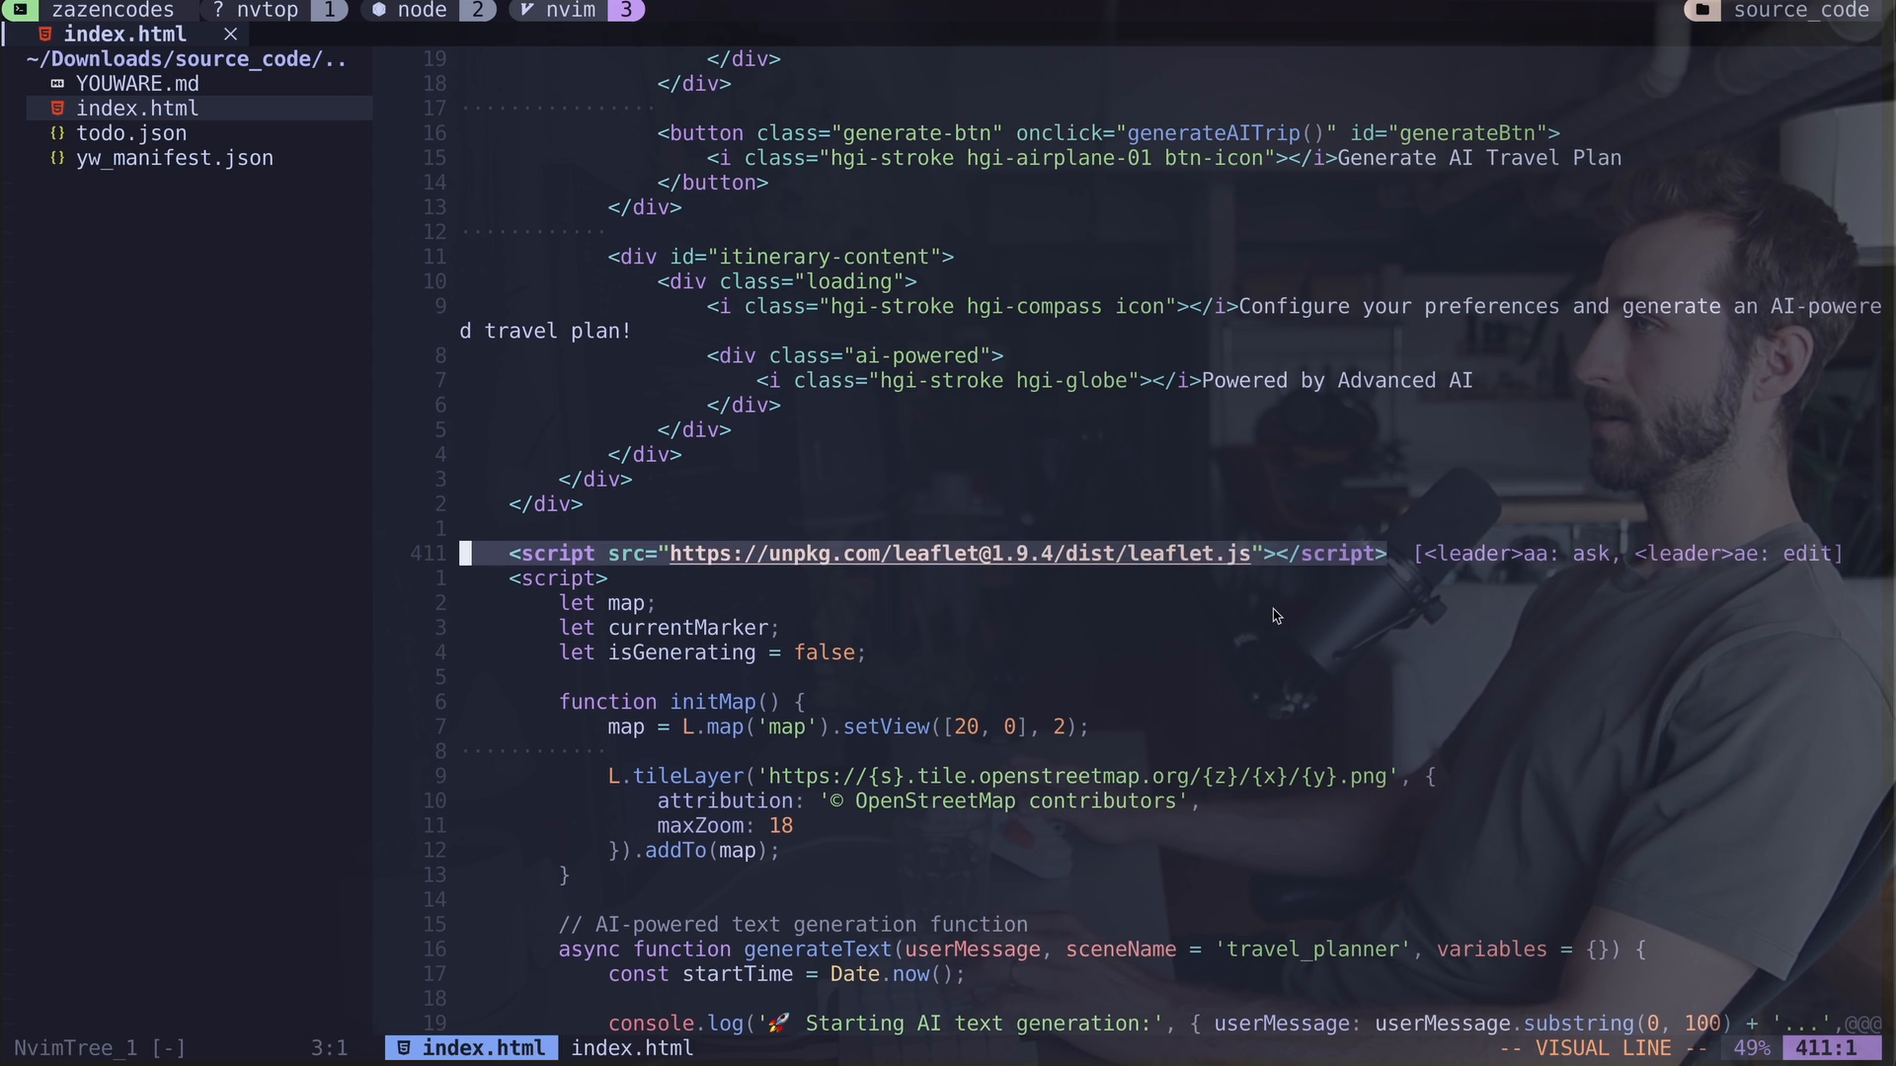
scroll("down", 3)
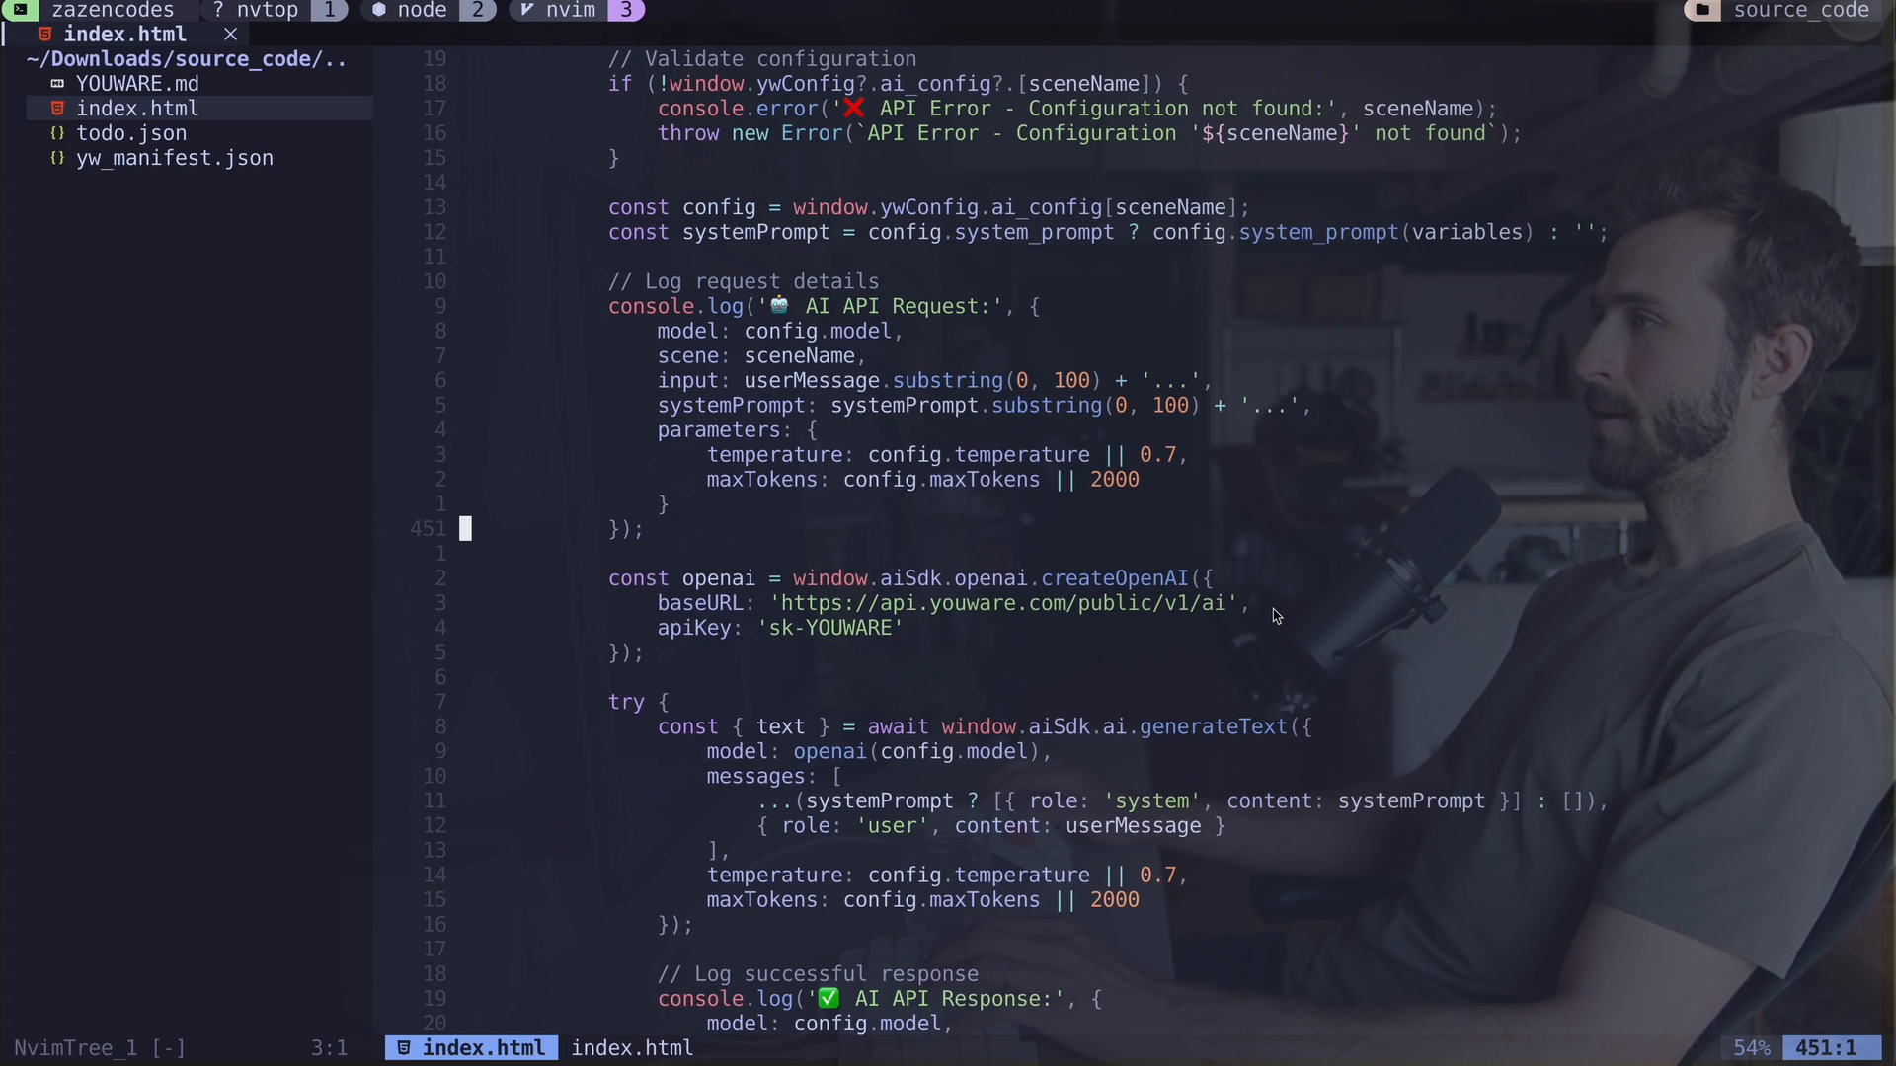
Step: Page through the markup and AI text-generation request code further down index.html
key("V")
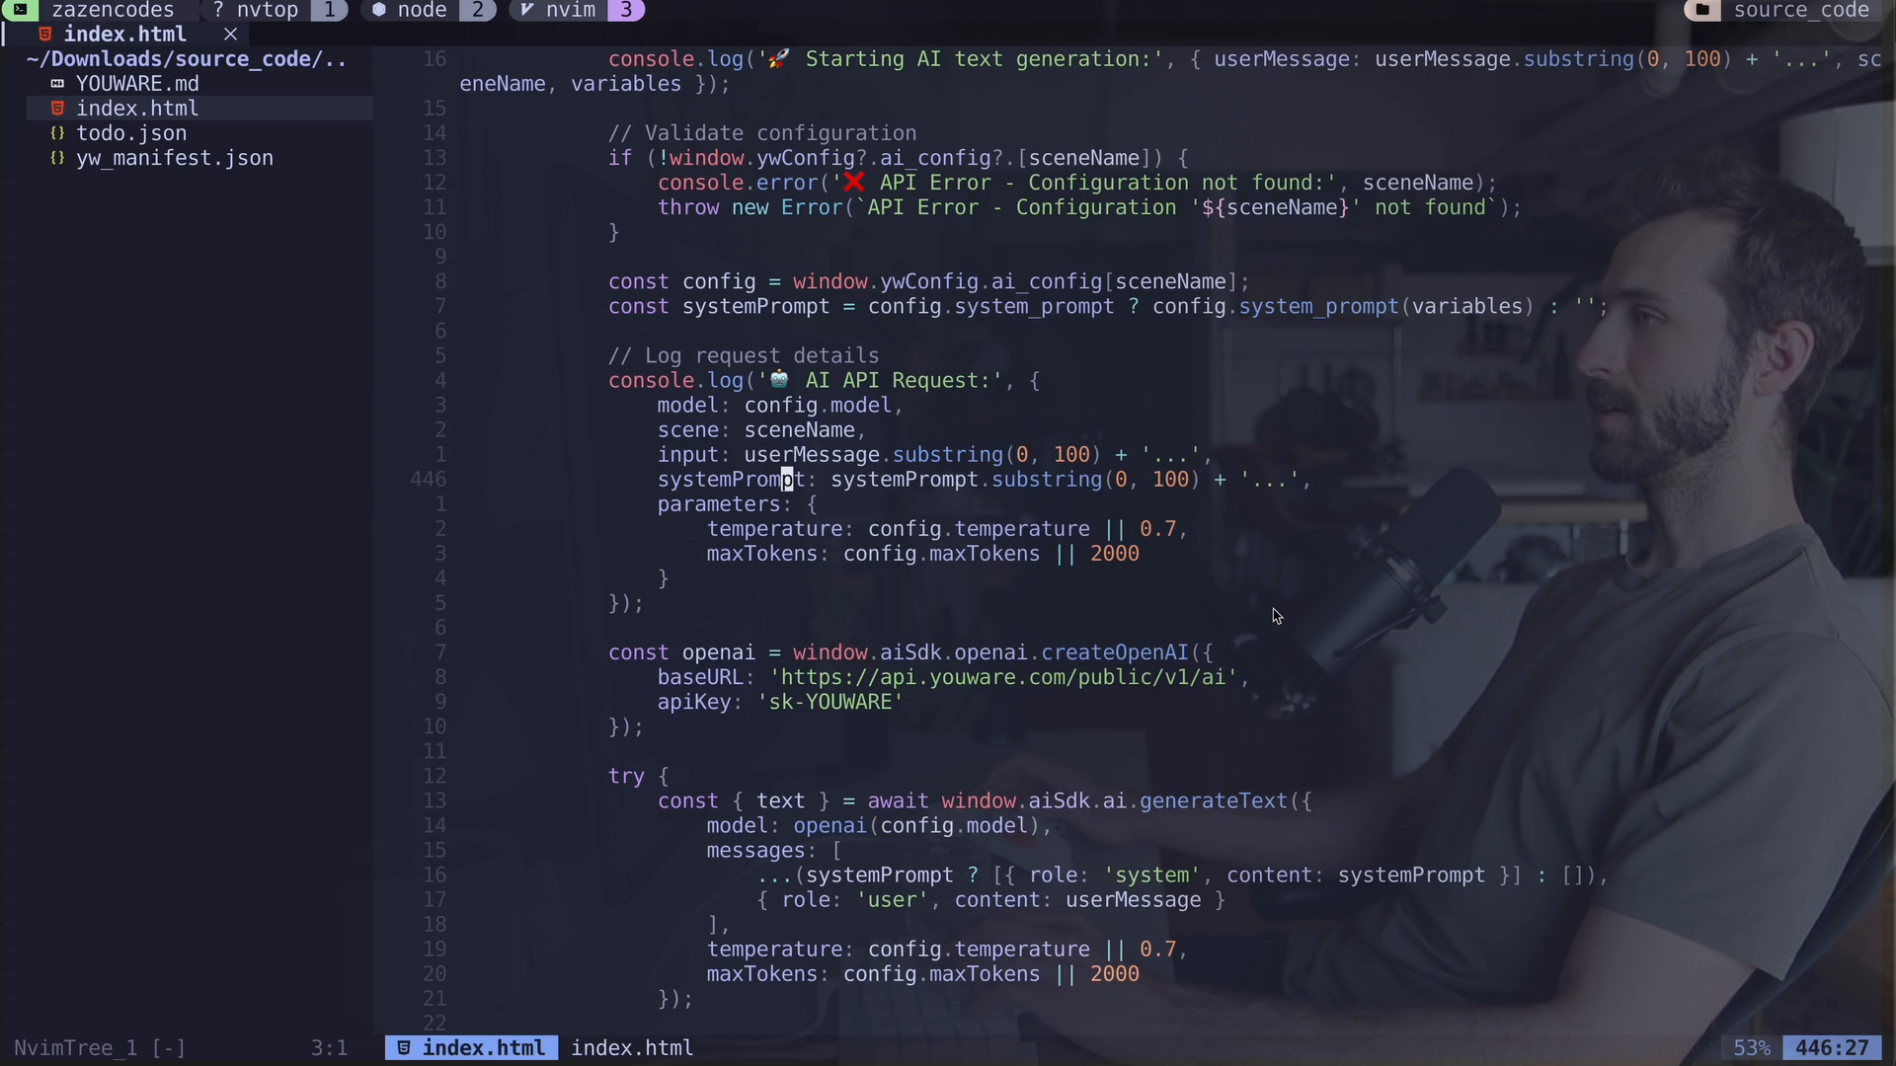
scroll("down", 3)
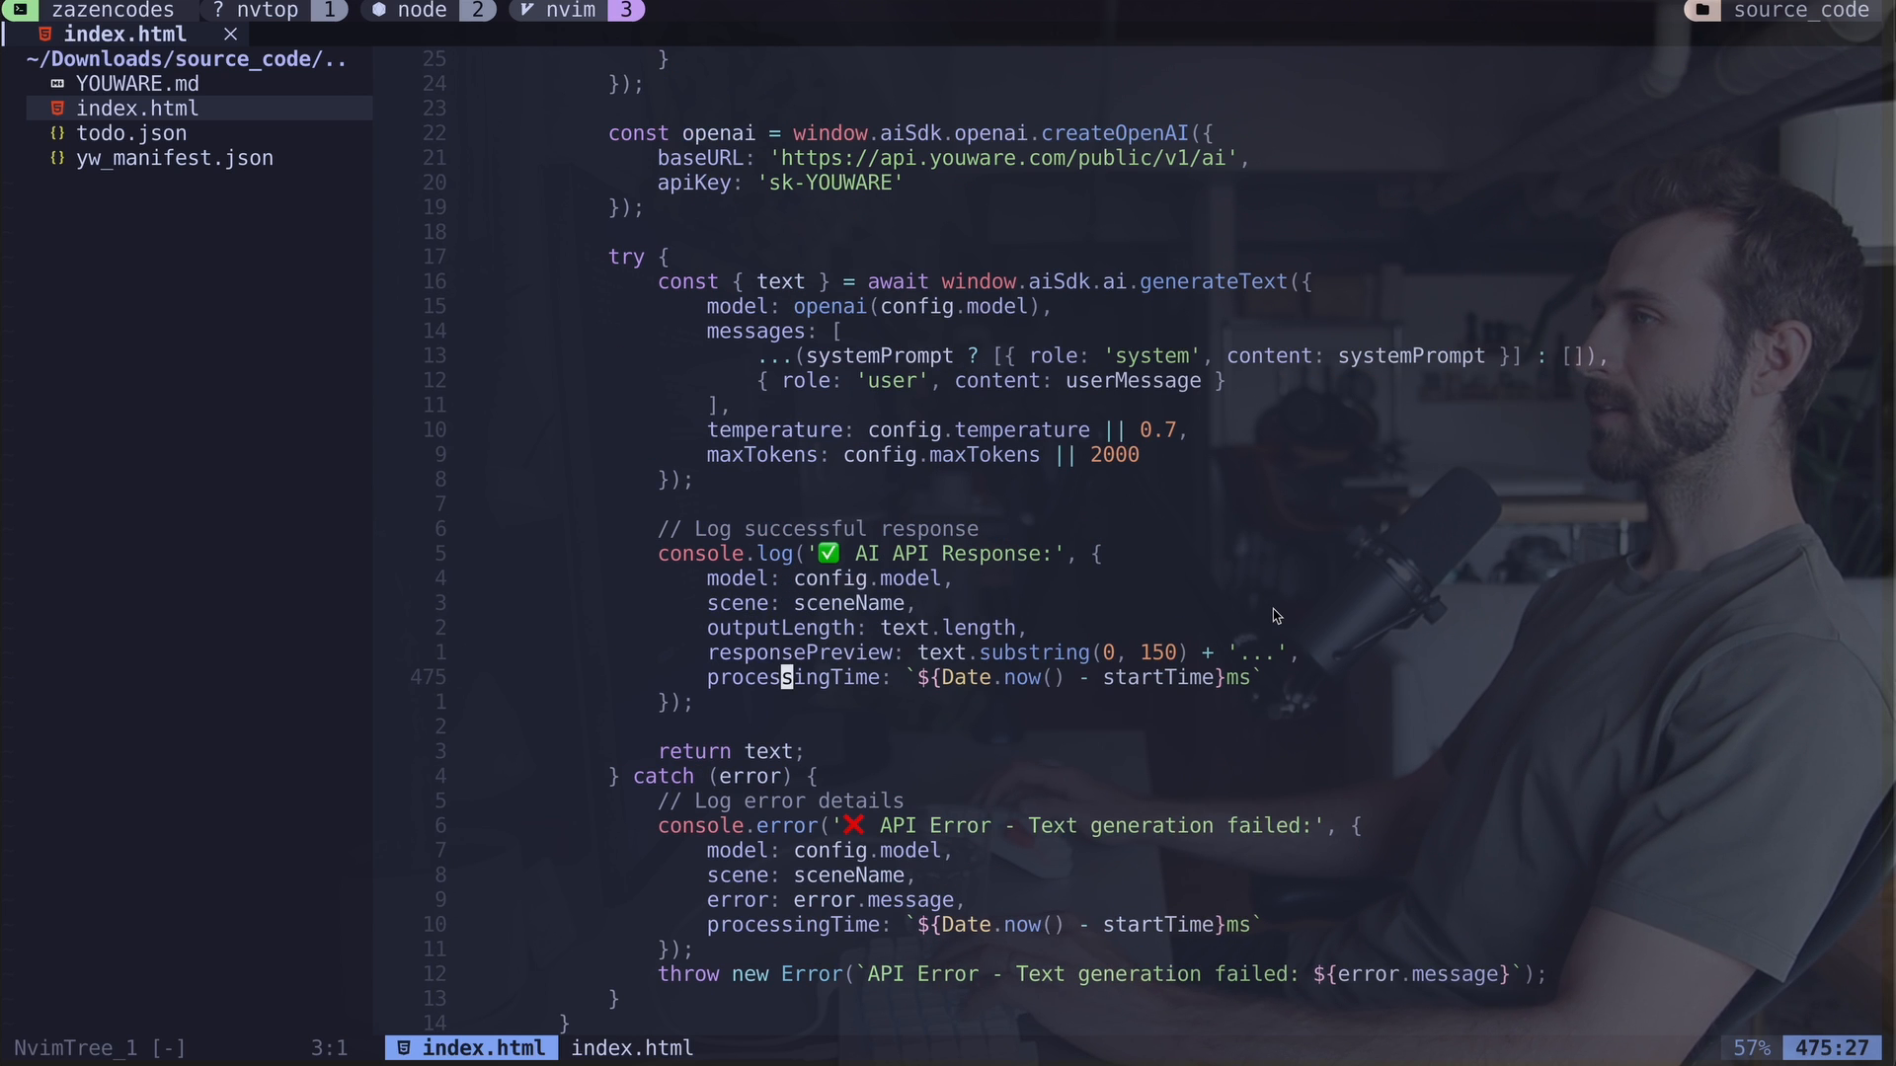
scroll("down", 3)
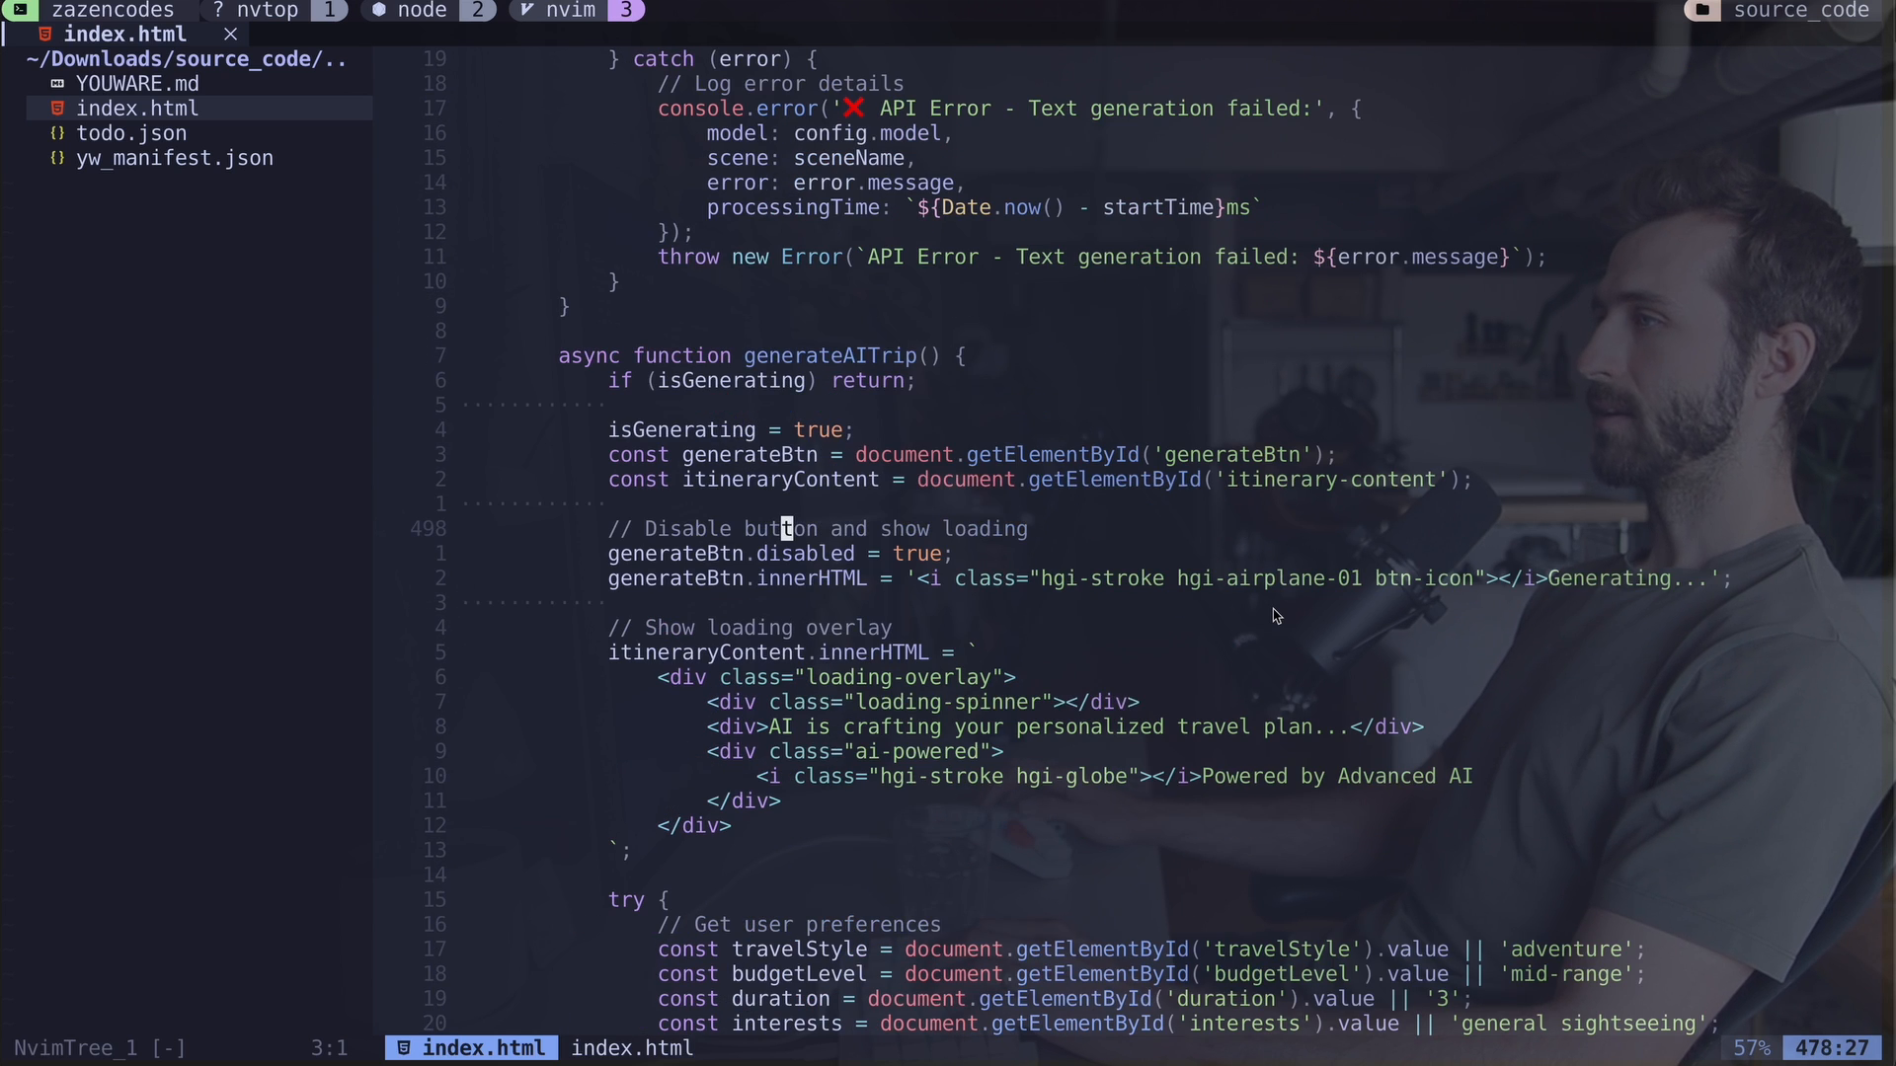
scroll("down", 3)
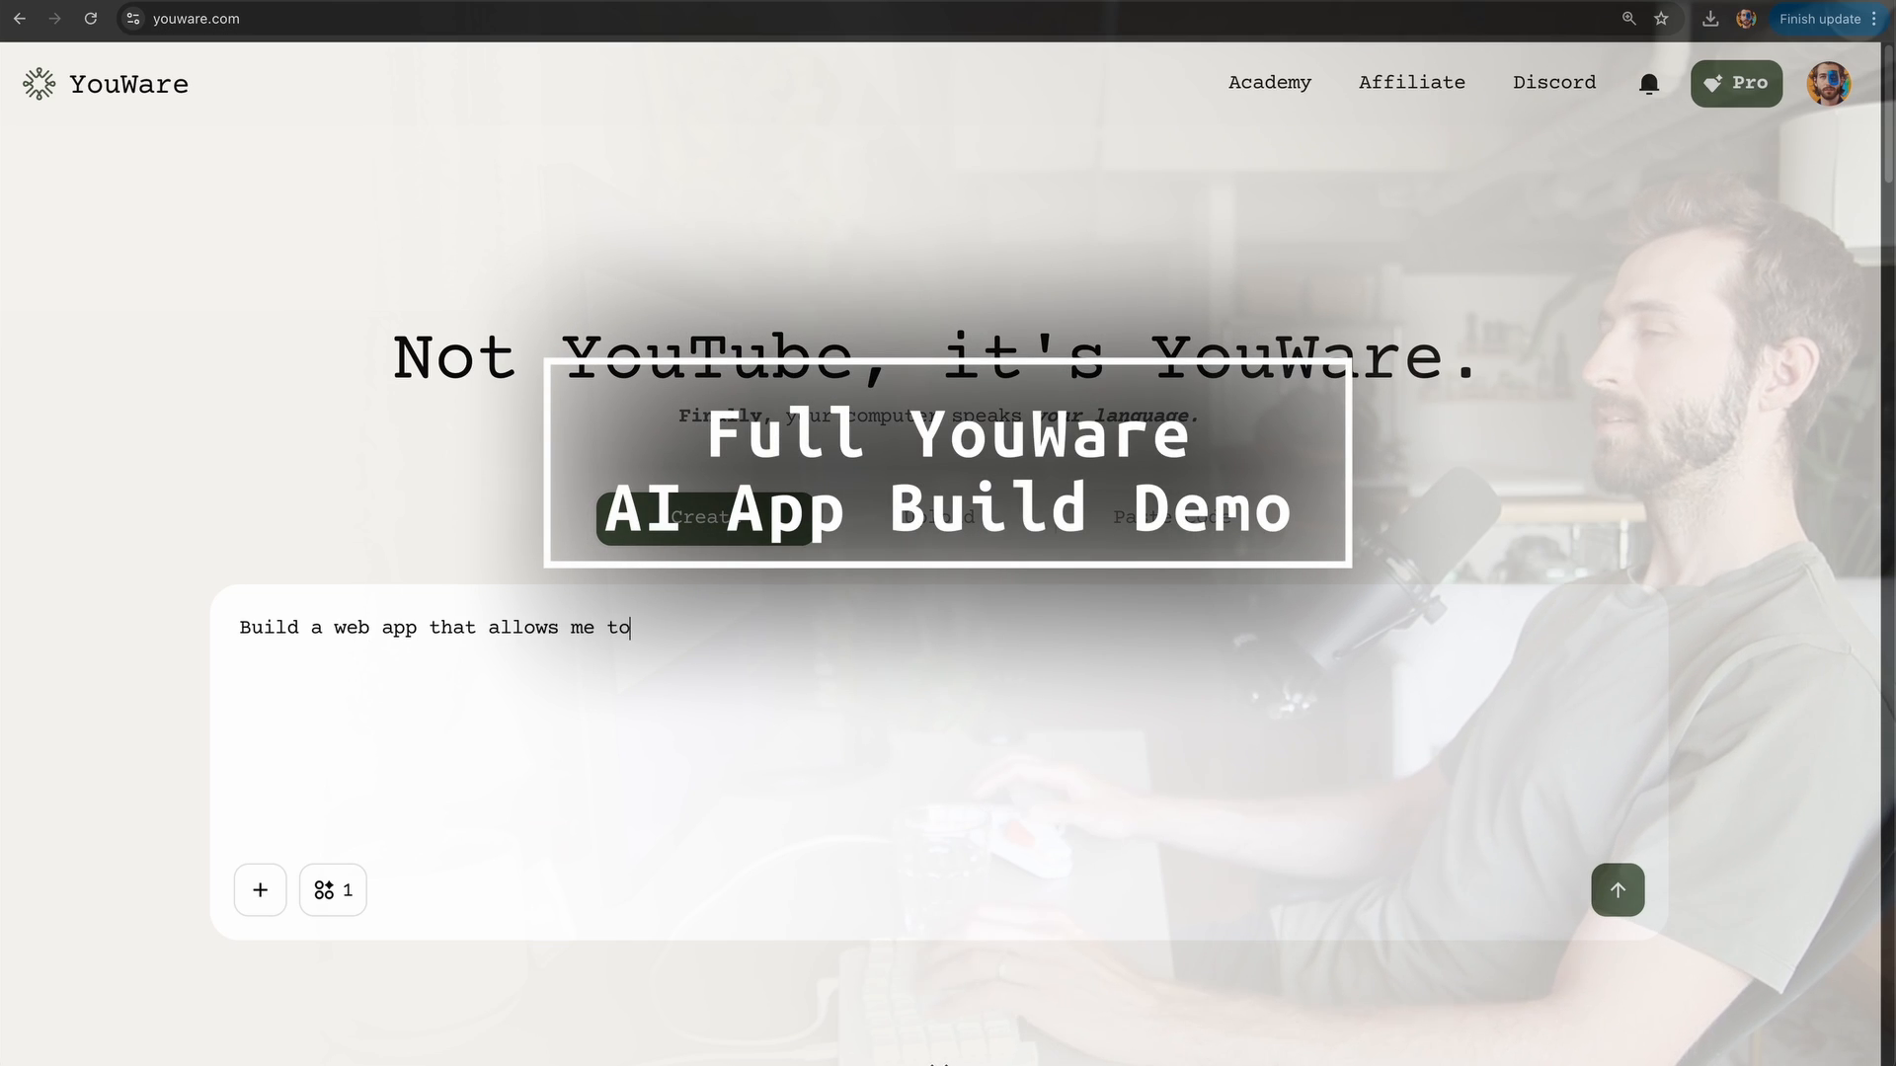
Step: Request a dark-mode web app turning a map-picked location into a custom 3-day itinerary
type("pick a location on a map and then press a button and get a")
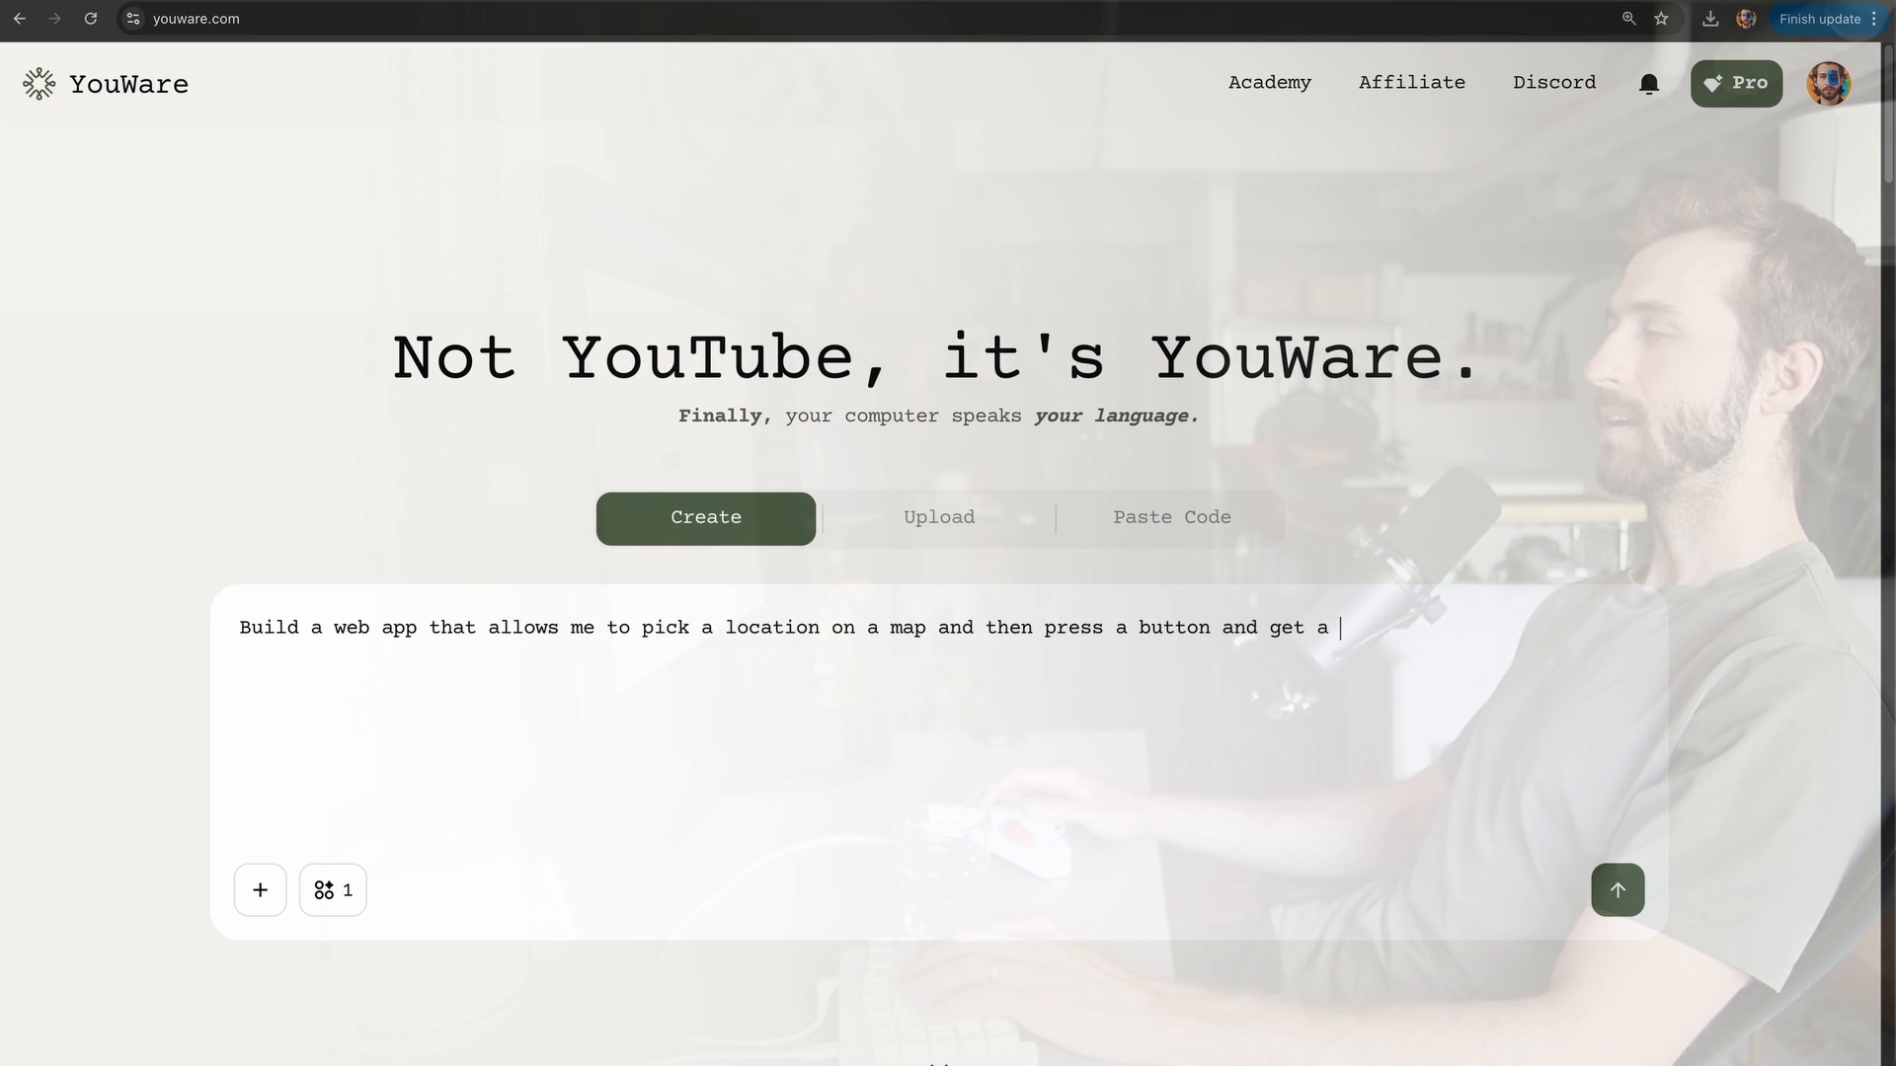
type("custom trava")
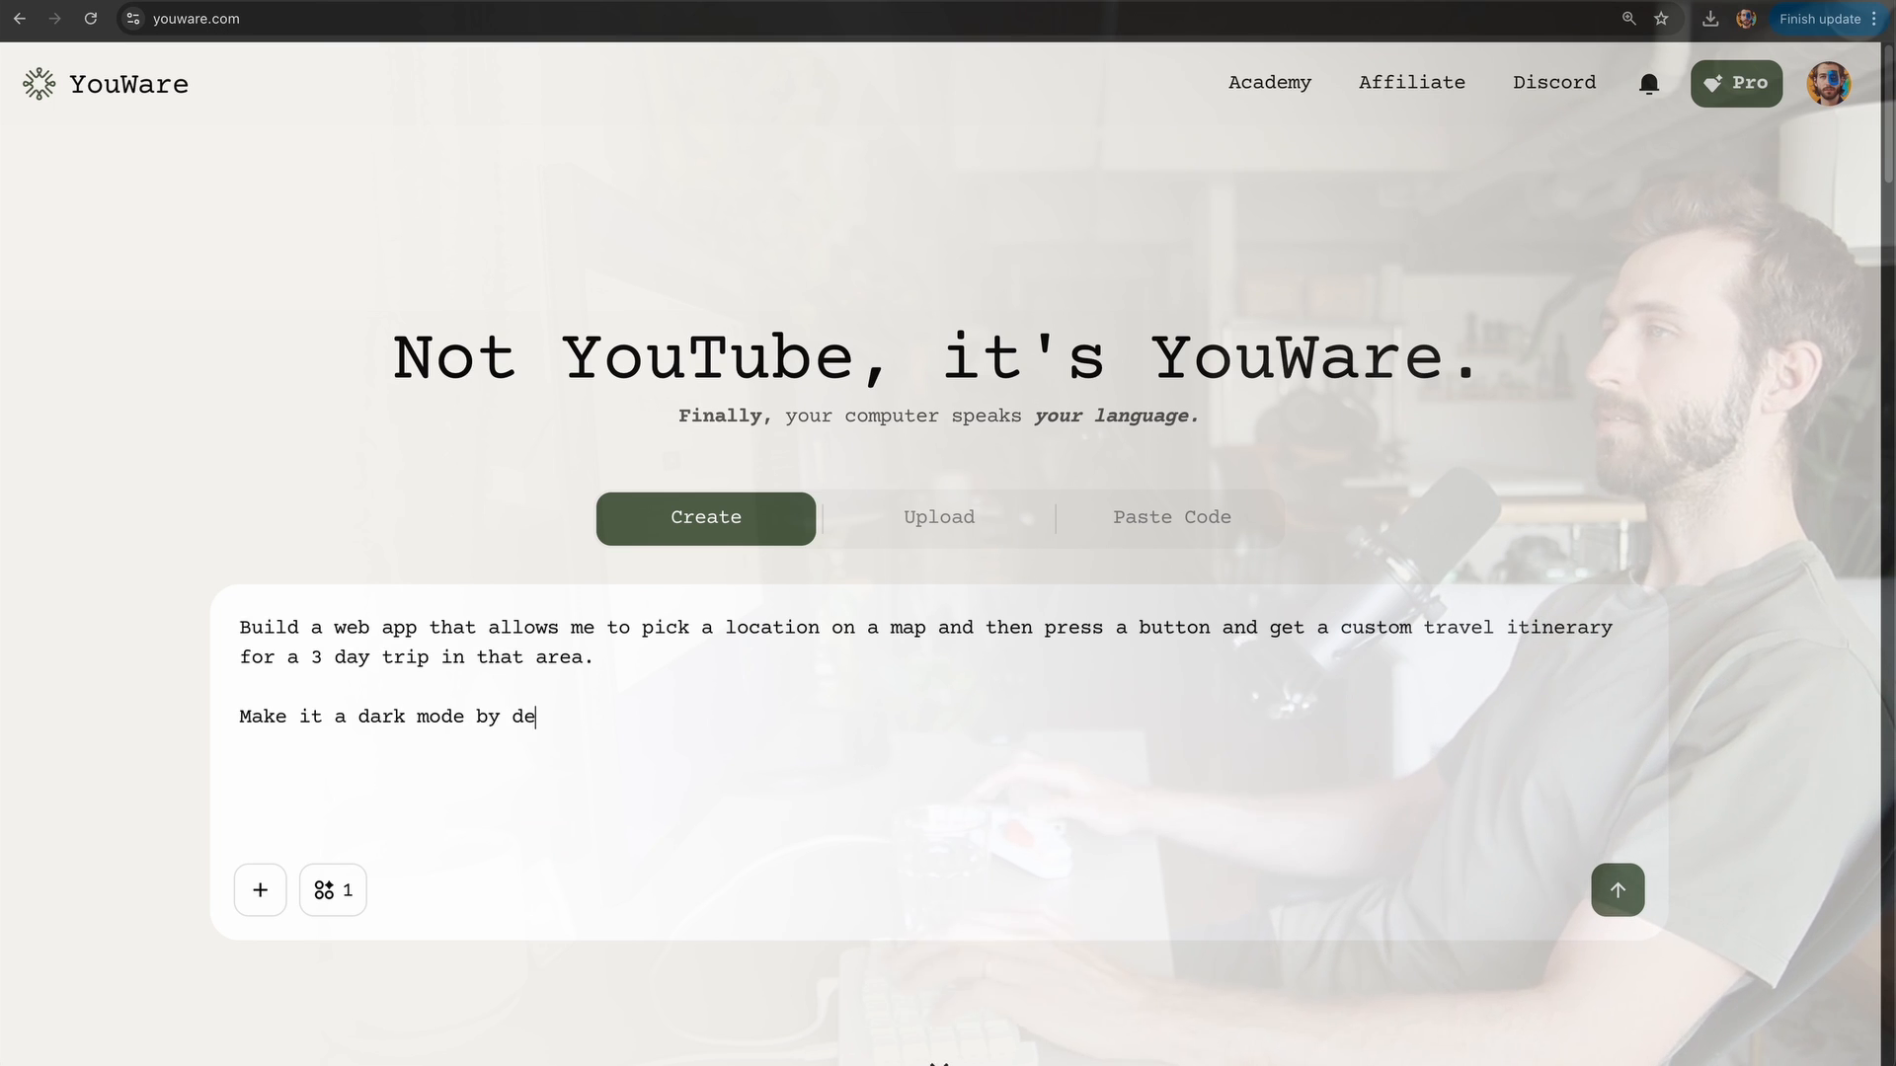
left_click(1617, 891)
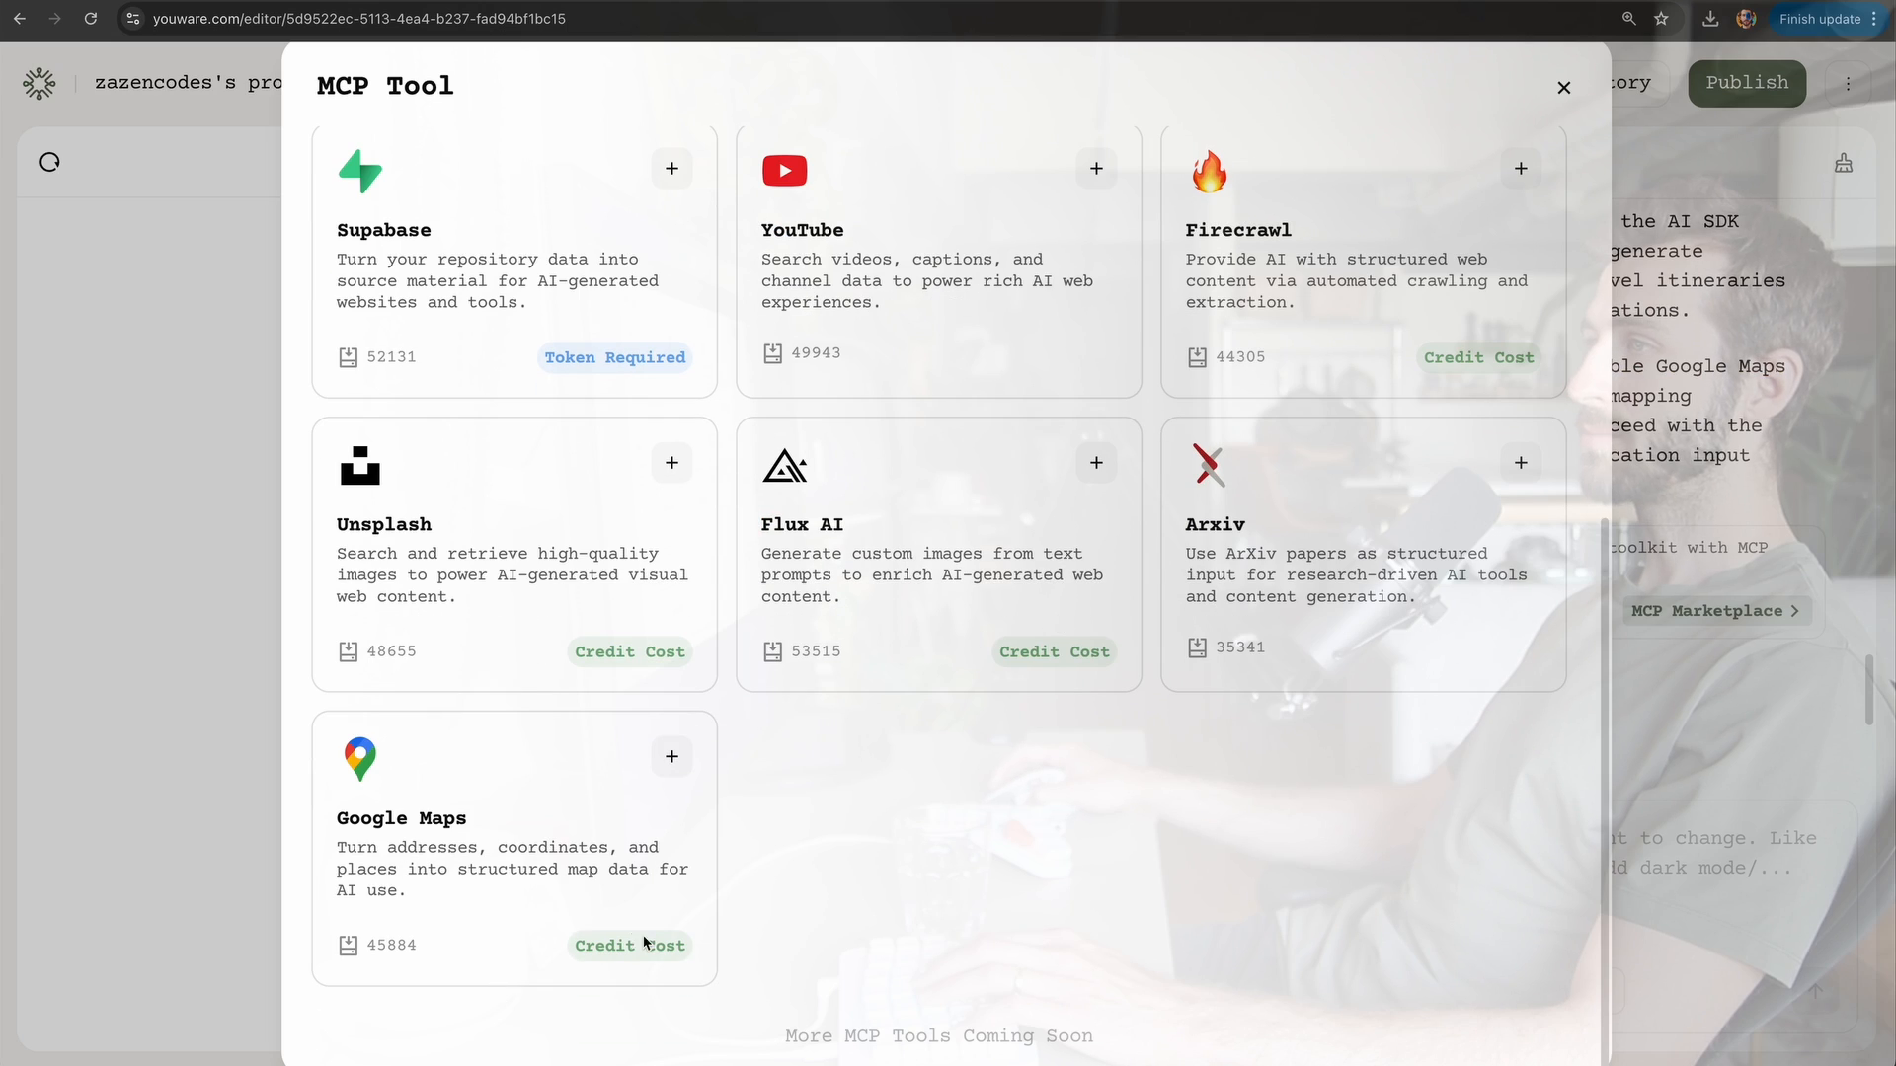
Step: Enable the Google Maps MCP tool and tell the agent to continue building
left_click(1562, 85)
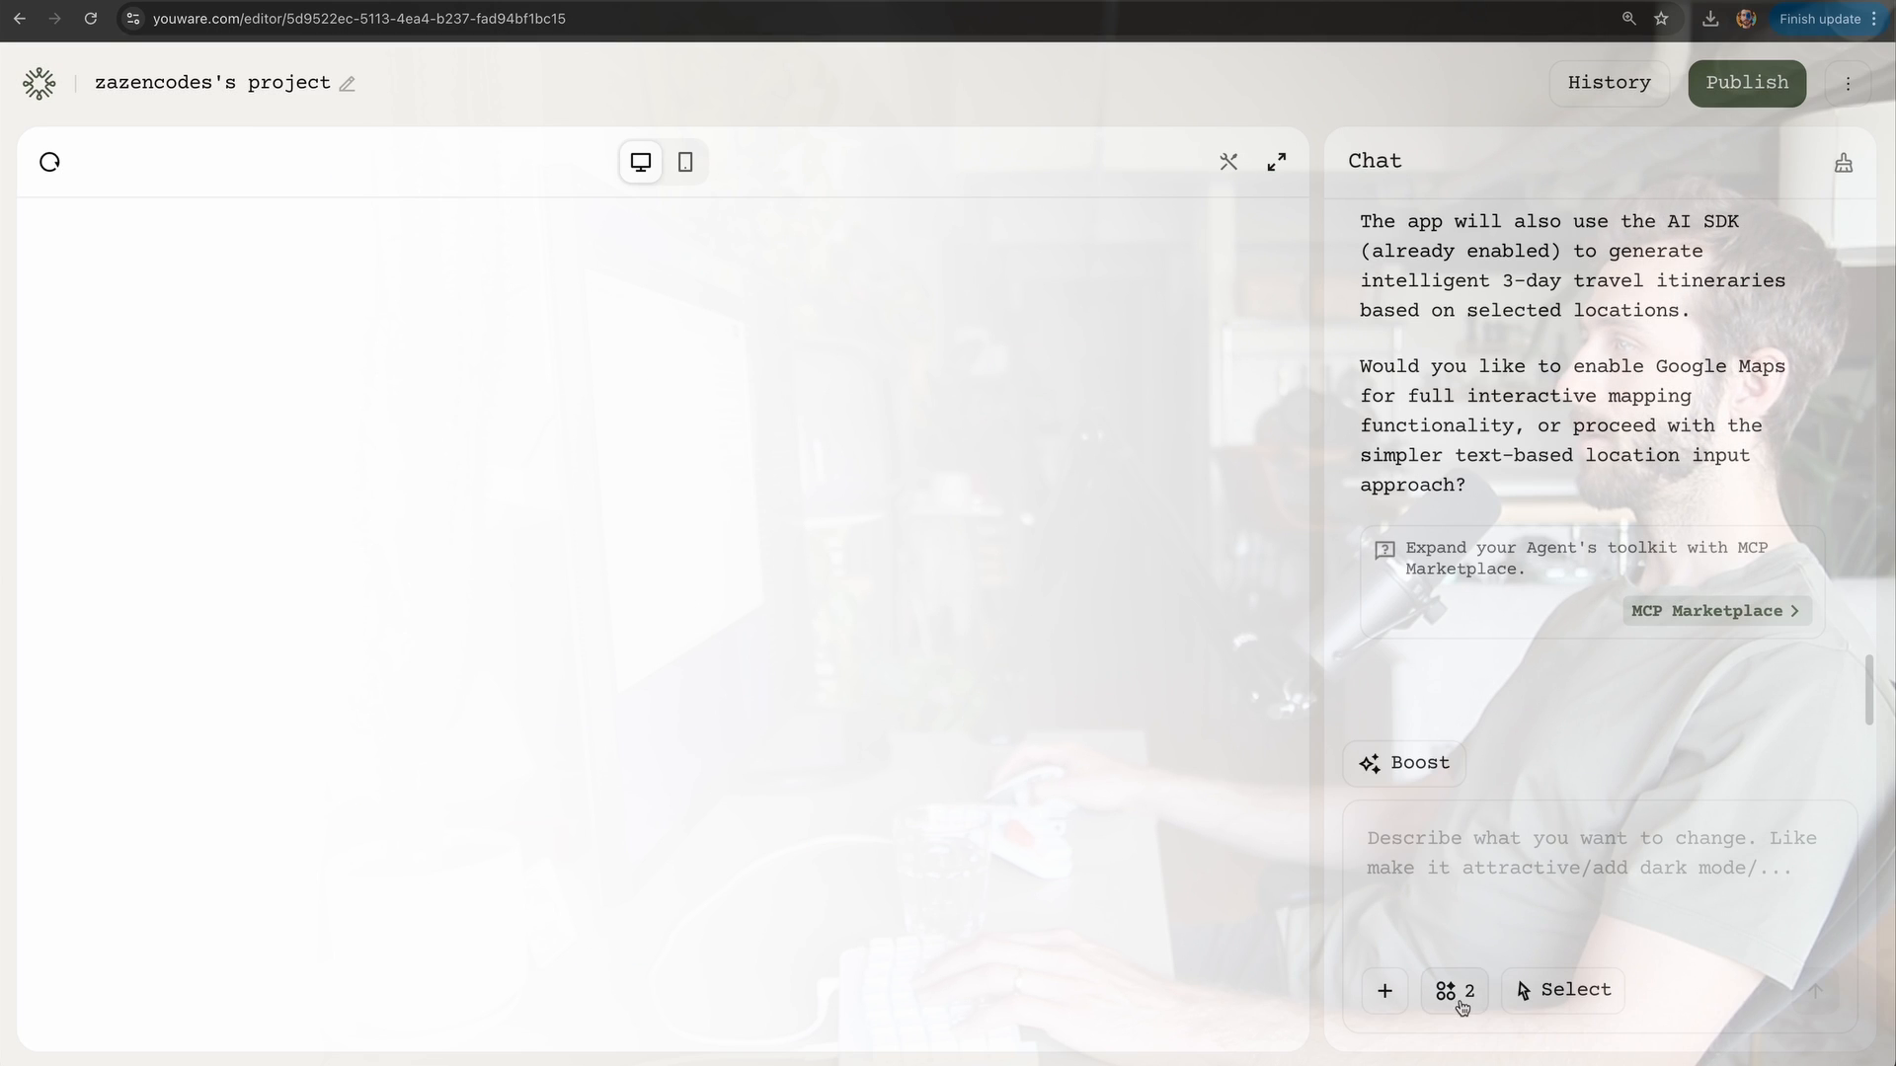
left_click(1572, 854)
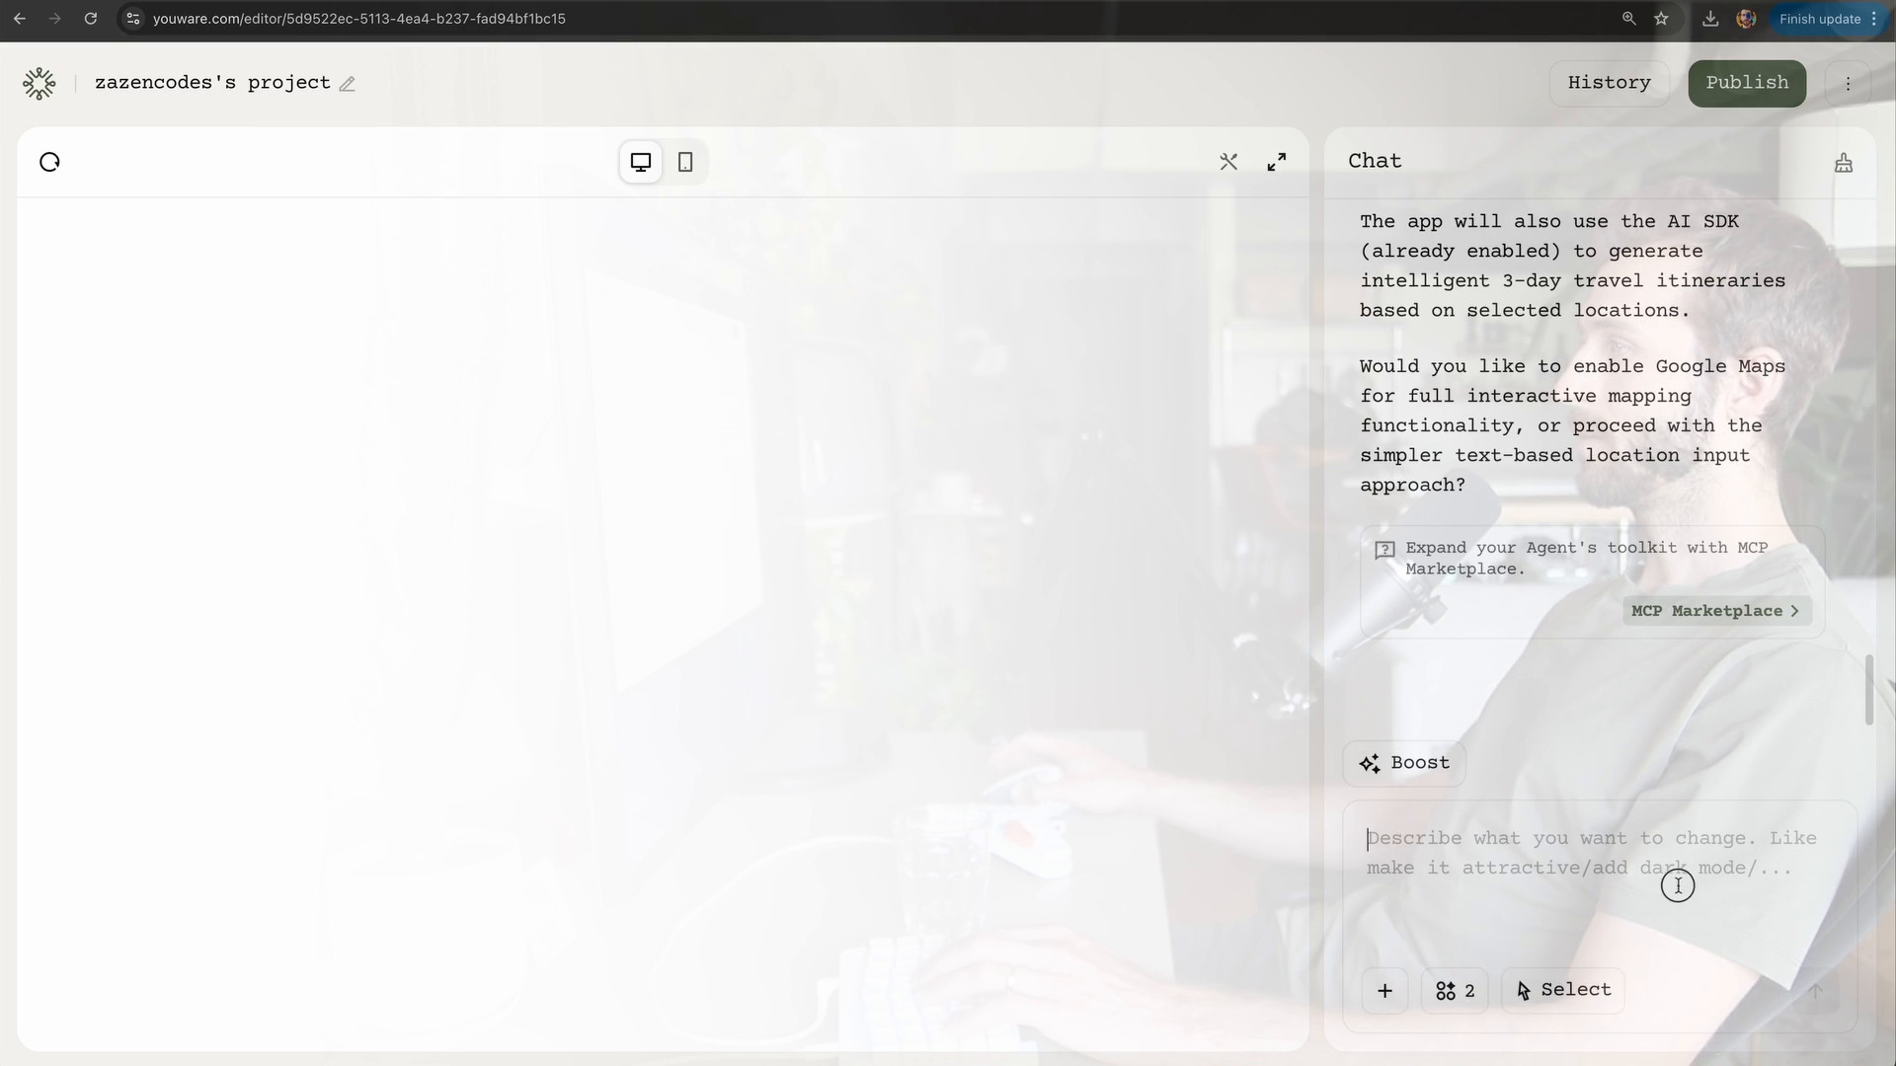
type("Continue with")
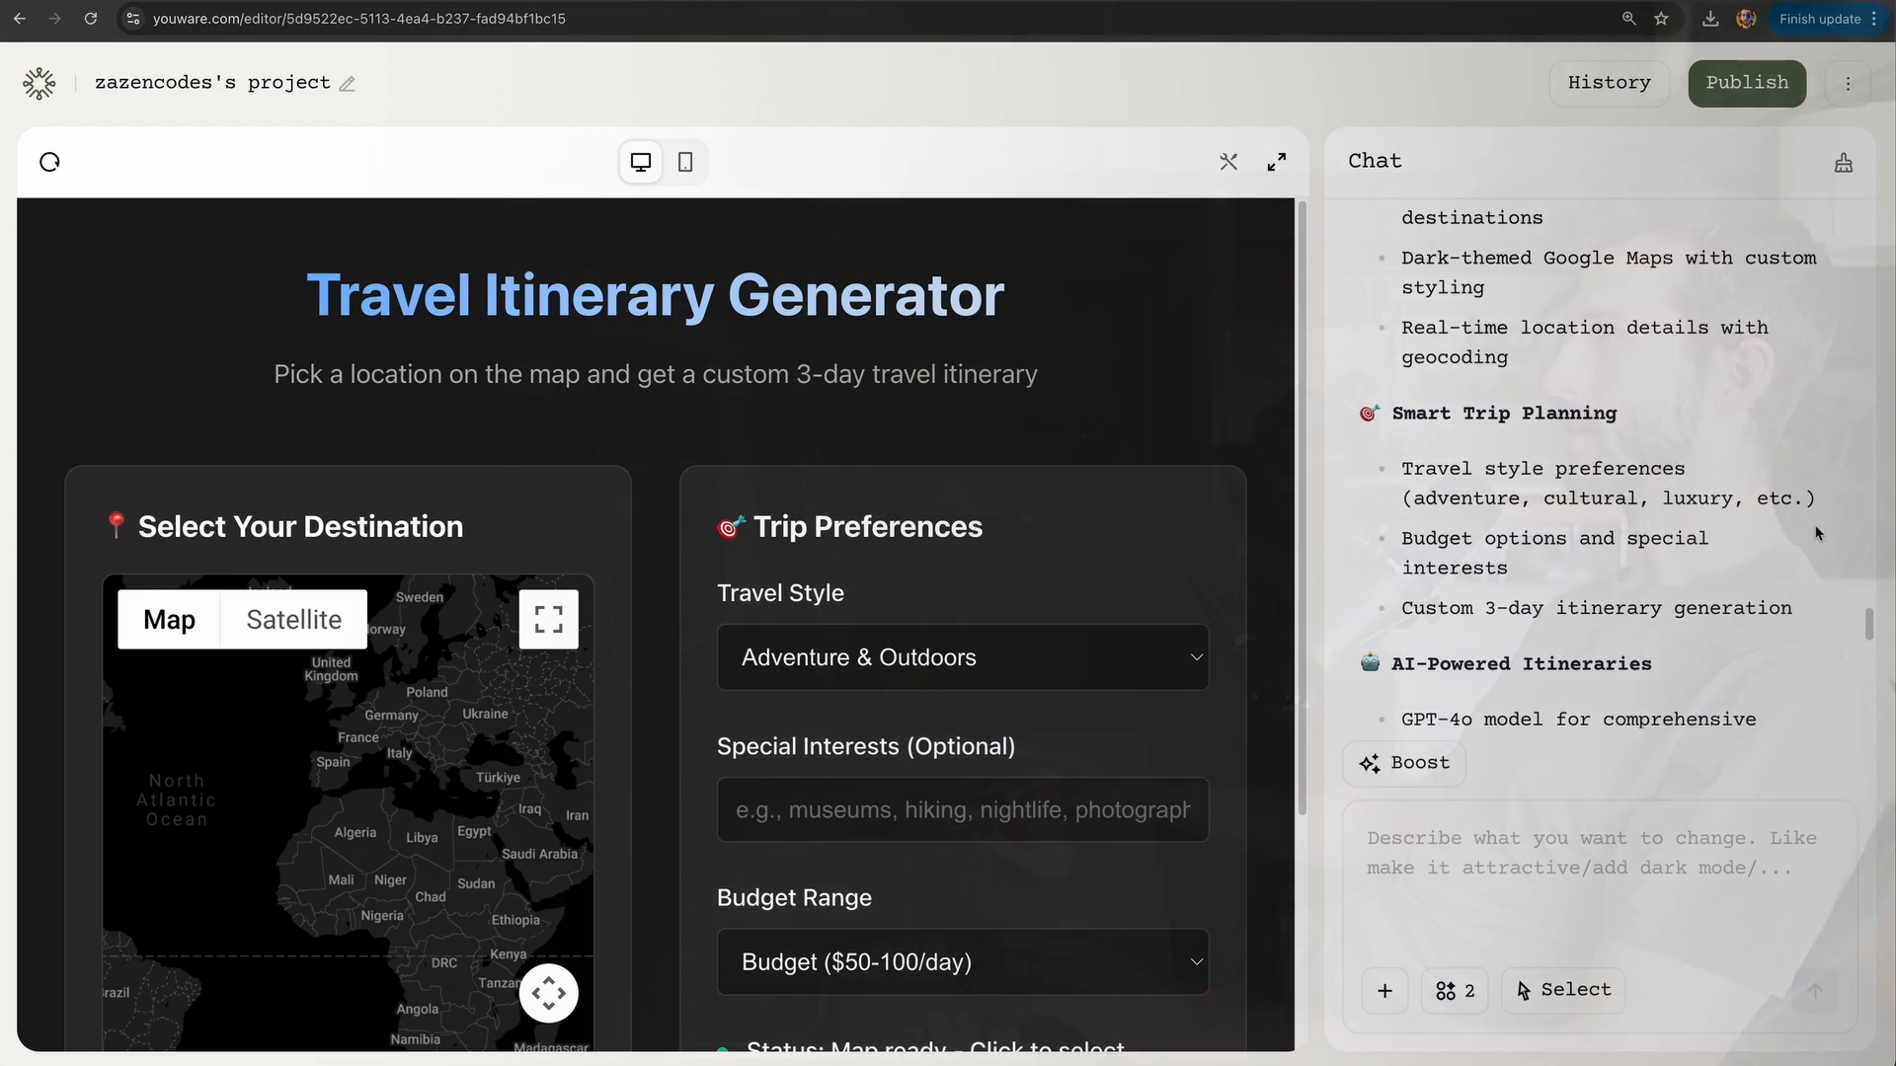
Step: Expand the Geocoding Service API key error in the Console and add it to the chat
left_click(1276, 160)
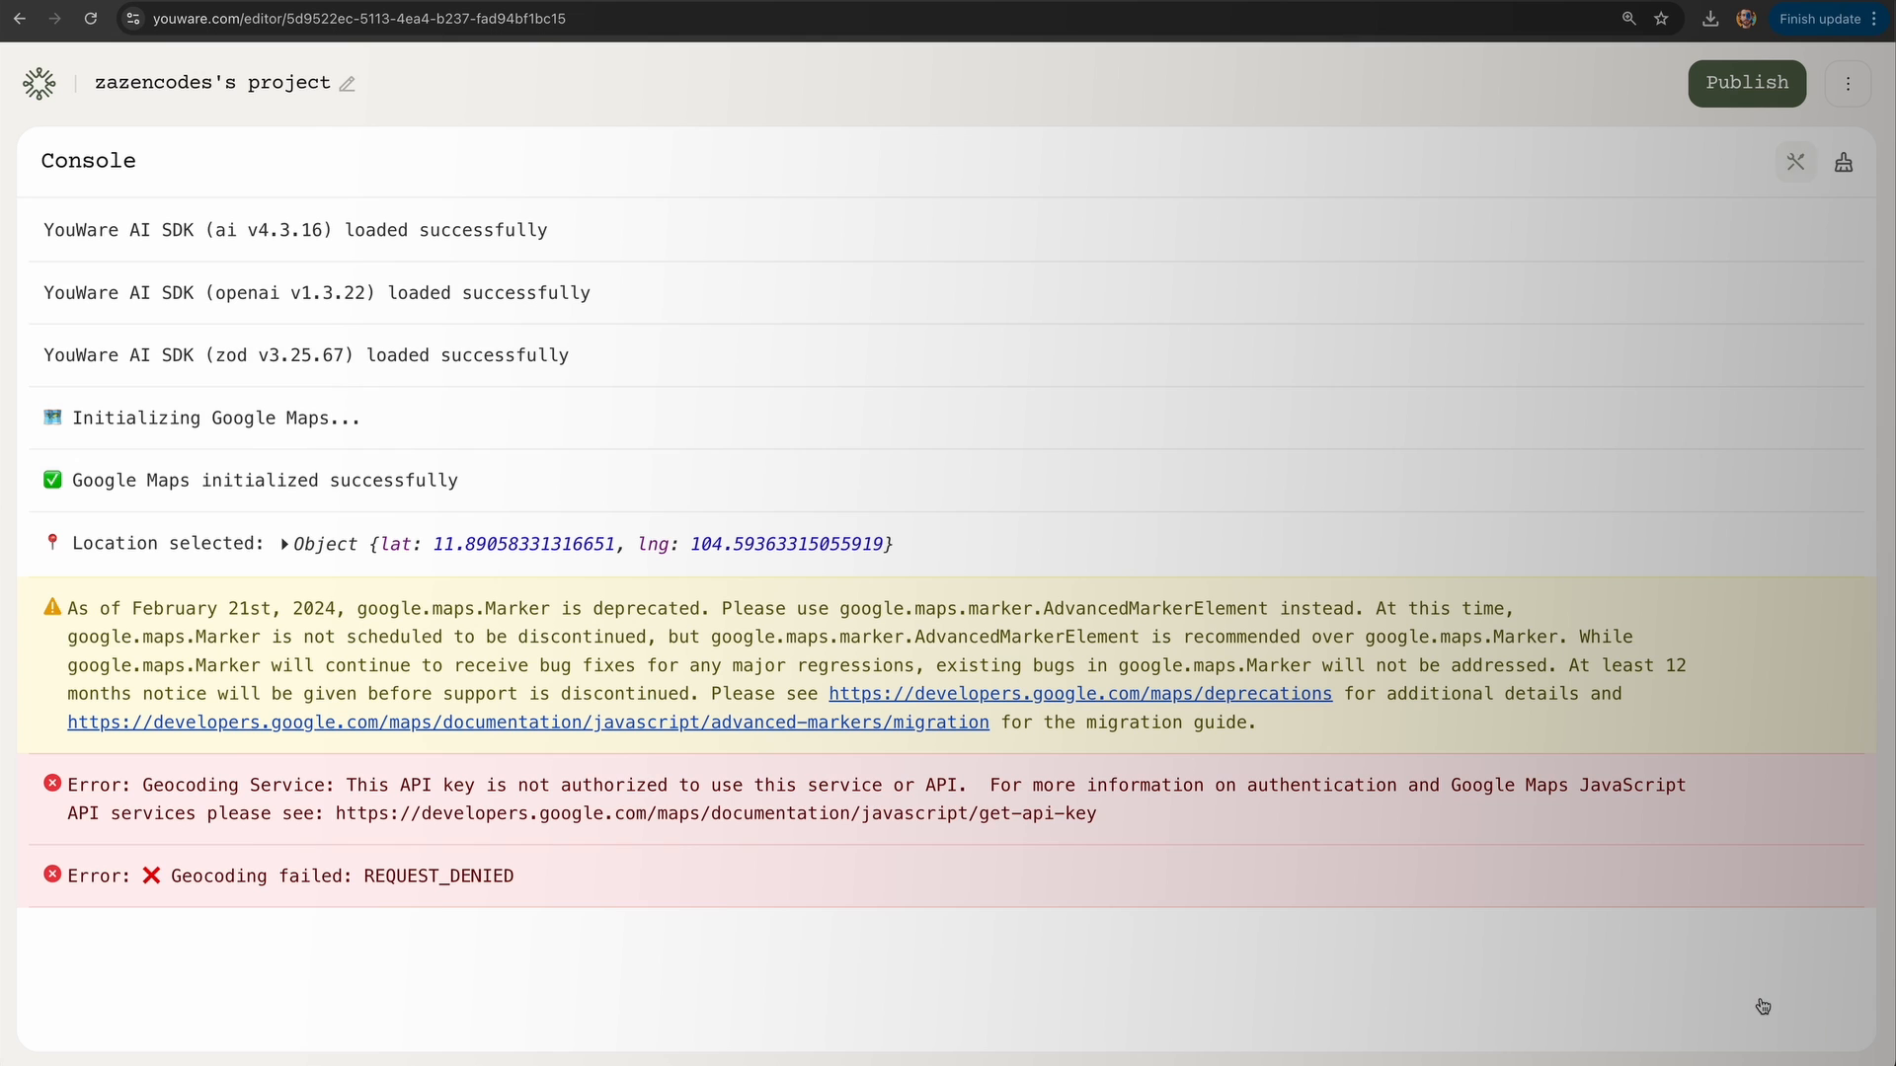
left_click(302, 875)
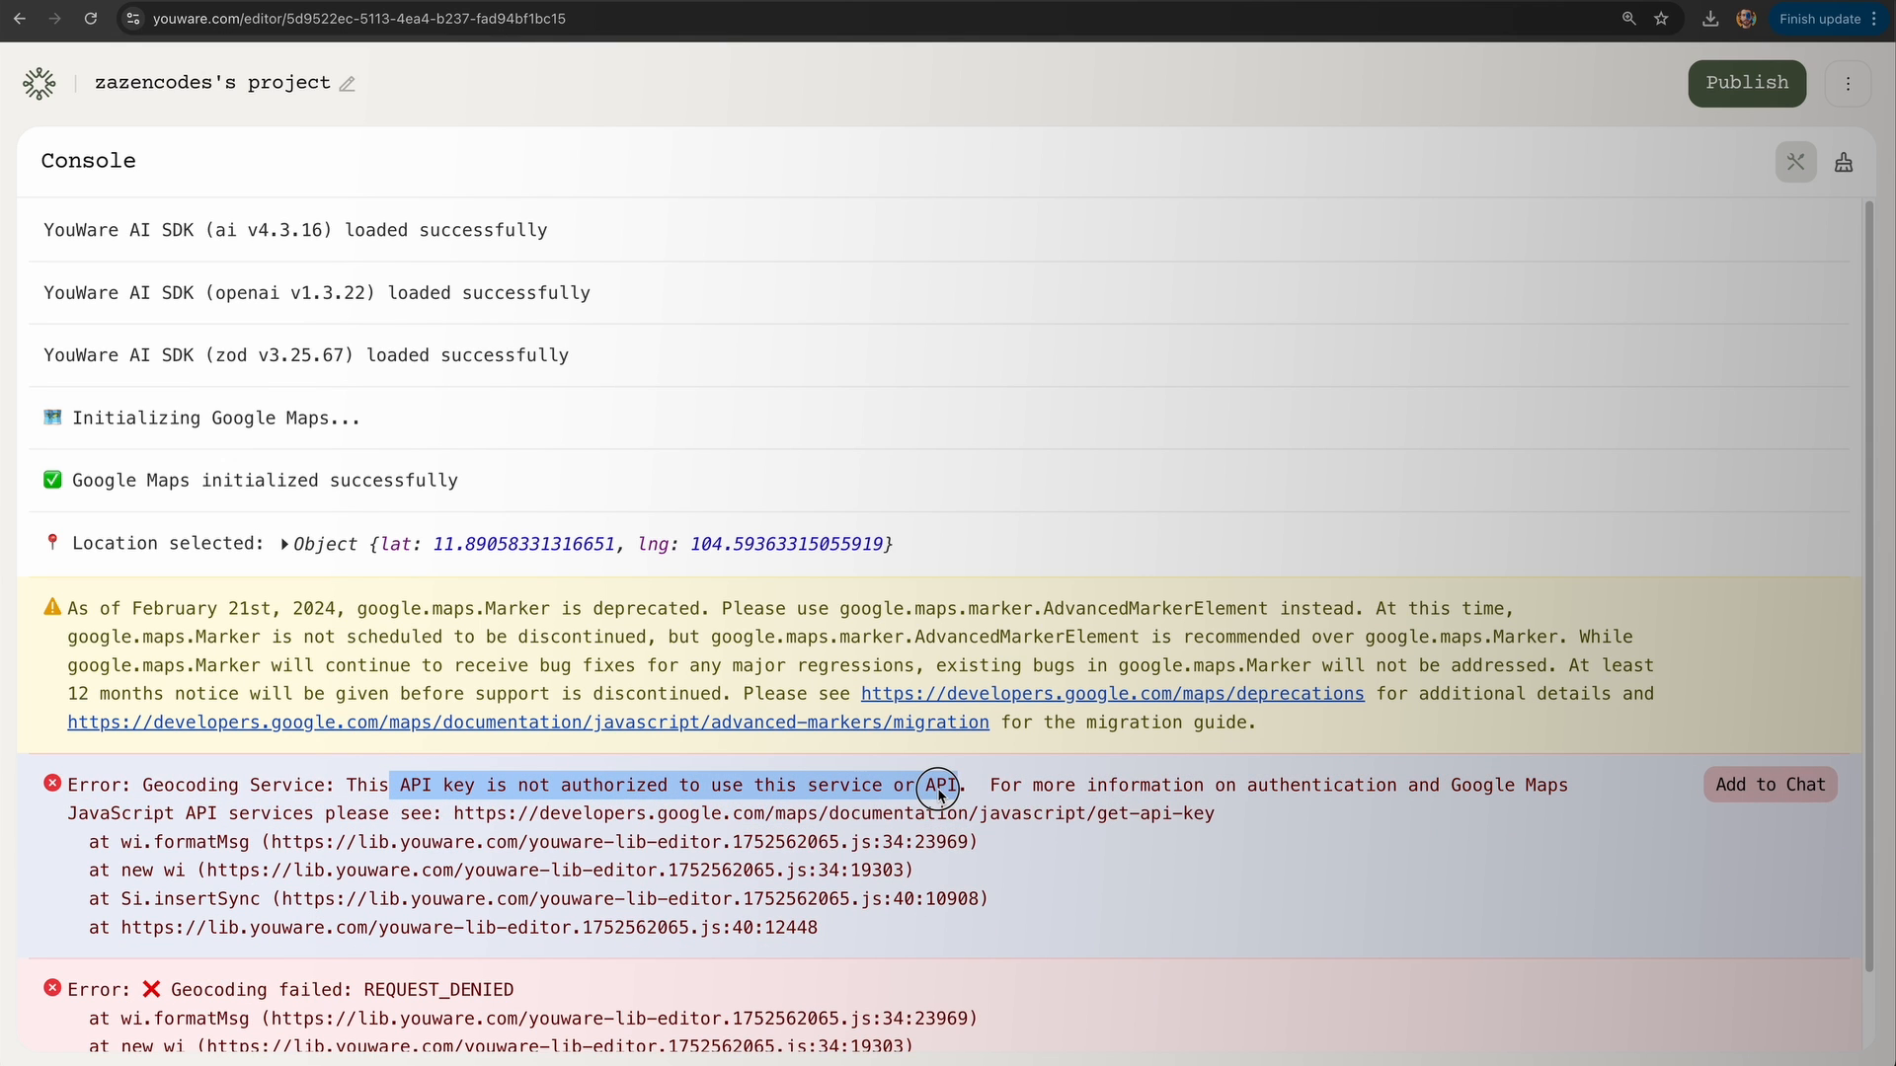
left_click(1844, 160)
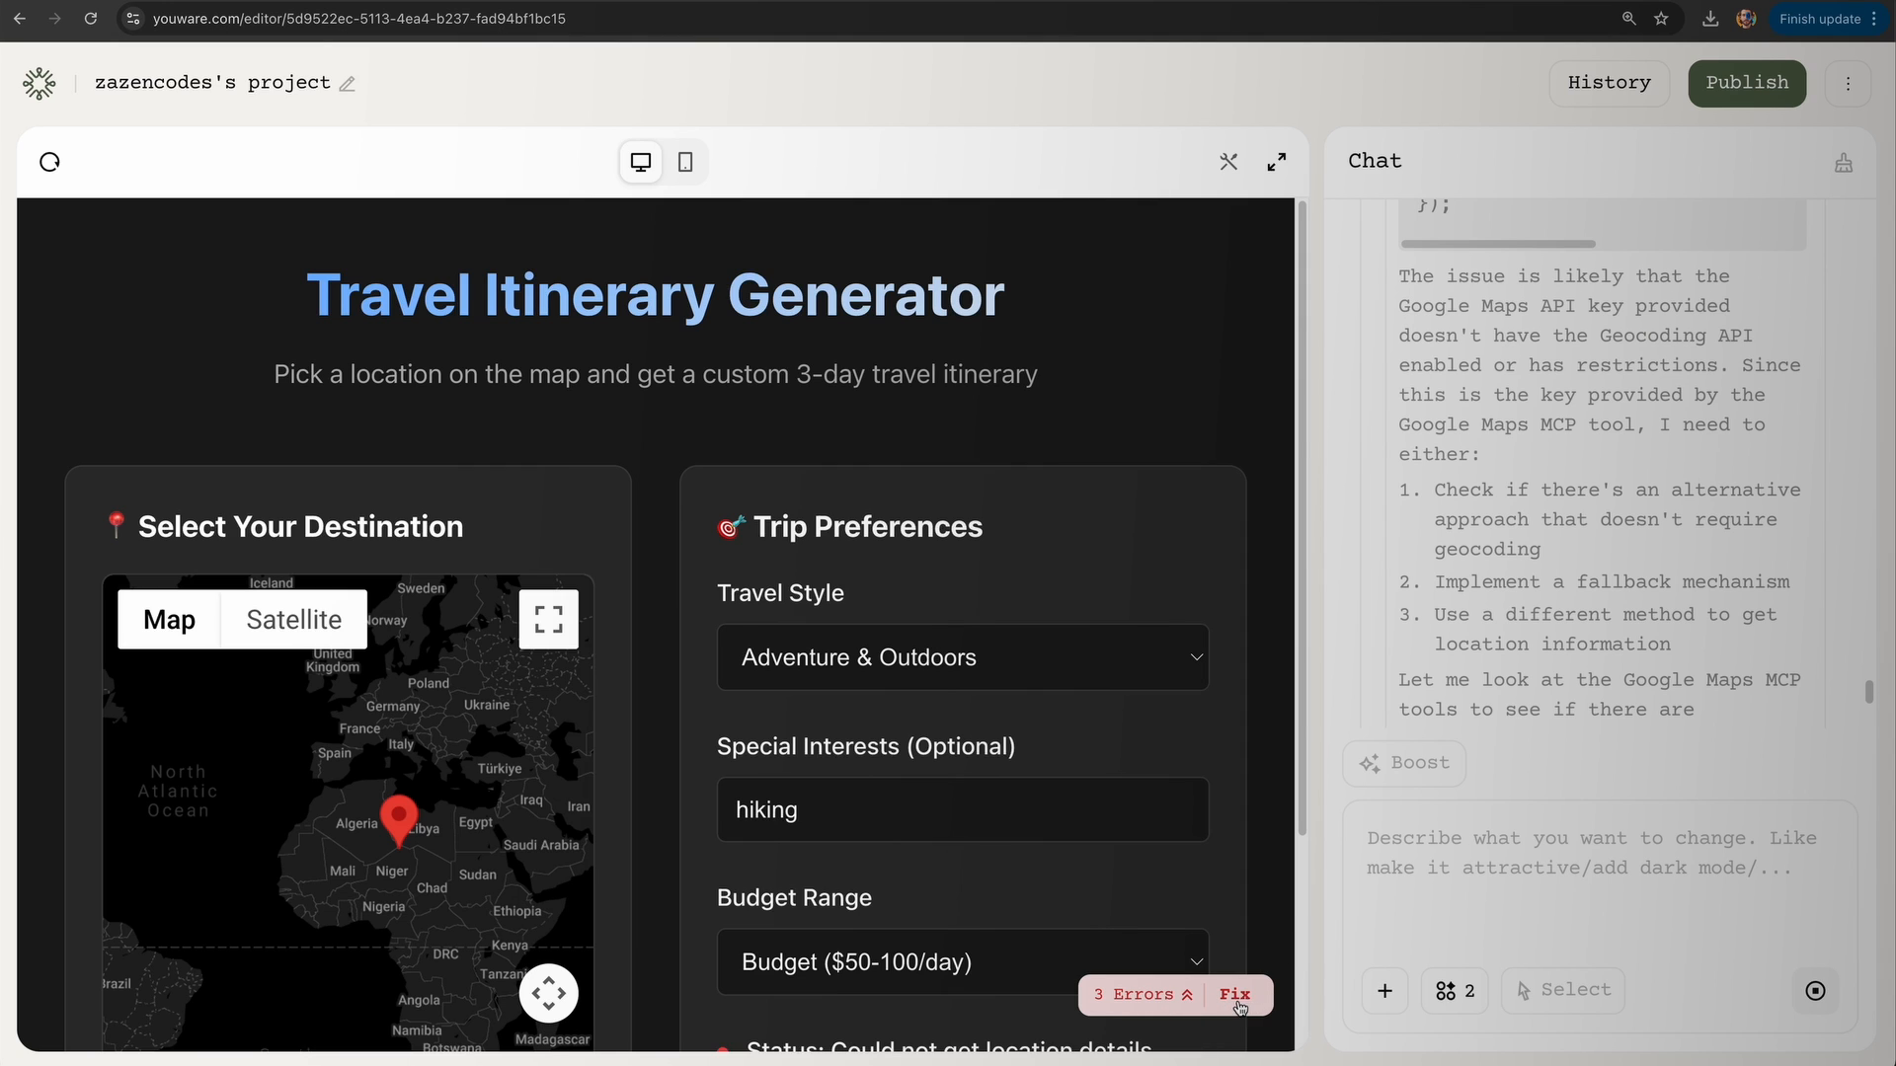
Step: Check the preview's map status reads Map ready after the geocoding fix
scroll("up", 3)
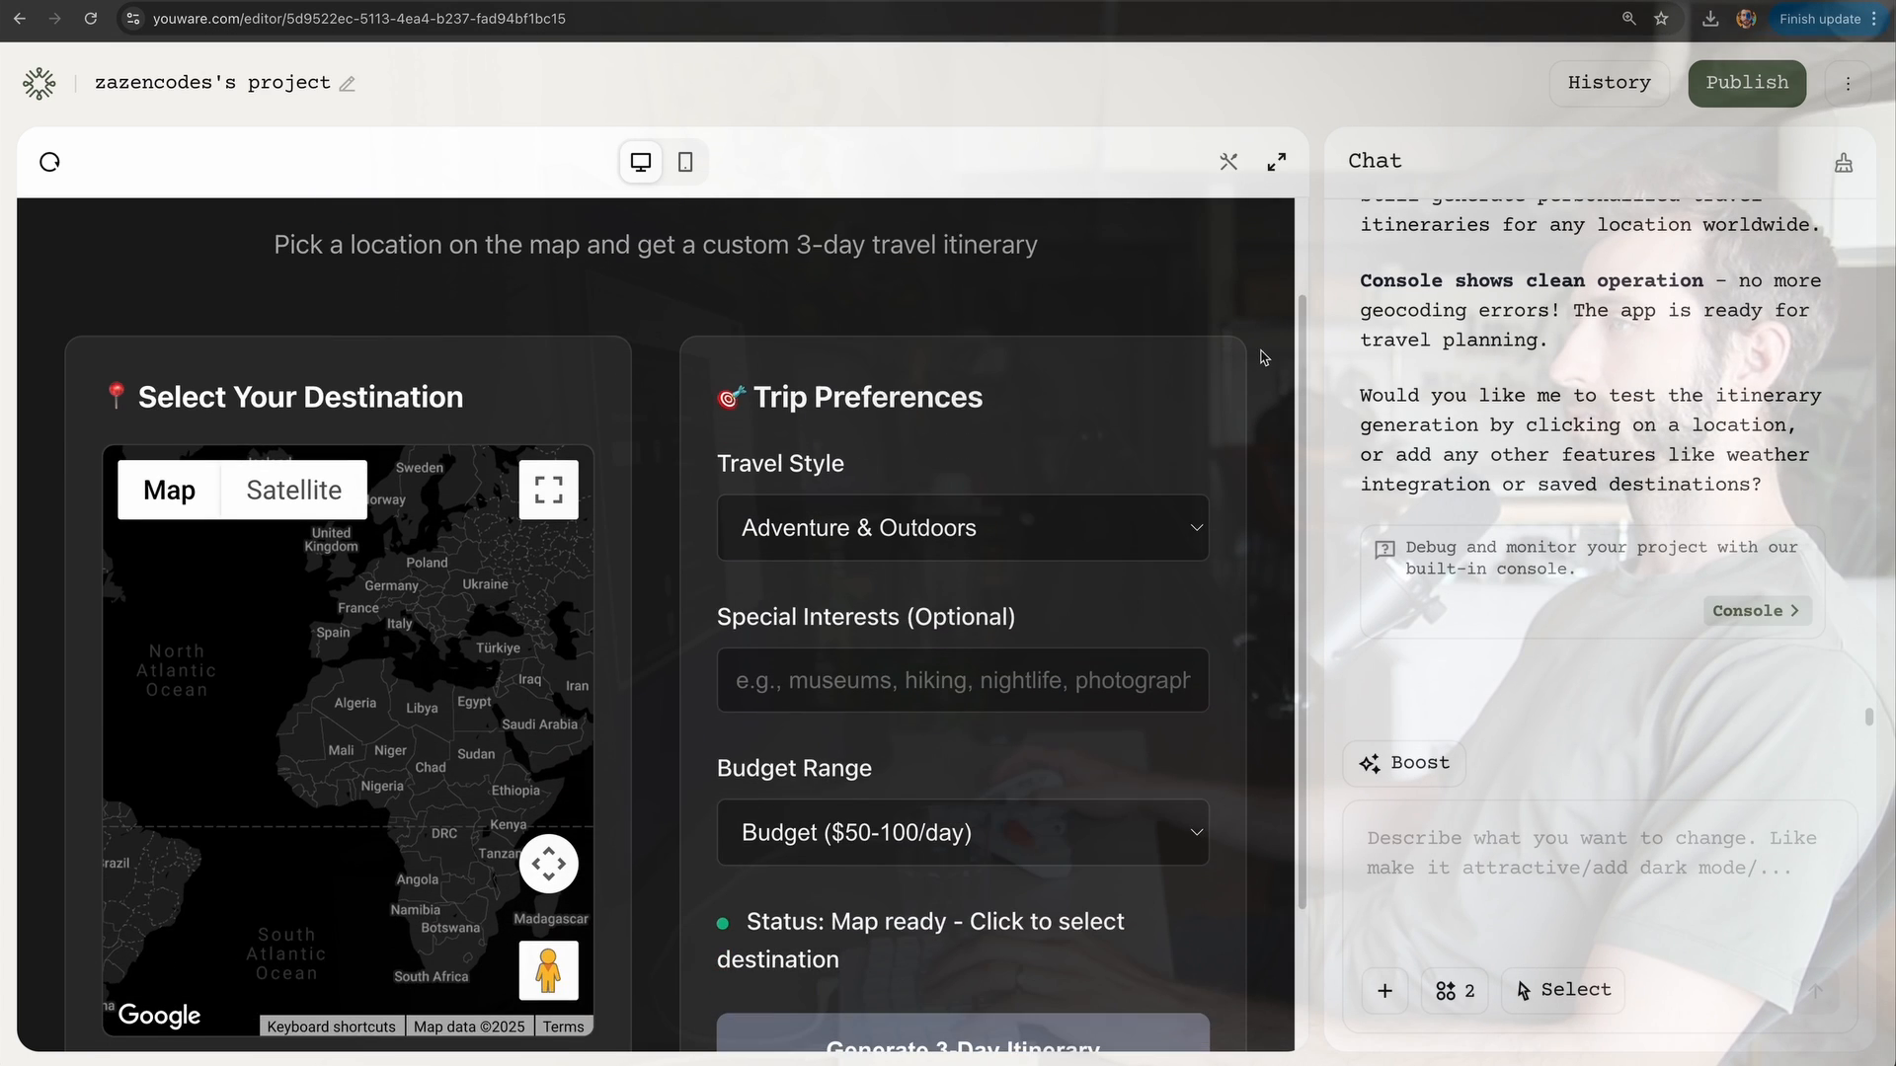
Step: Pick a destination near Ho Chi Minh City, enter hiking as an interest and generate the itinerary
left_click(415, 648)
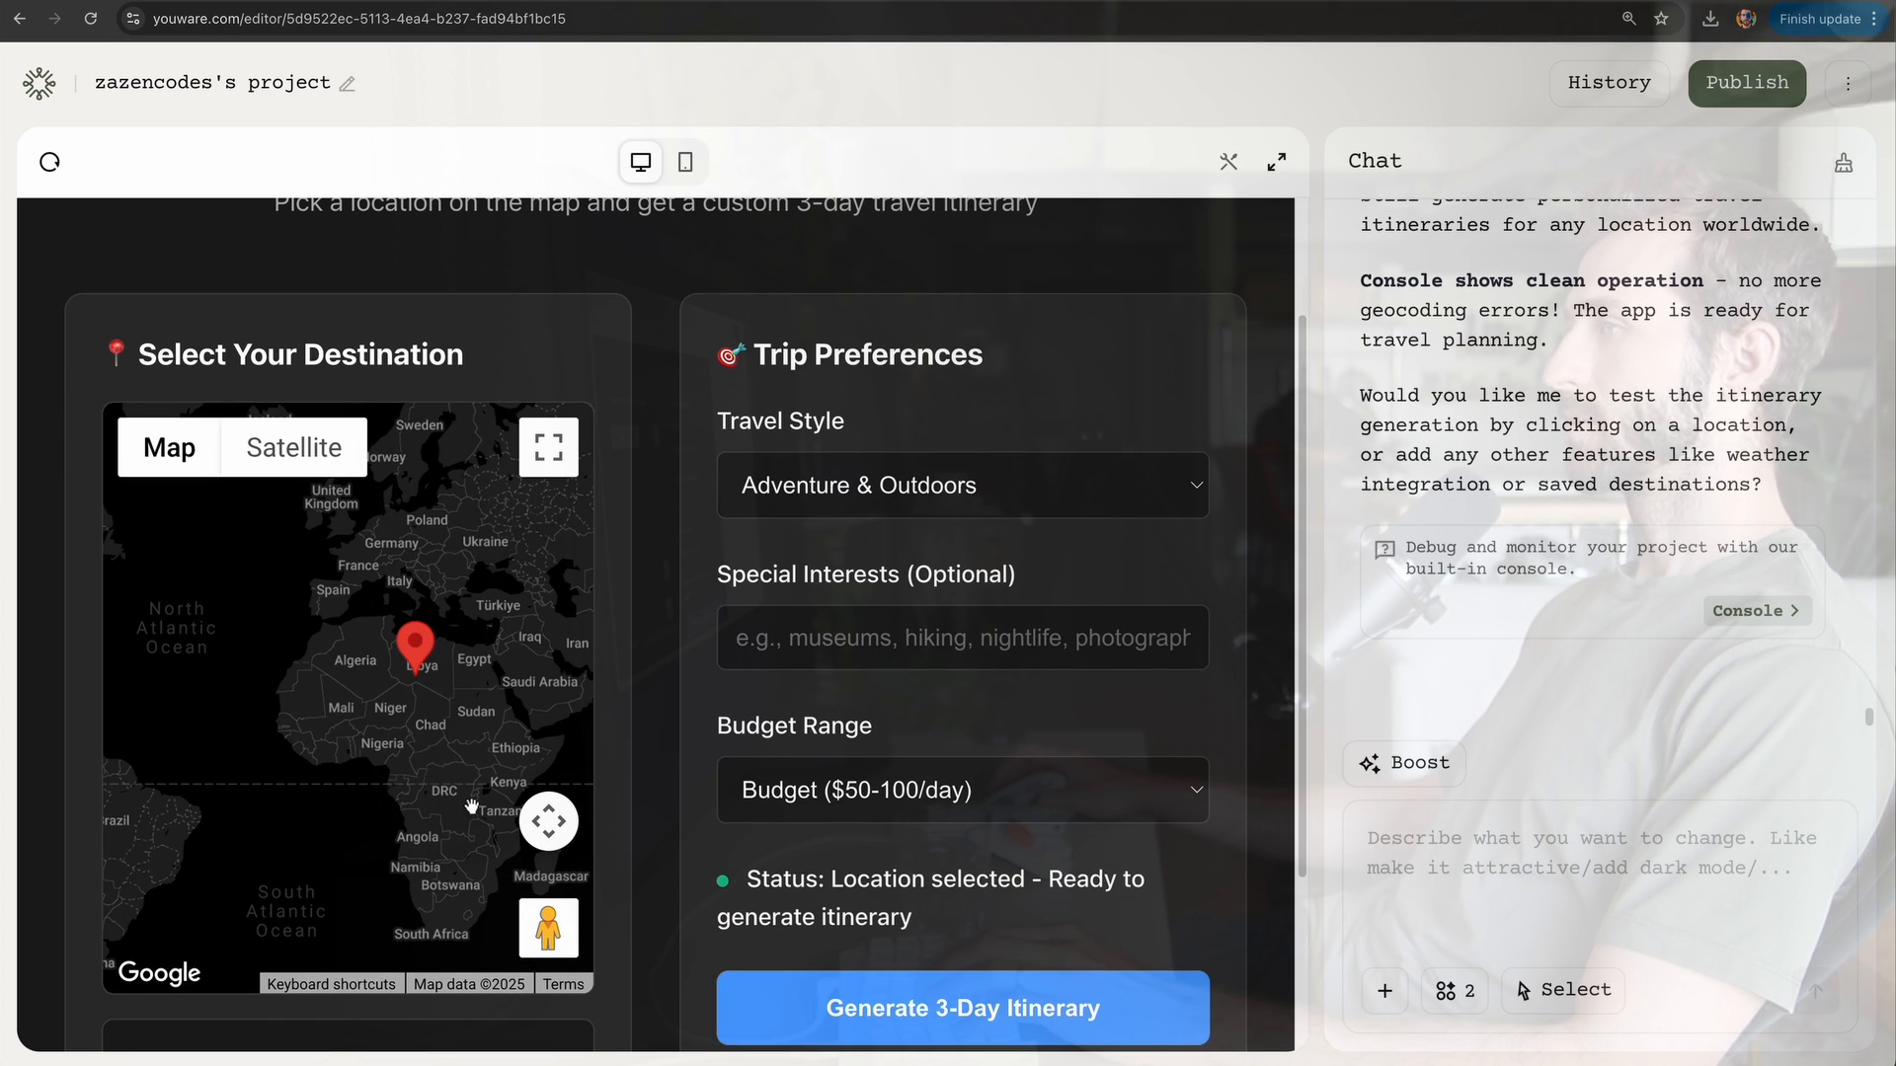
scroll("down", 3)
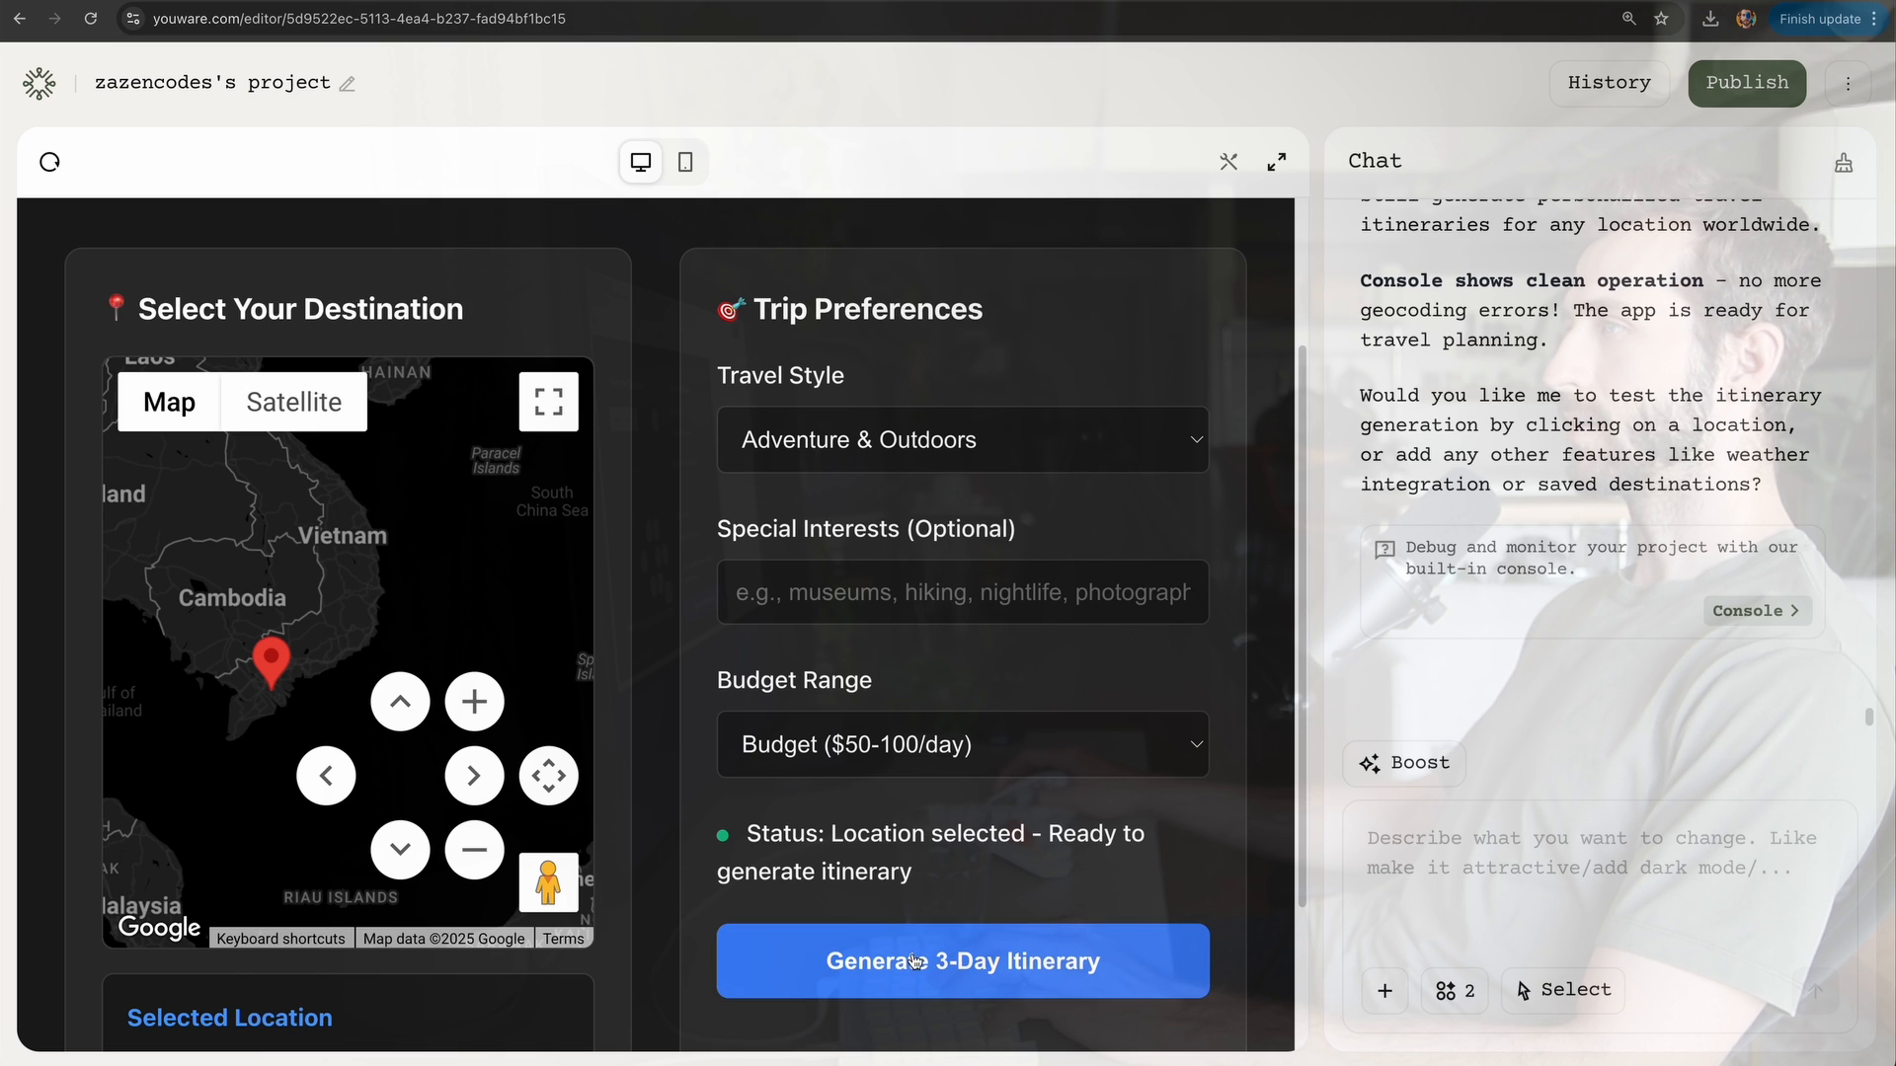
type("hikin")
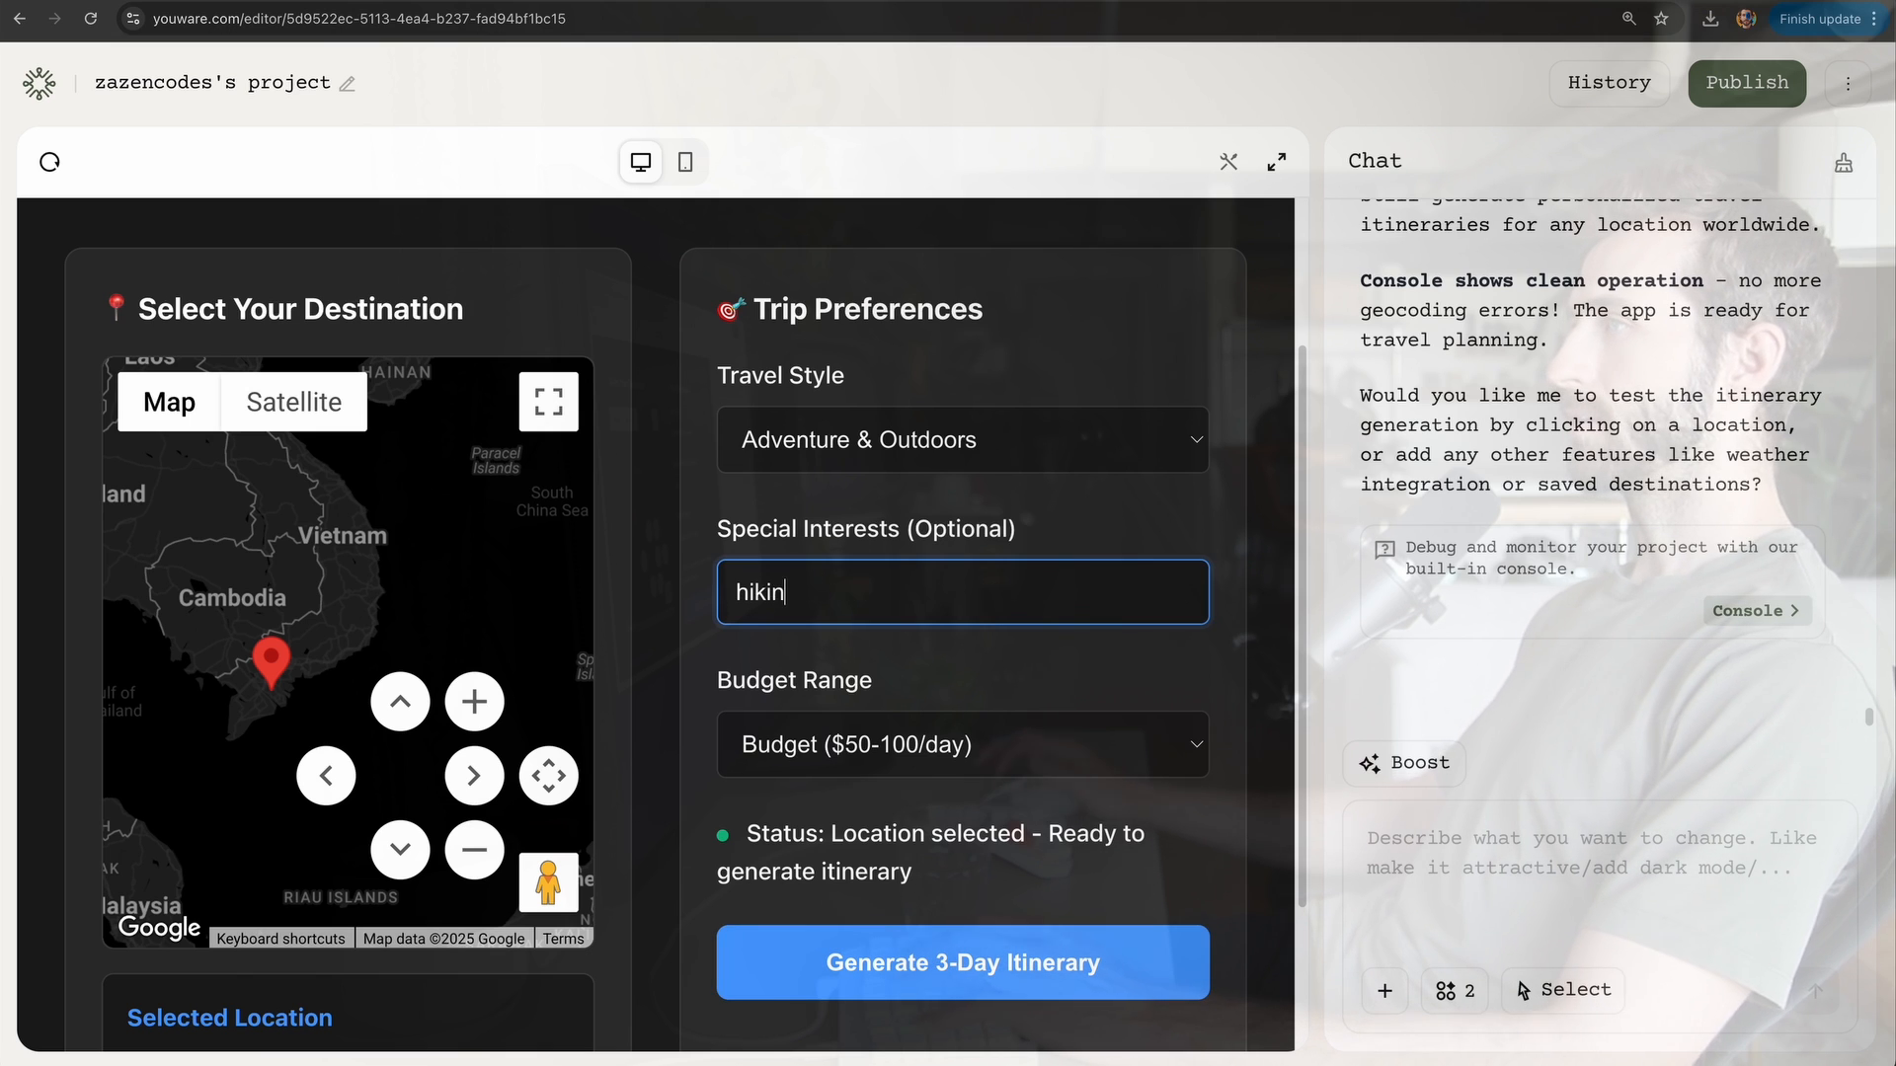
left_click(962, 962)
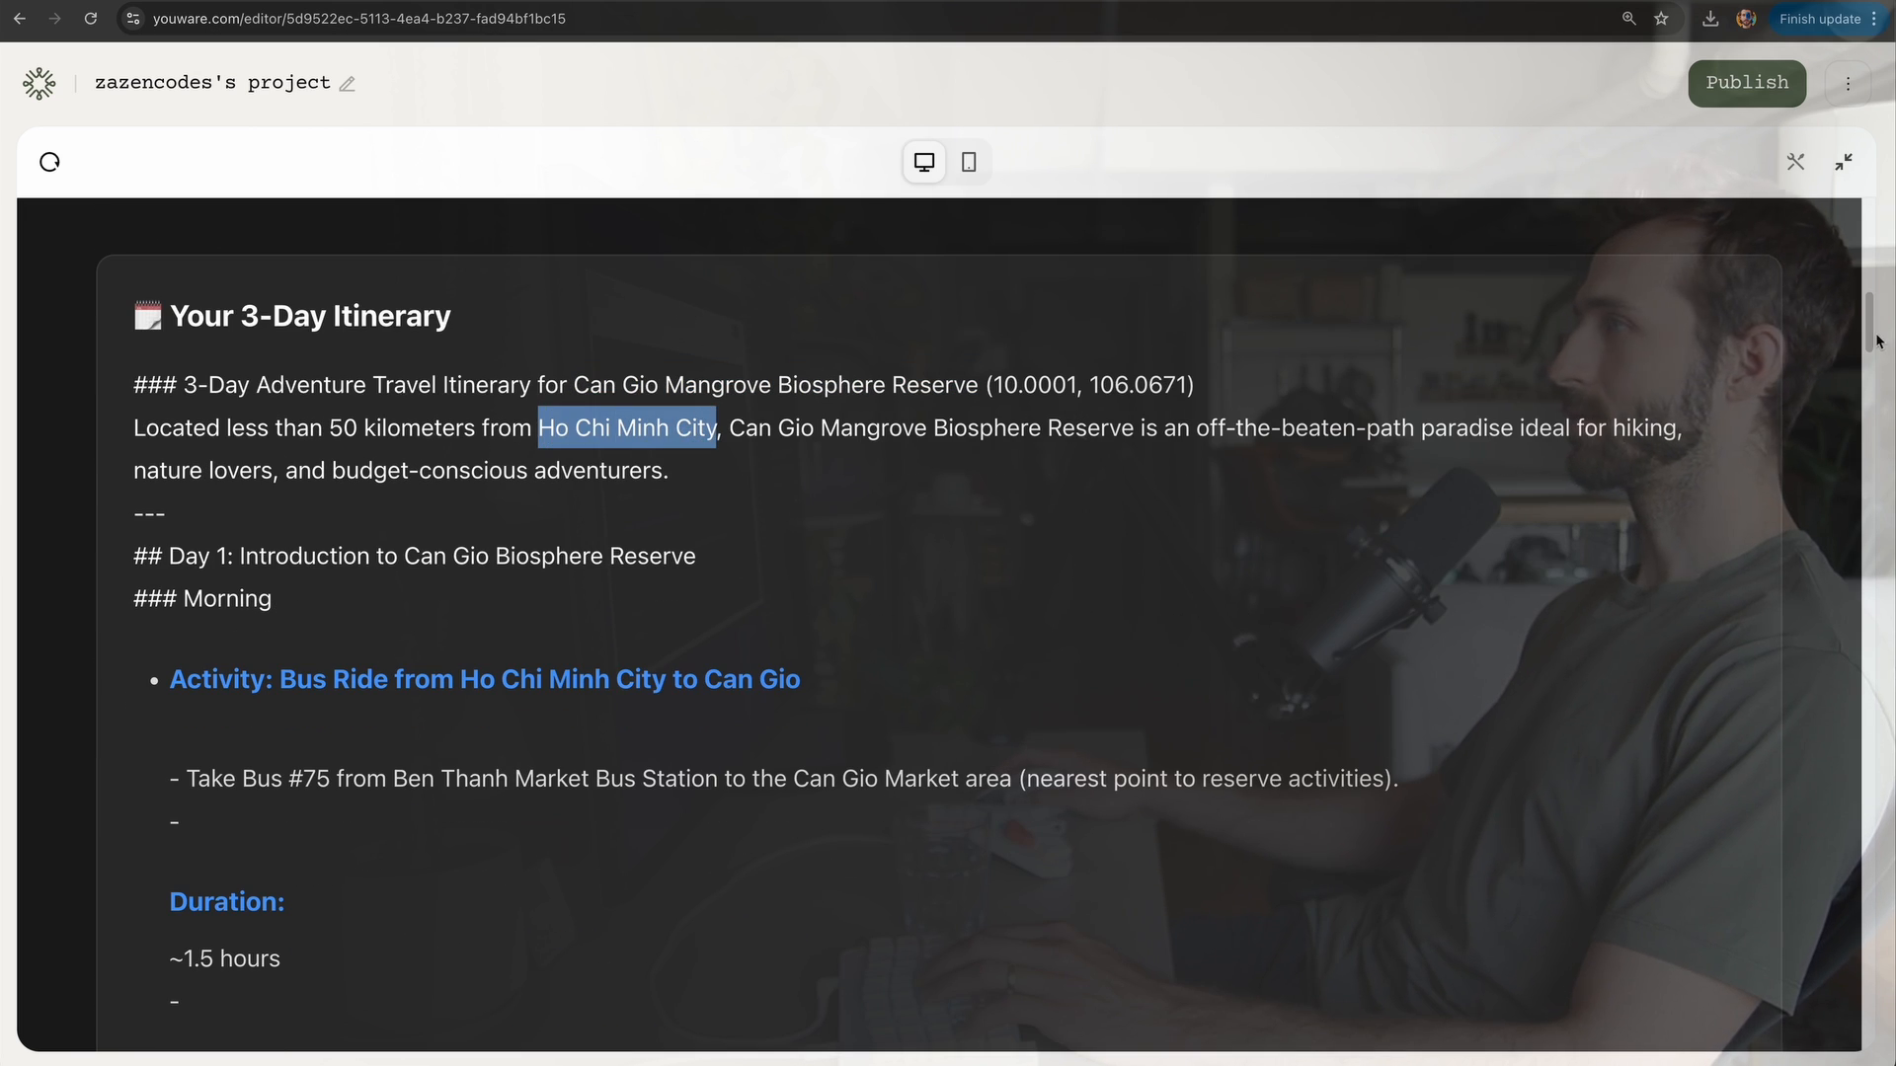
Step: Read the Can Gio itinerary's budget totals and insider tips, then return to the form
scroll("down", 3)
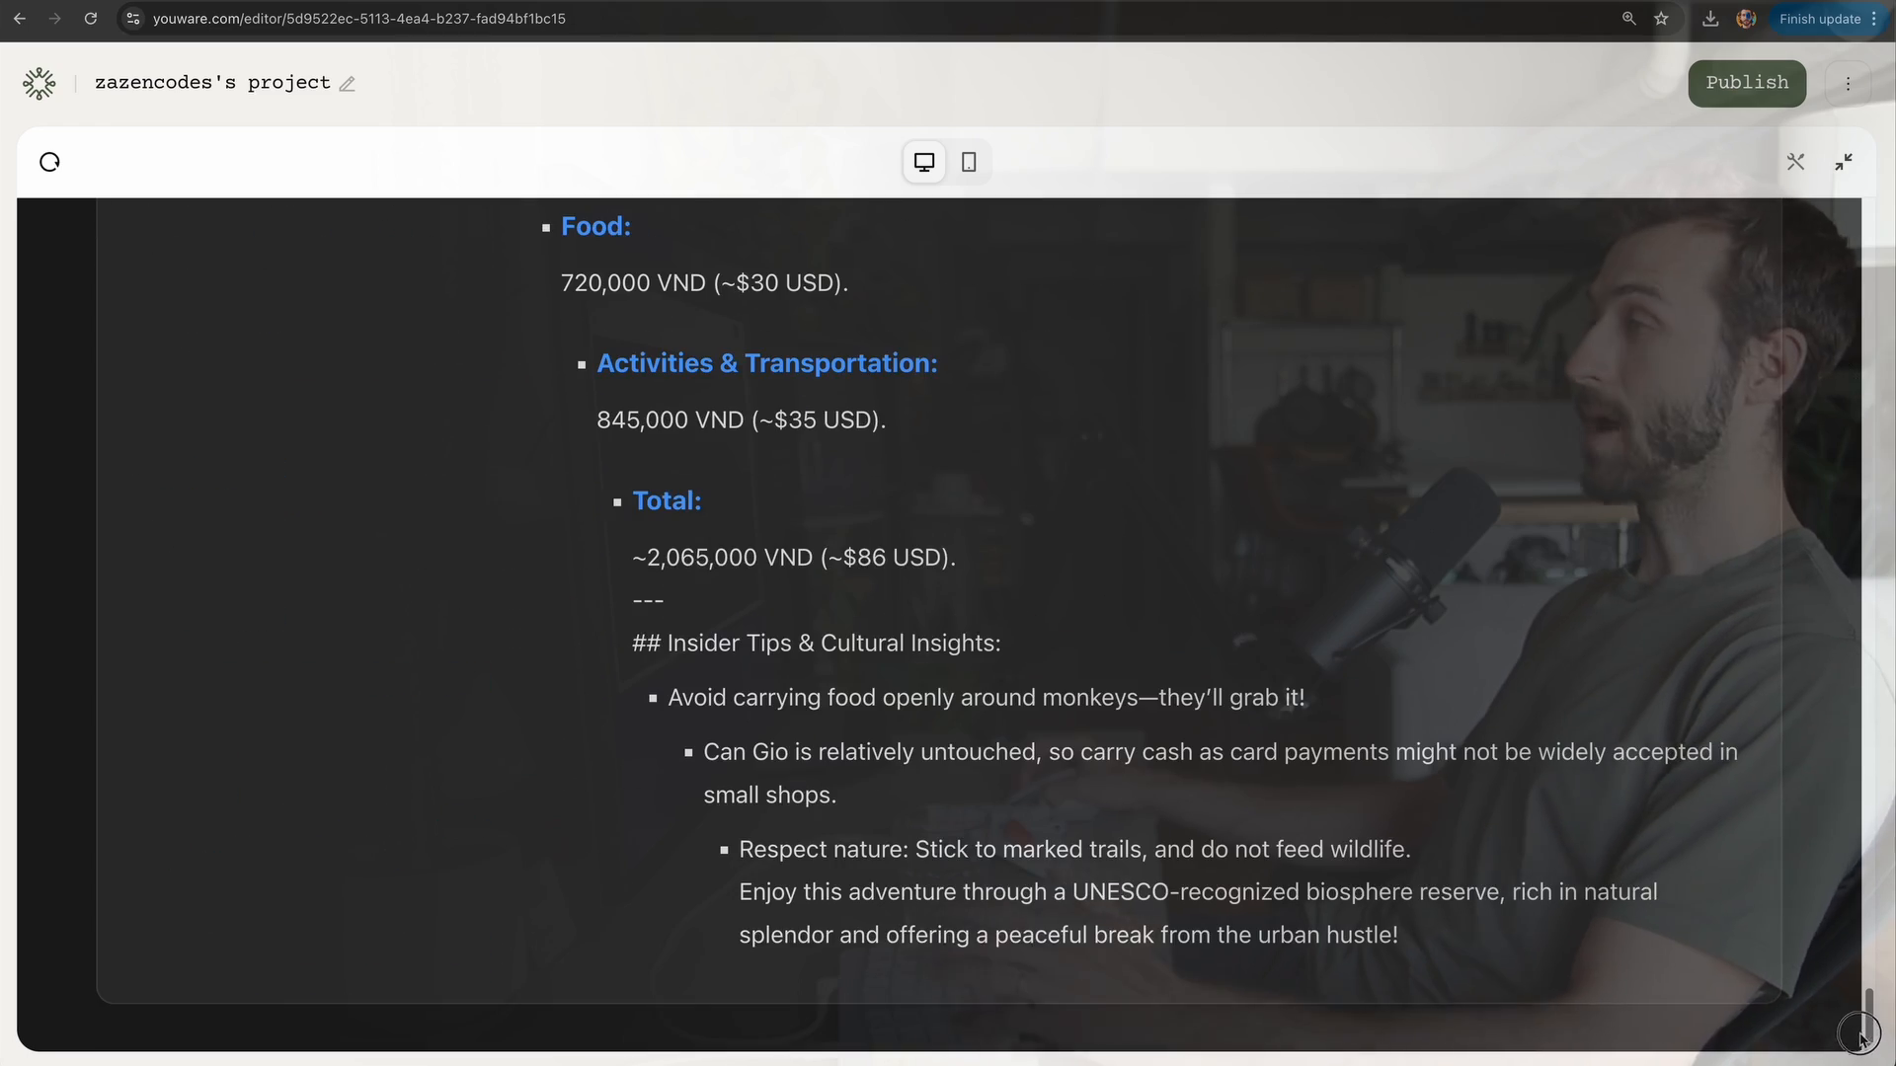
scroll("up", 3)
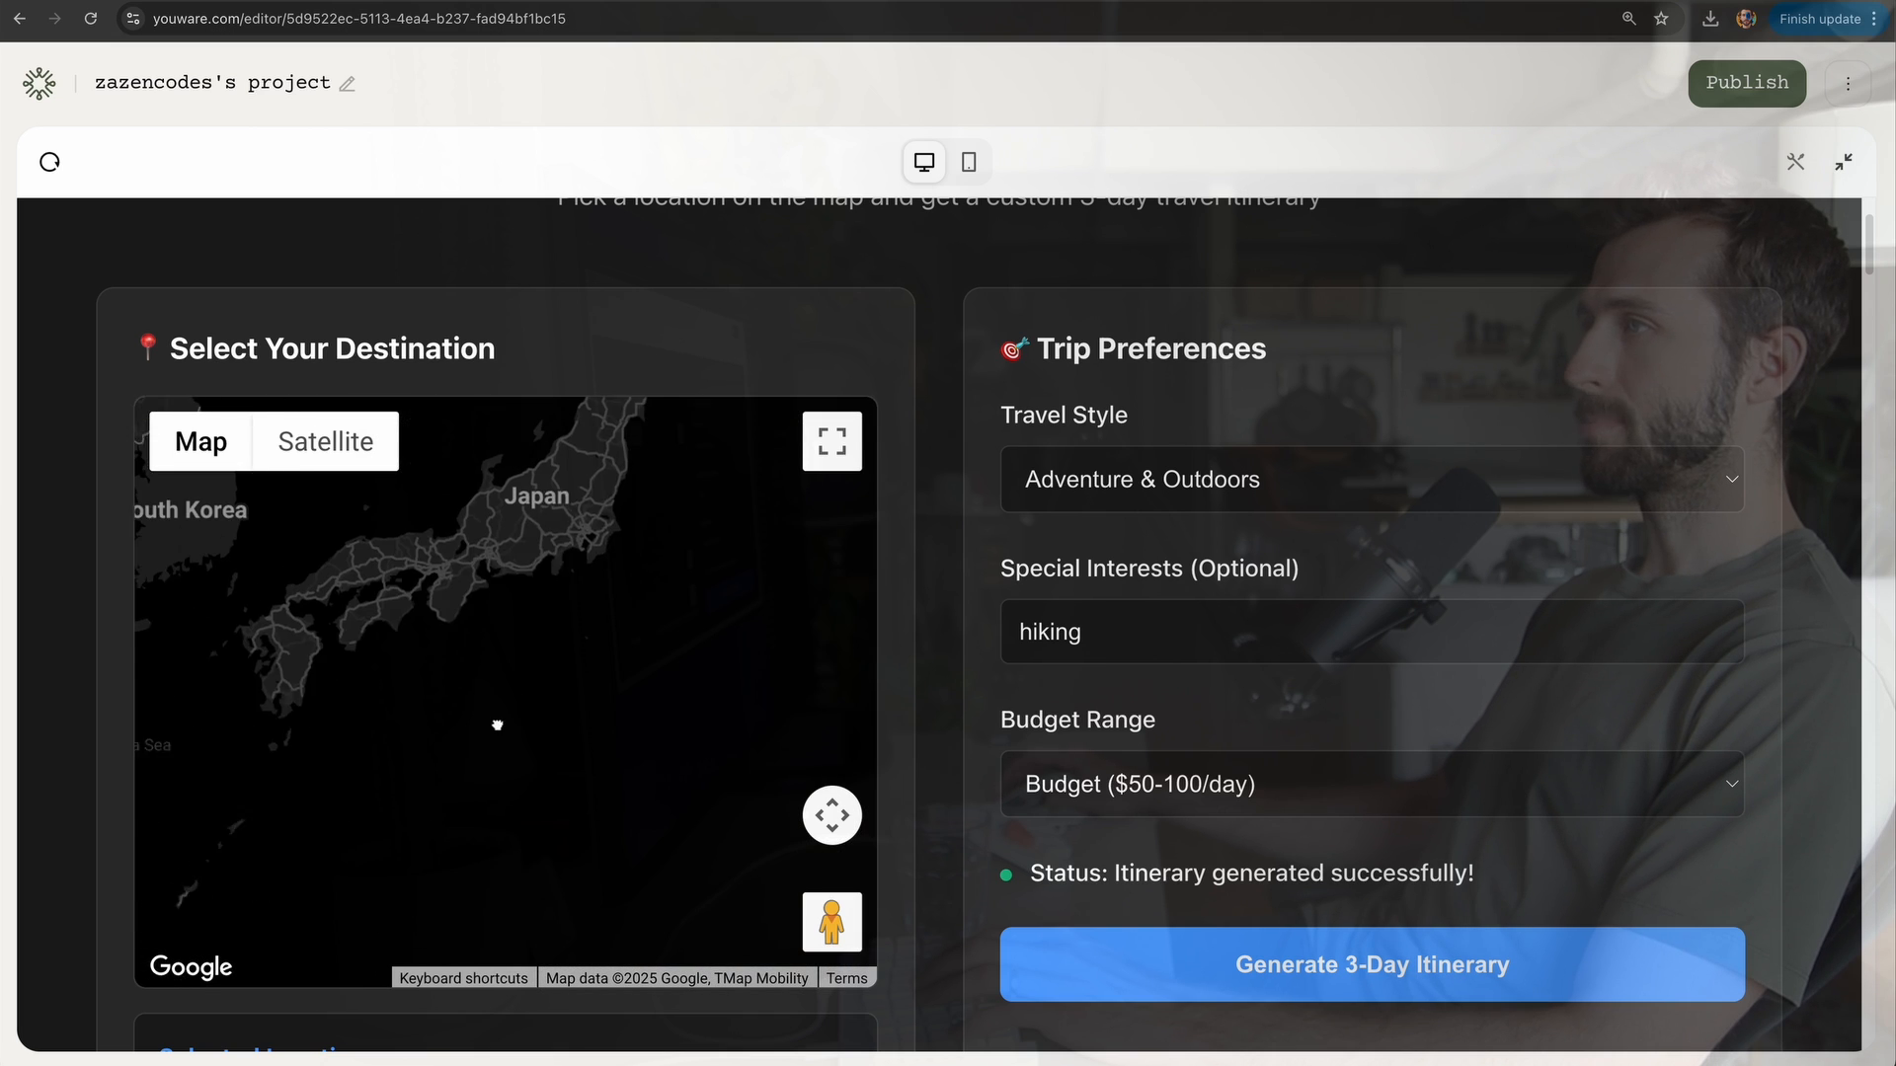
Step: Generate a moderate-budget hiking and food itinerary for Matsuyama City on Shikoku
left_click(630, 678)
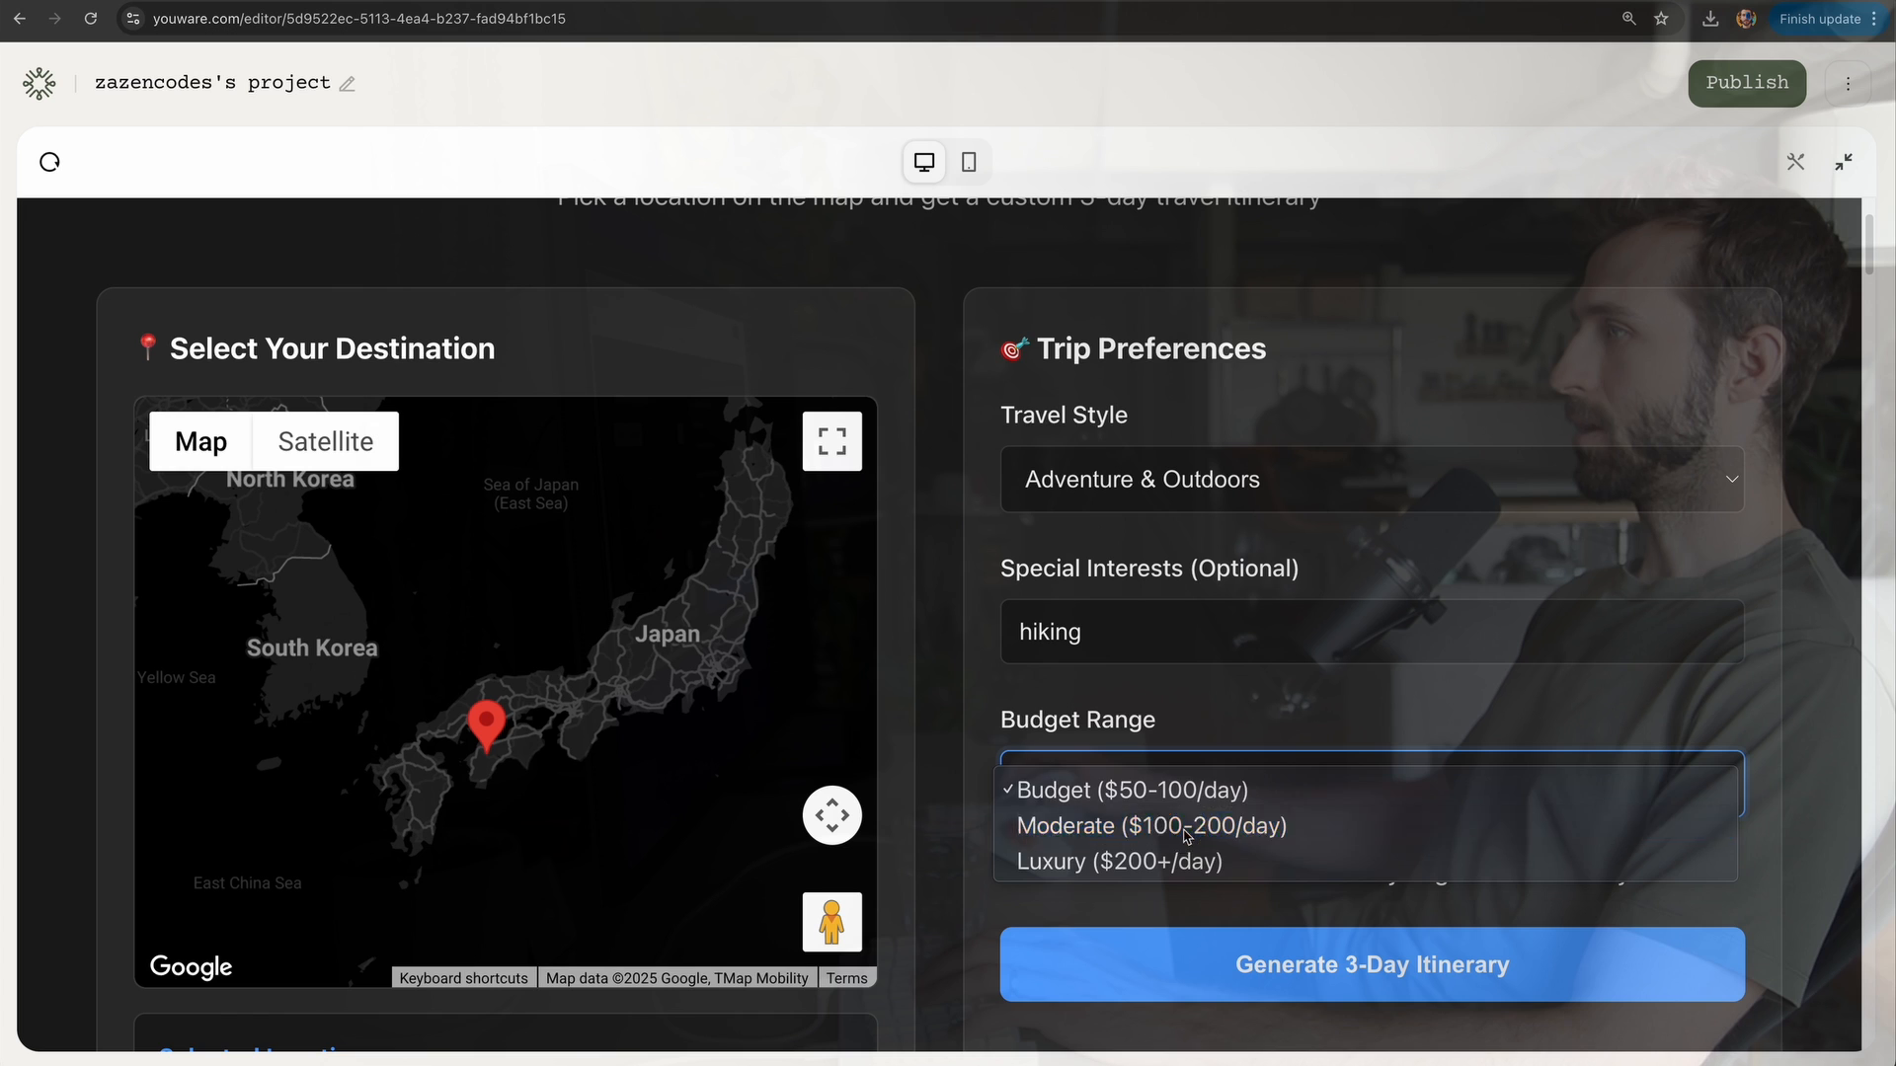
left_click(1149, 825)
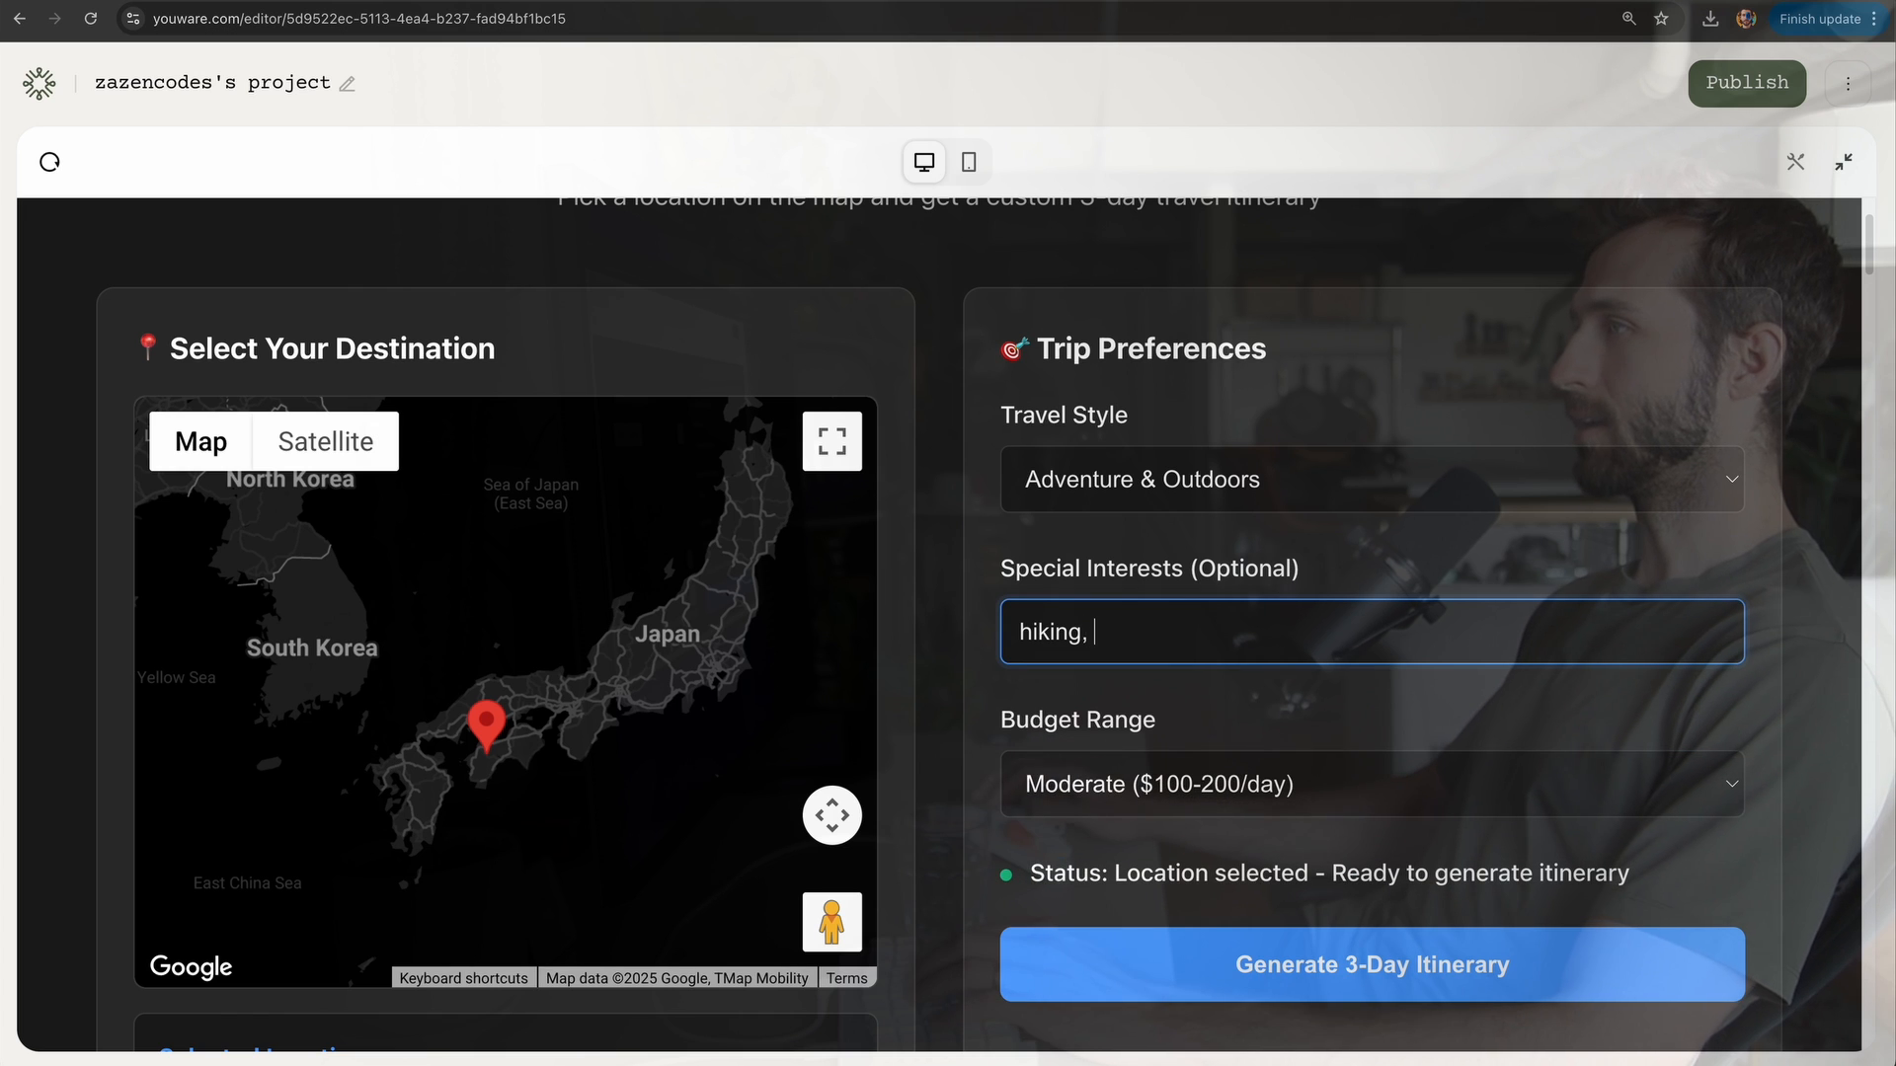
left_click(1371, 963)
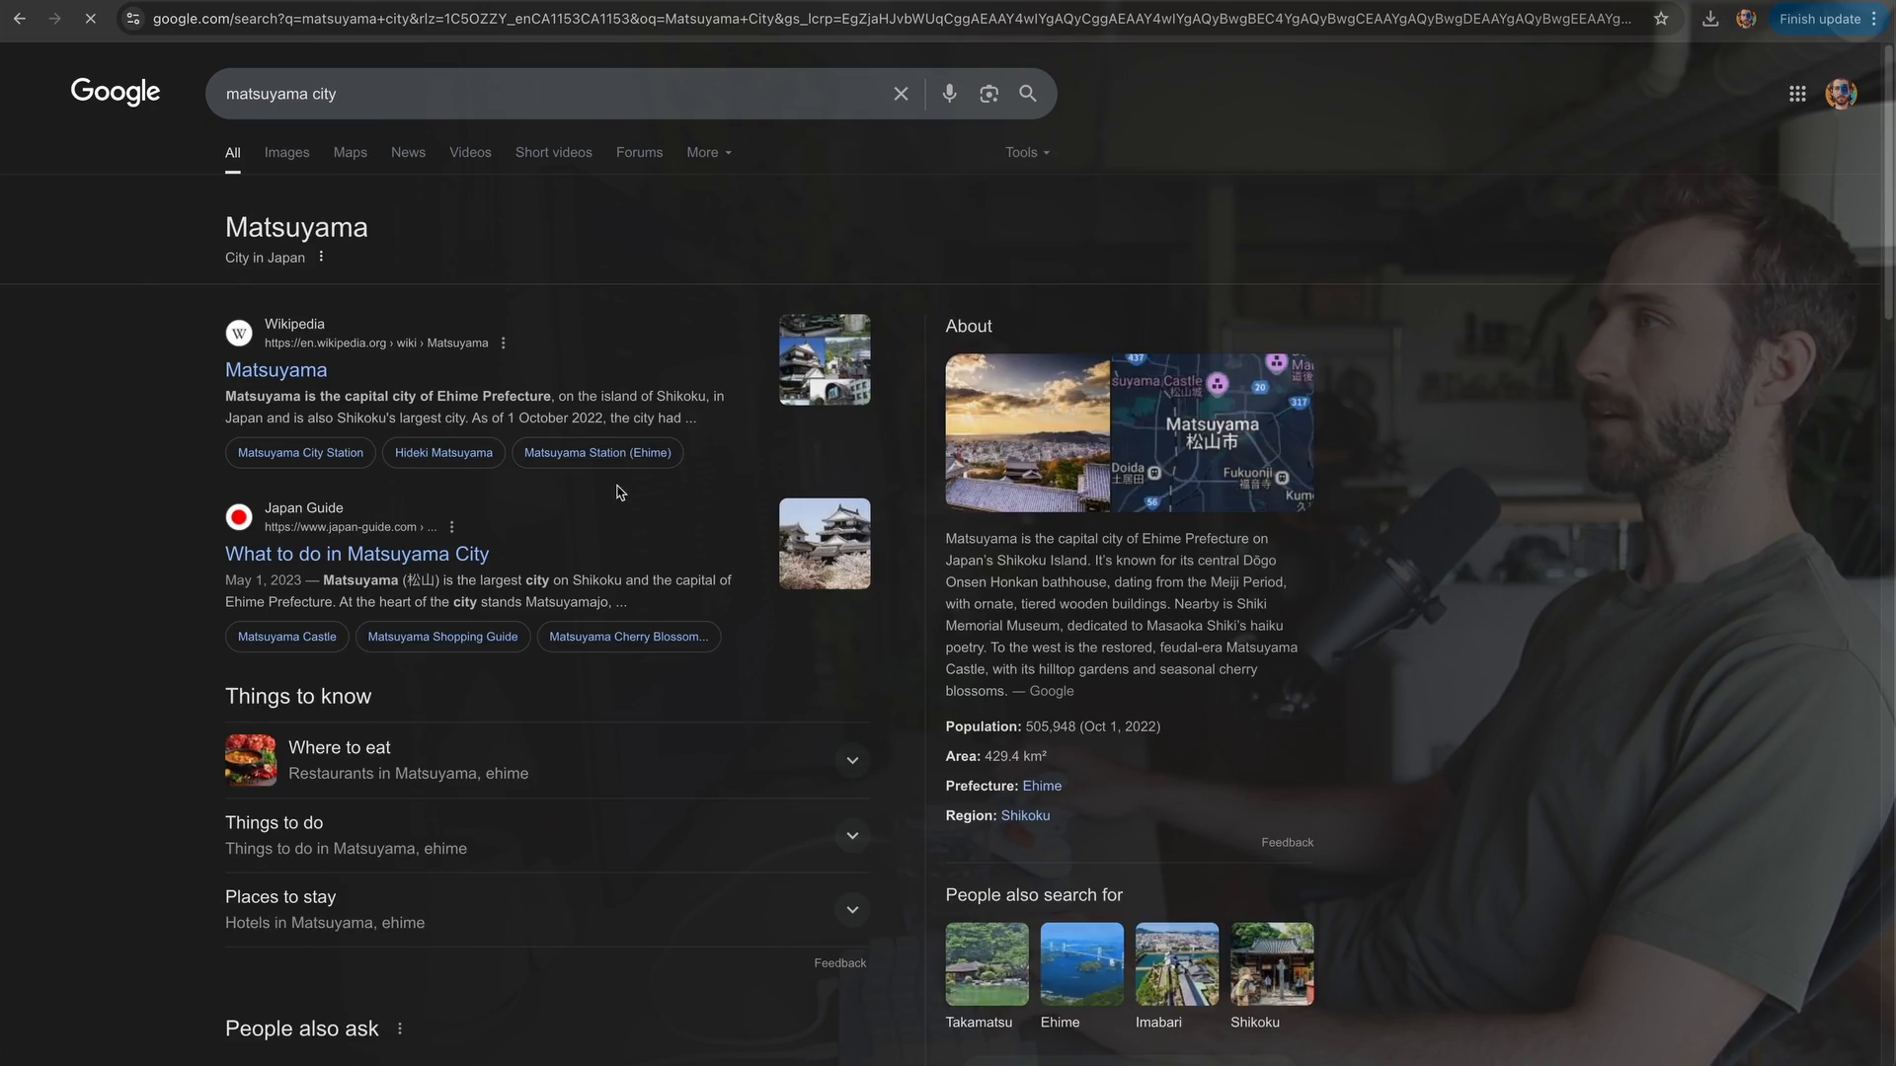
left_click(287, 120)
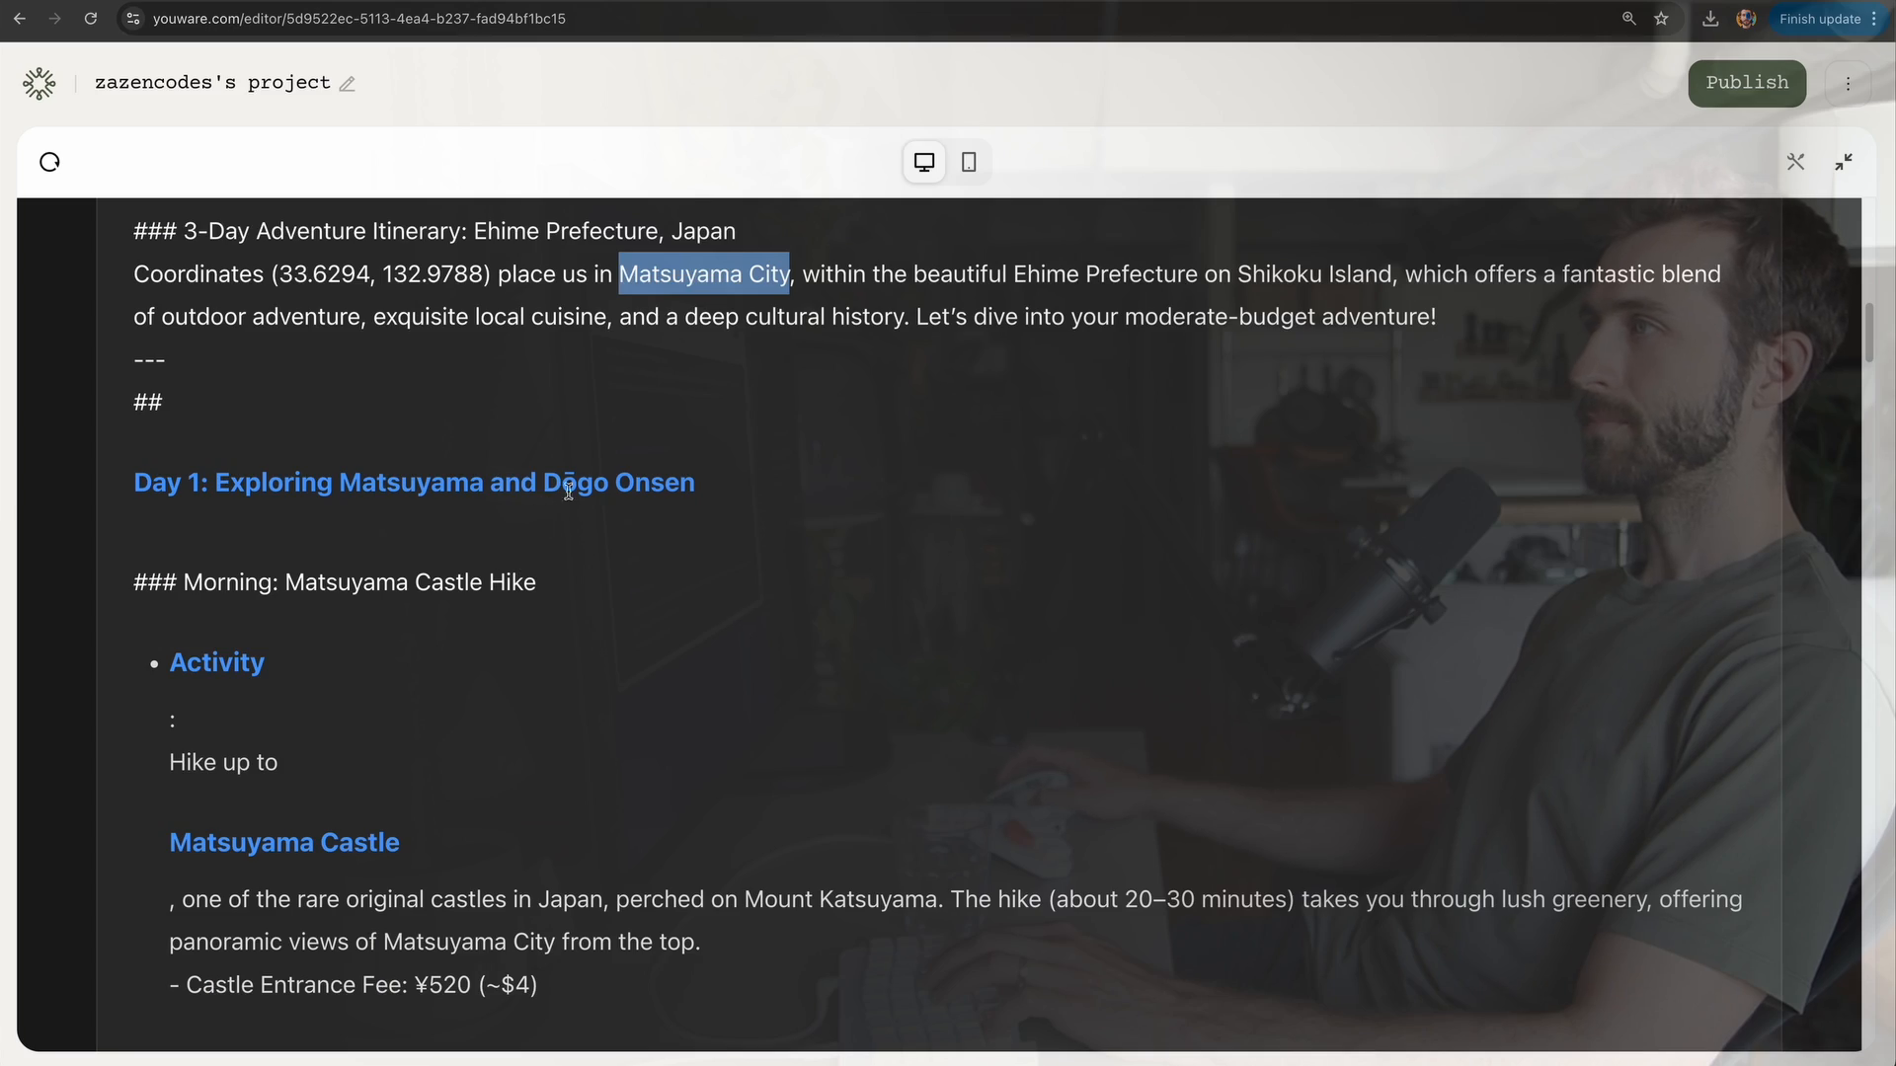
scroll("down", 3)
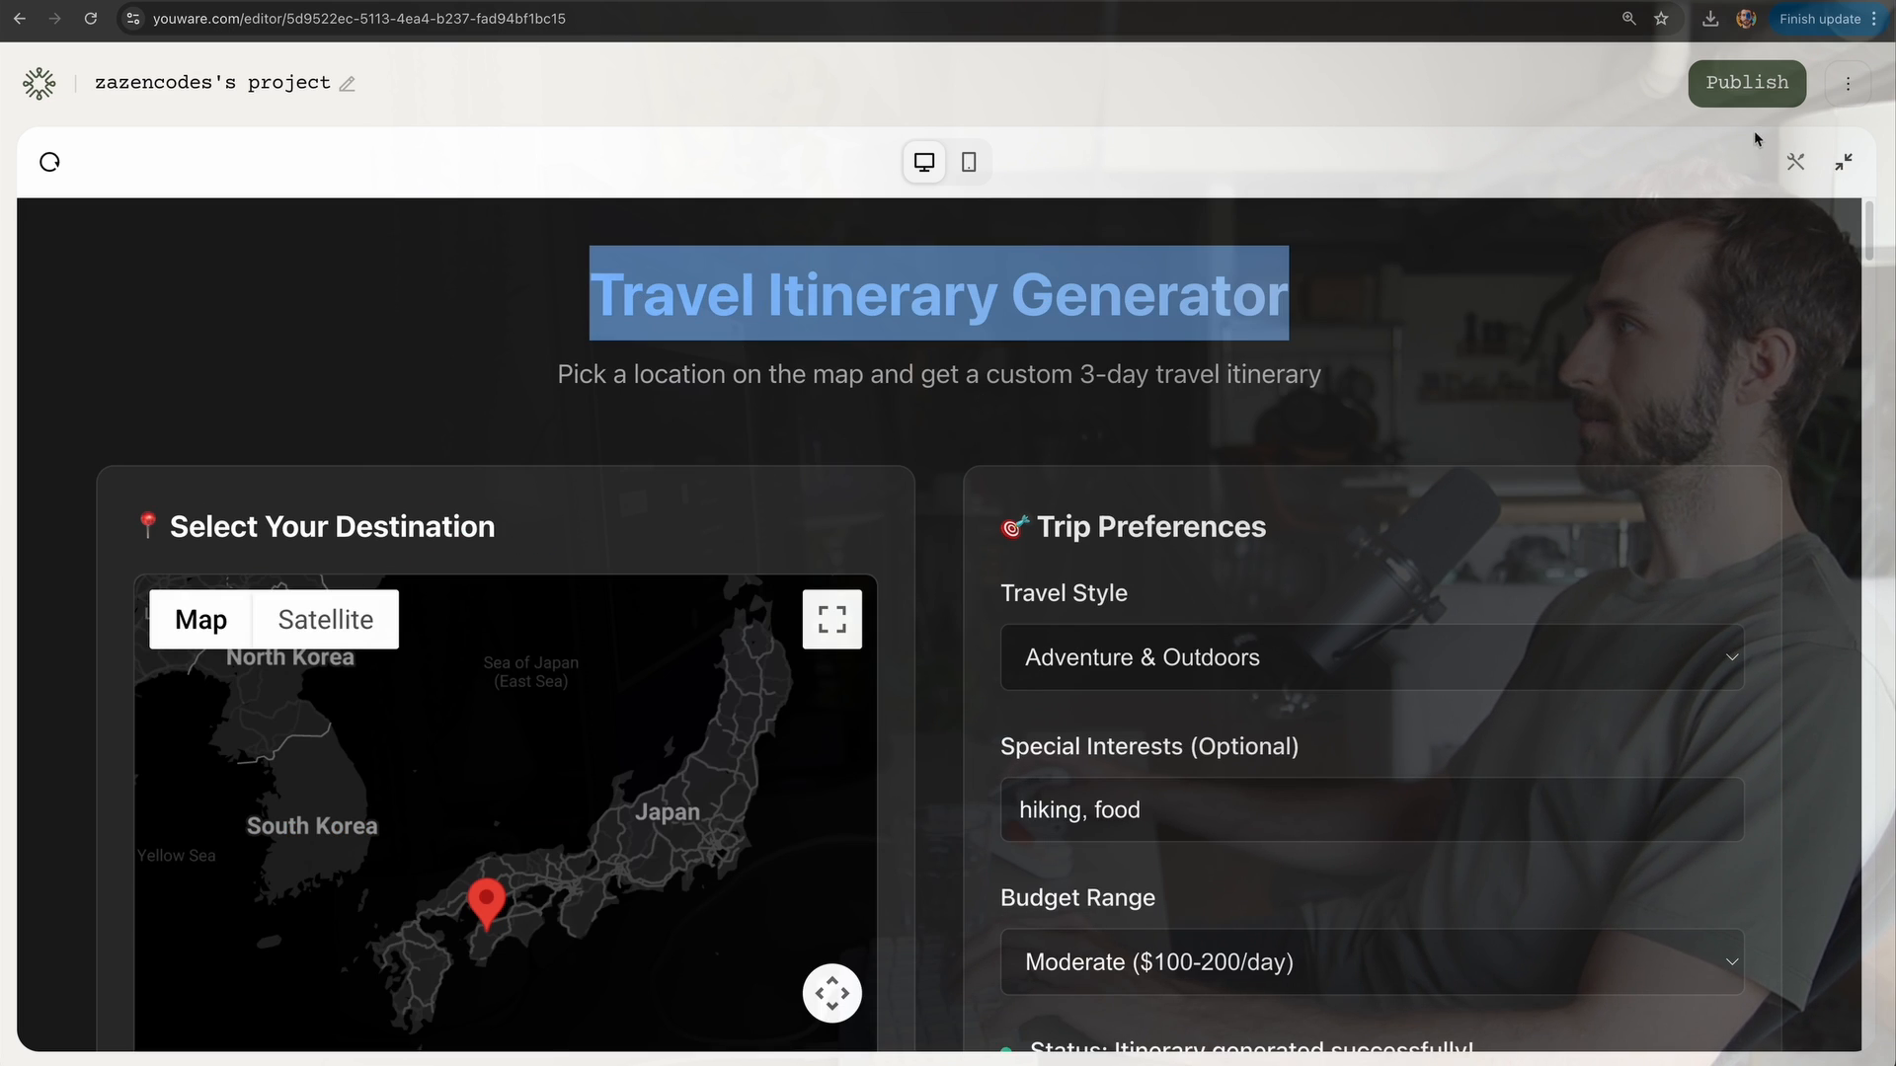
Step: Publish the app, rename it AI Adventure Generator with link ai-adventure-generator, and save
left_click(1744, 83)
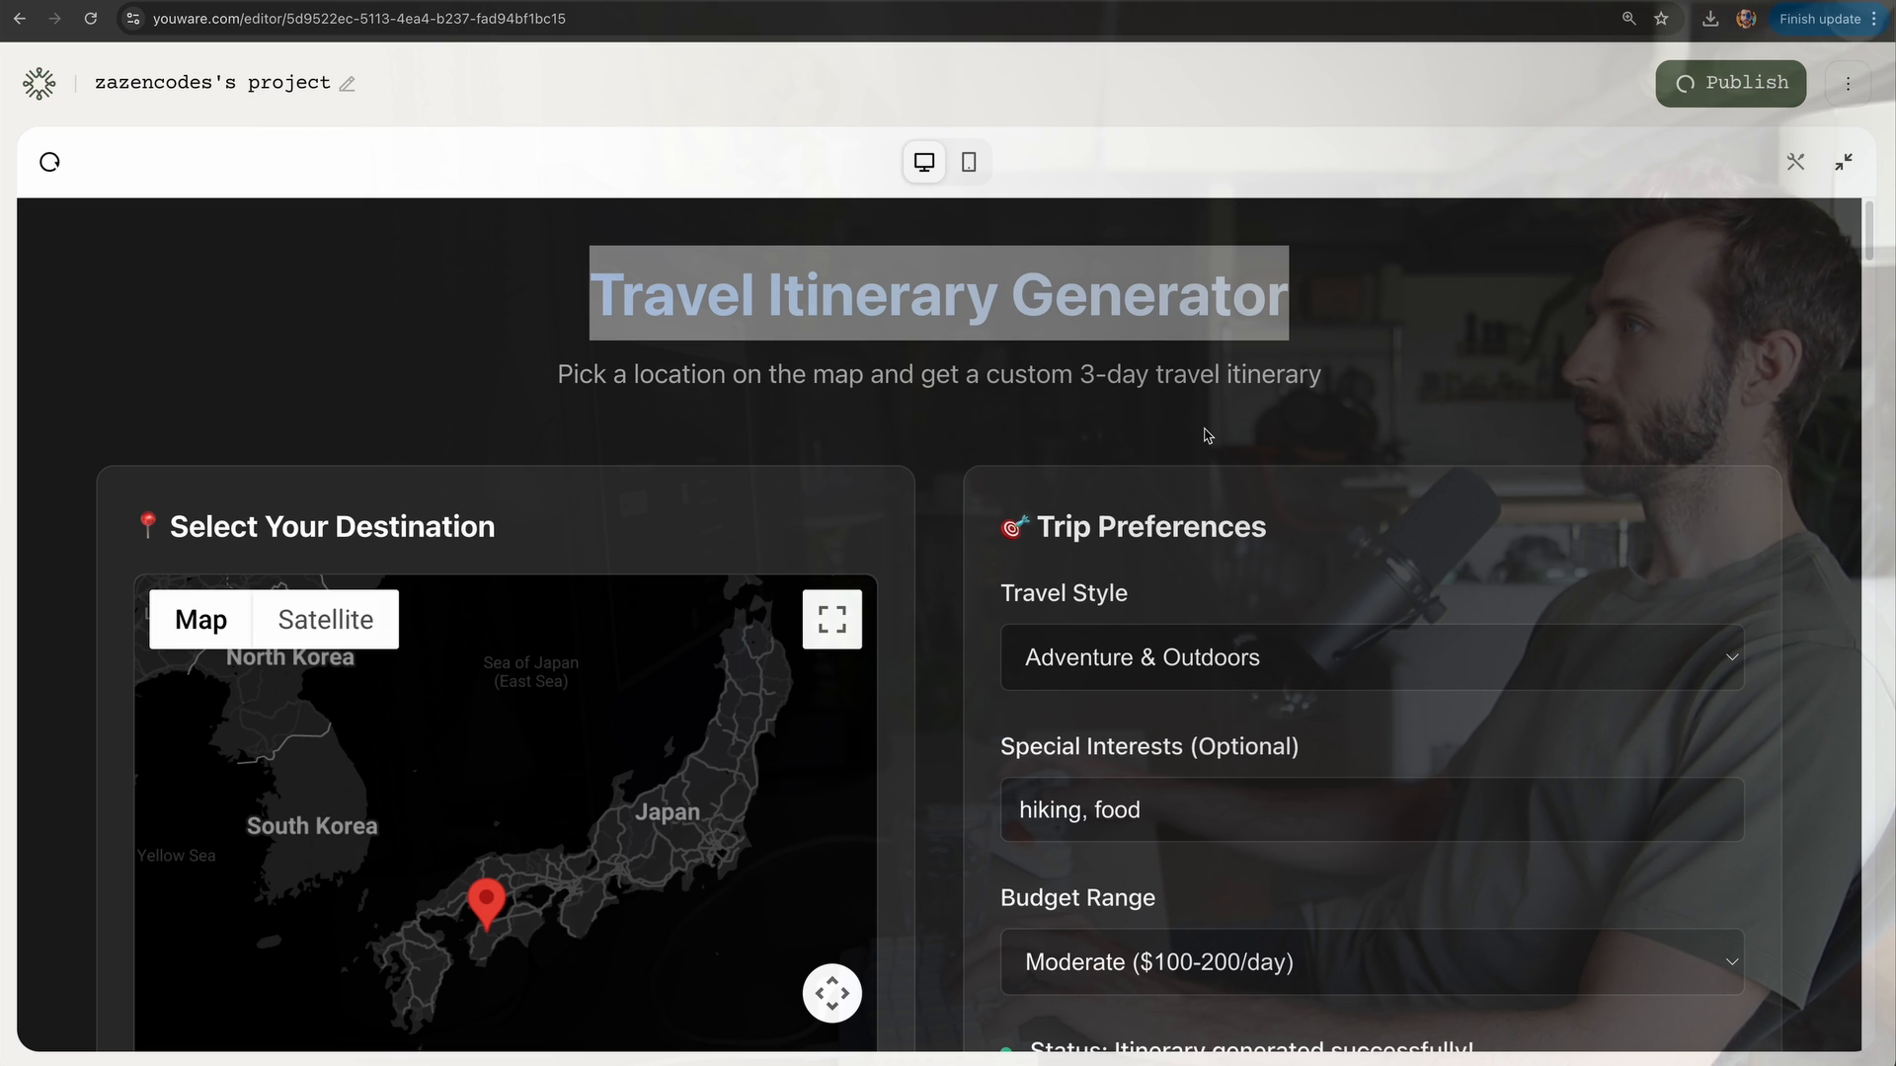
left_click(1732, 83)
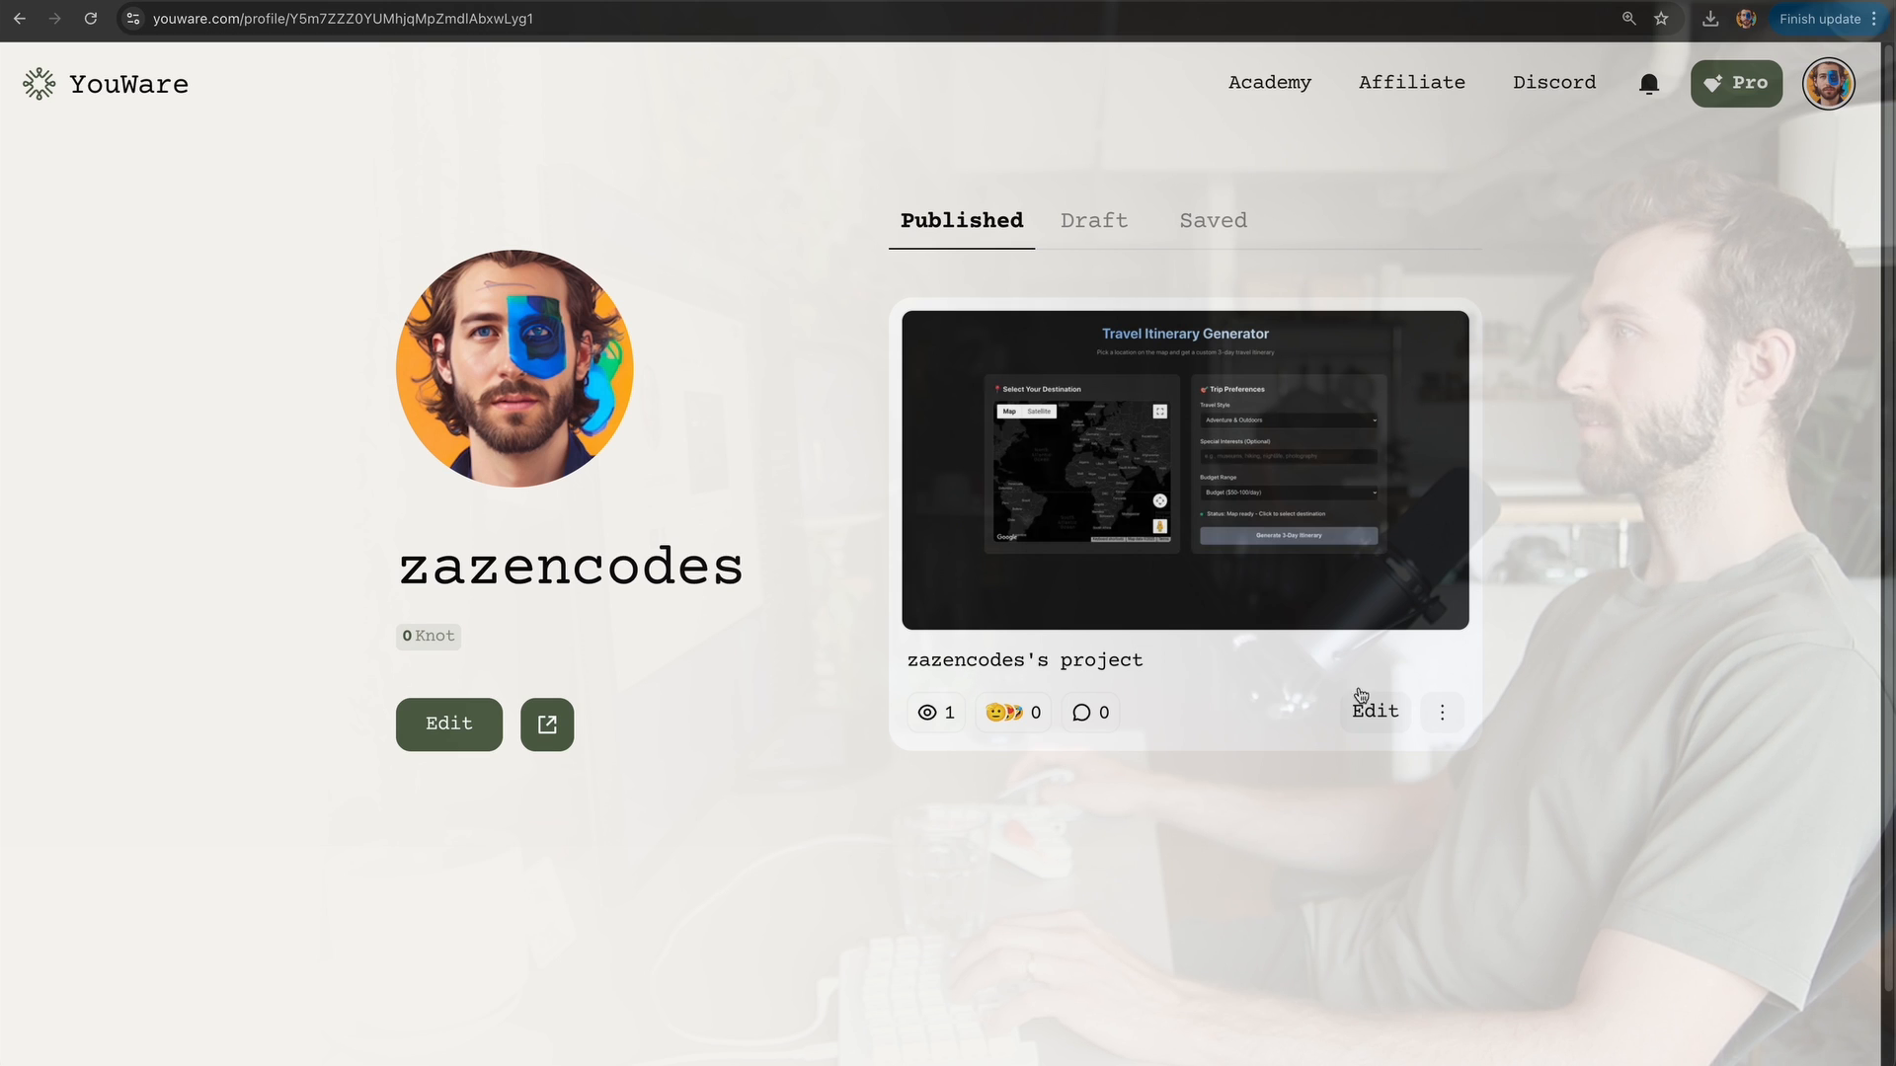
left_click(1374, 711)
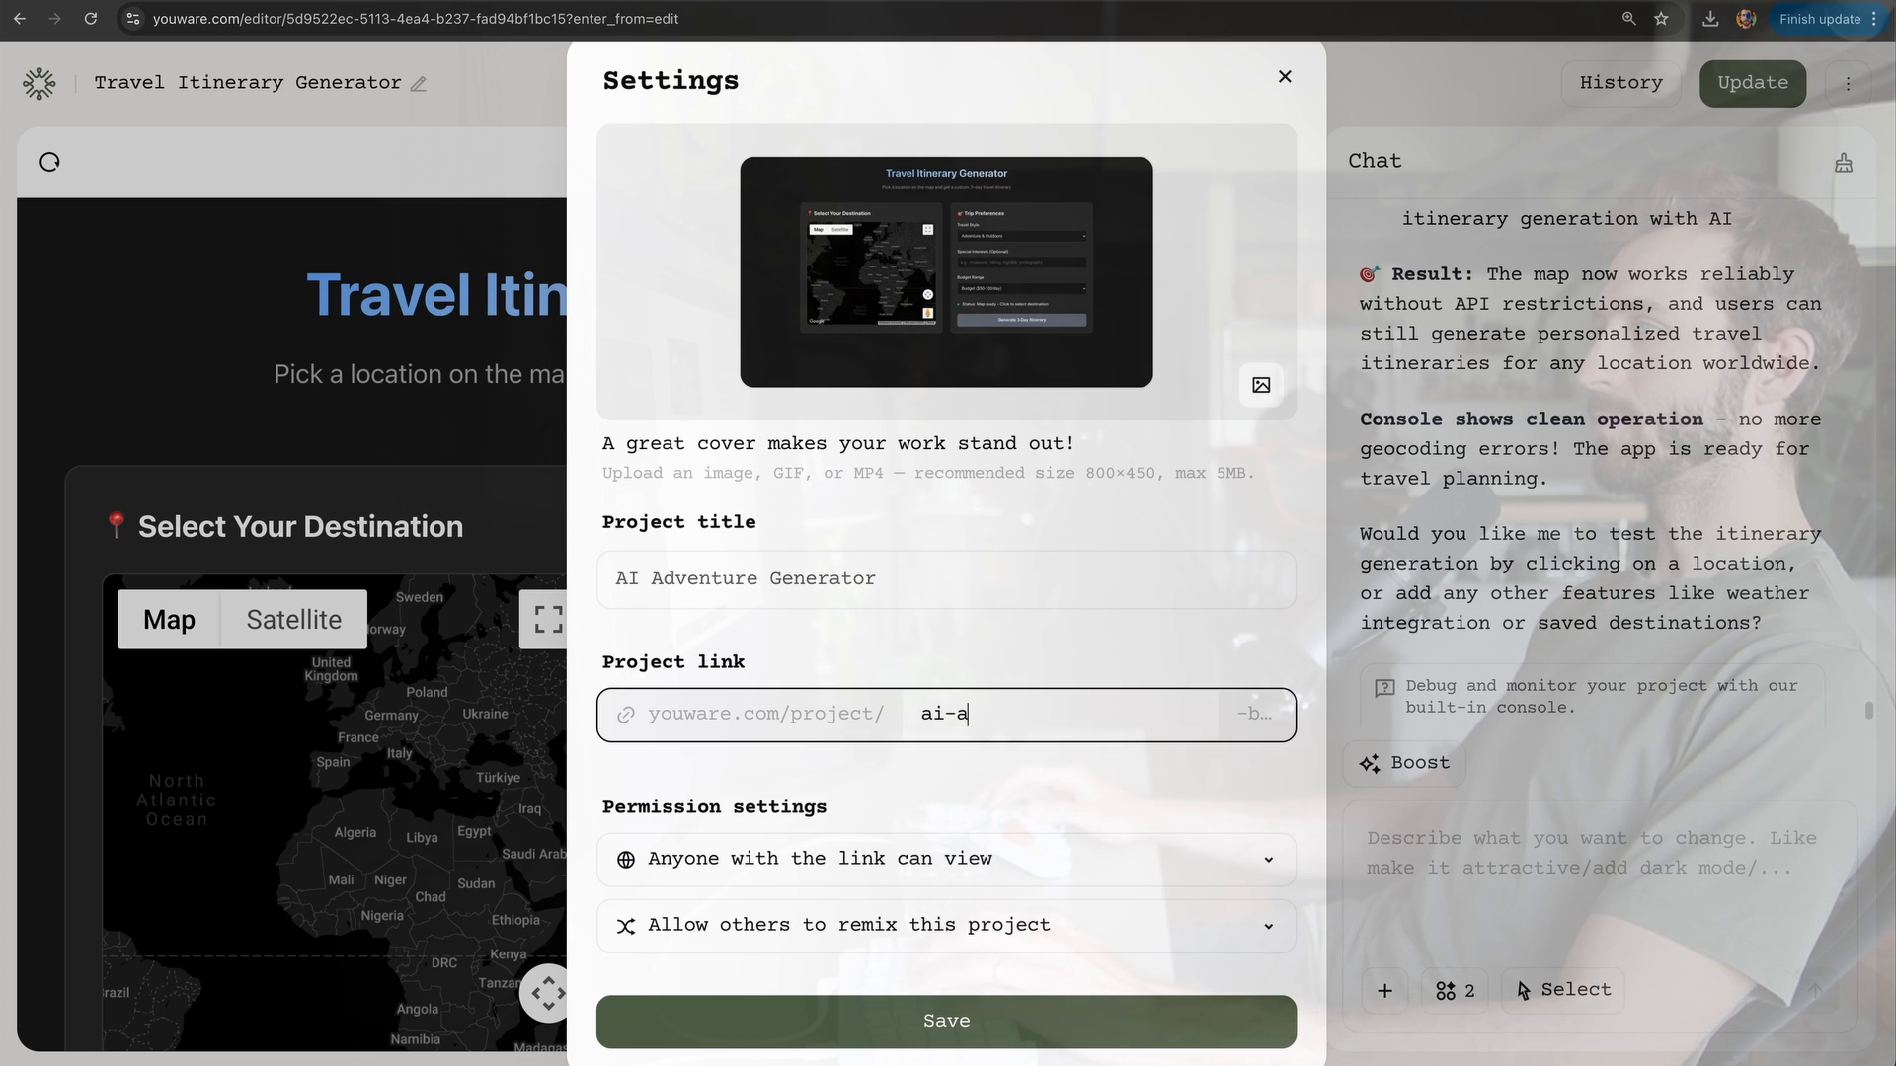
left_click(946, 1021)
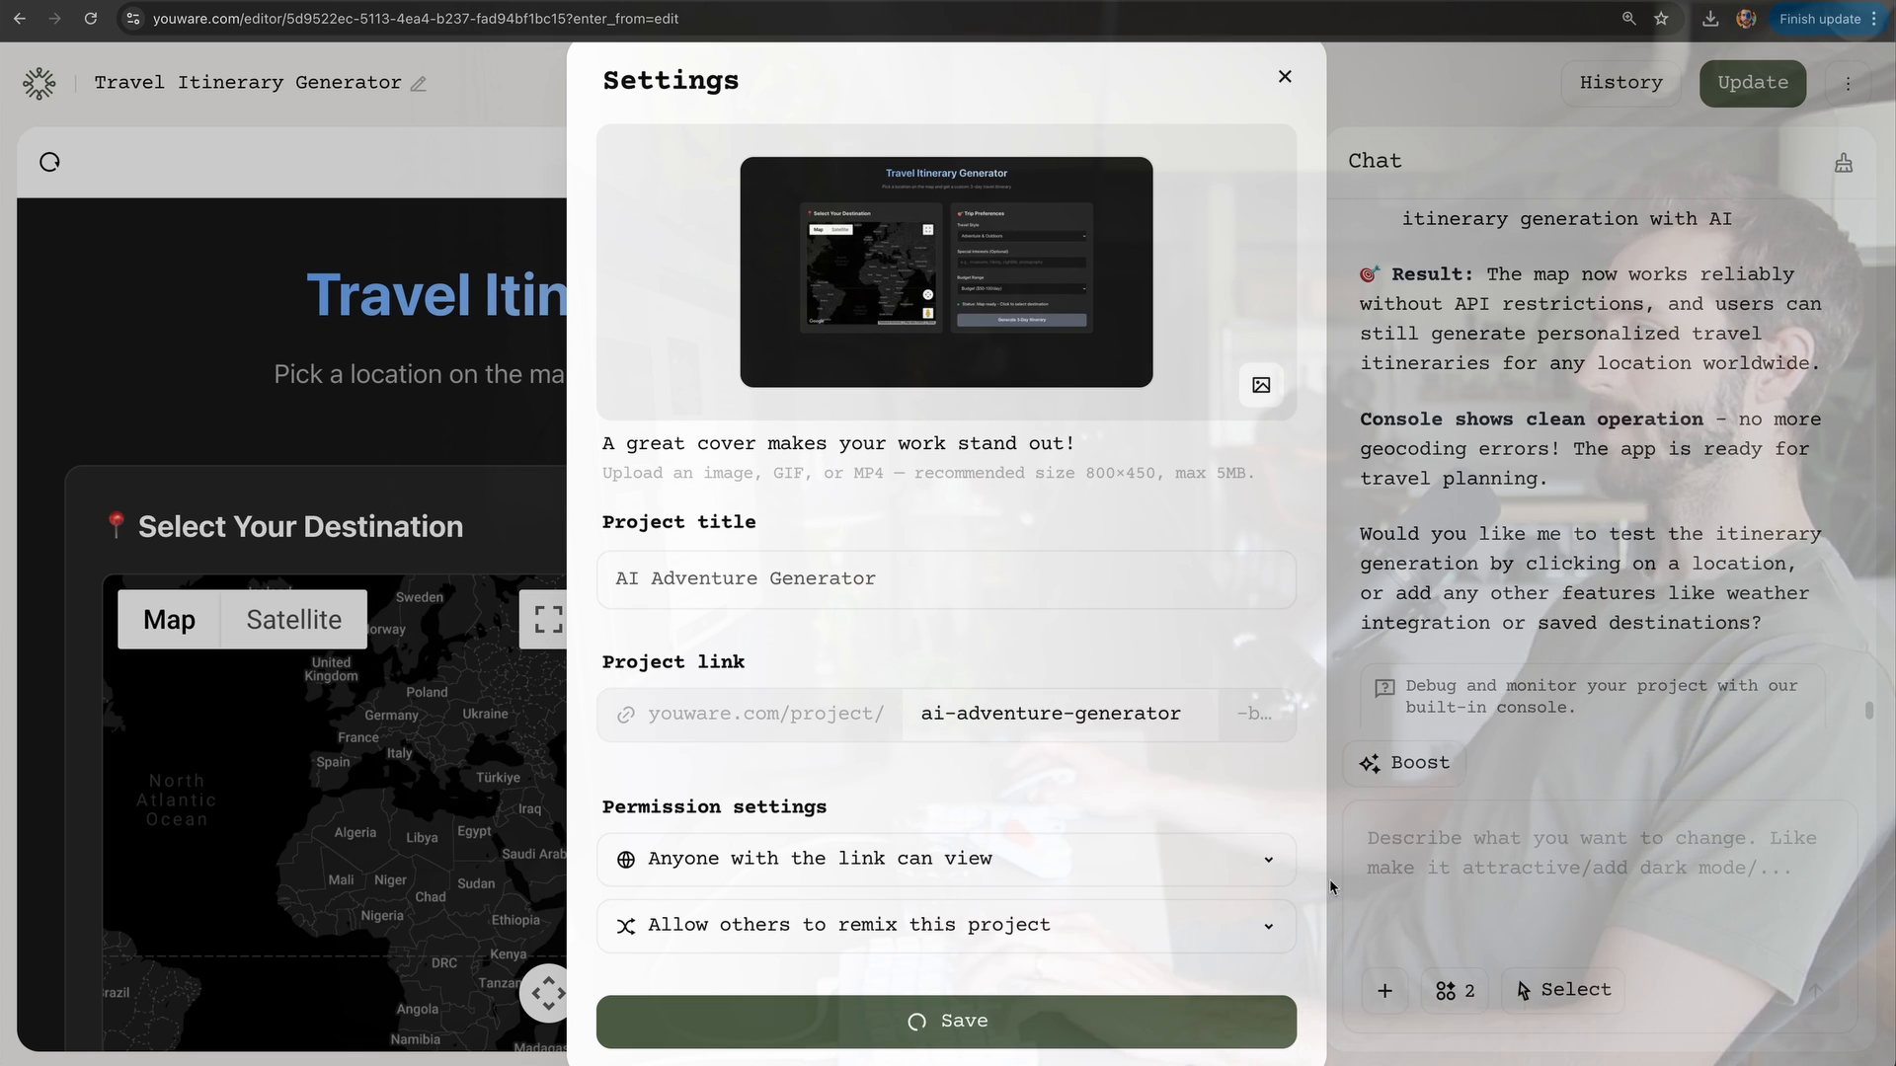
left_click(946, 1021)
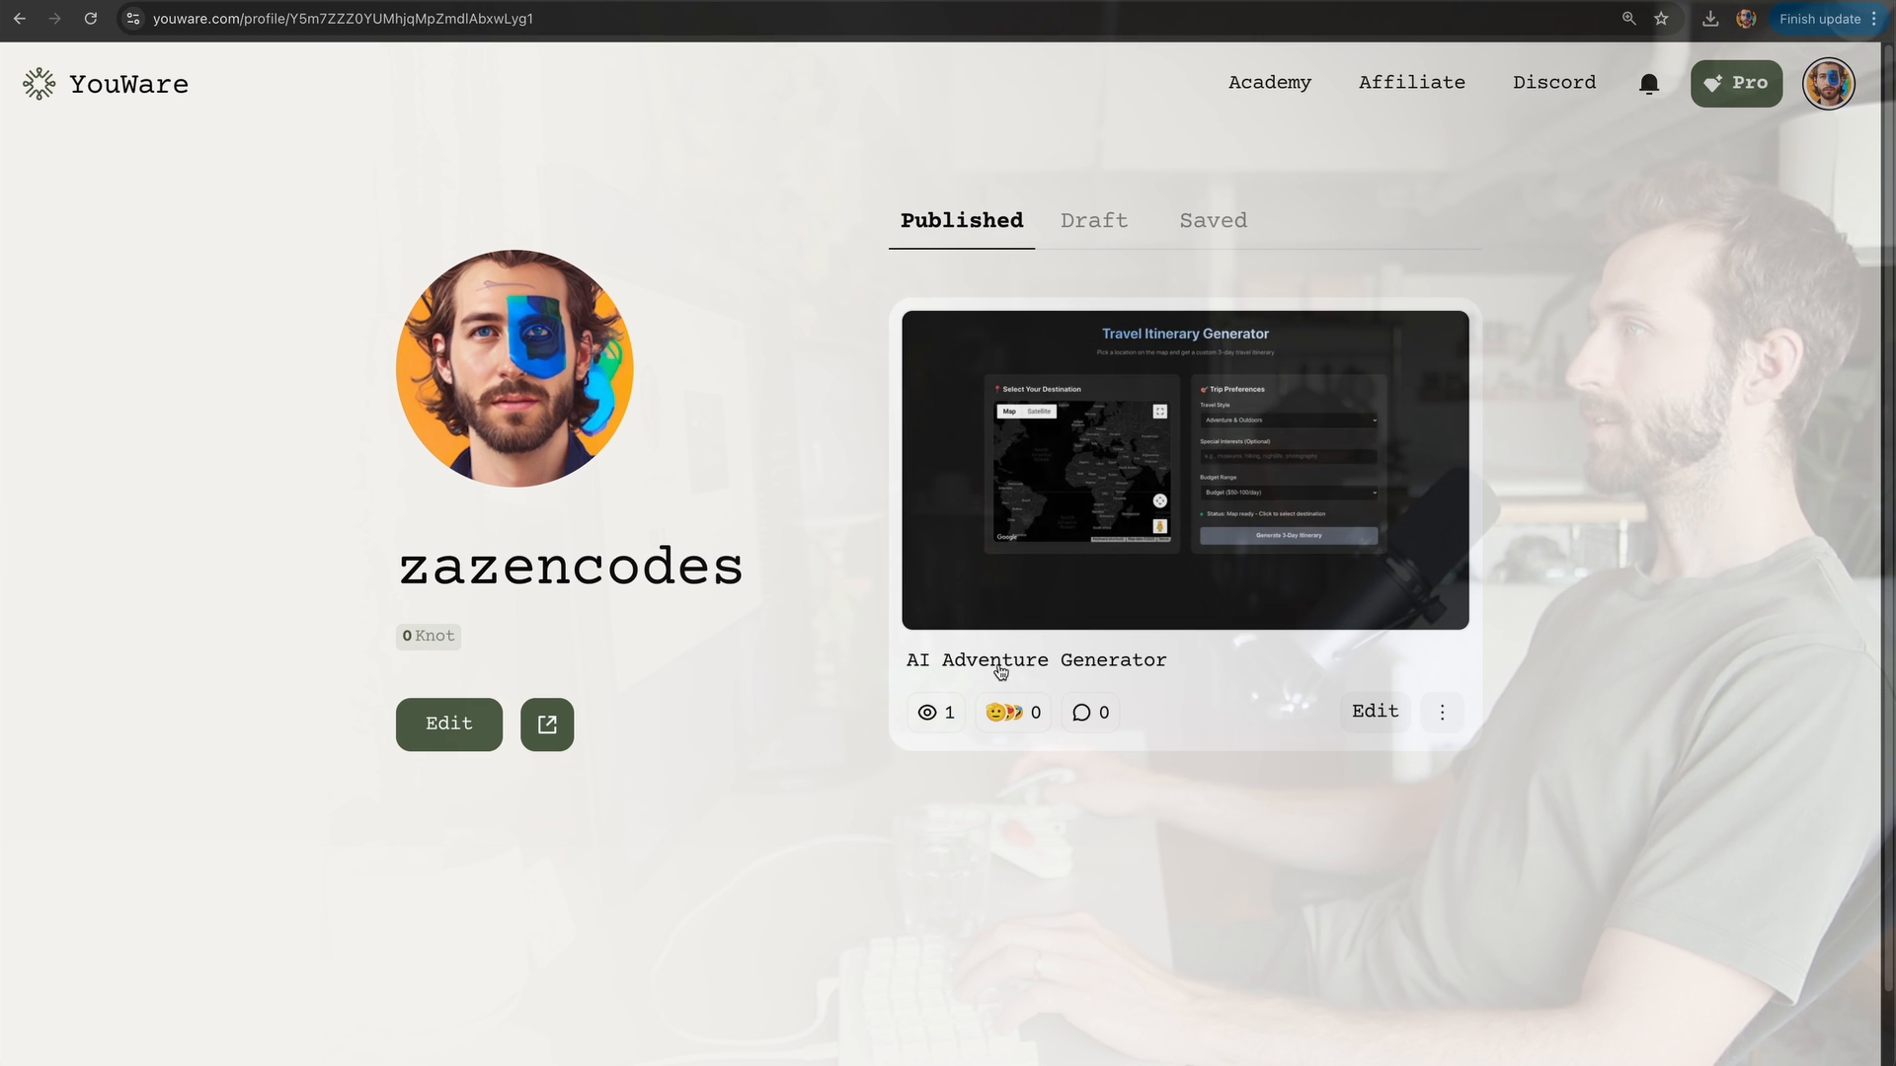
Step: Launch the published AI Adventure Generator app from its project card on the profile page
left_click(1185, 470)
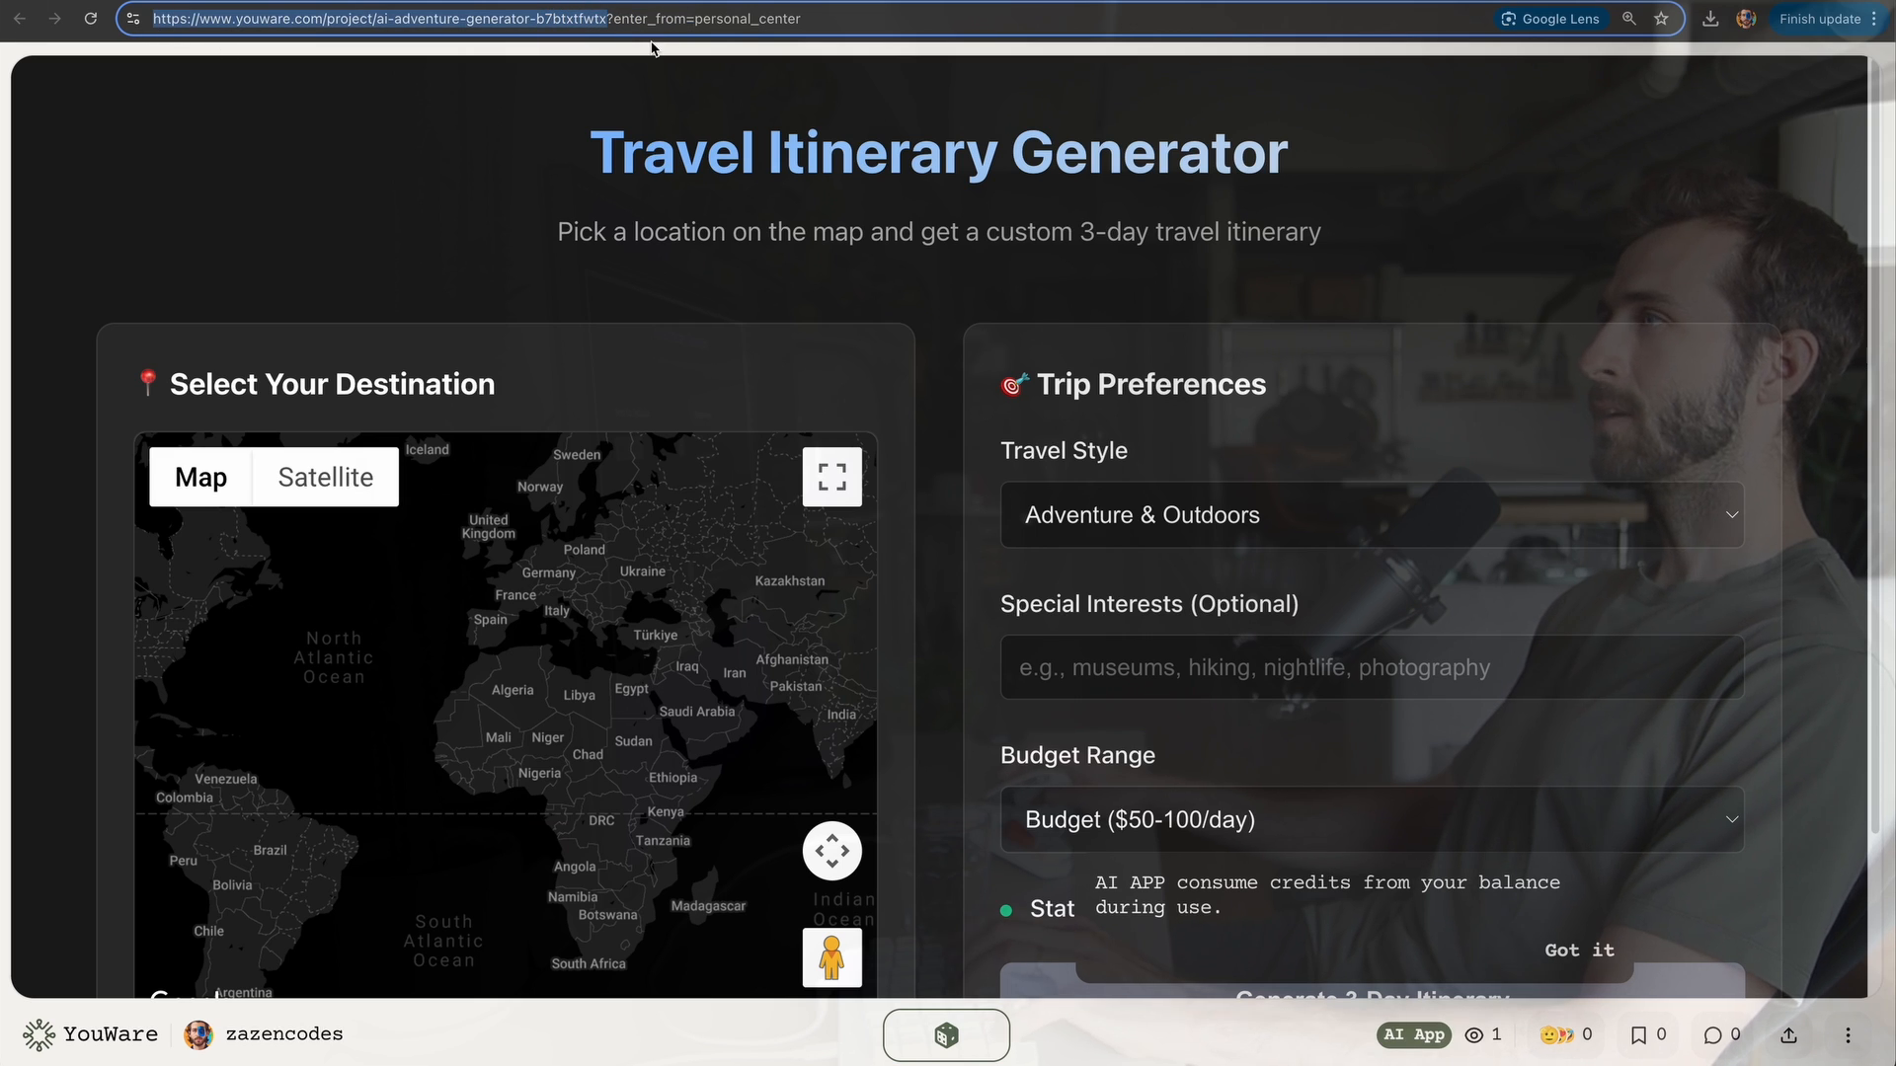
mouse_move(1134, 269)
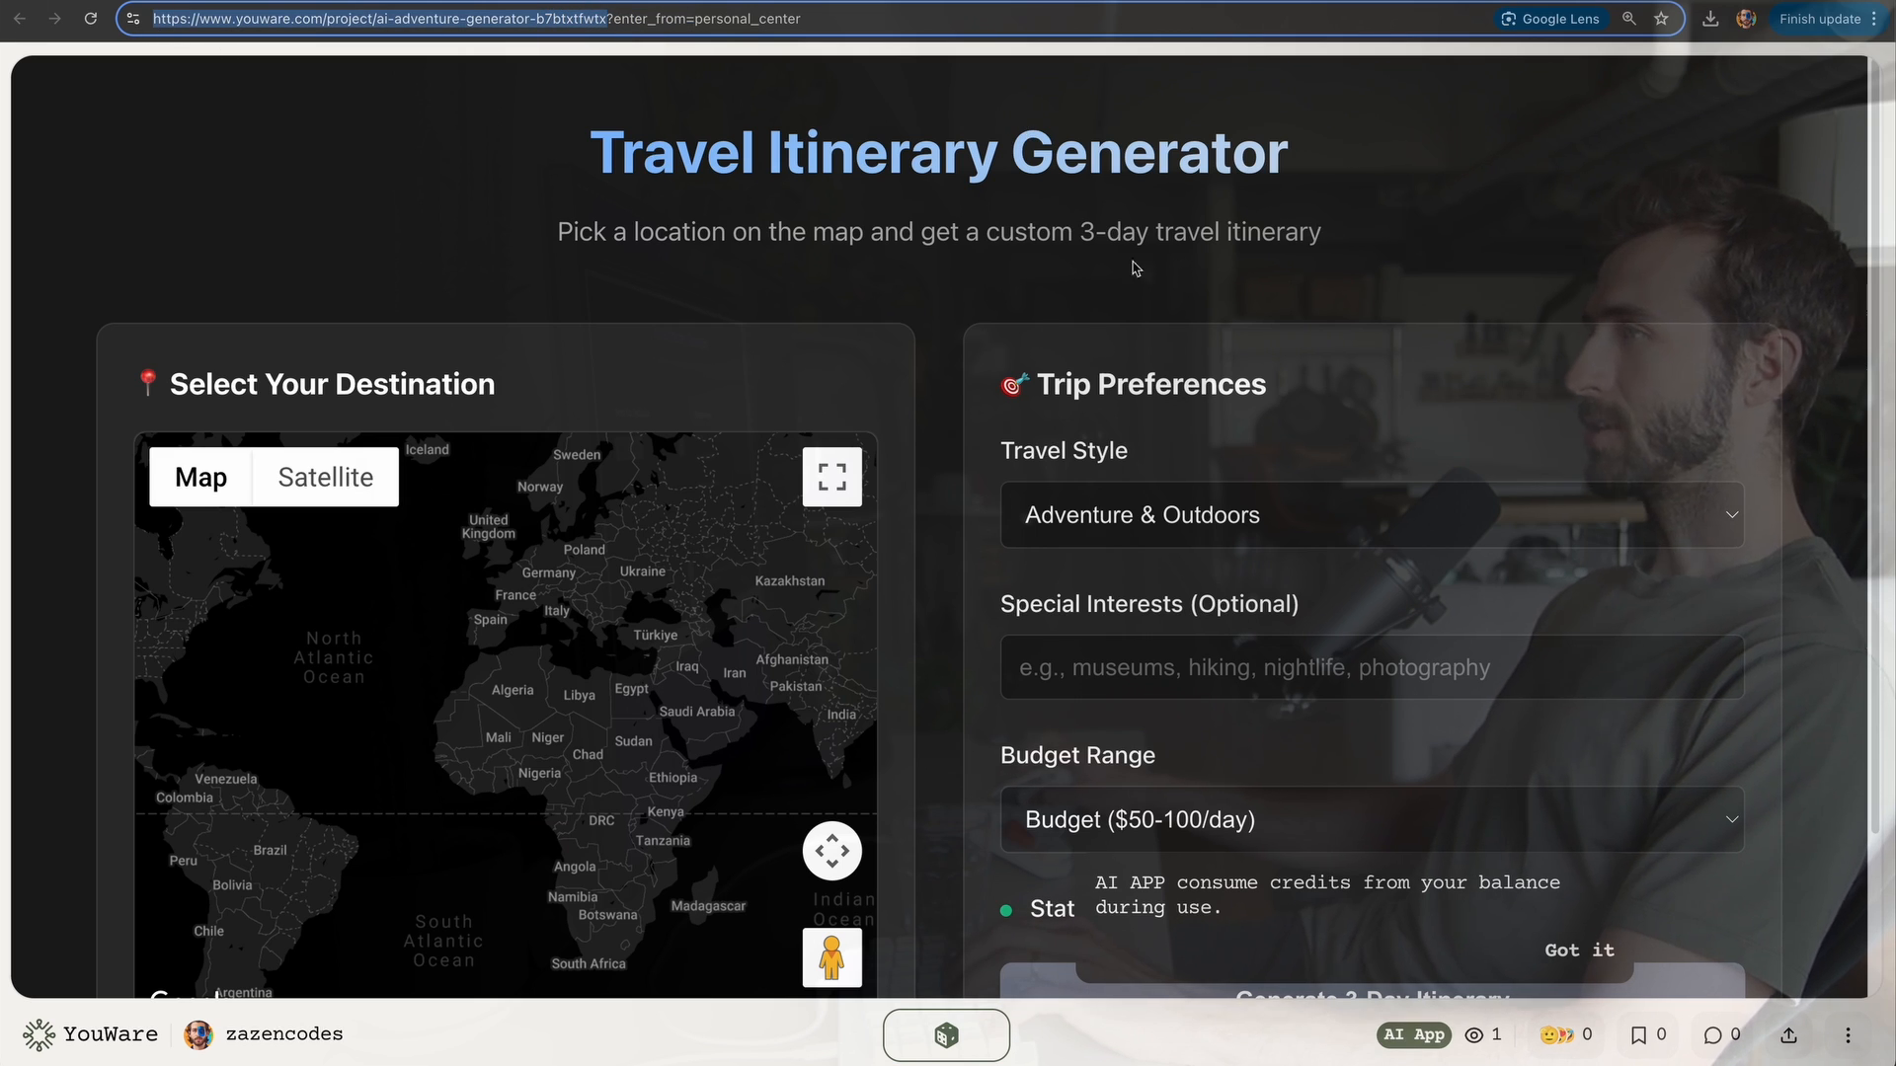
mouse_move(956, 330)
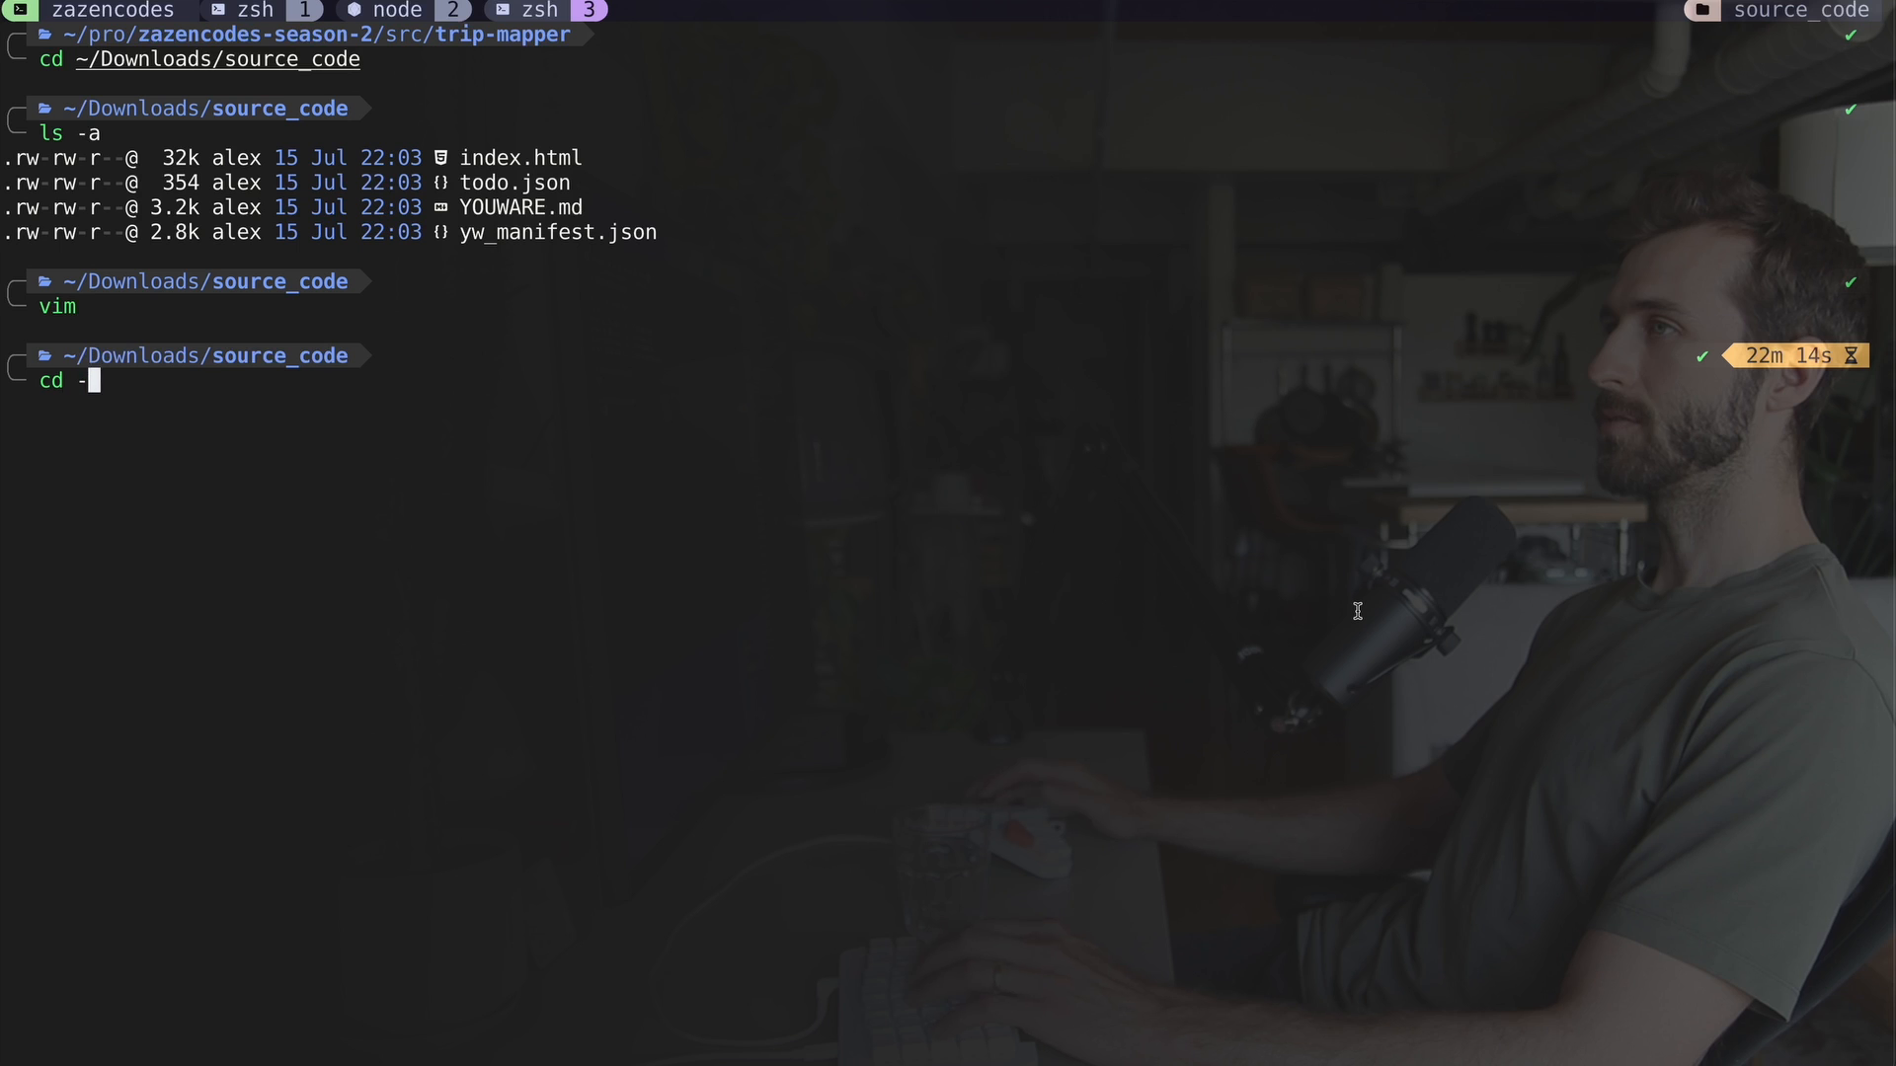
Step: Return to the trip-mapper project, enter 3-youware and list its downloaded source files
key("Return")
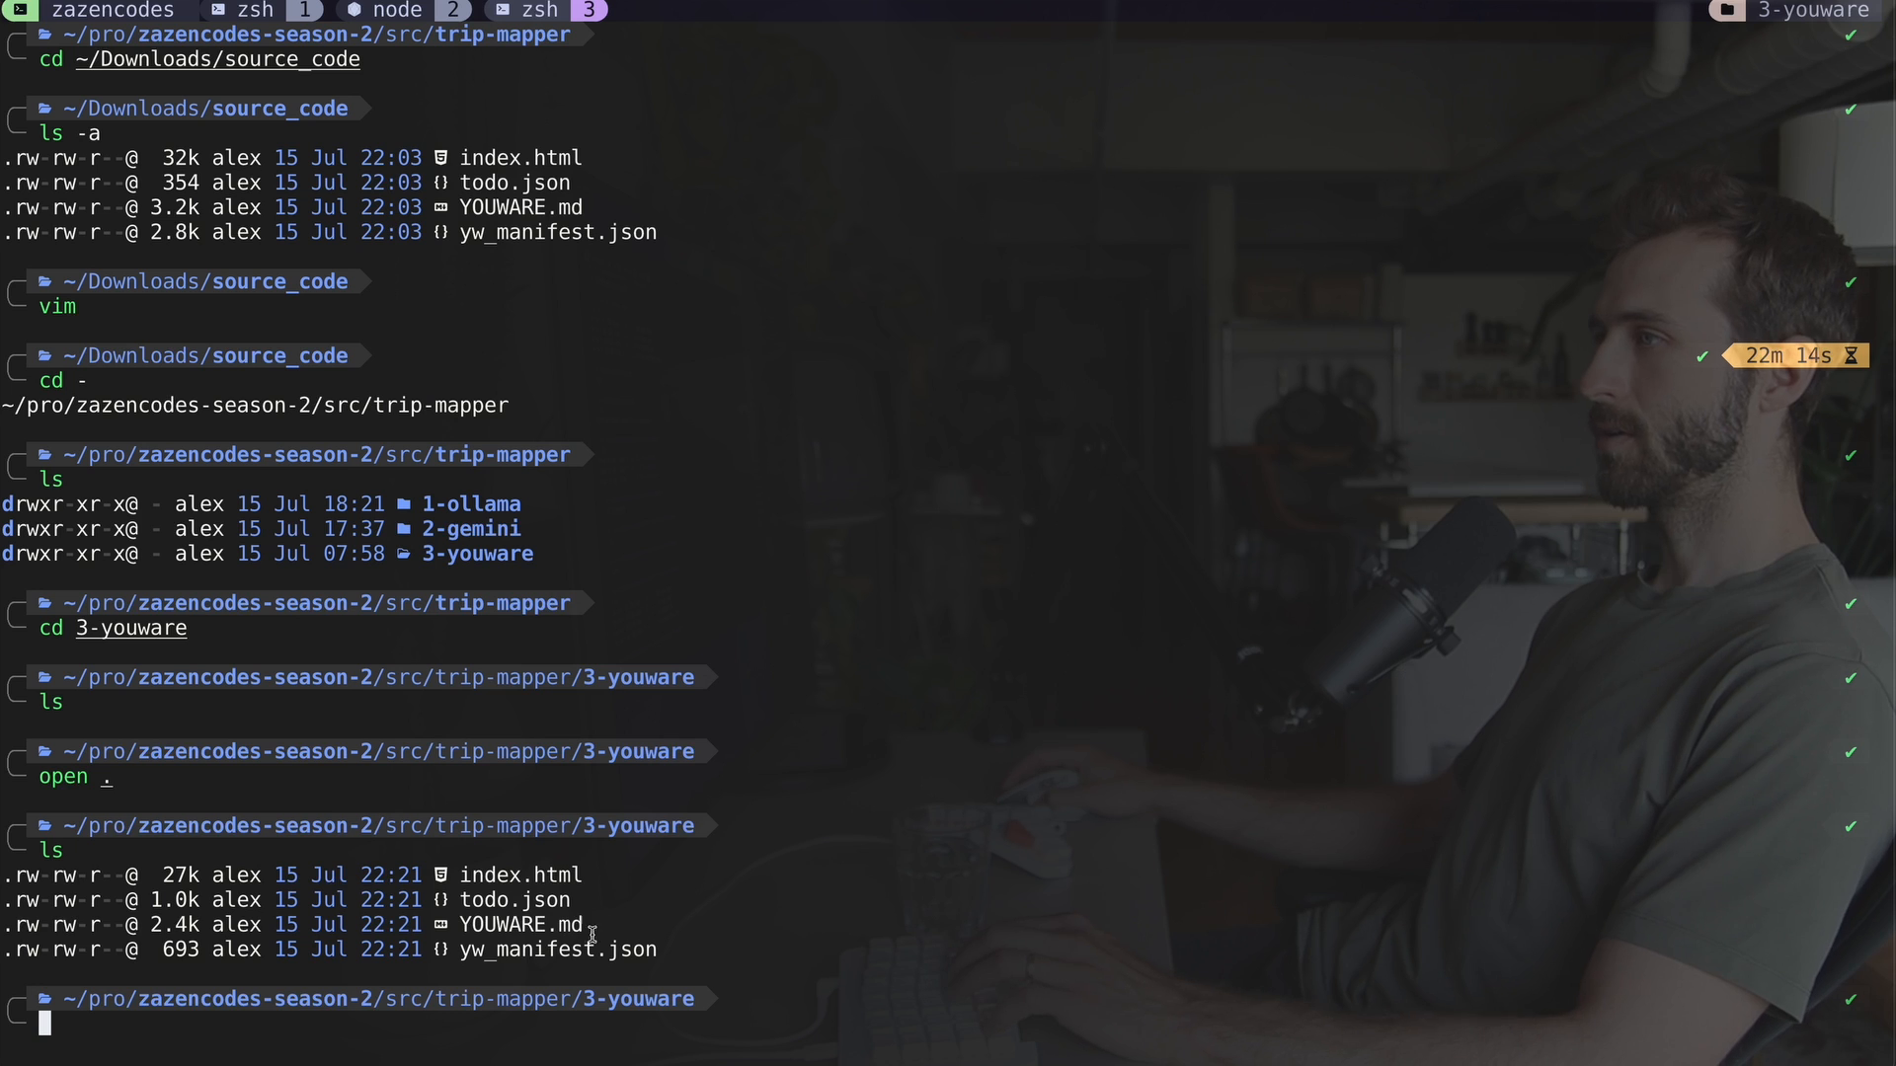
key("ctrl+l")
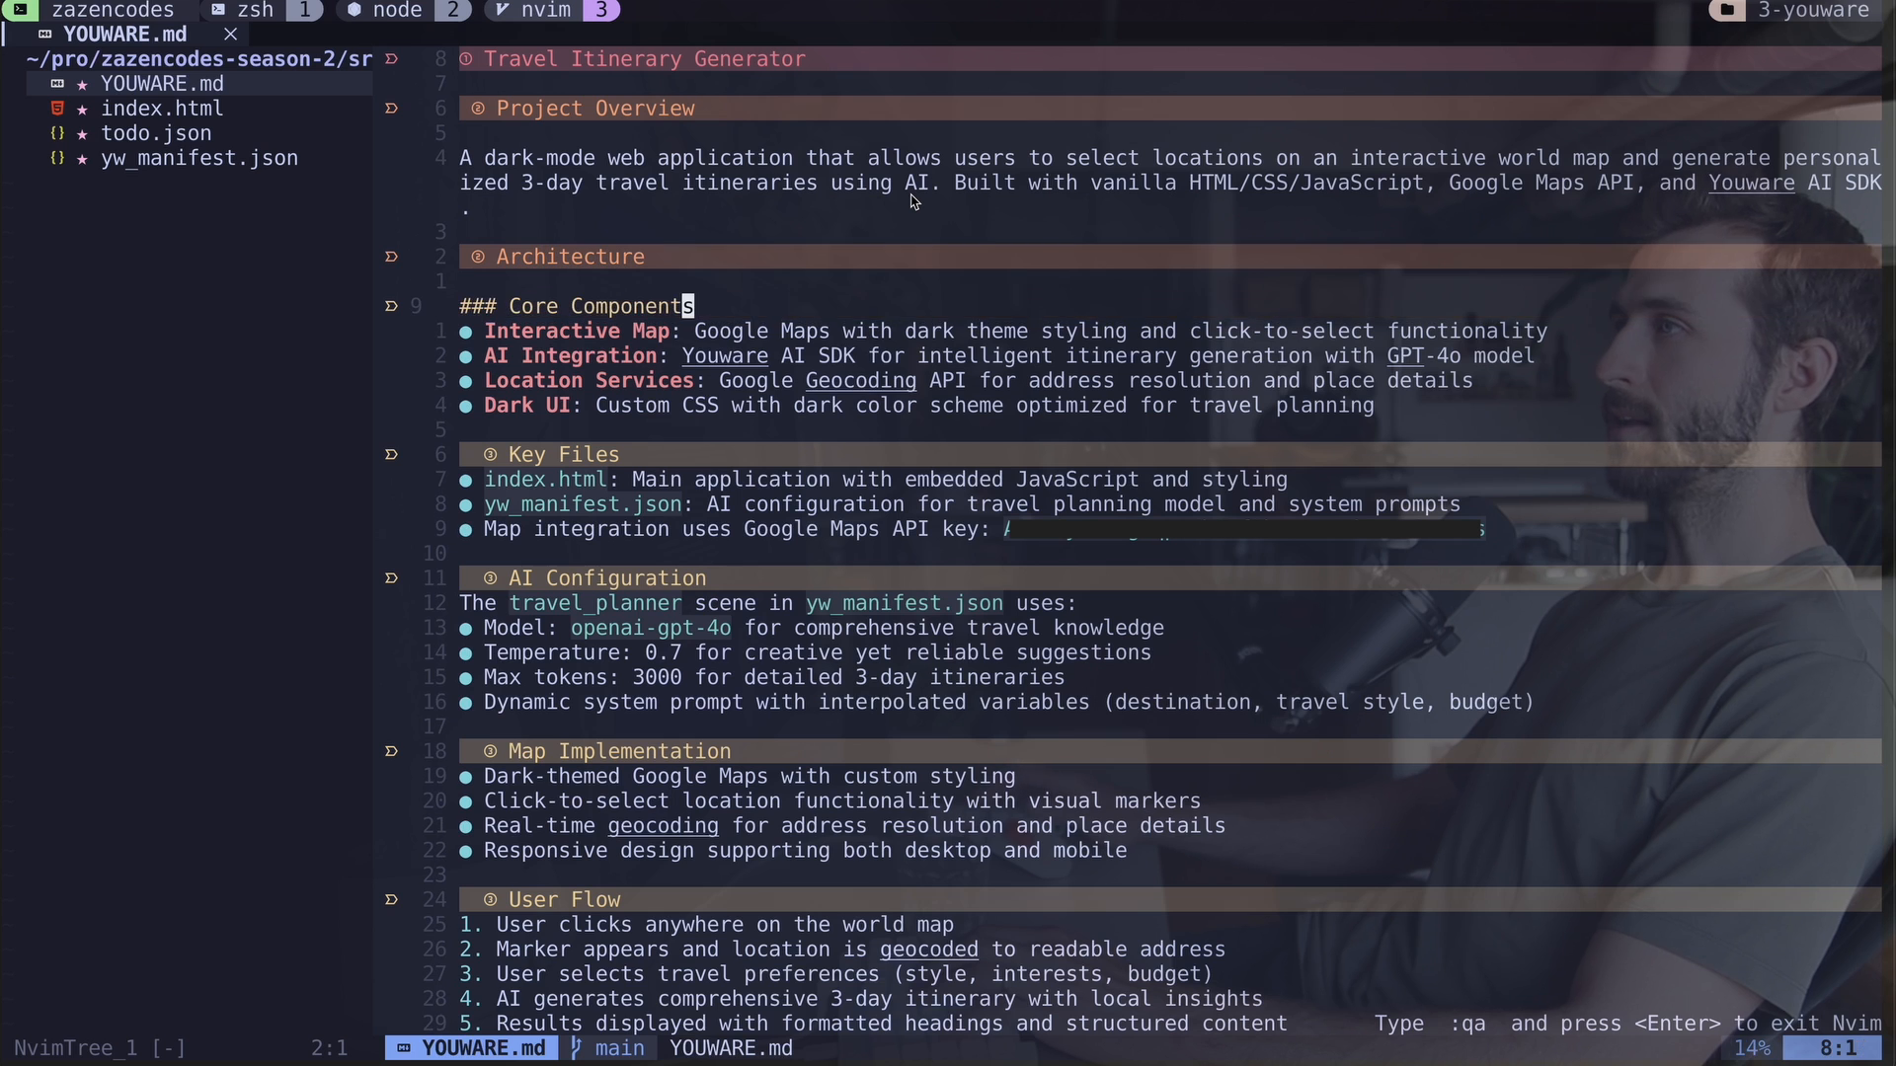
Step: Read through YOUWARE.md, then inspect index.html and highlight the full AI prompt template
scroll("down", 3)
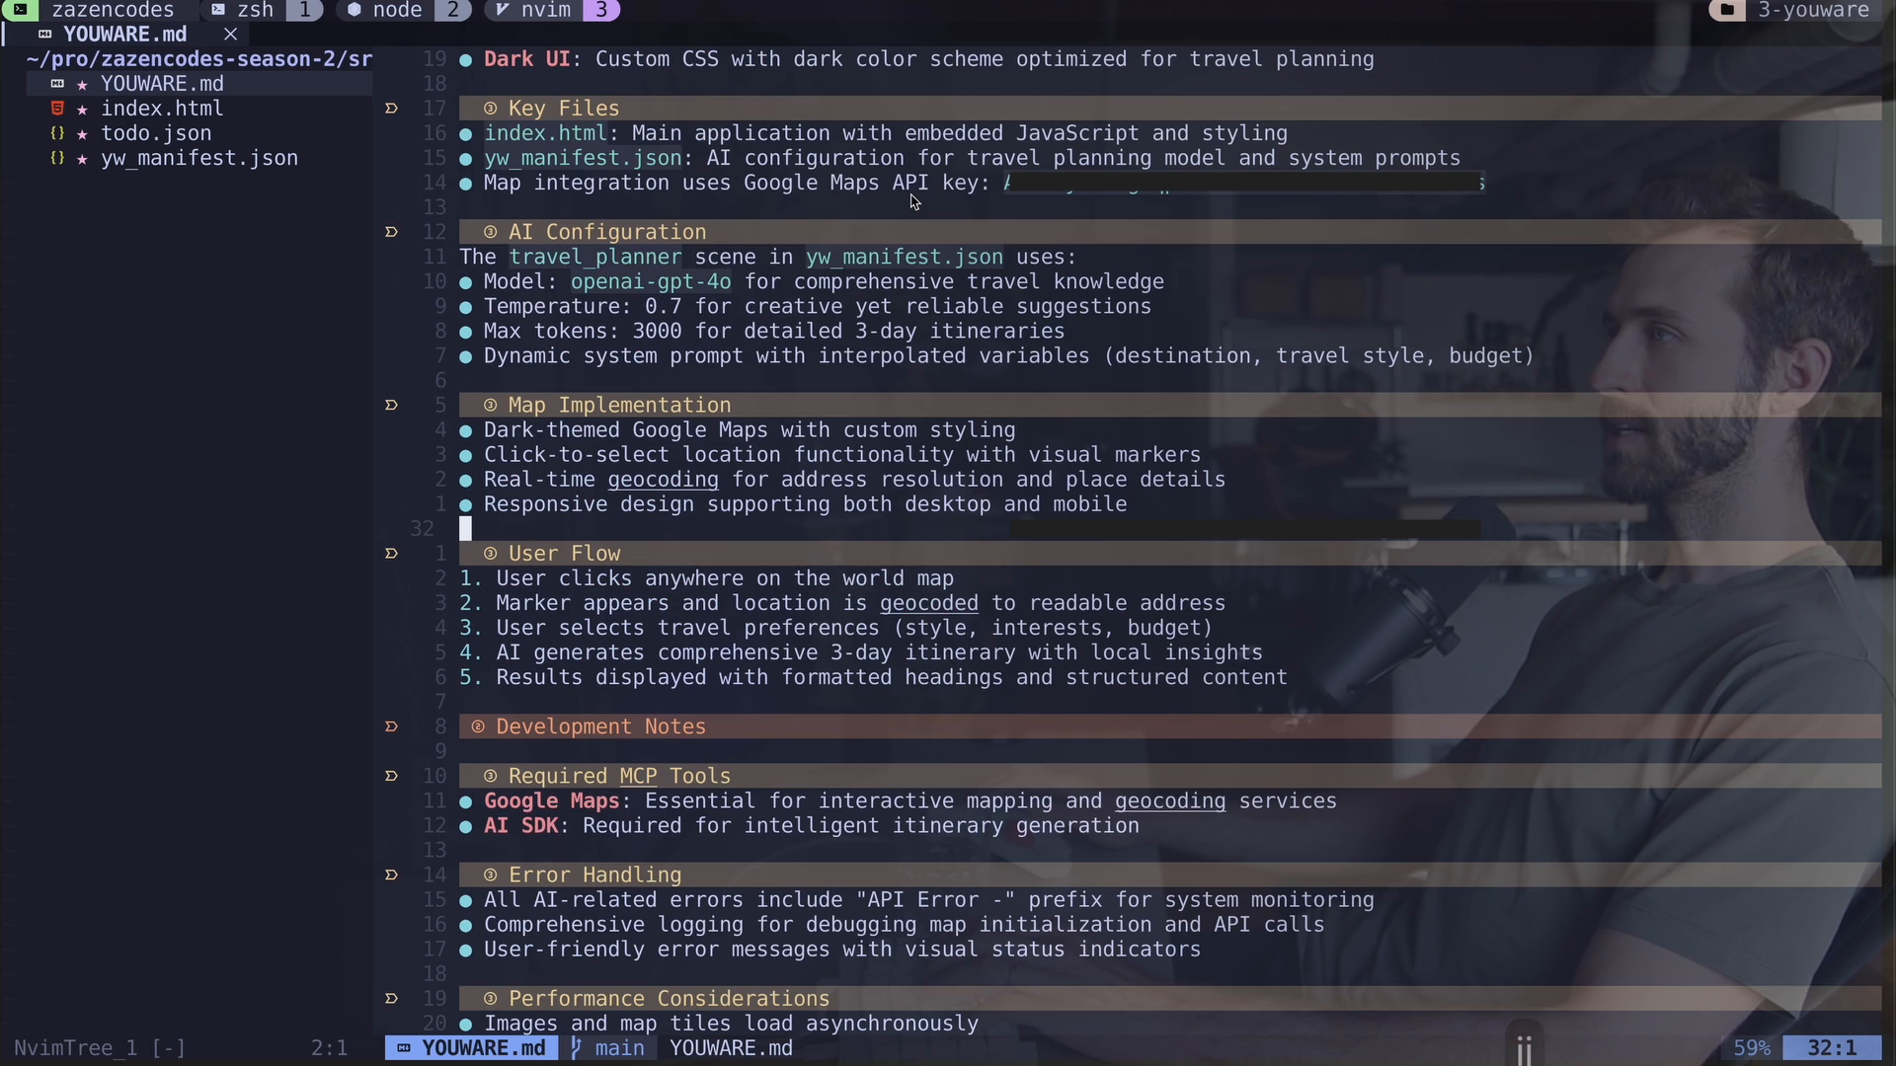
scroll("down", 3)
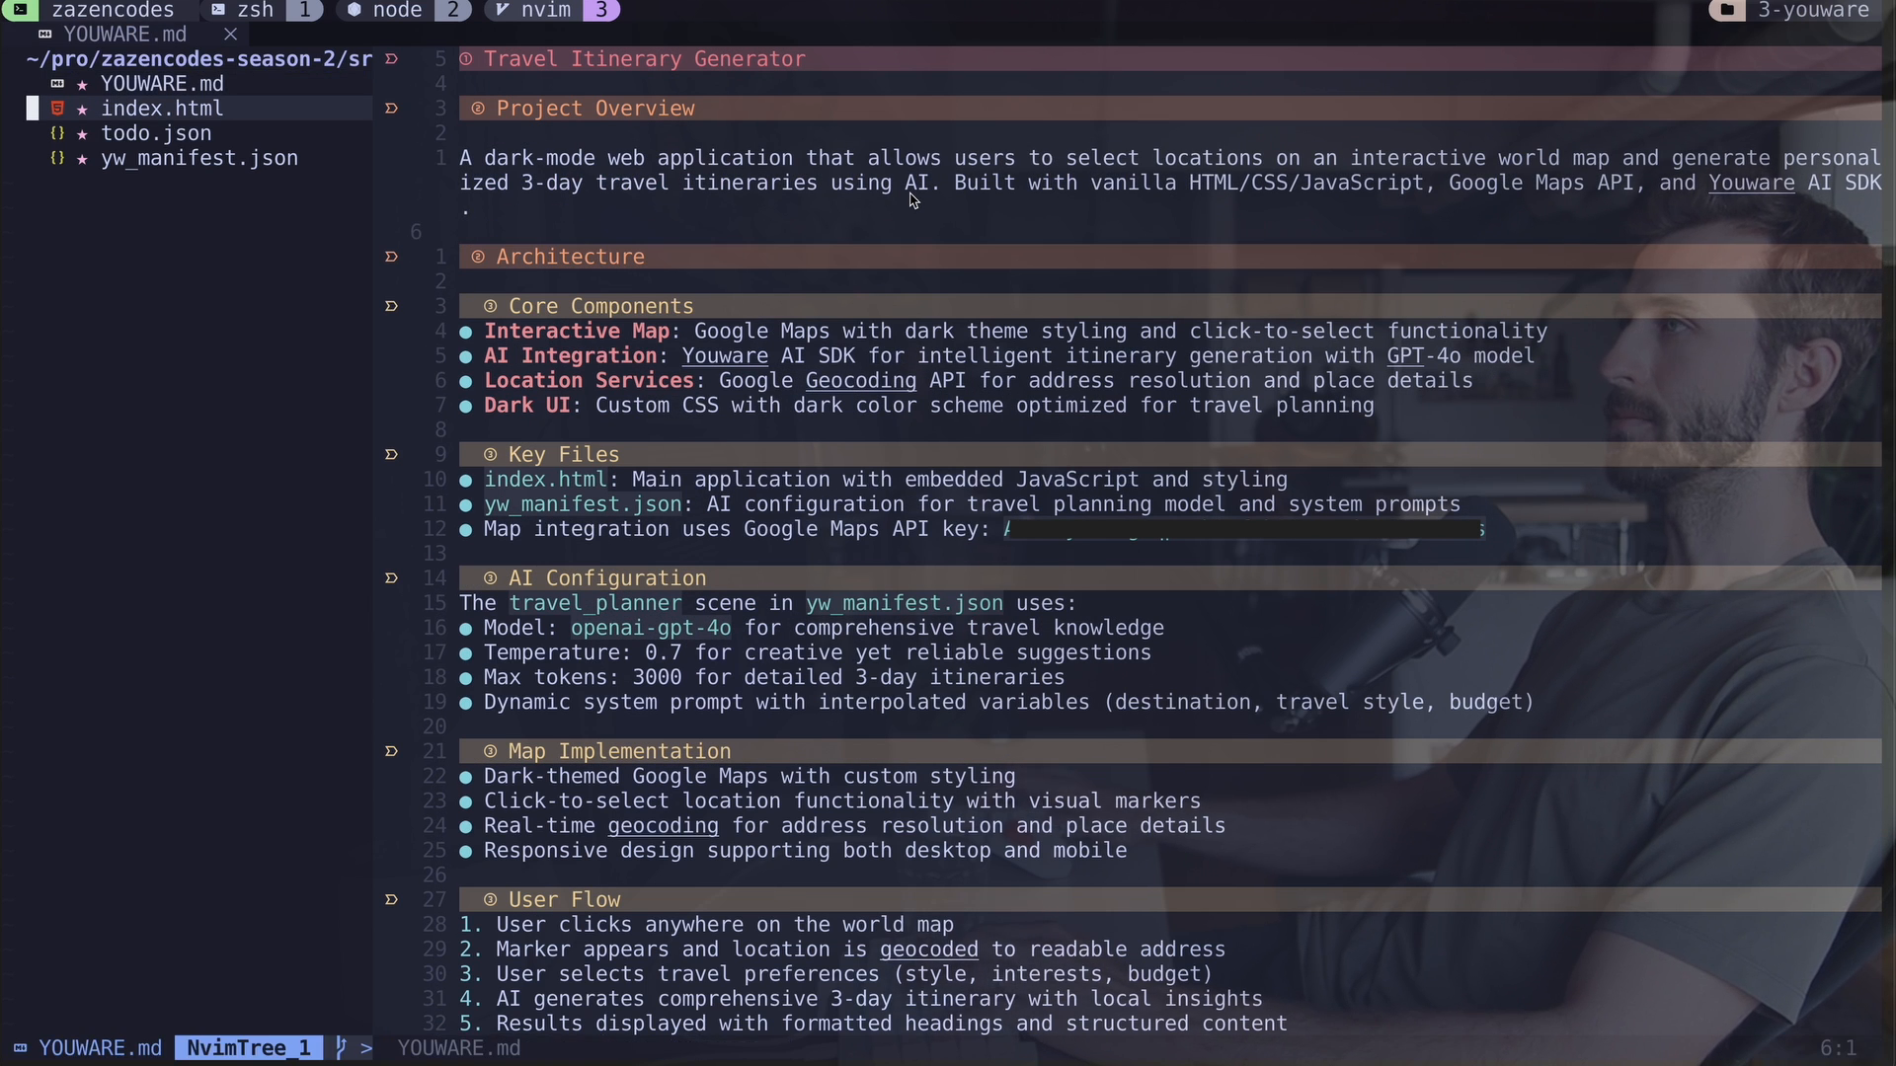
left_click(160, 107)
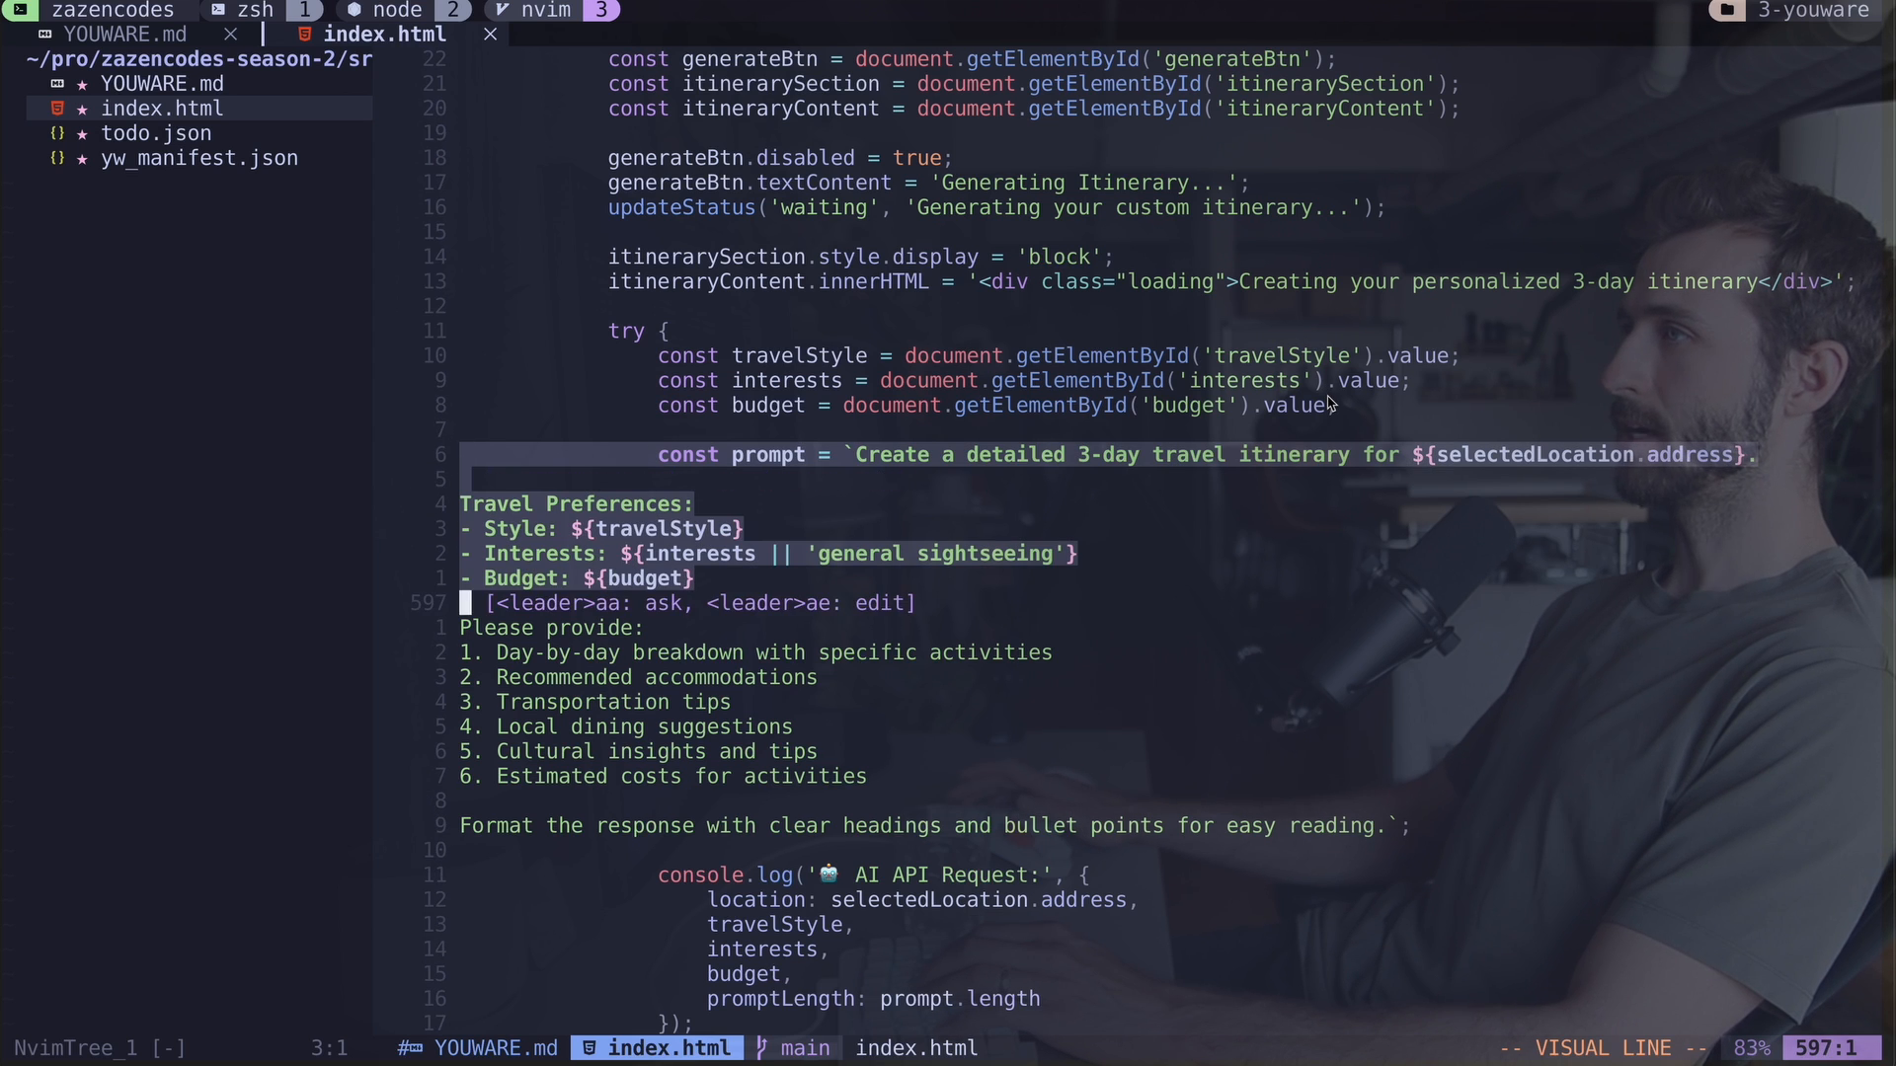
key("j")
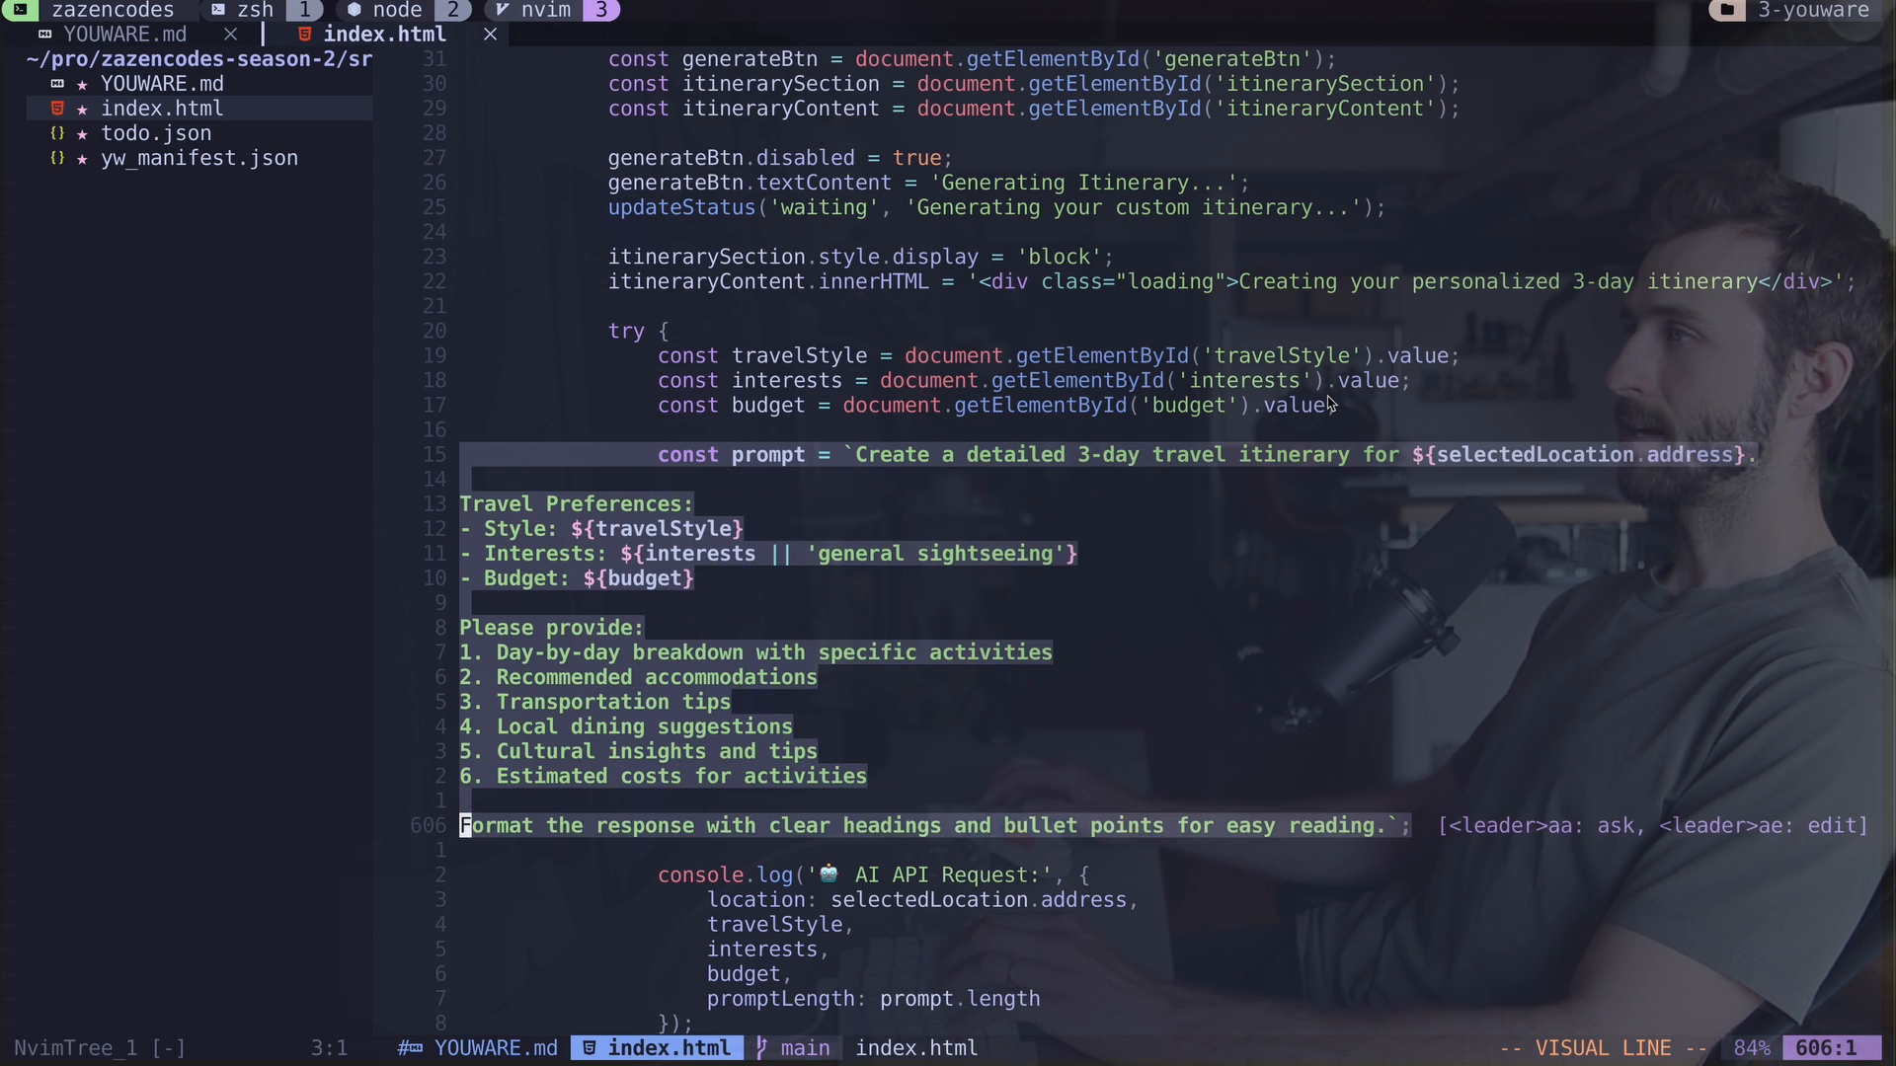
scroll("down", 3)
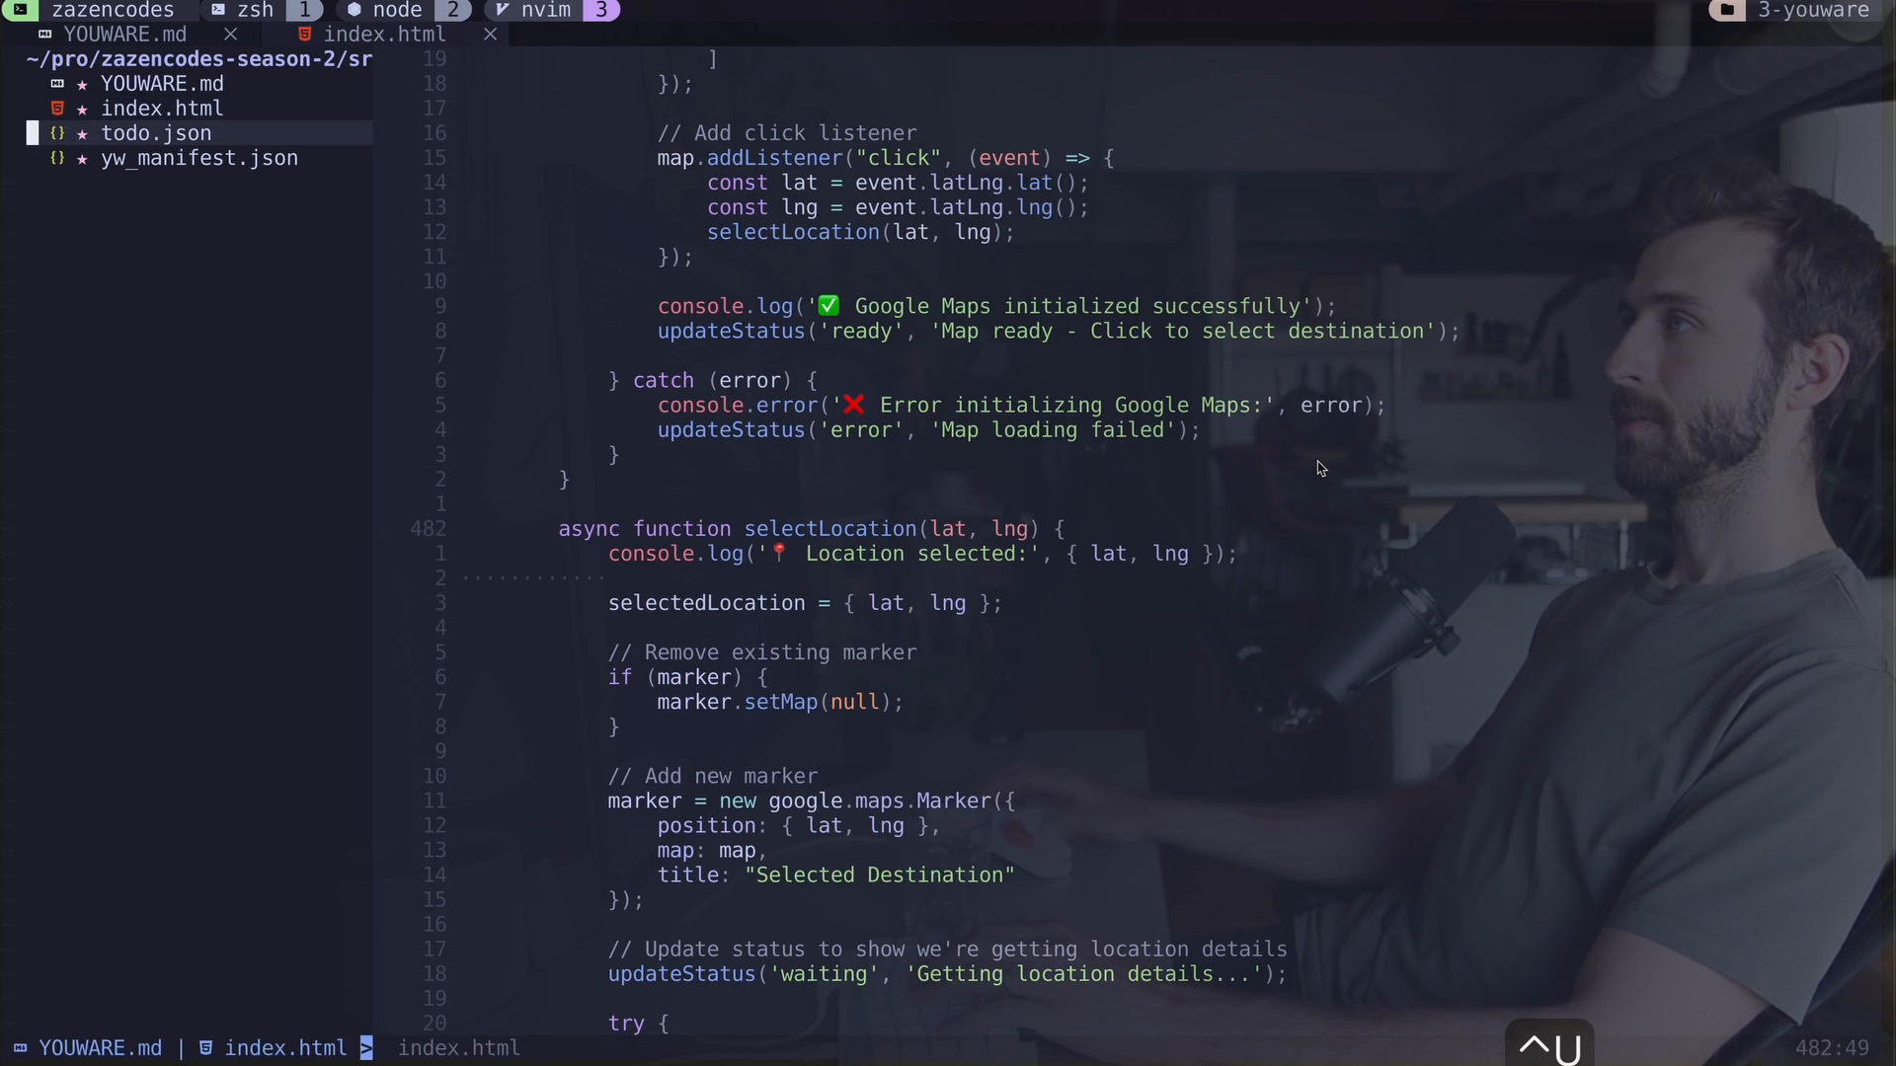
Step: Inspect todo.json and yw_manifest.json, highlighting the system_prompt entry, then quit Neovim
left_click(156, 133)
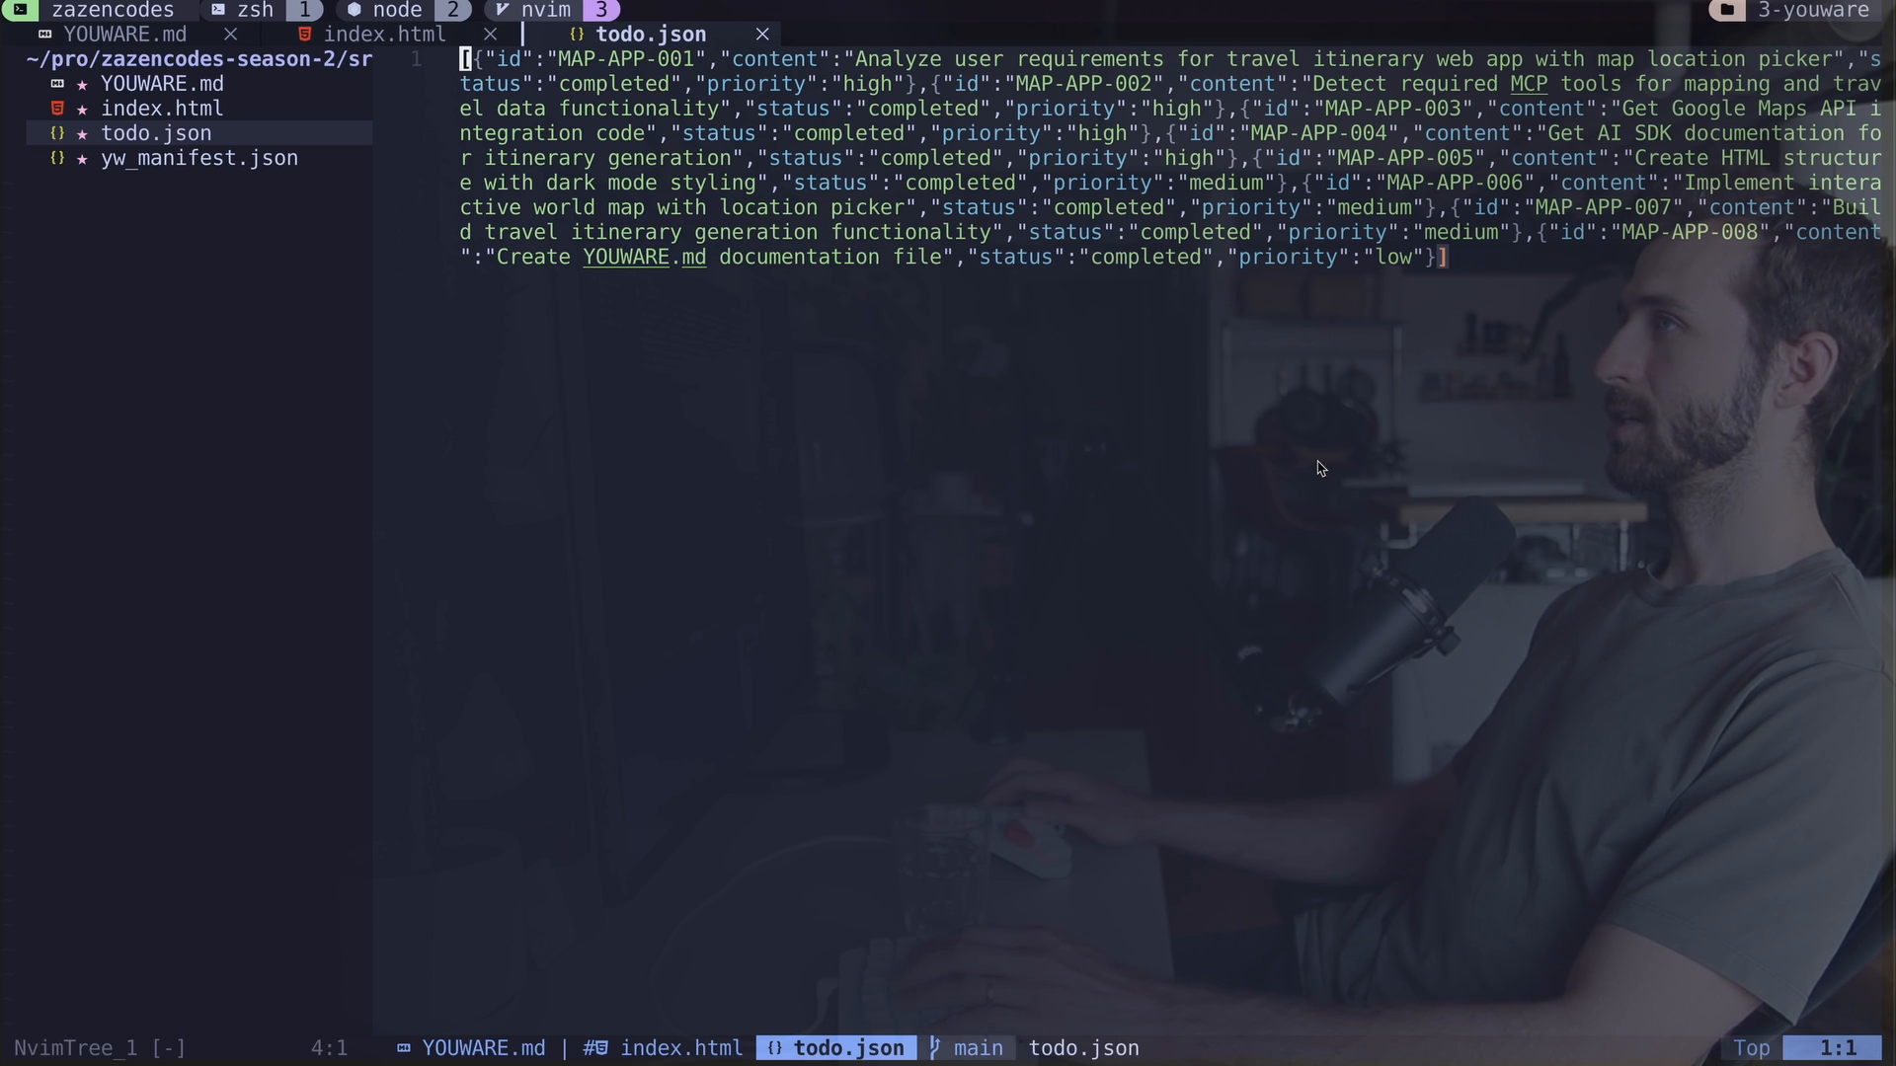
left_click(197, 158)
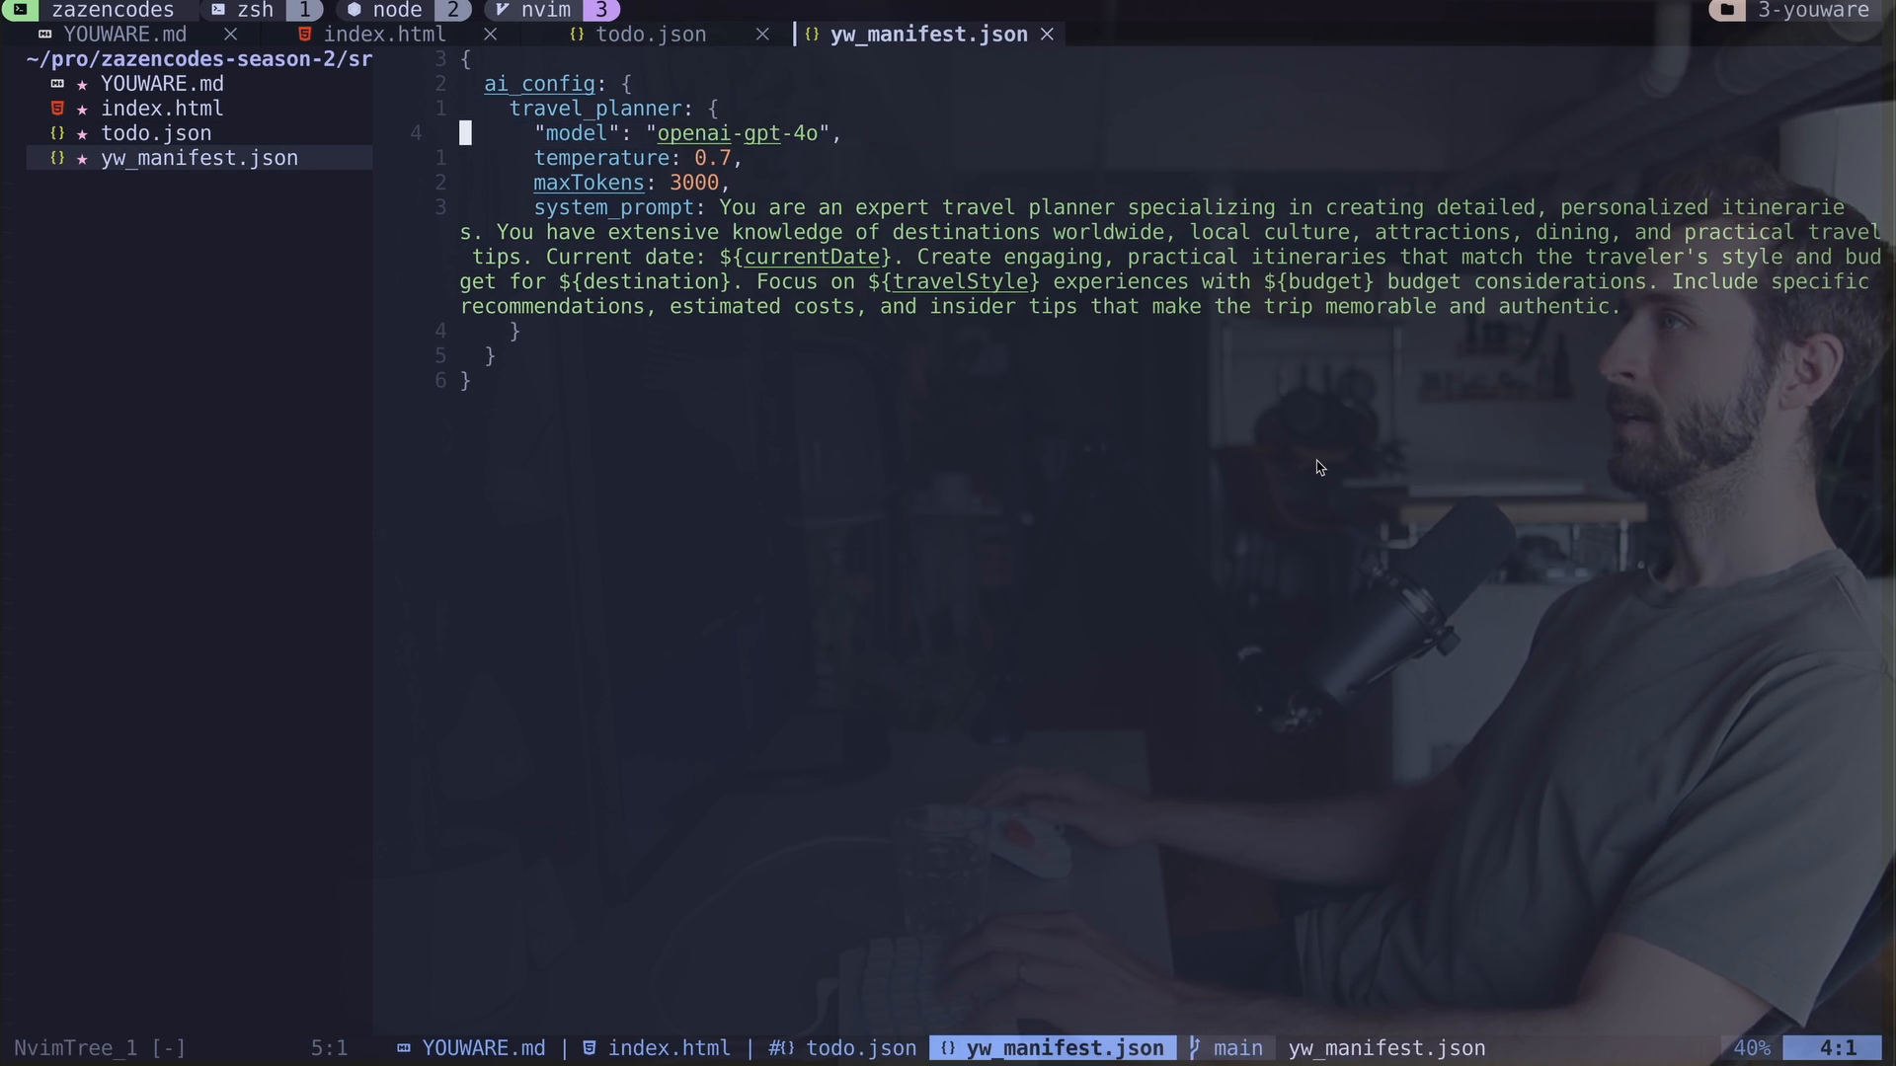
key("V")
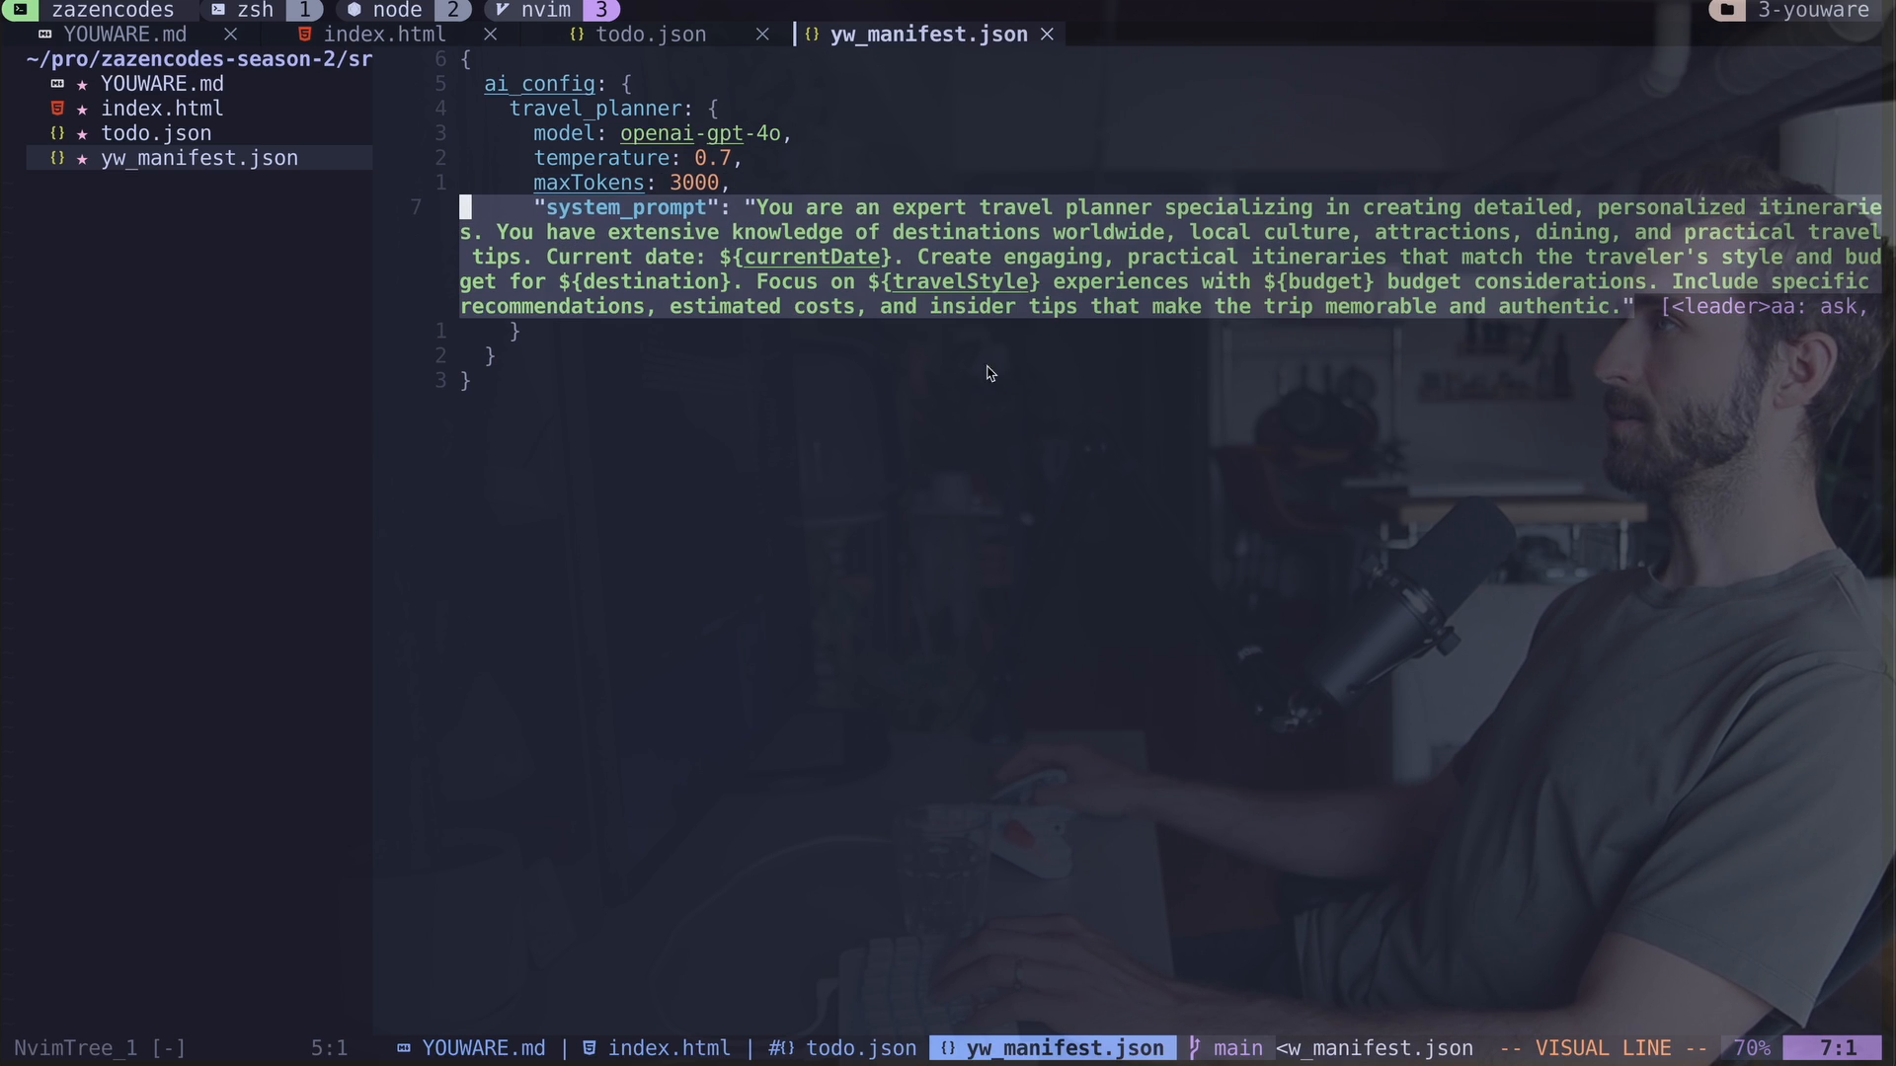
left_click(545, 14)
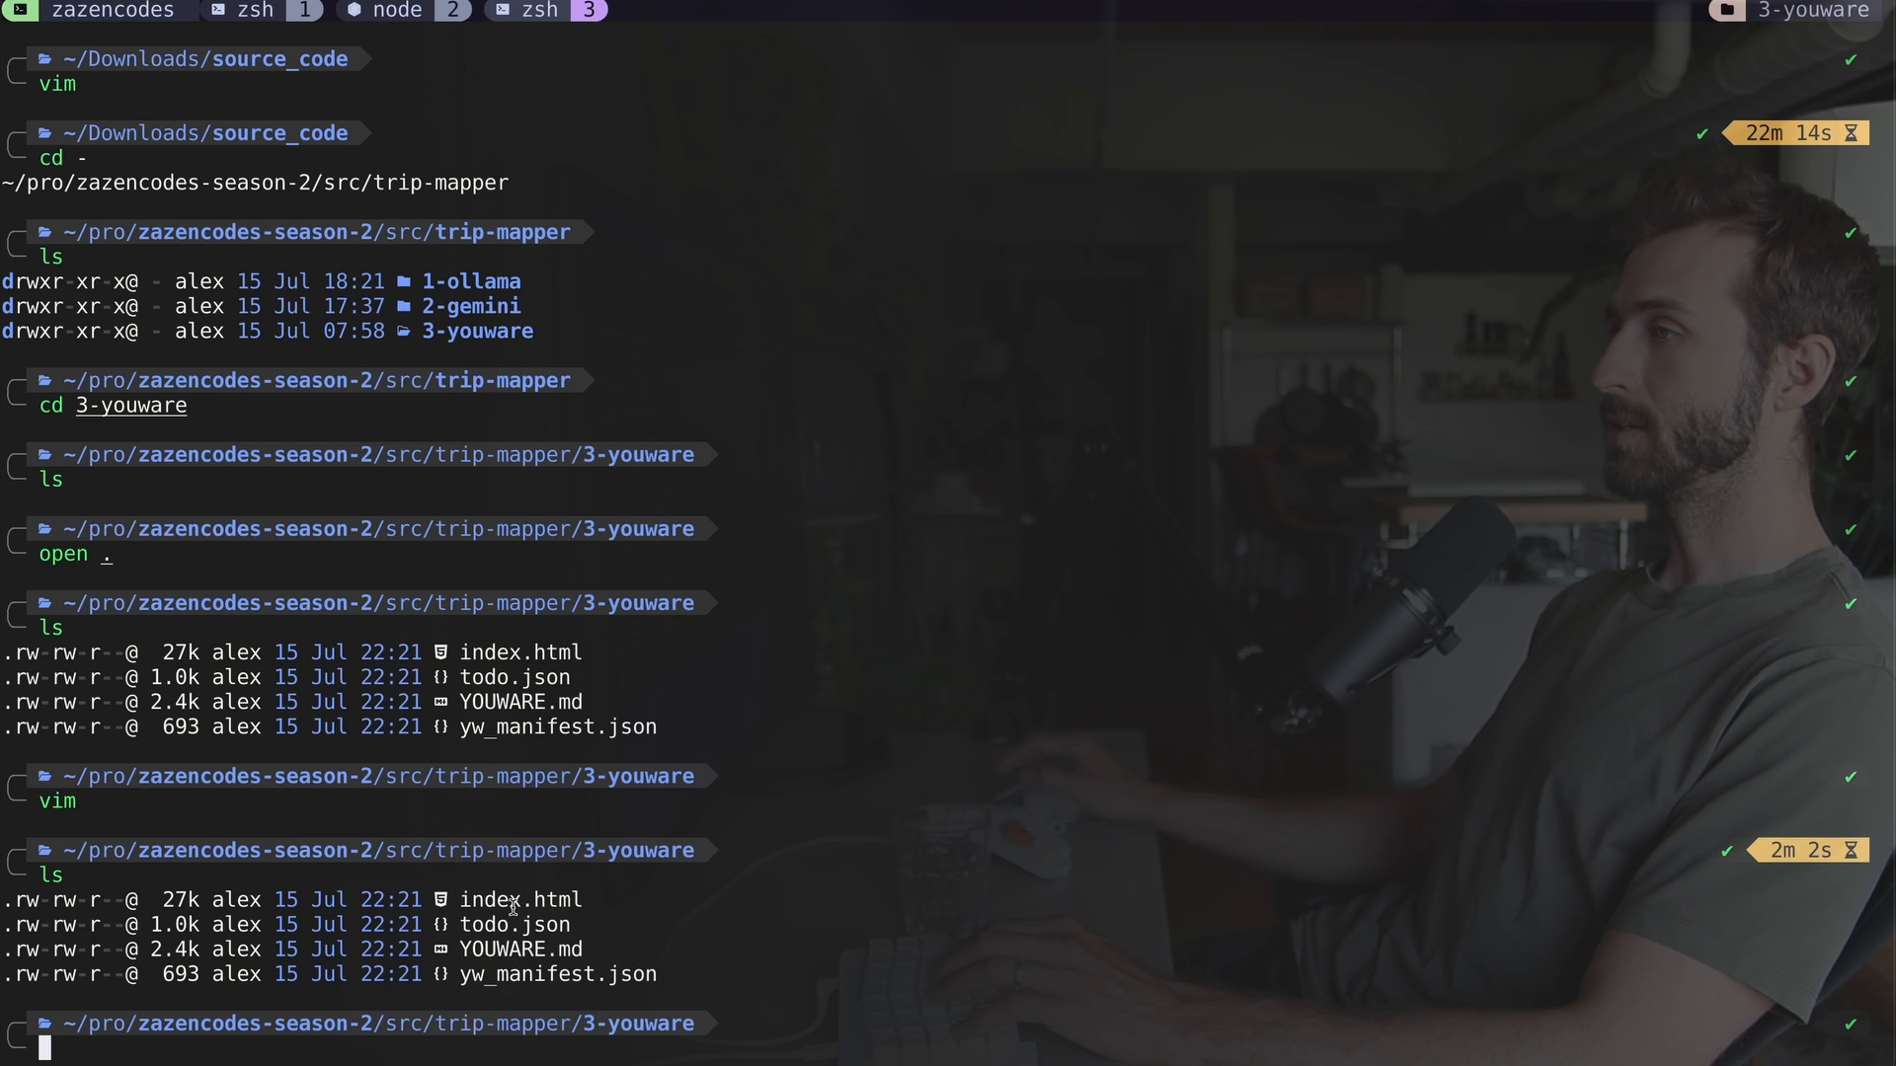
Step: Step back up a directory, then launch the AI Adventure Generator from the zazencodes profile
type("cd ..")
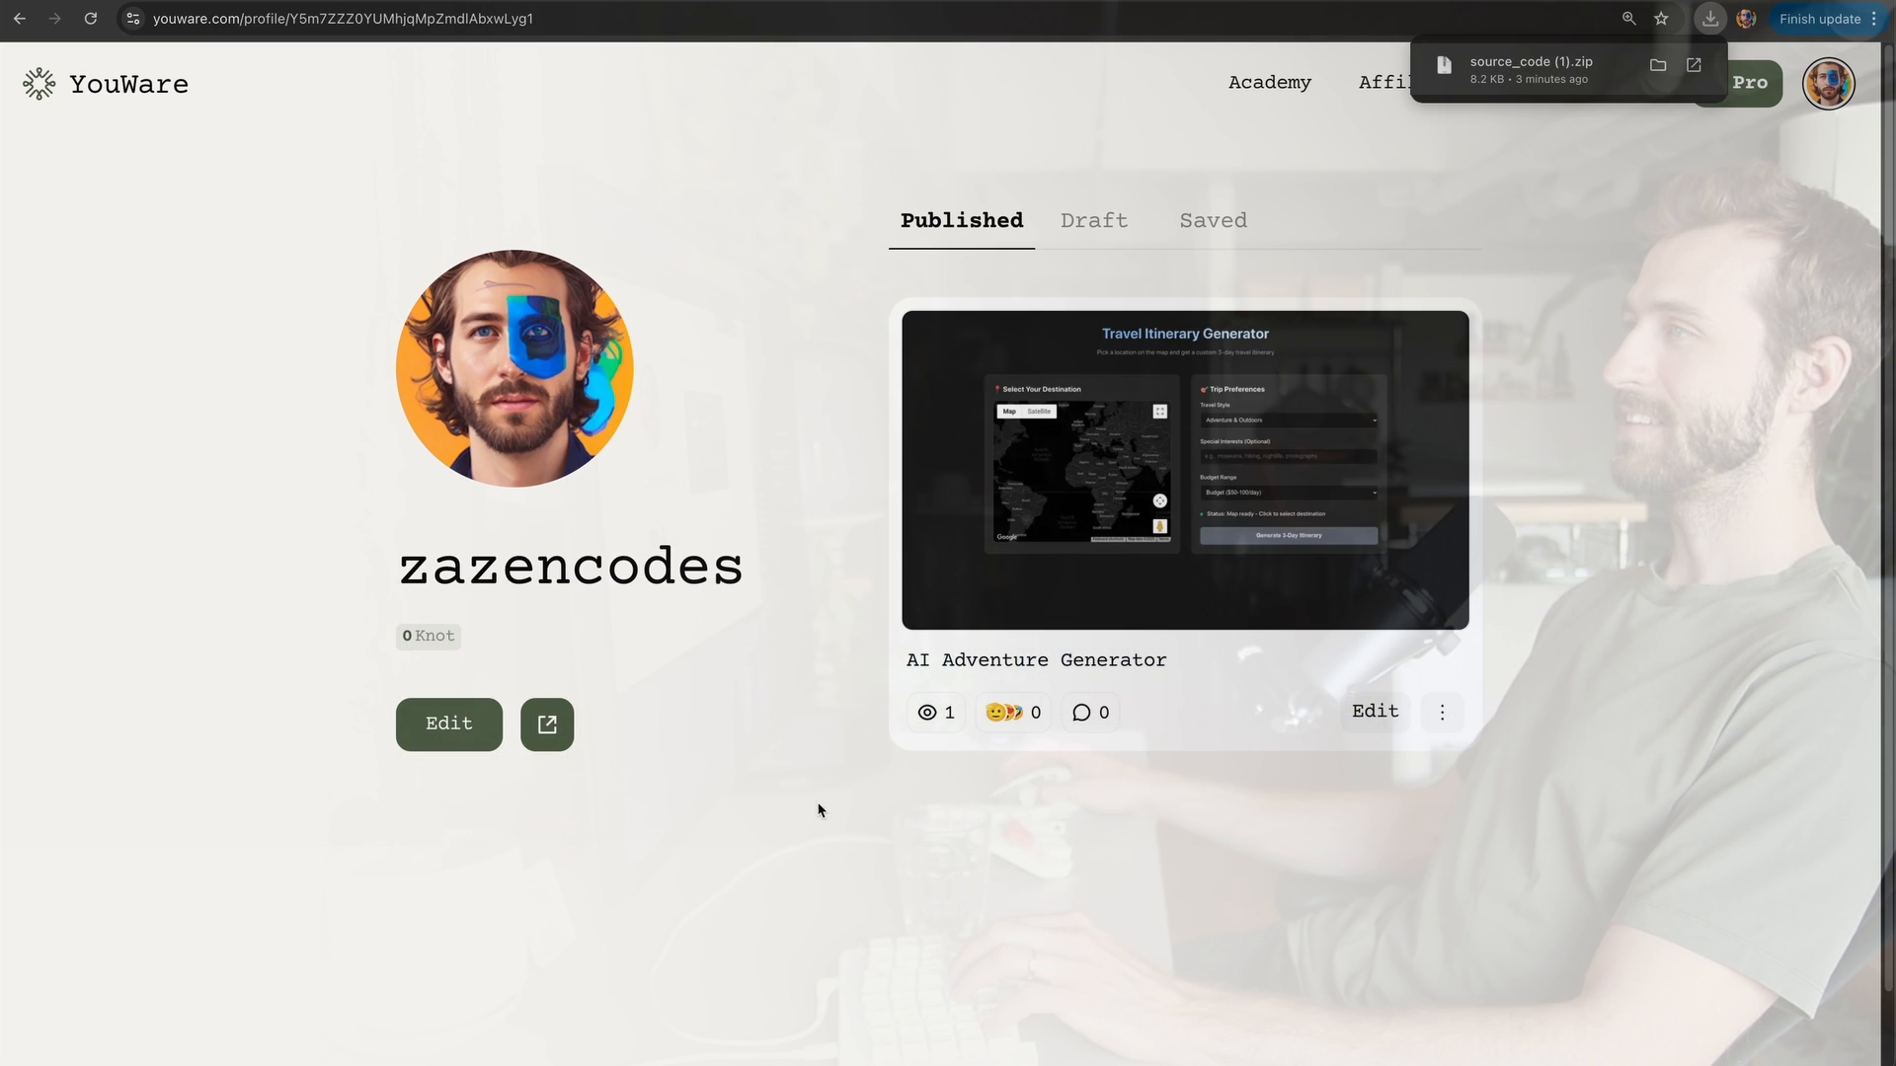
left_click(1183, 470)
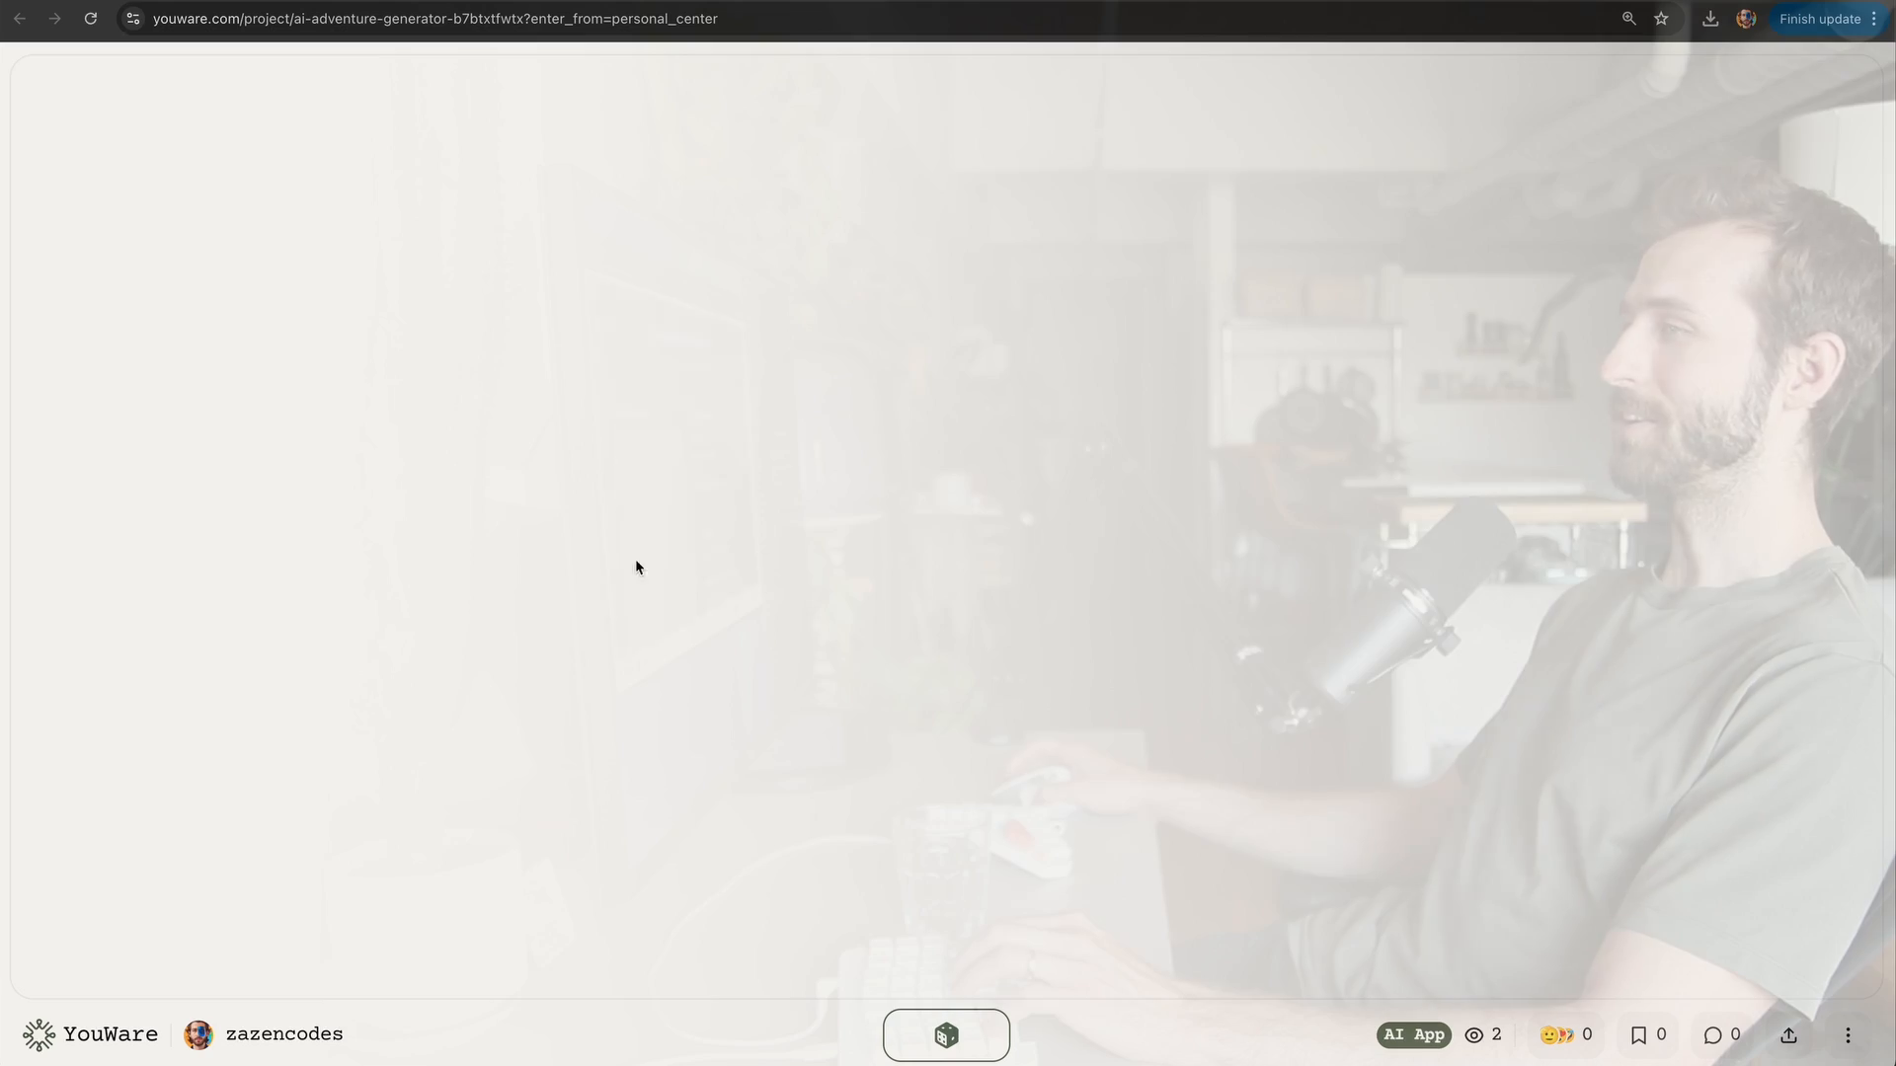